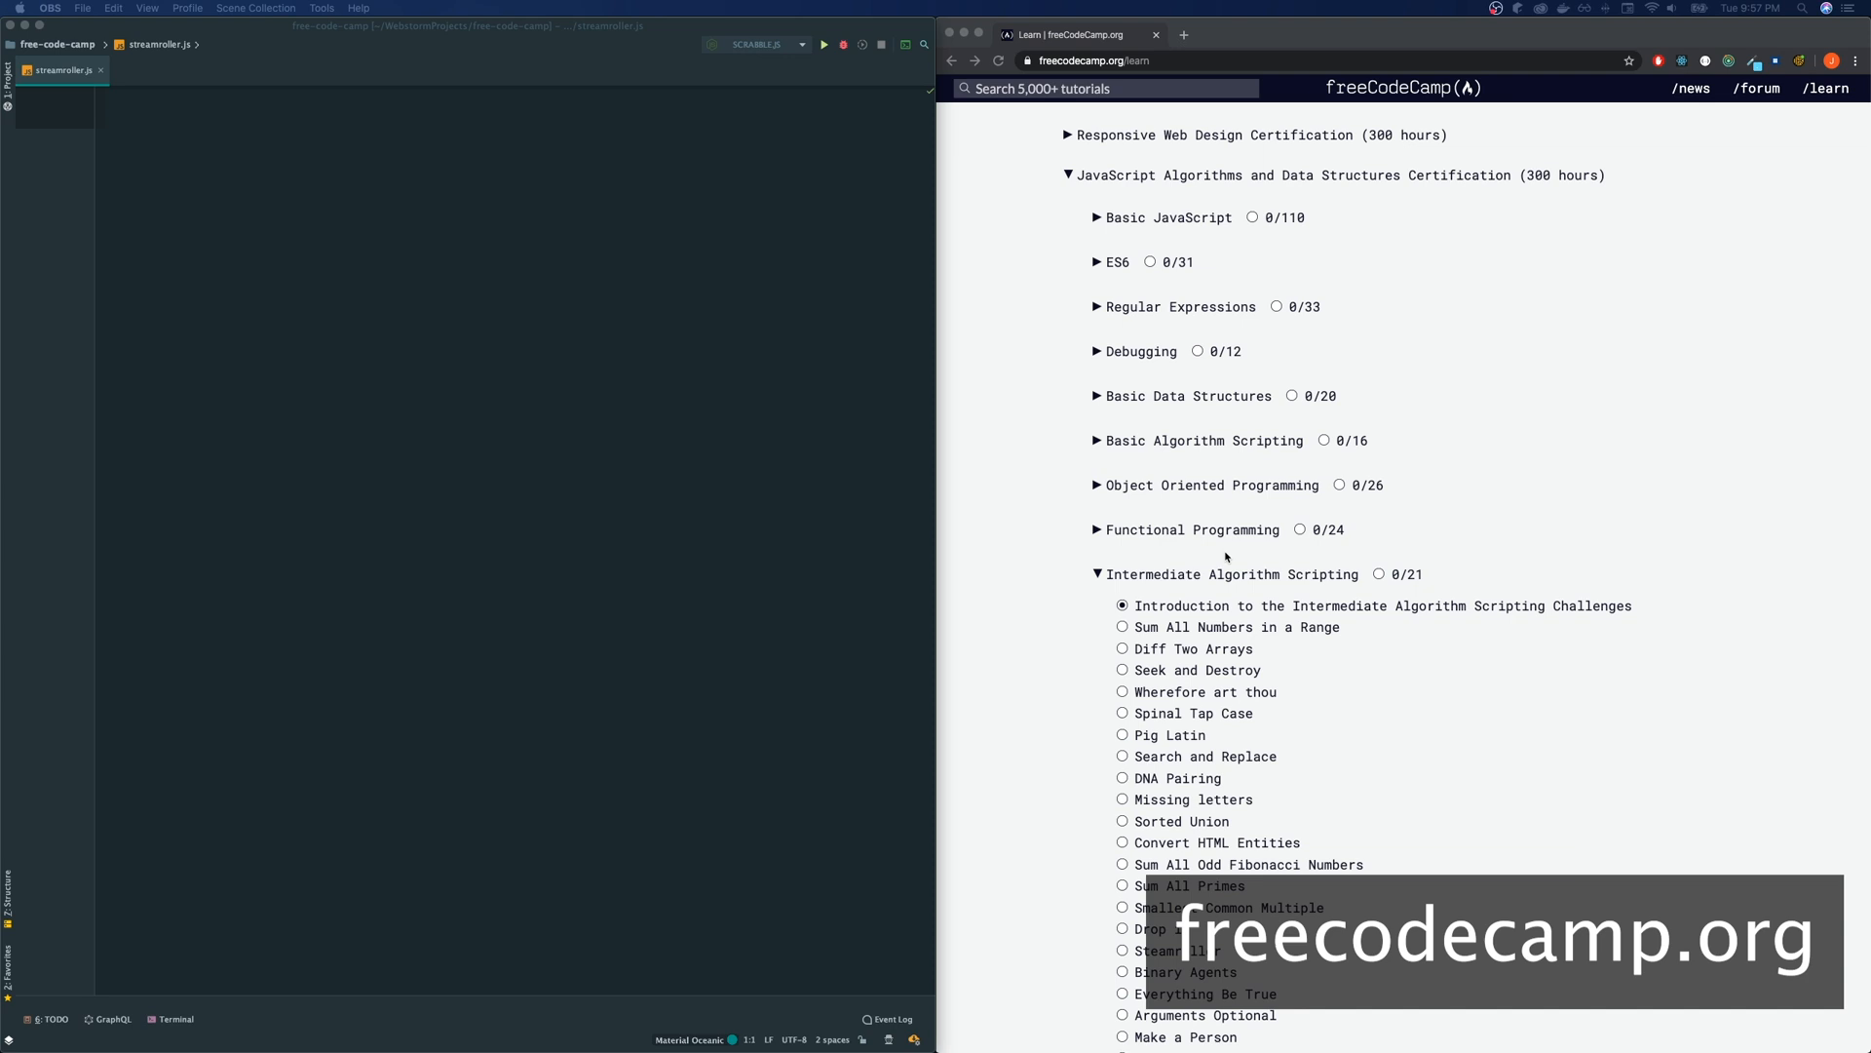
Open the Steamroller challenge under Intermediate Algorithm Scripting in the curriculum list
scroll("down", 3)
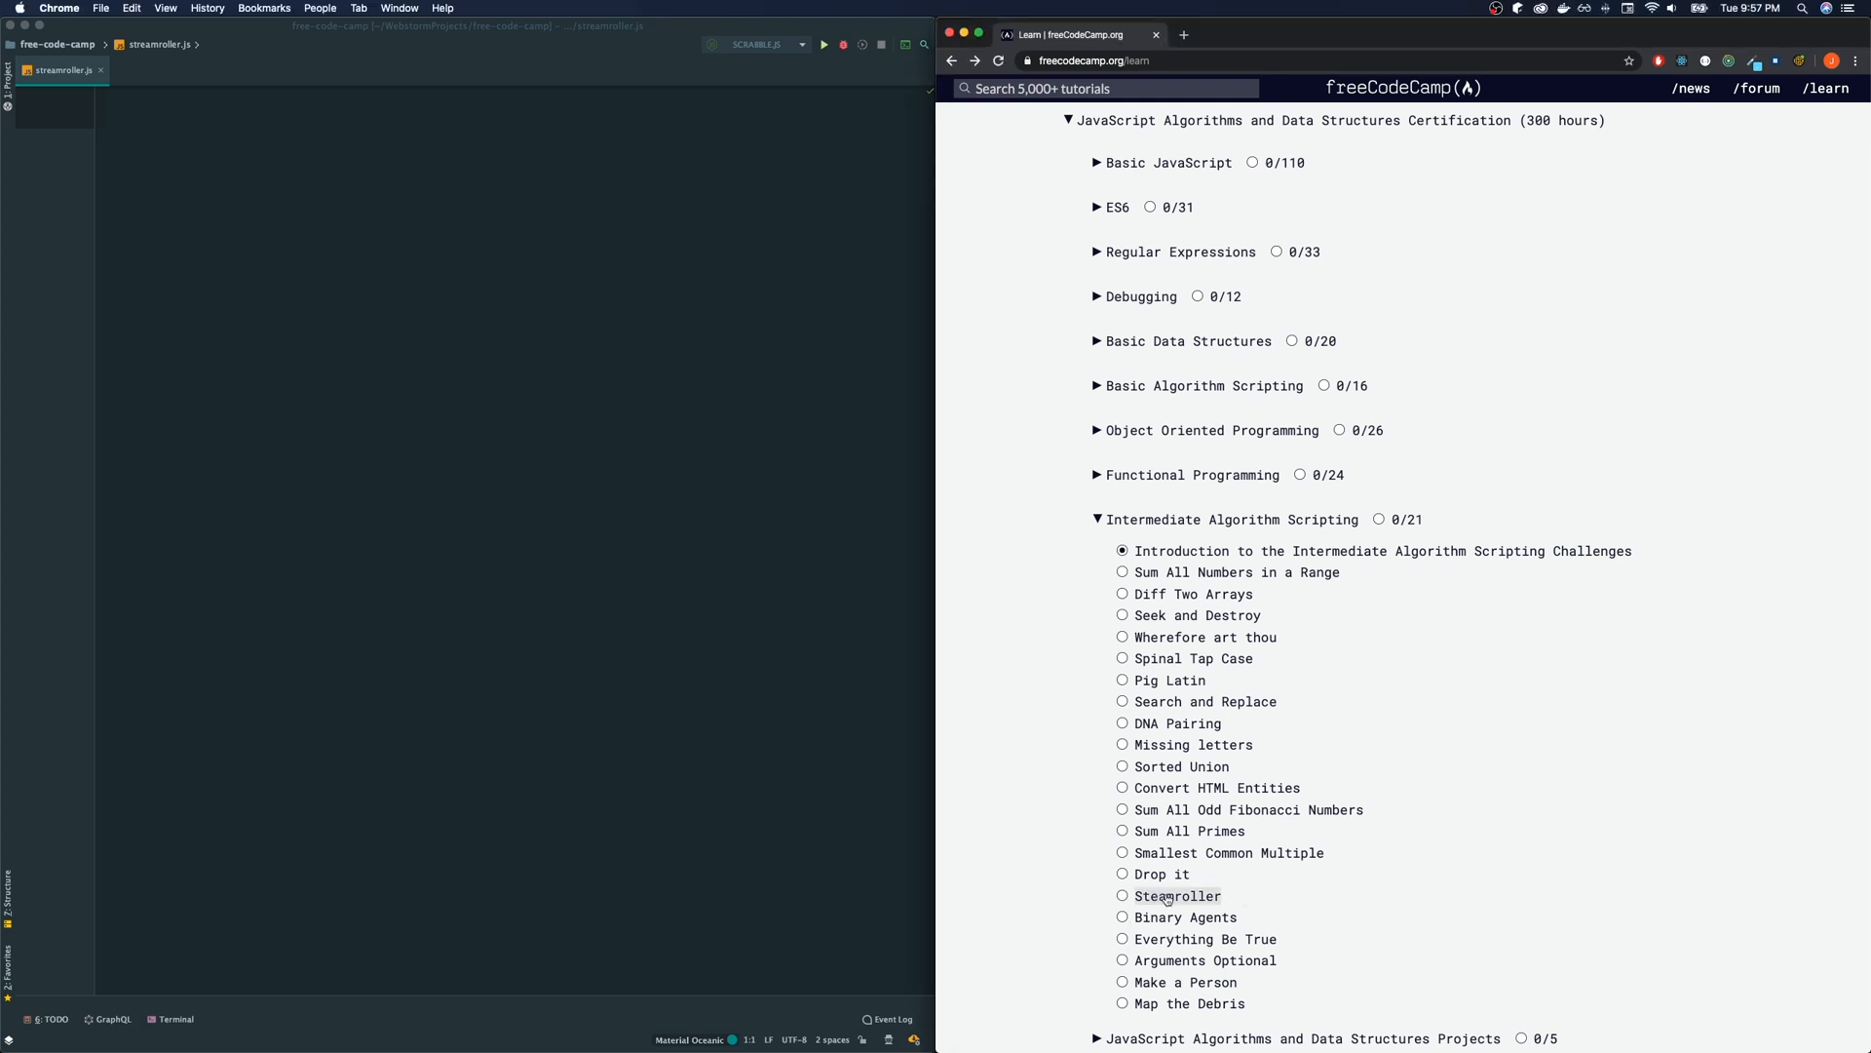
left_click(1177, 897)
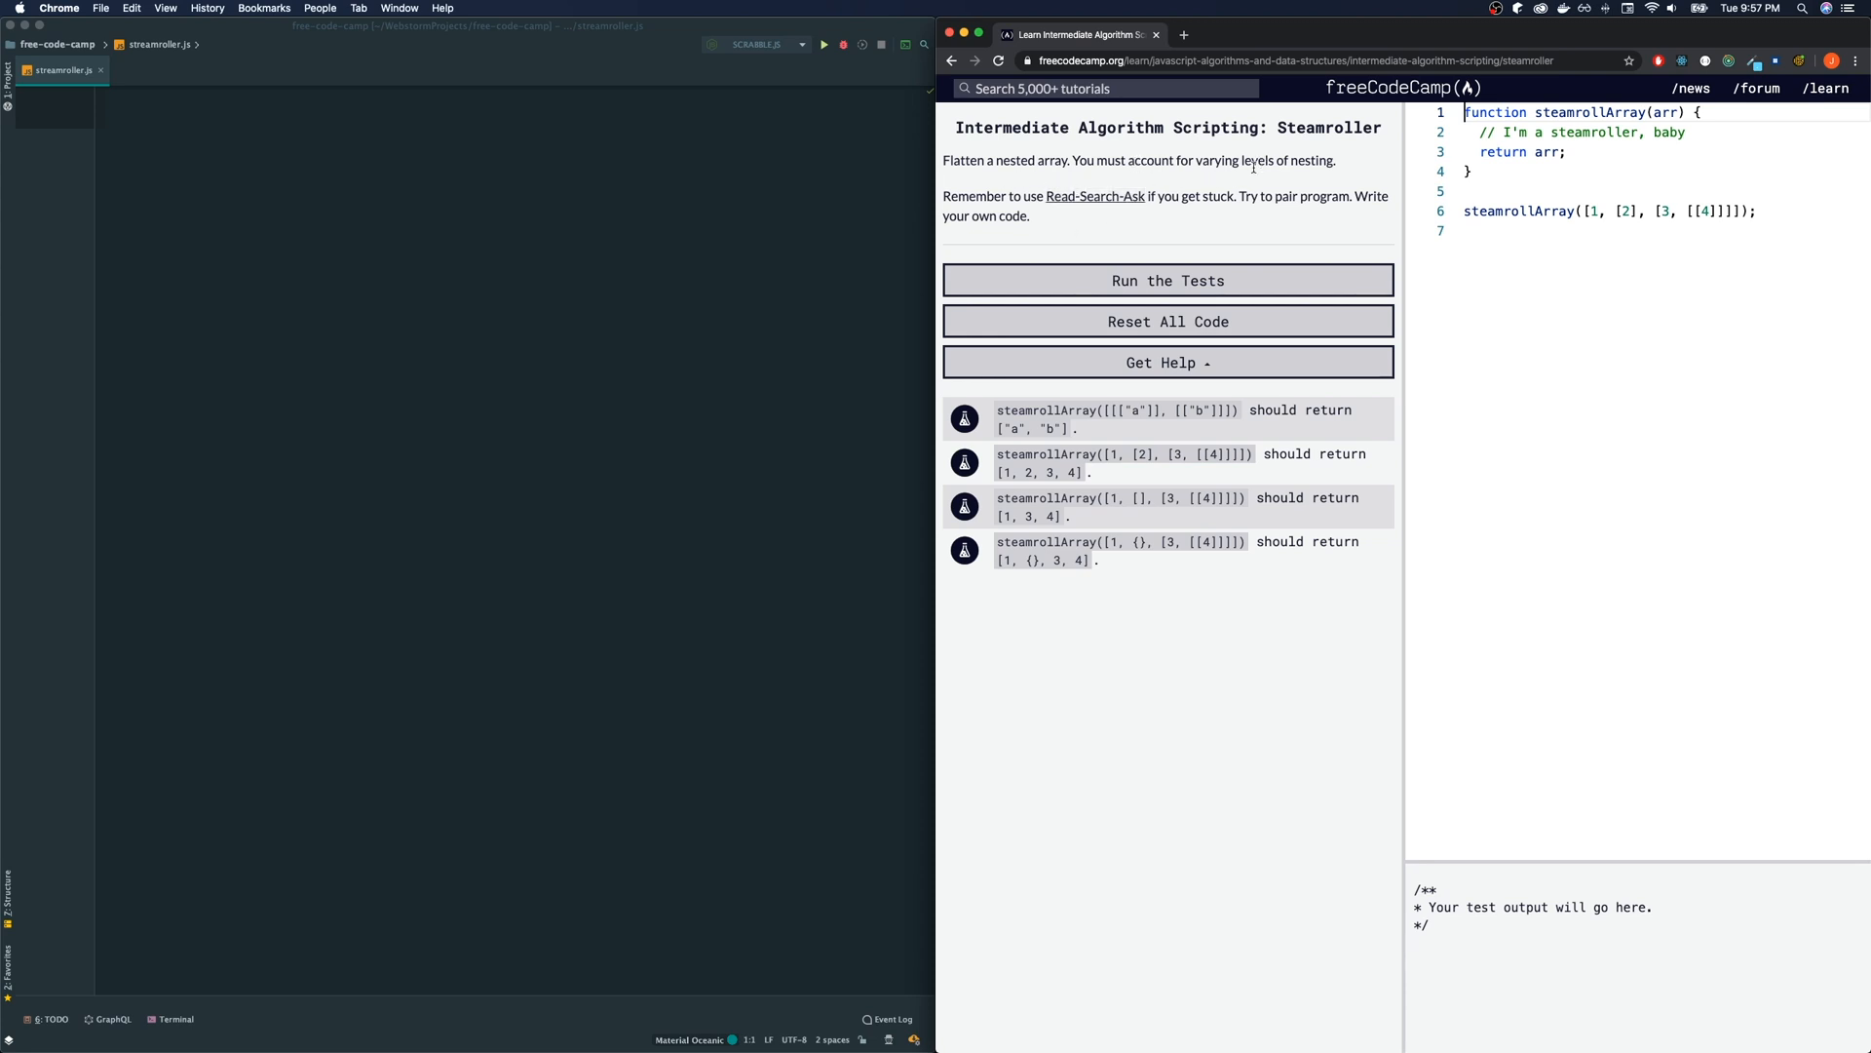
mouse_move(1125, 421)
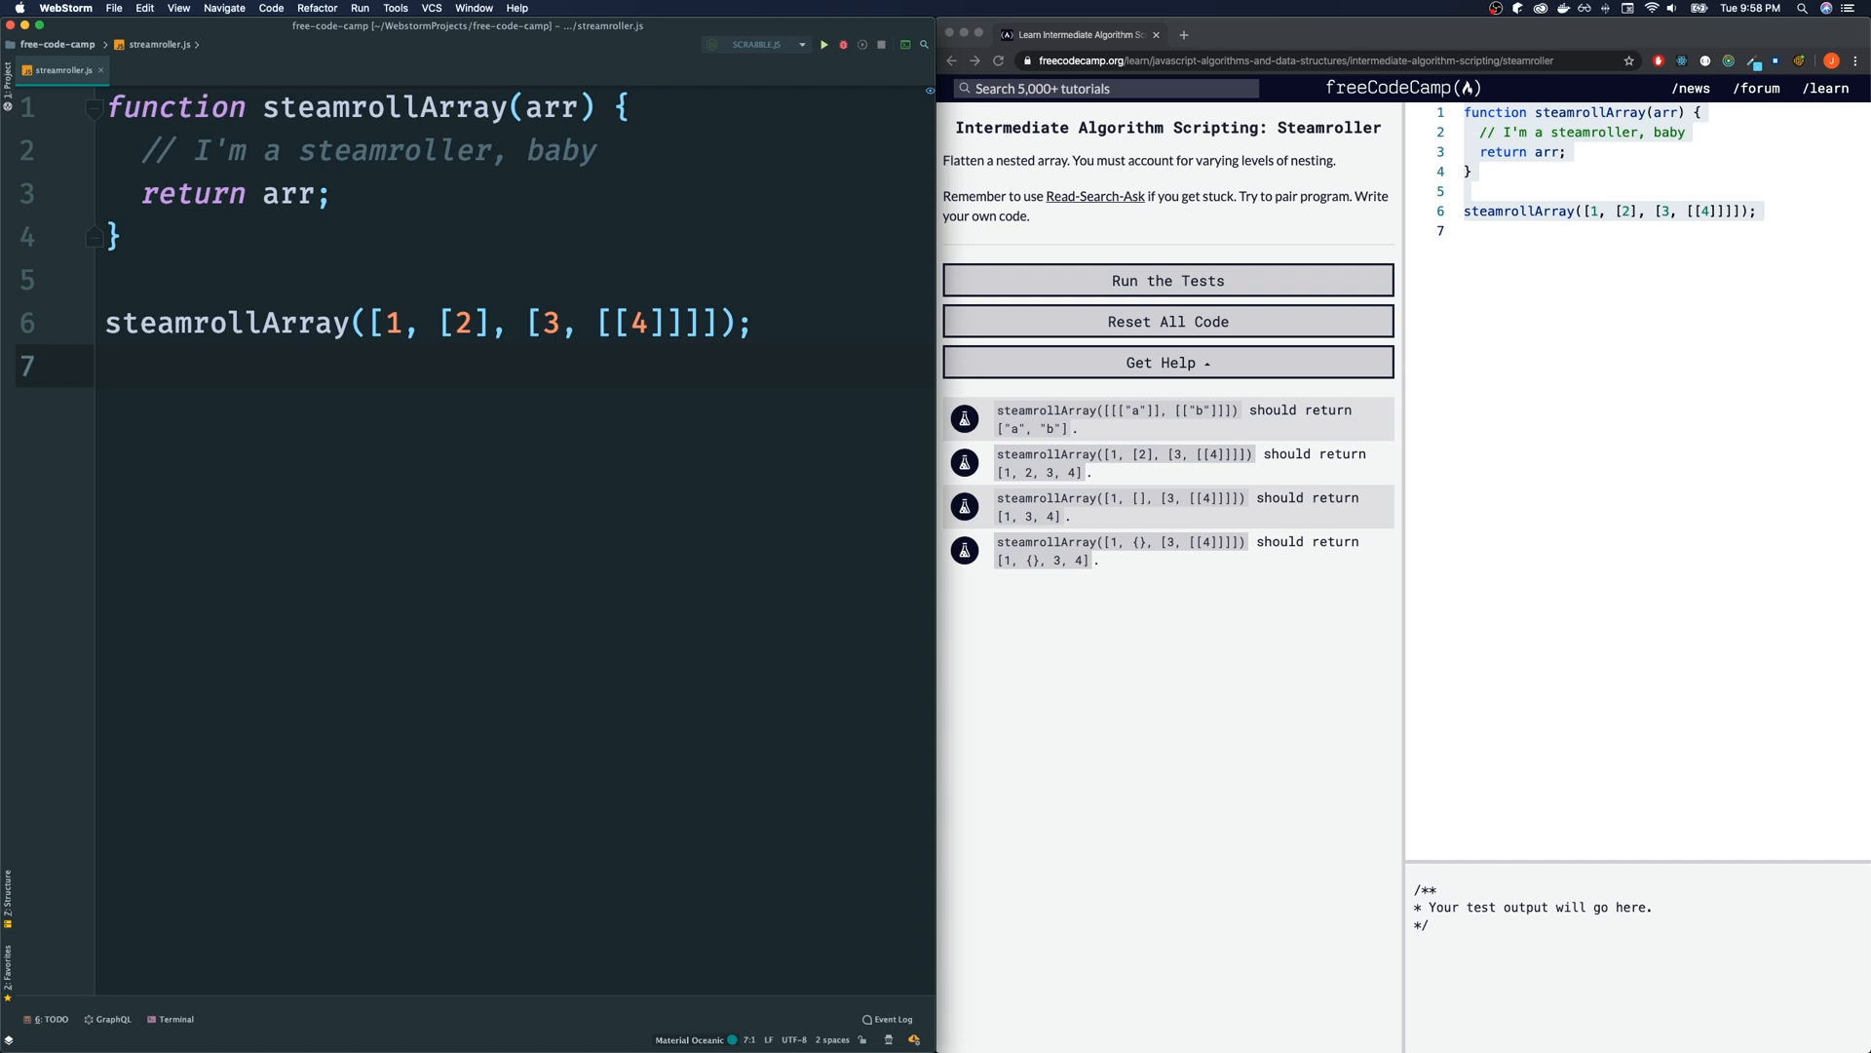
mouse_move(743, 367)
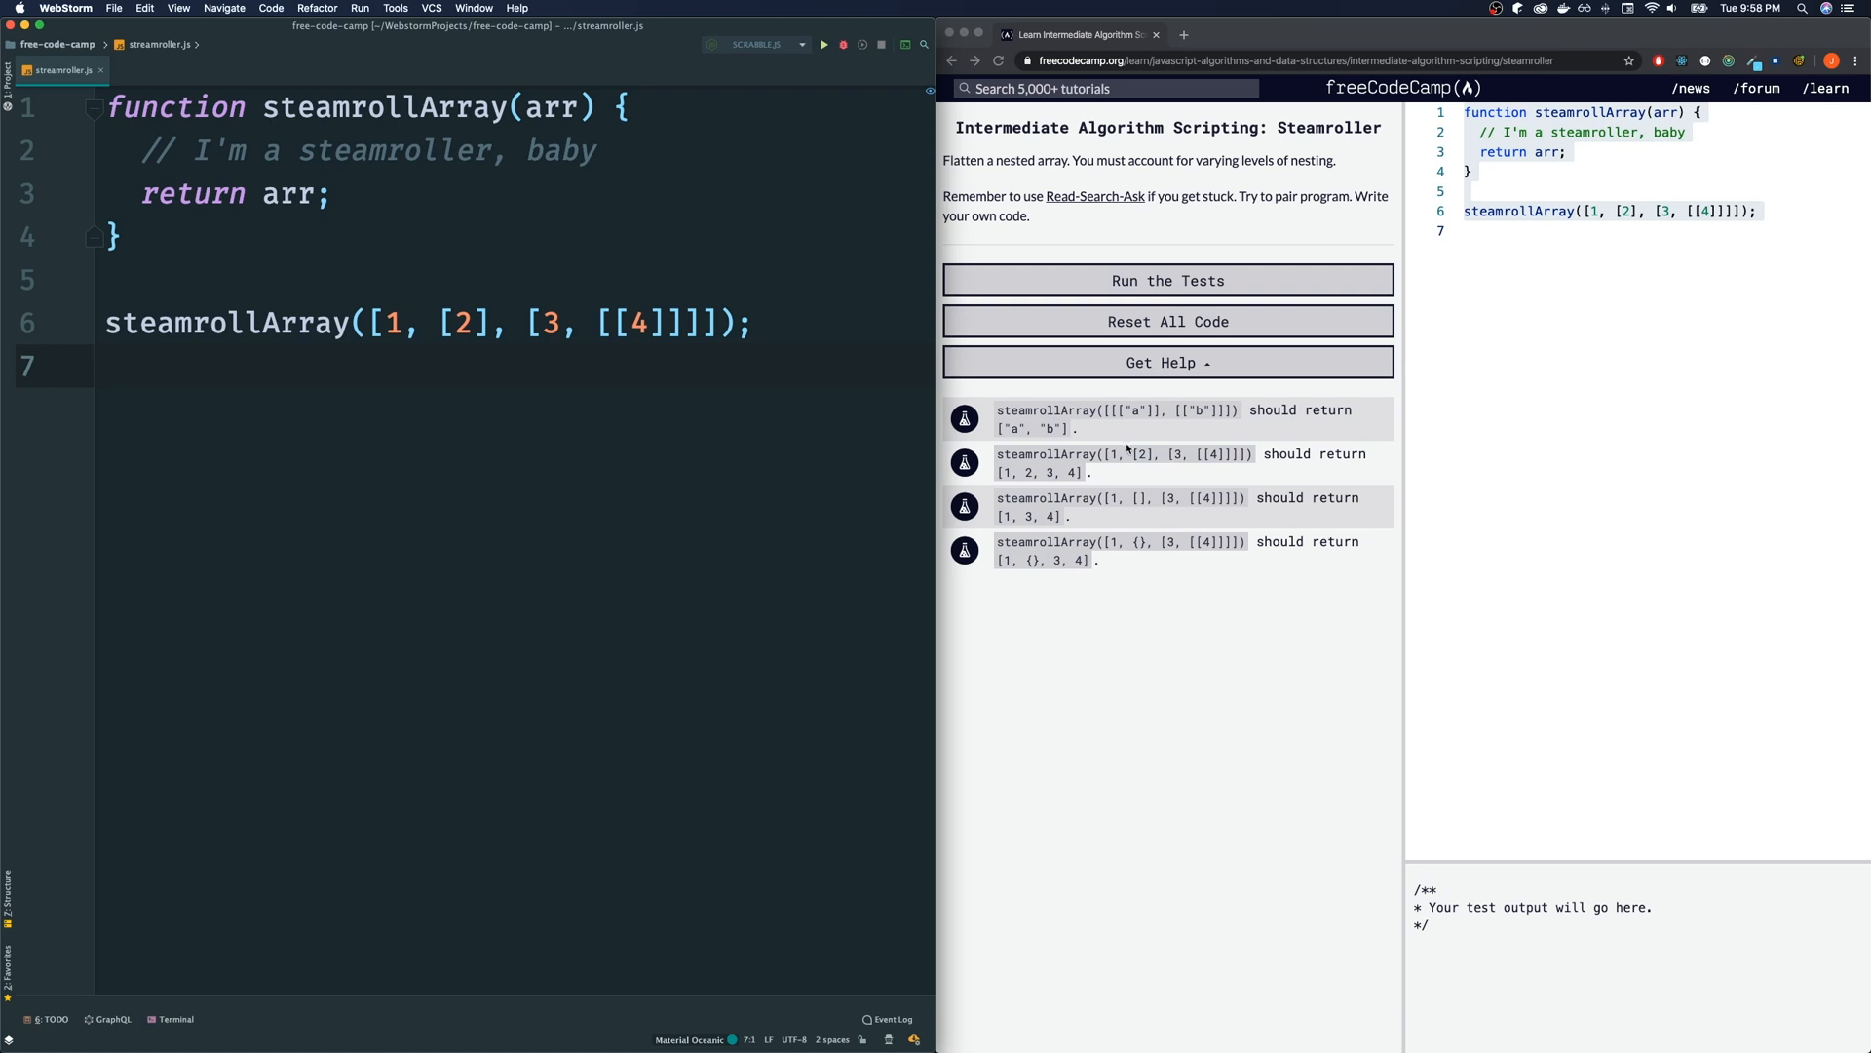
mouse_move(1109, 412)
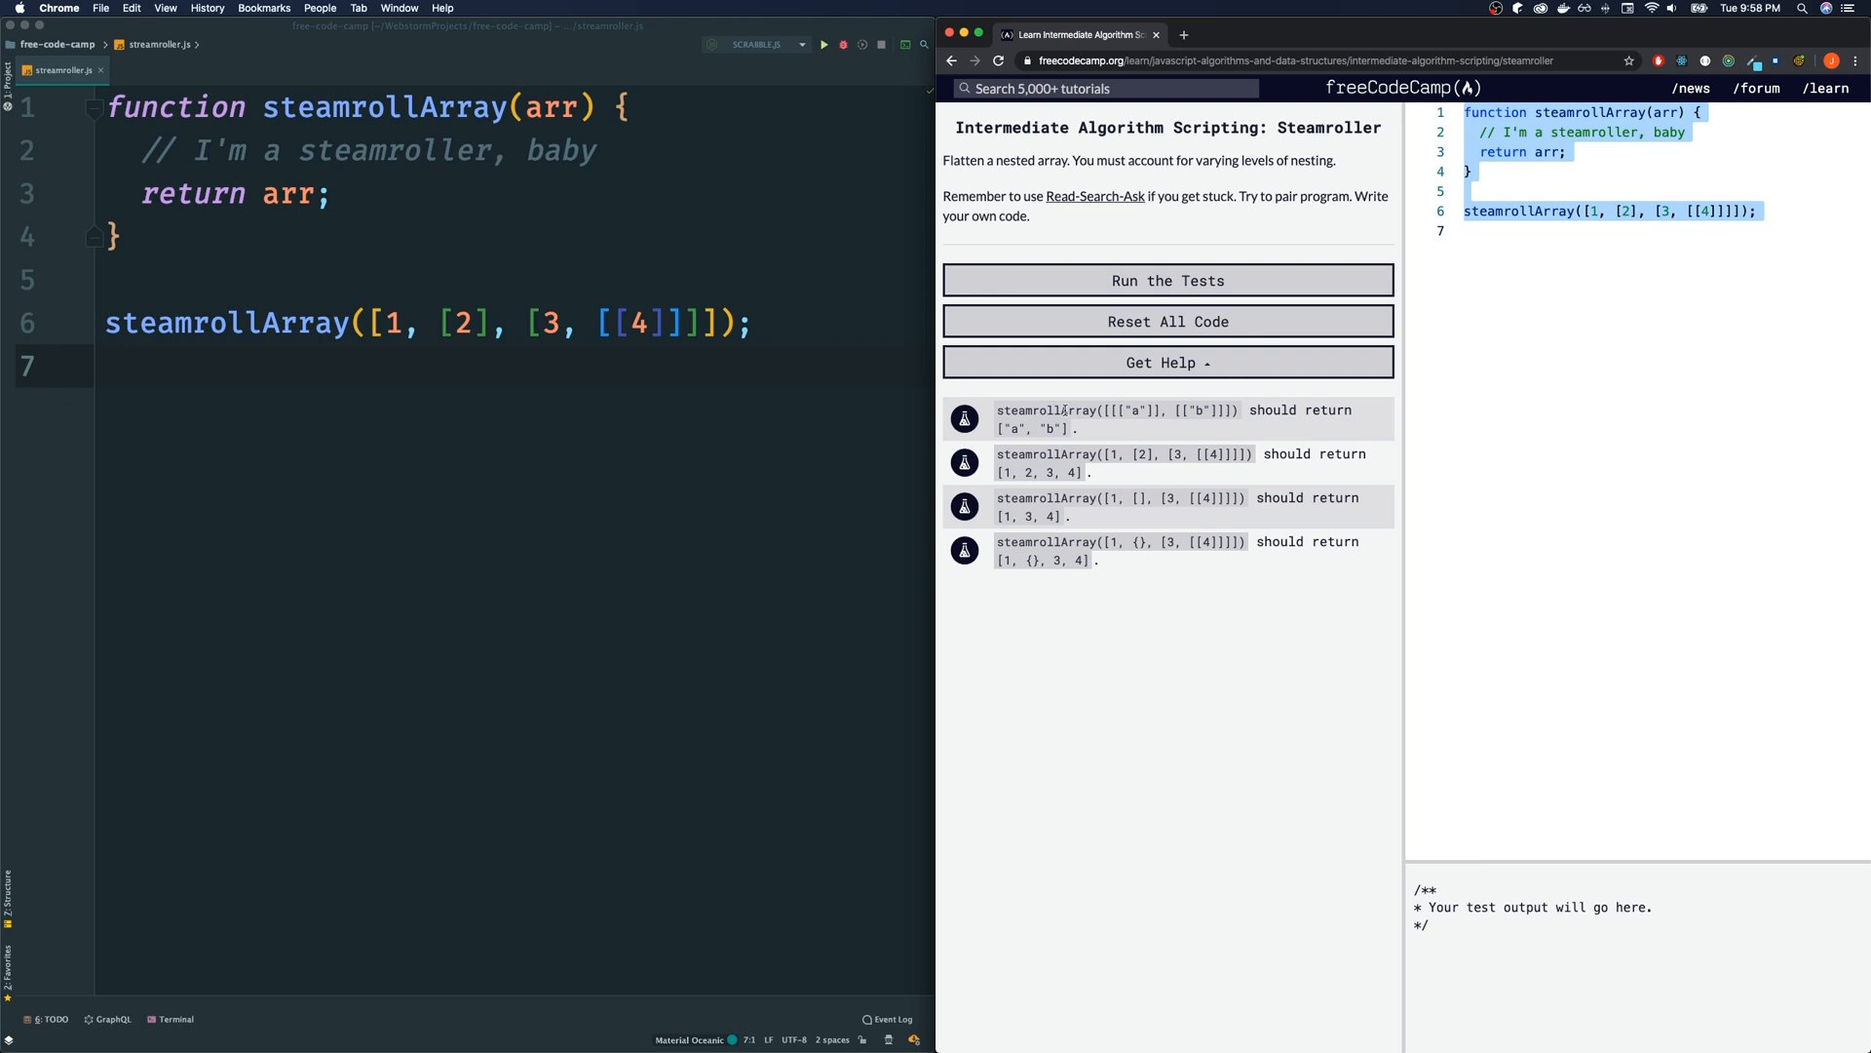
left_click(1168, 419)
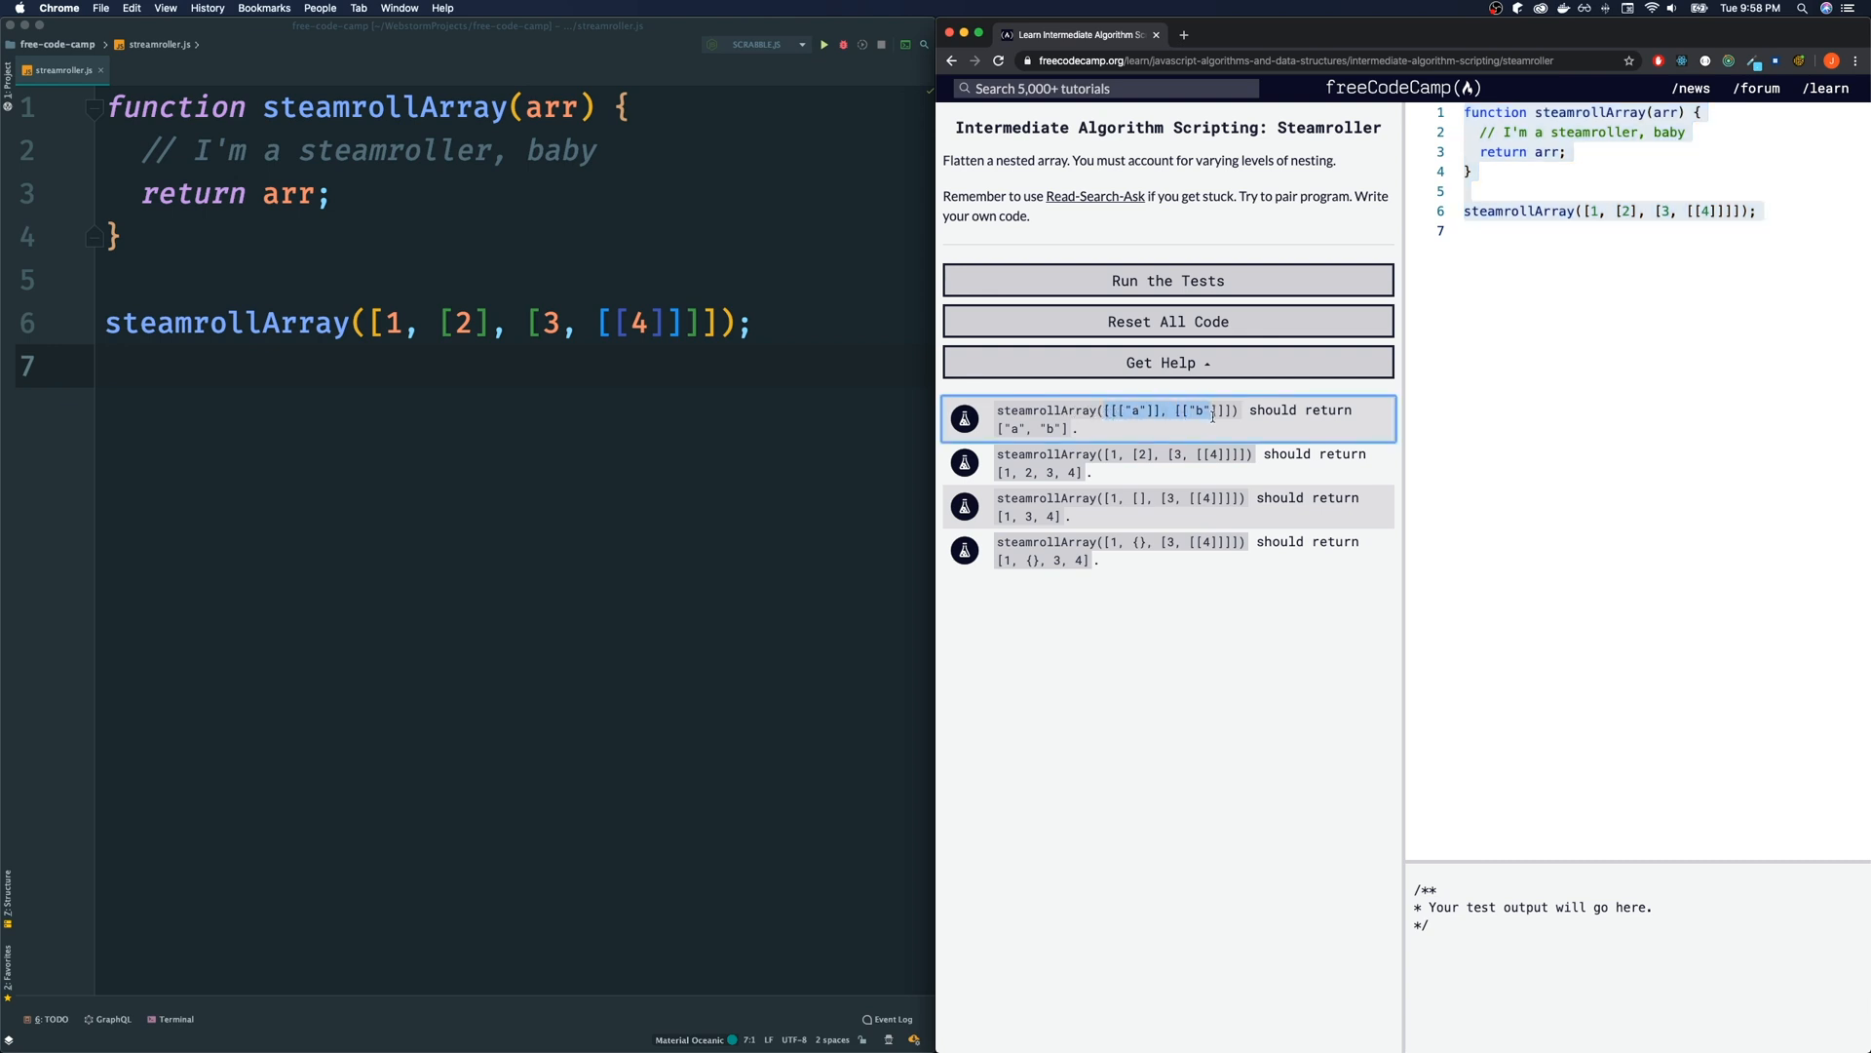
mouse_move(1015, 441)
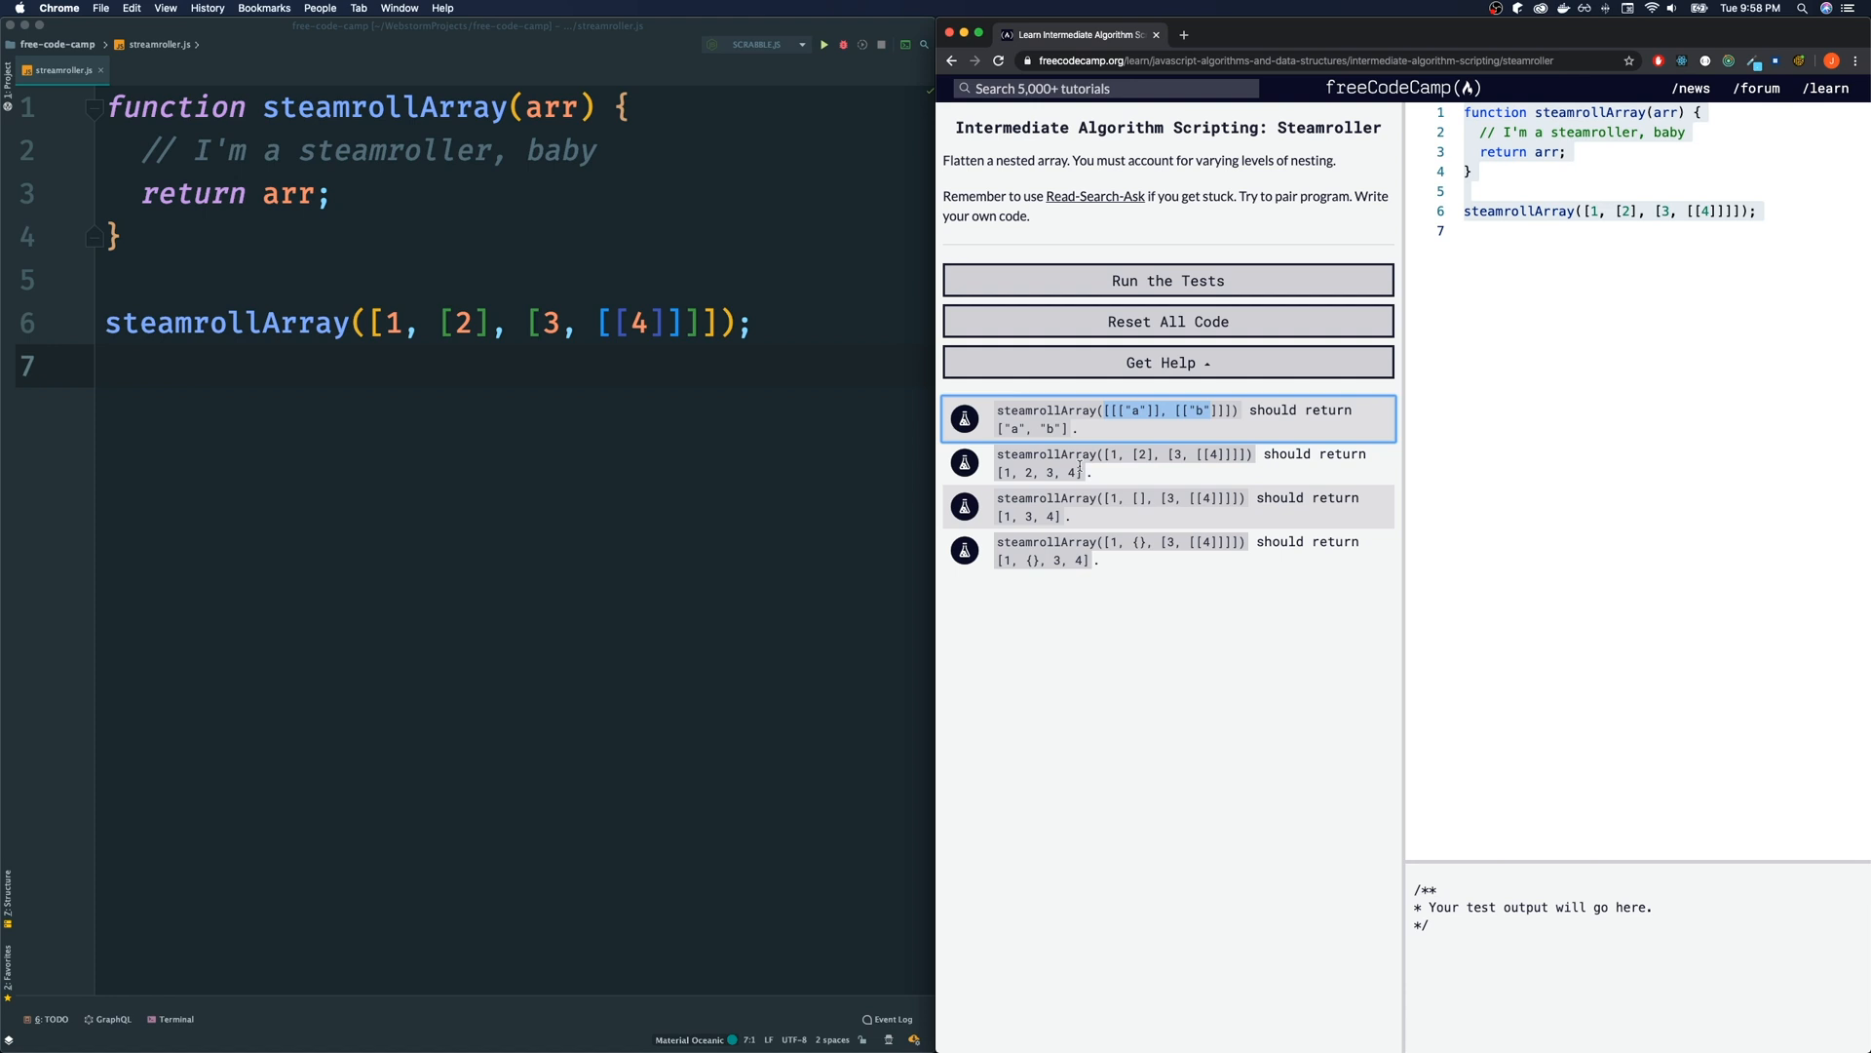
mouse_move(1074, 534)
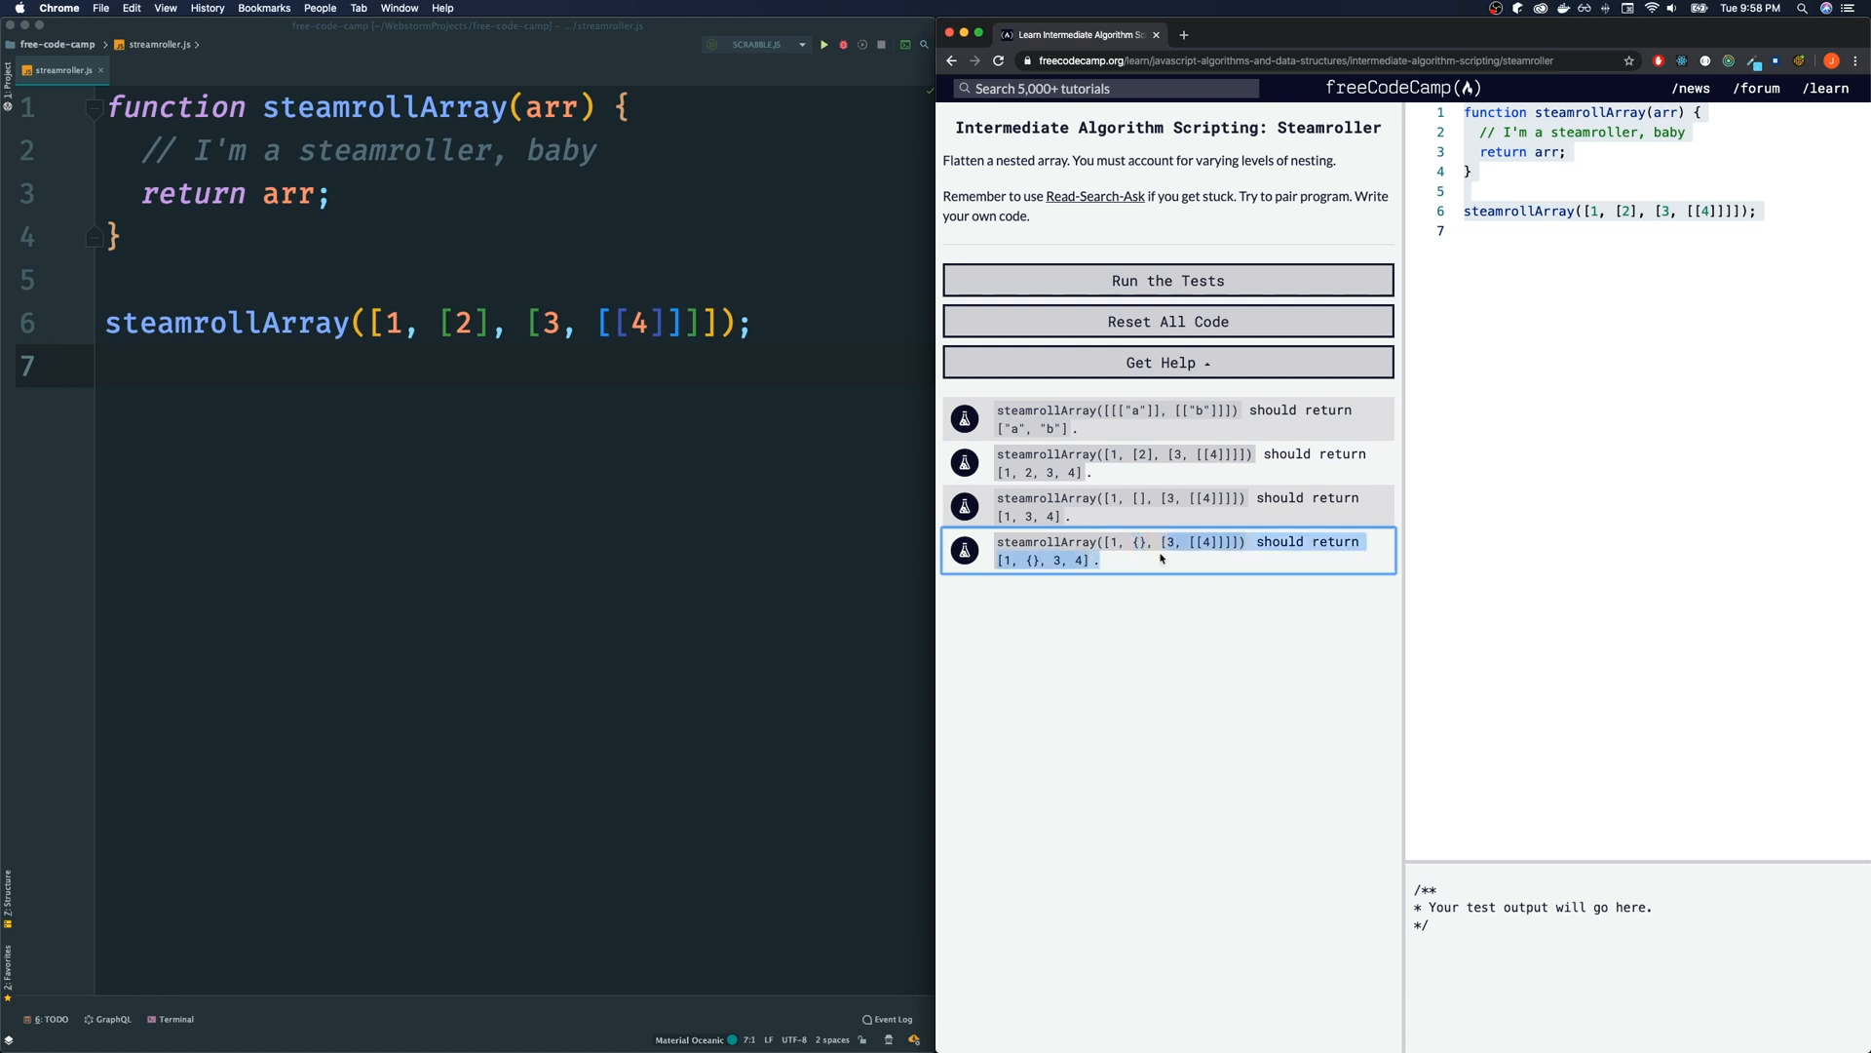
mouse_move(1029, 560)
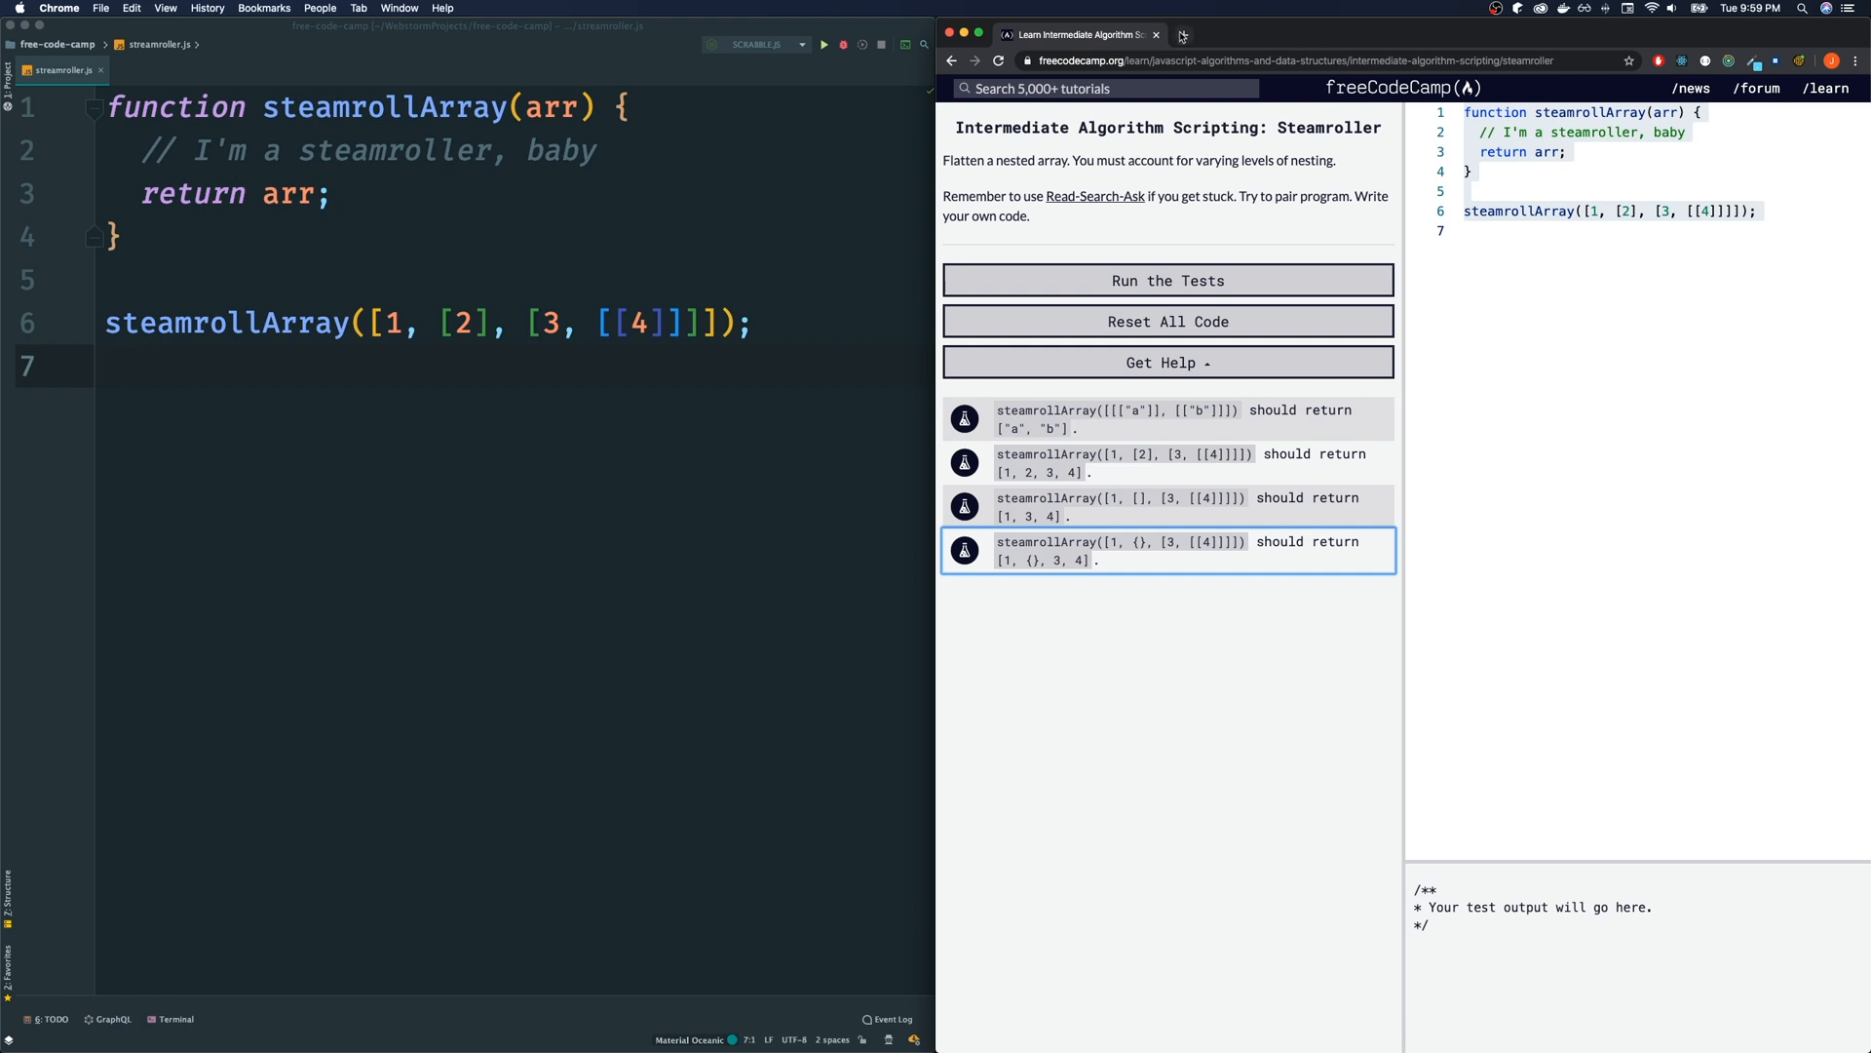
Search 'array flat mdn' in a new tab and open the Array.prototype.flat() MDN result
left_click(1359, 35)
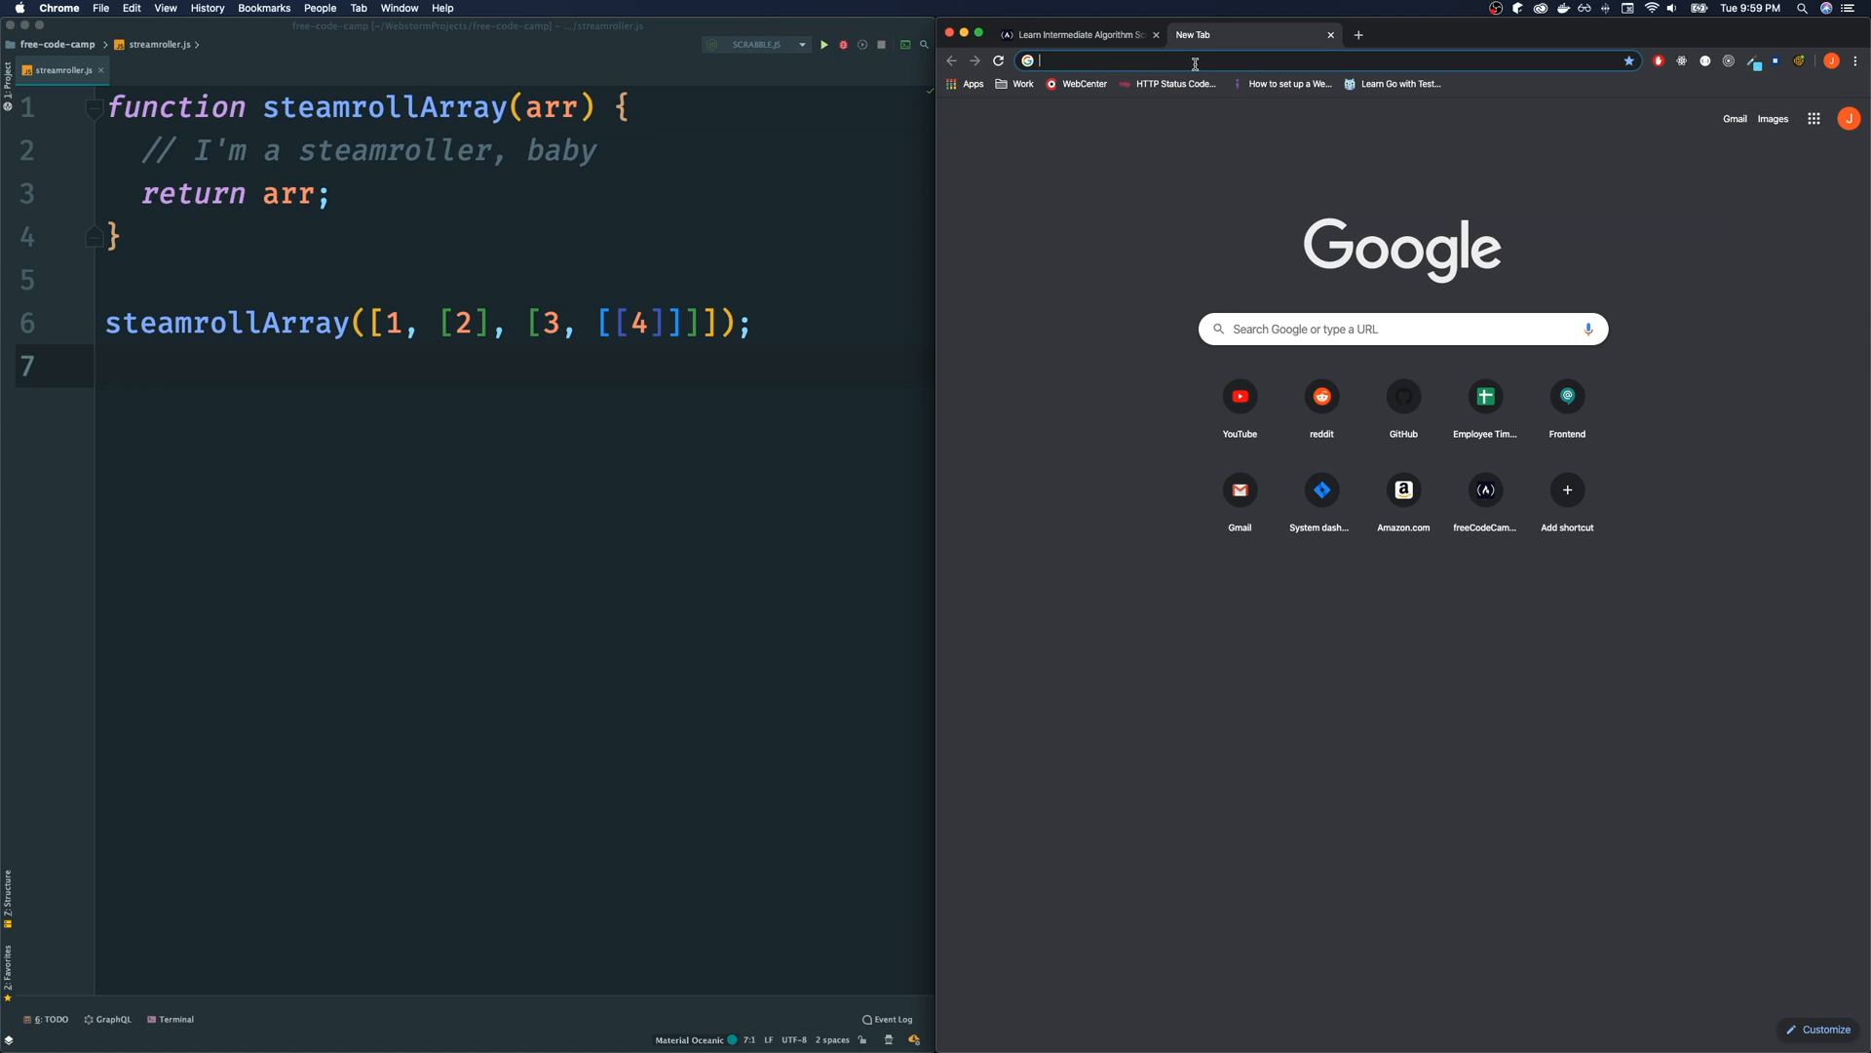
type("array methods javascript mdn")
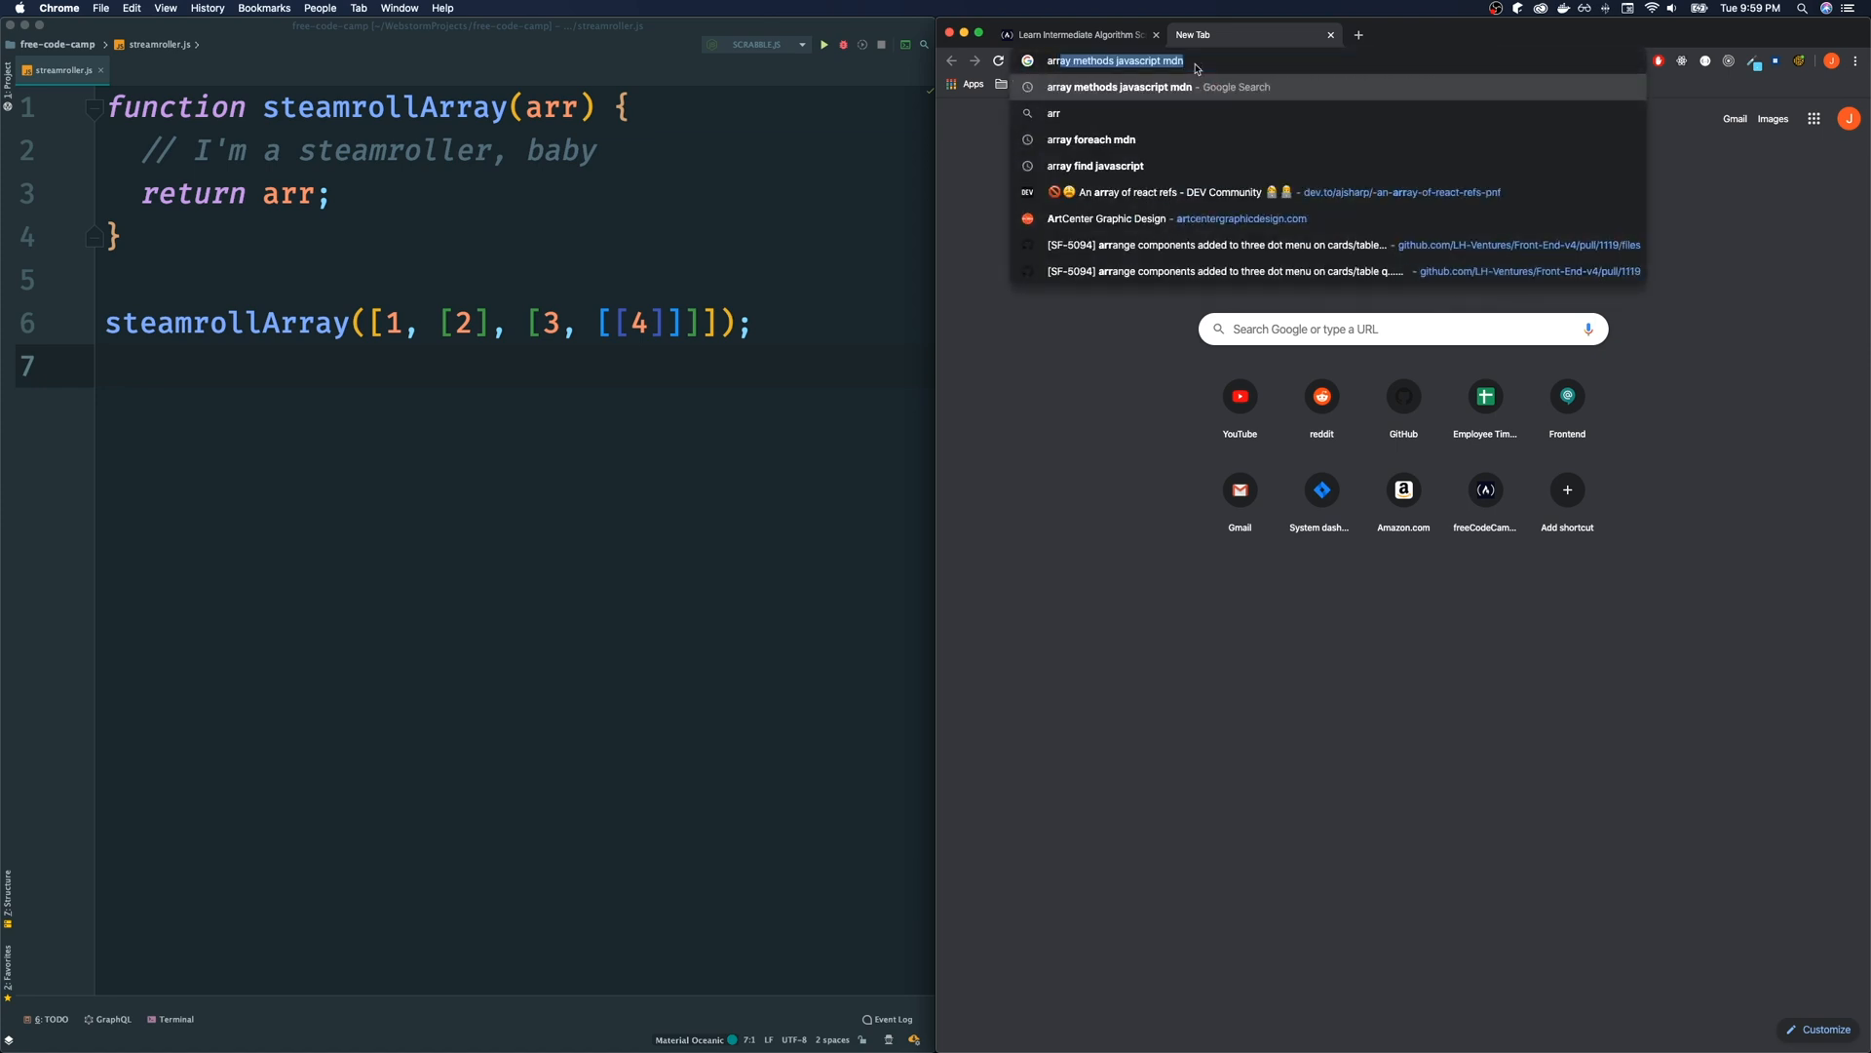
type("array flat mdn")
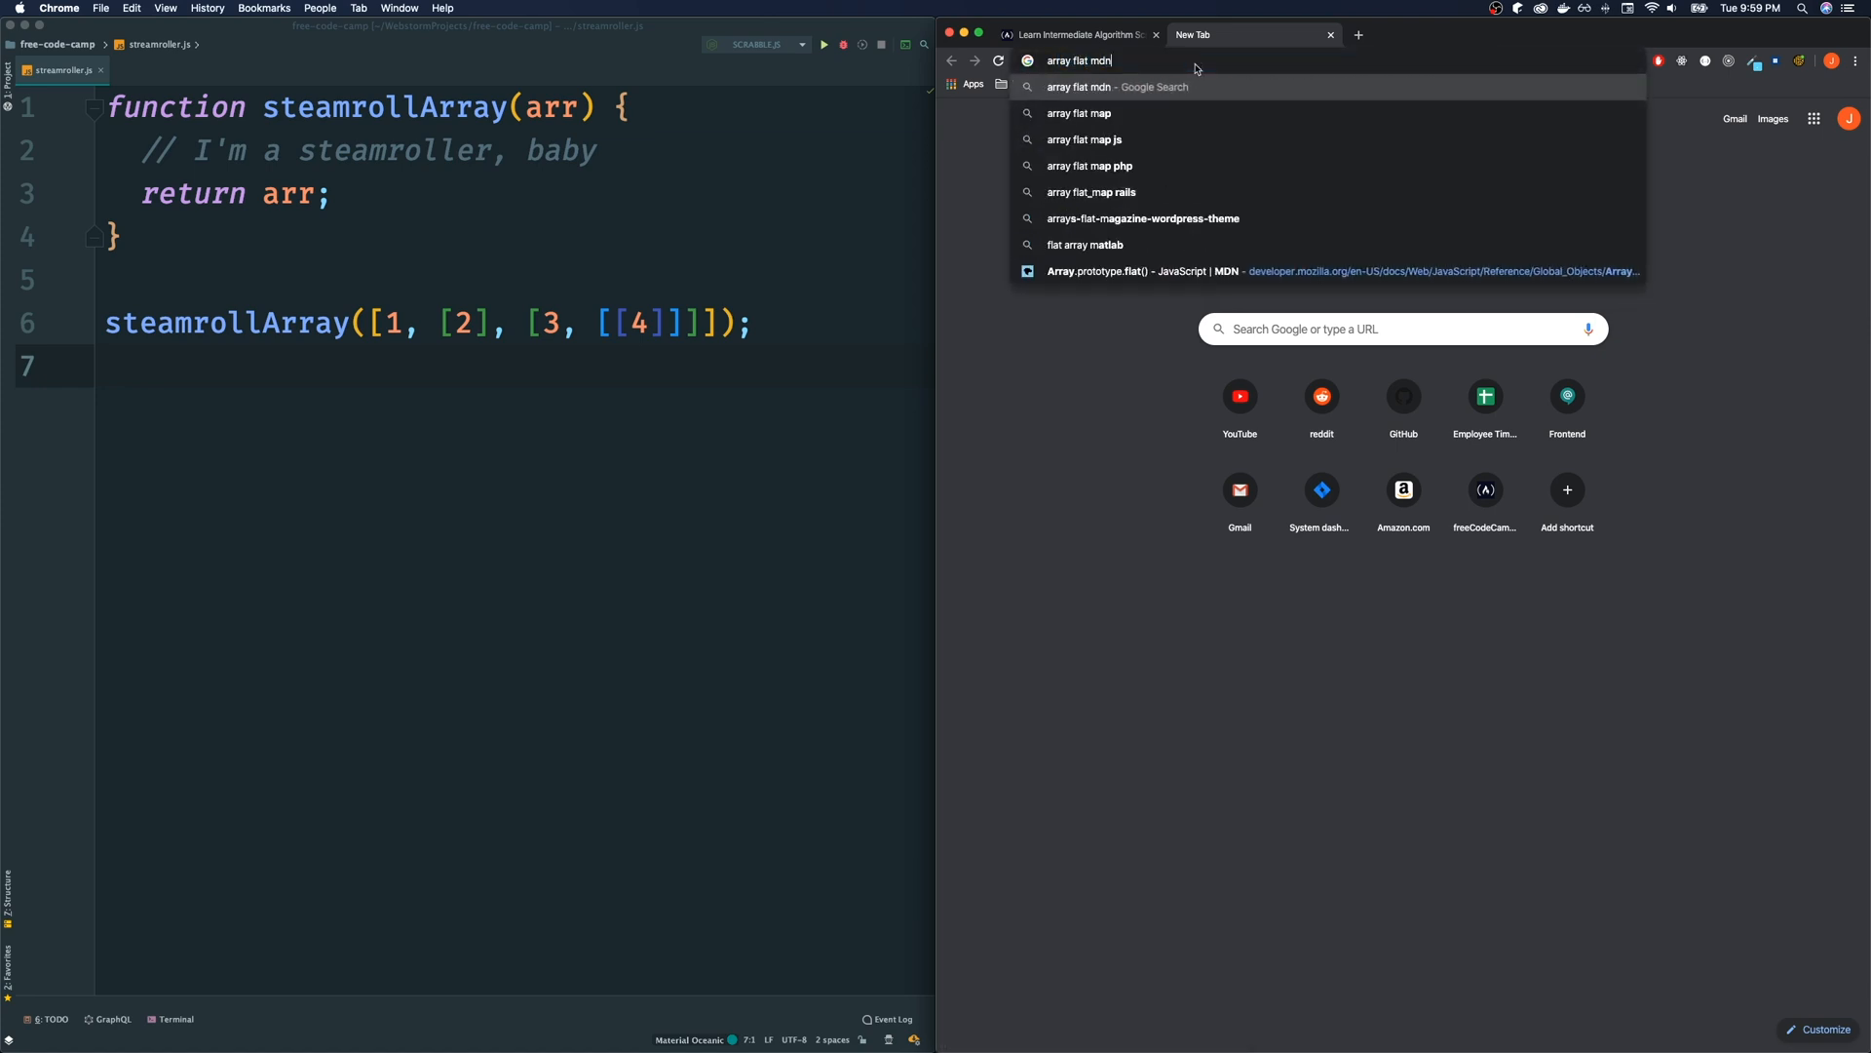
key("Return")
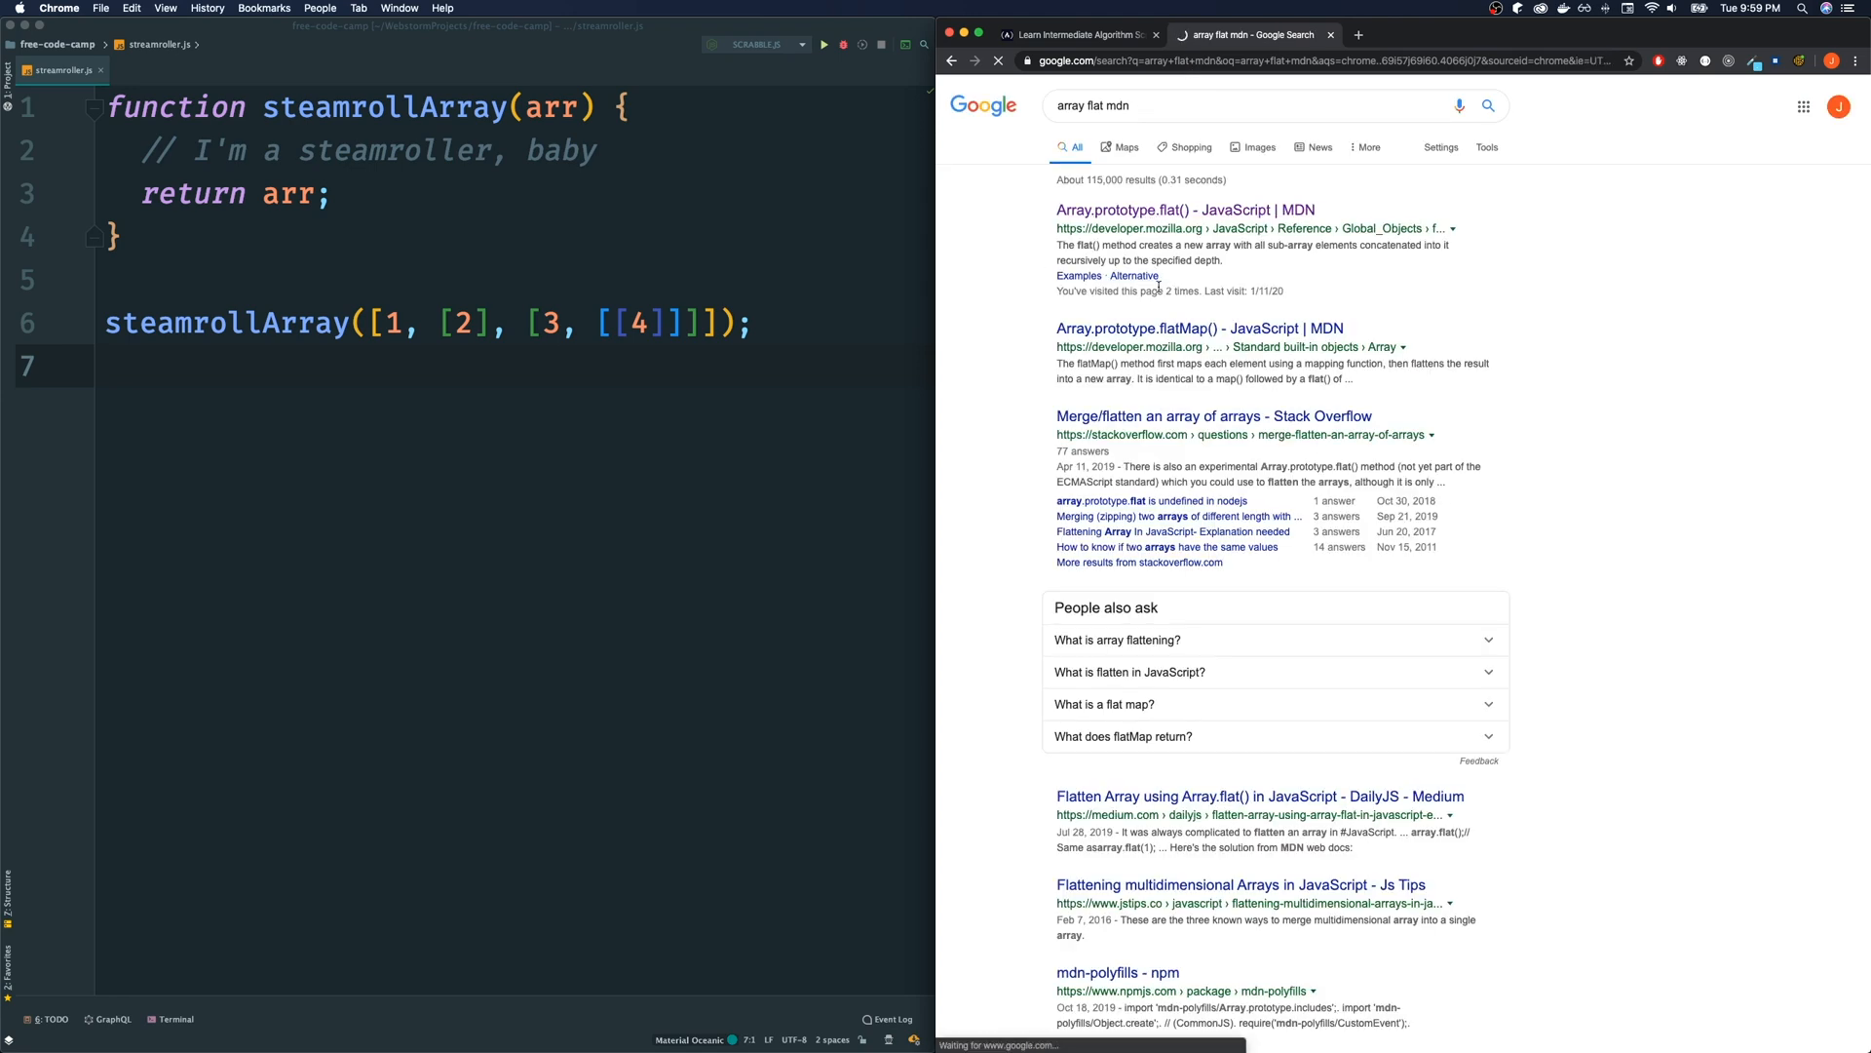
left_click(1183, 210)
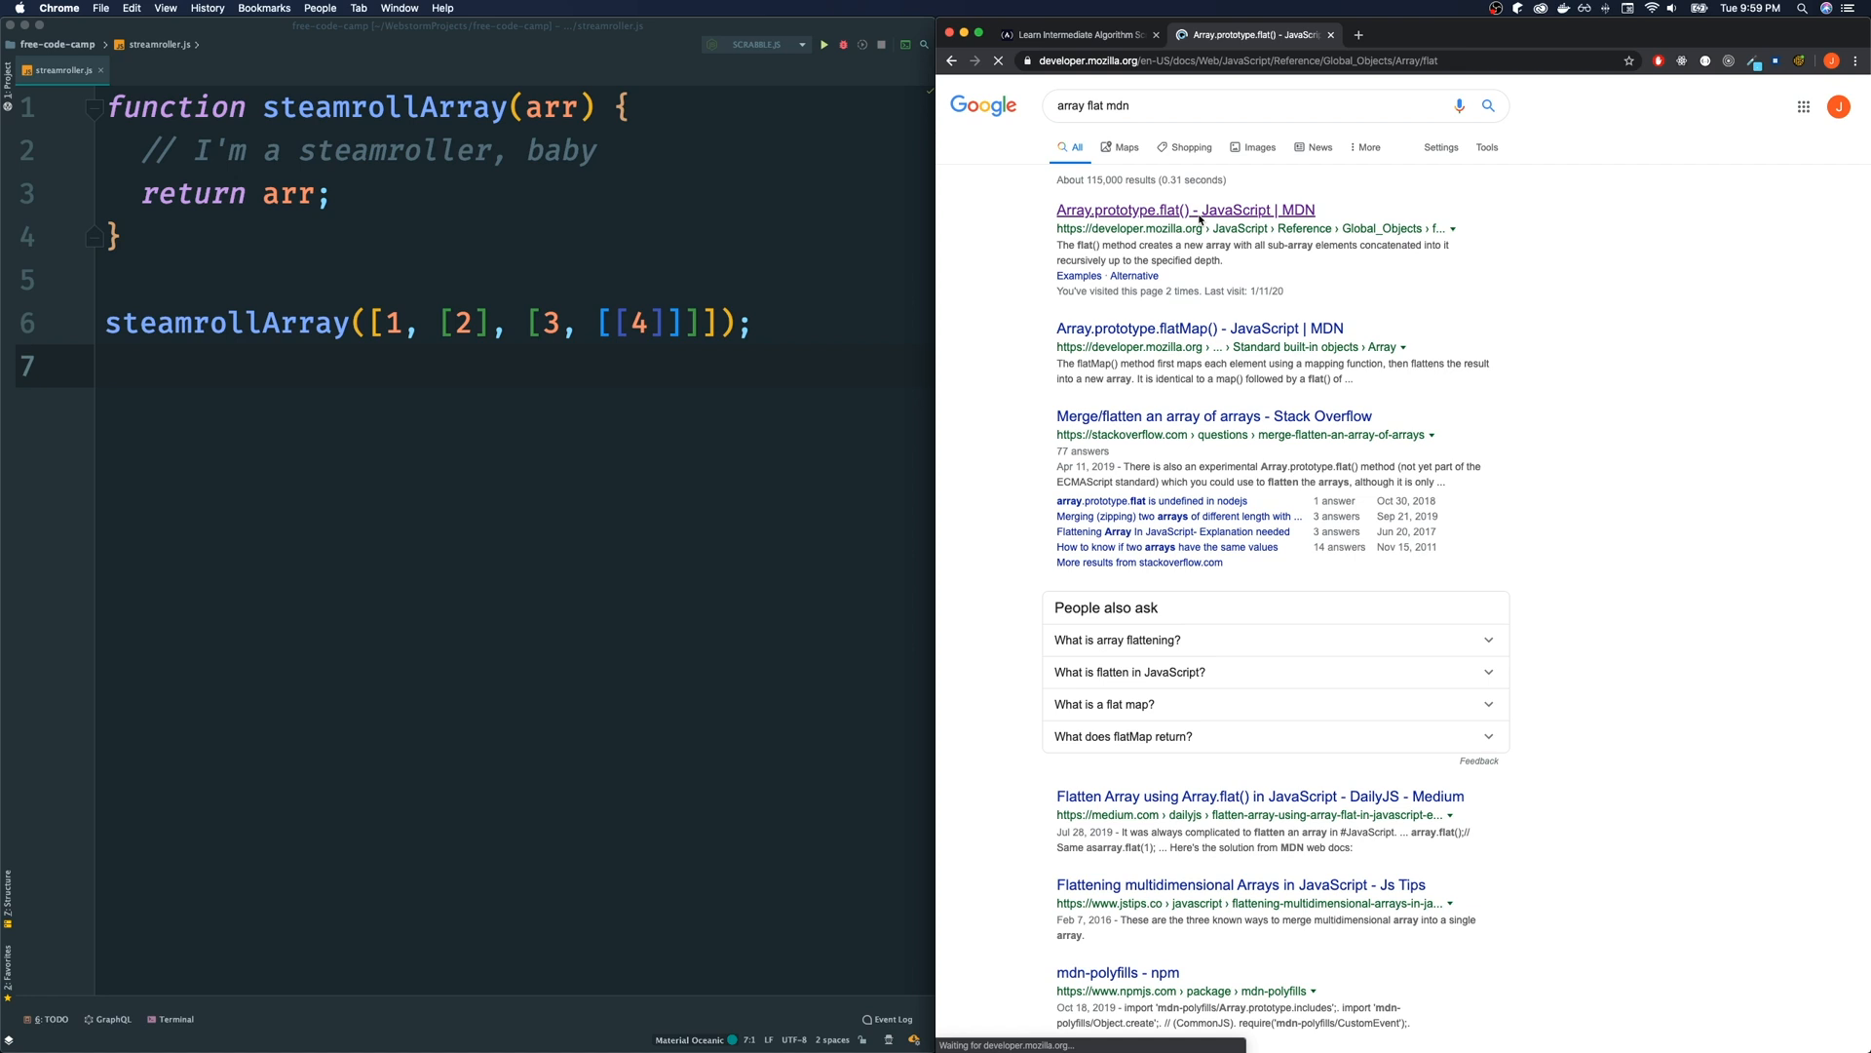
Scroll the flat() page to the nested-array examples and highlight the nested part of arr2
left_click(1185, 210)
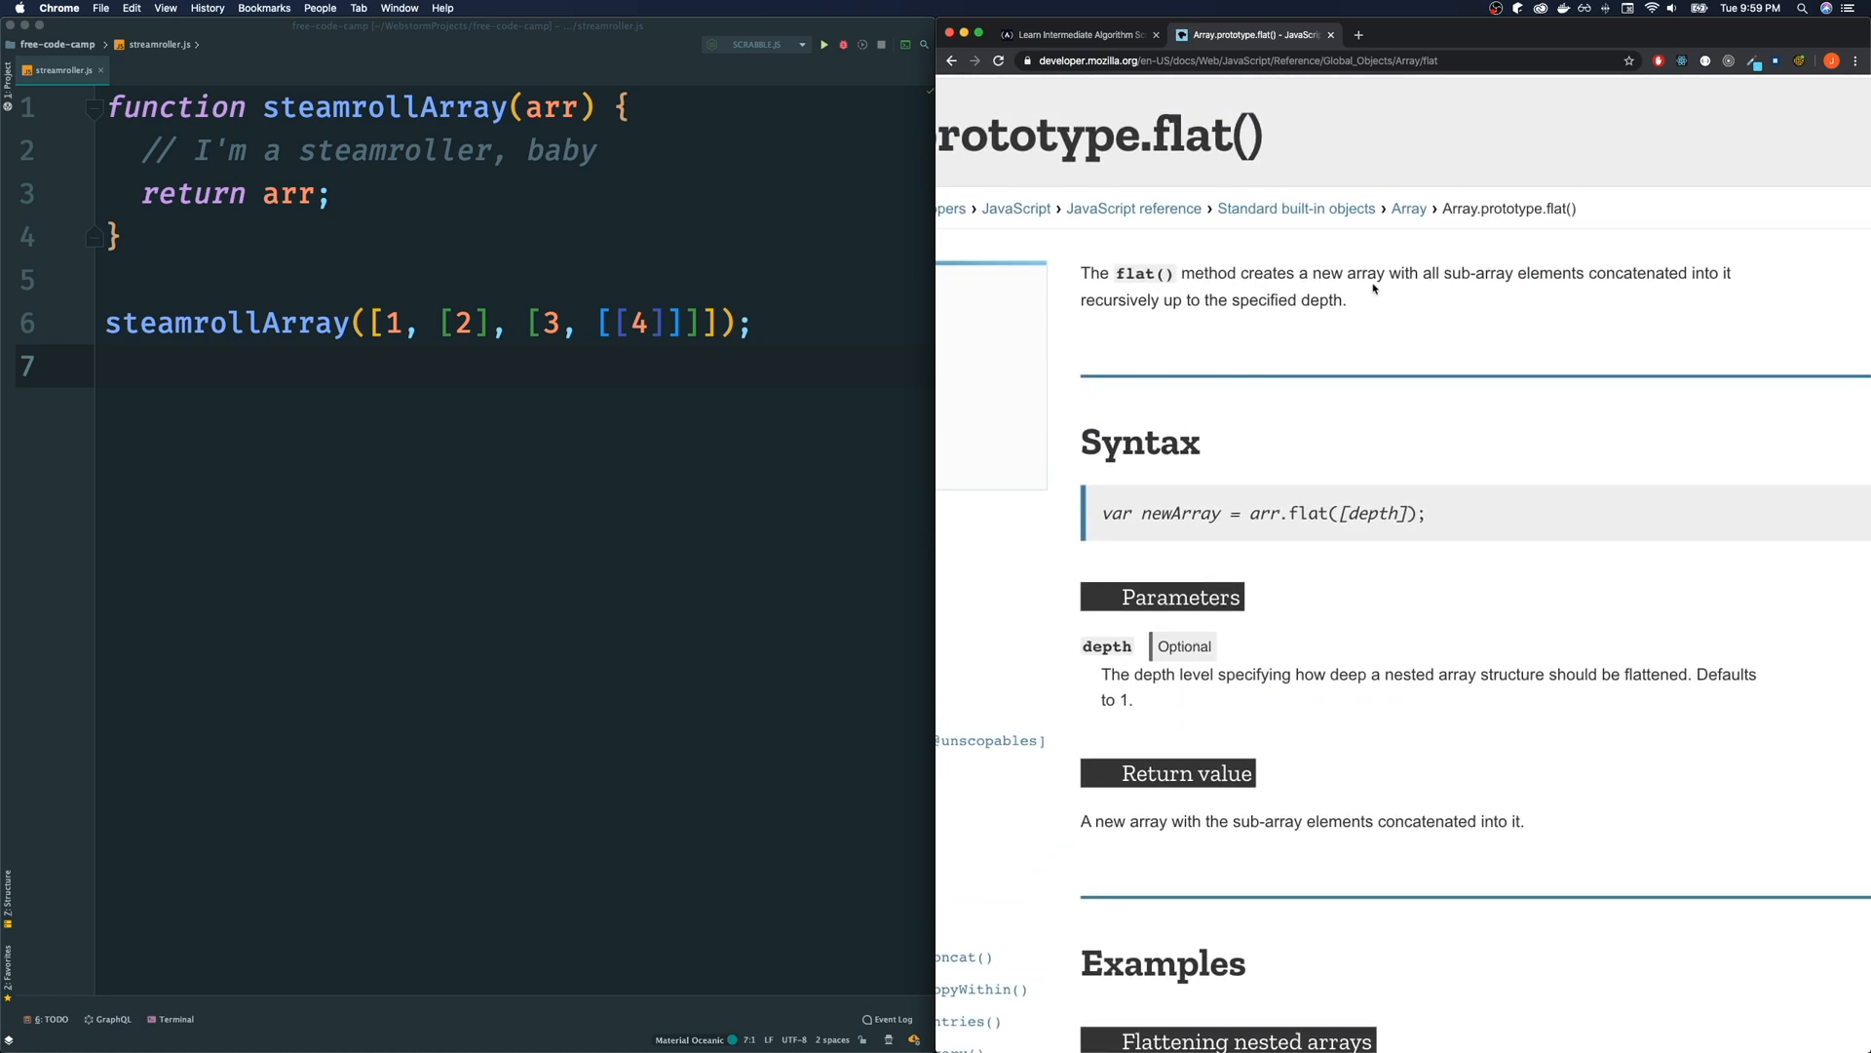
mouse_move(1558, 286)
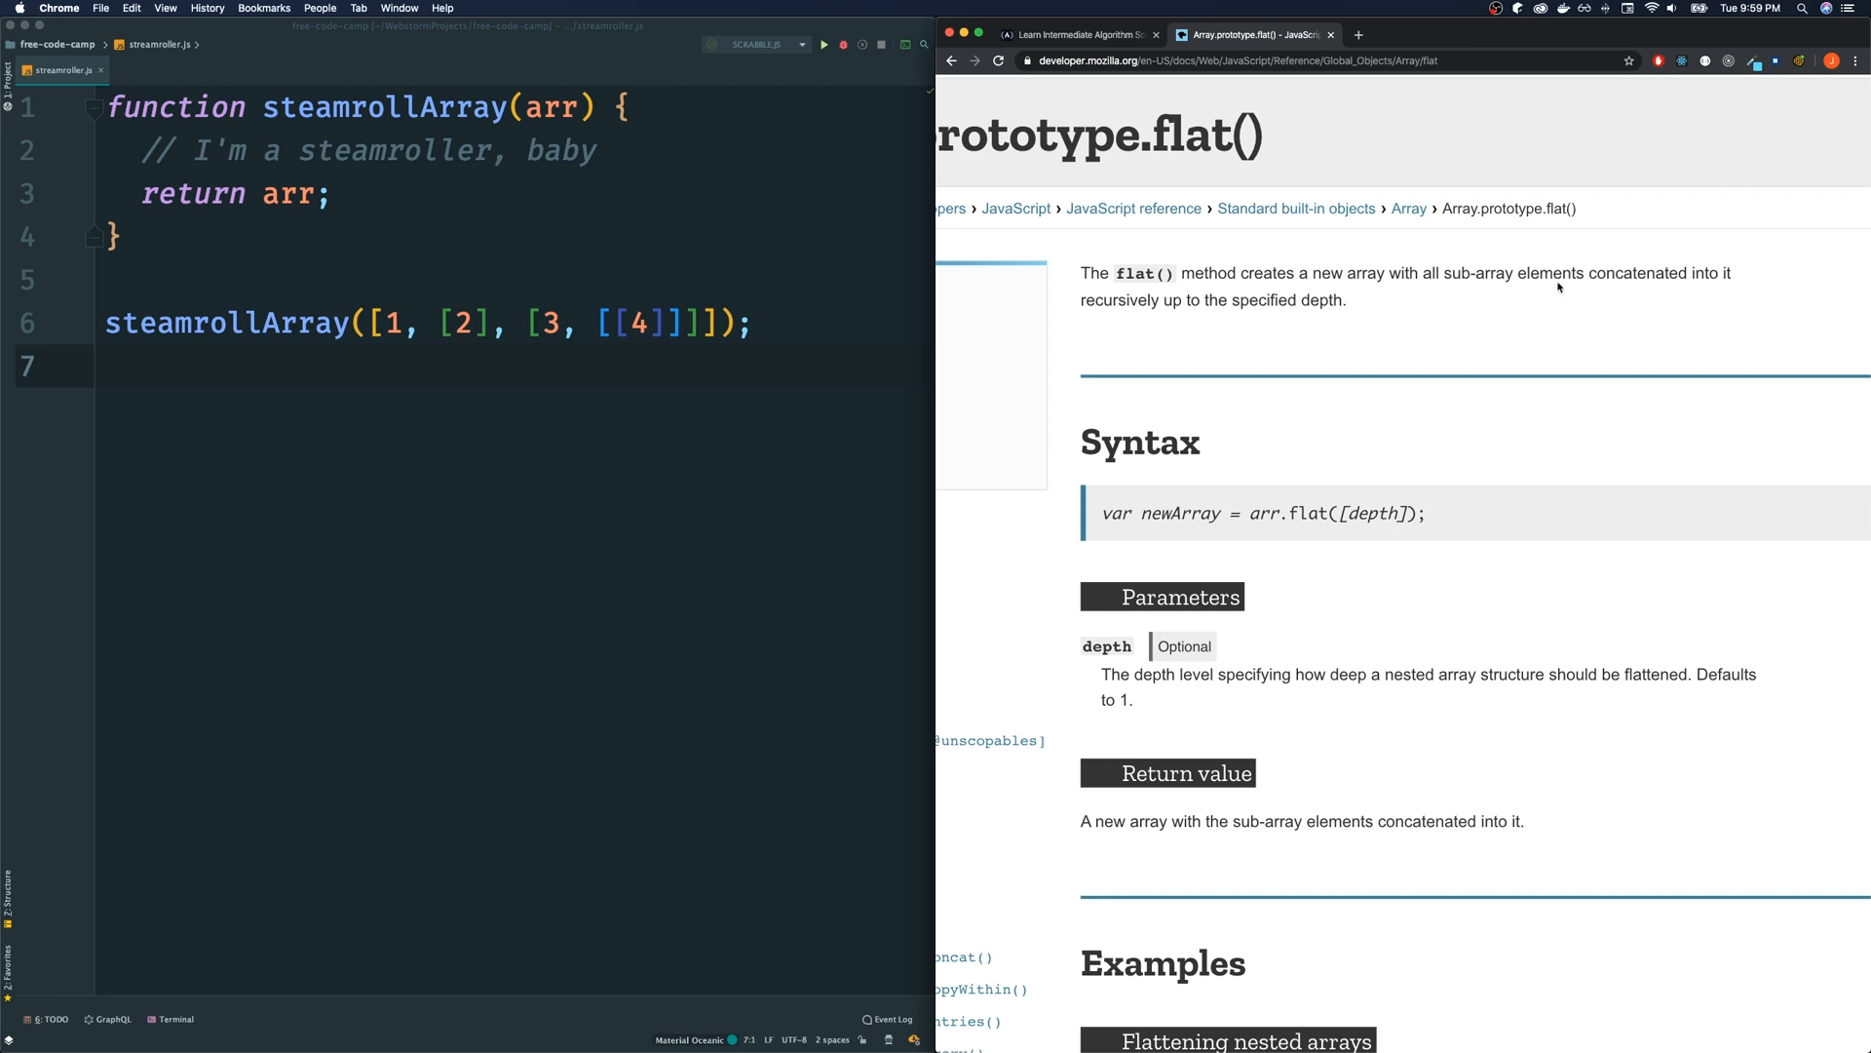
mouse_move(1175, 304)
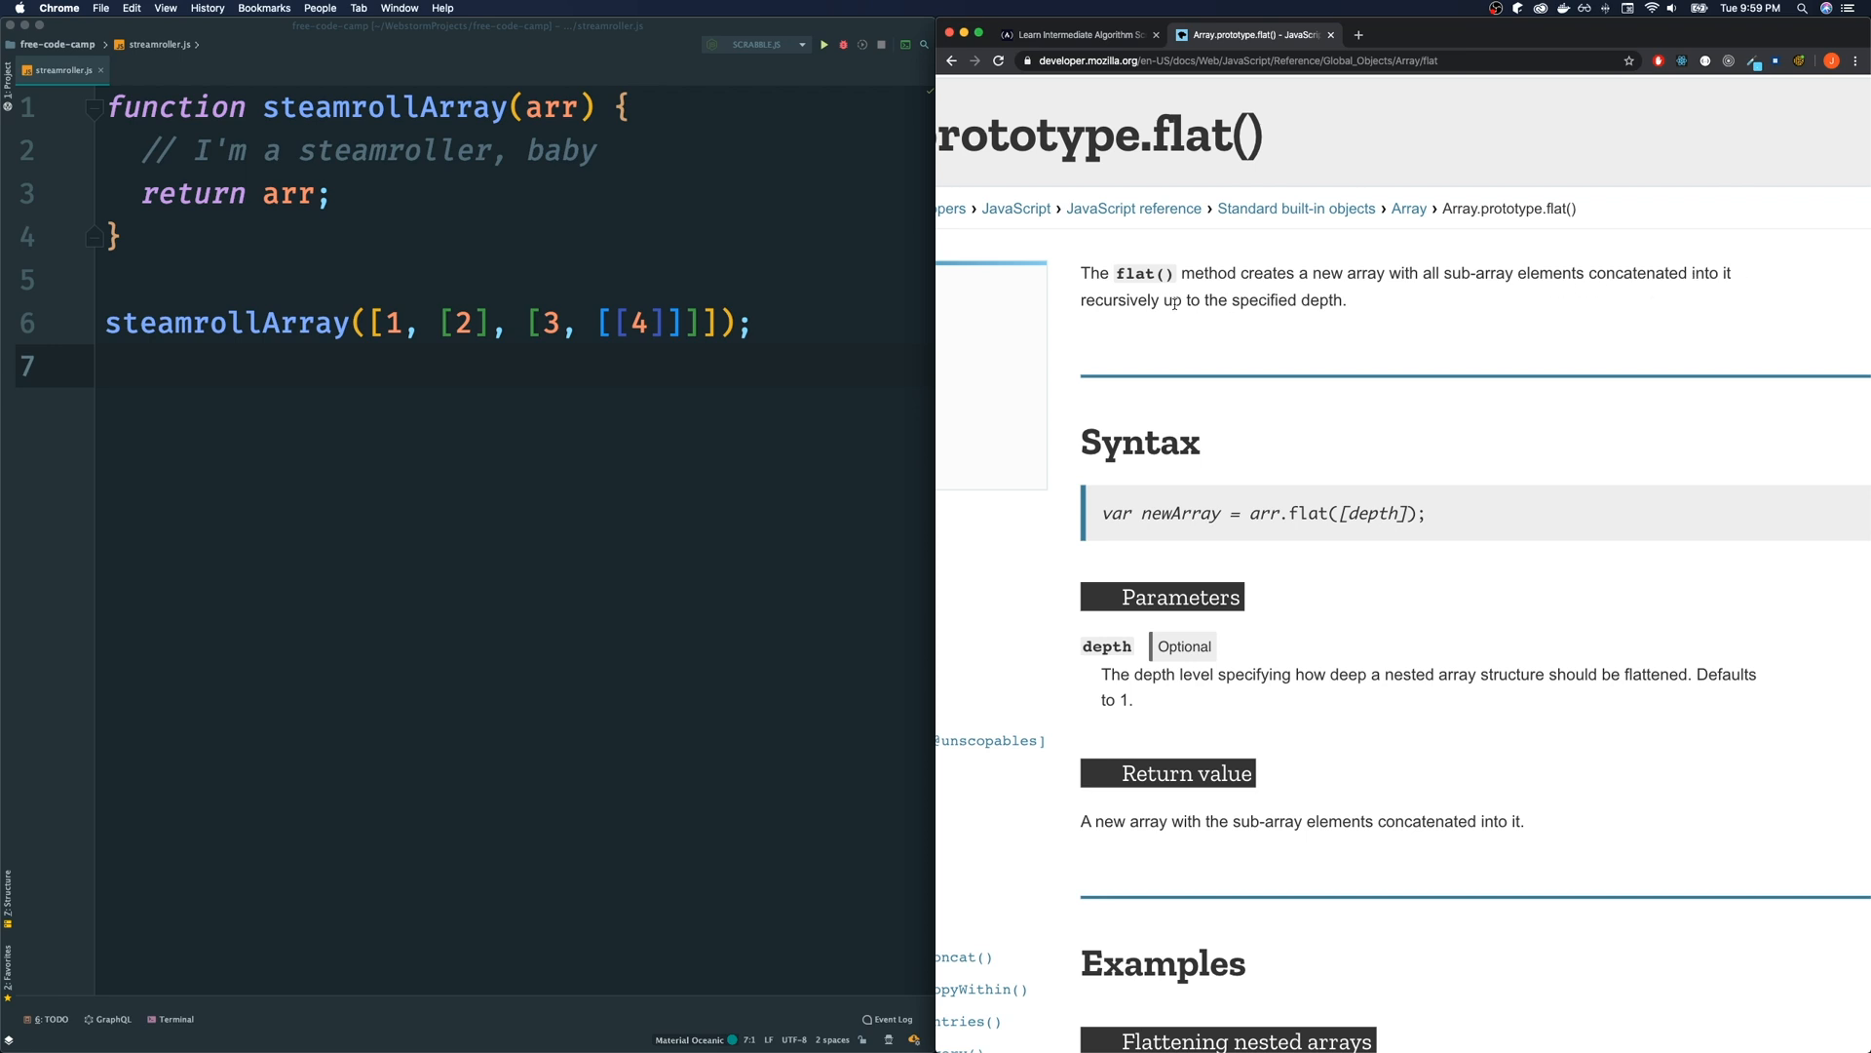
mouse_move(1310, 336)
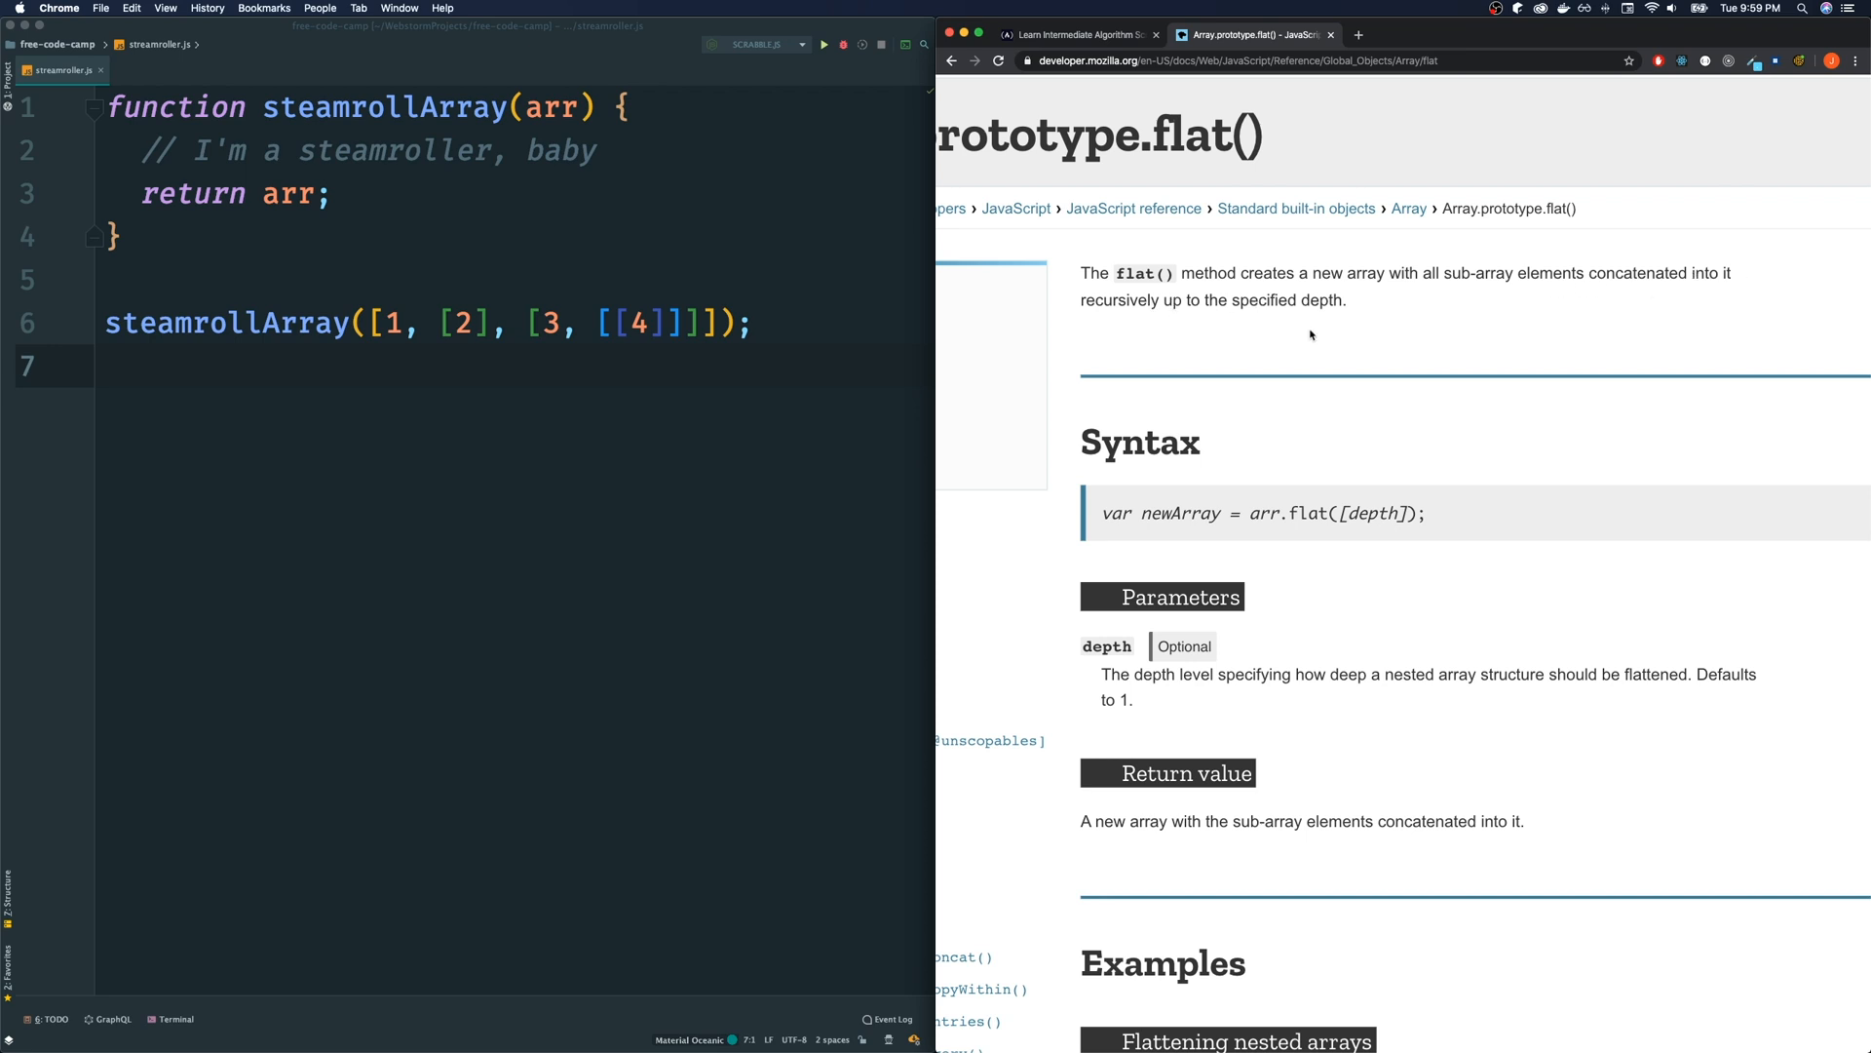
scroll("up", 3)
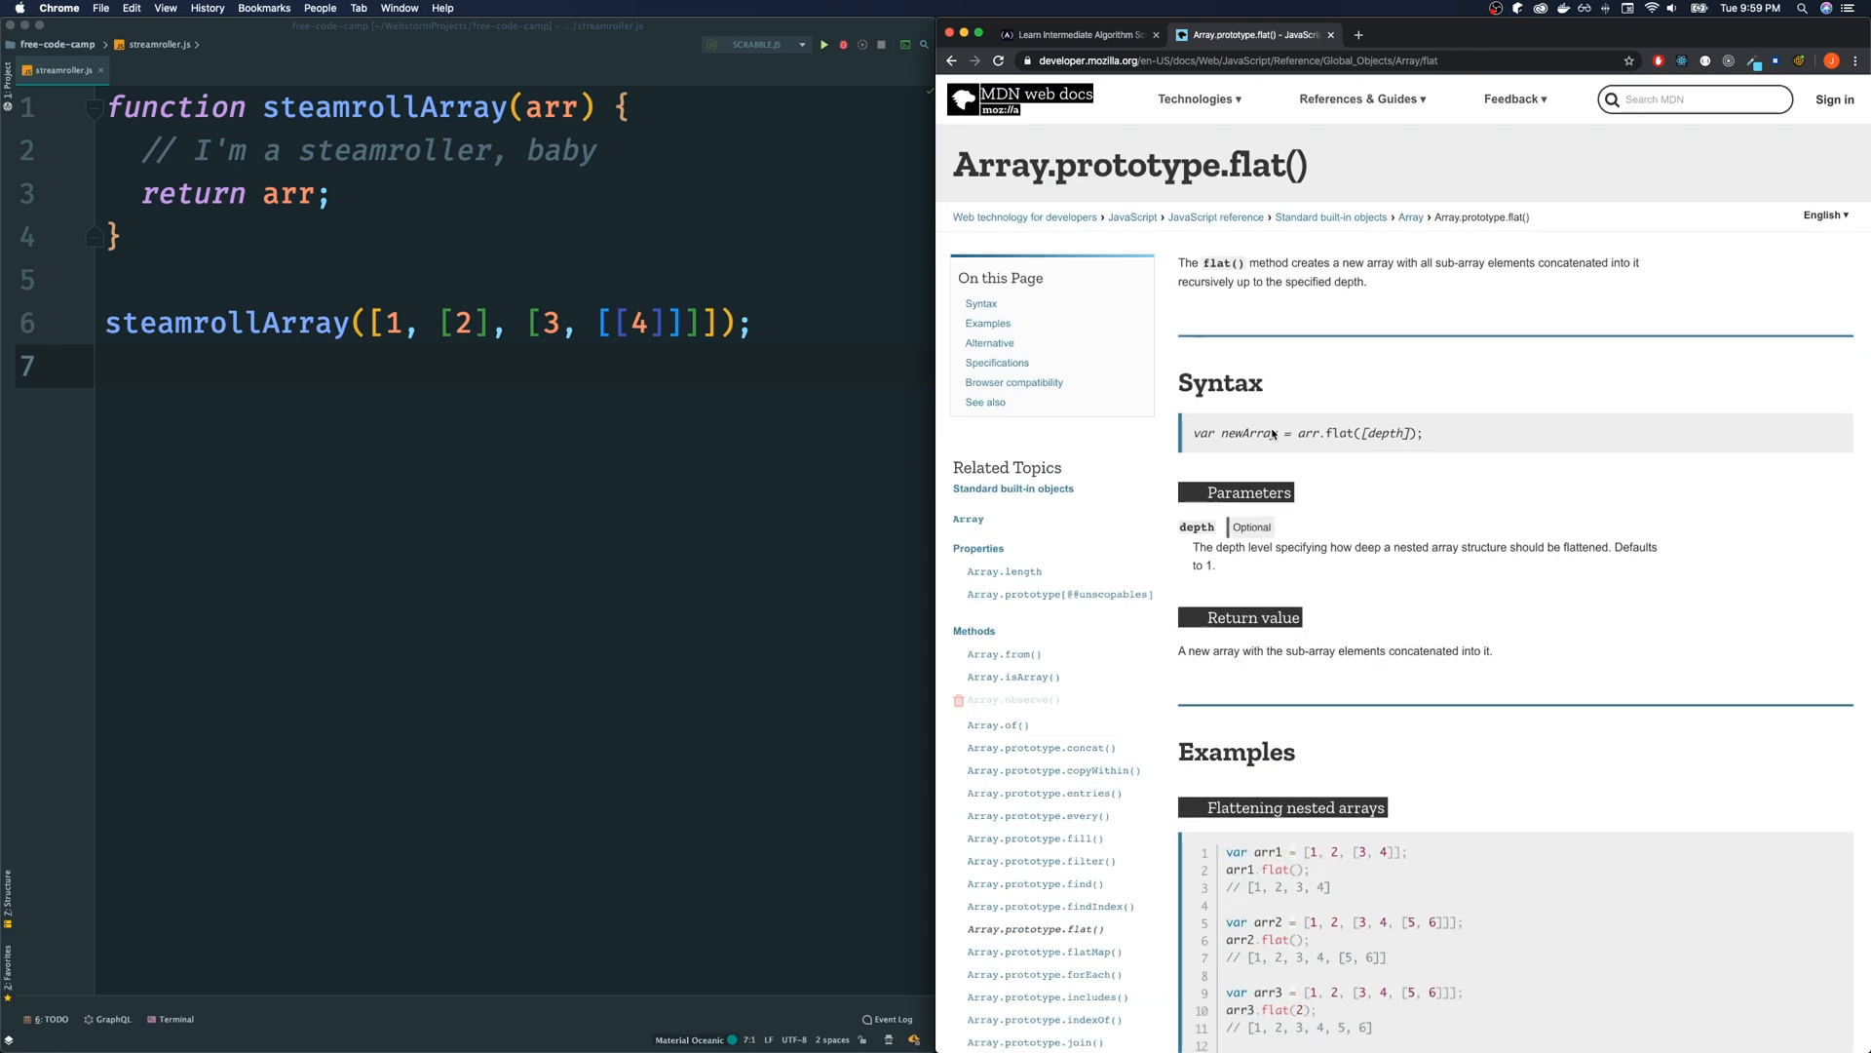
scroll("down", 3)
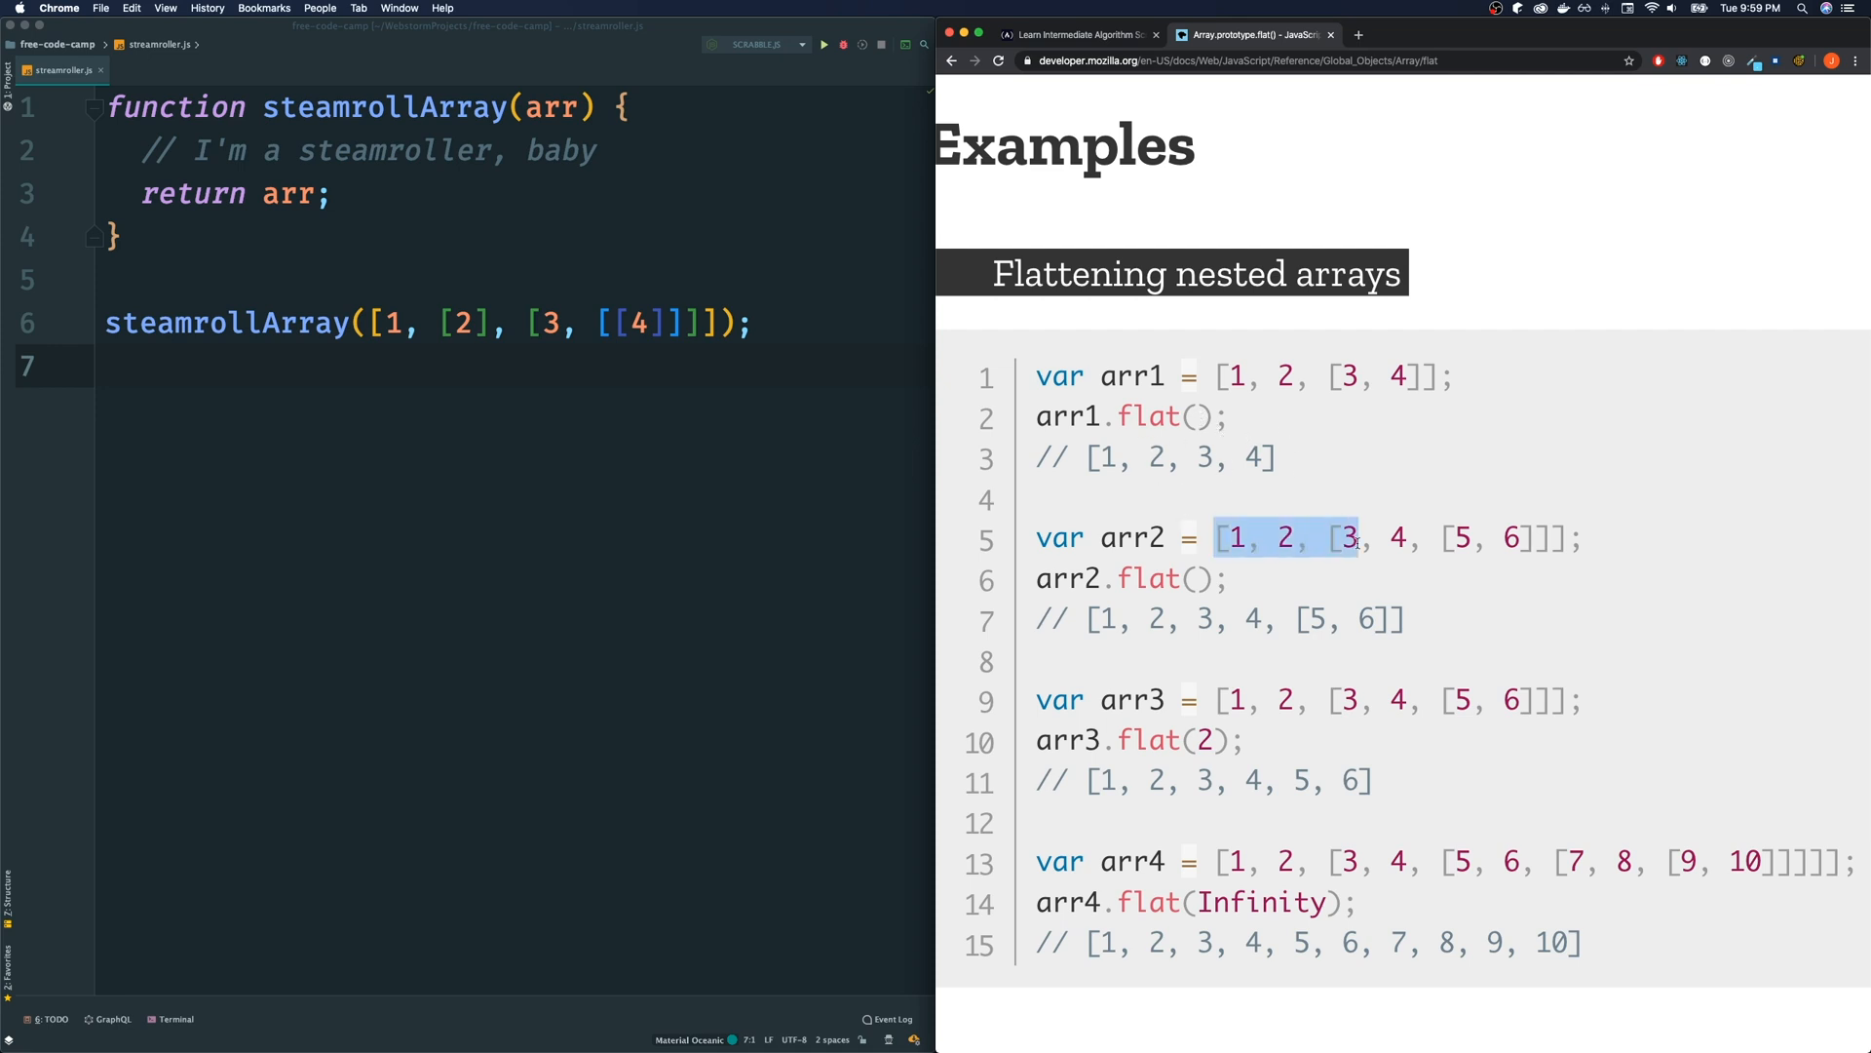
left_click(1526, 605)
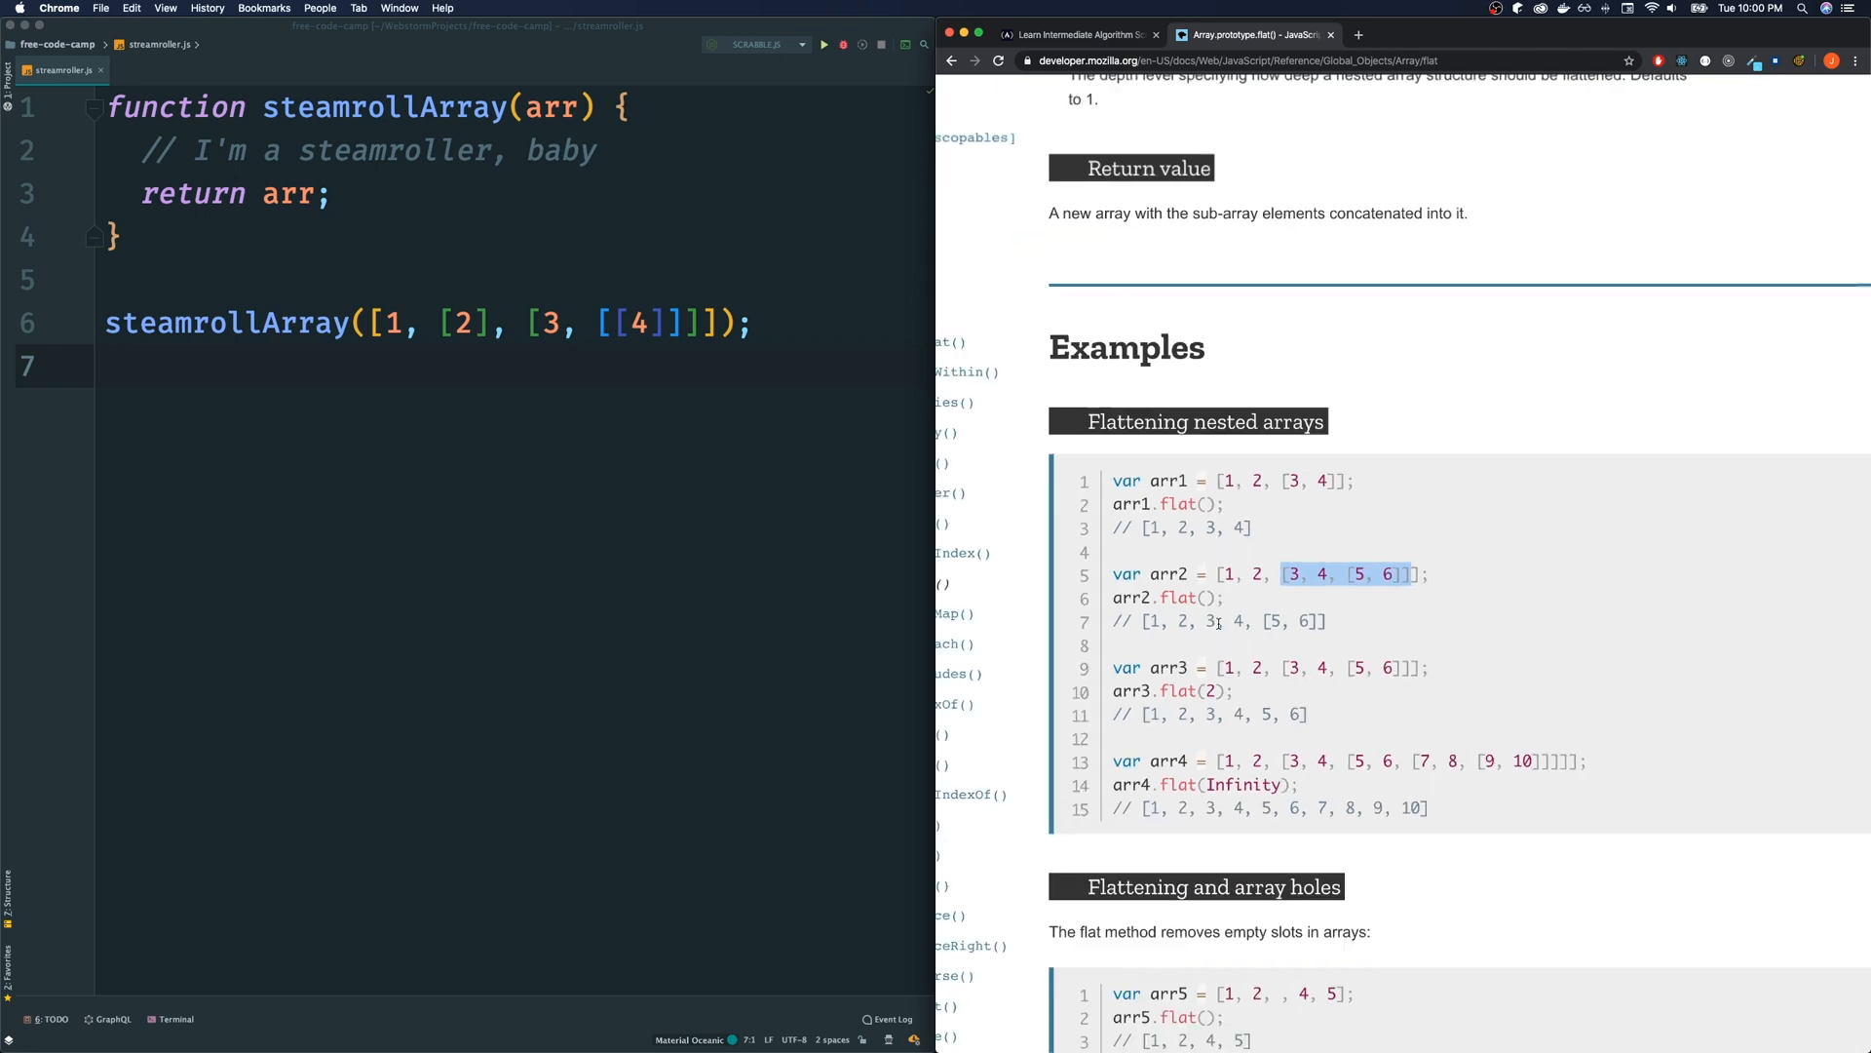
scroll("up", 3)
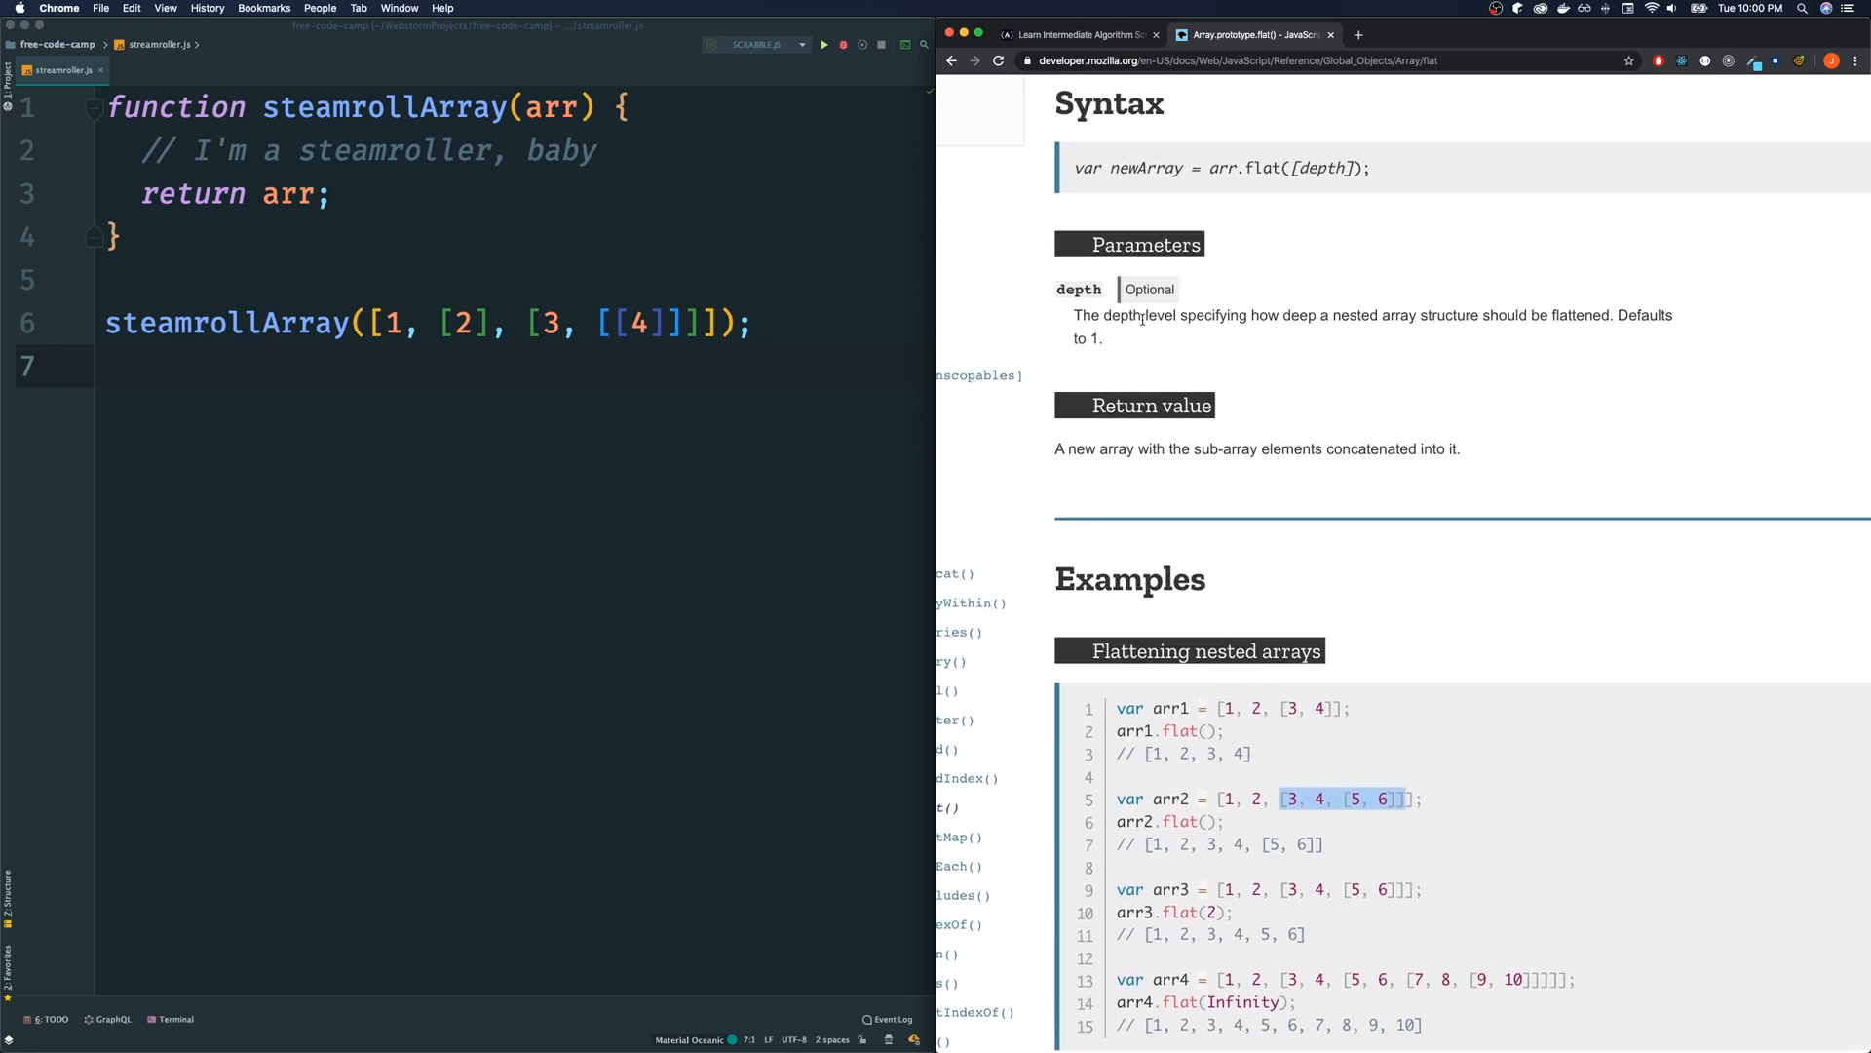
scroll("up", 3)
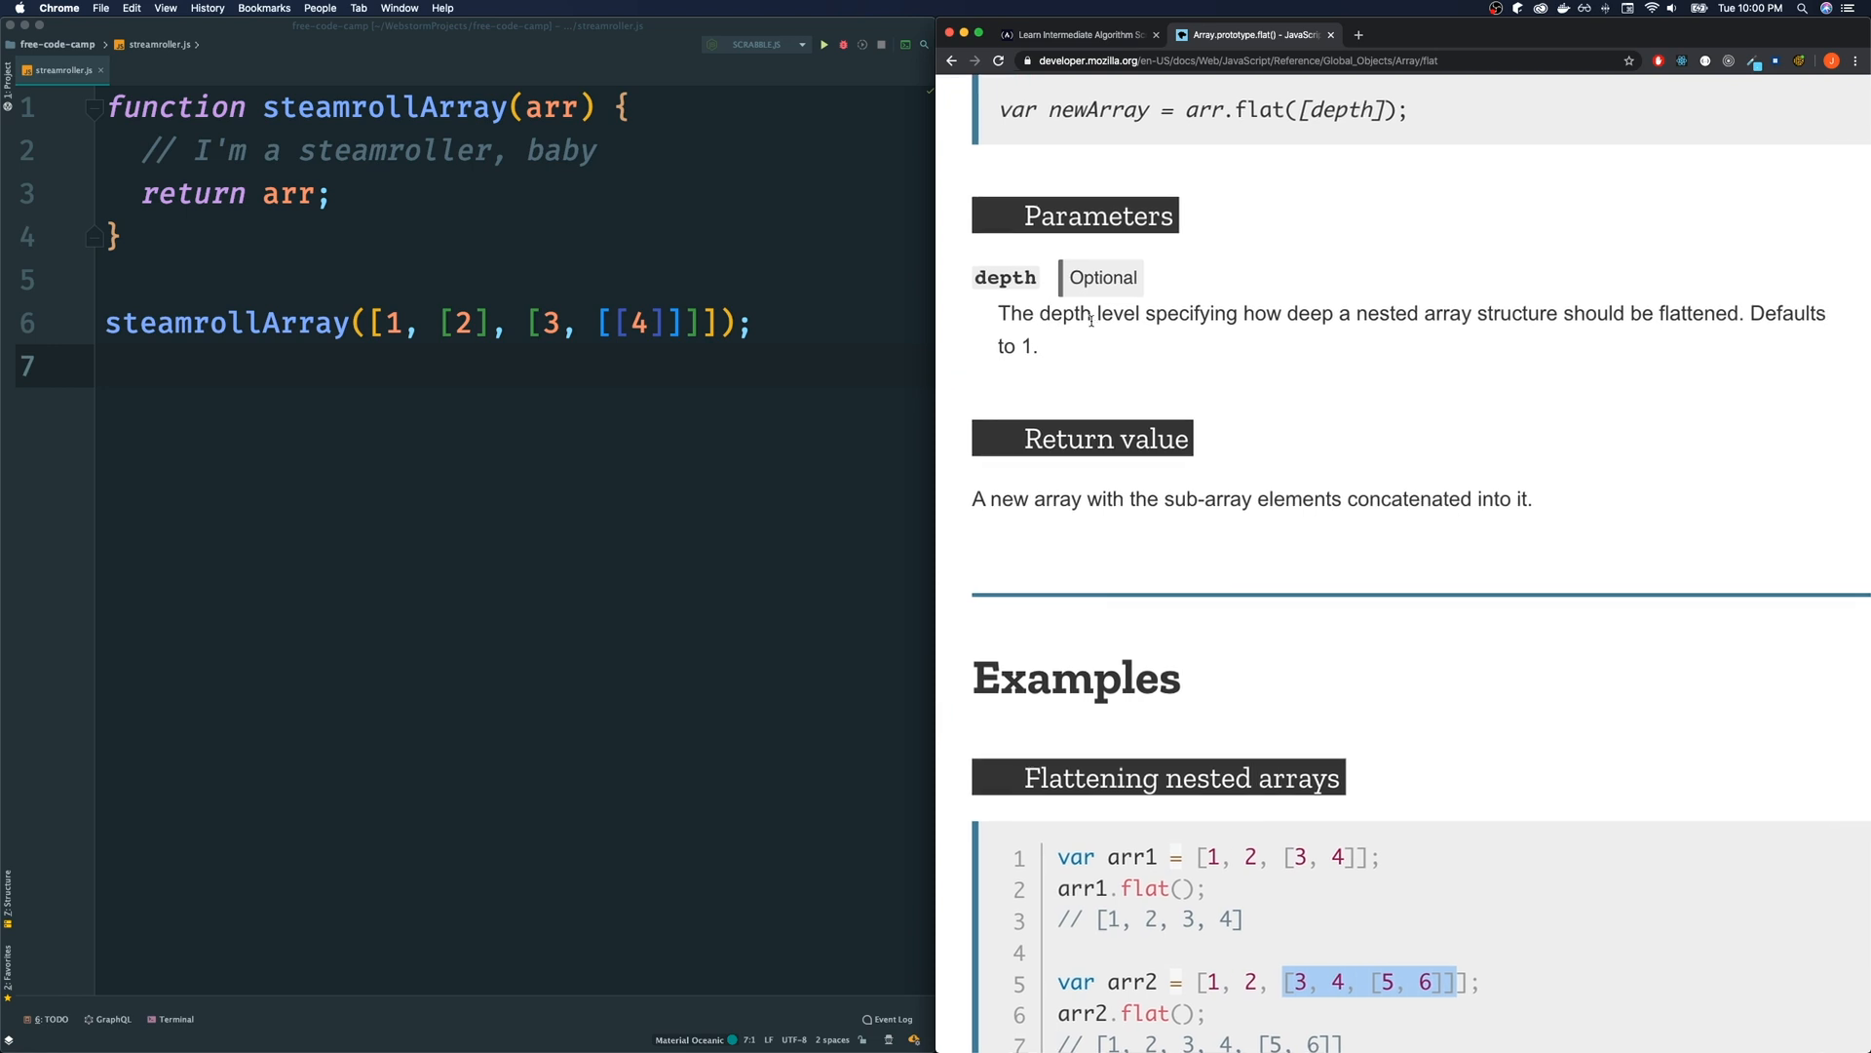
mouse_move(1436, 338)
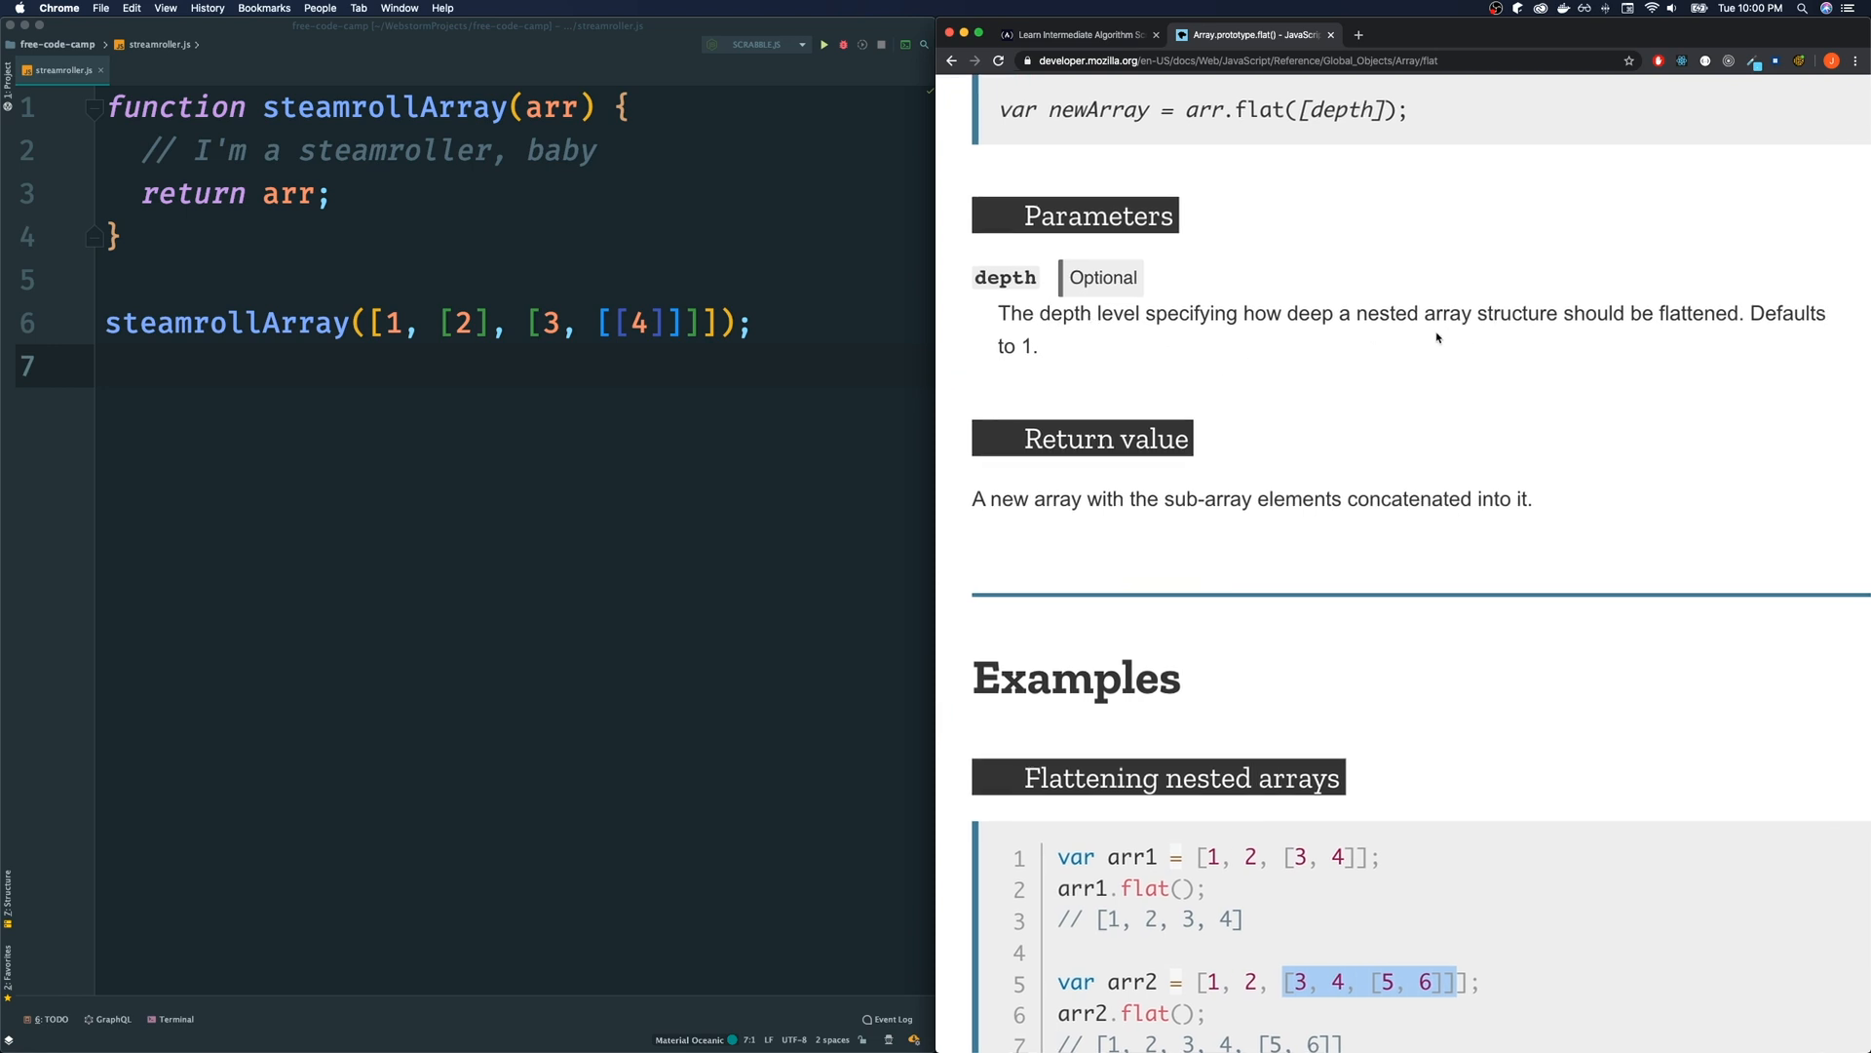
mouse_move(1094, 486)
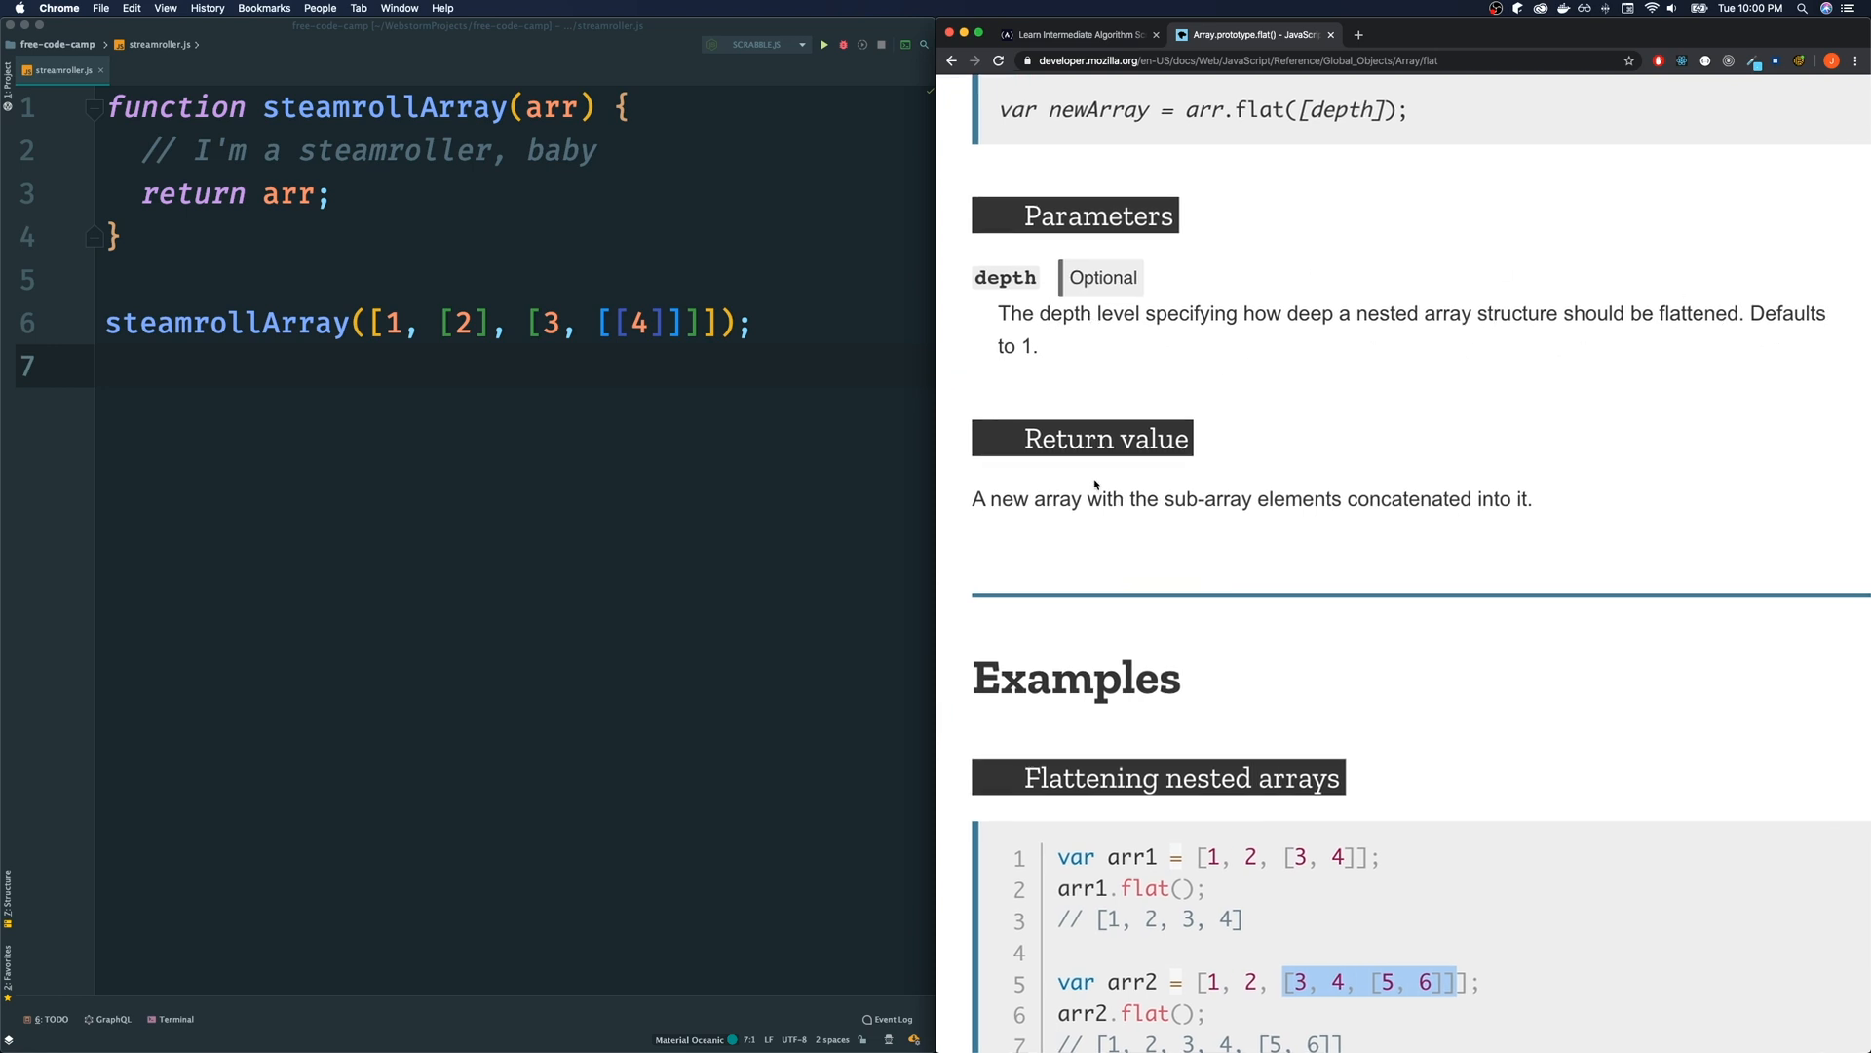
Clear the highlights and scroll further down through the Flattening nested arrays examples
scroll("down", 3)
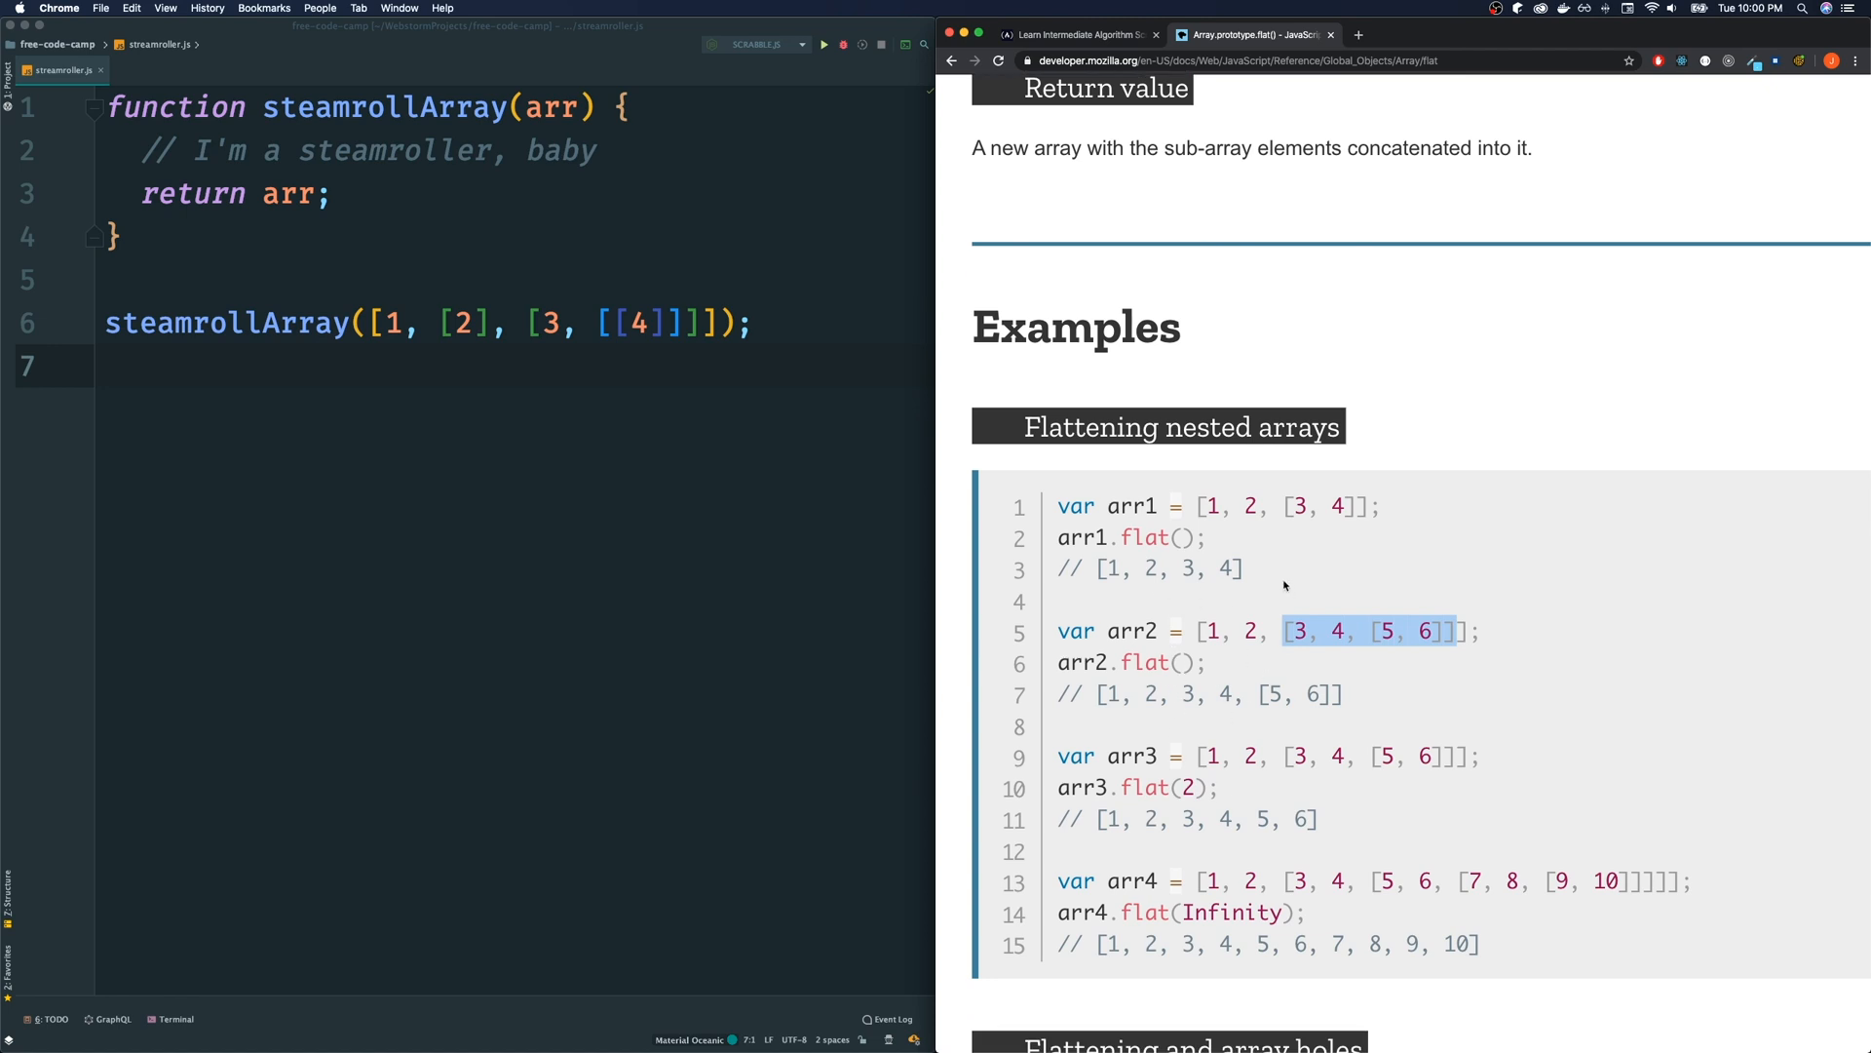
left_click(1187, 538)
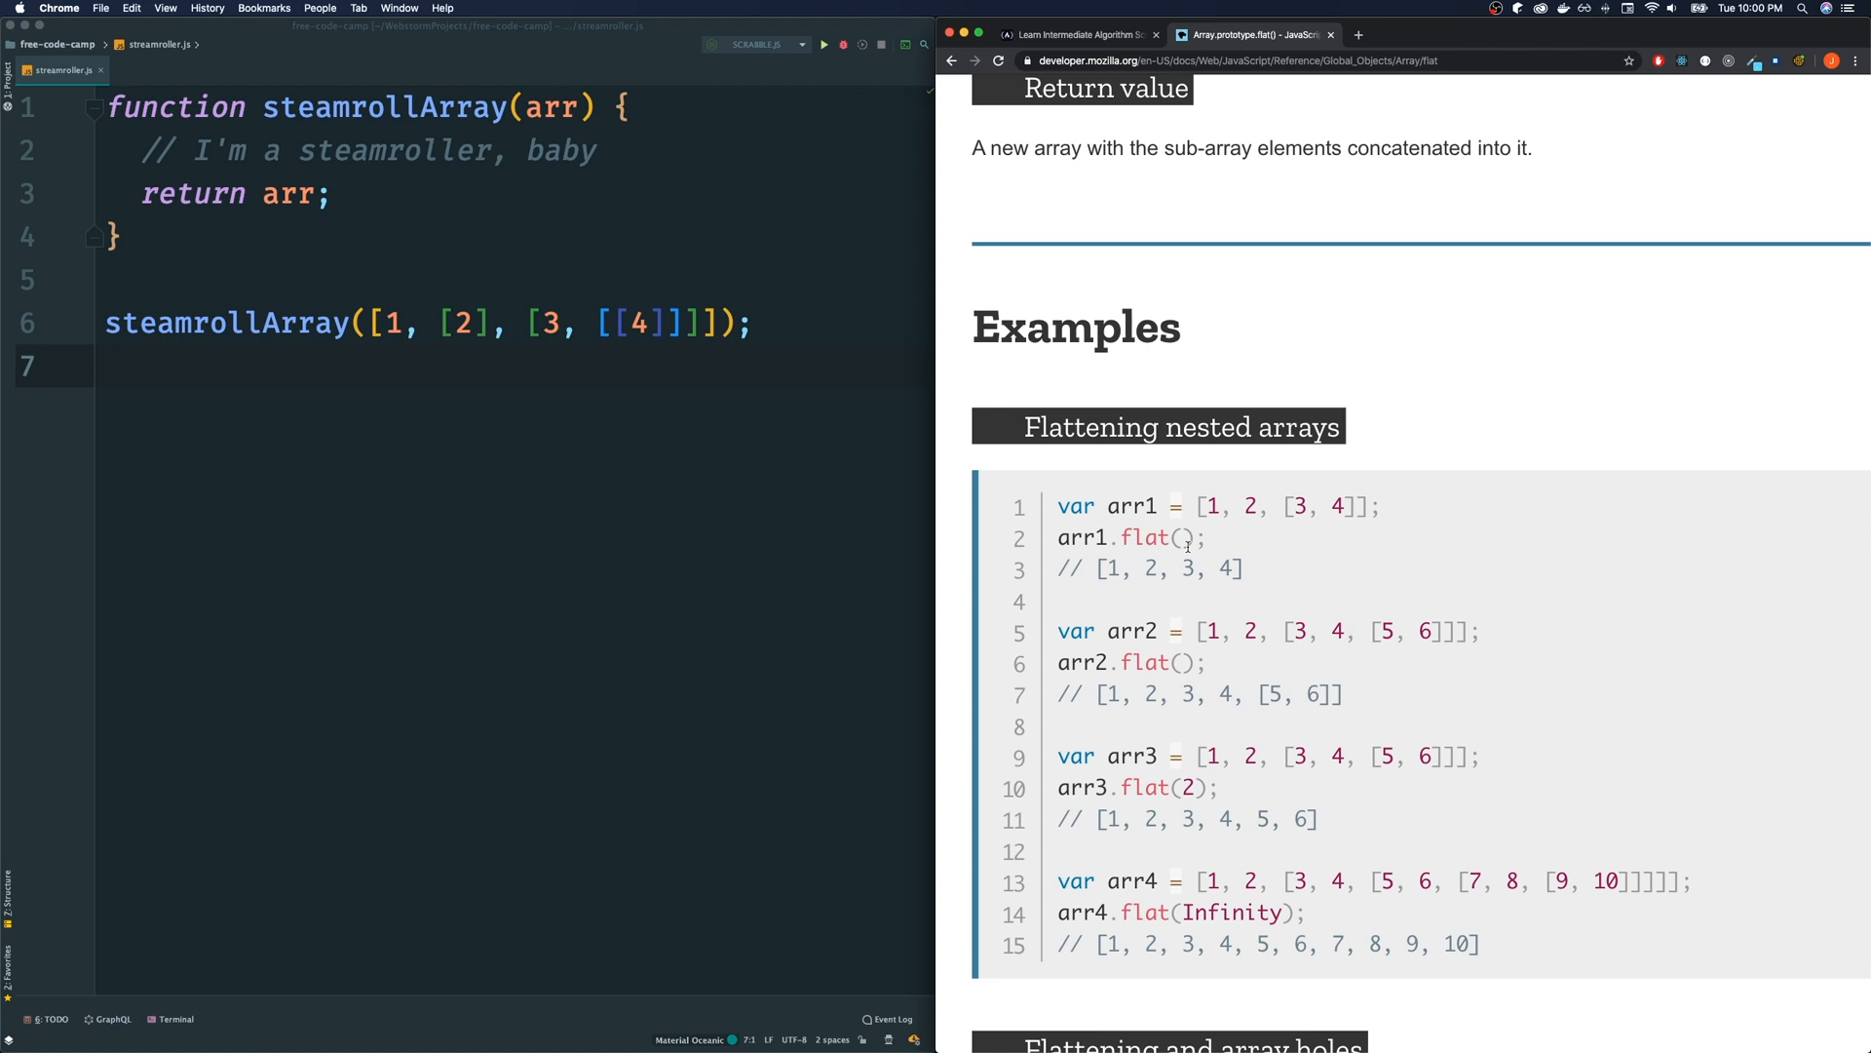
mouse_move(1199, 666)
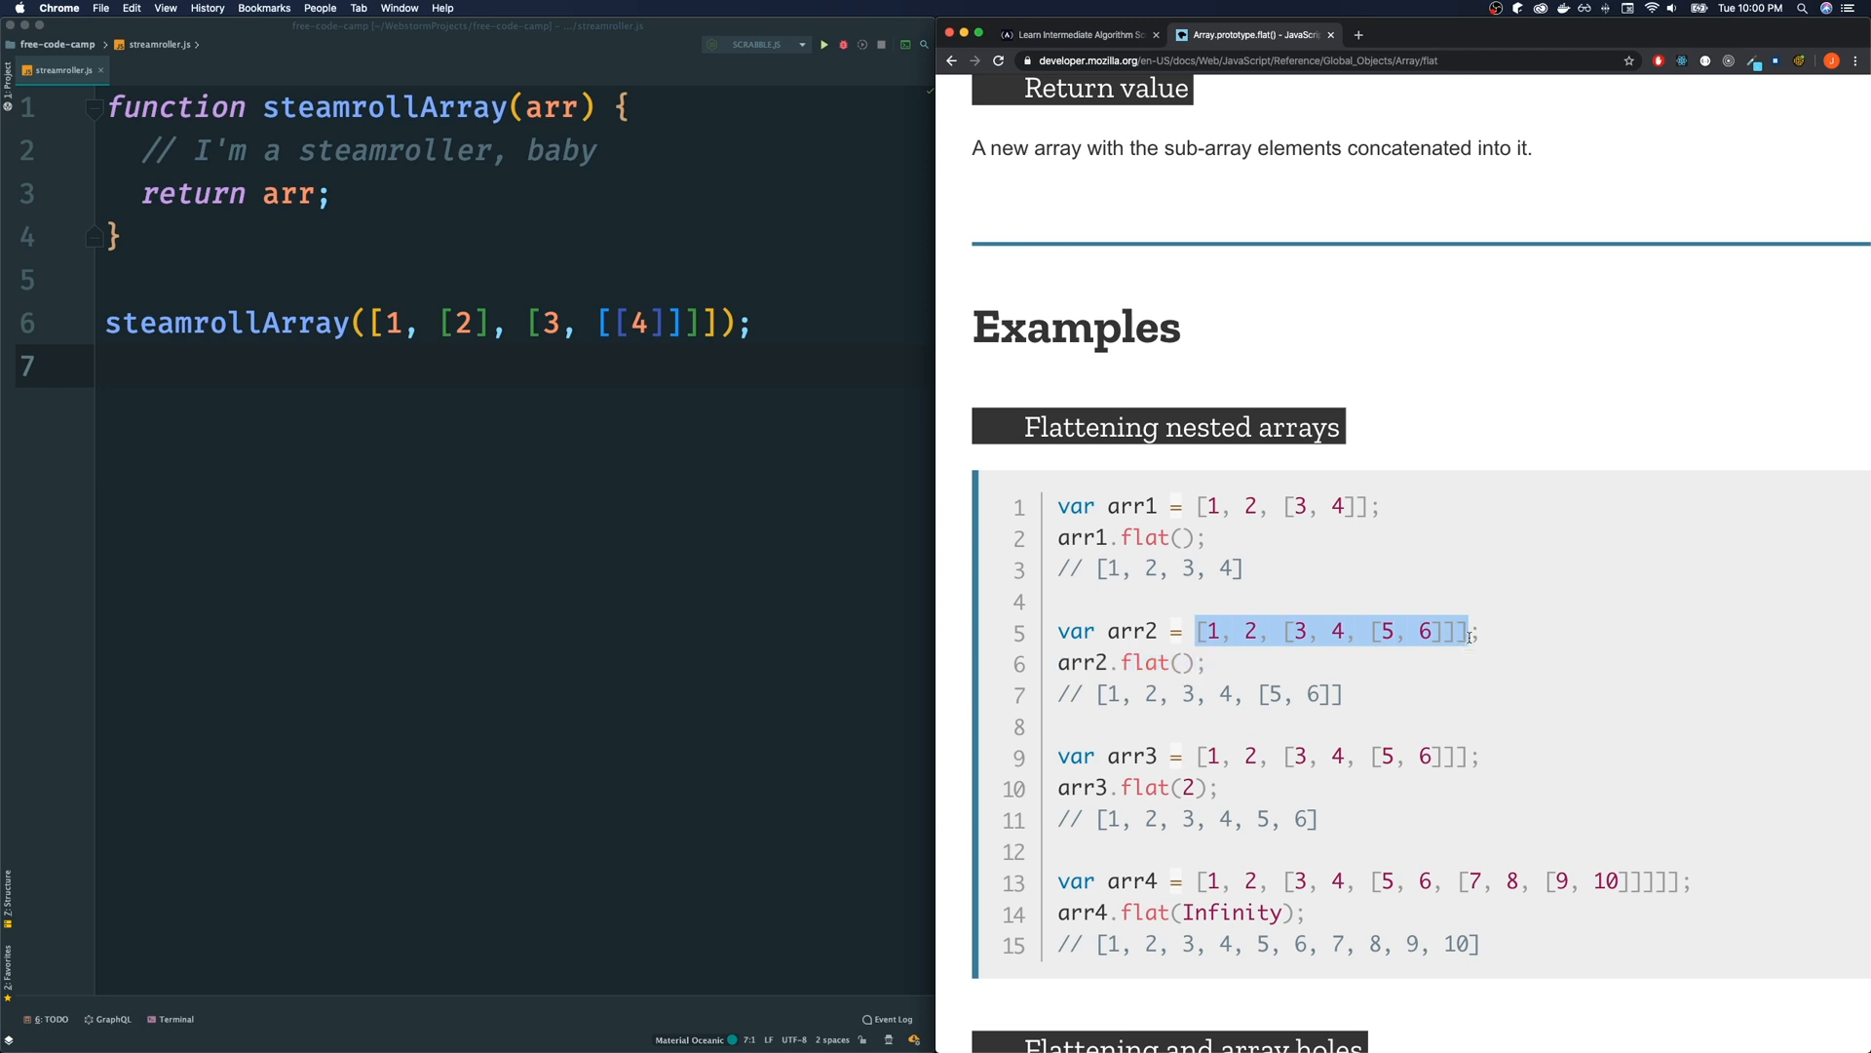
left_click(1119, 787)
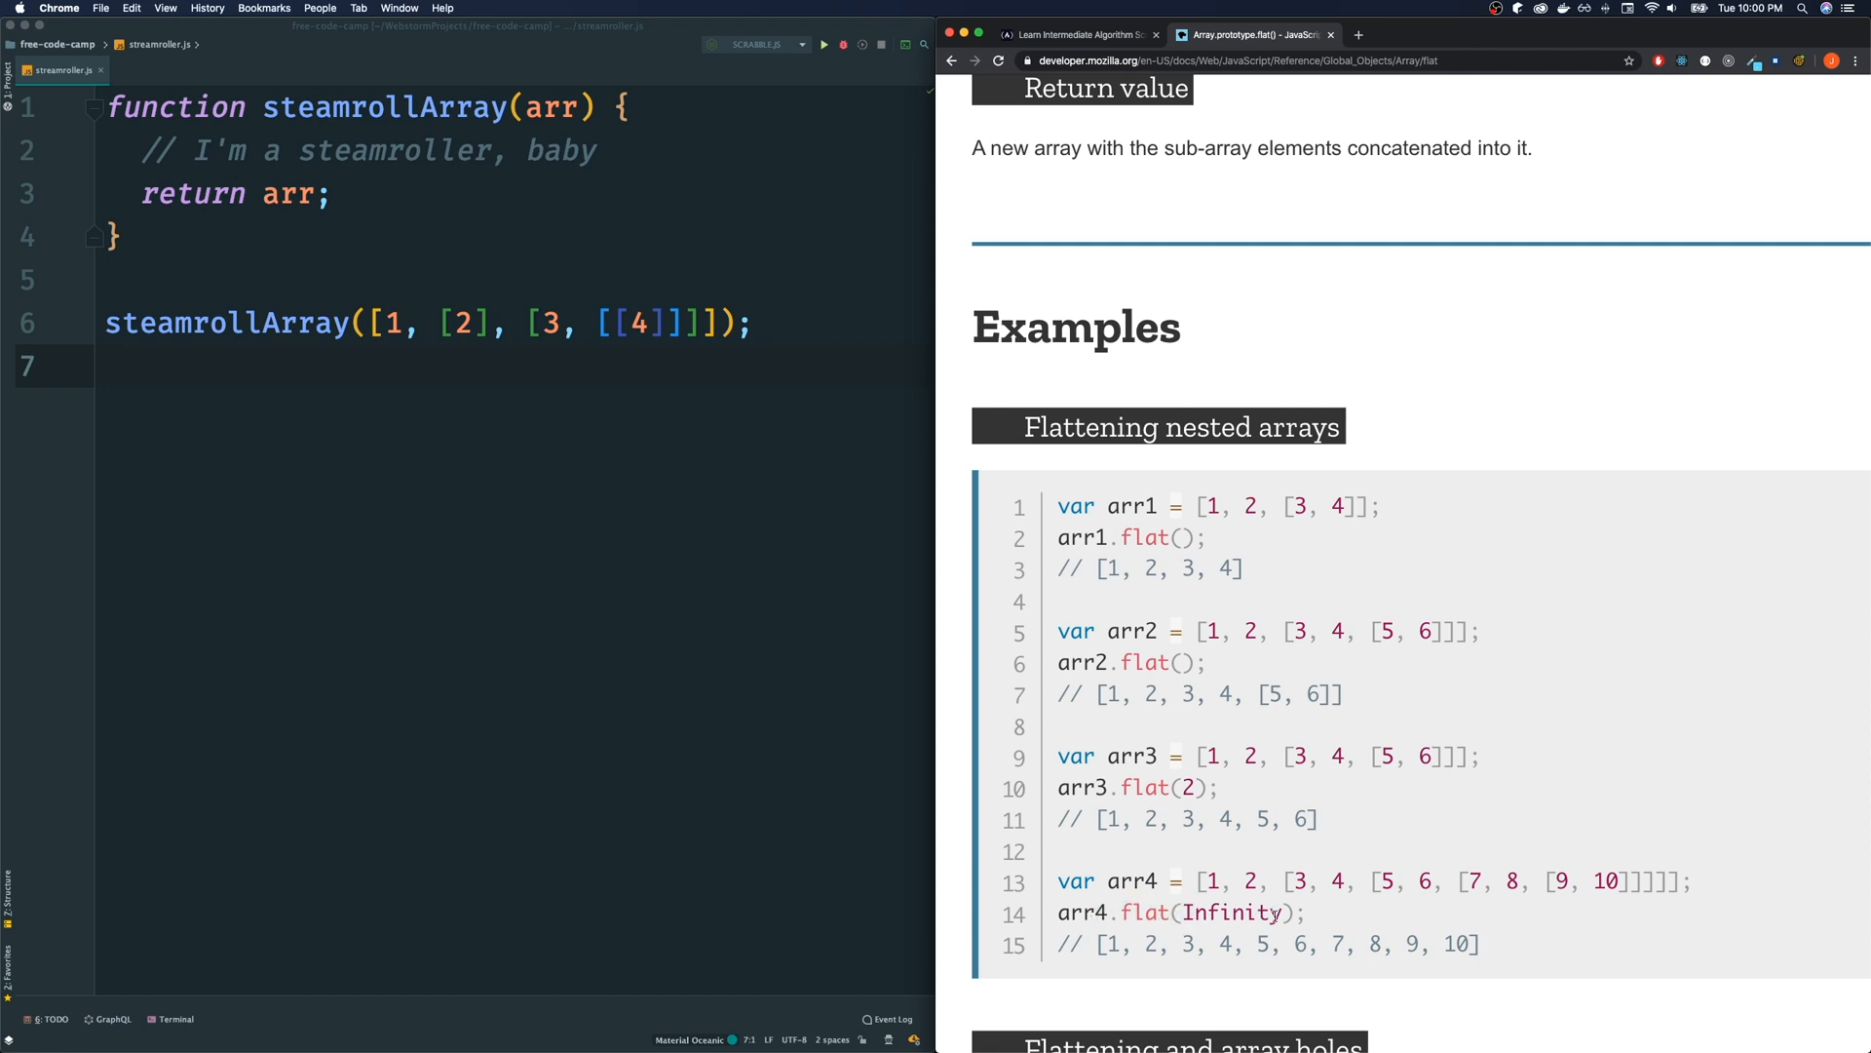
scroll("down", 3)
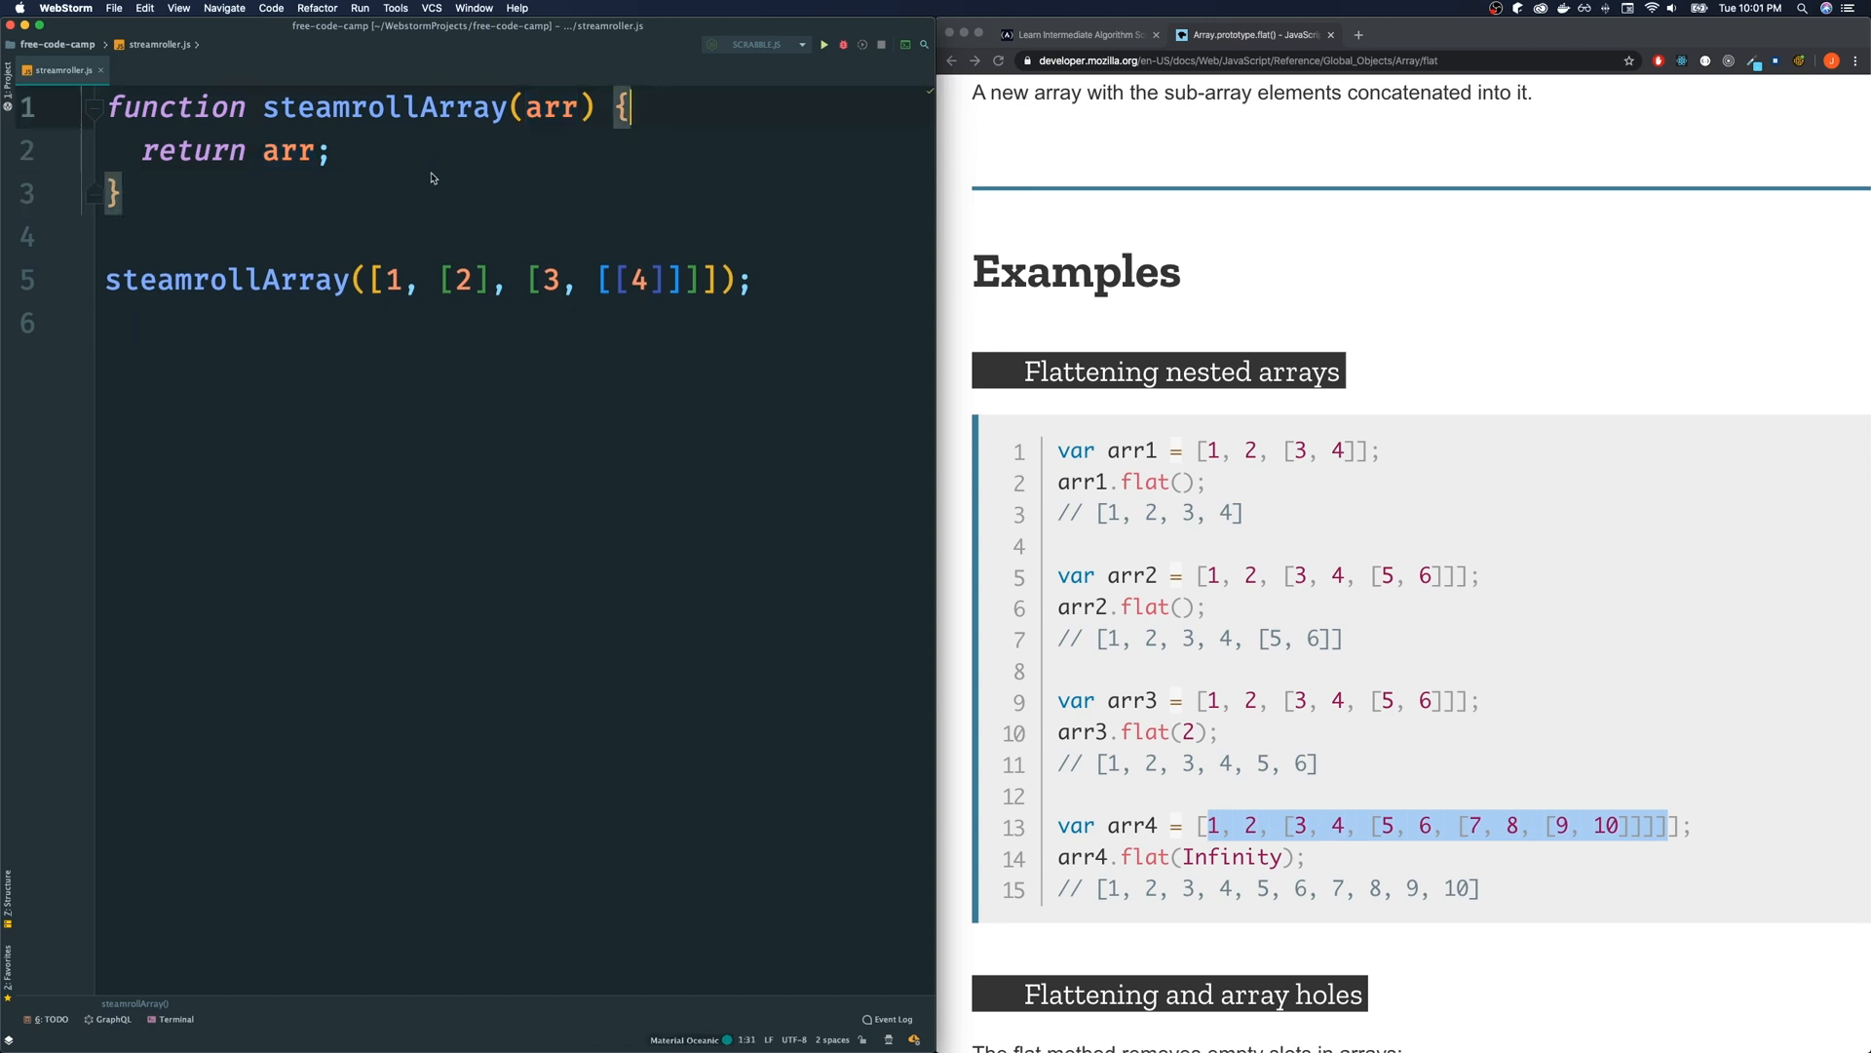
Make steamrollArray return arr.flat(Infinity) and run the script
double_click(286, 150)
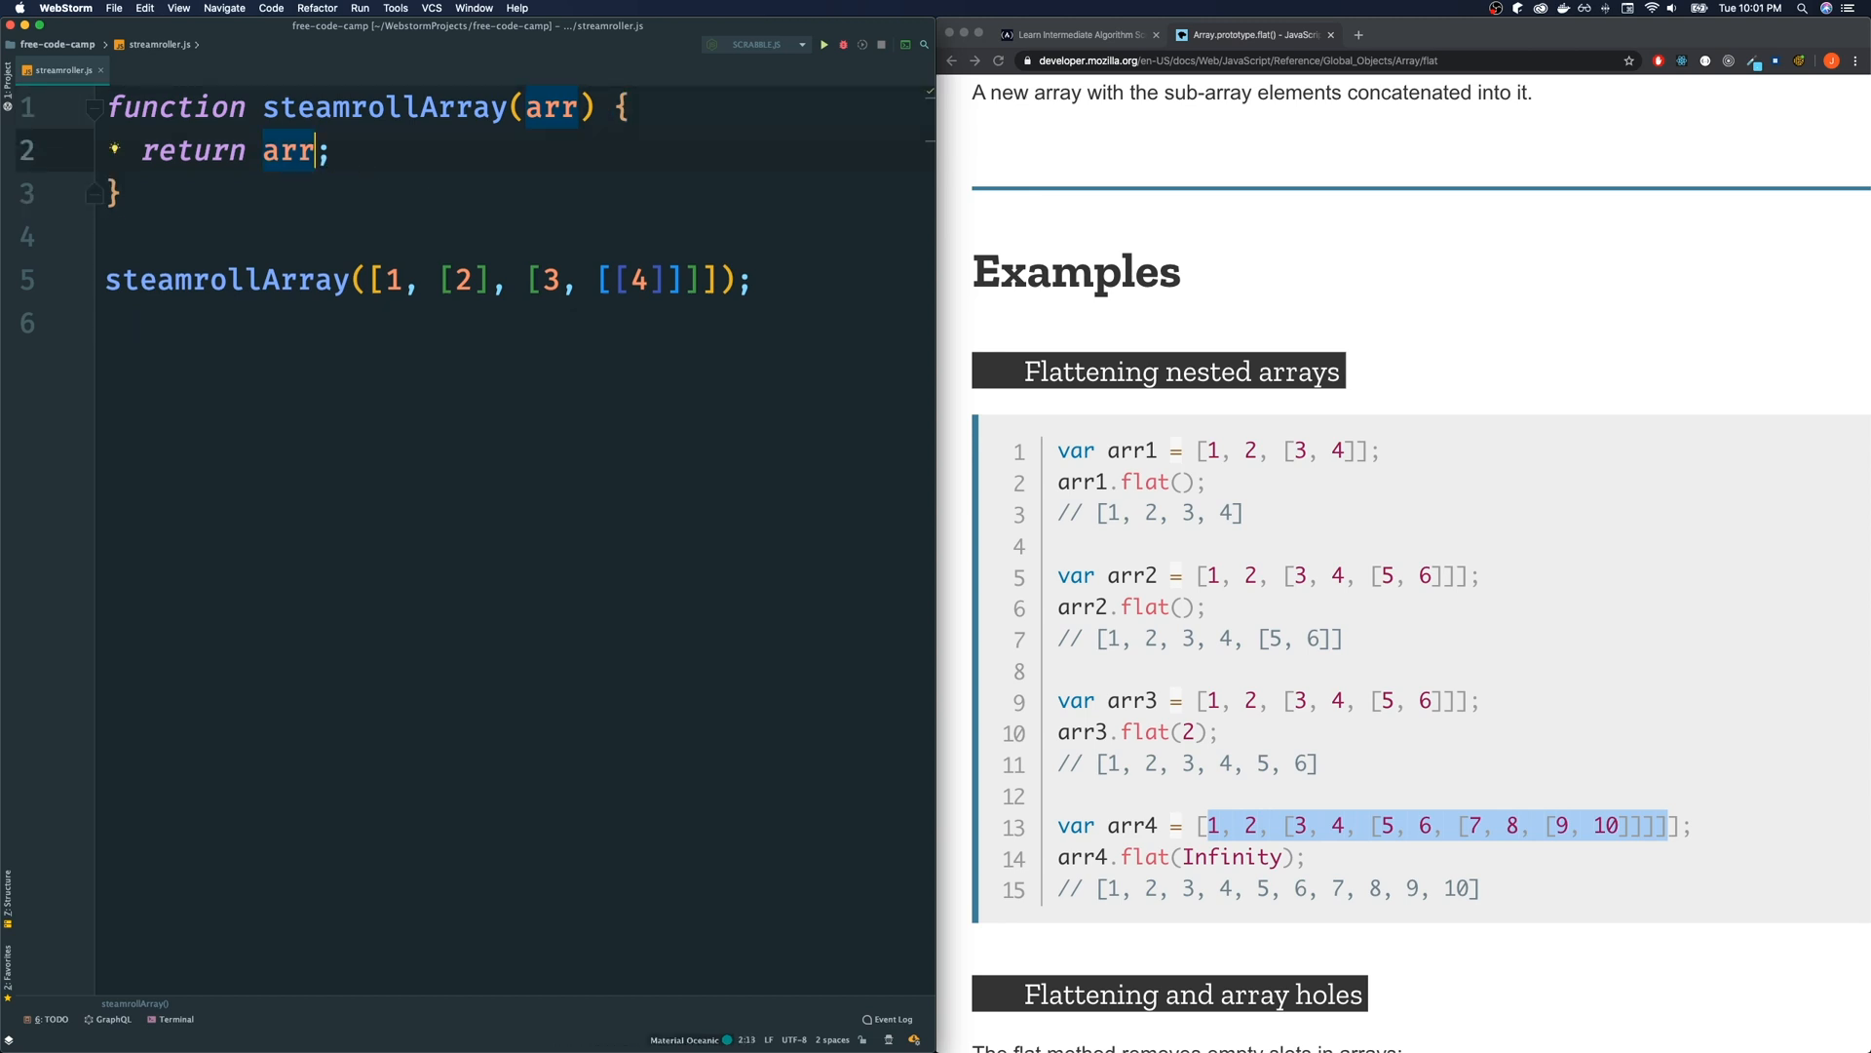
type(".flat()")
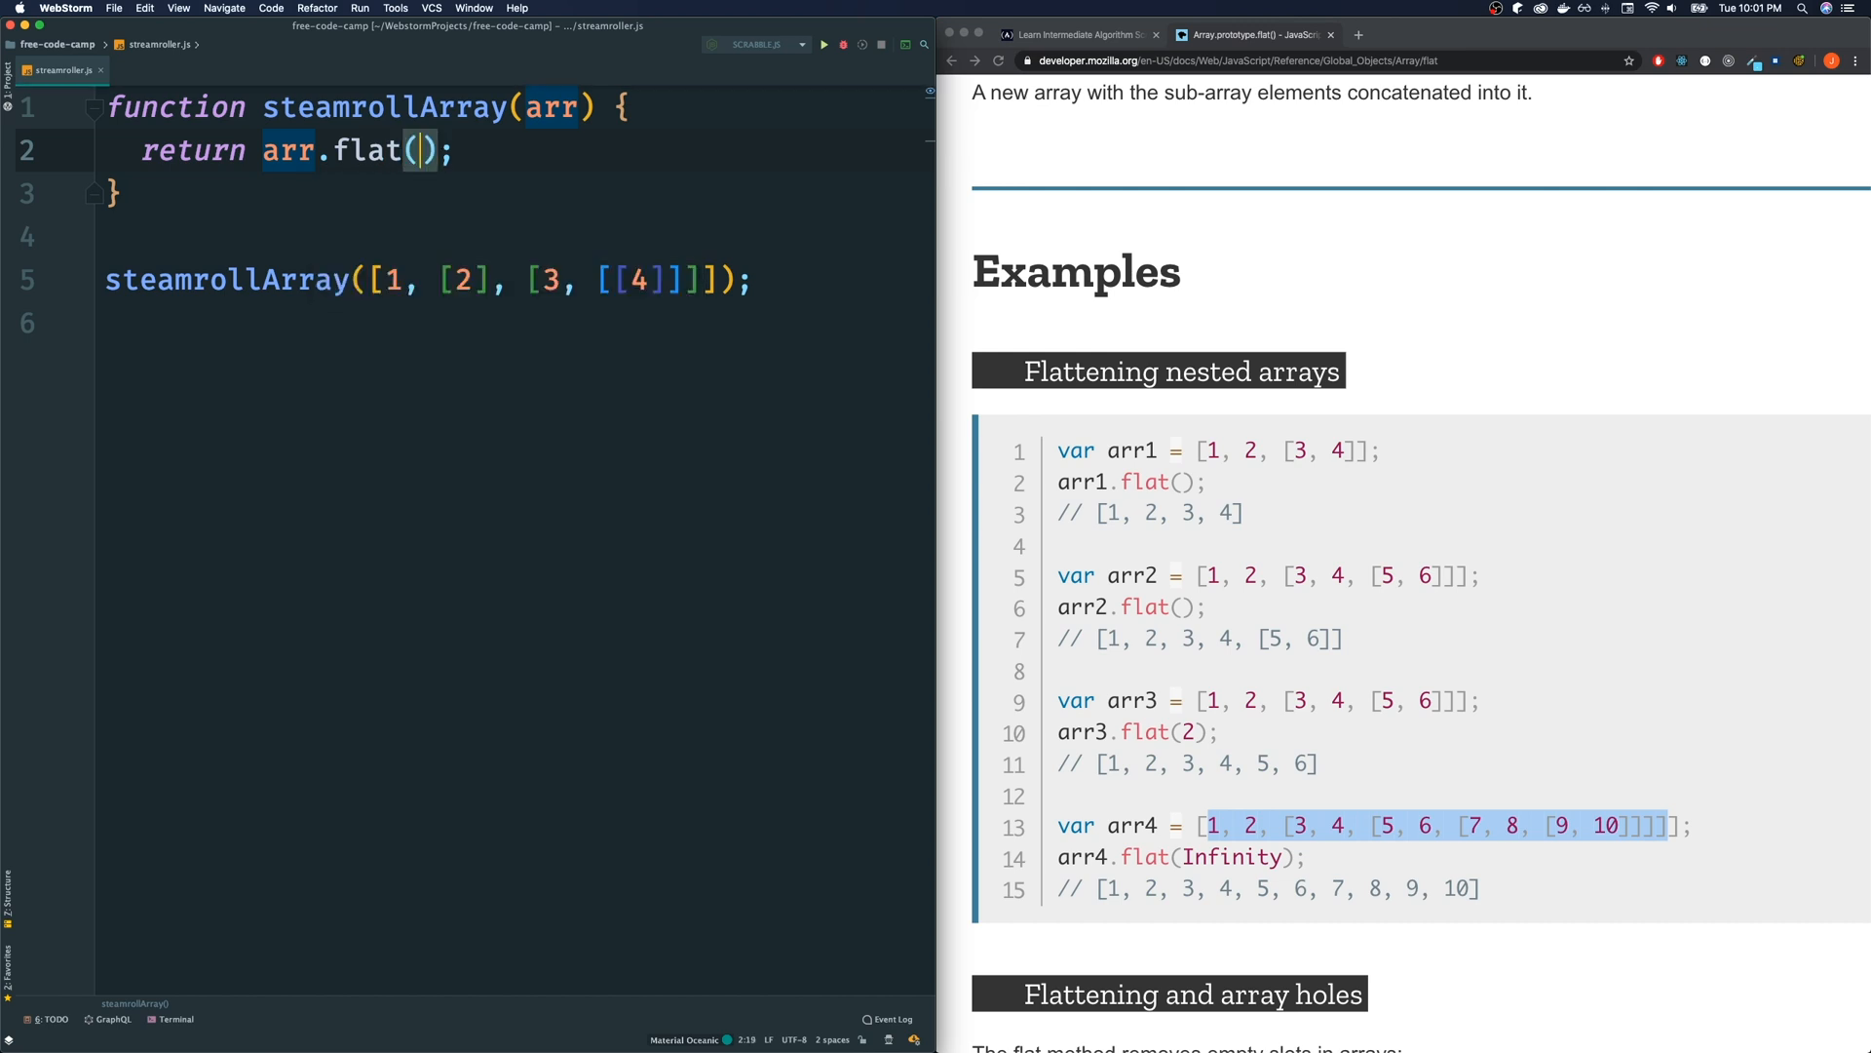
type("Infinity")
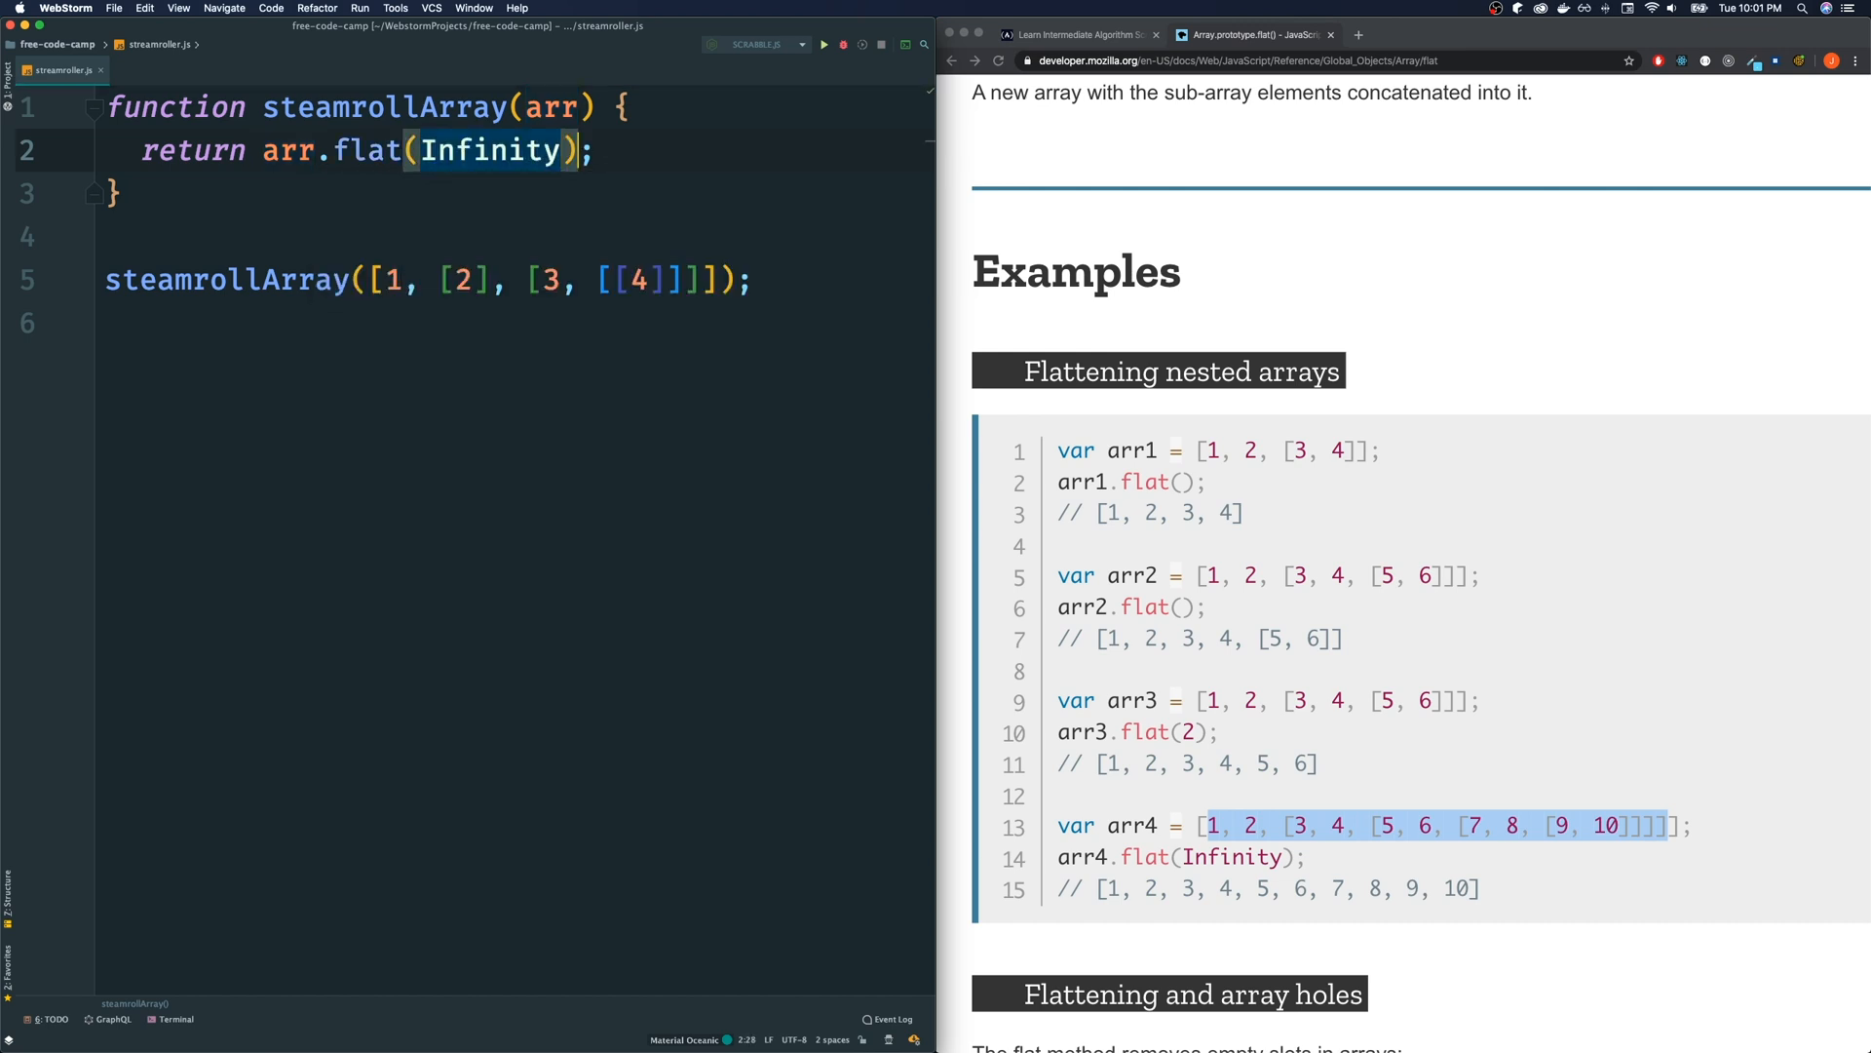
left_click(107, 324)
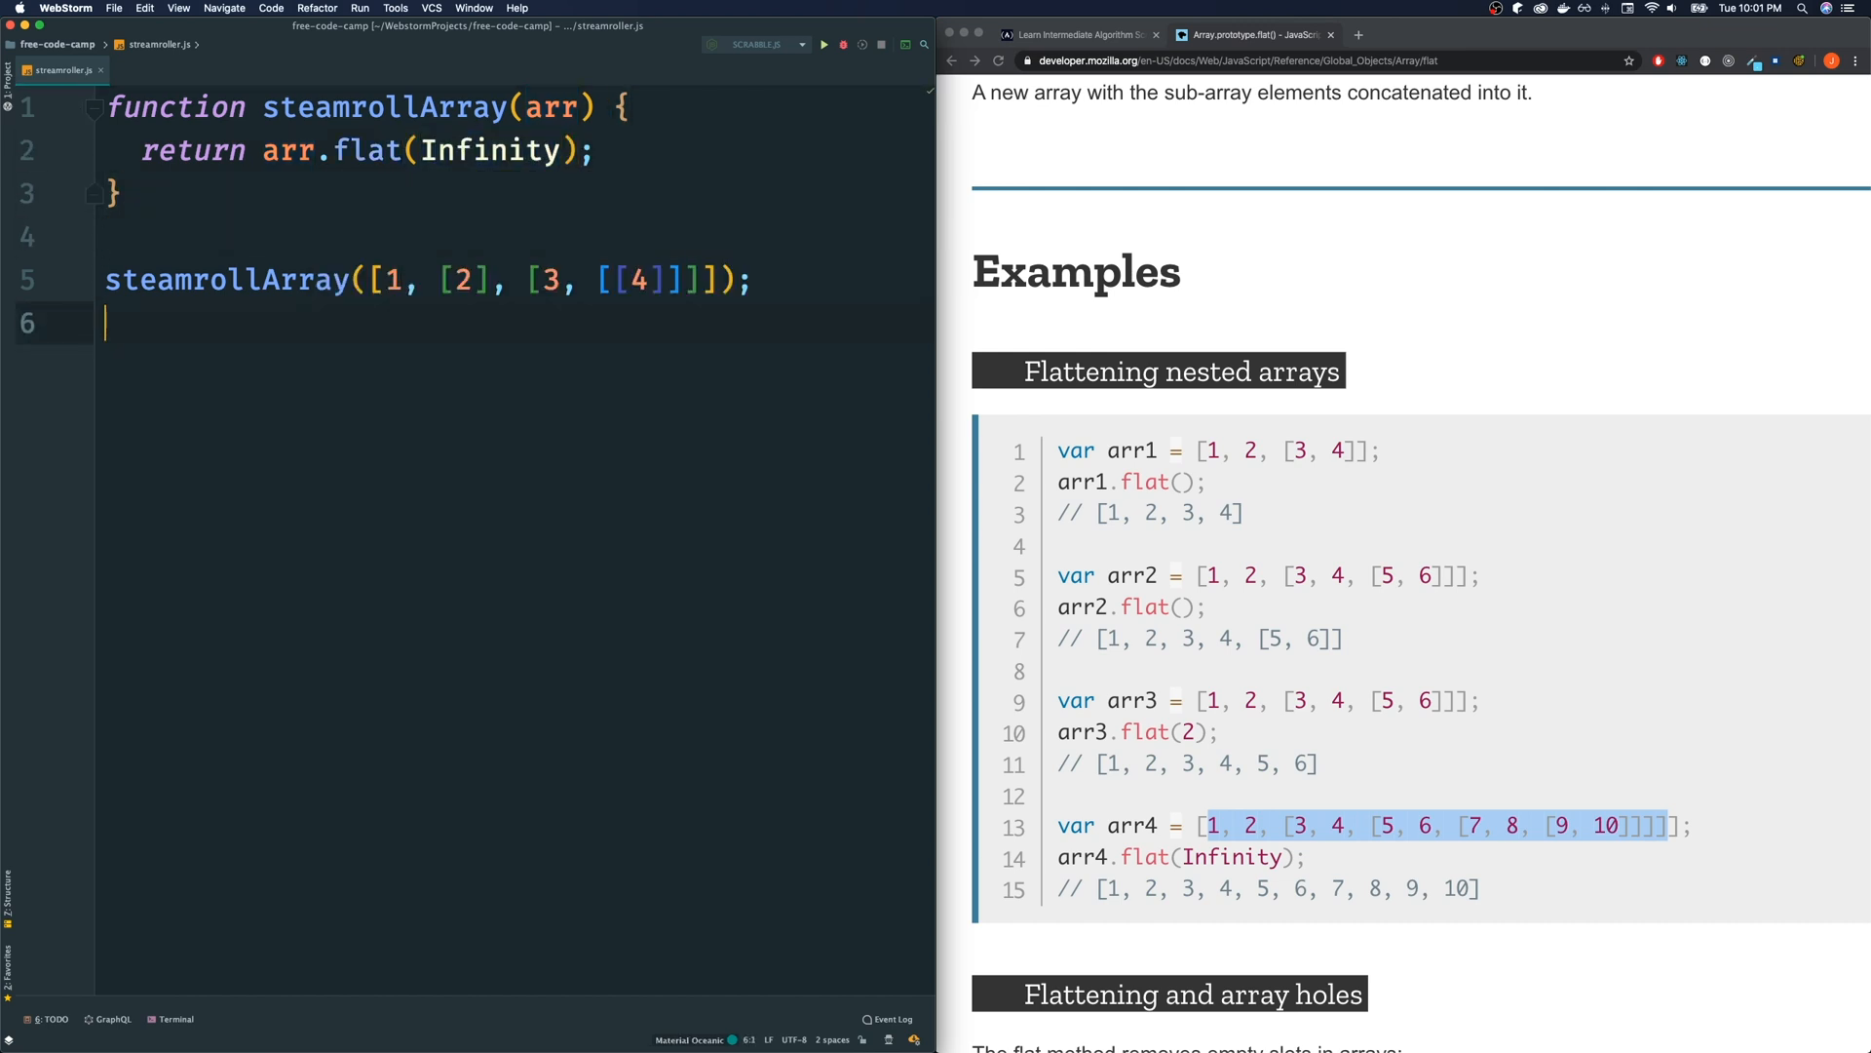
left_click(822, 45)
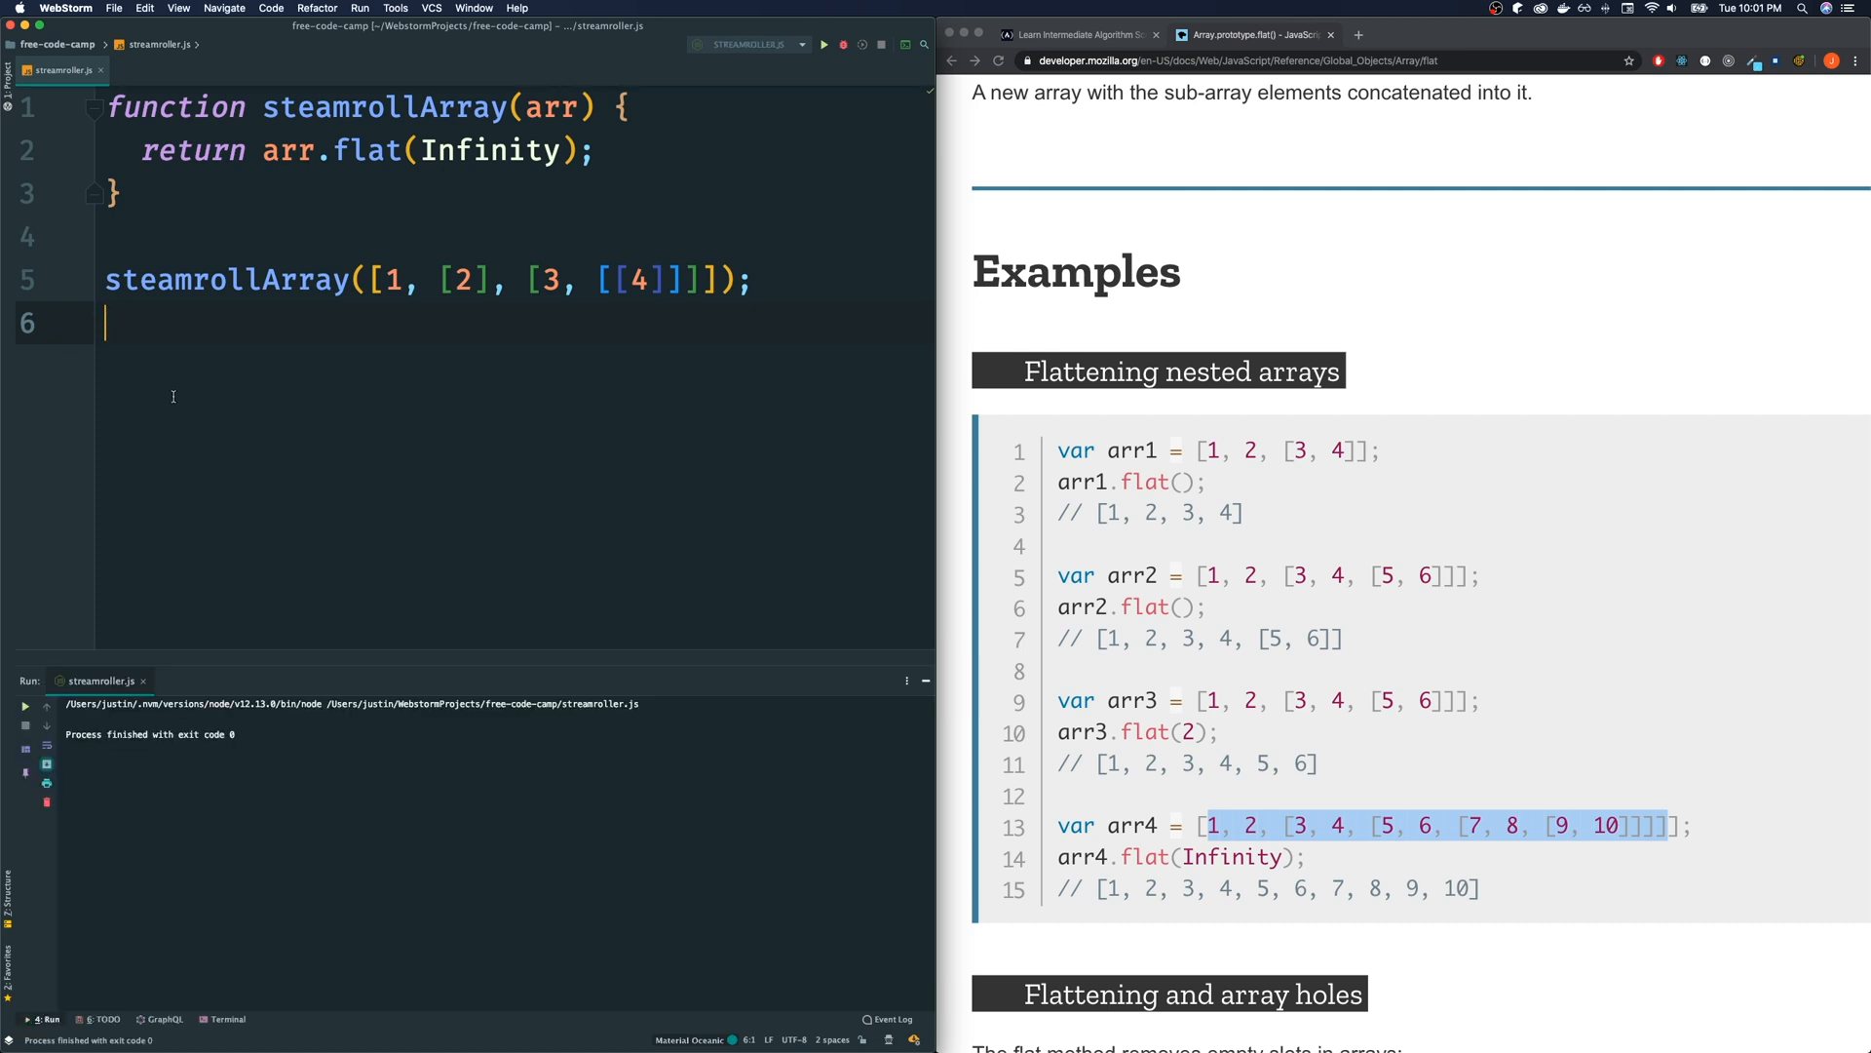
Log the call with console.log, printing [ 1, 2, 3, 4 ], and start rewriting it as a const arrow function
left_click(113, 279)
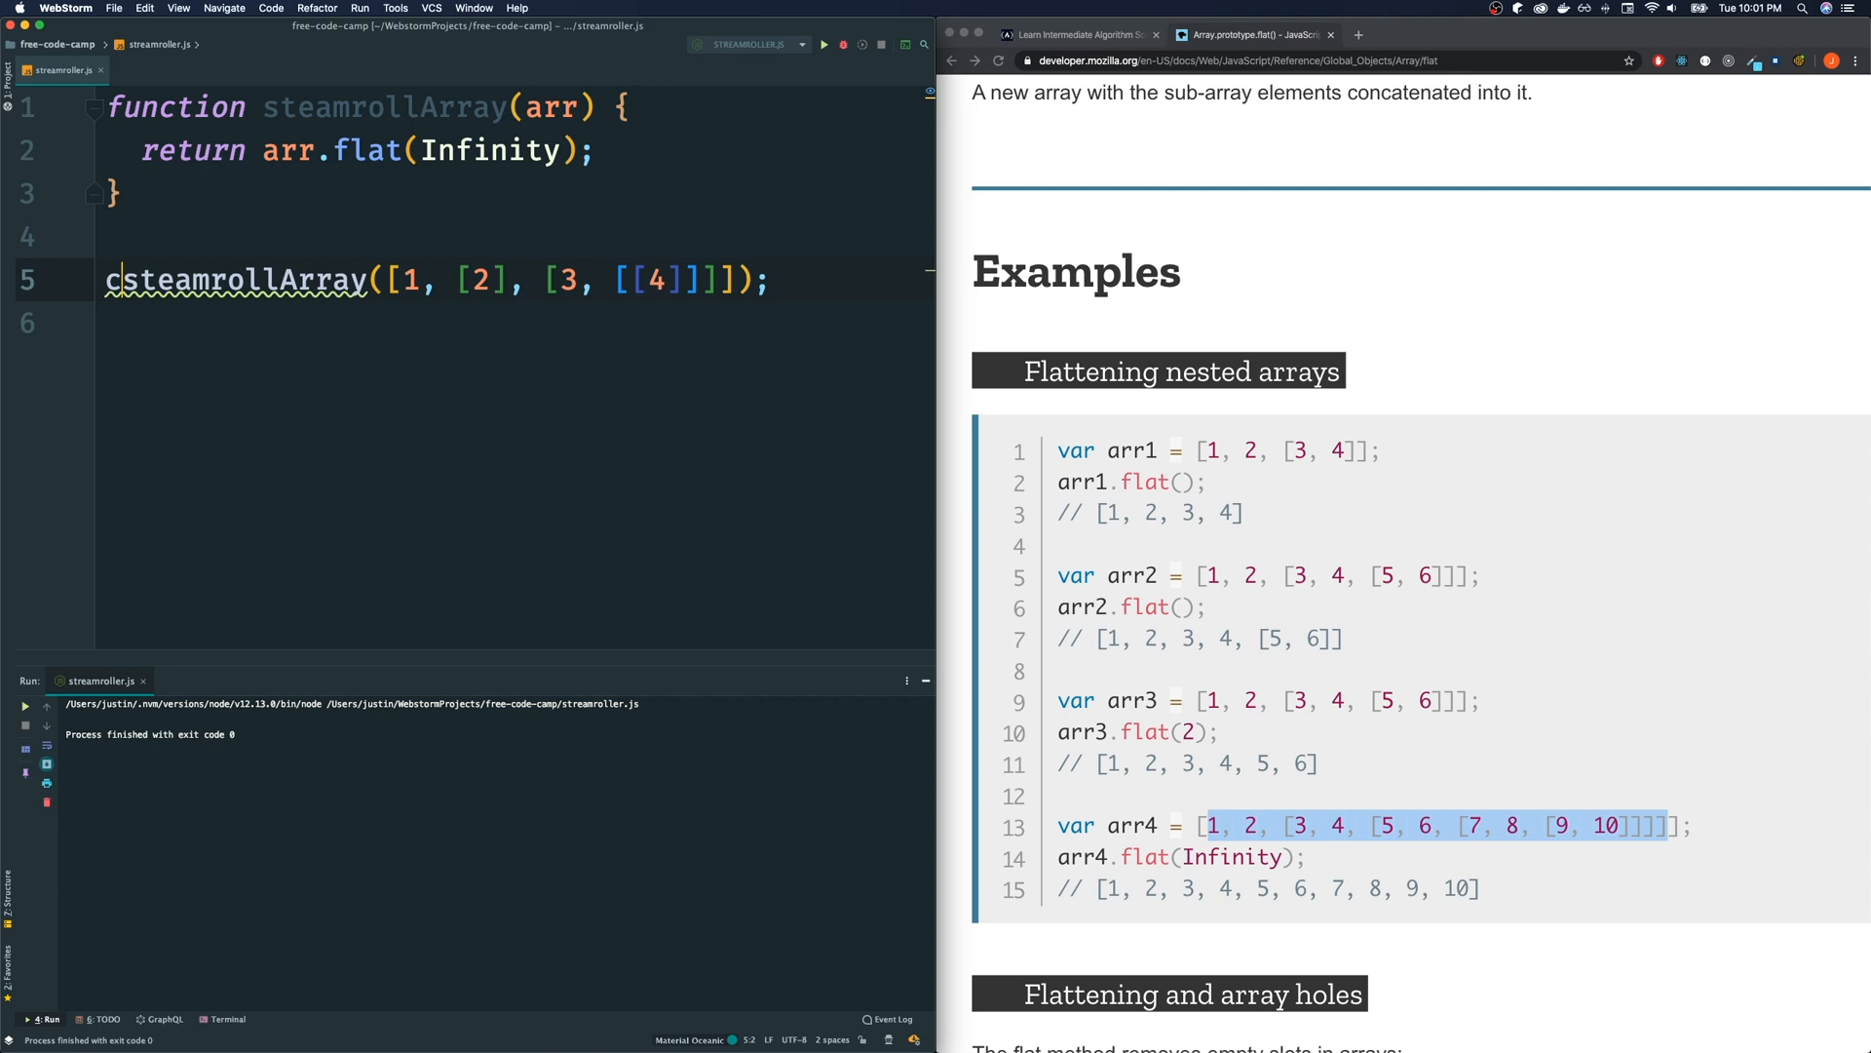
type("console.log(")
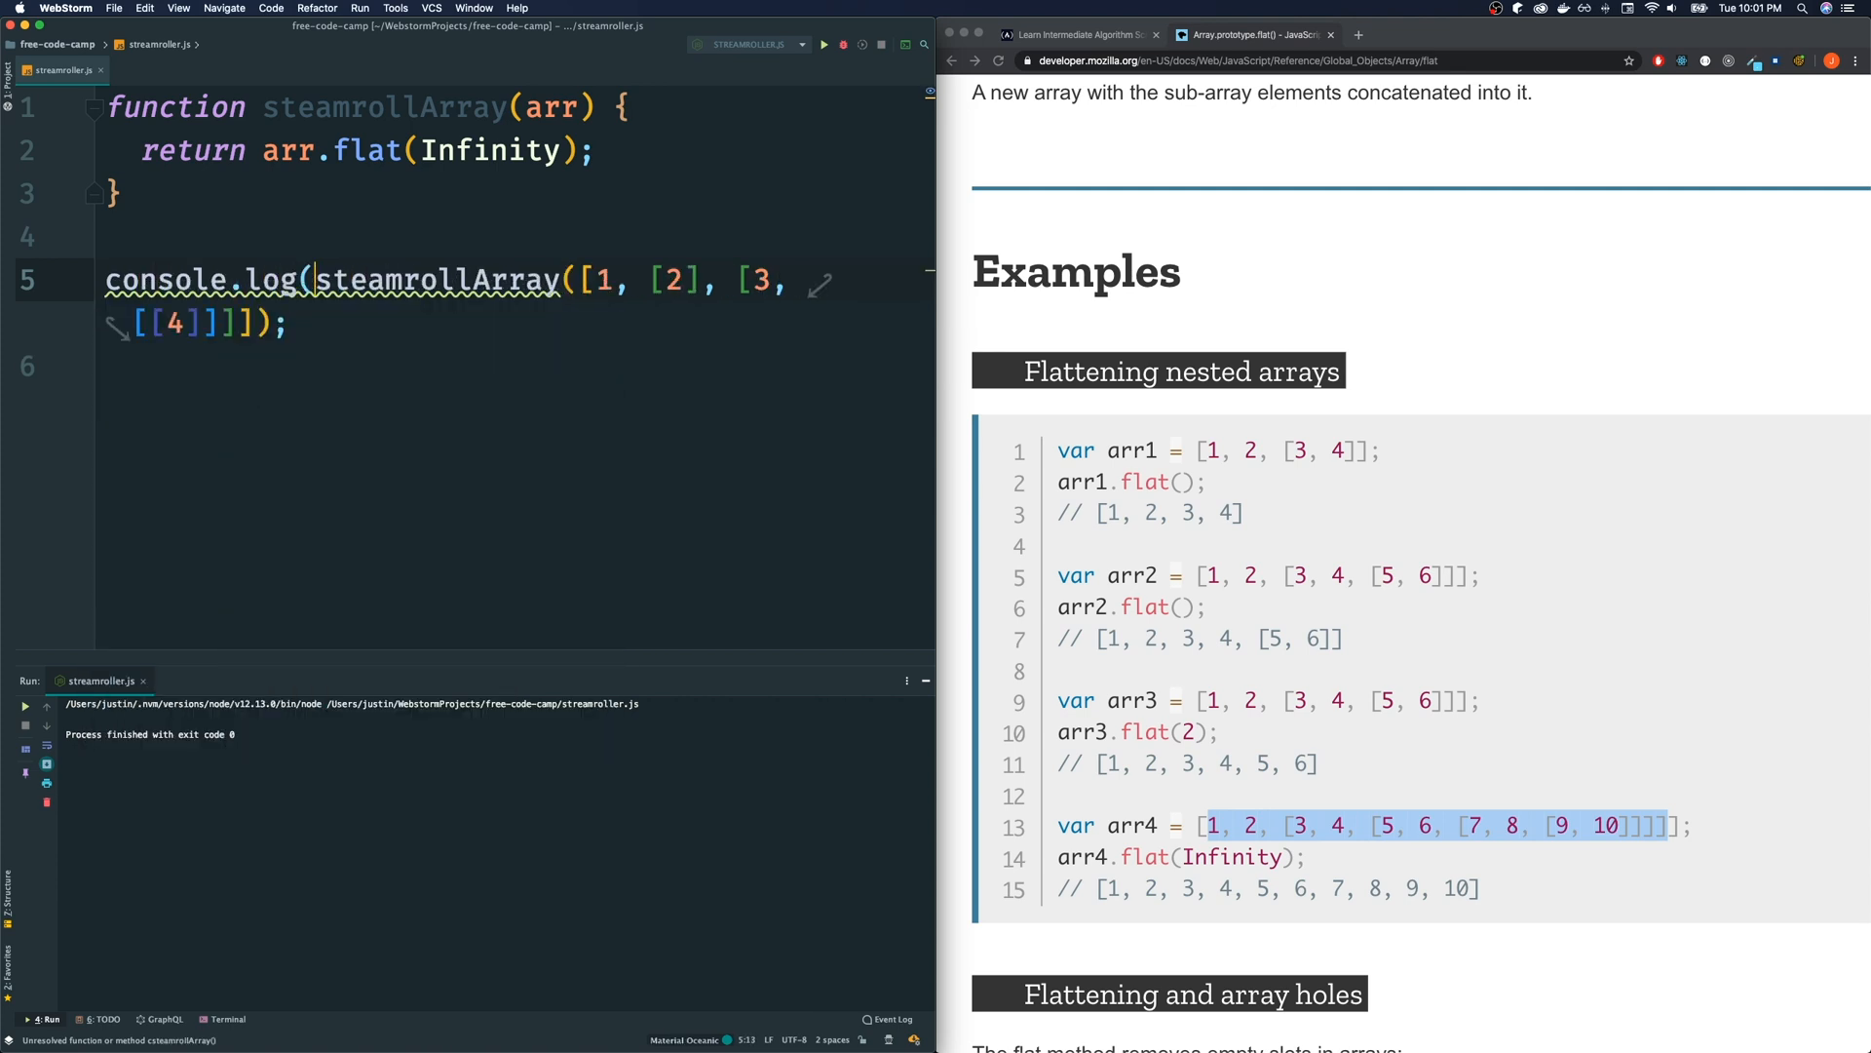
left_click(277, 324)
type(")")
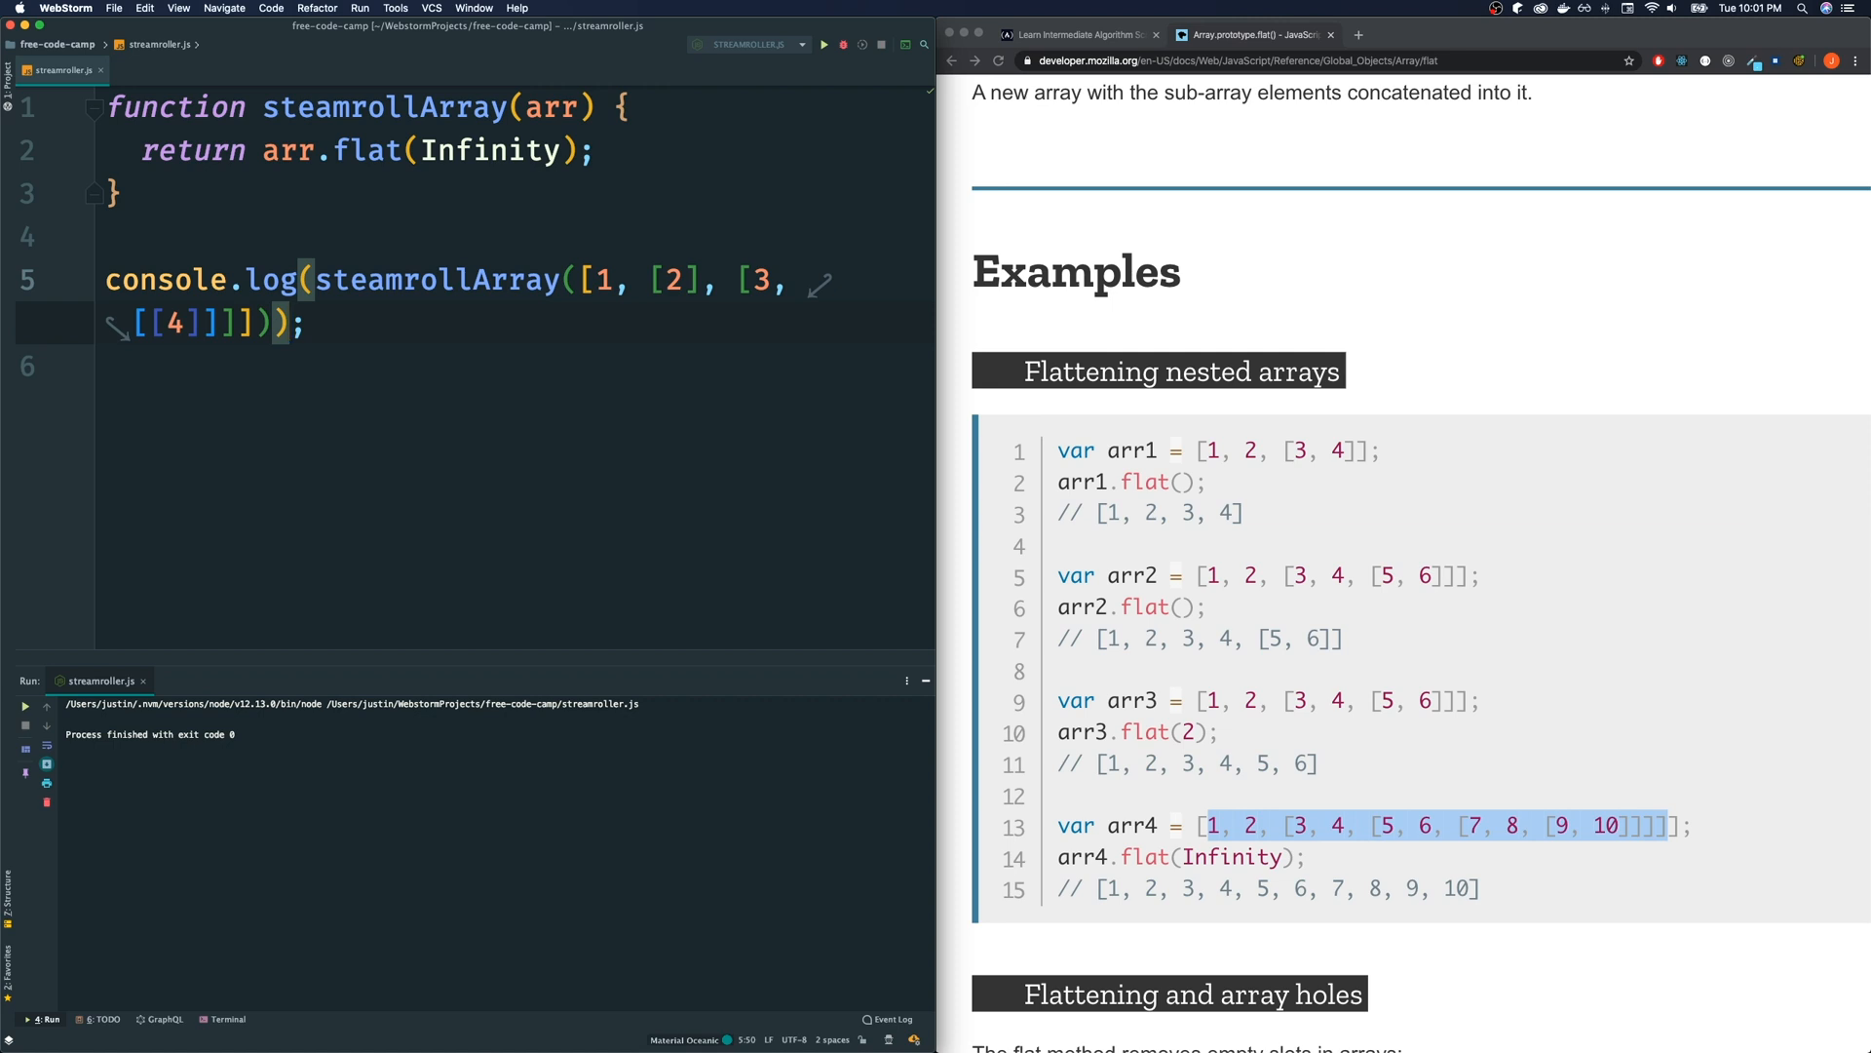
left_click(823, 45)
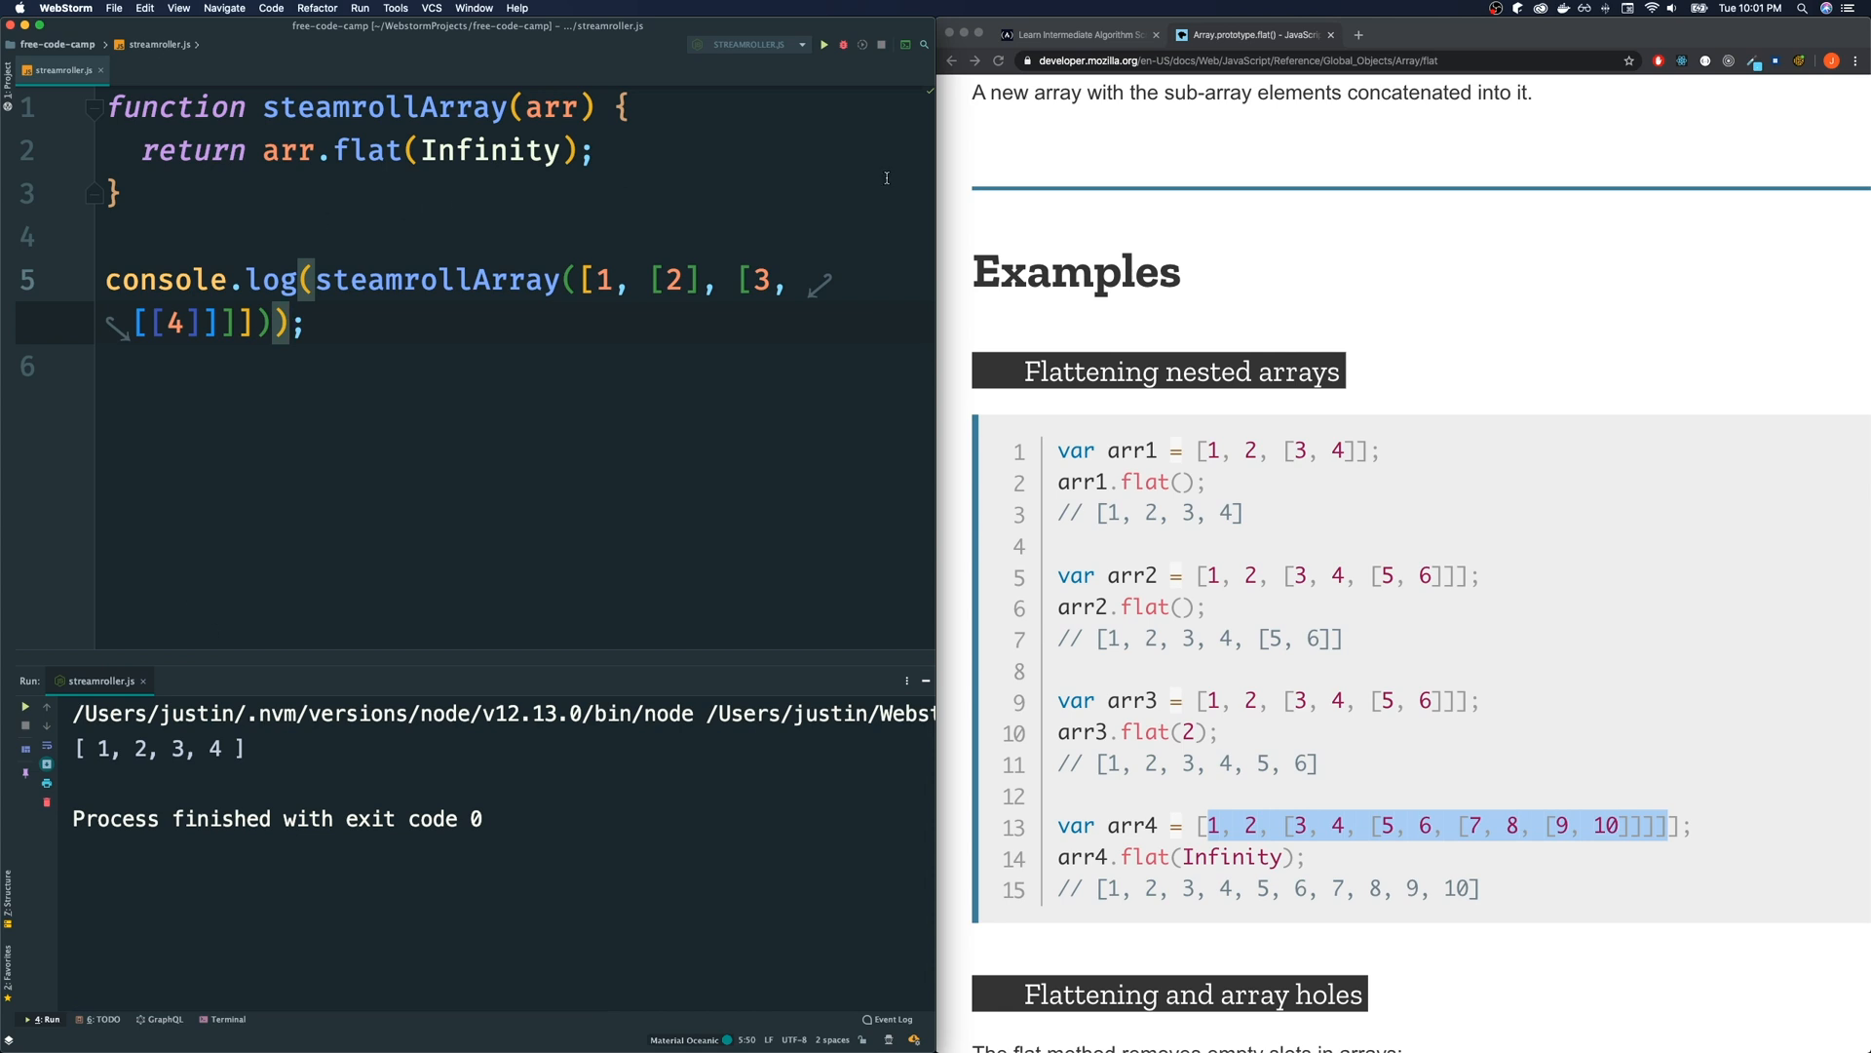
mouse_move(260, 113)
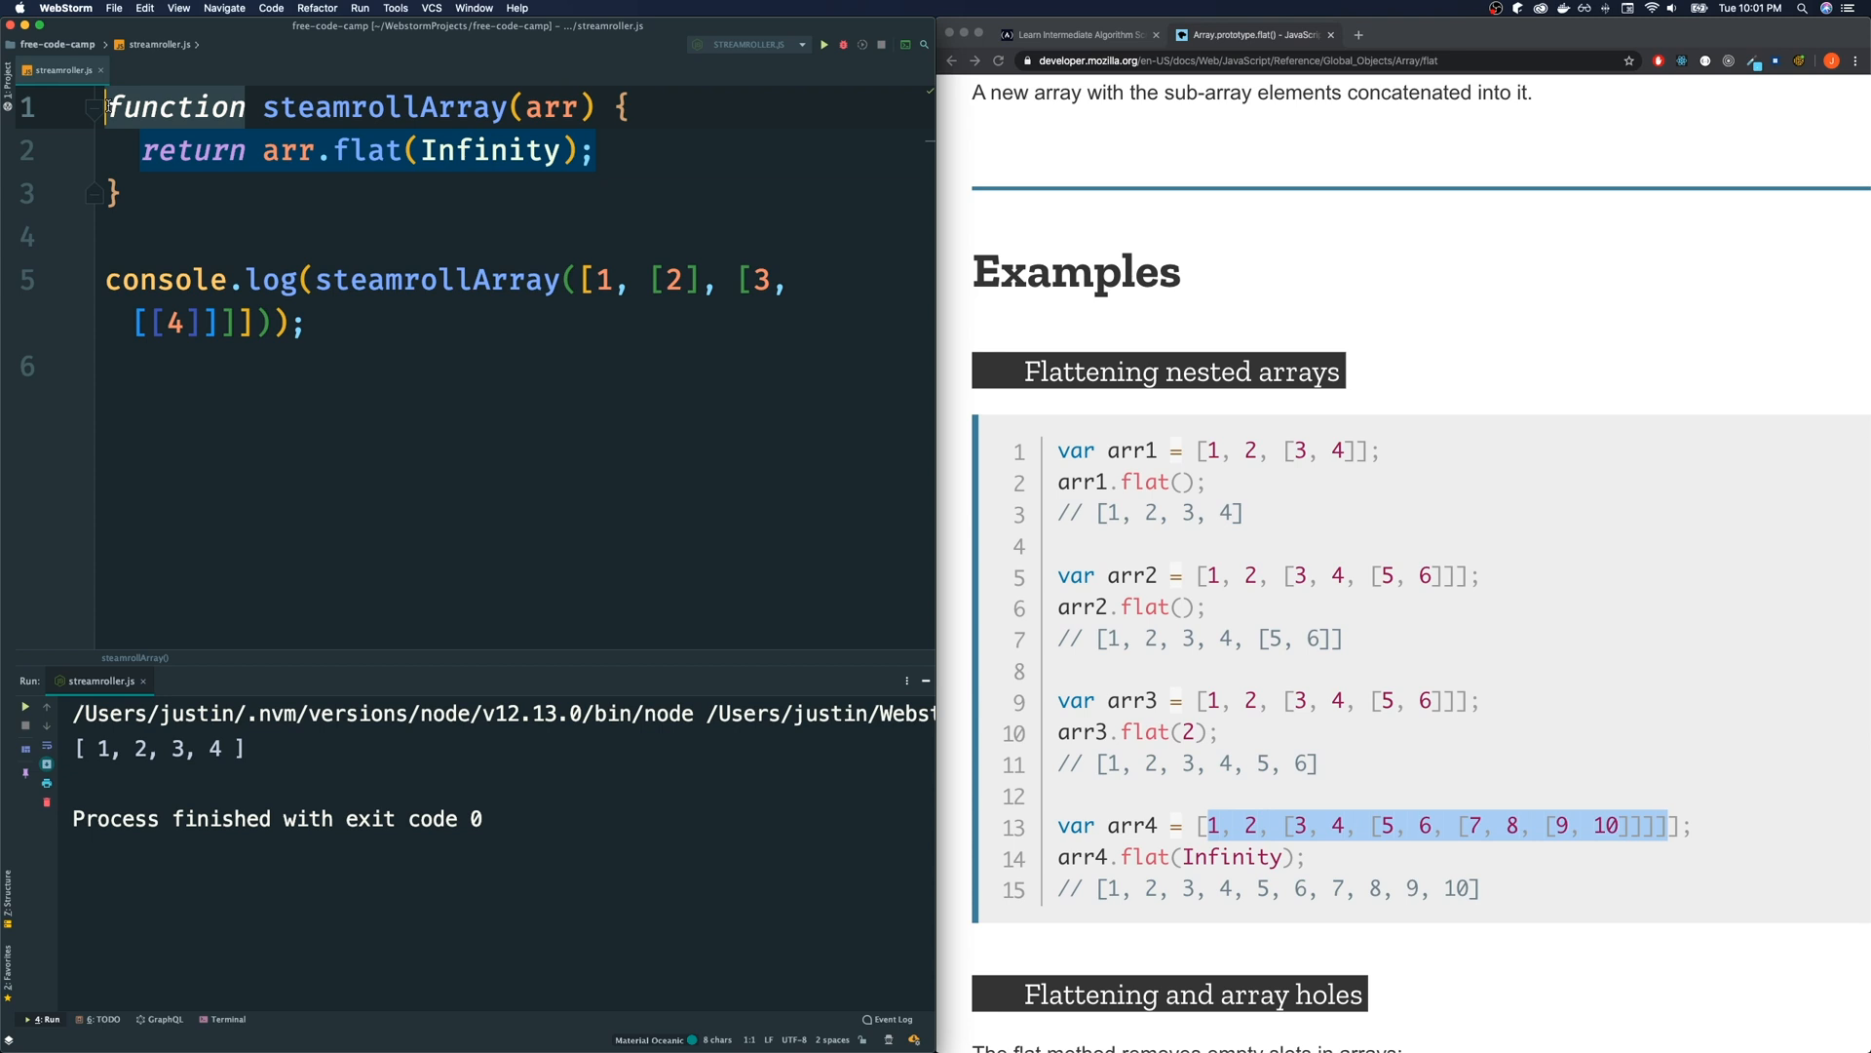
type("const")
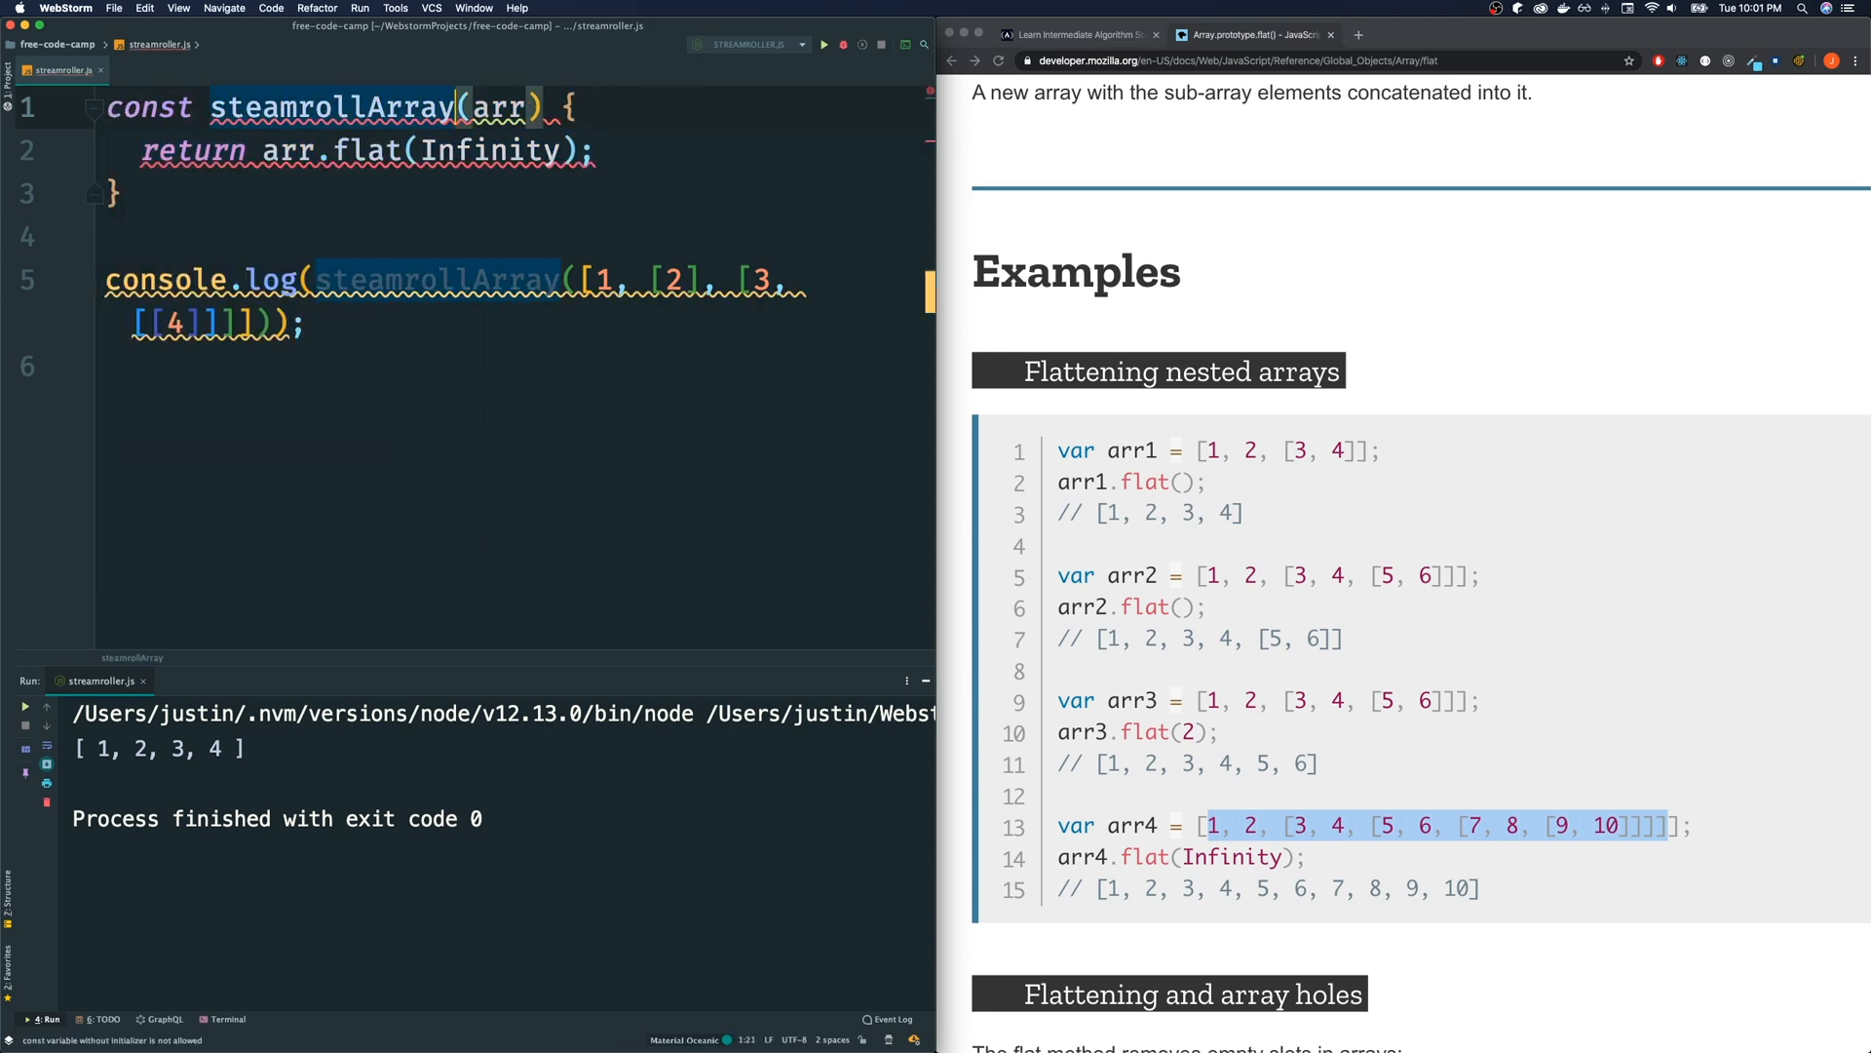
type("=")
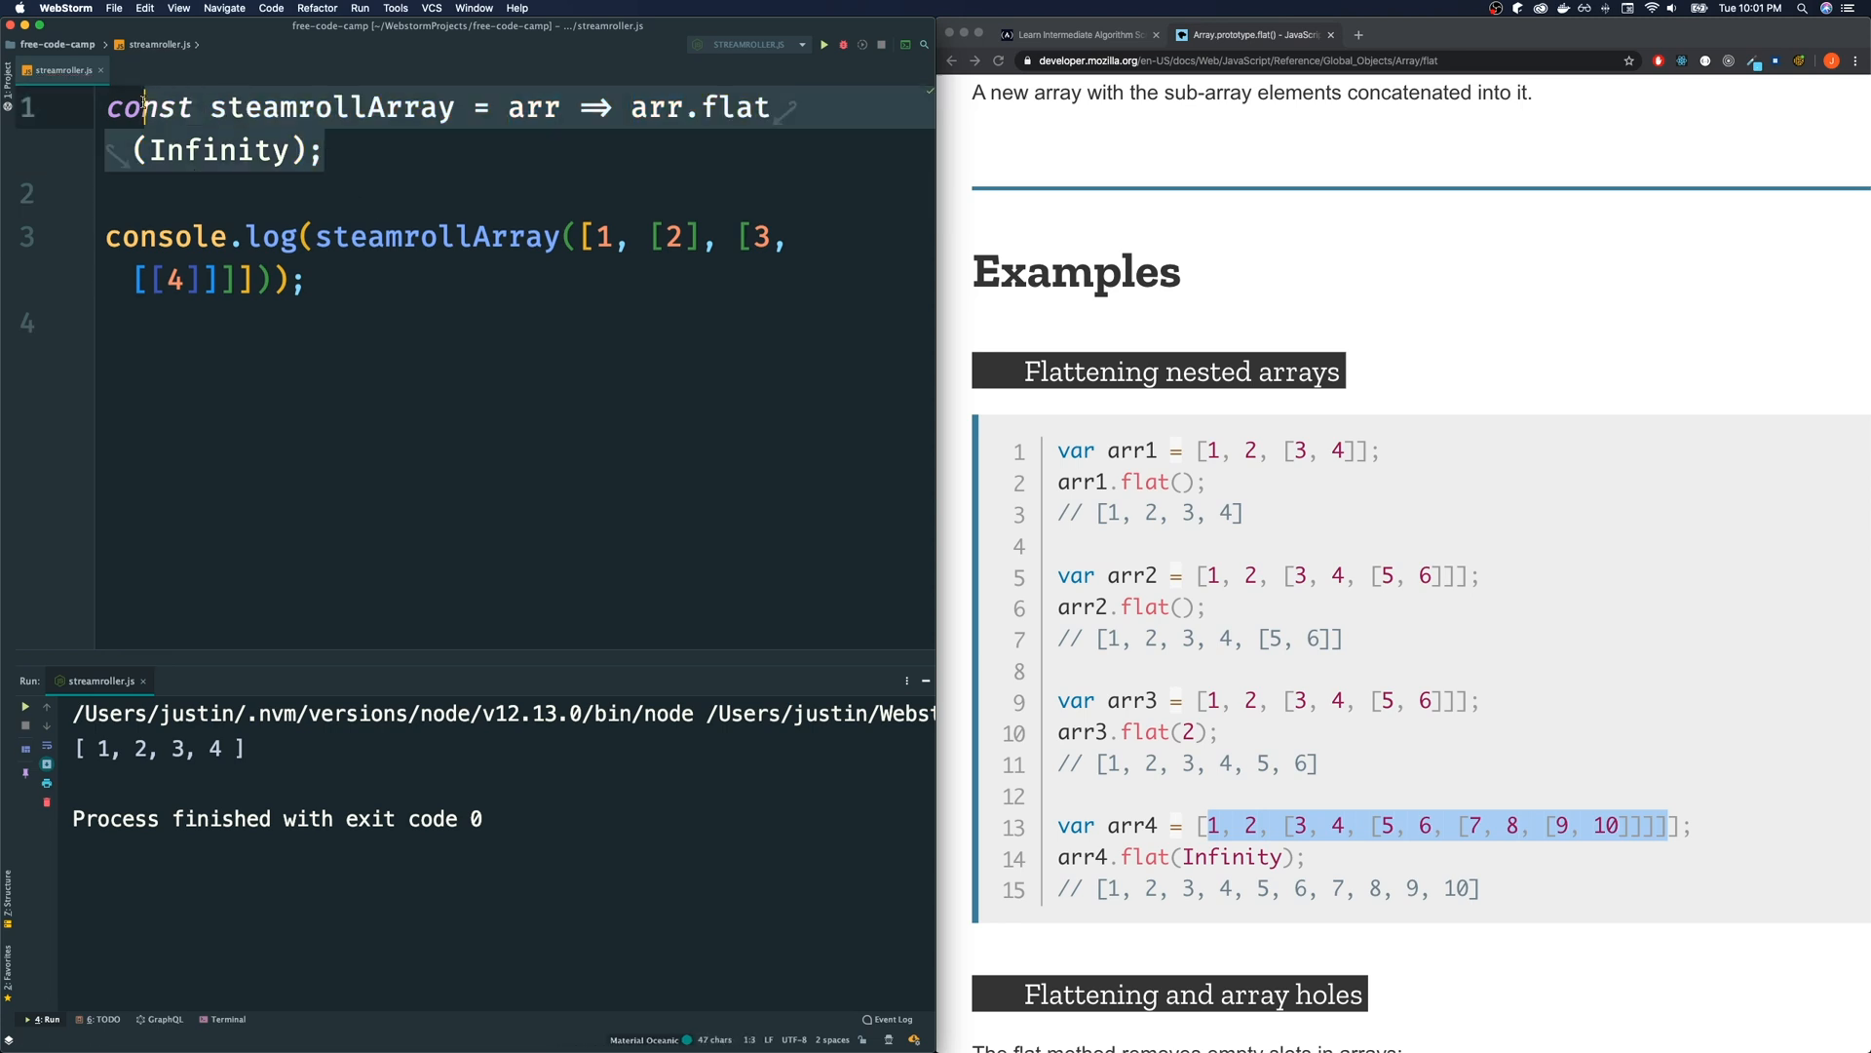
Run the freeCodeCamp tests on the pasted flat(Infinity) arrow function, passing all four, and dismiss the completion dialog
left_click(1078, 33)
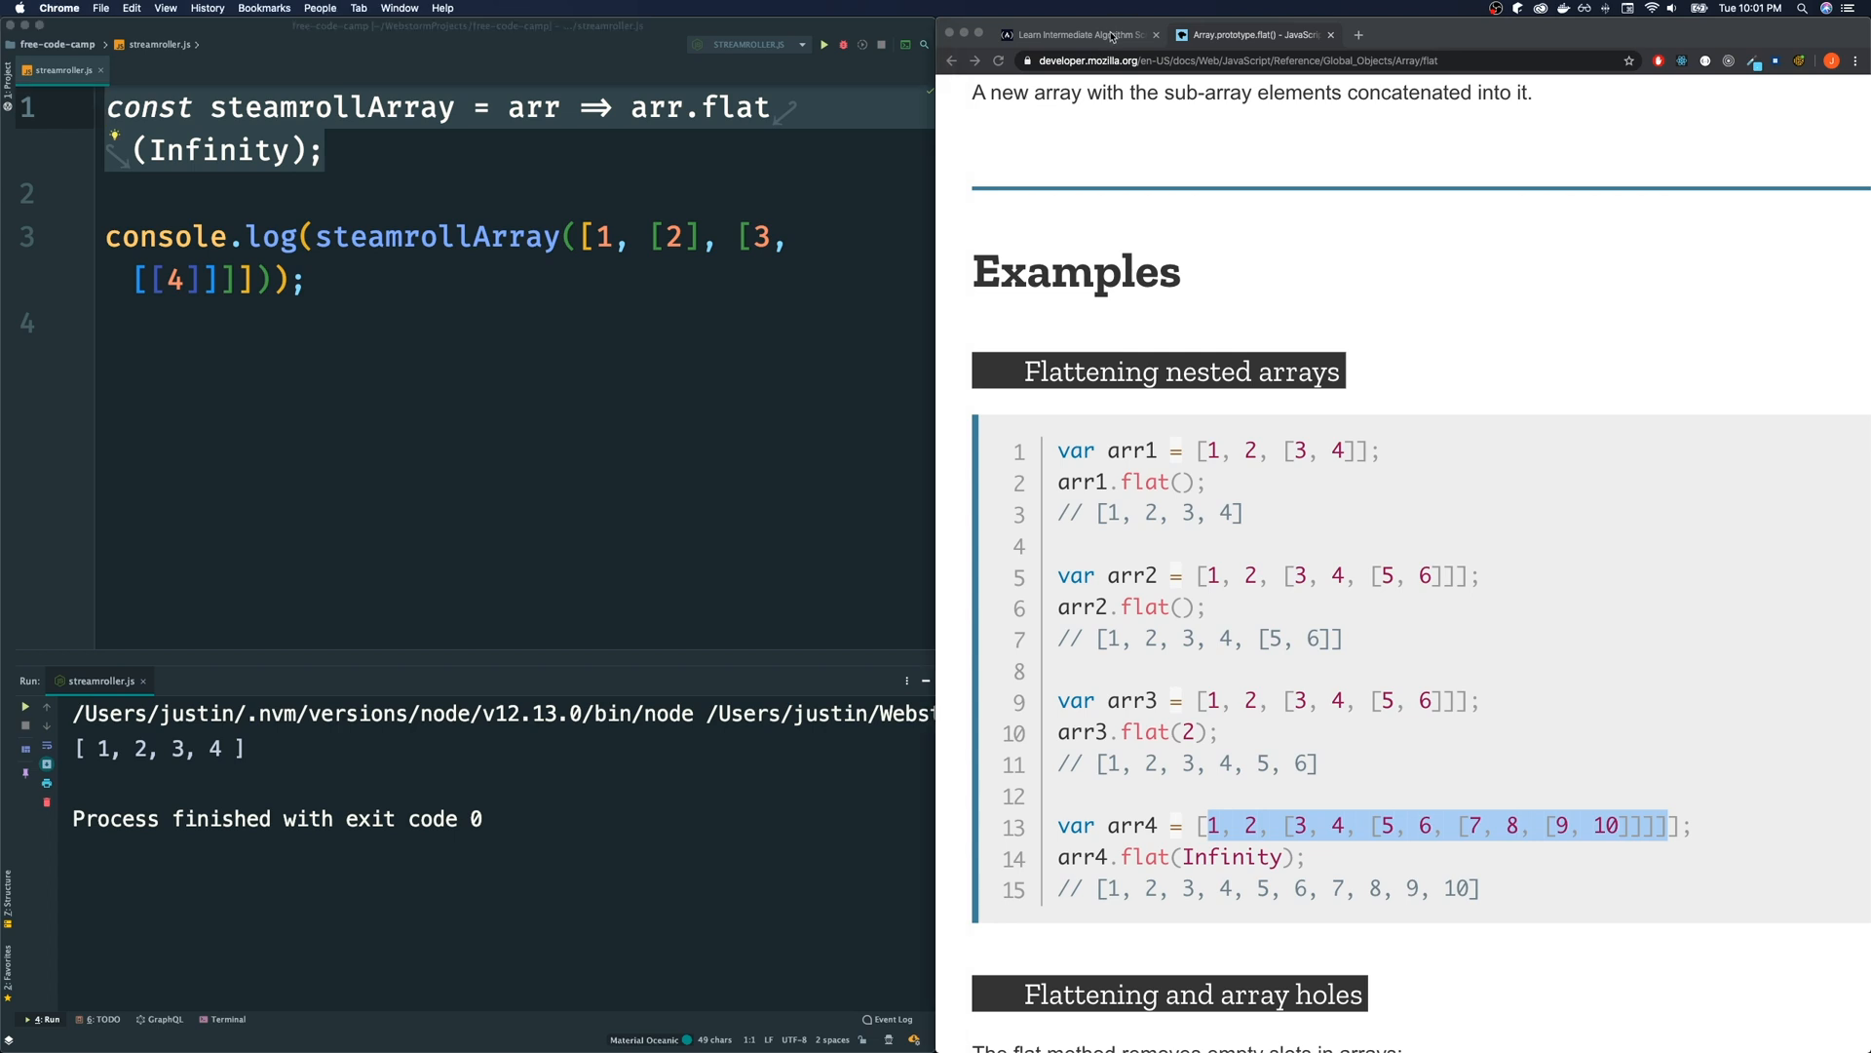
left_click(1078, 35)
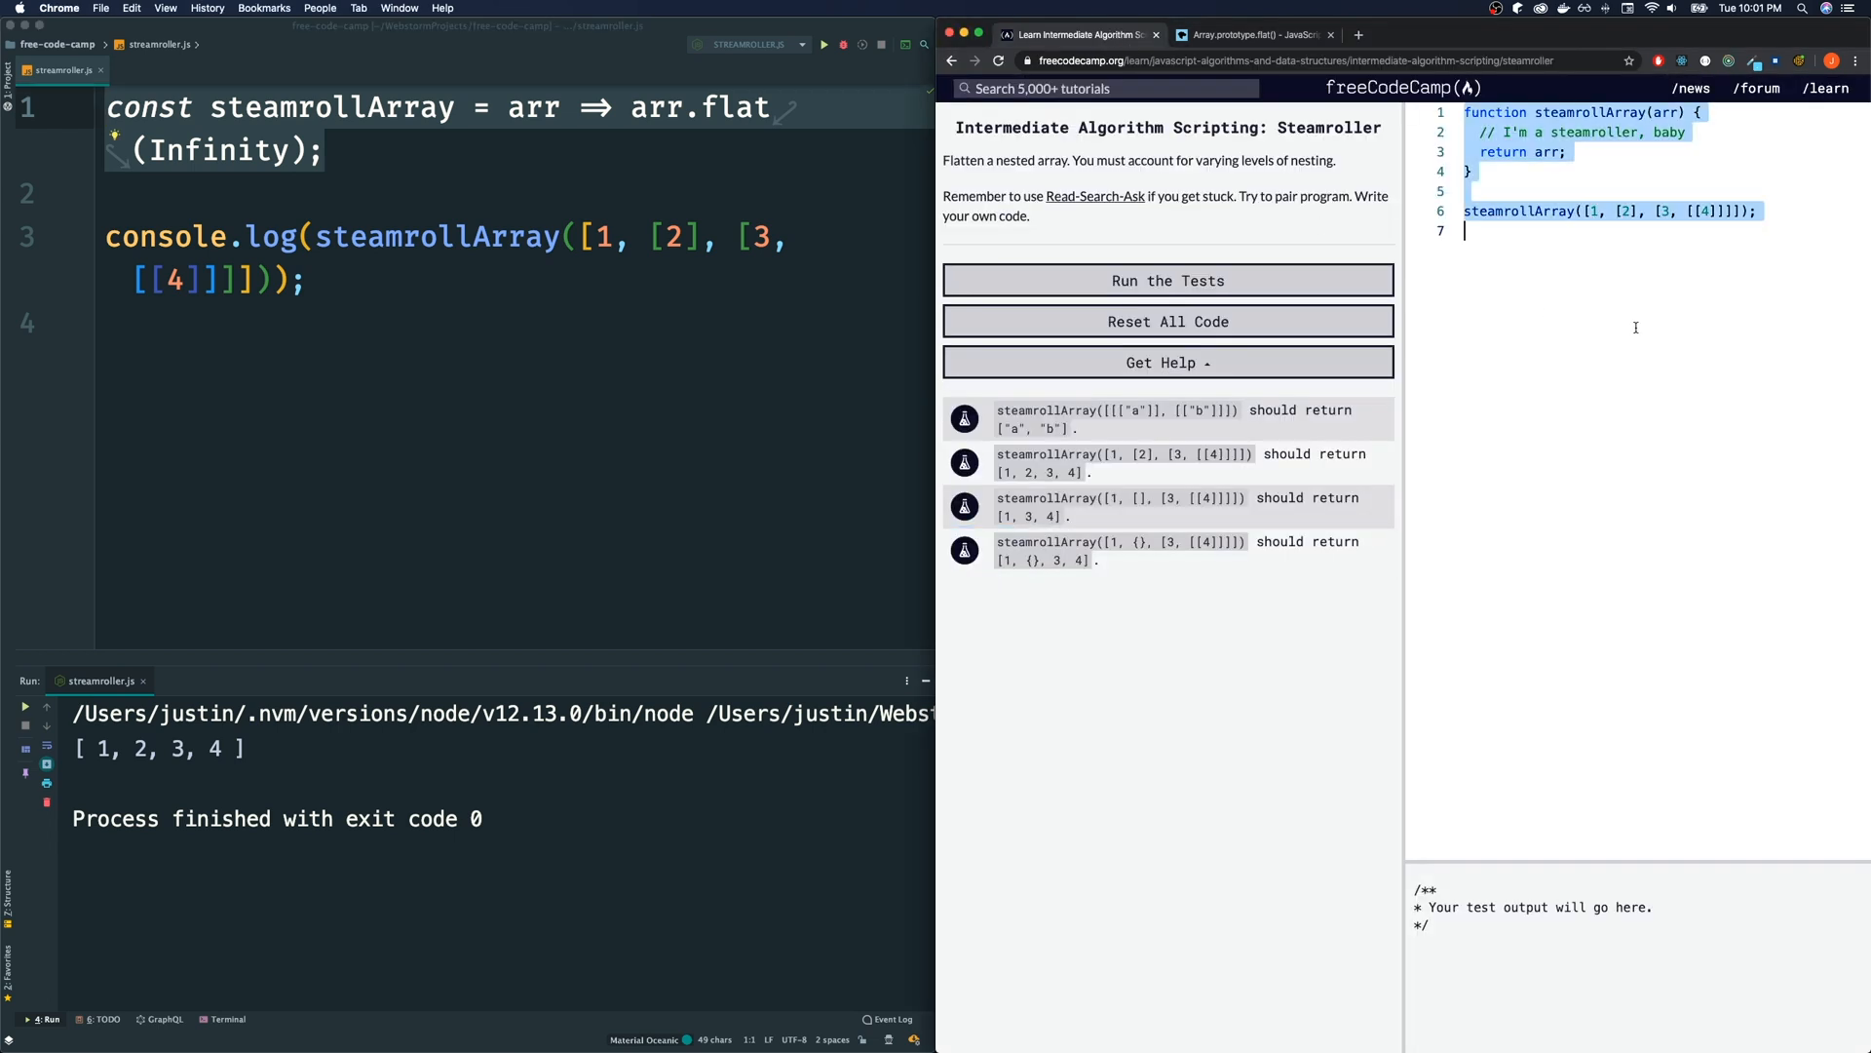
left_click(1167, 280)
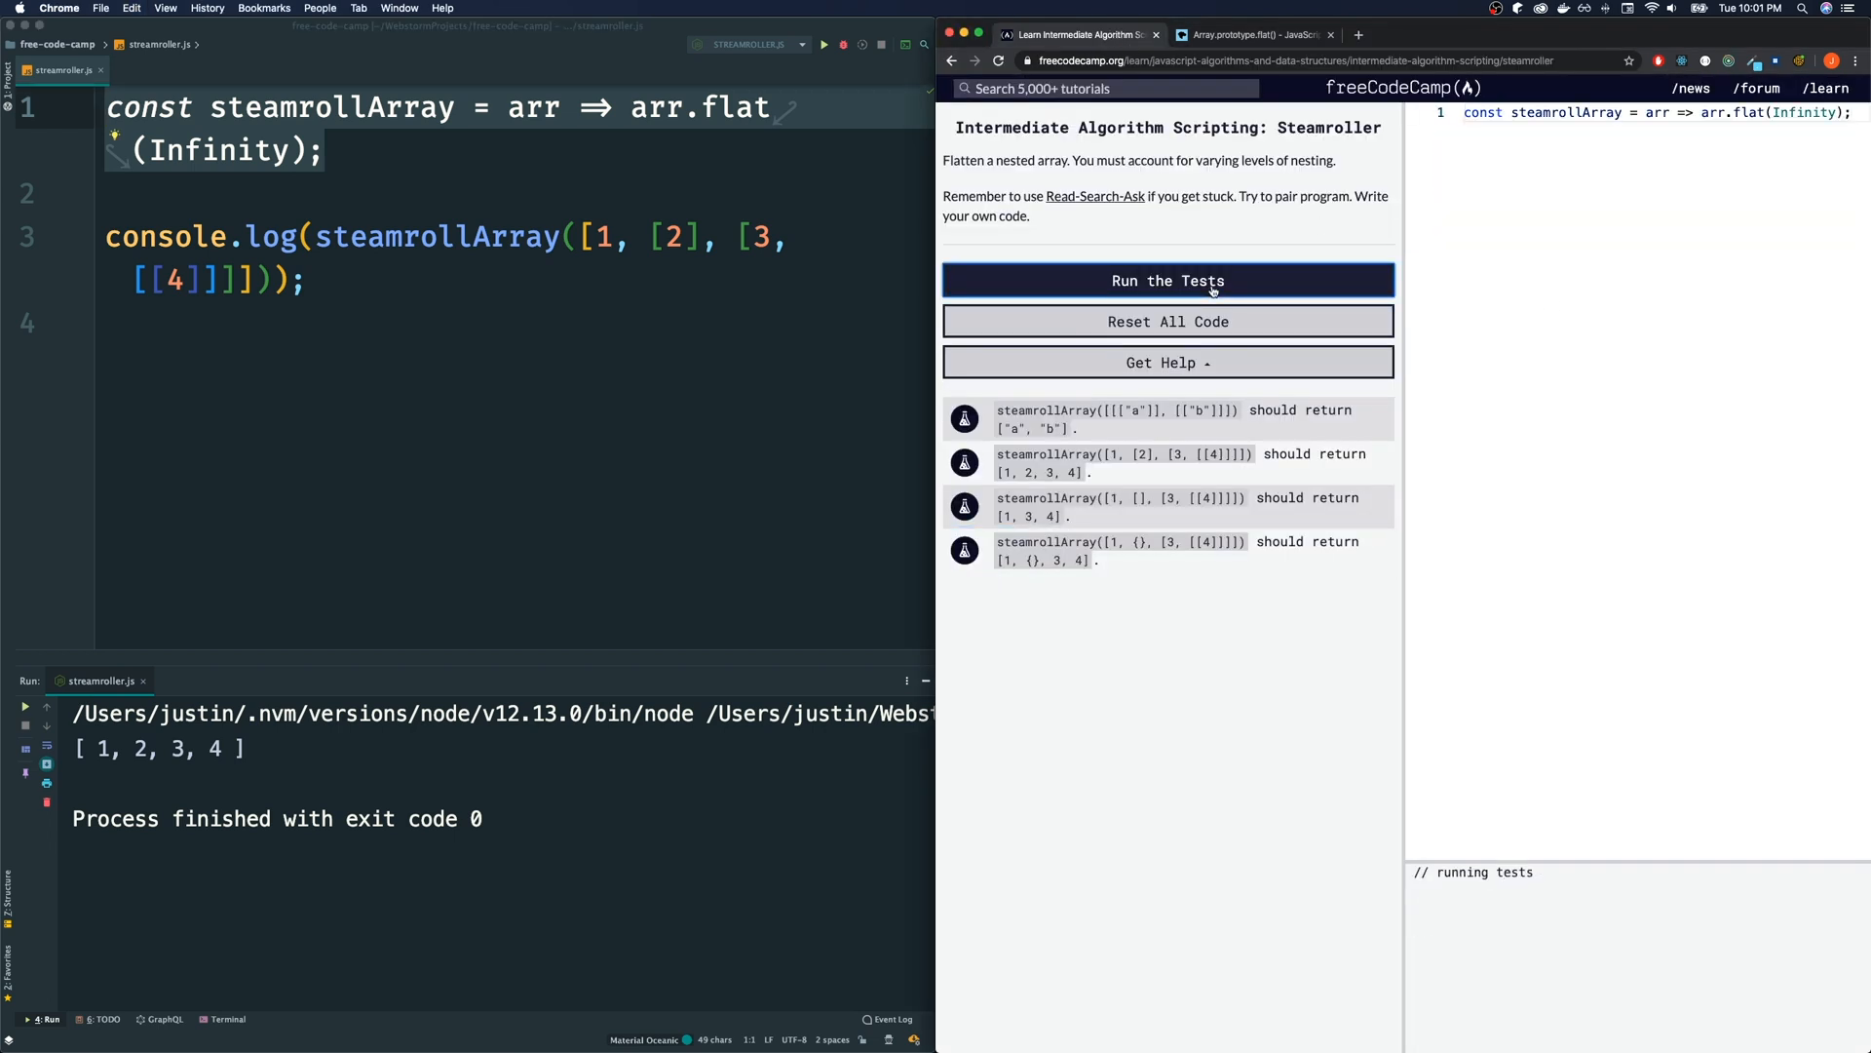
left_click(1167, 280)
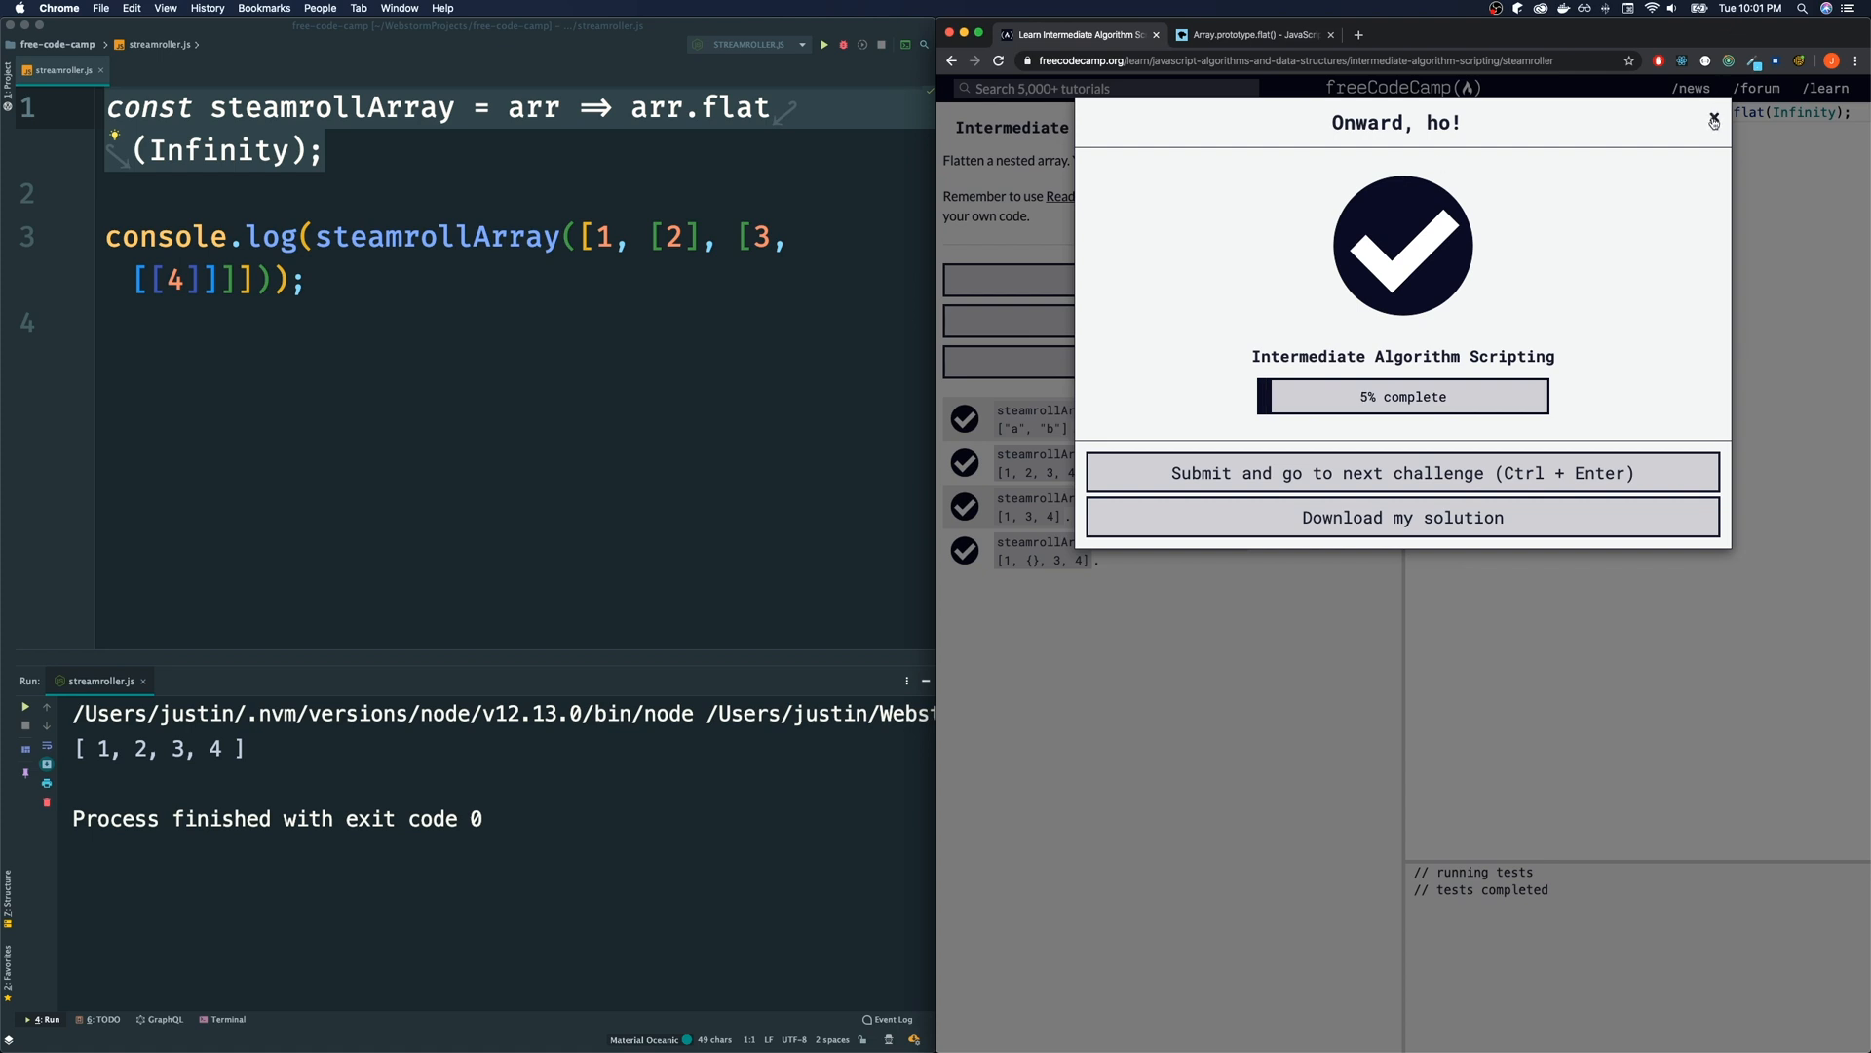
left_click(1713, 121)
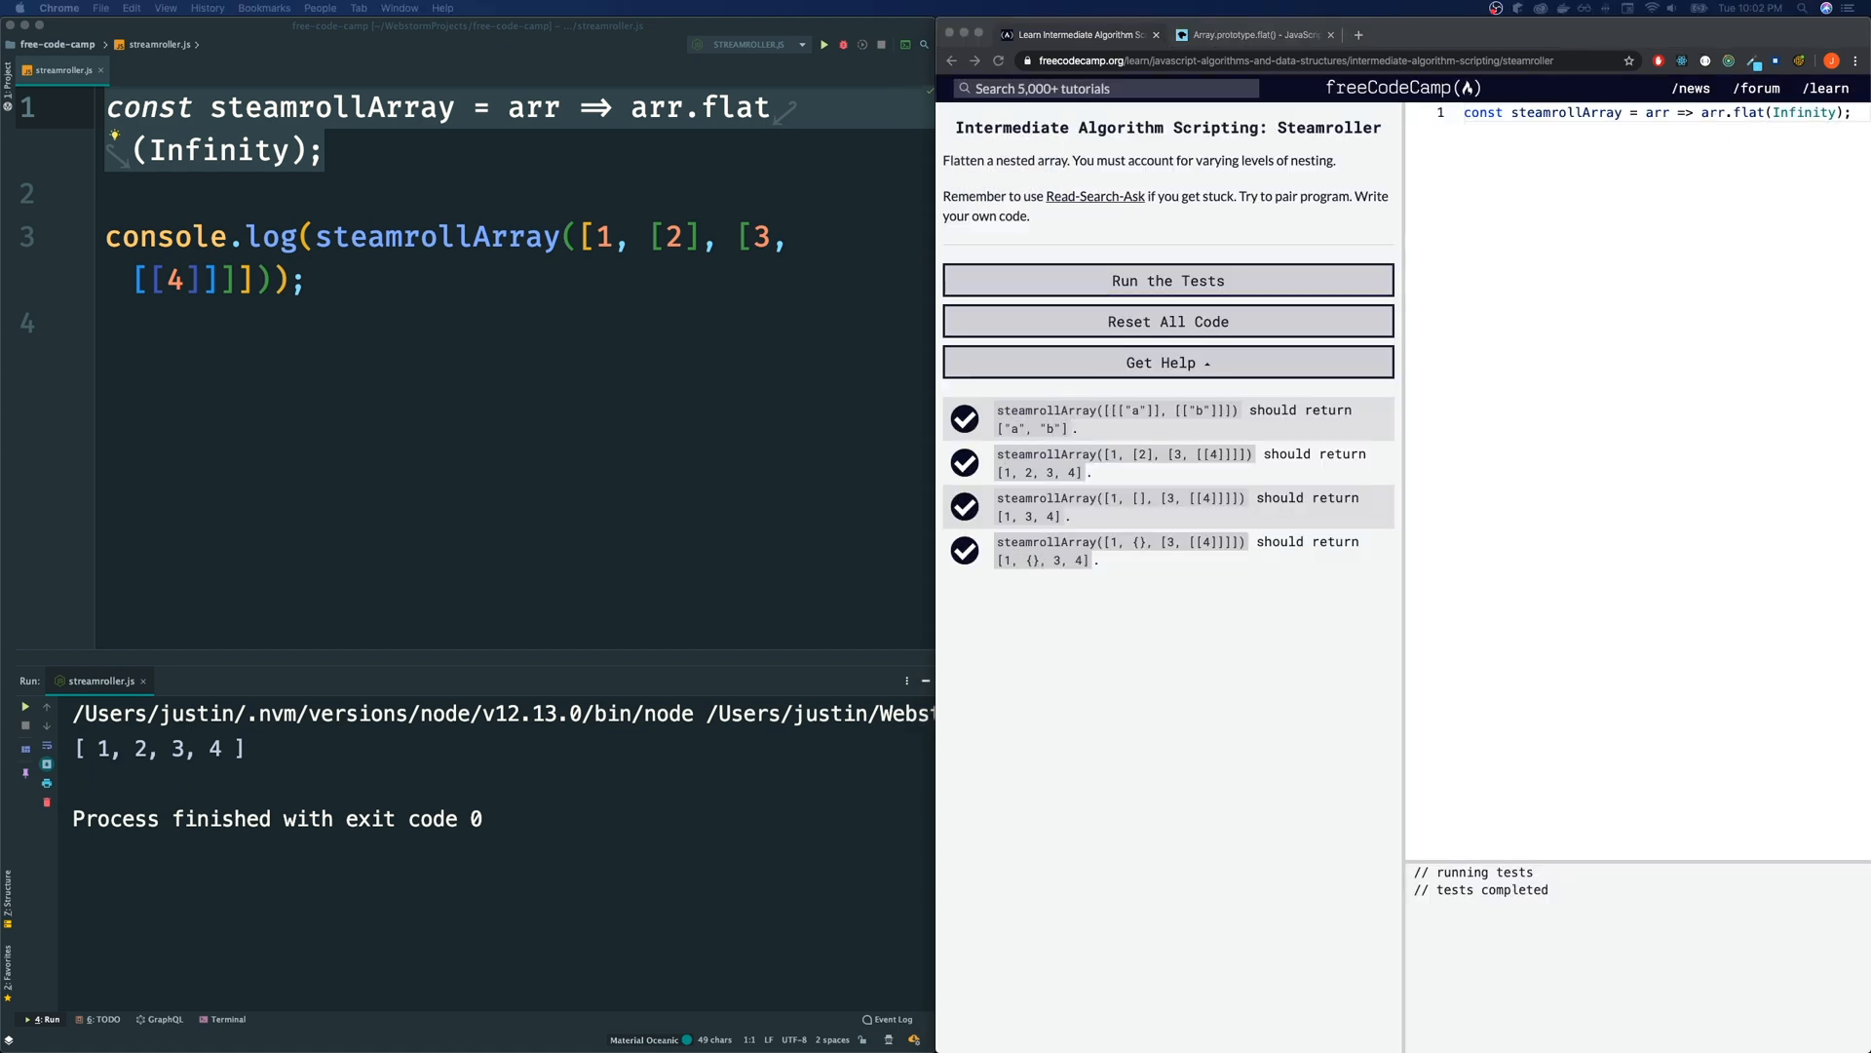
mouse_move(1205, 698)
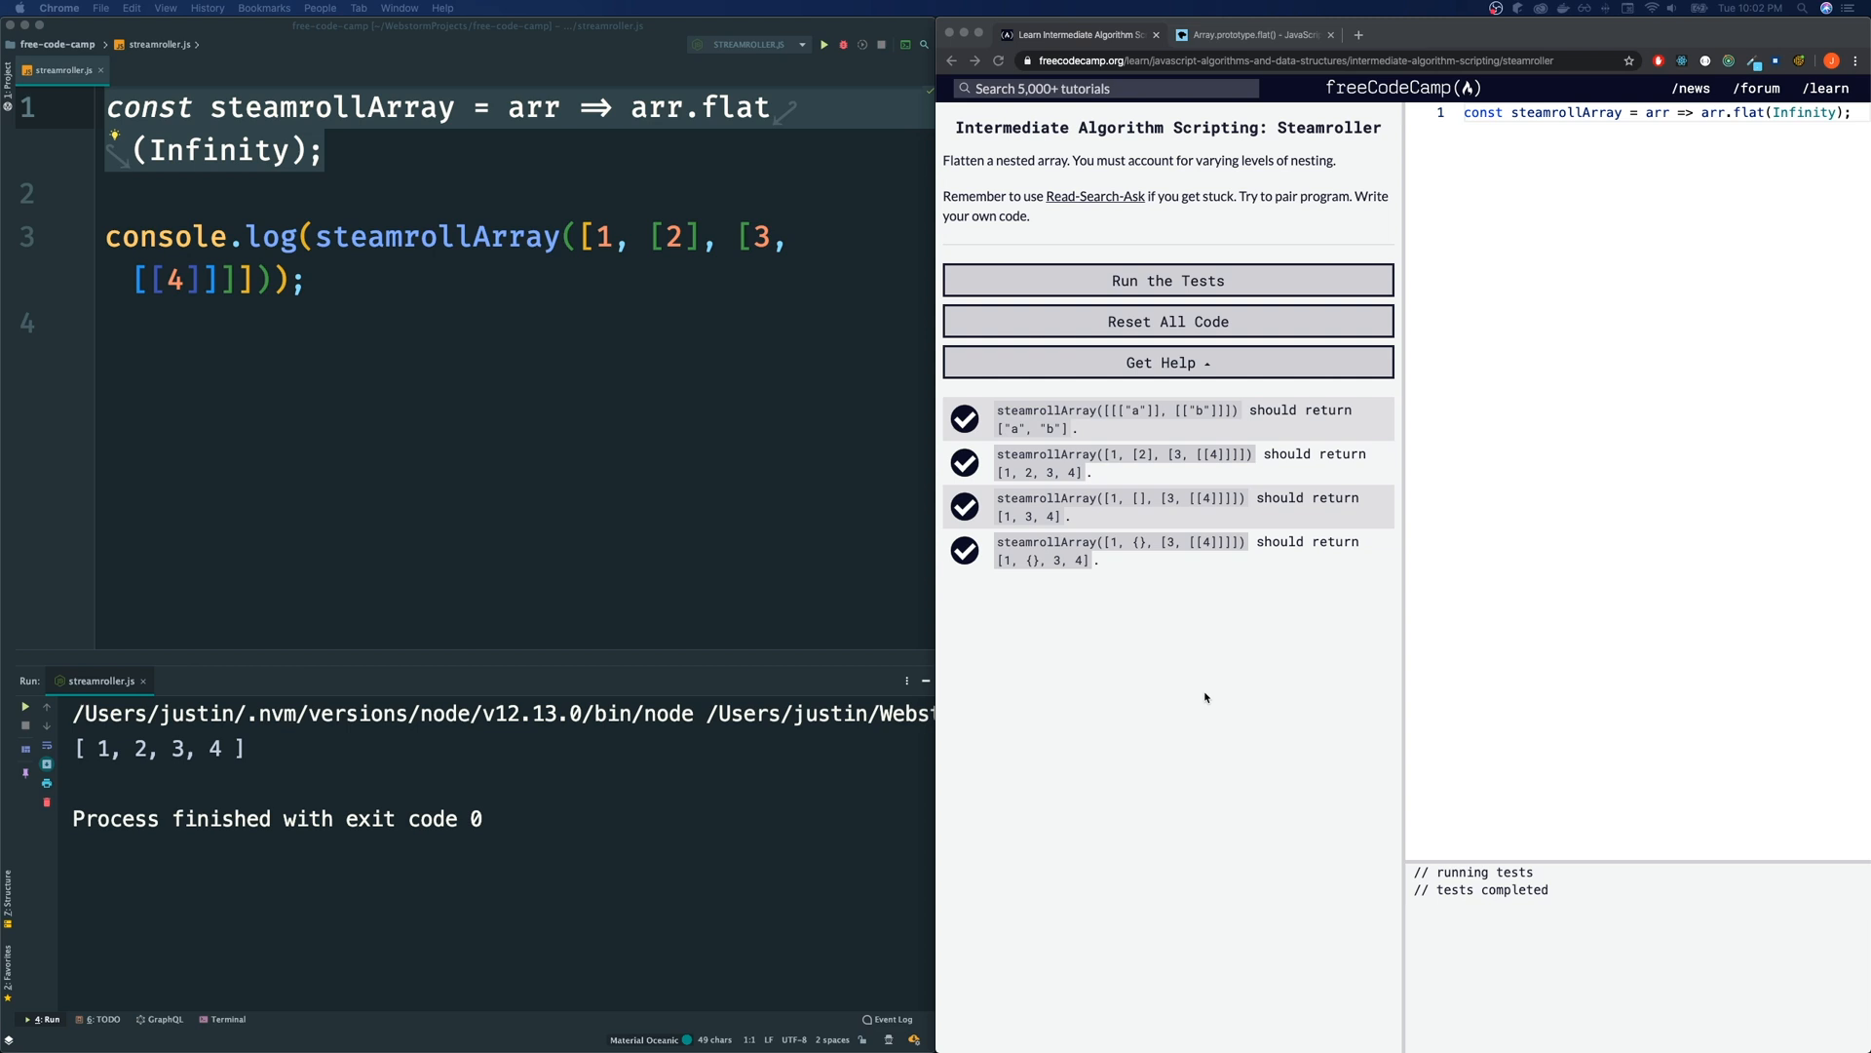
mouse_move(1224, 304)
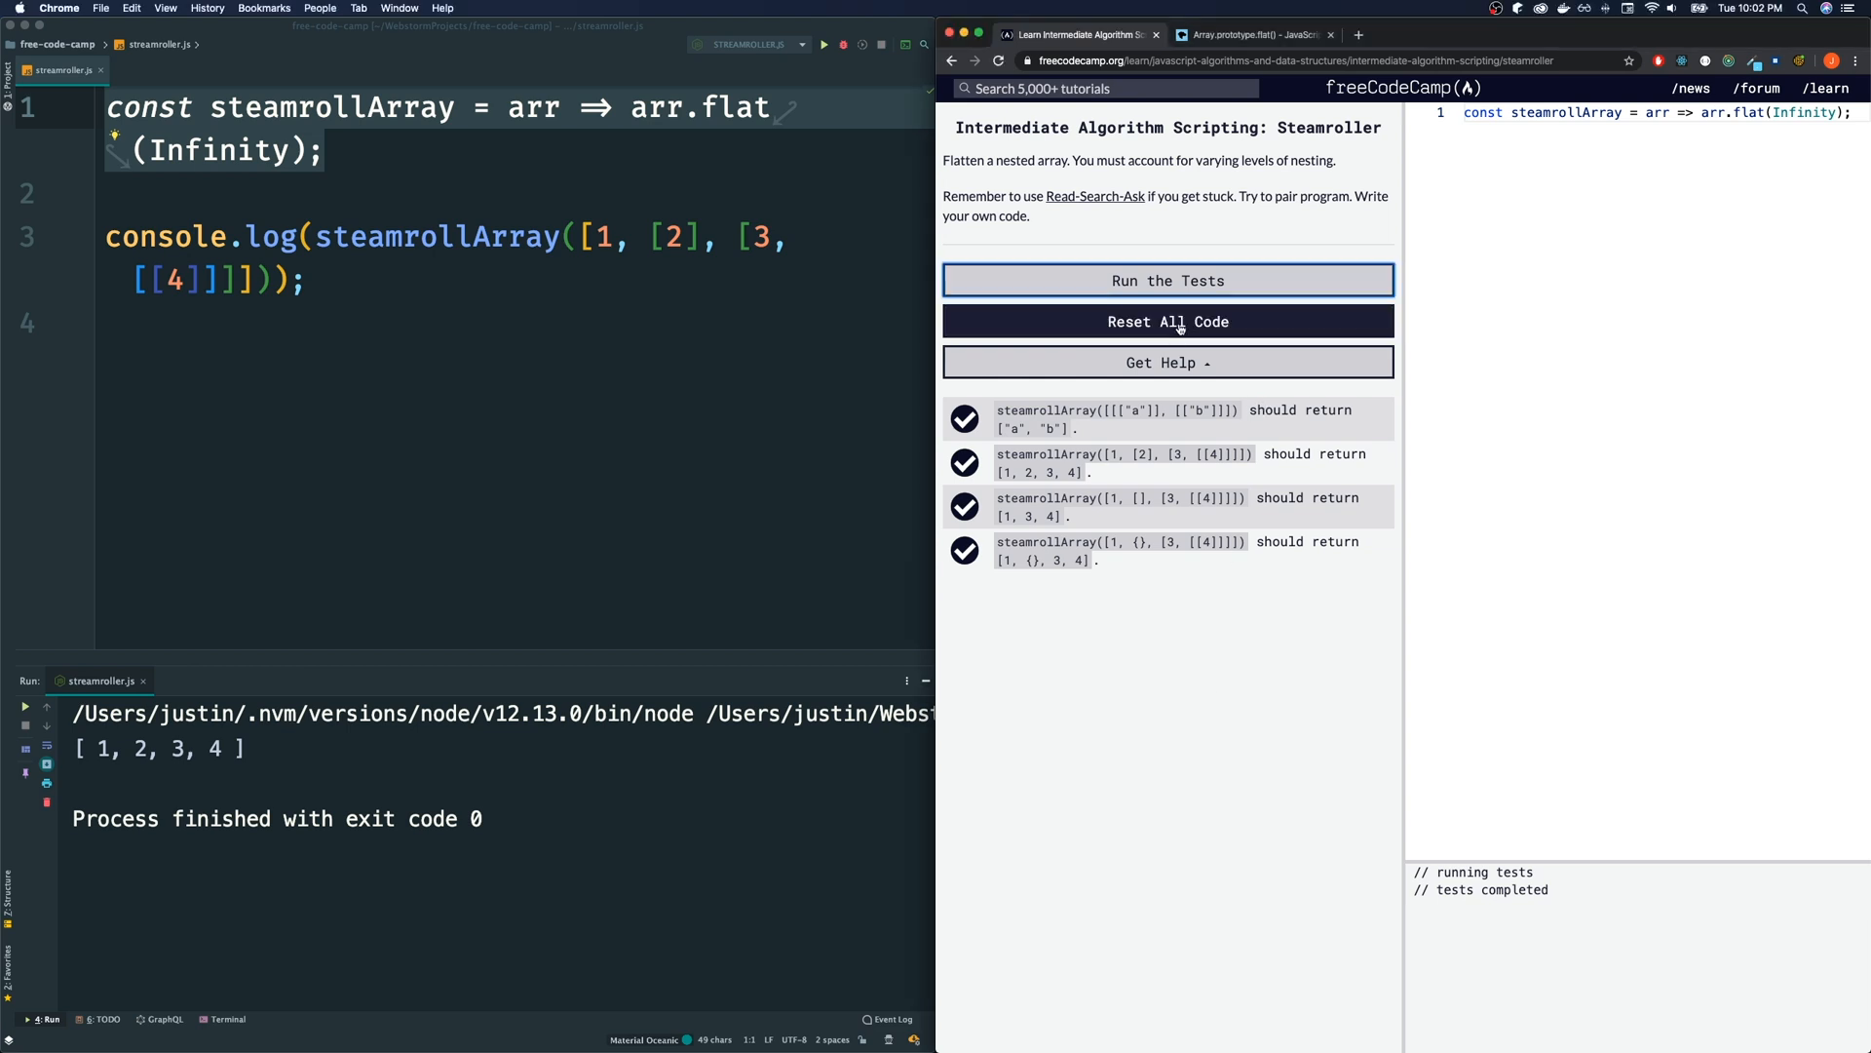
Reset the challenge code in freeCodeCamp and return to the MDN flat() examples, selecting flat() in the first one
left_click(1168, 322)
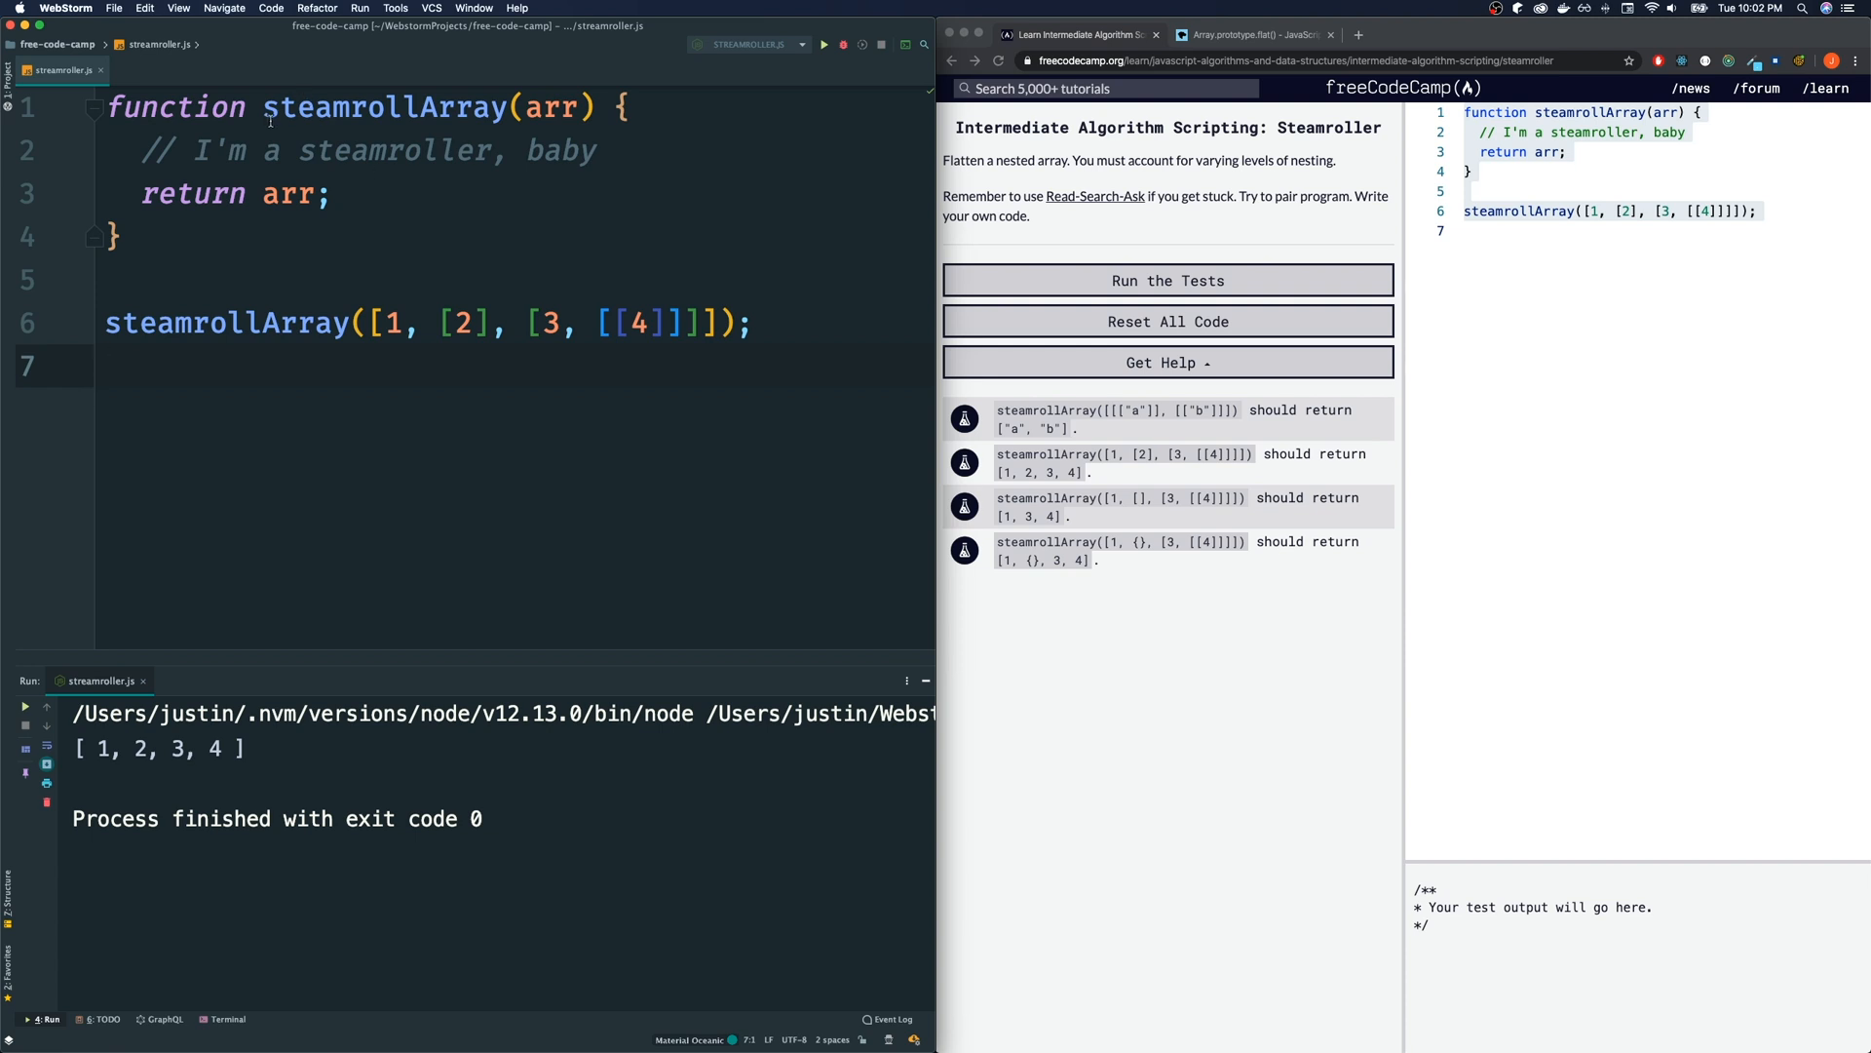
mouse_move(334, 271)
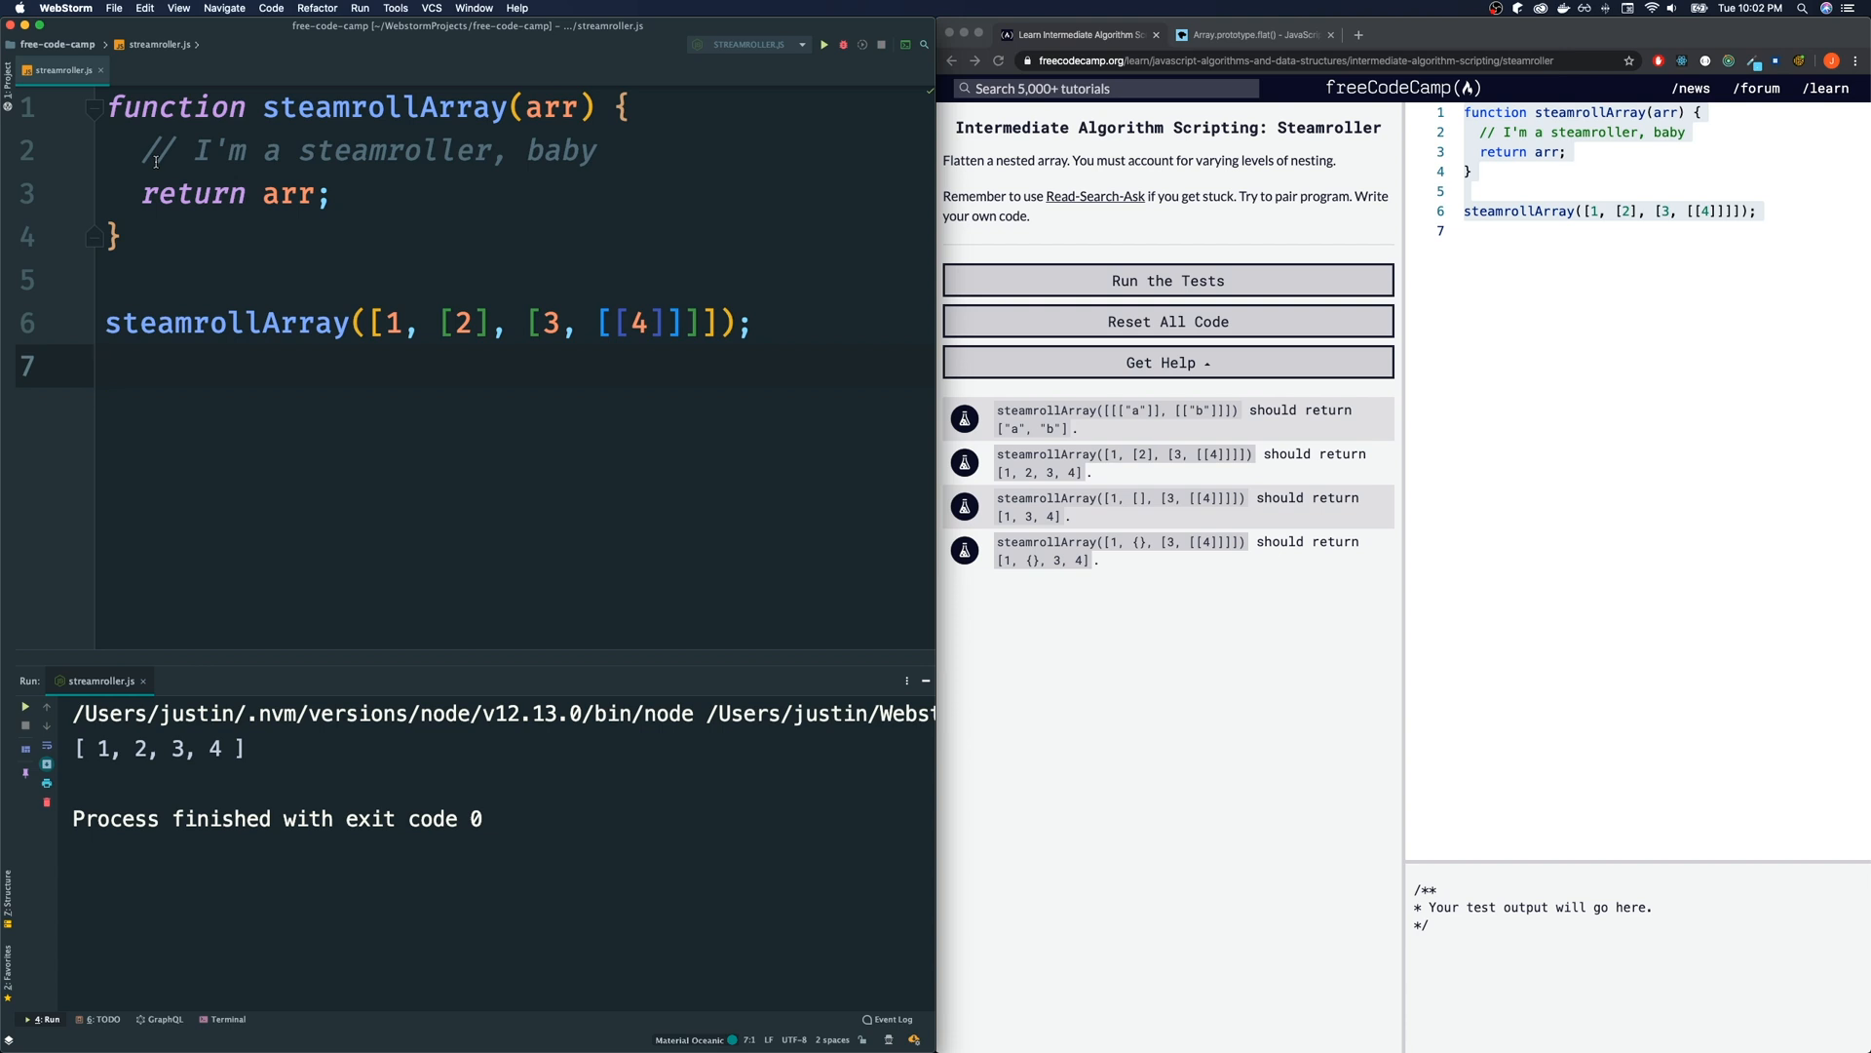
left_click(1249, 35)
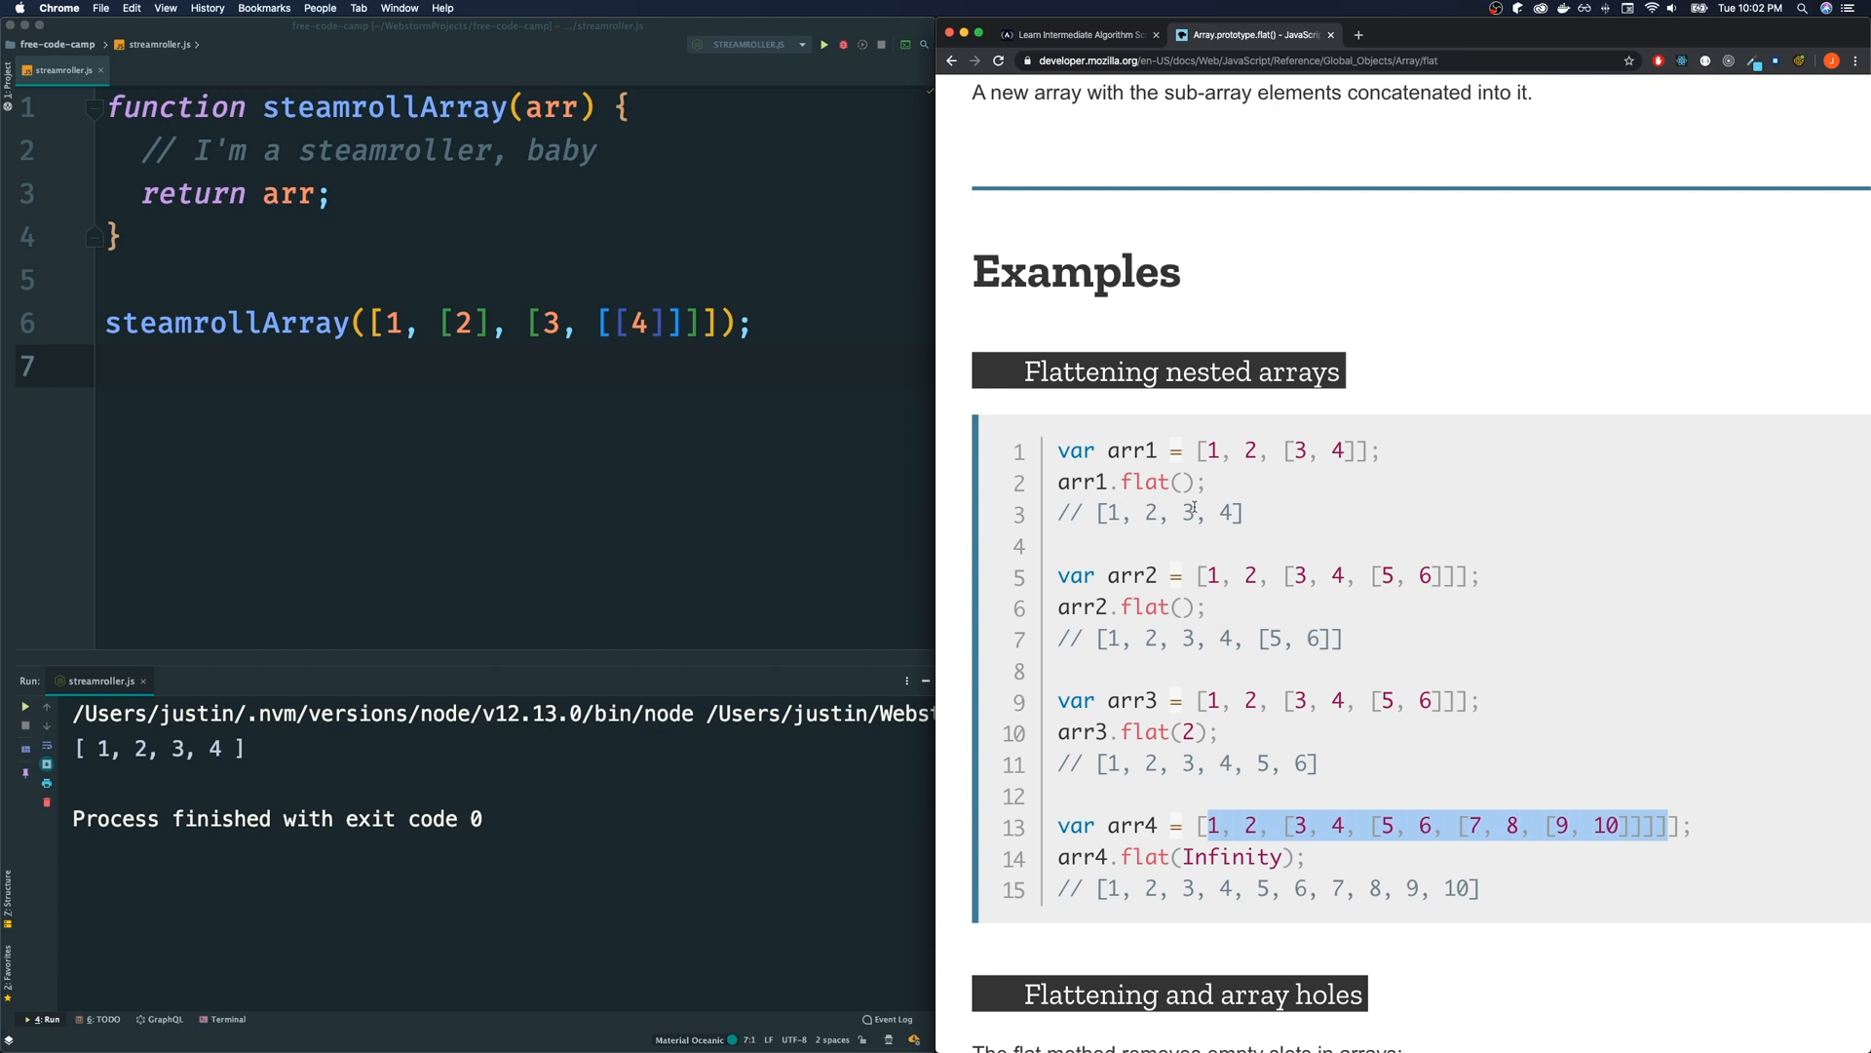
mouse_move(318, 131)
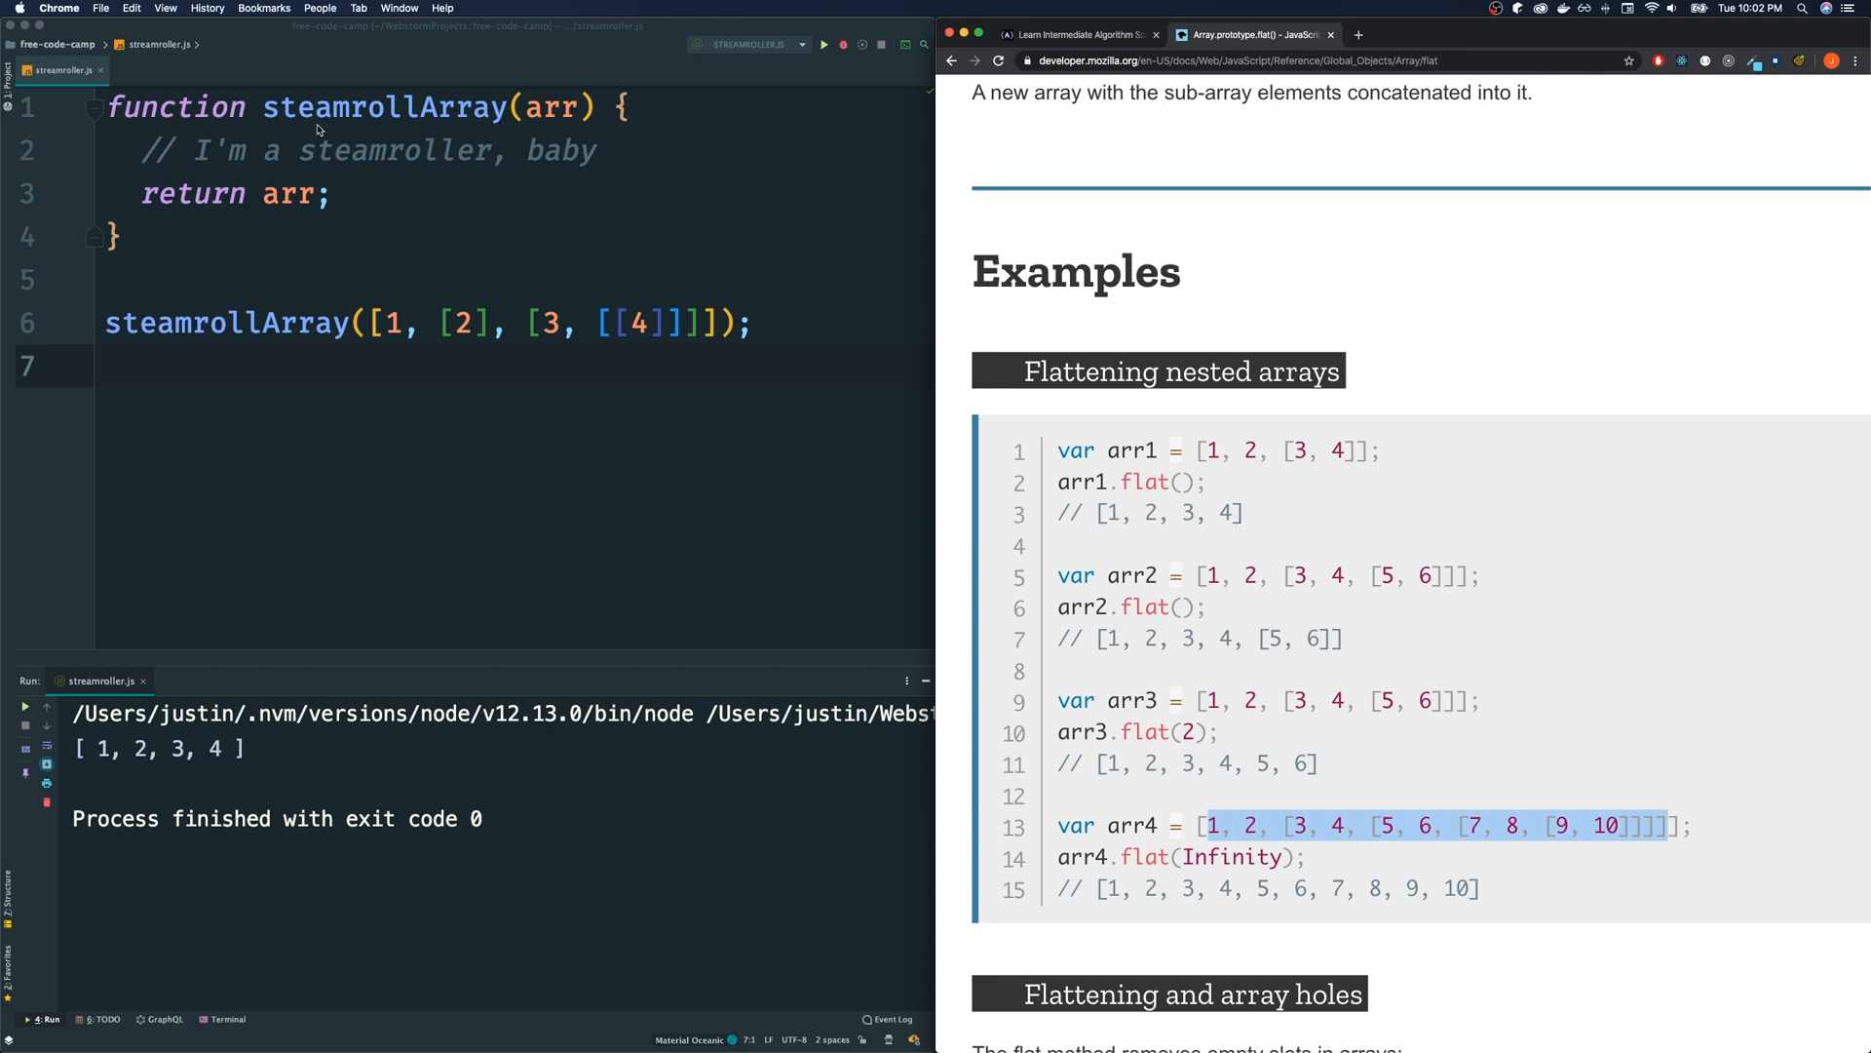
mouse_move(384, 156)
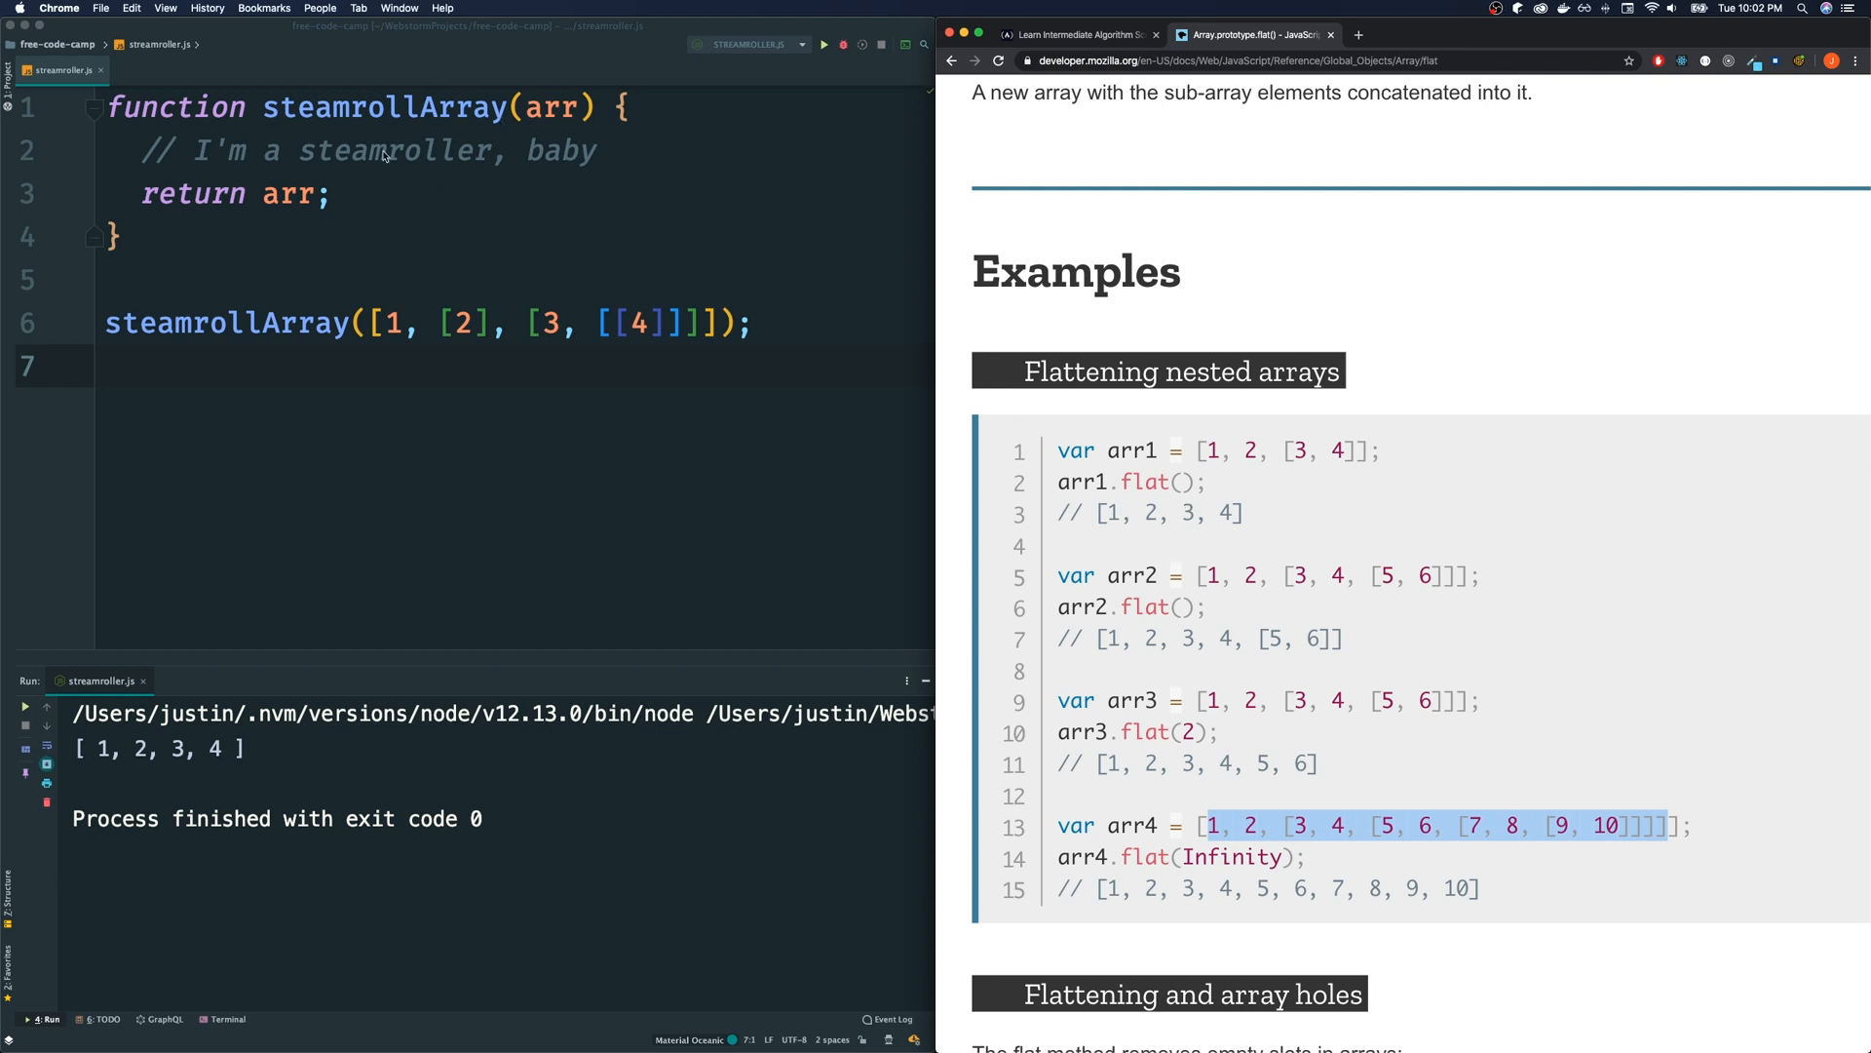
mouse_move(938, 392)
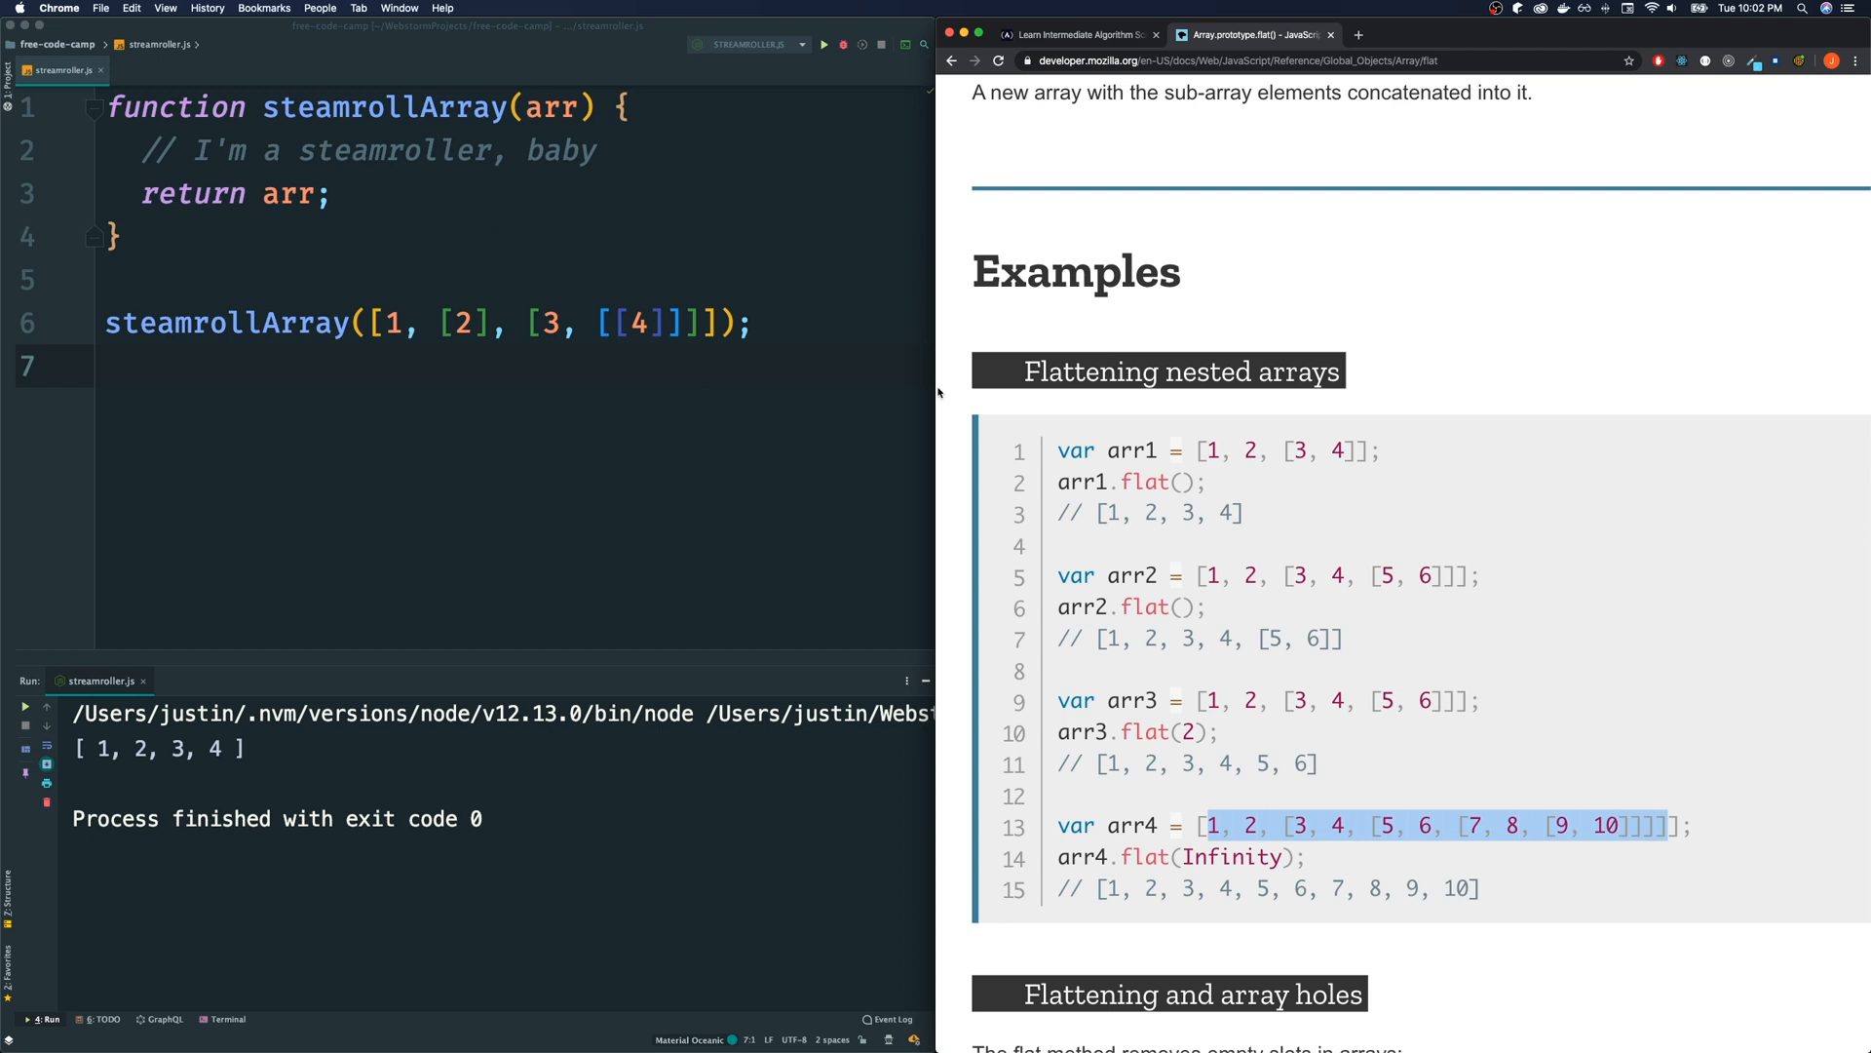
mouse_move(1182, 819)
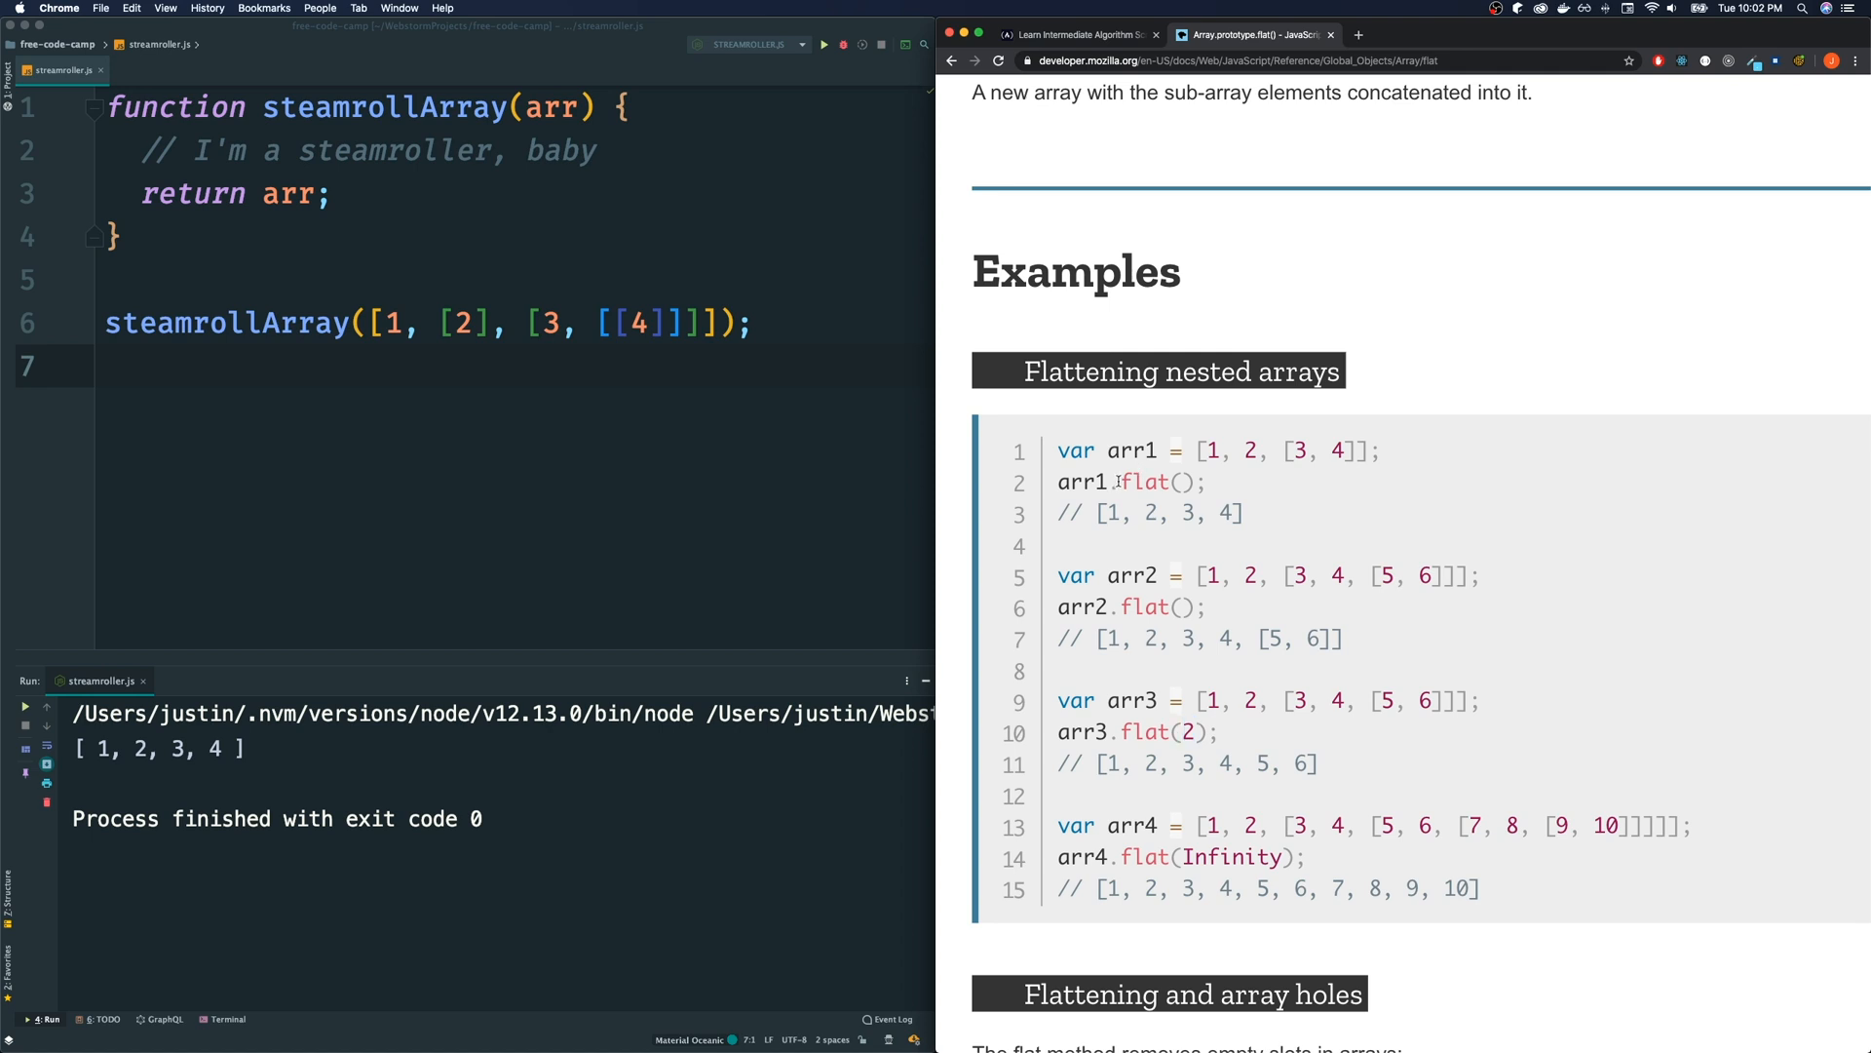
double_click(1156, 482)
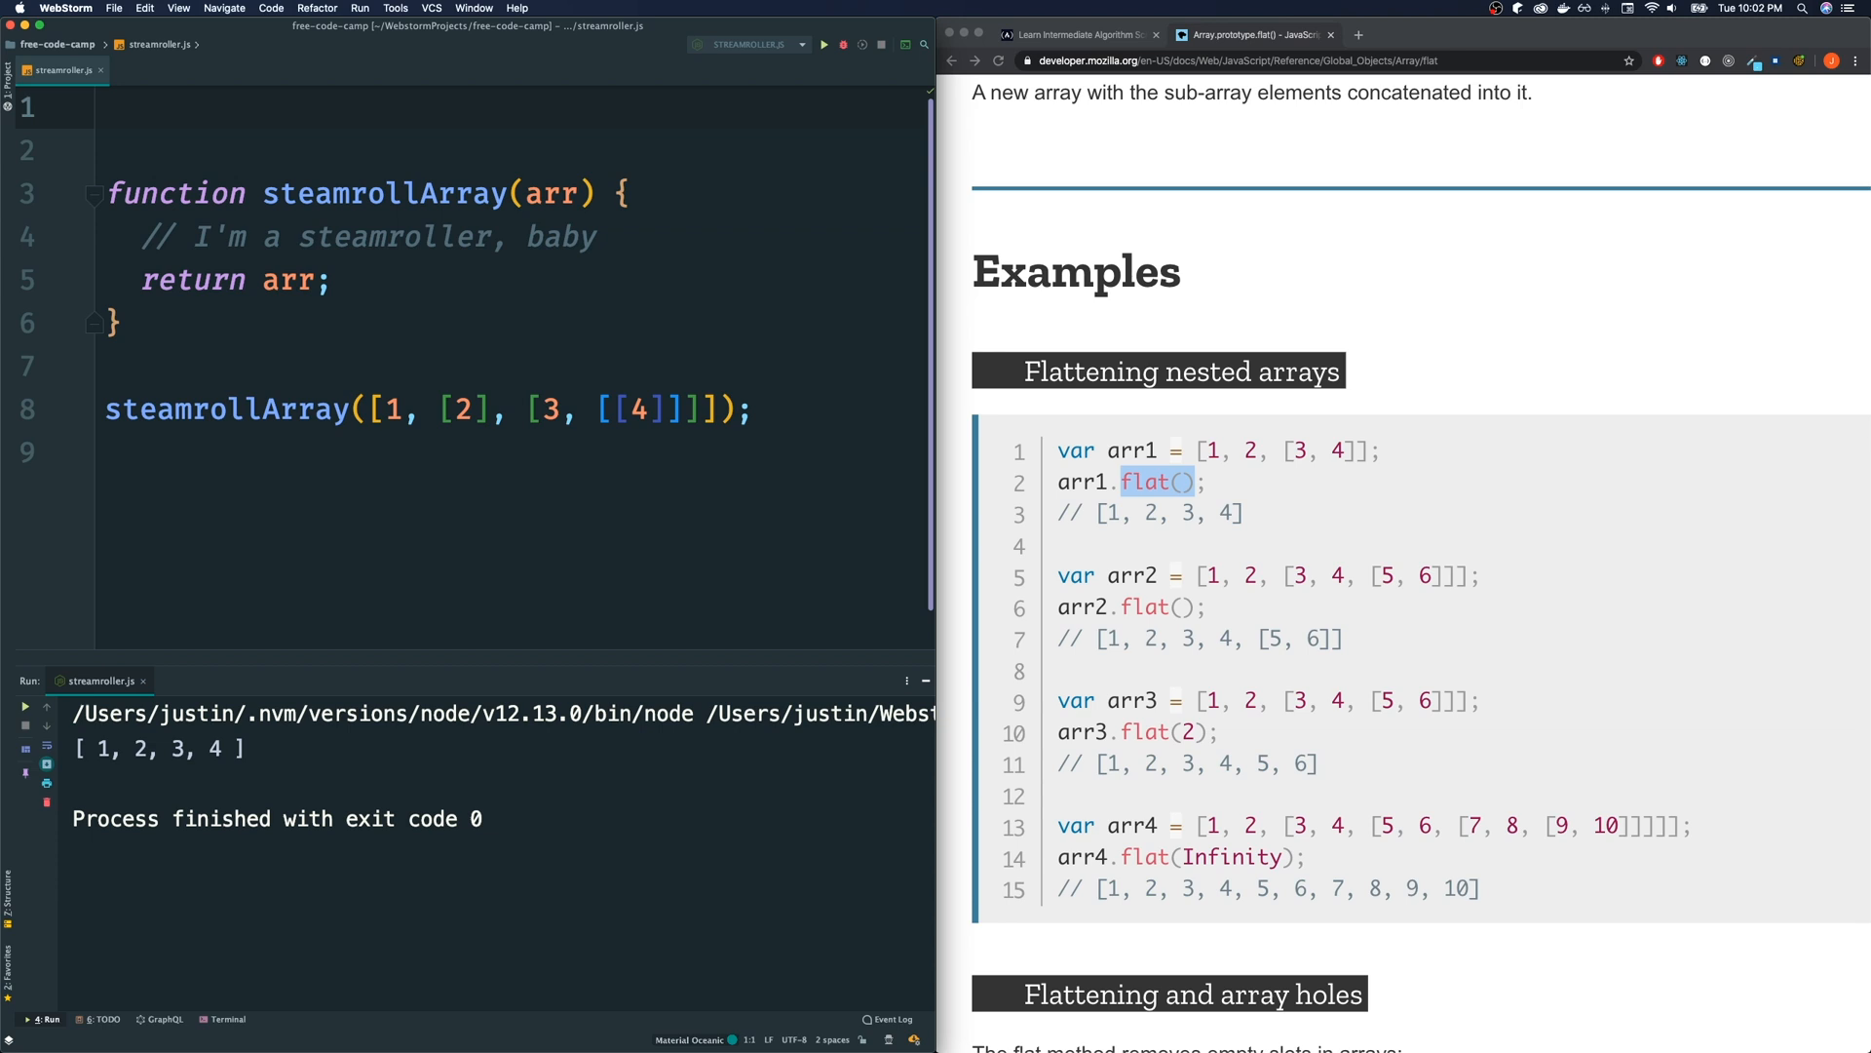
Add an empty arrow function const flatten = arr => { } above steamrollArray
type("const")
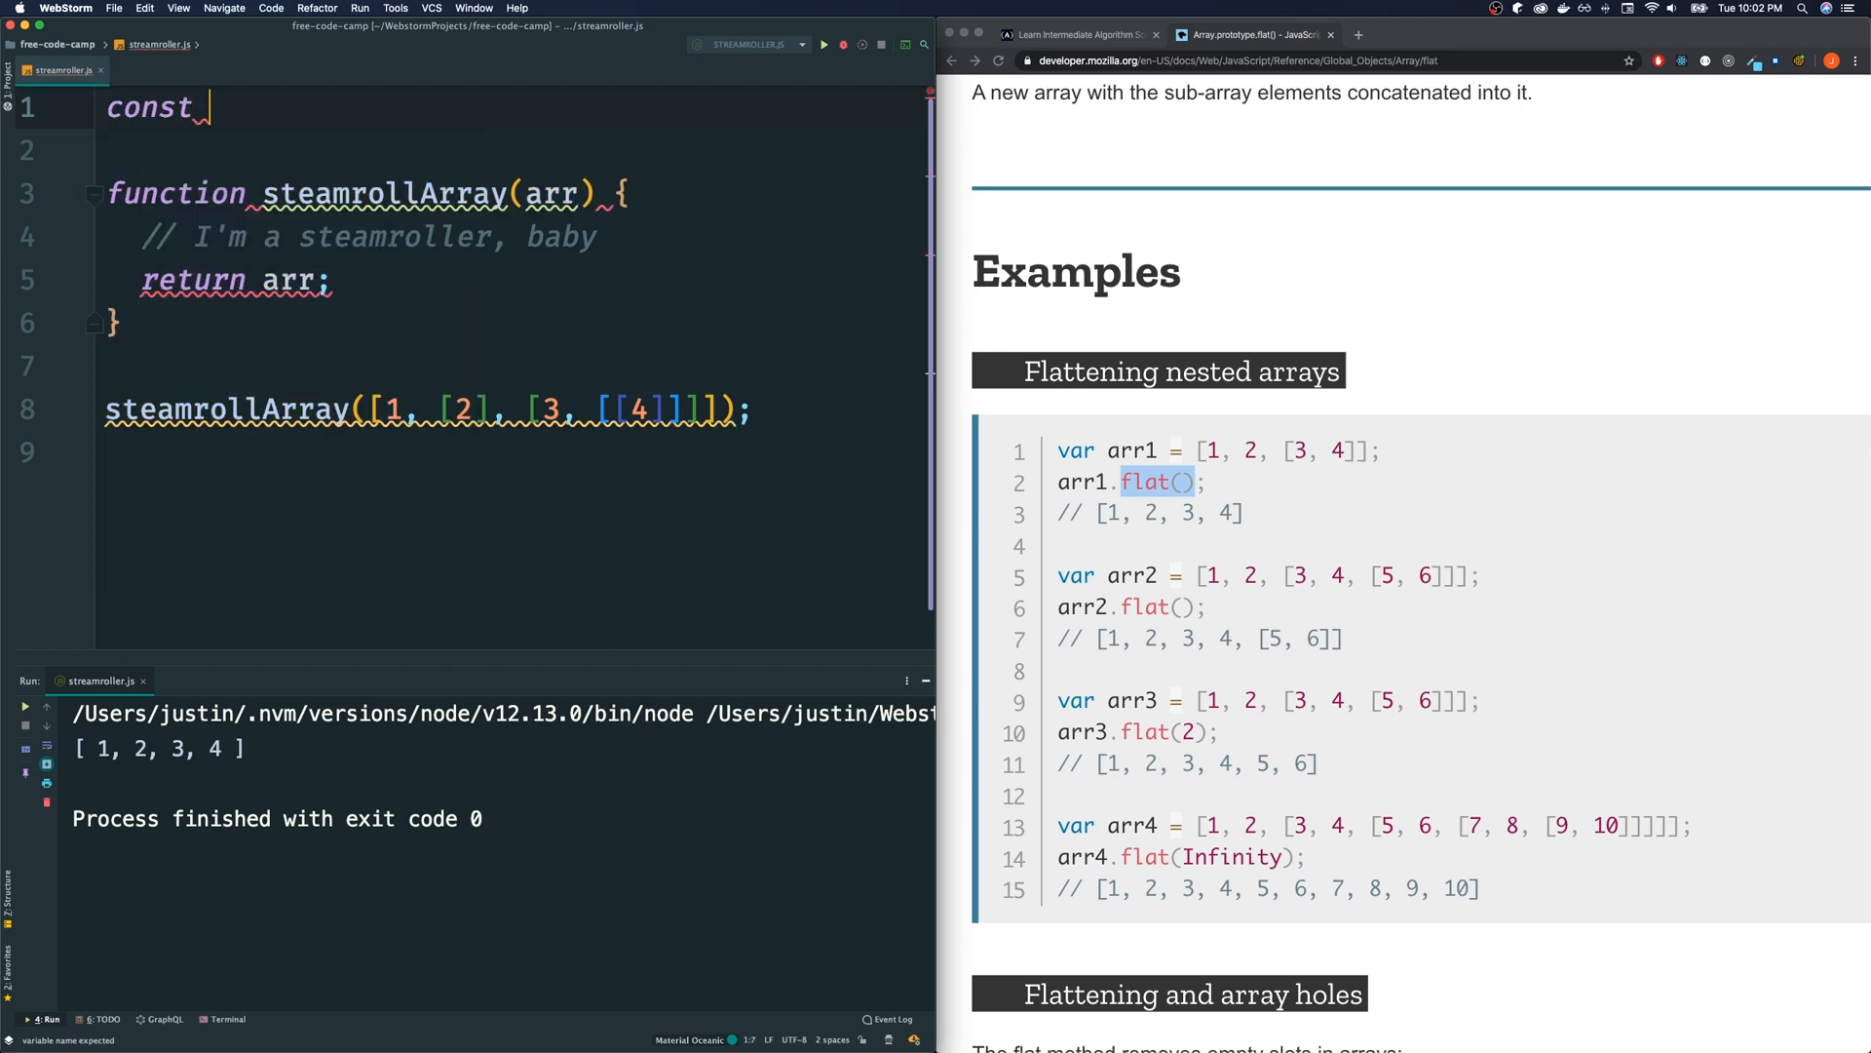
type("flatten")
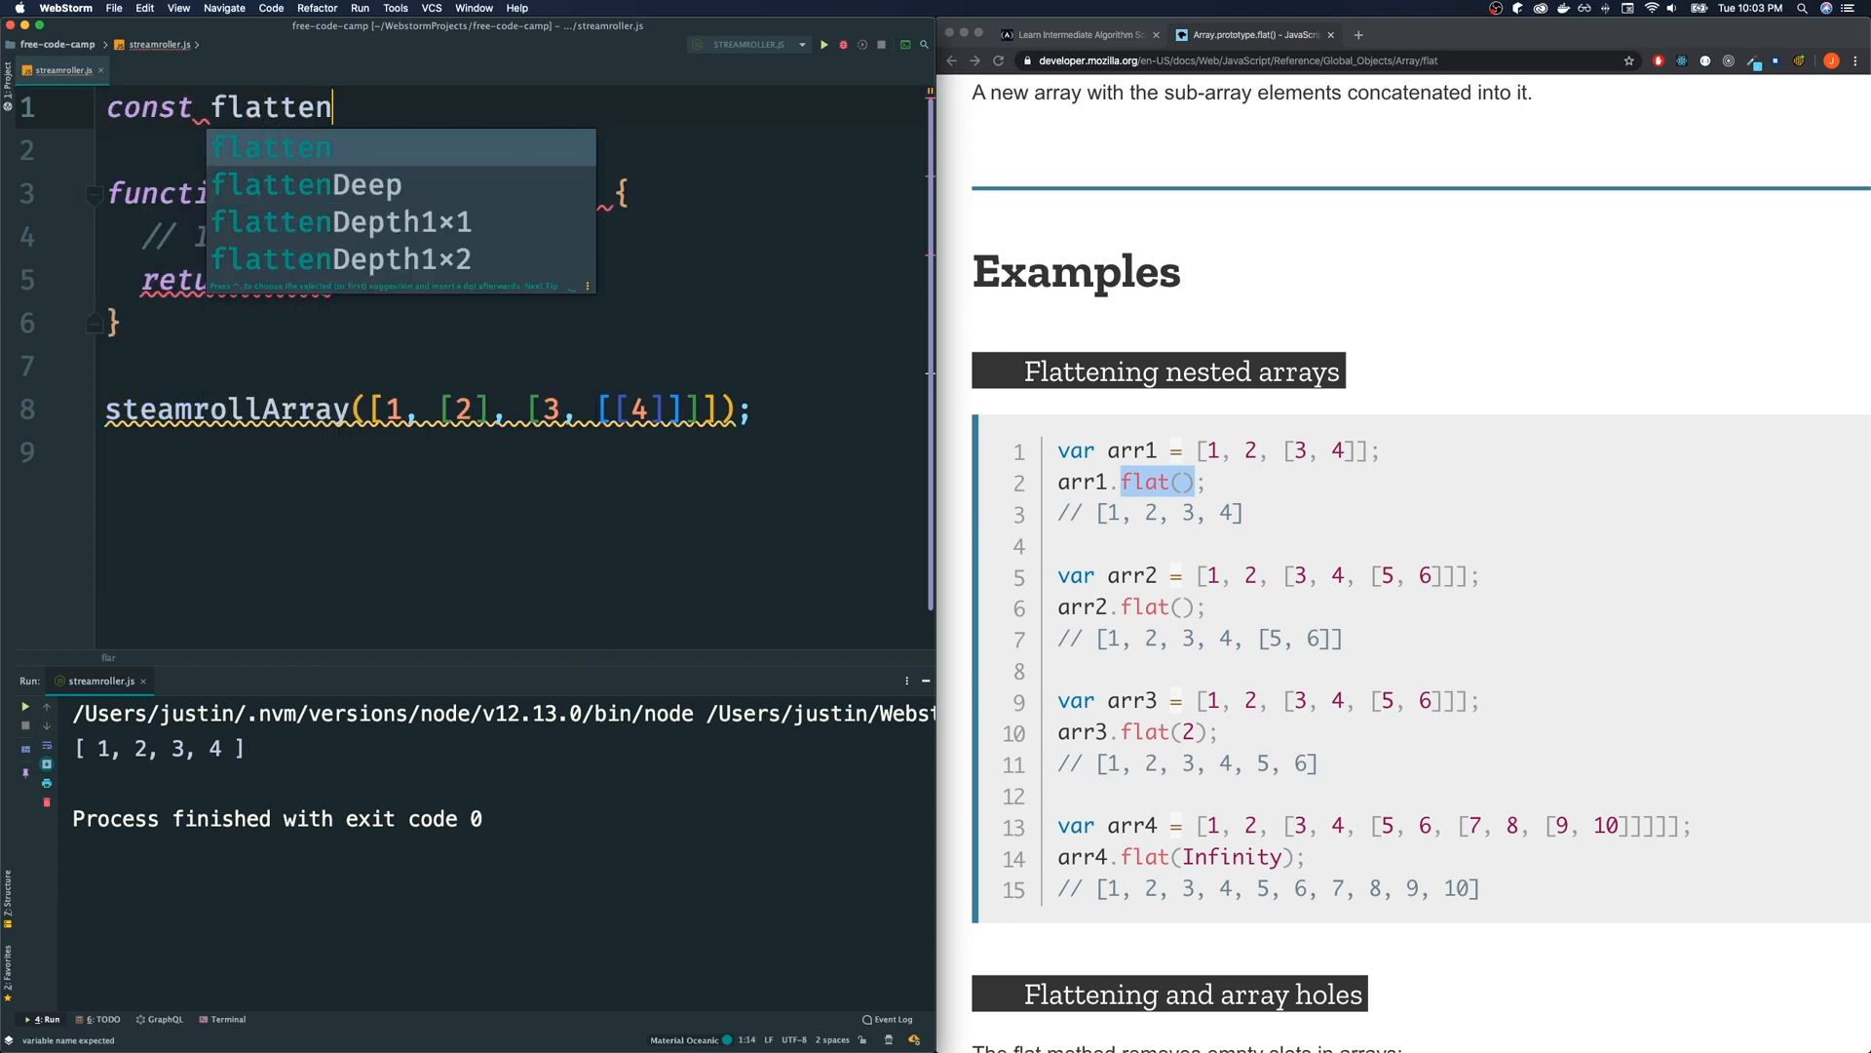
type("= arr => {")
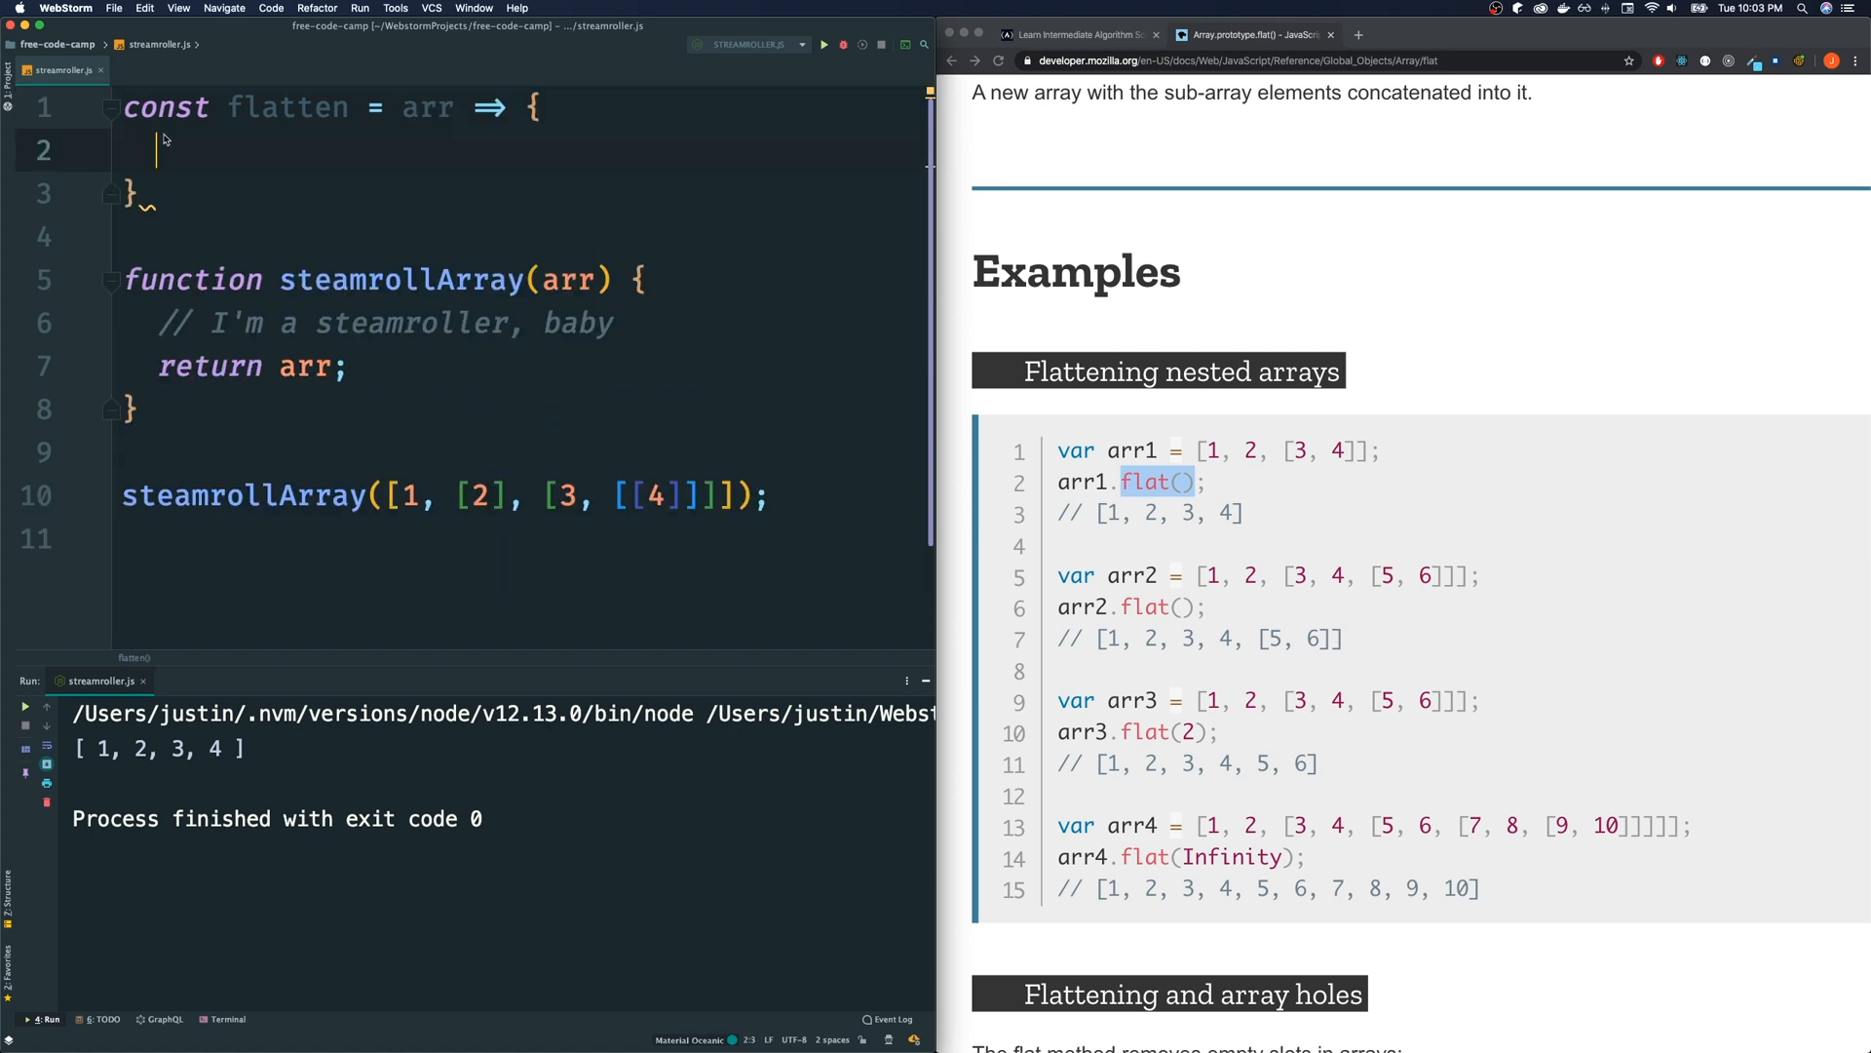
mouse_move(1109, 546)
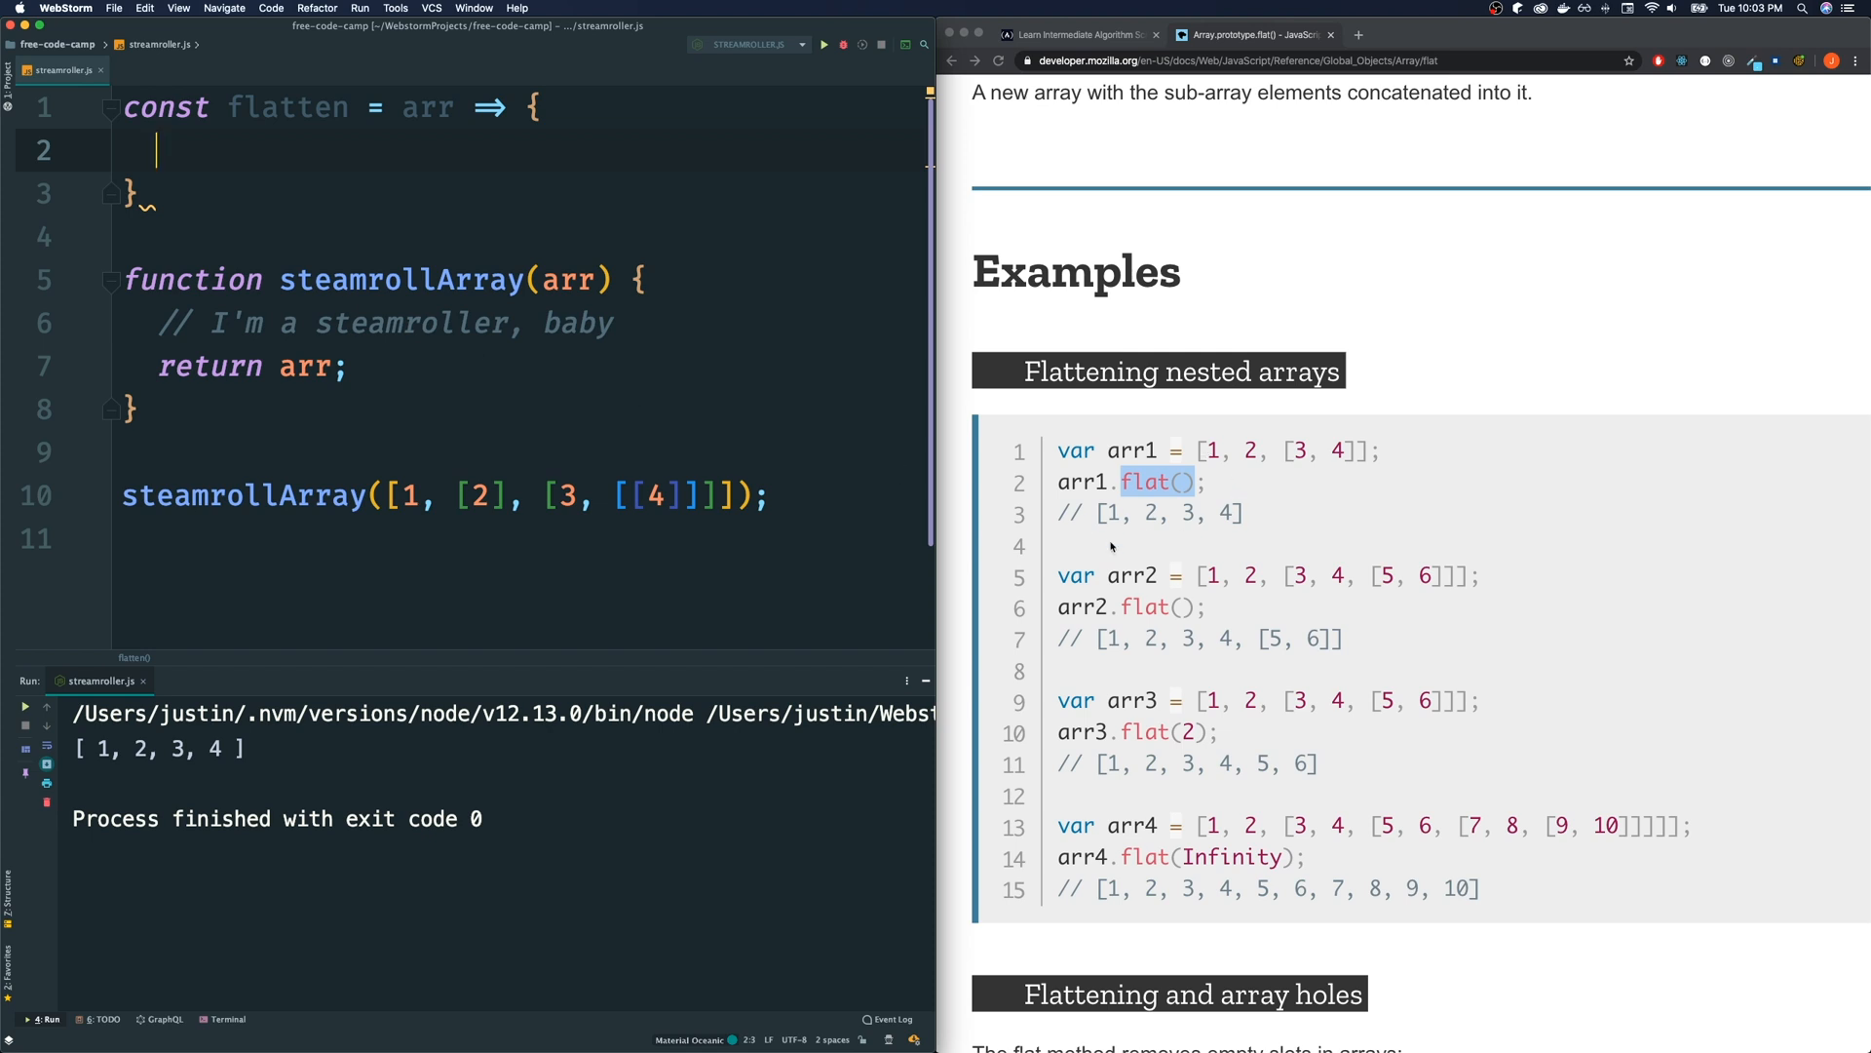
mouse_move(1471, 495)
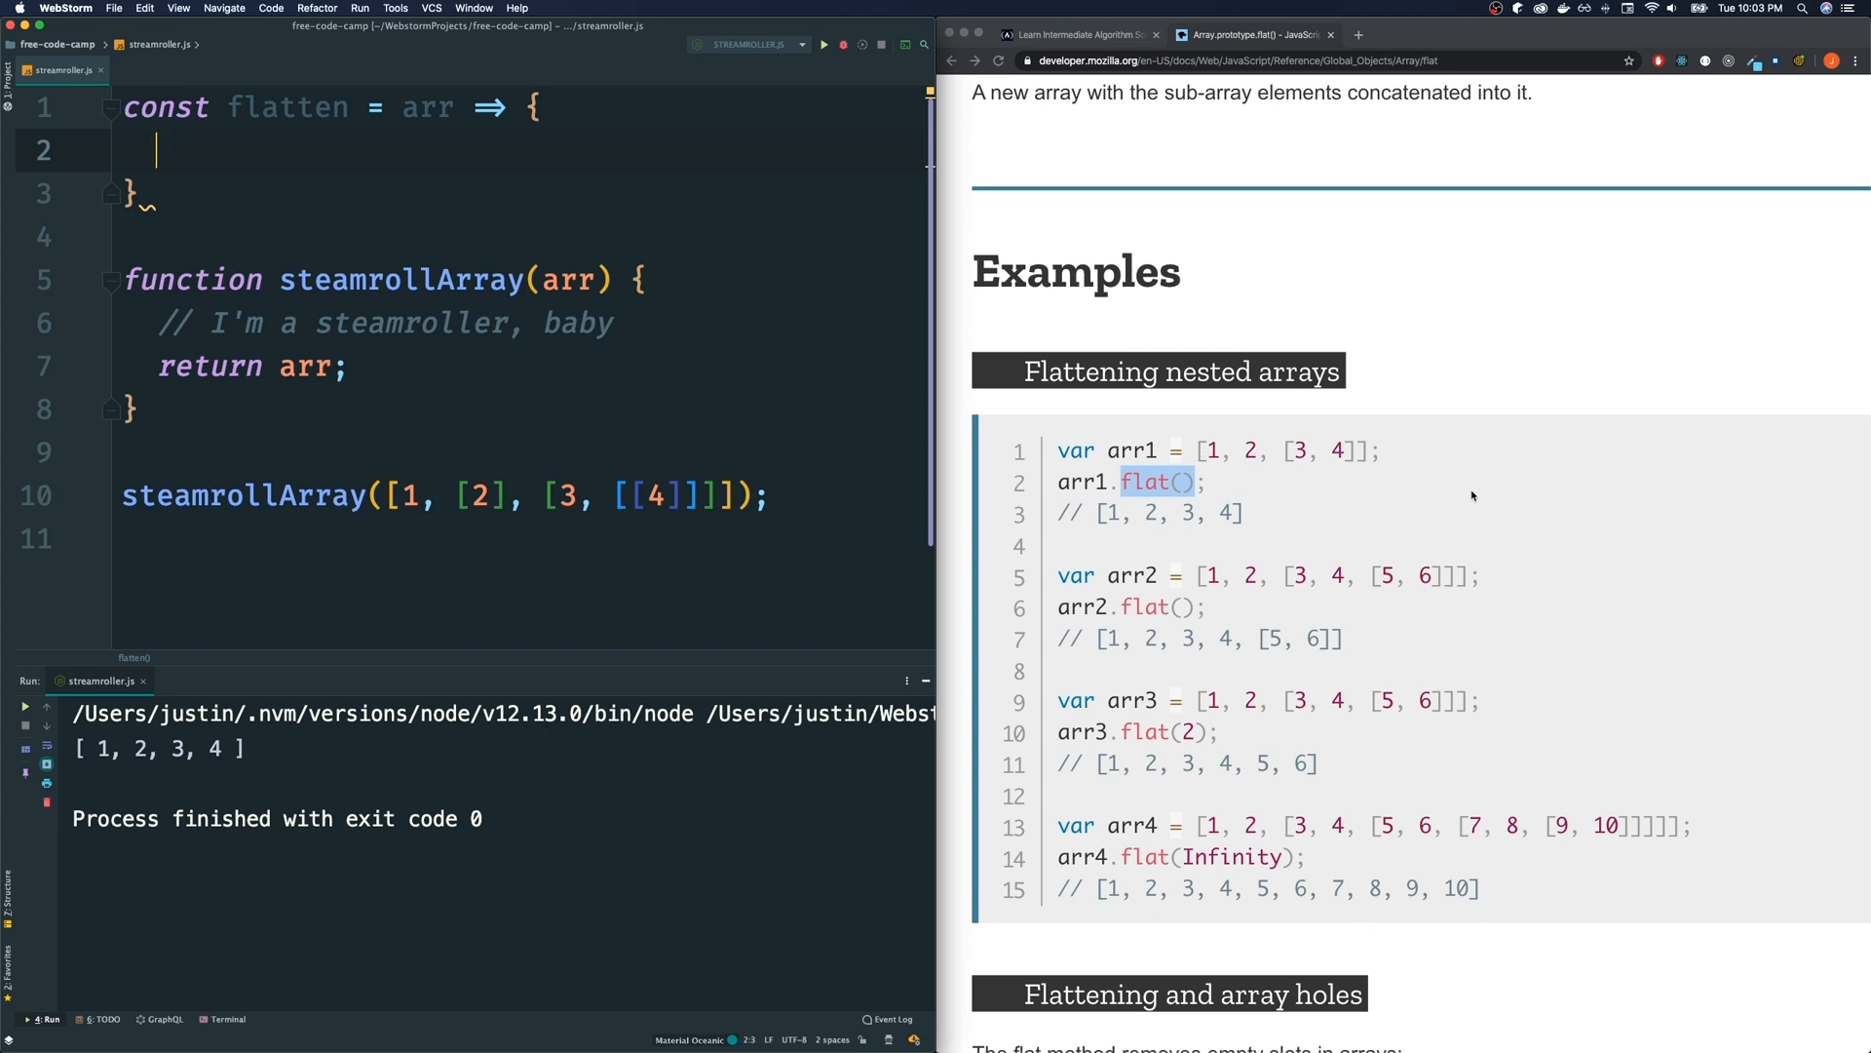
mouse_move(1269, 794)
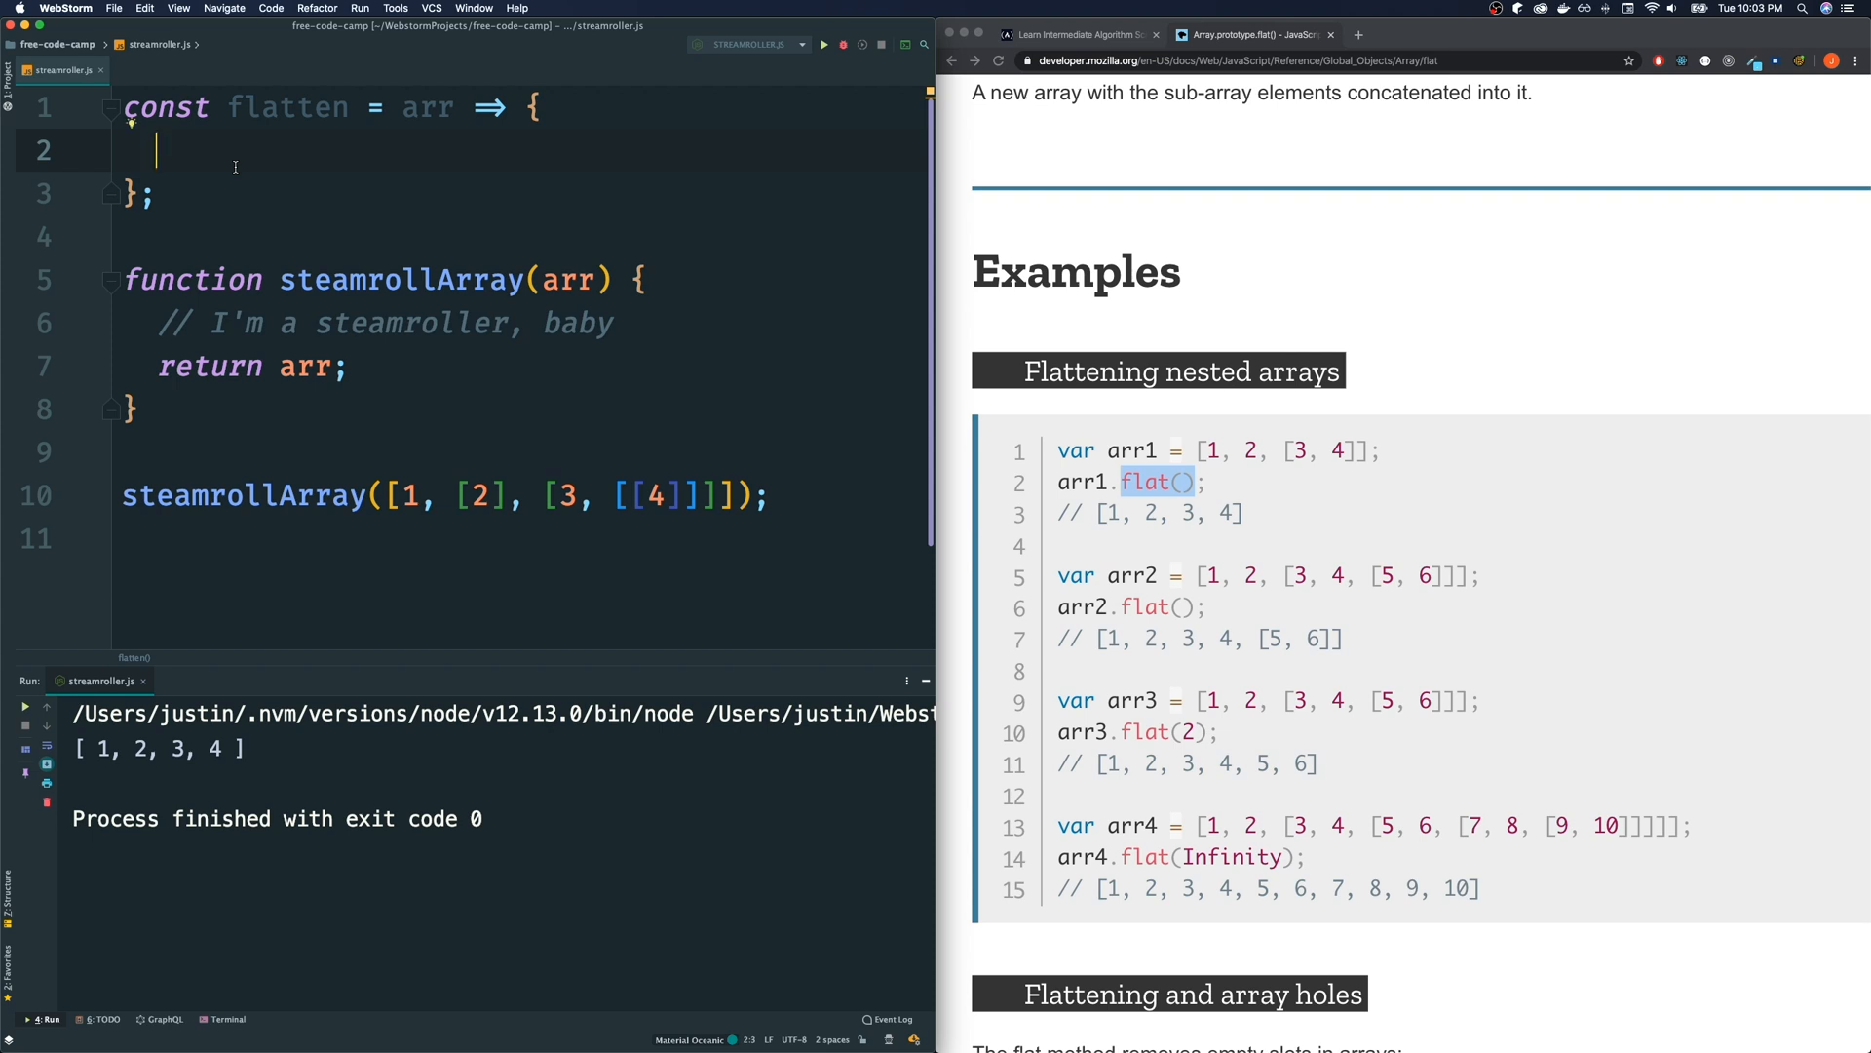
Inside flatten declare const result = [] and a for (const el of arr) loop
type("const")
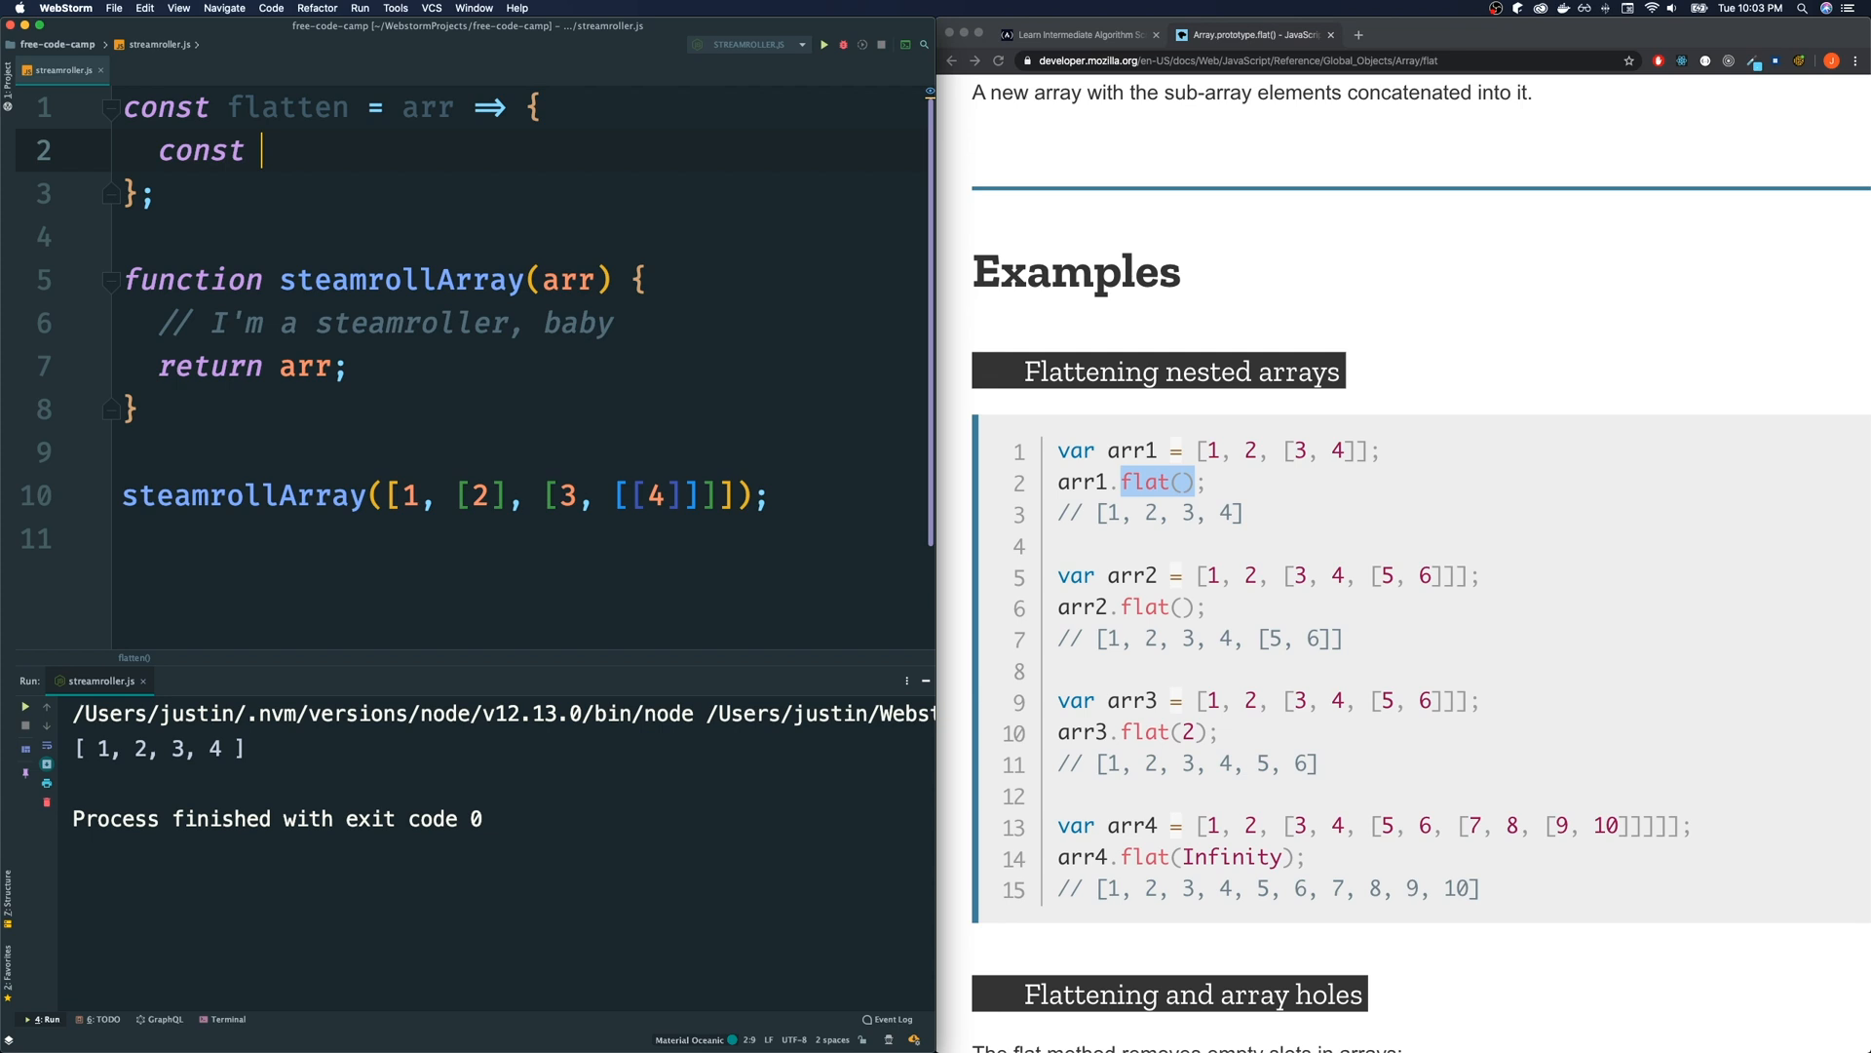
type("result = [];")
type("for (")
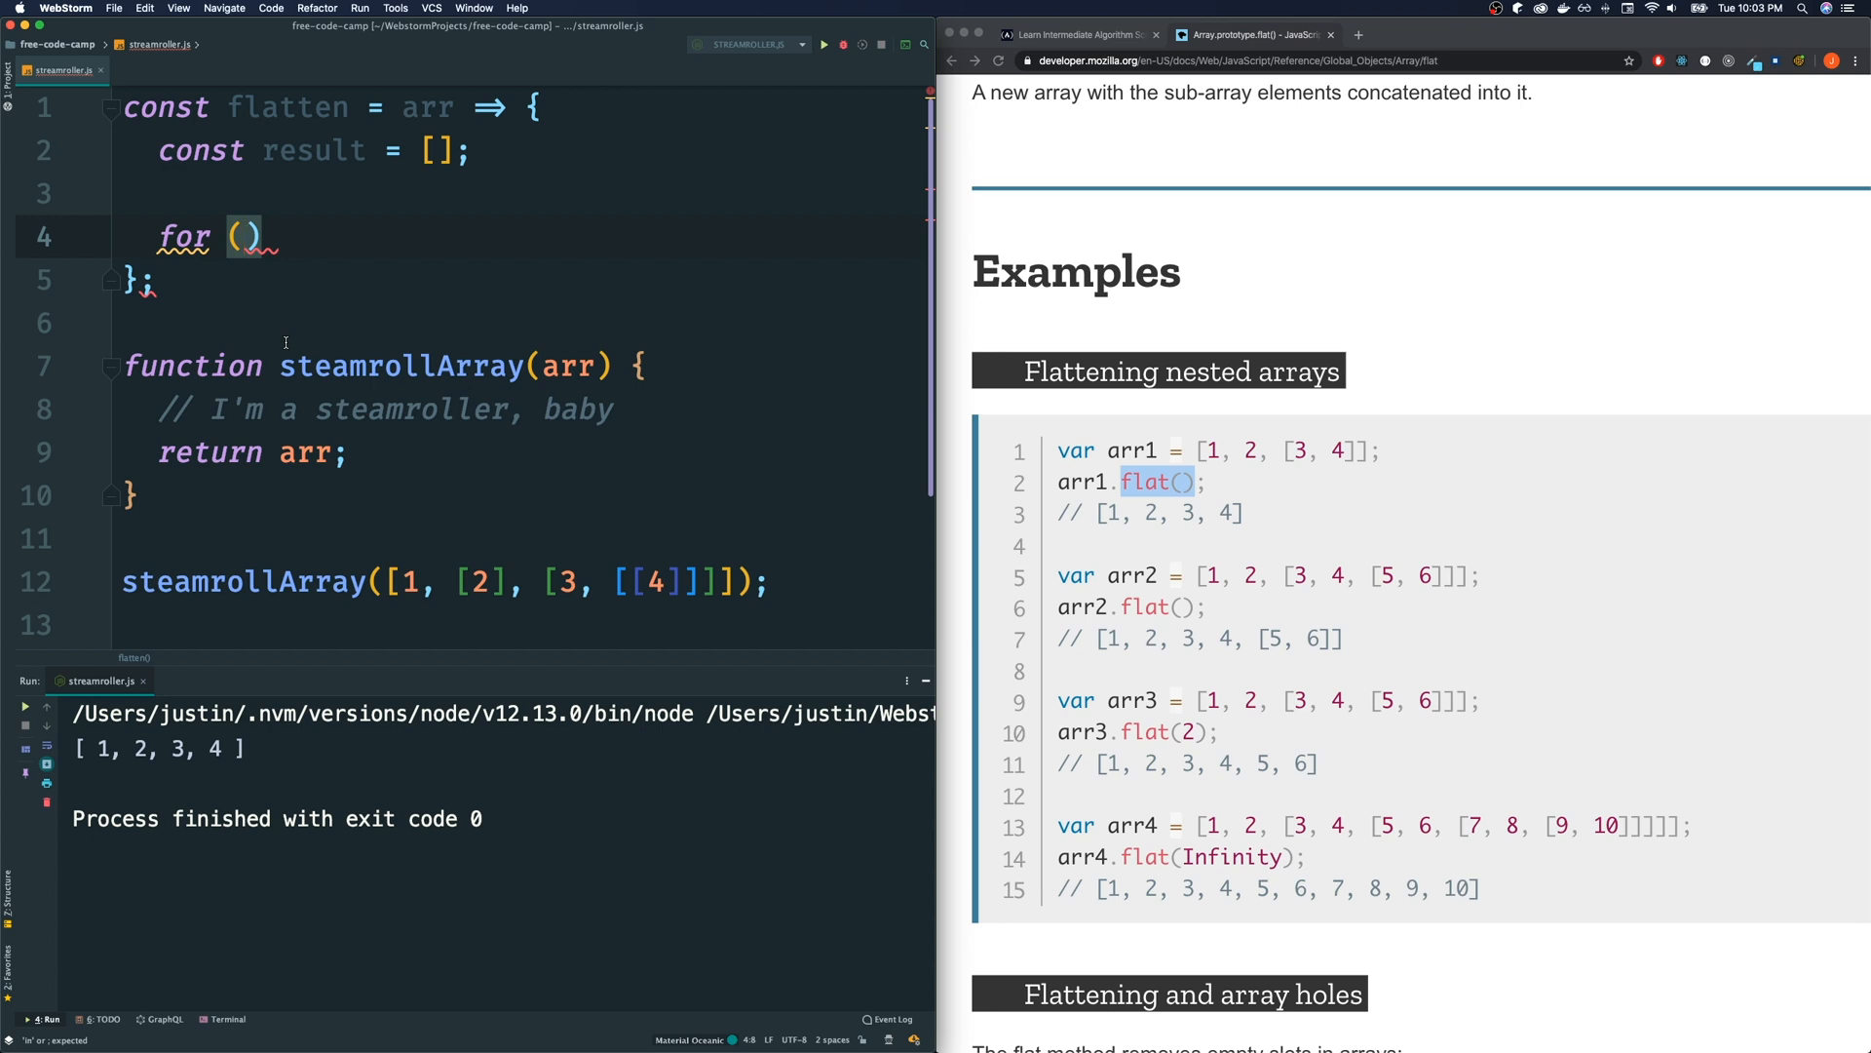
type("const")
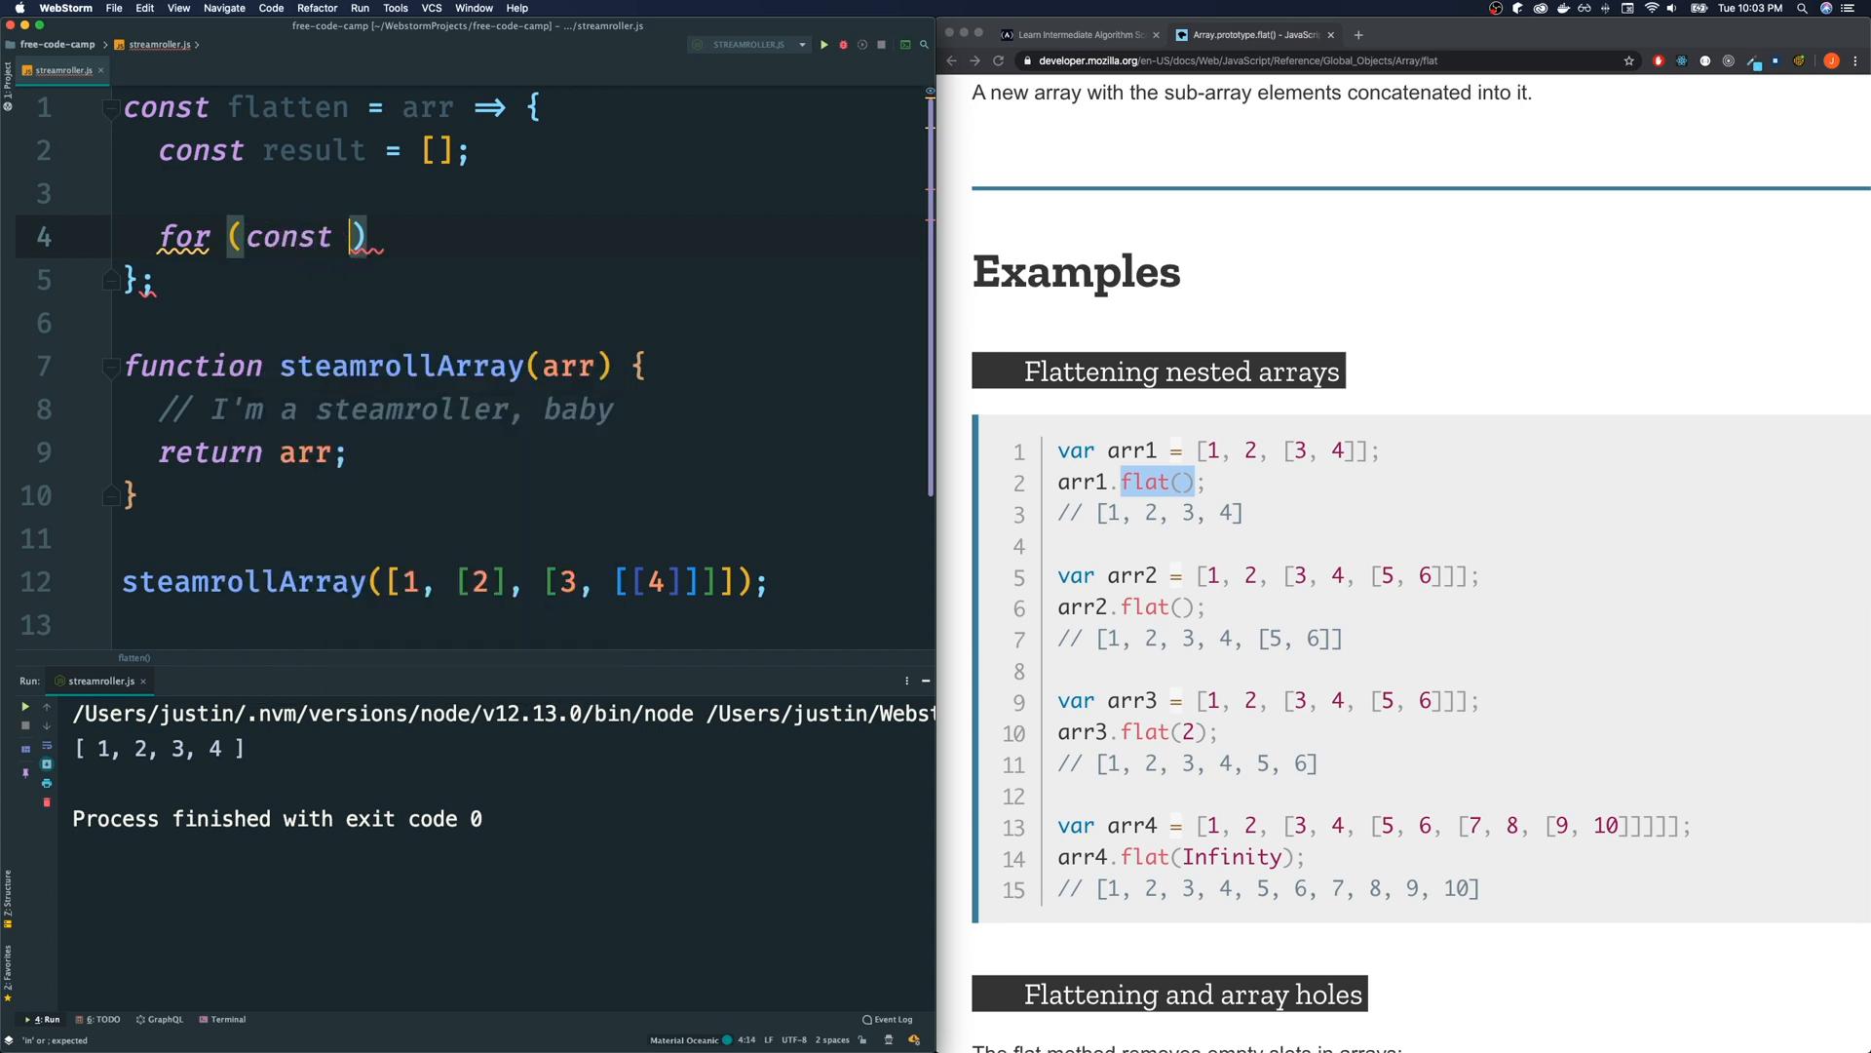
type("el of arr")
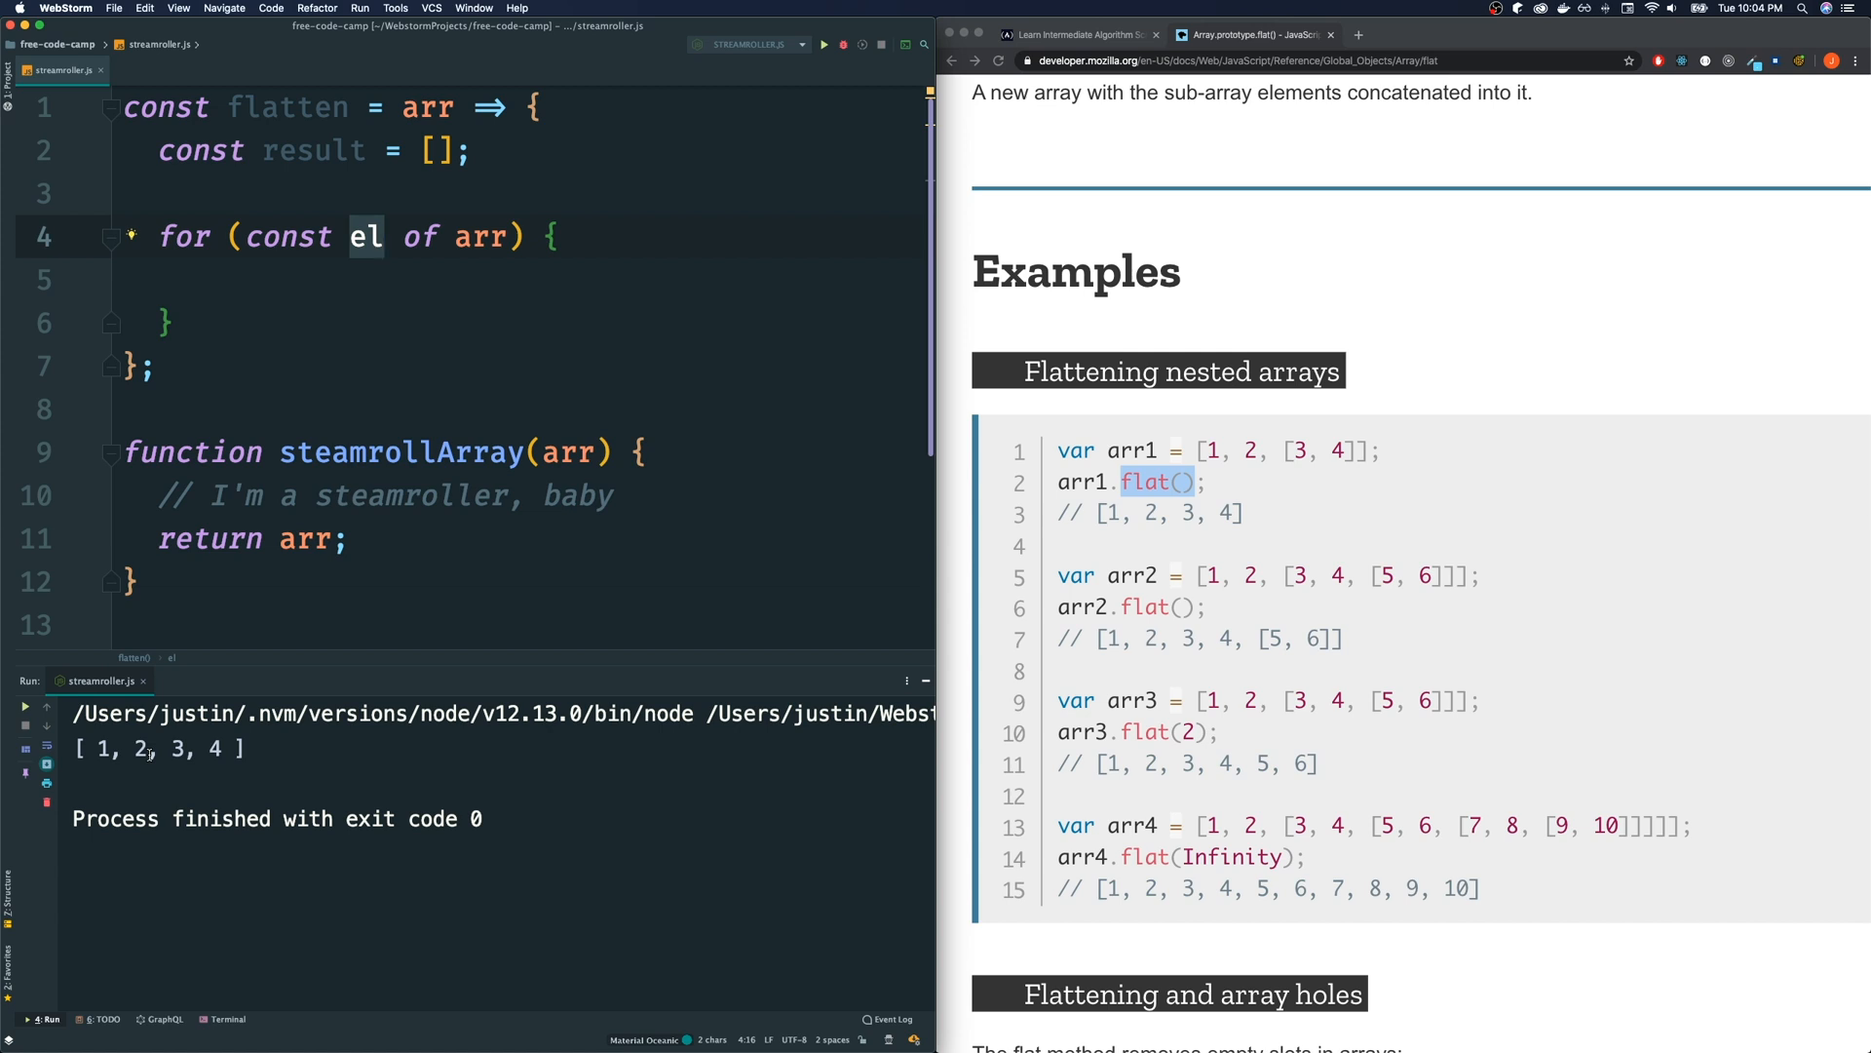
Write an Array.isArray(el) check inside the loop body
left_click(303, 279)
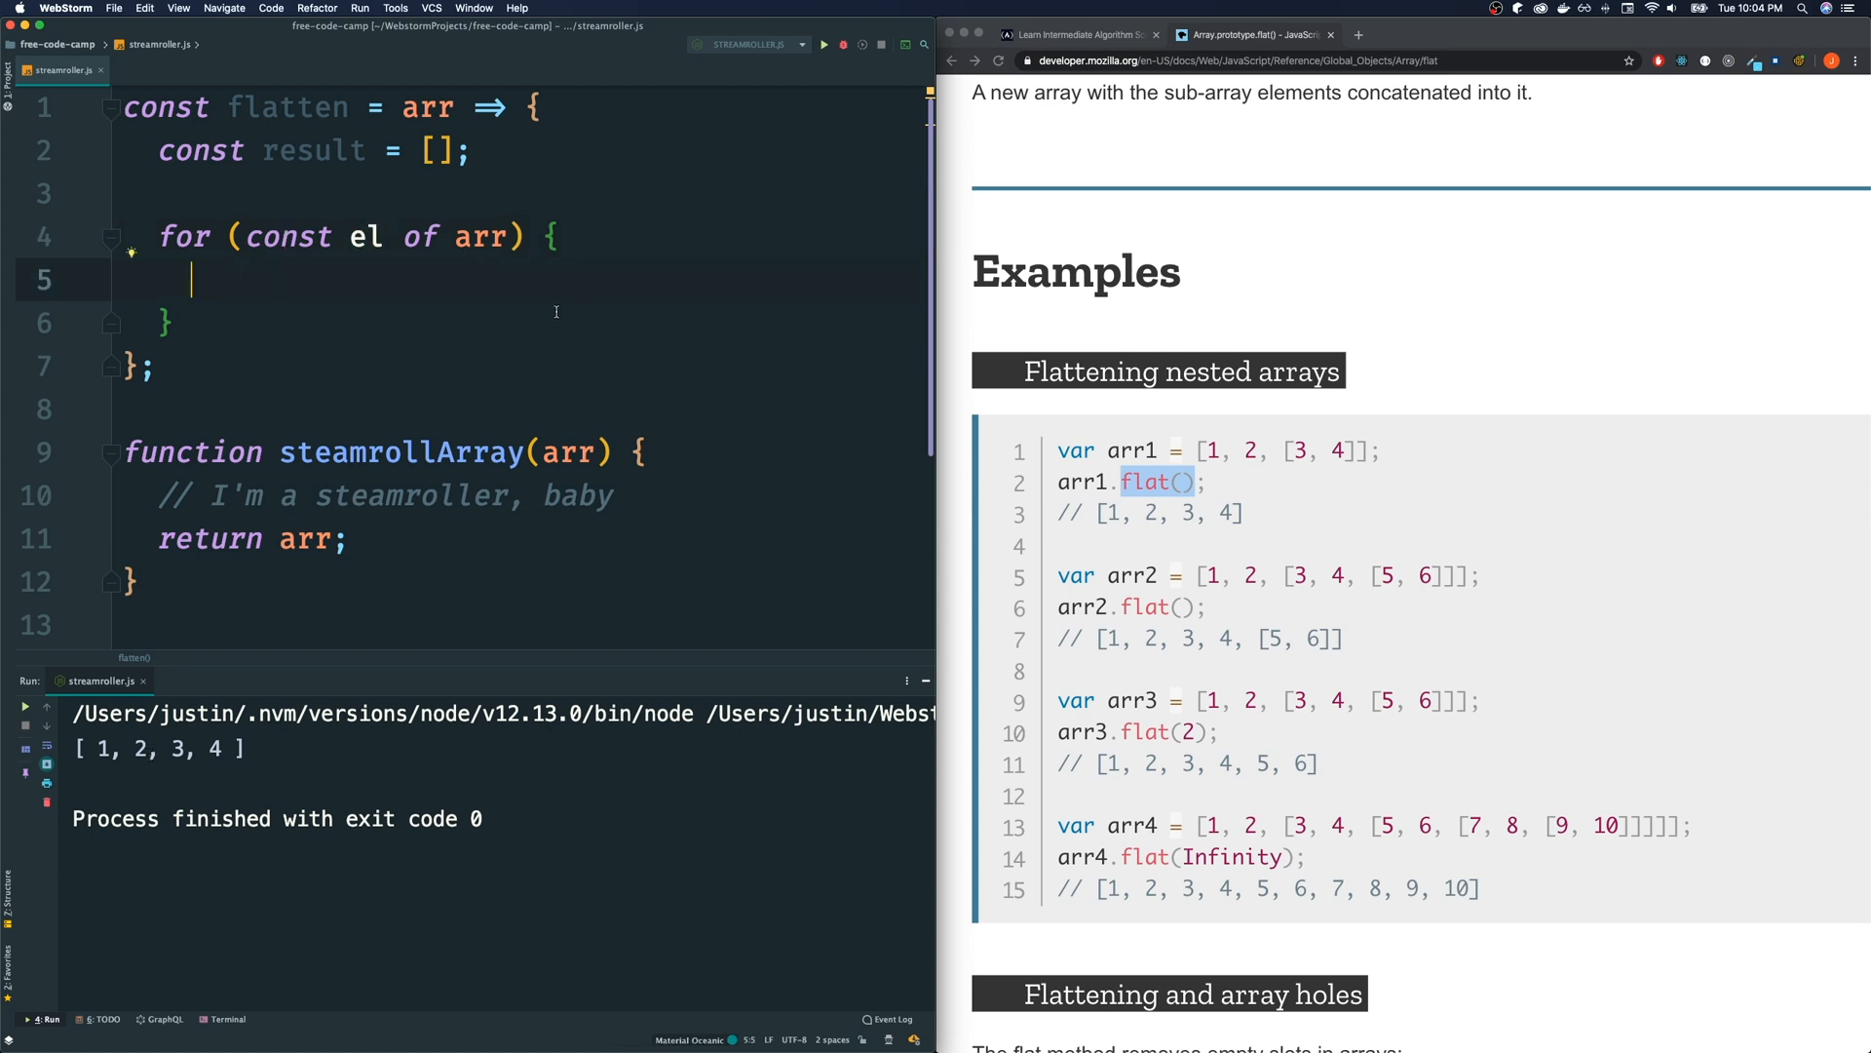
type("Arra")
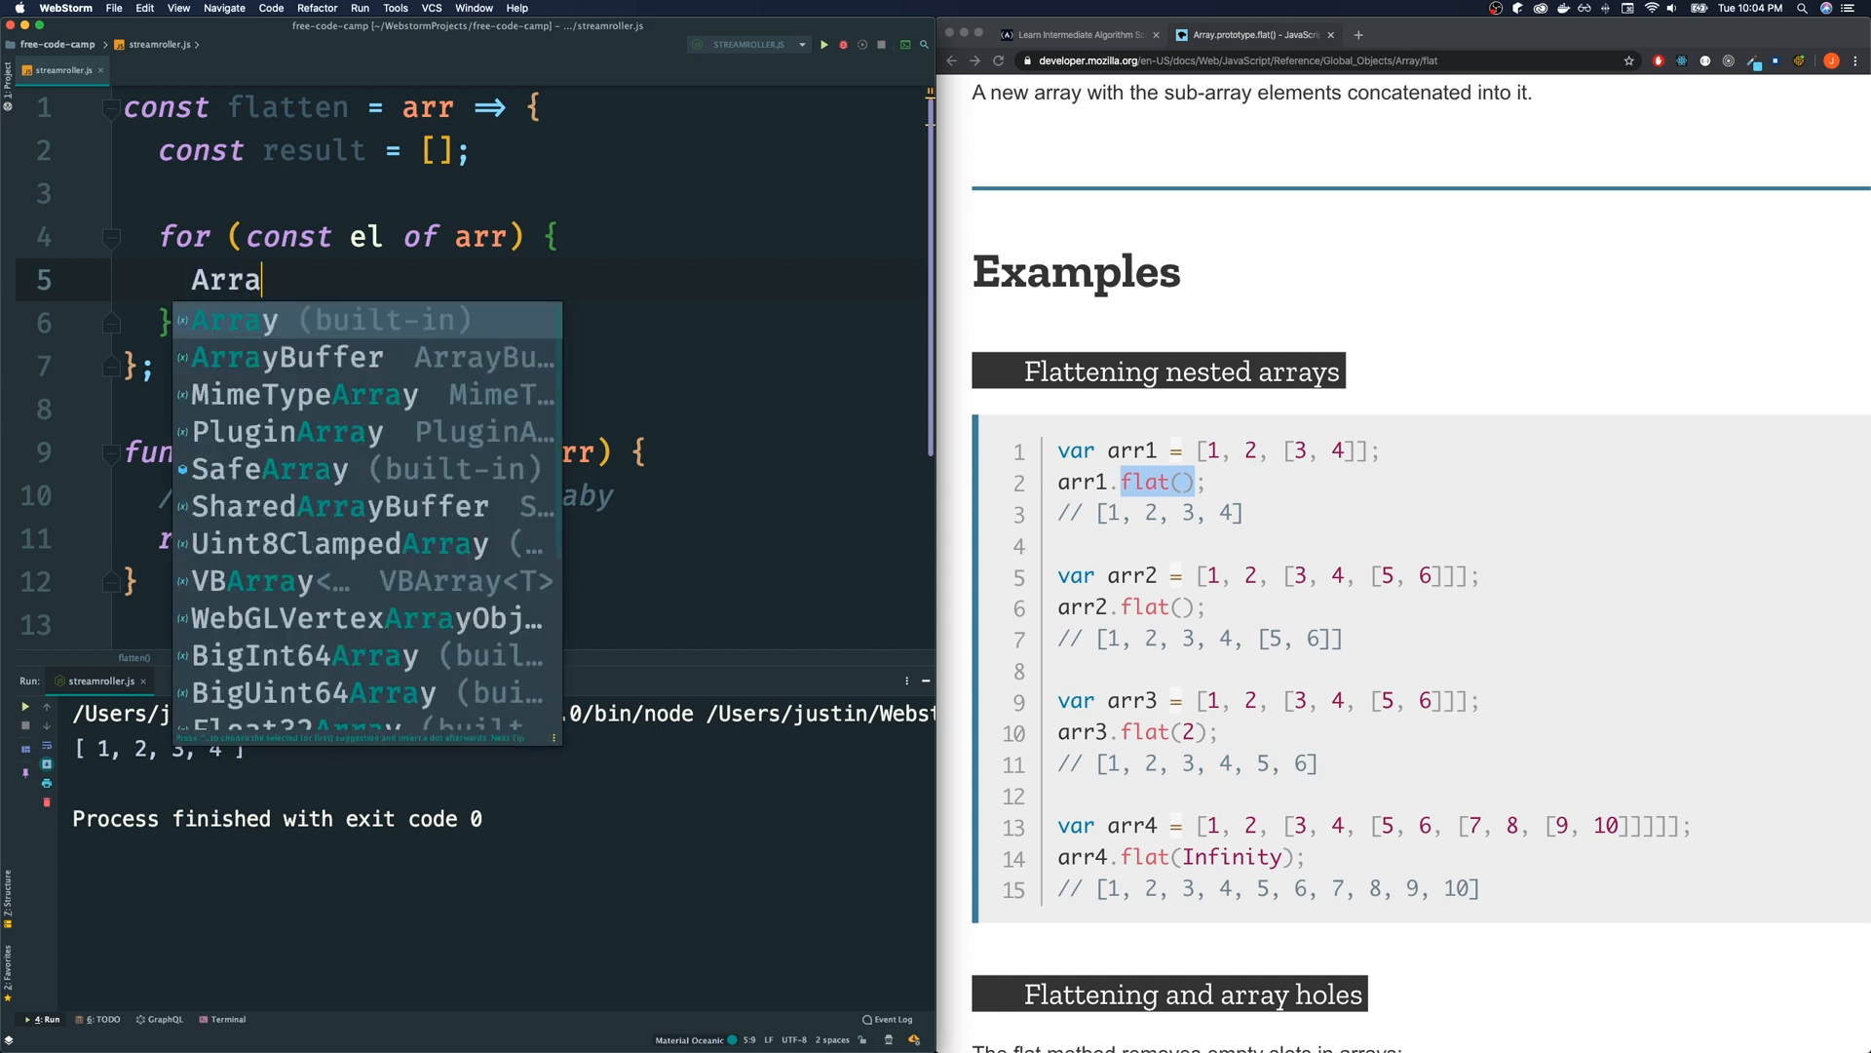
type("y.isArray(el")
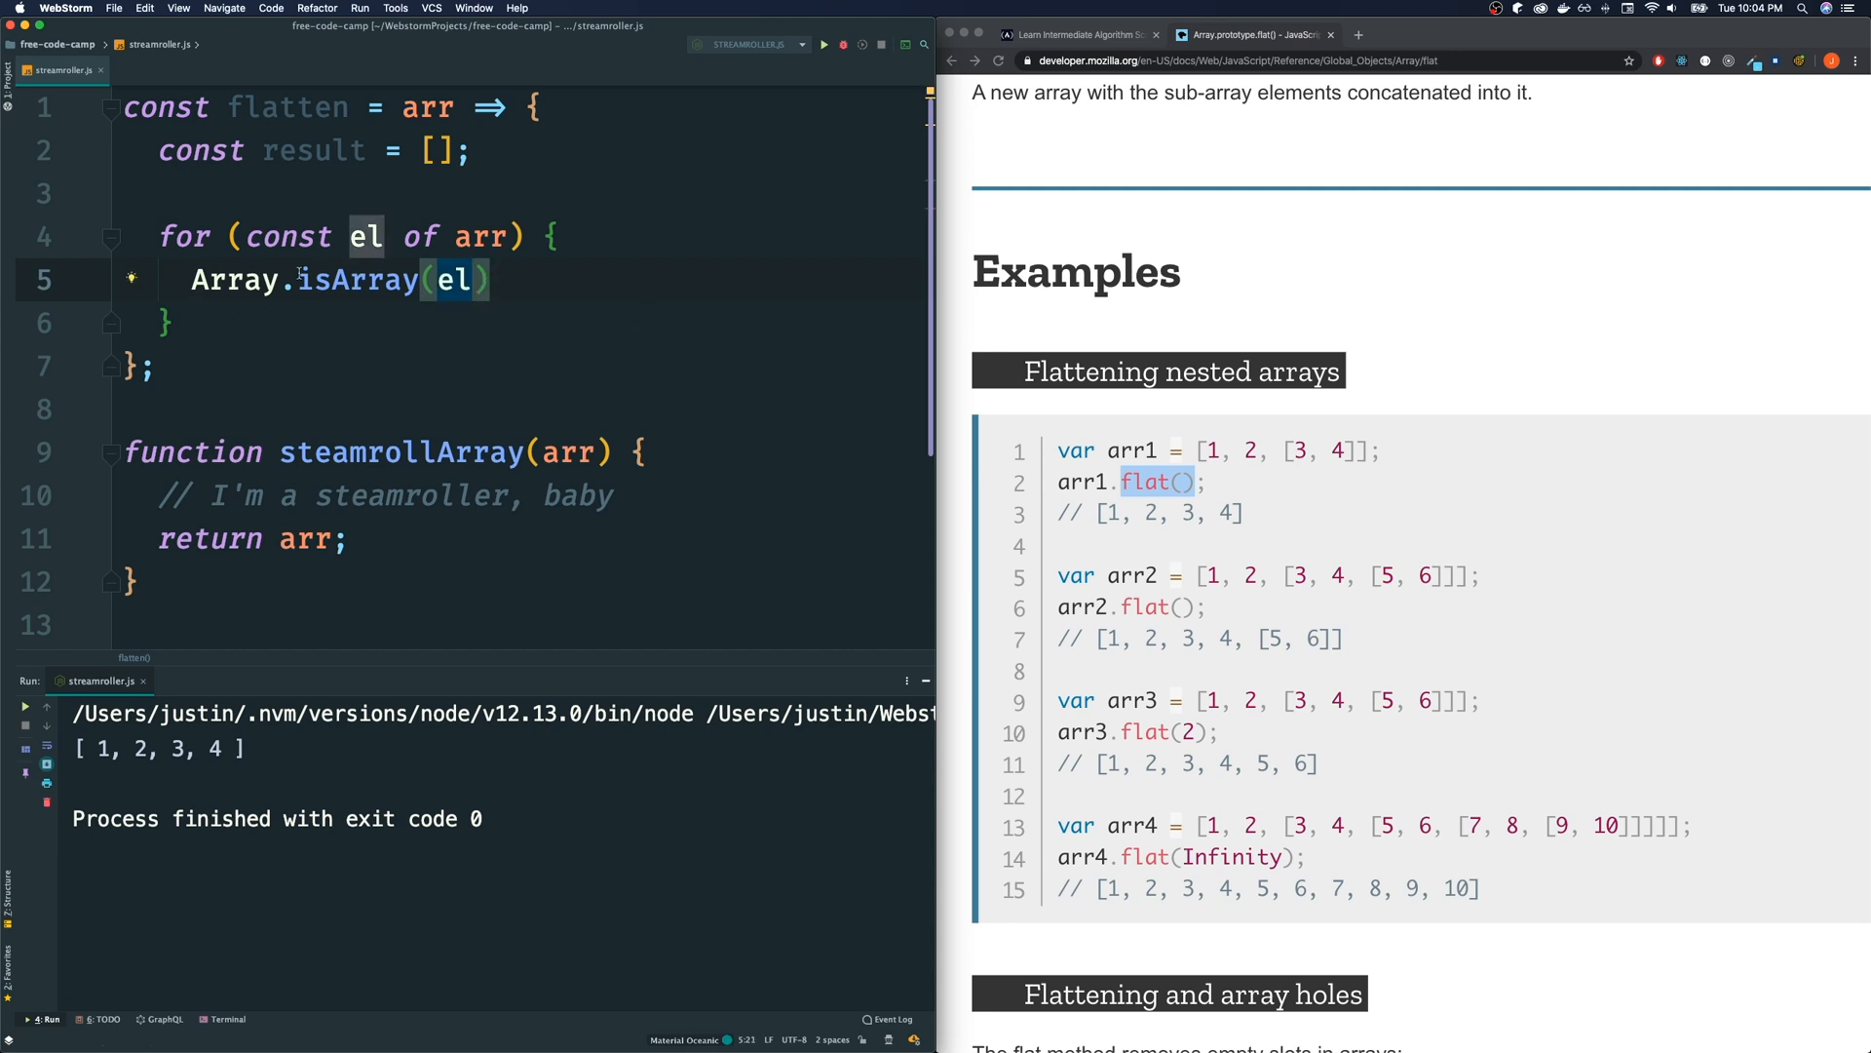
Wrap the isArray check in an if whose else branch does result.push(el), leaving the if branch to fill
left_click(201, 279)
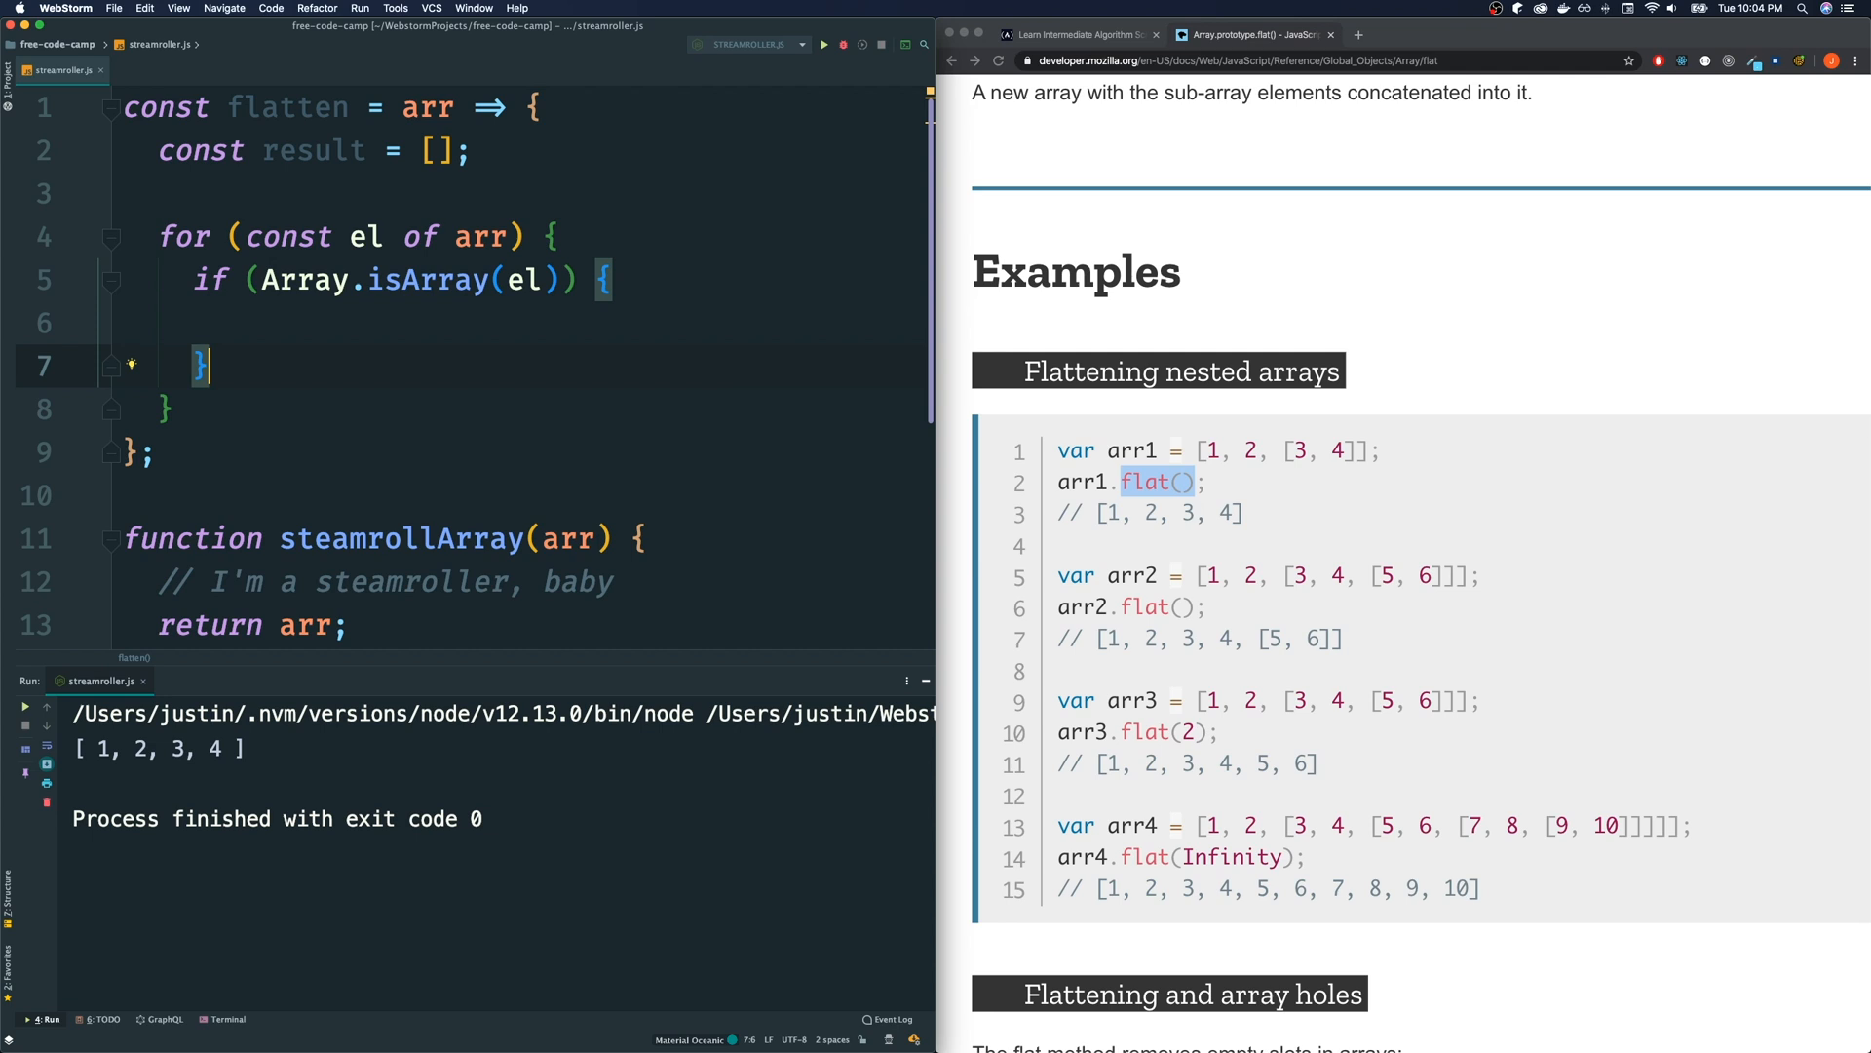
type("else {")
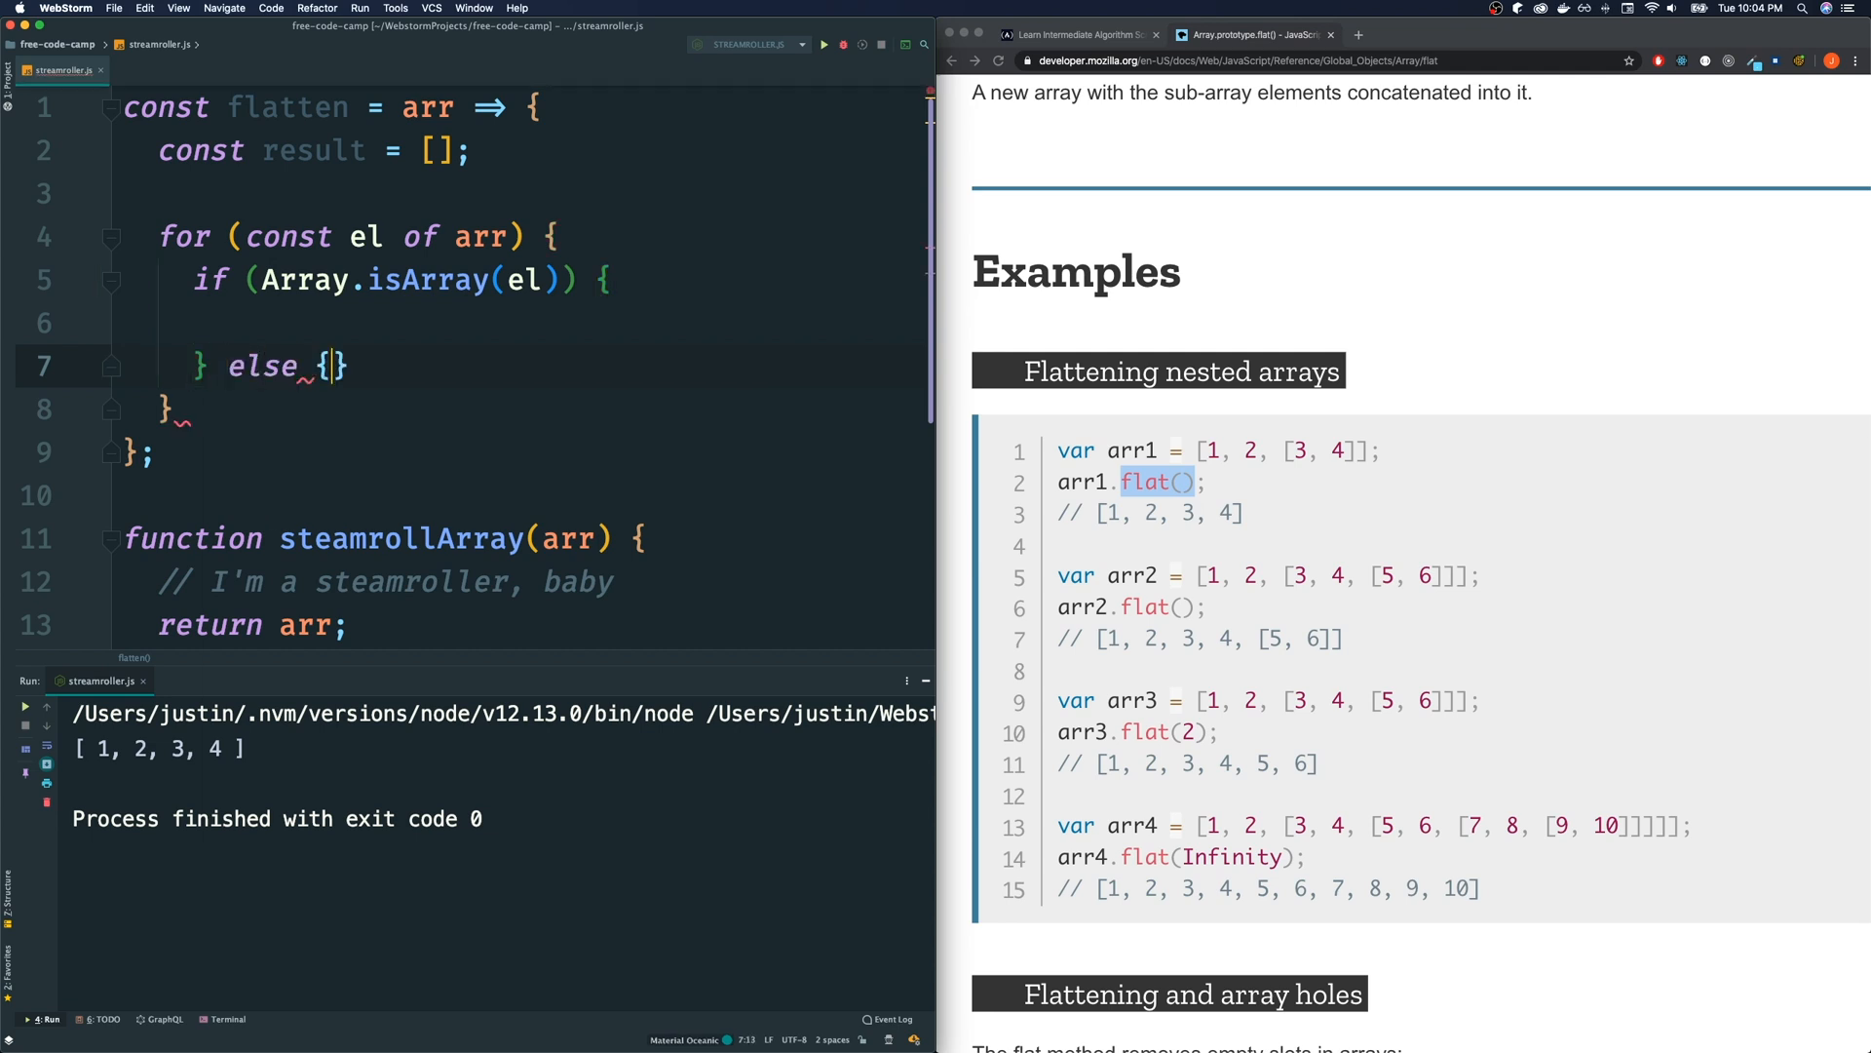
key("enter")
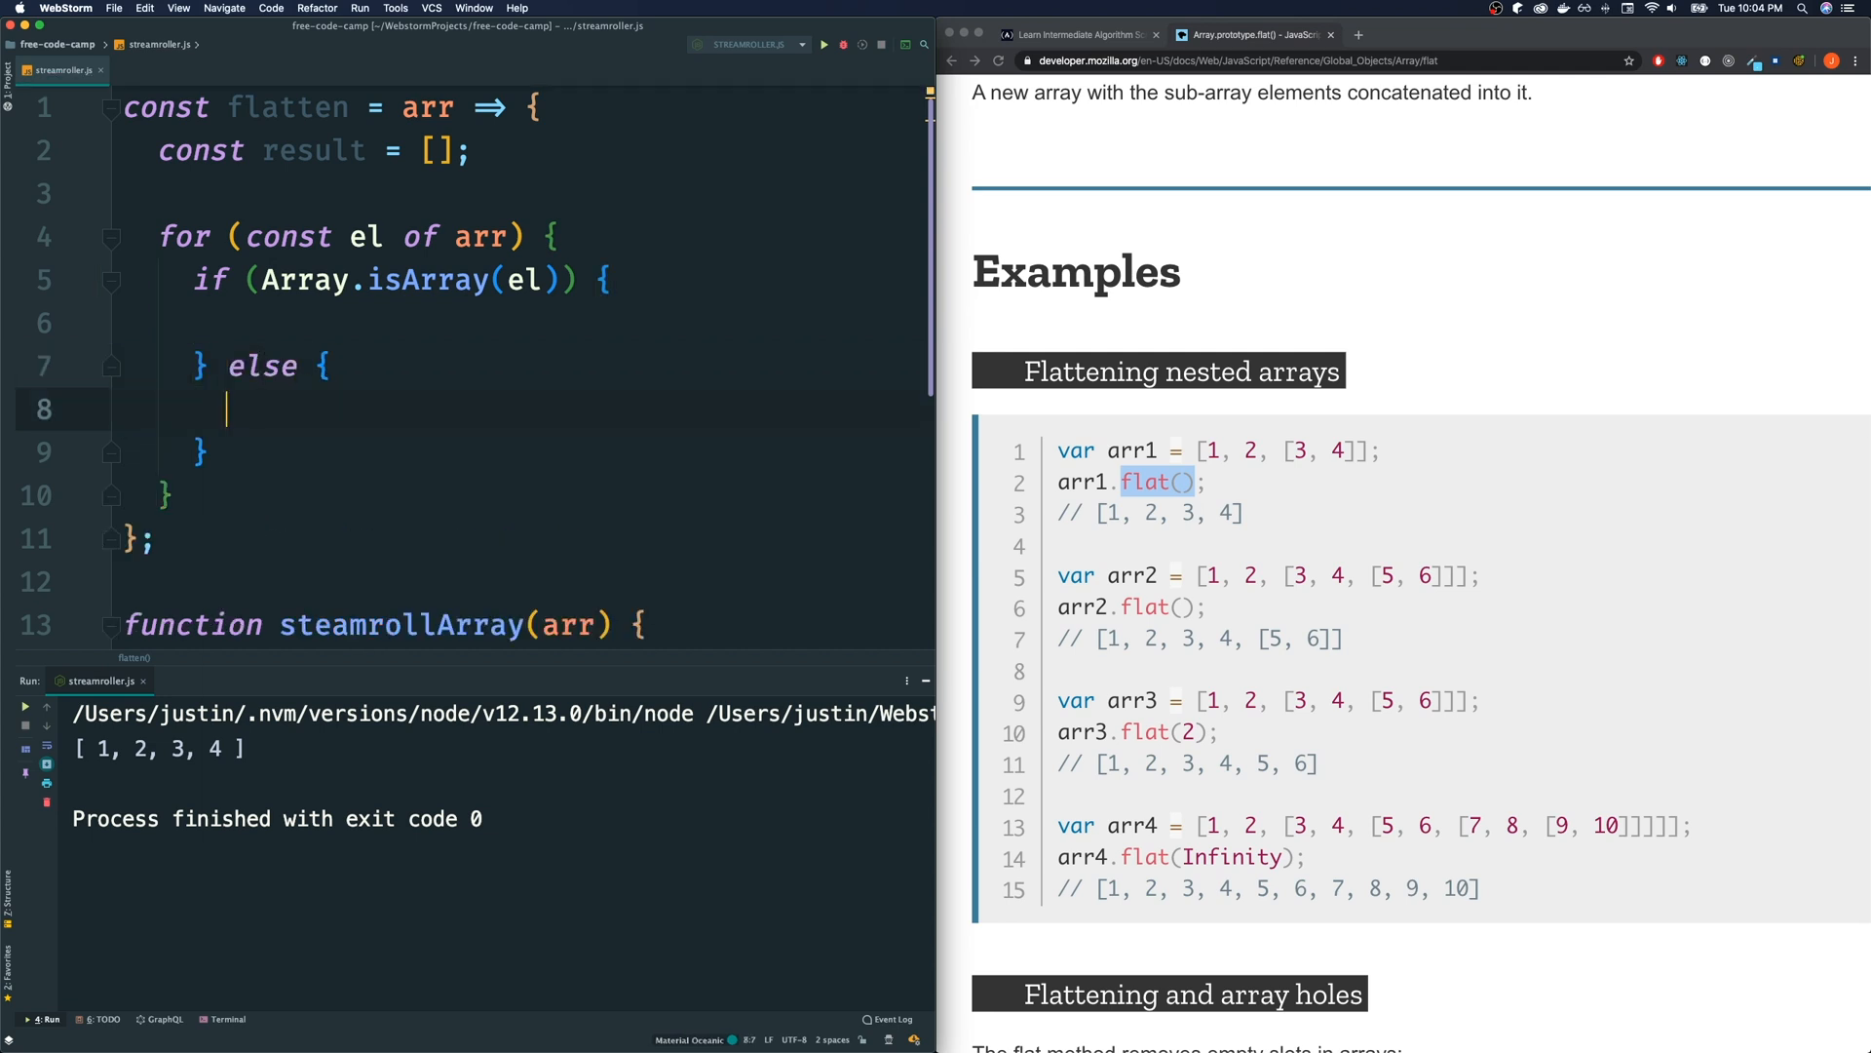
type("result.push()")
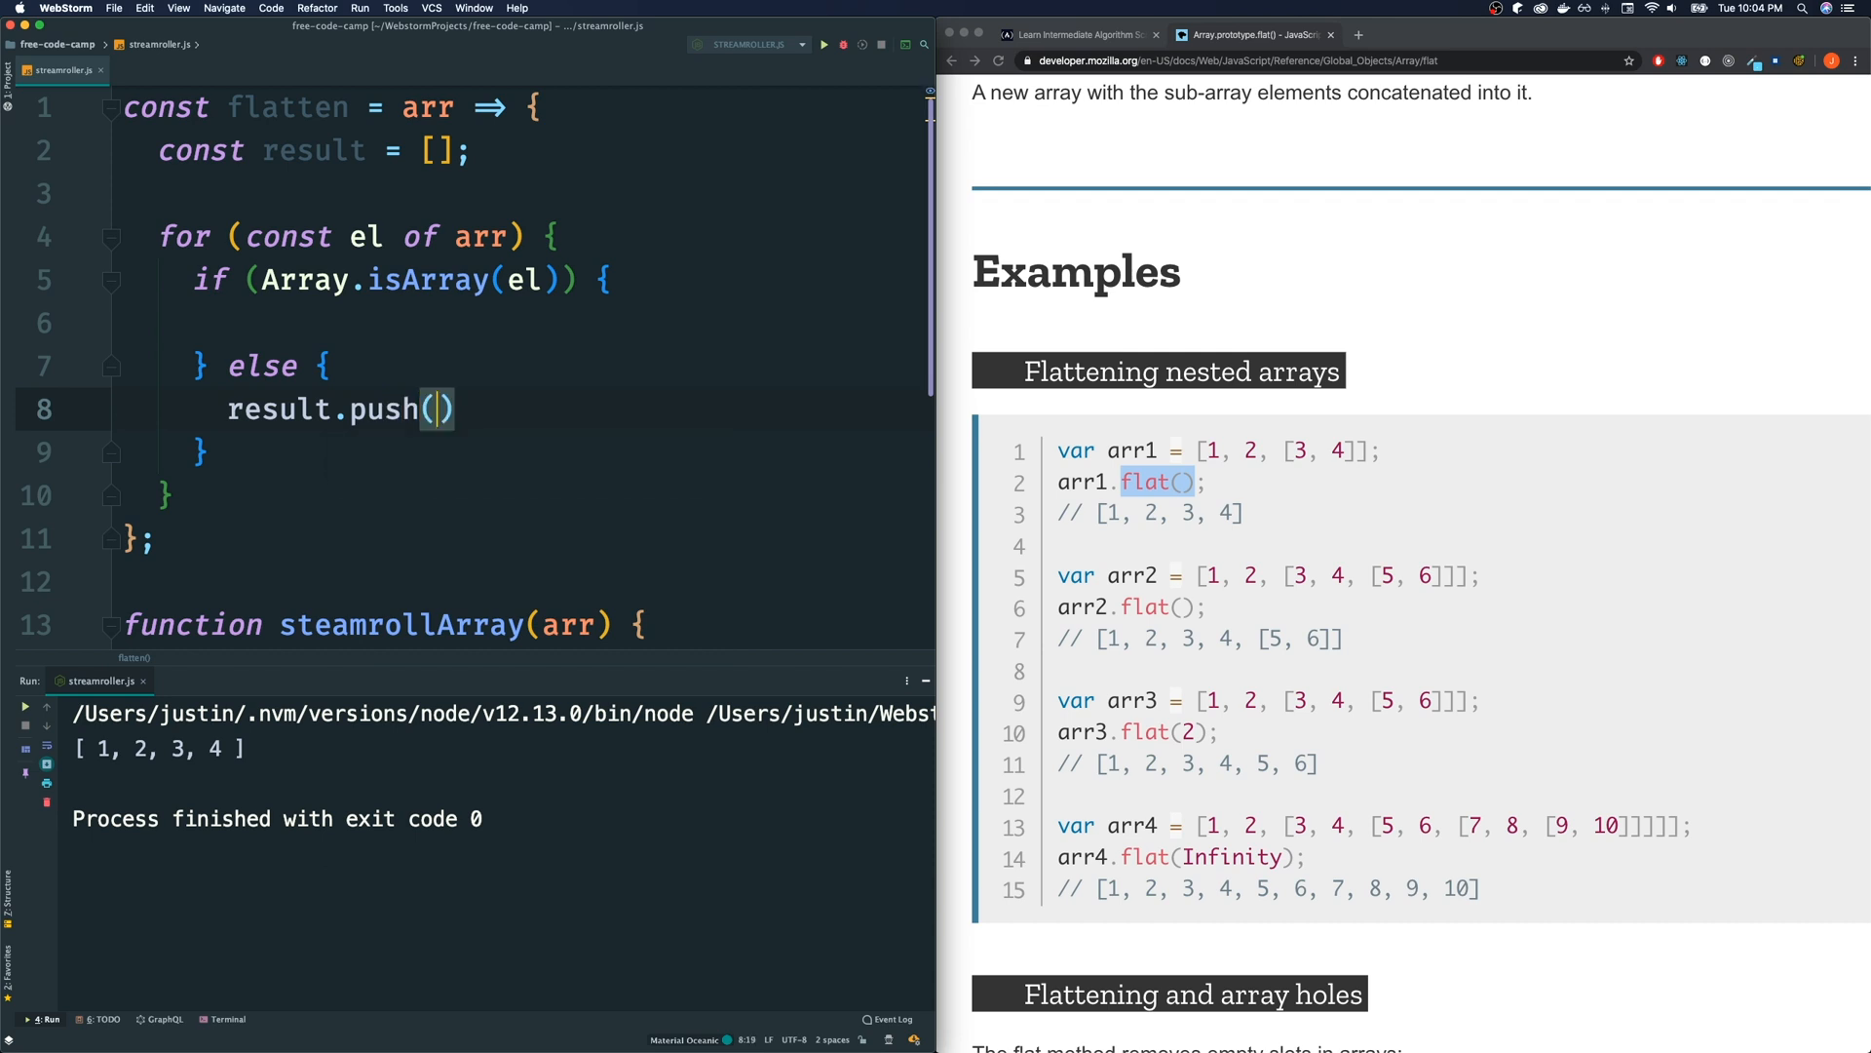
type("el);")
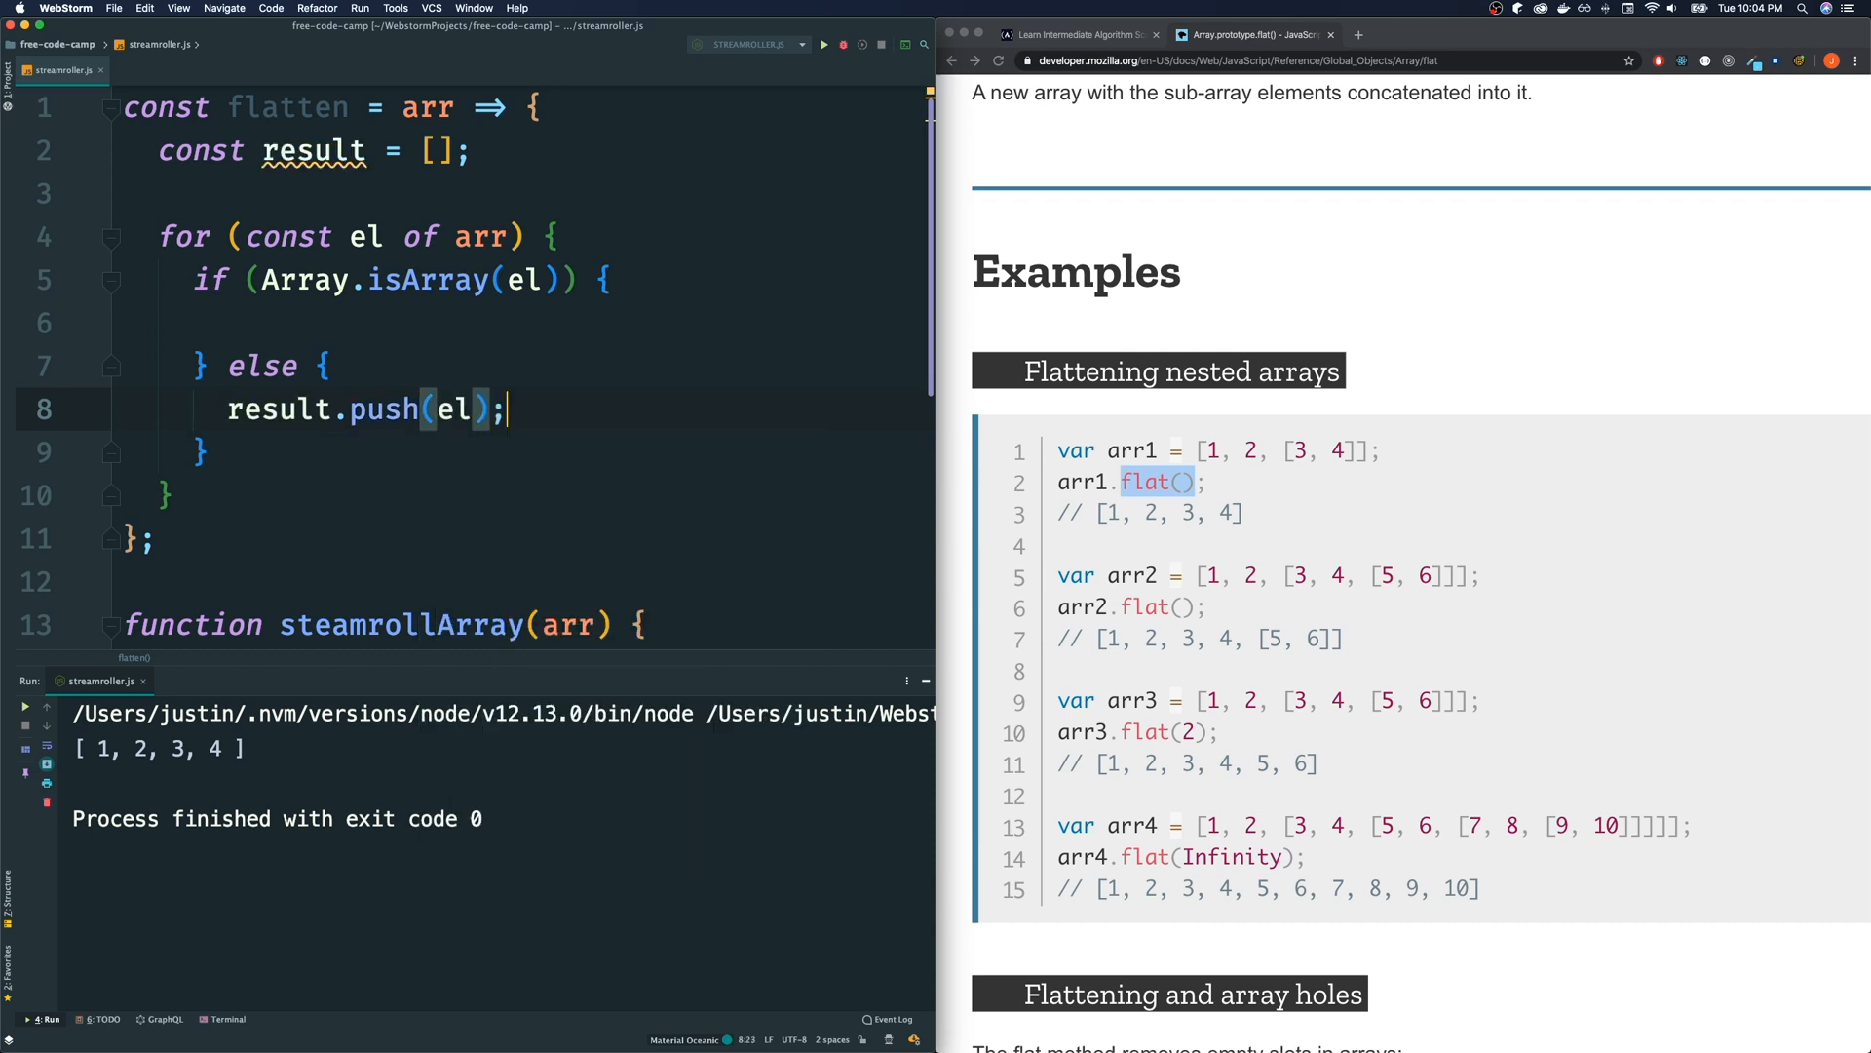
mouse_move(354, 288)
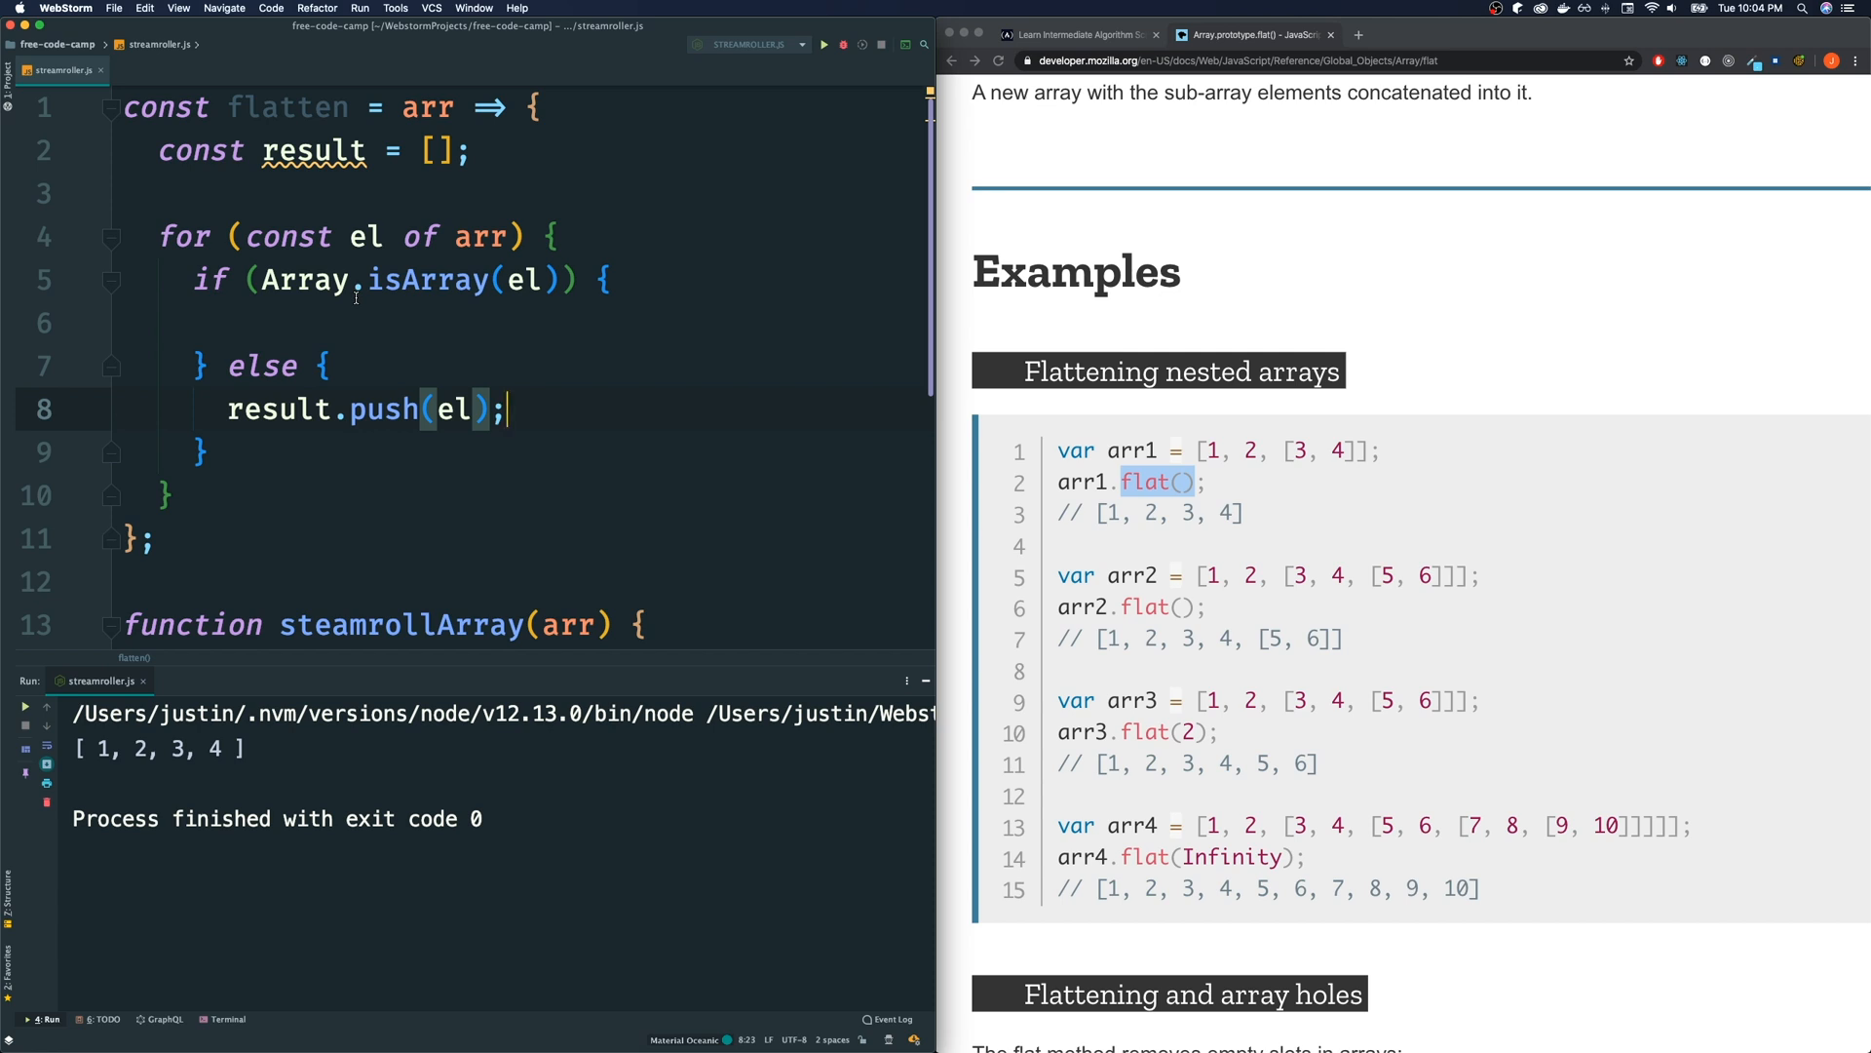
mouse_move(427, 339)
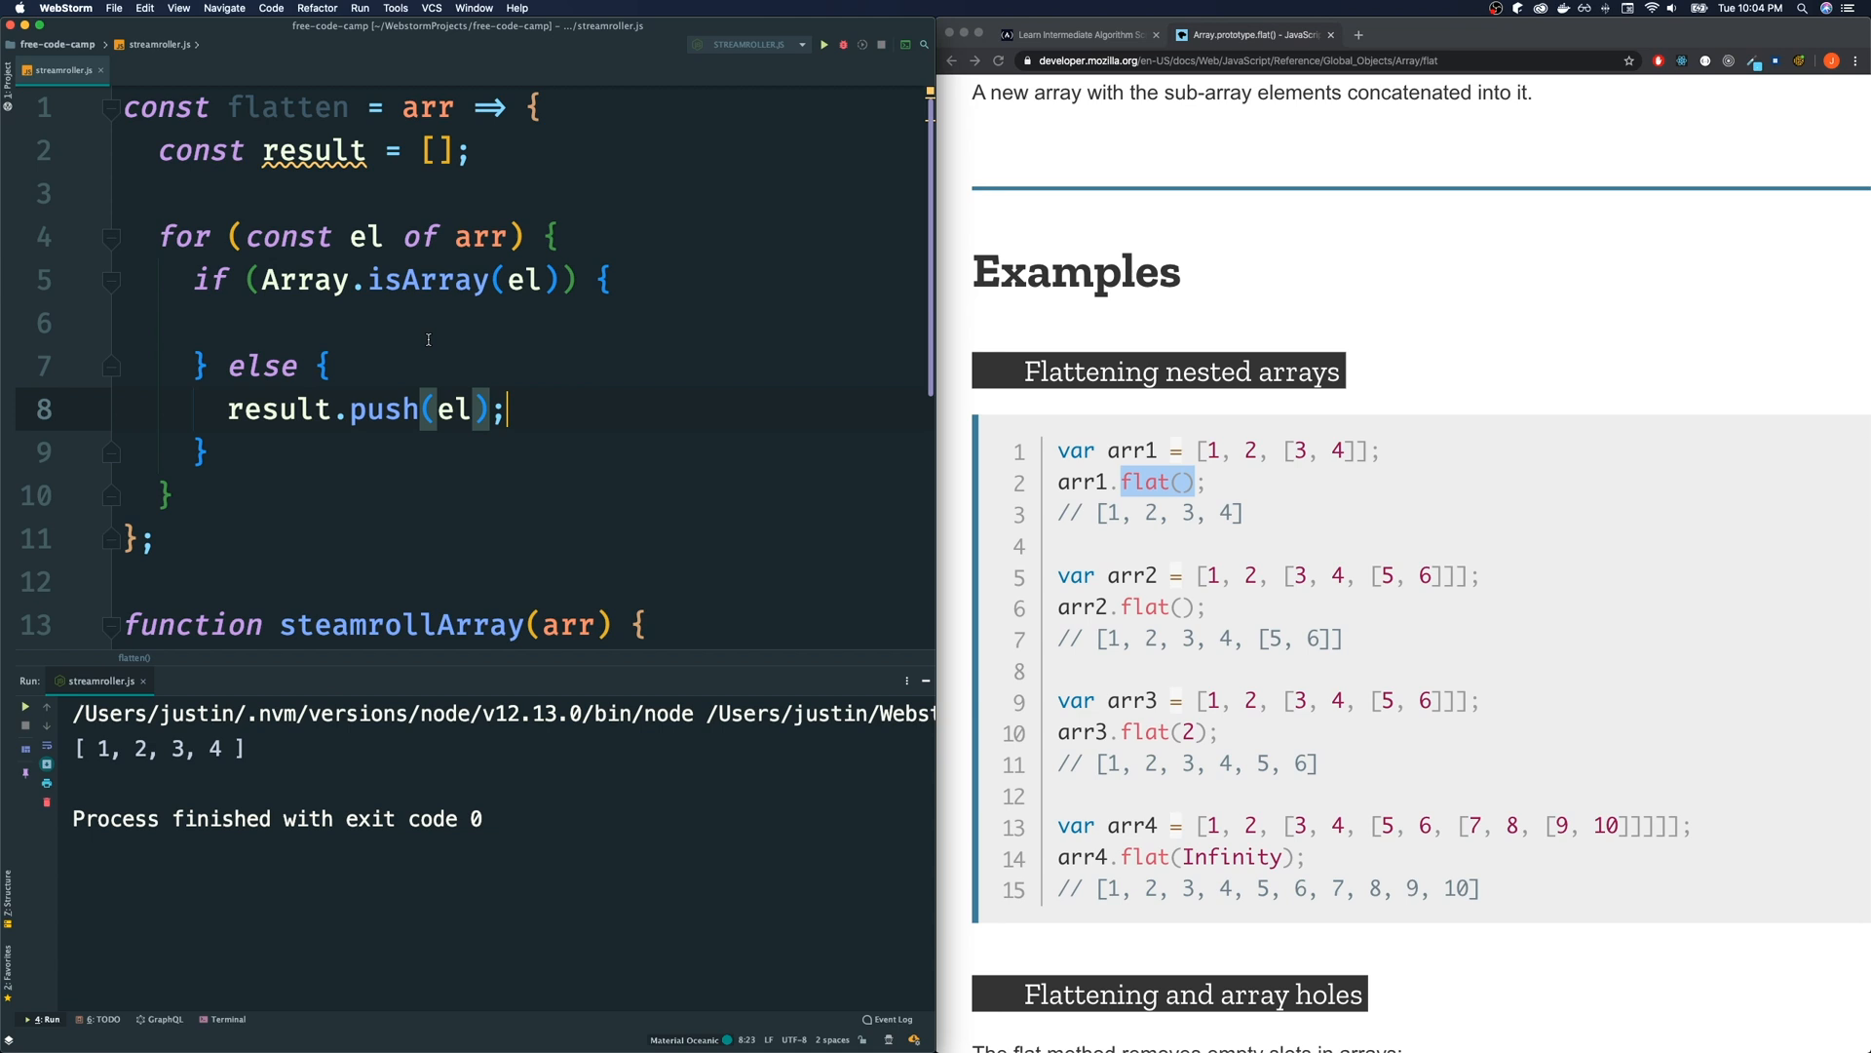
left_click(226, 322)
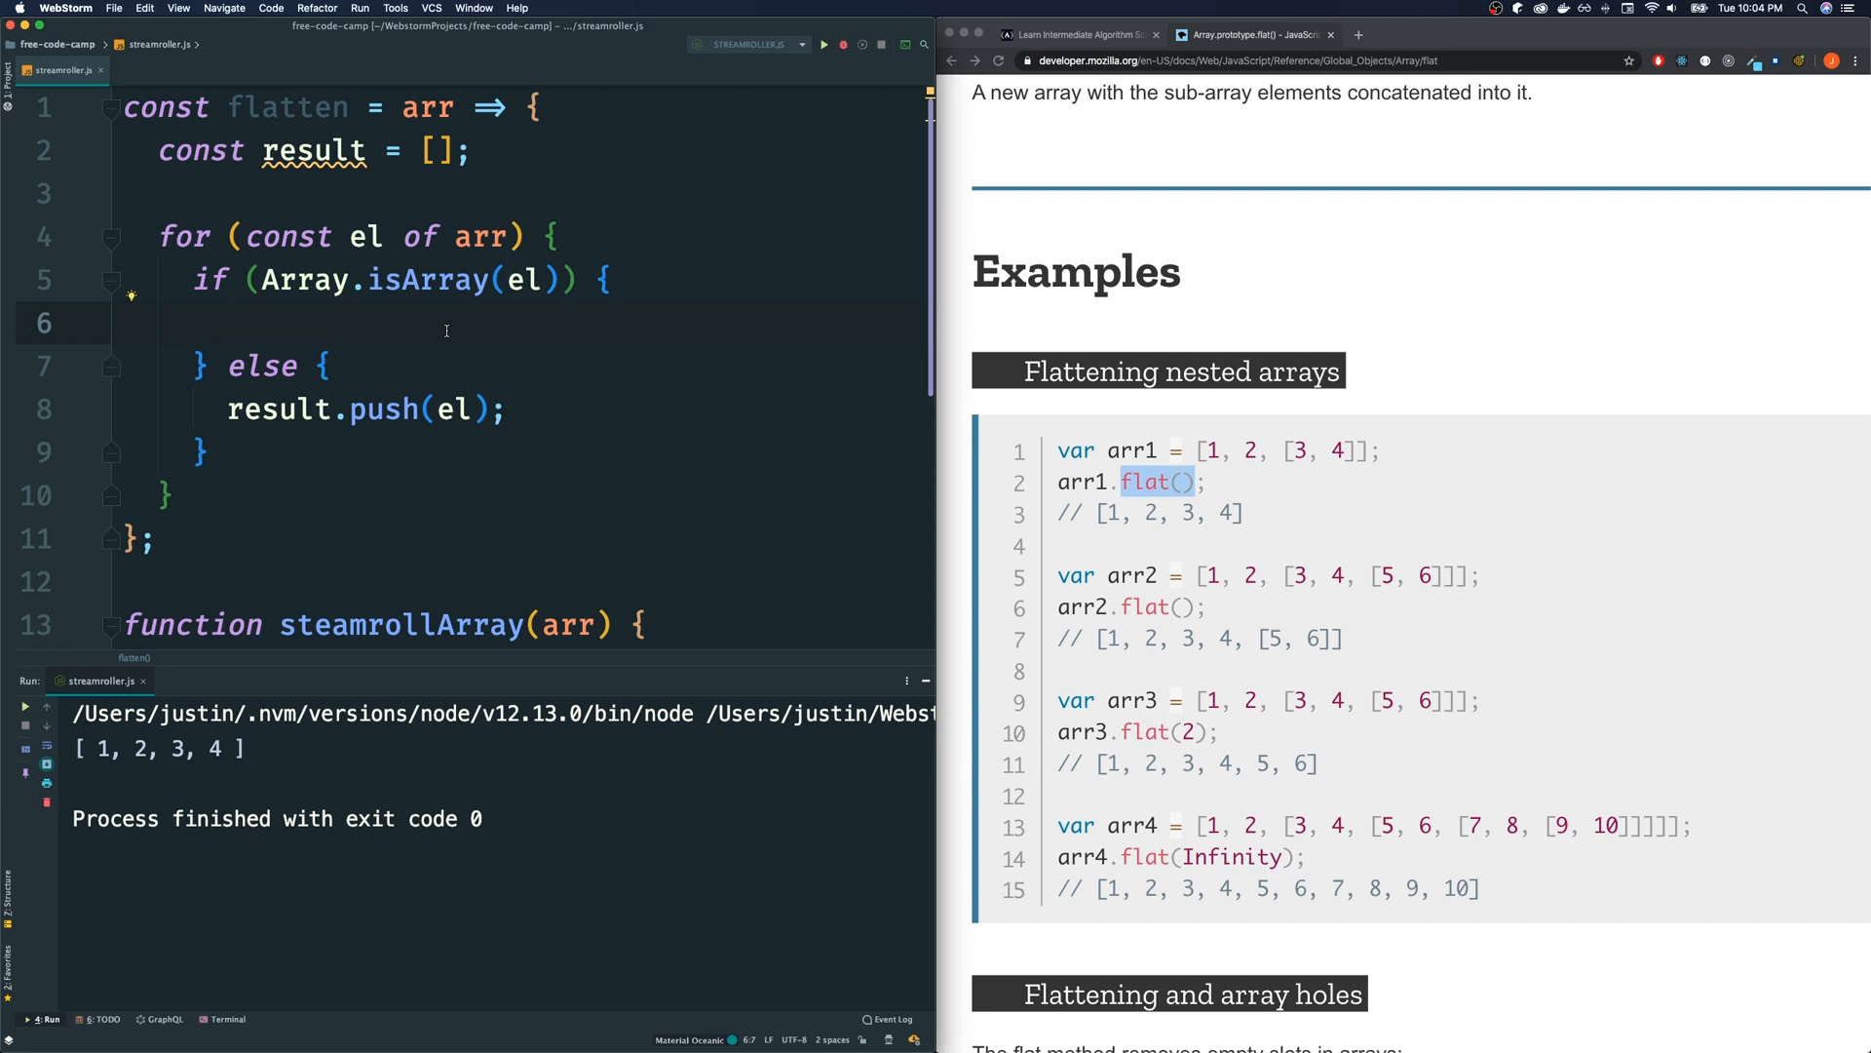
In the array branch add for (const innerEl of el) pushing each innerEl into result
type("for ()")
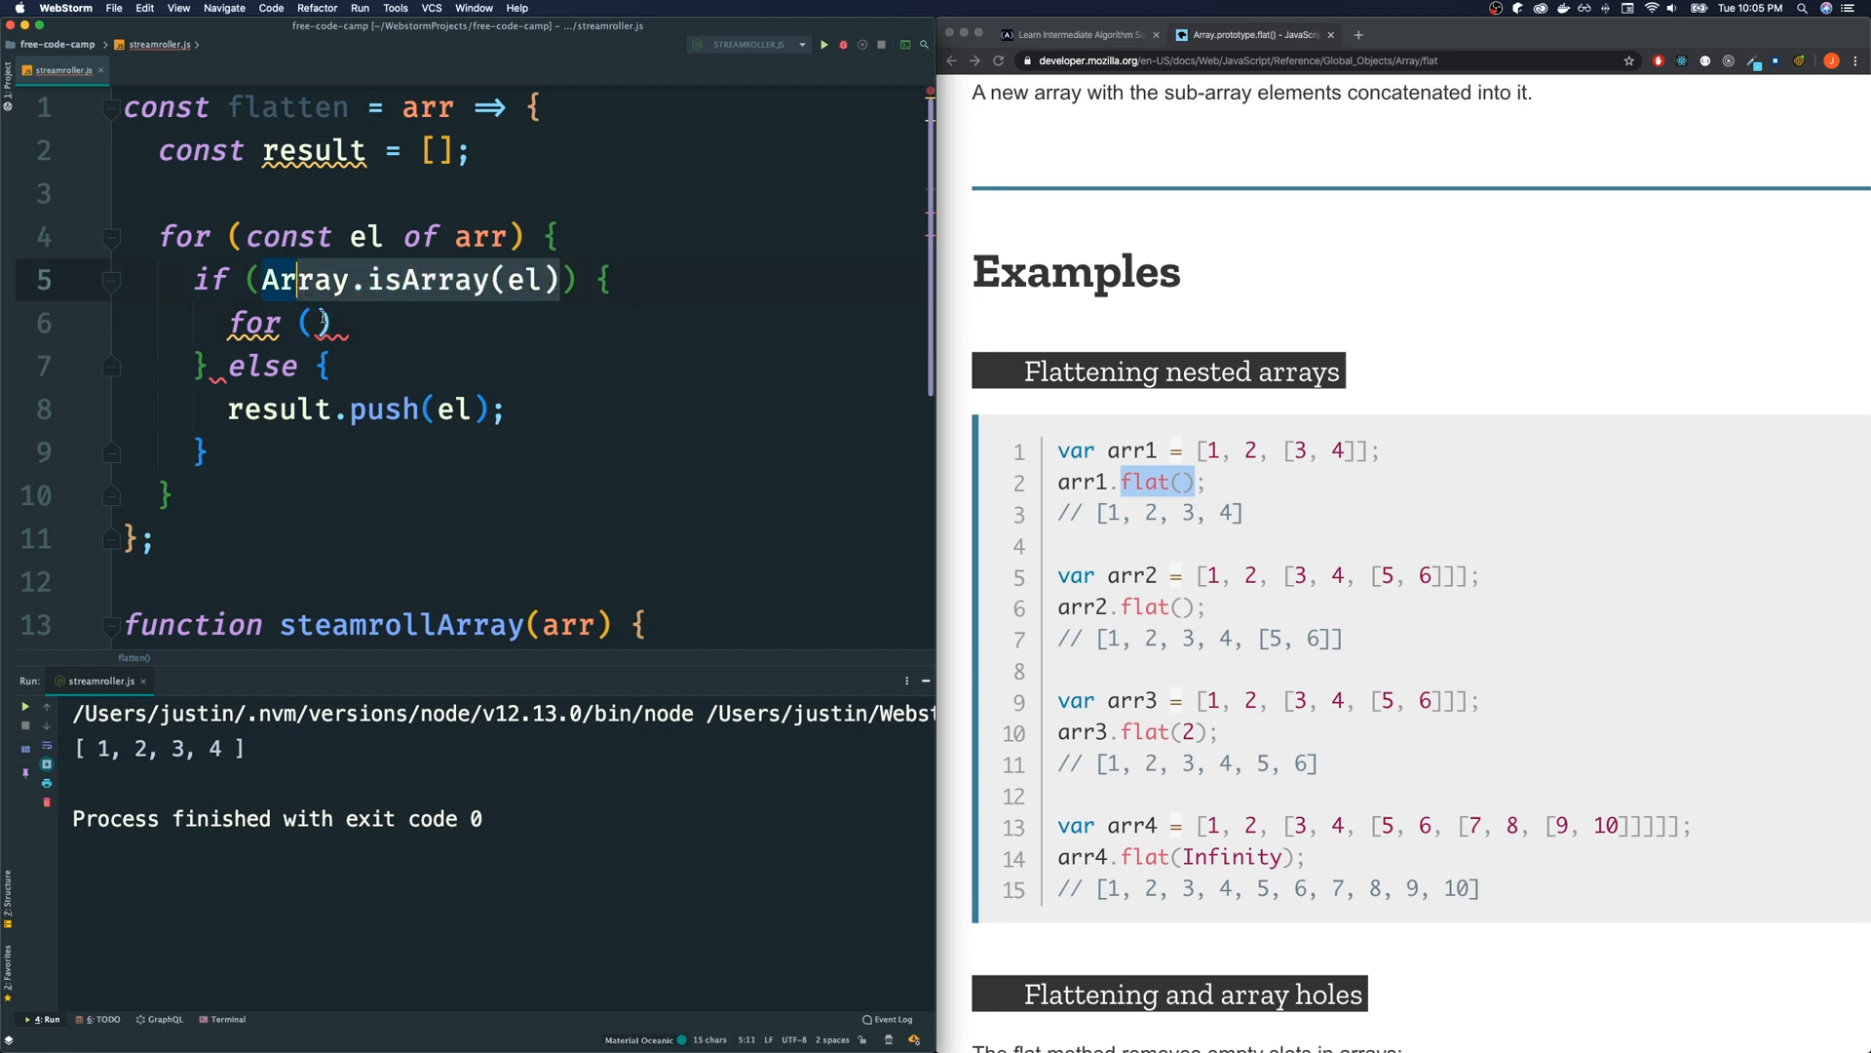
left_click(315, 322)
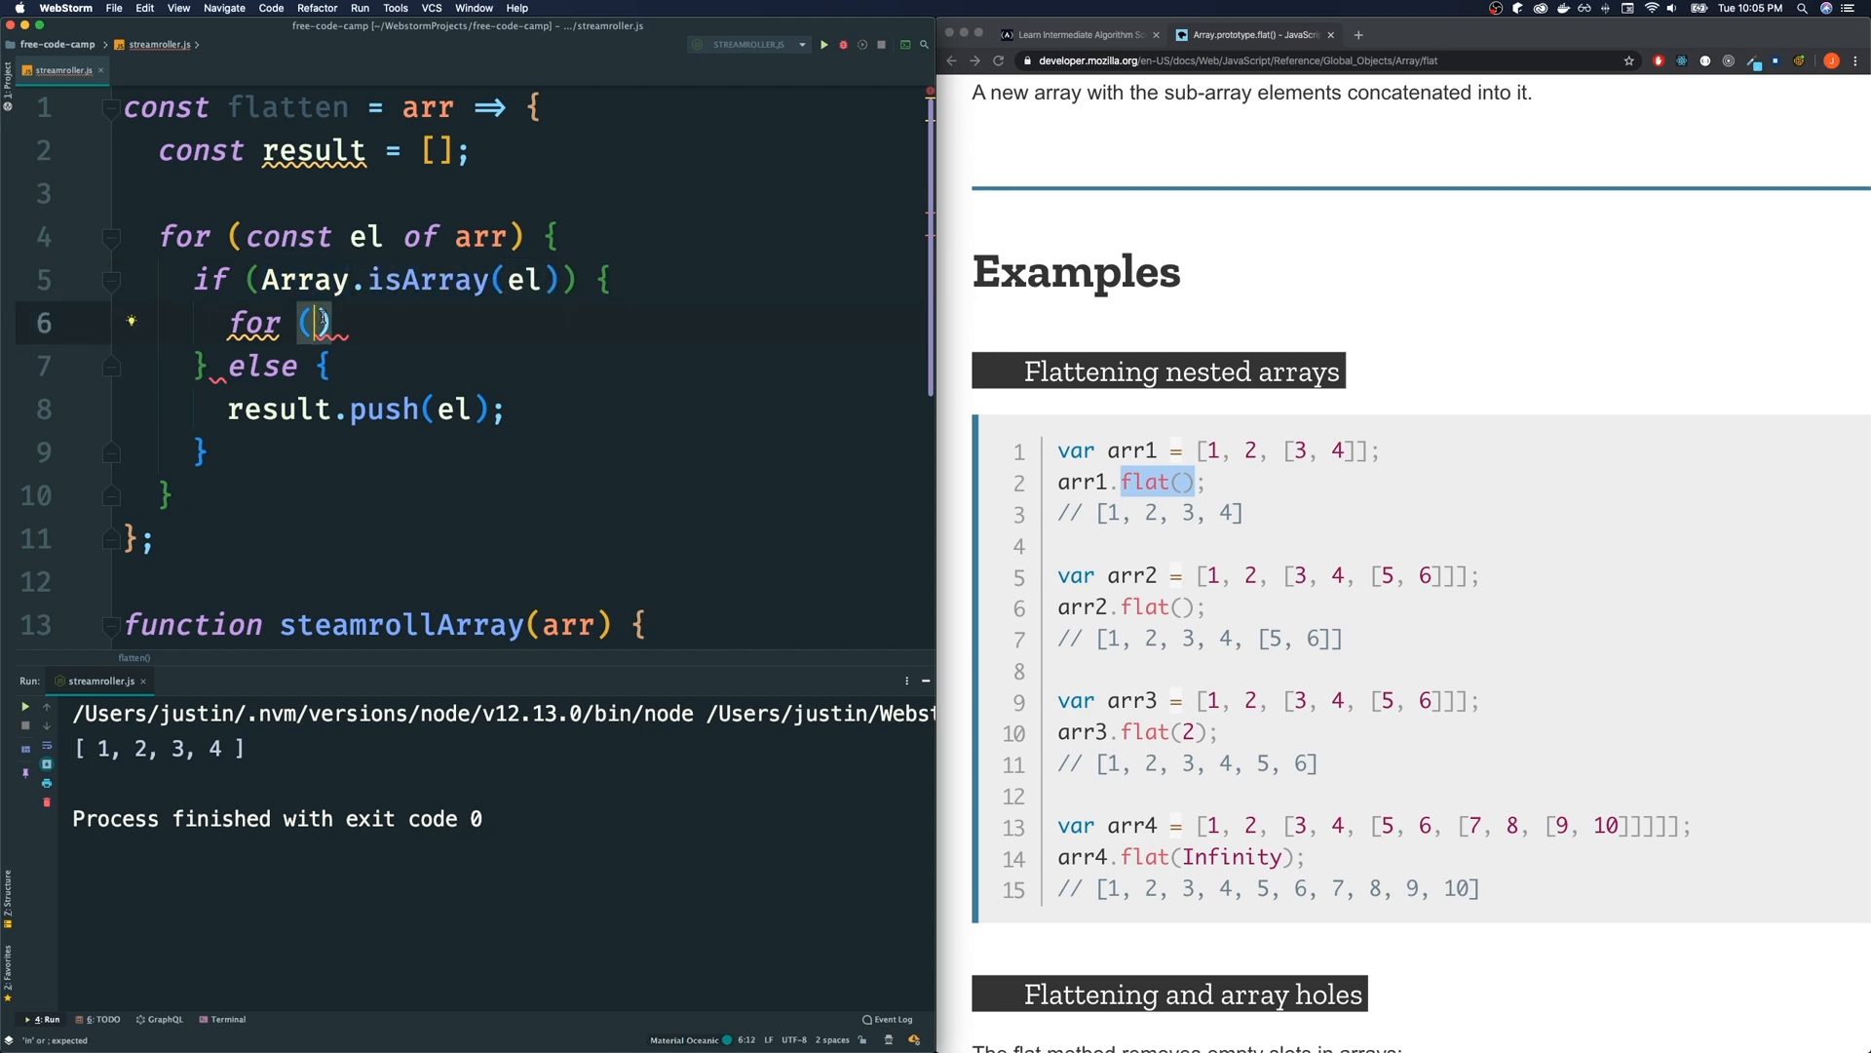
type("cons")
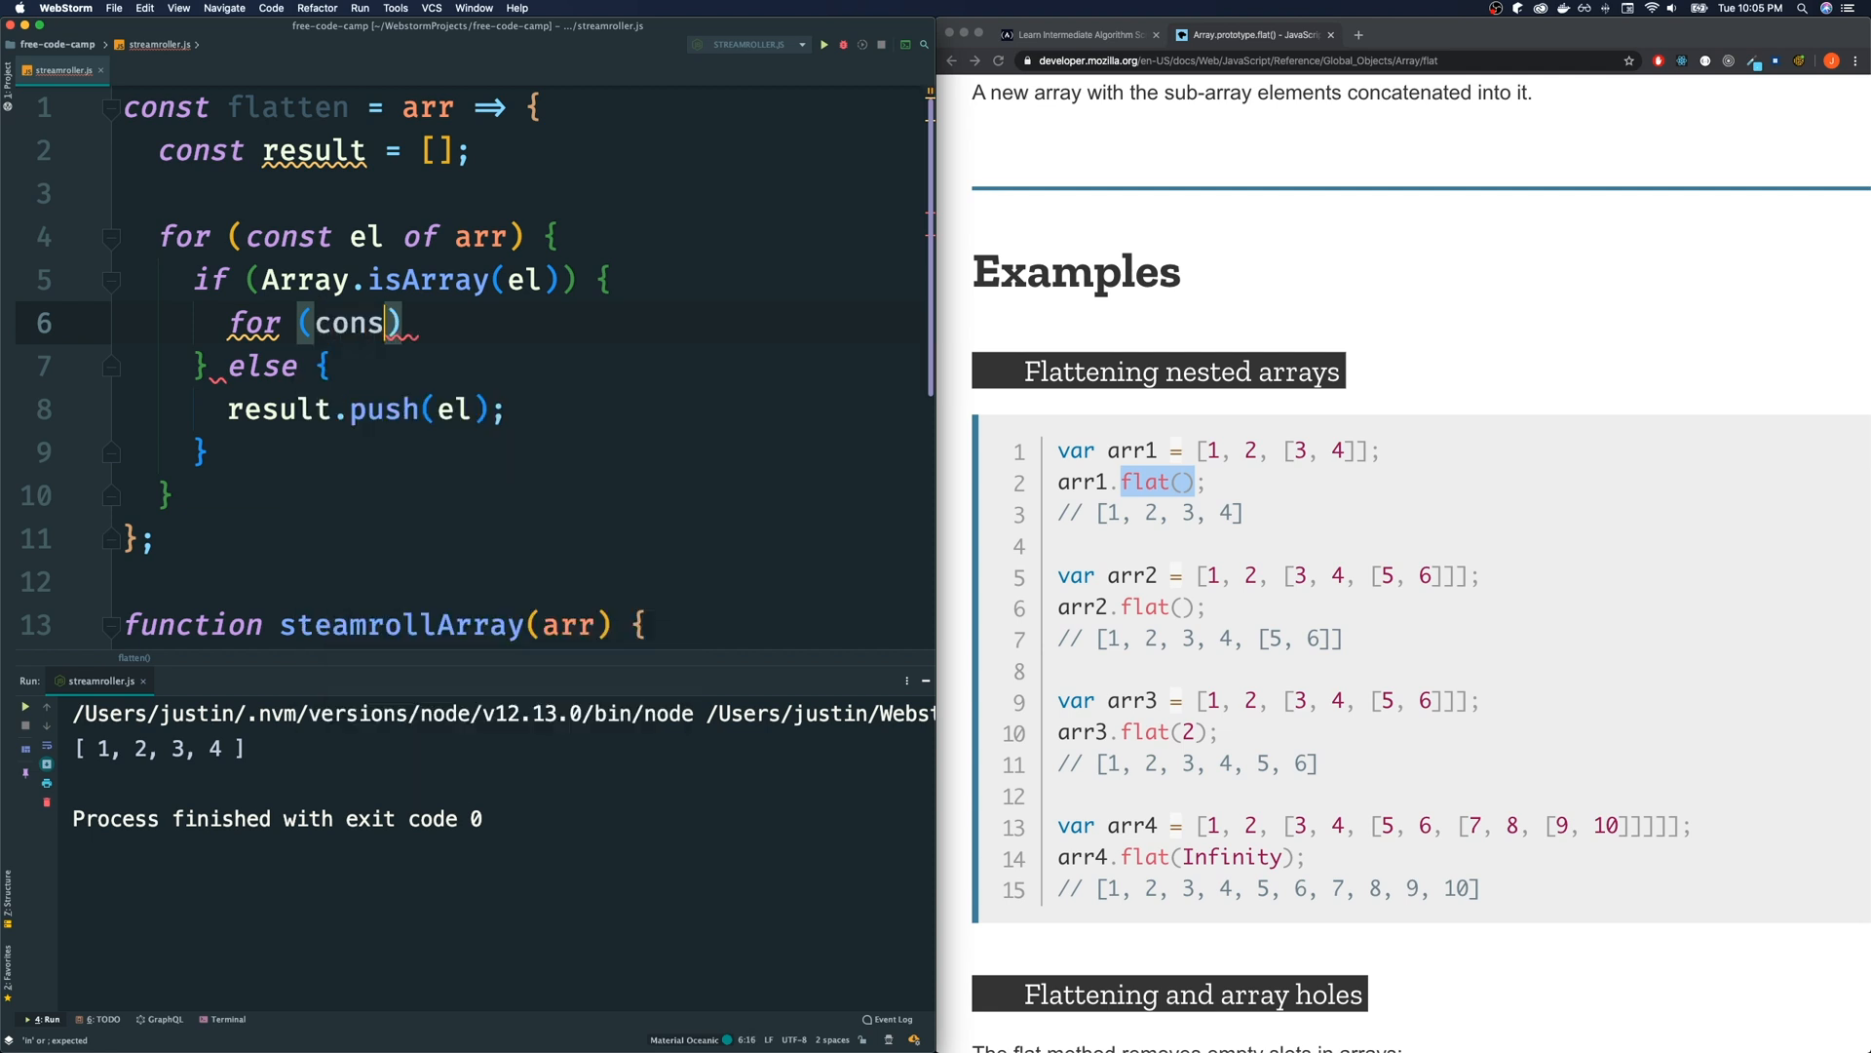
type("t")
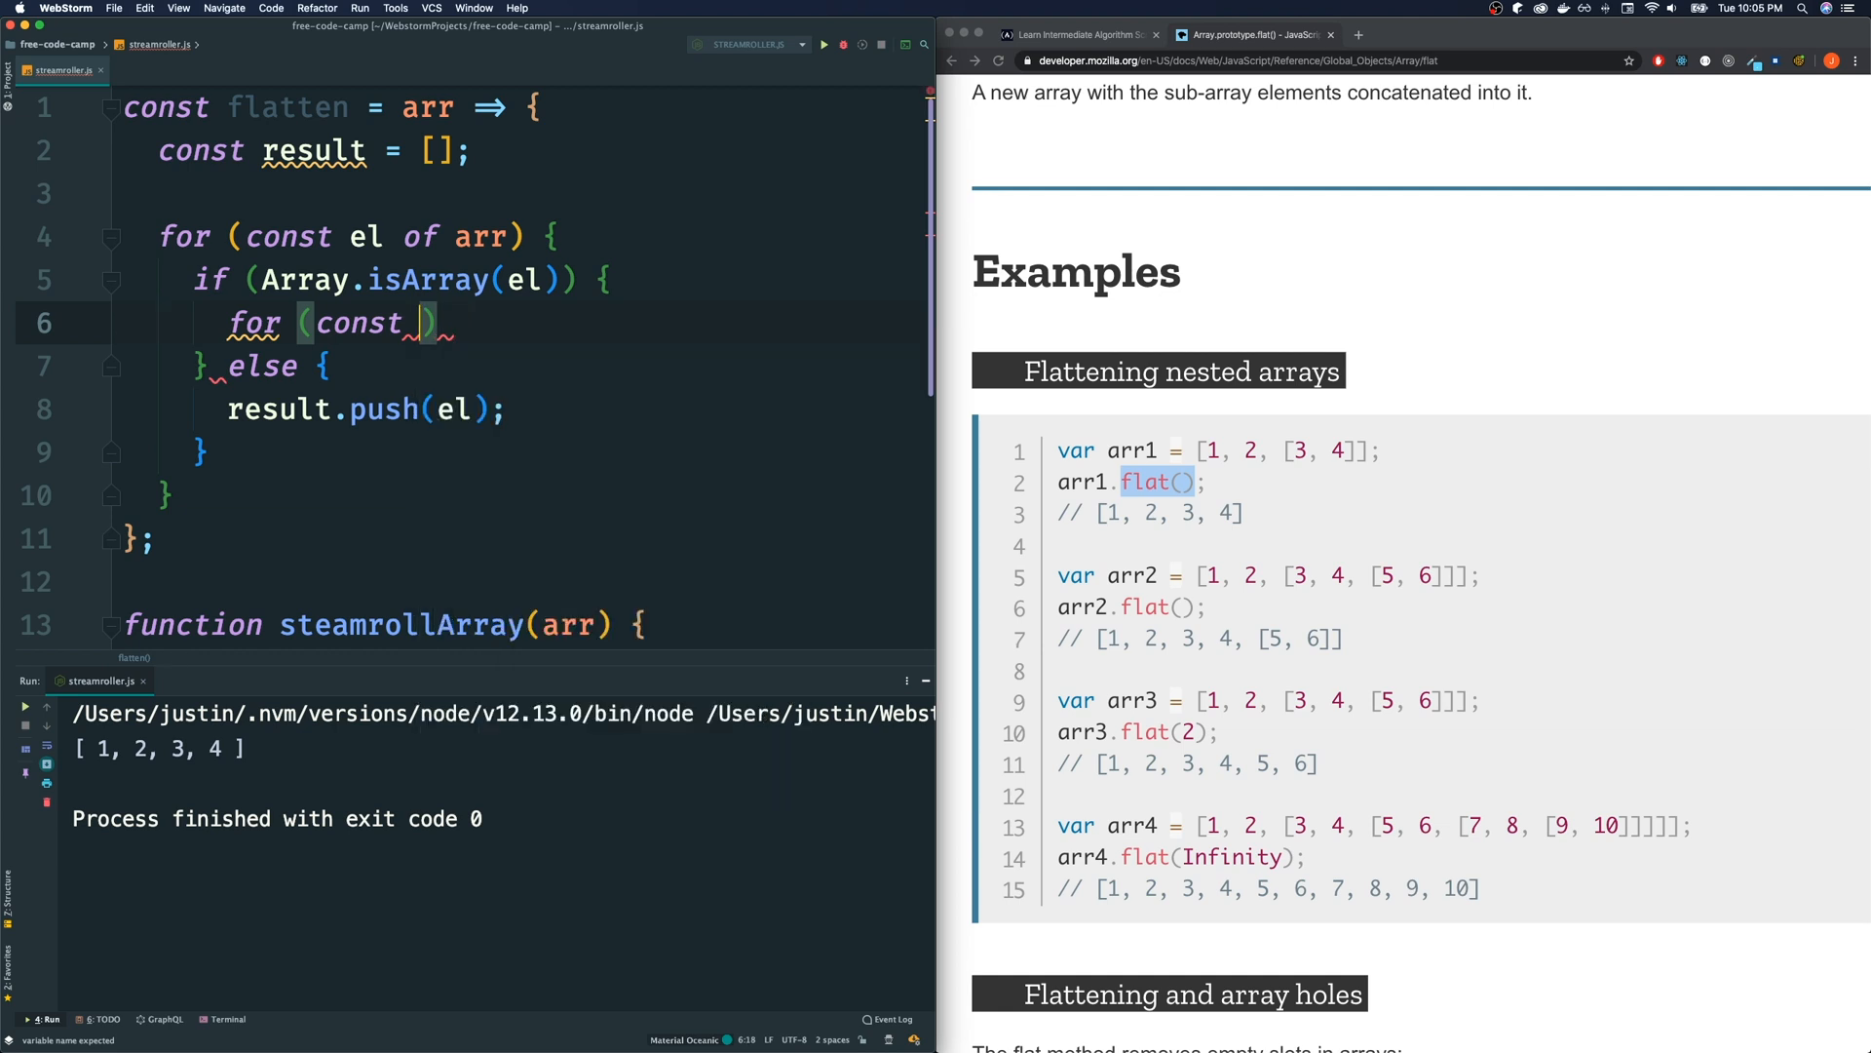
type("innerEl of el")
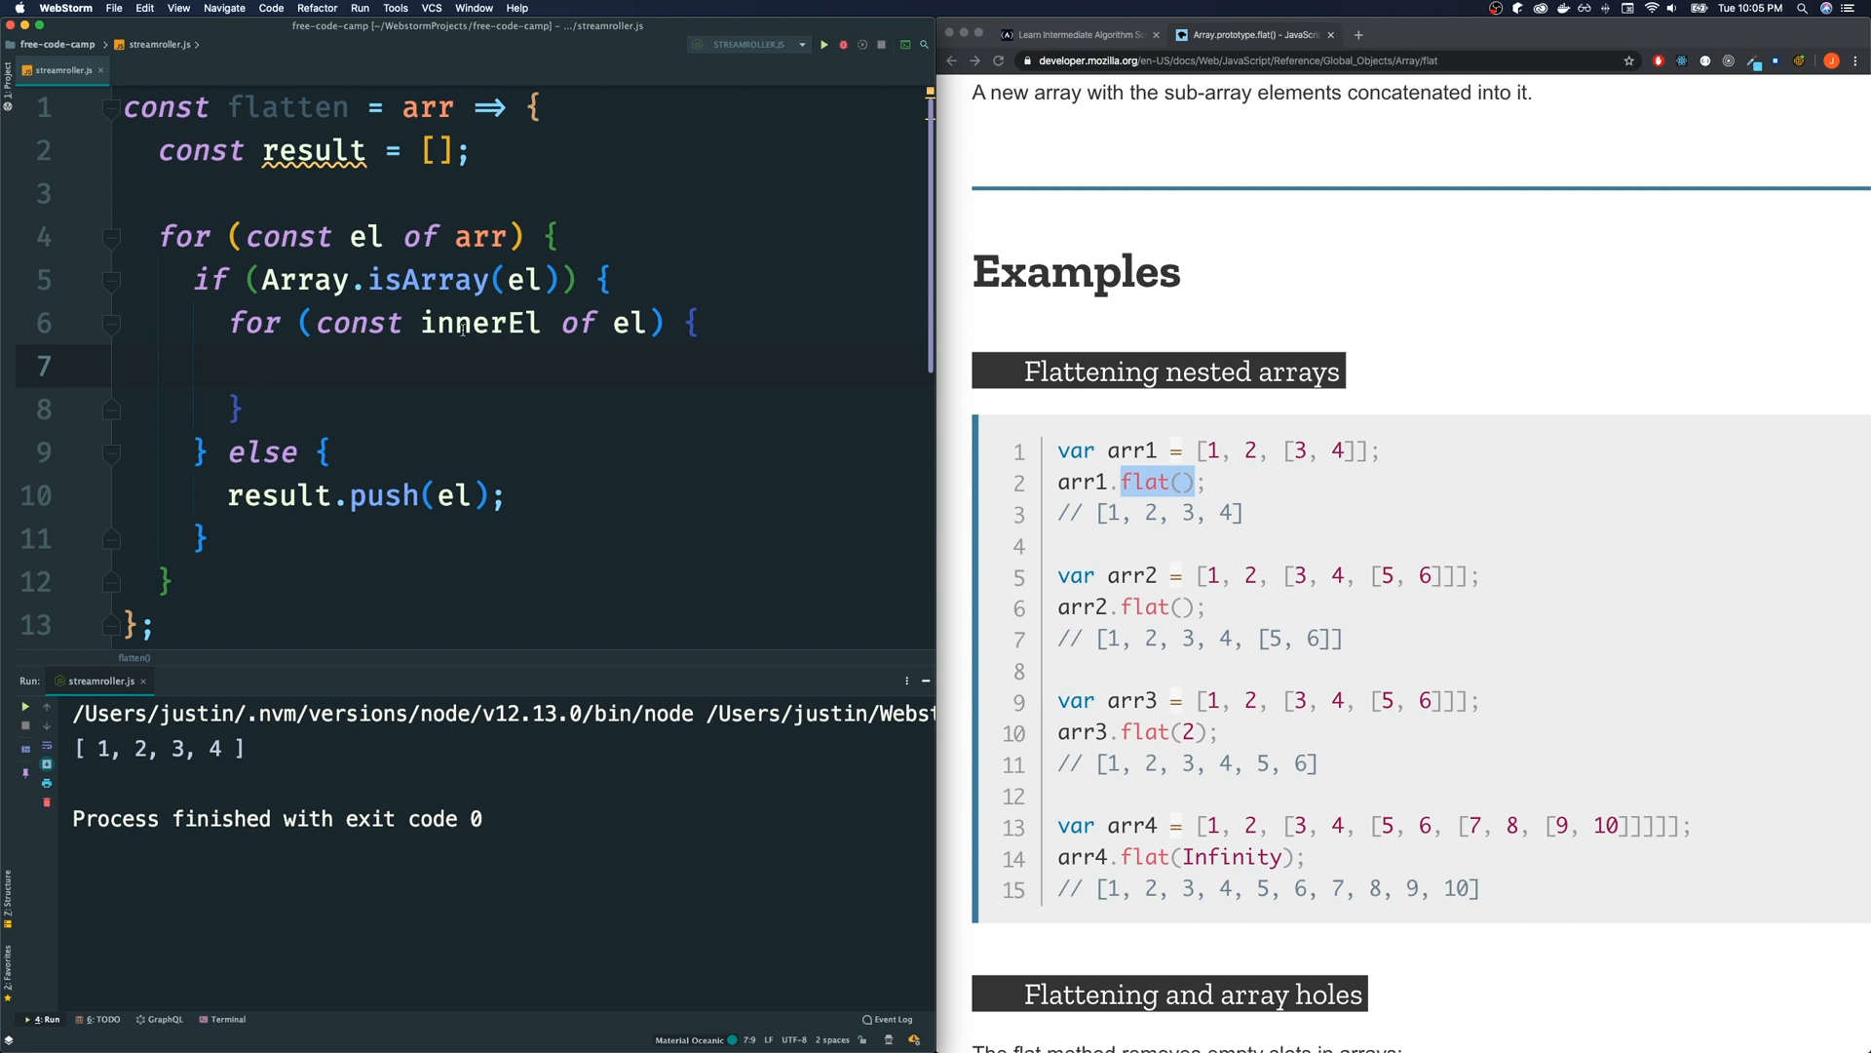
type("result")
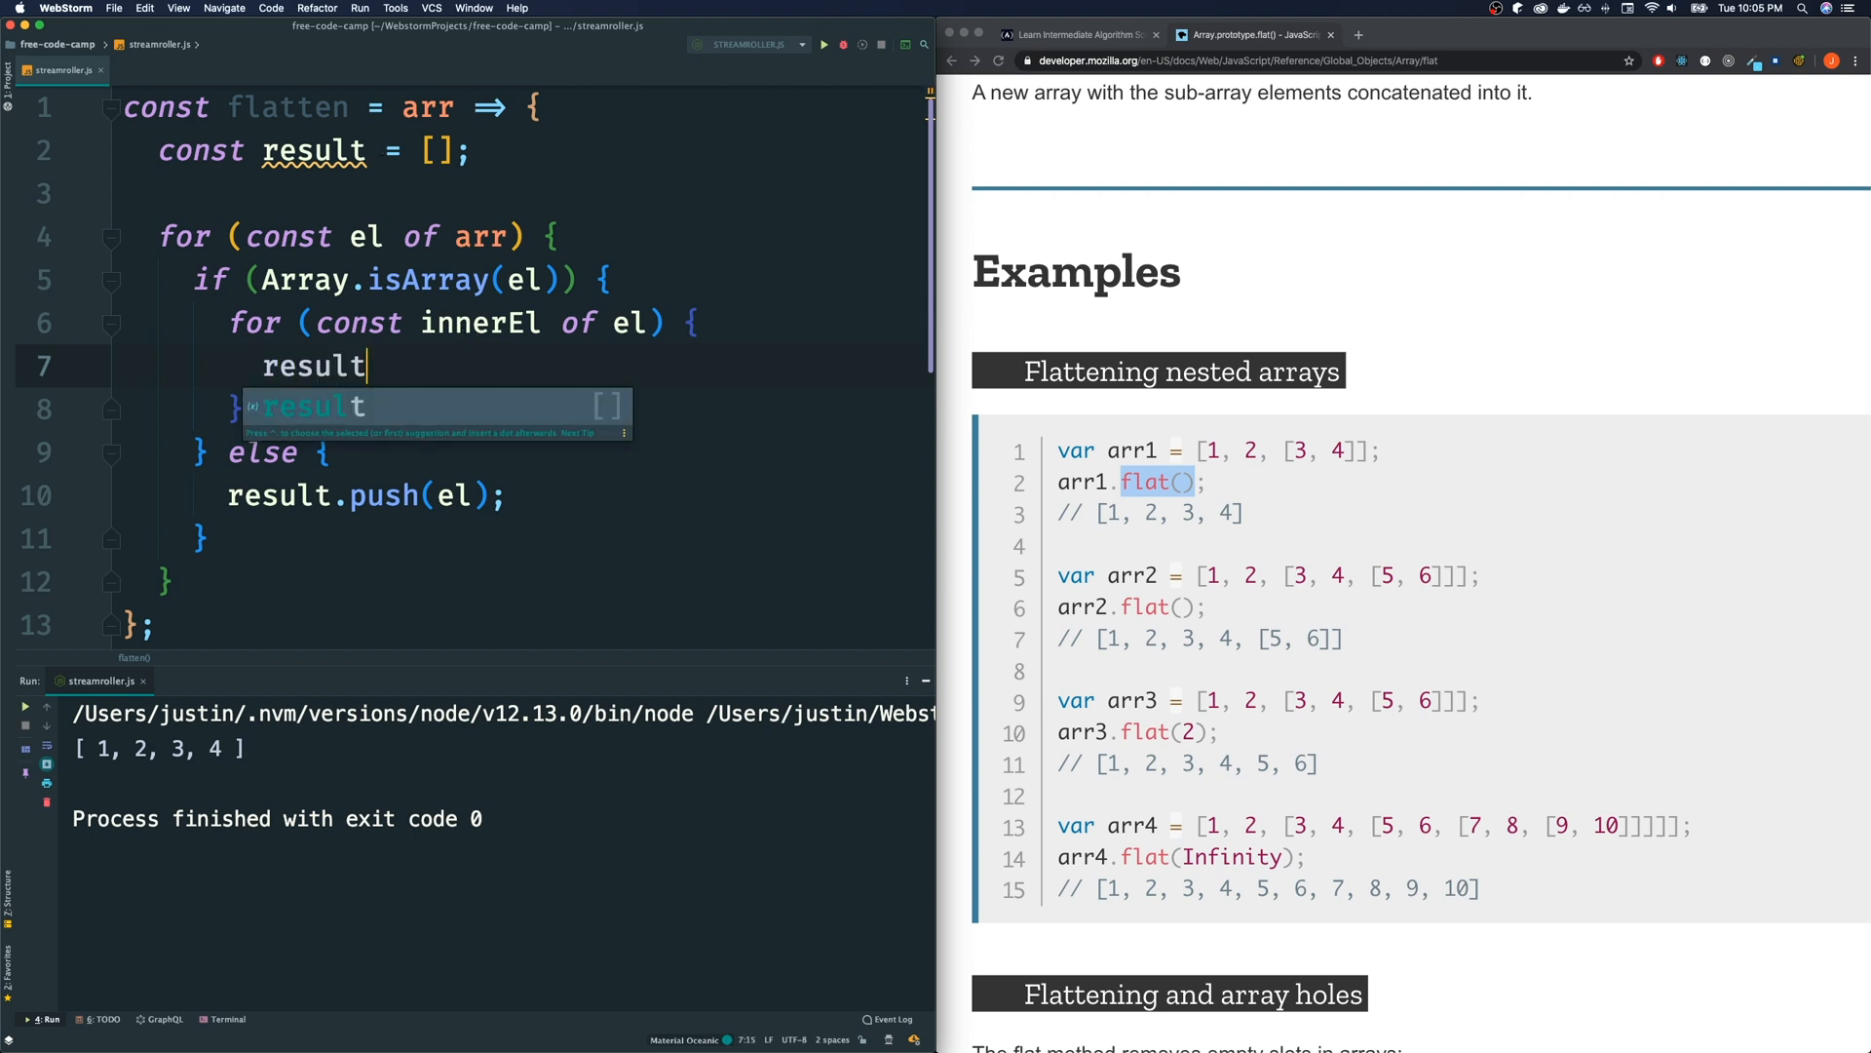
type(".push(innerEl);")
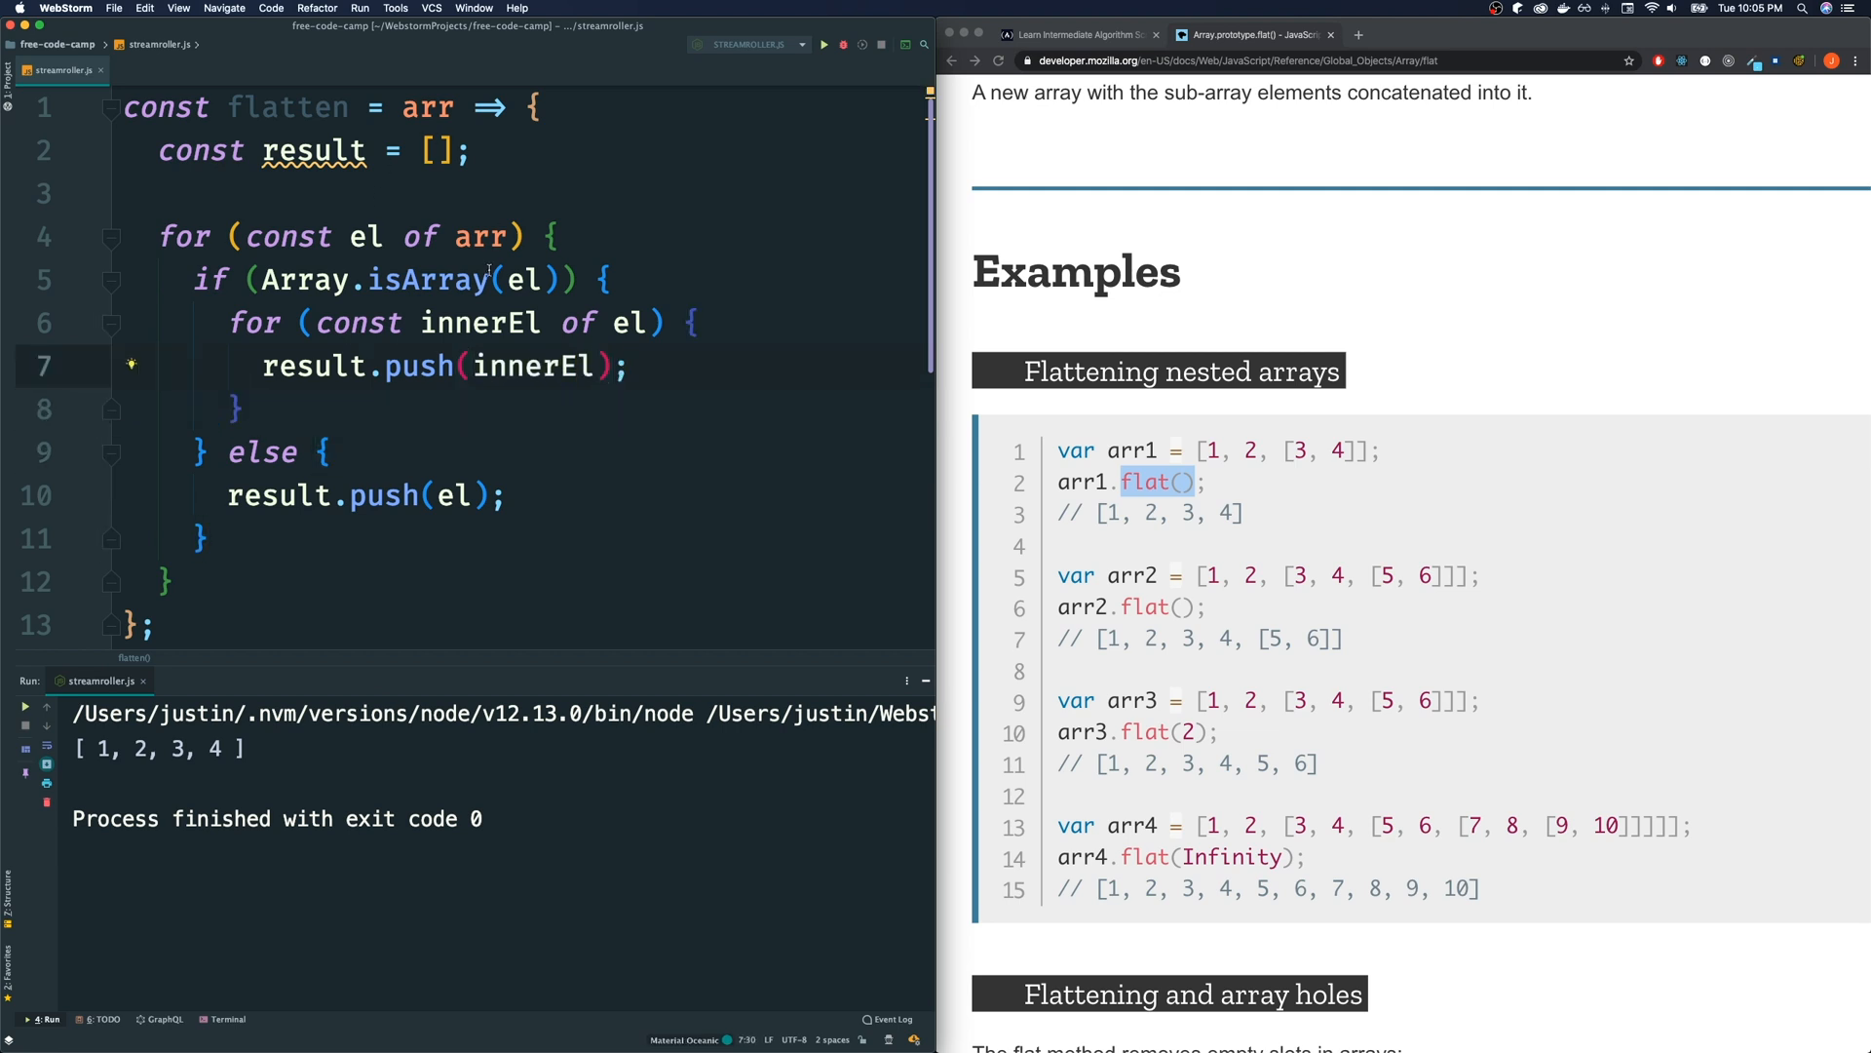
mouse_move(534, 289)
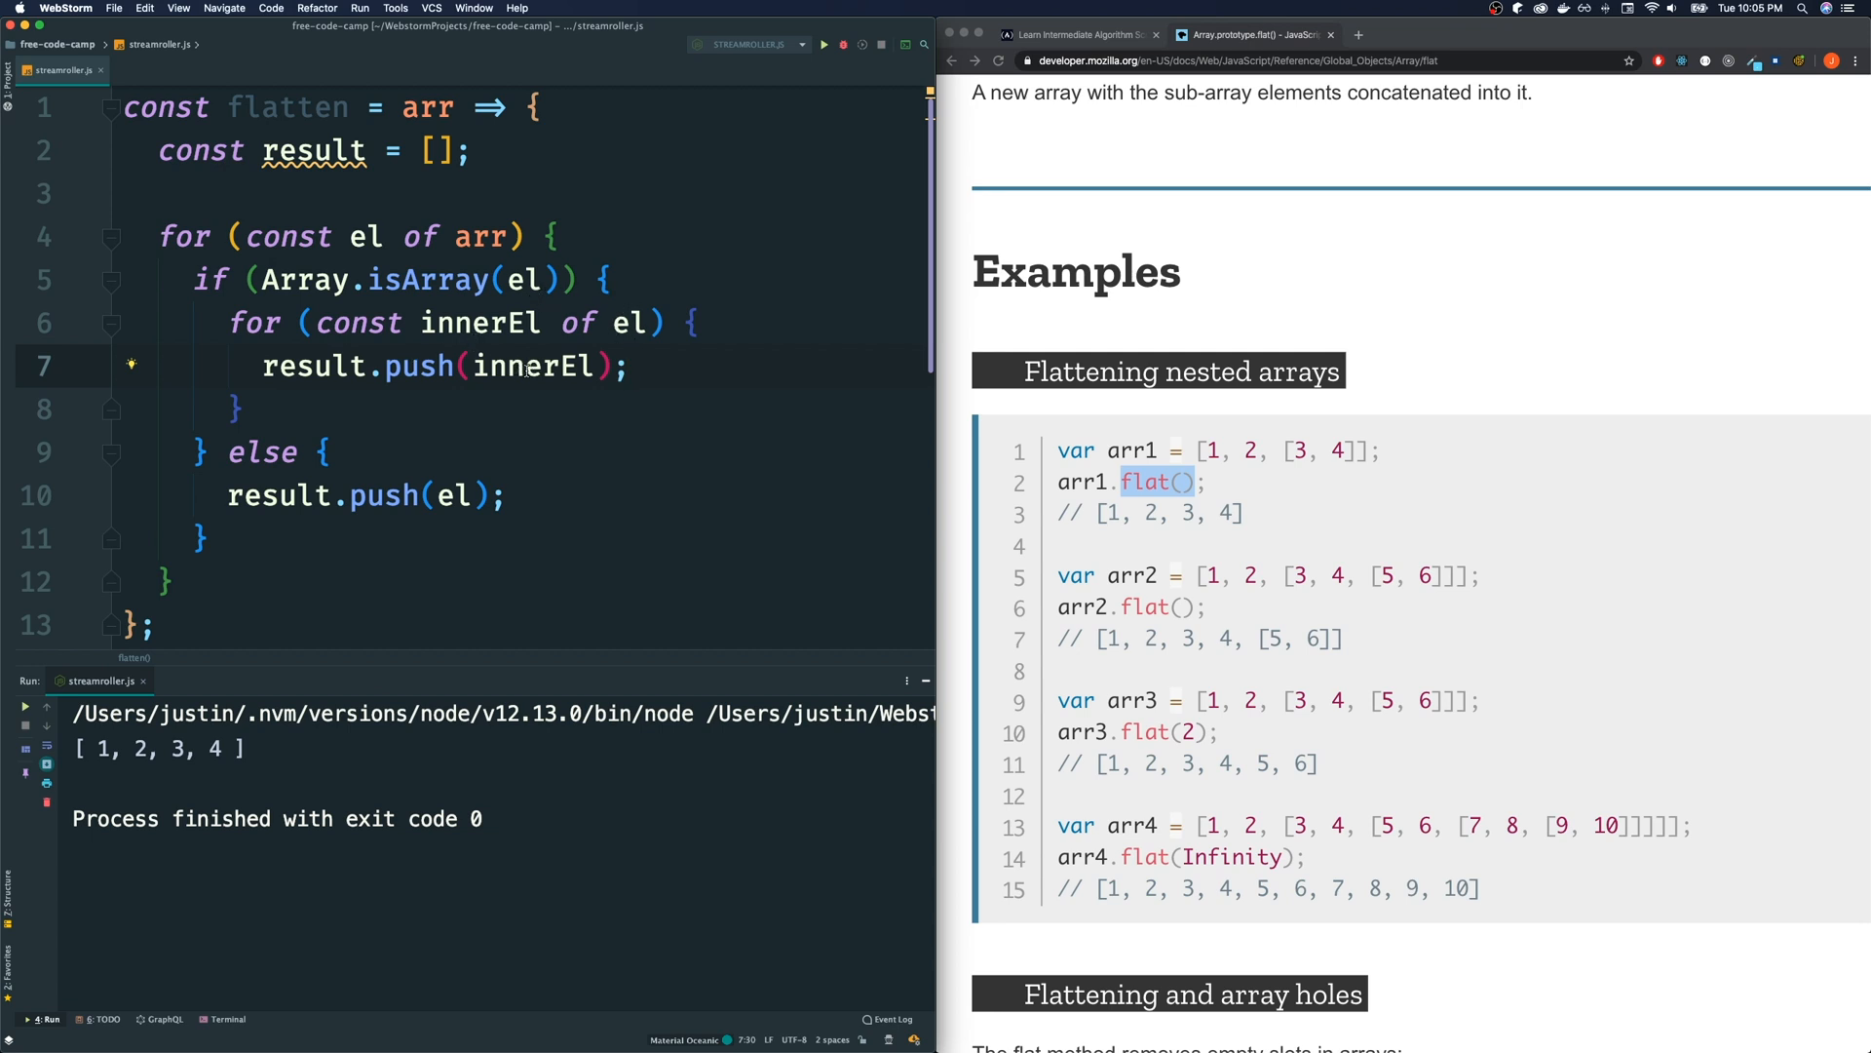
left_click(479, 322)
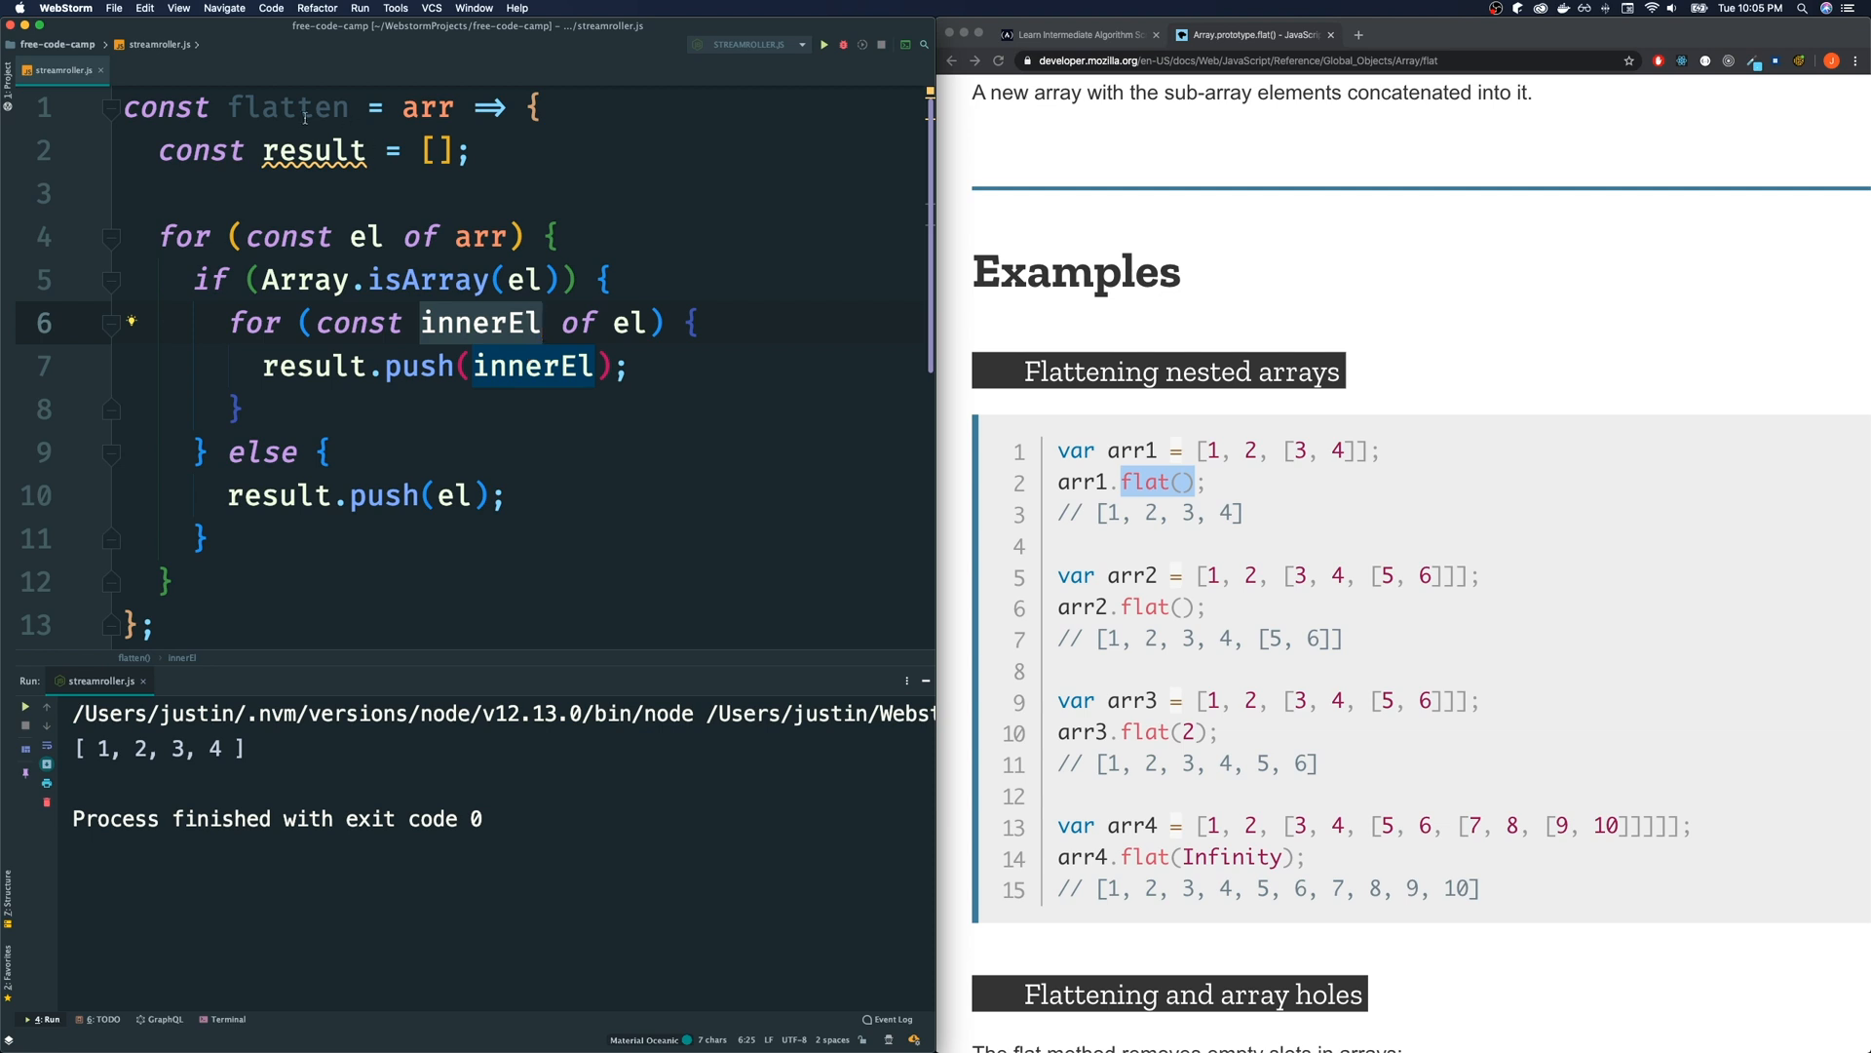
mouse_move(326, 251)
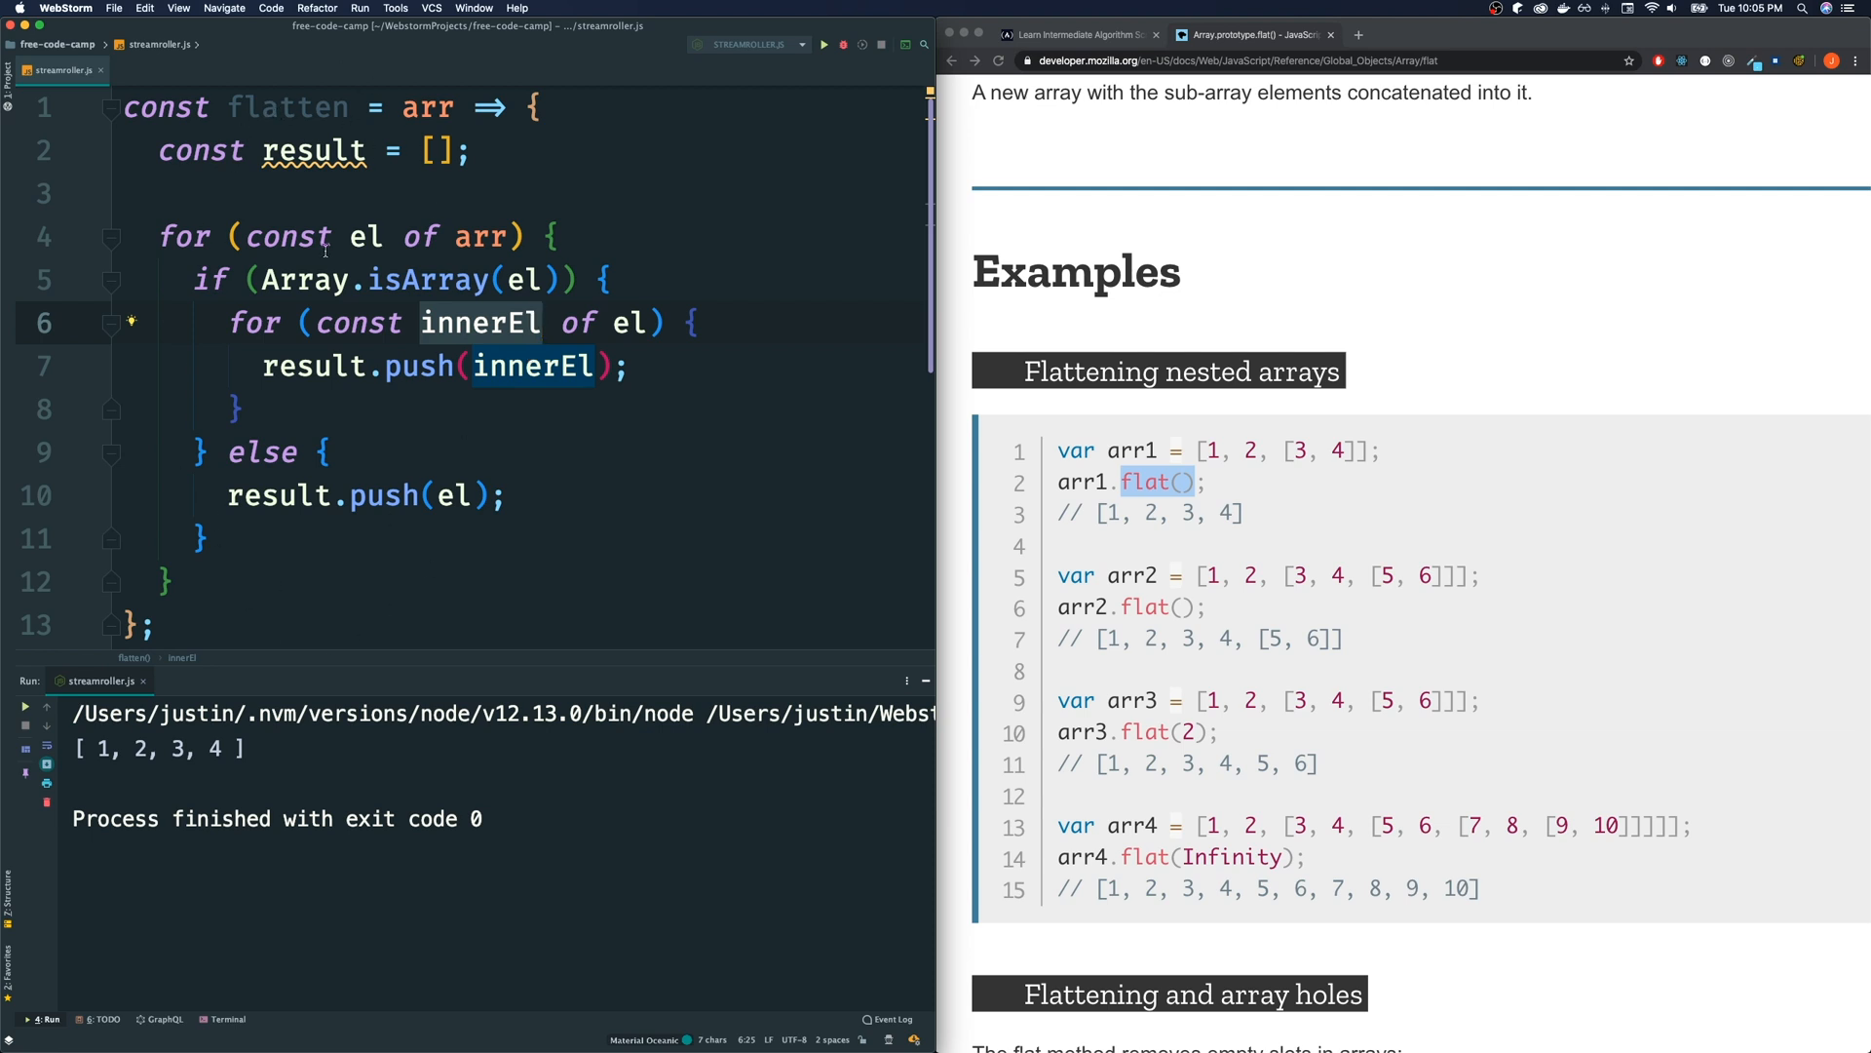
mouse_move(534, 345)
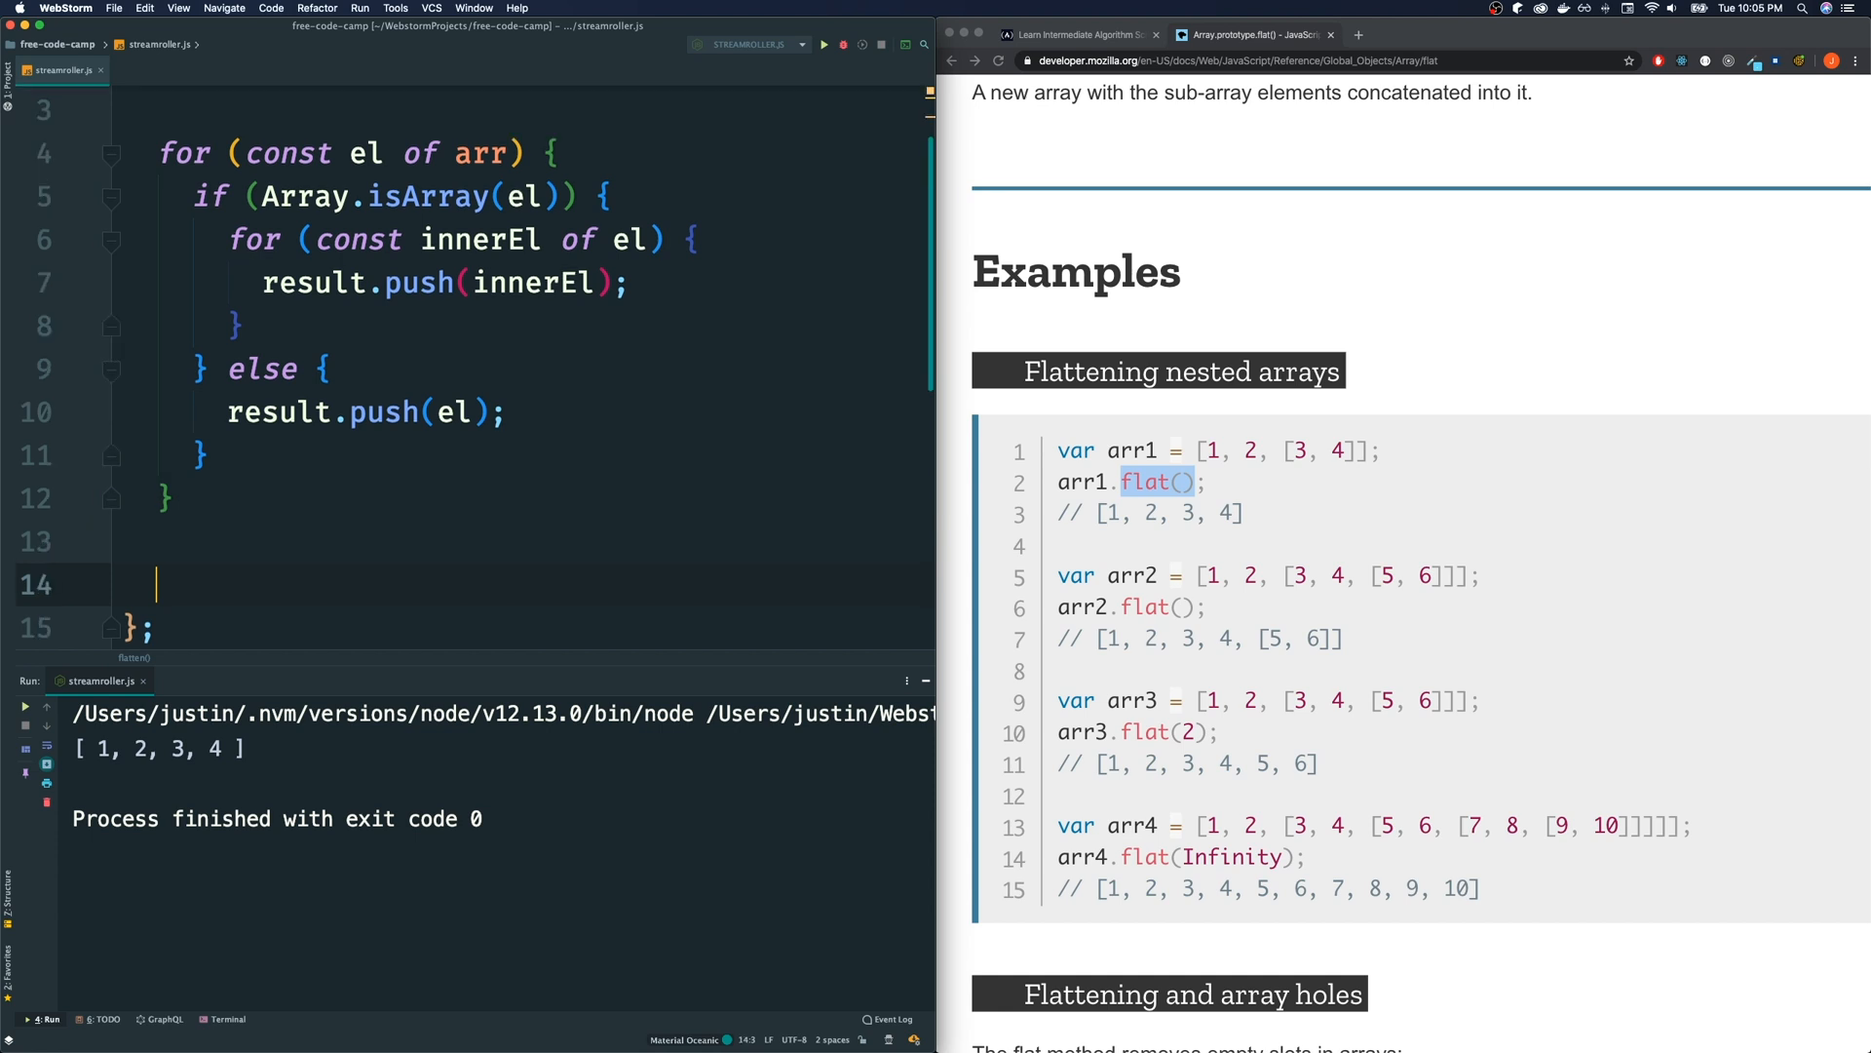
Add return result to flatten, return flatten(arr) from steamrollArray, and begin console.log around the test call
type("retu")
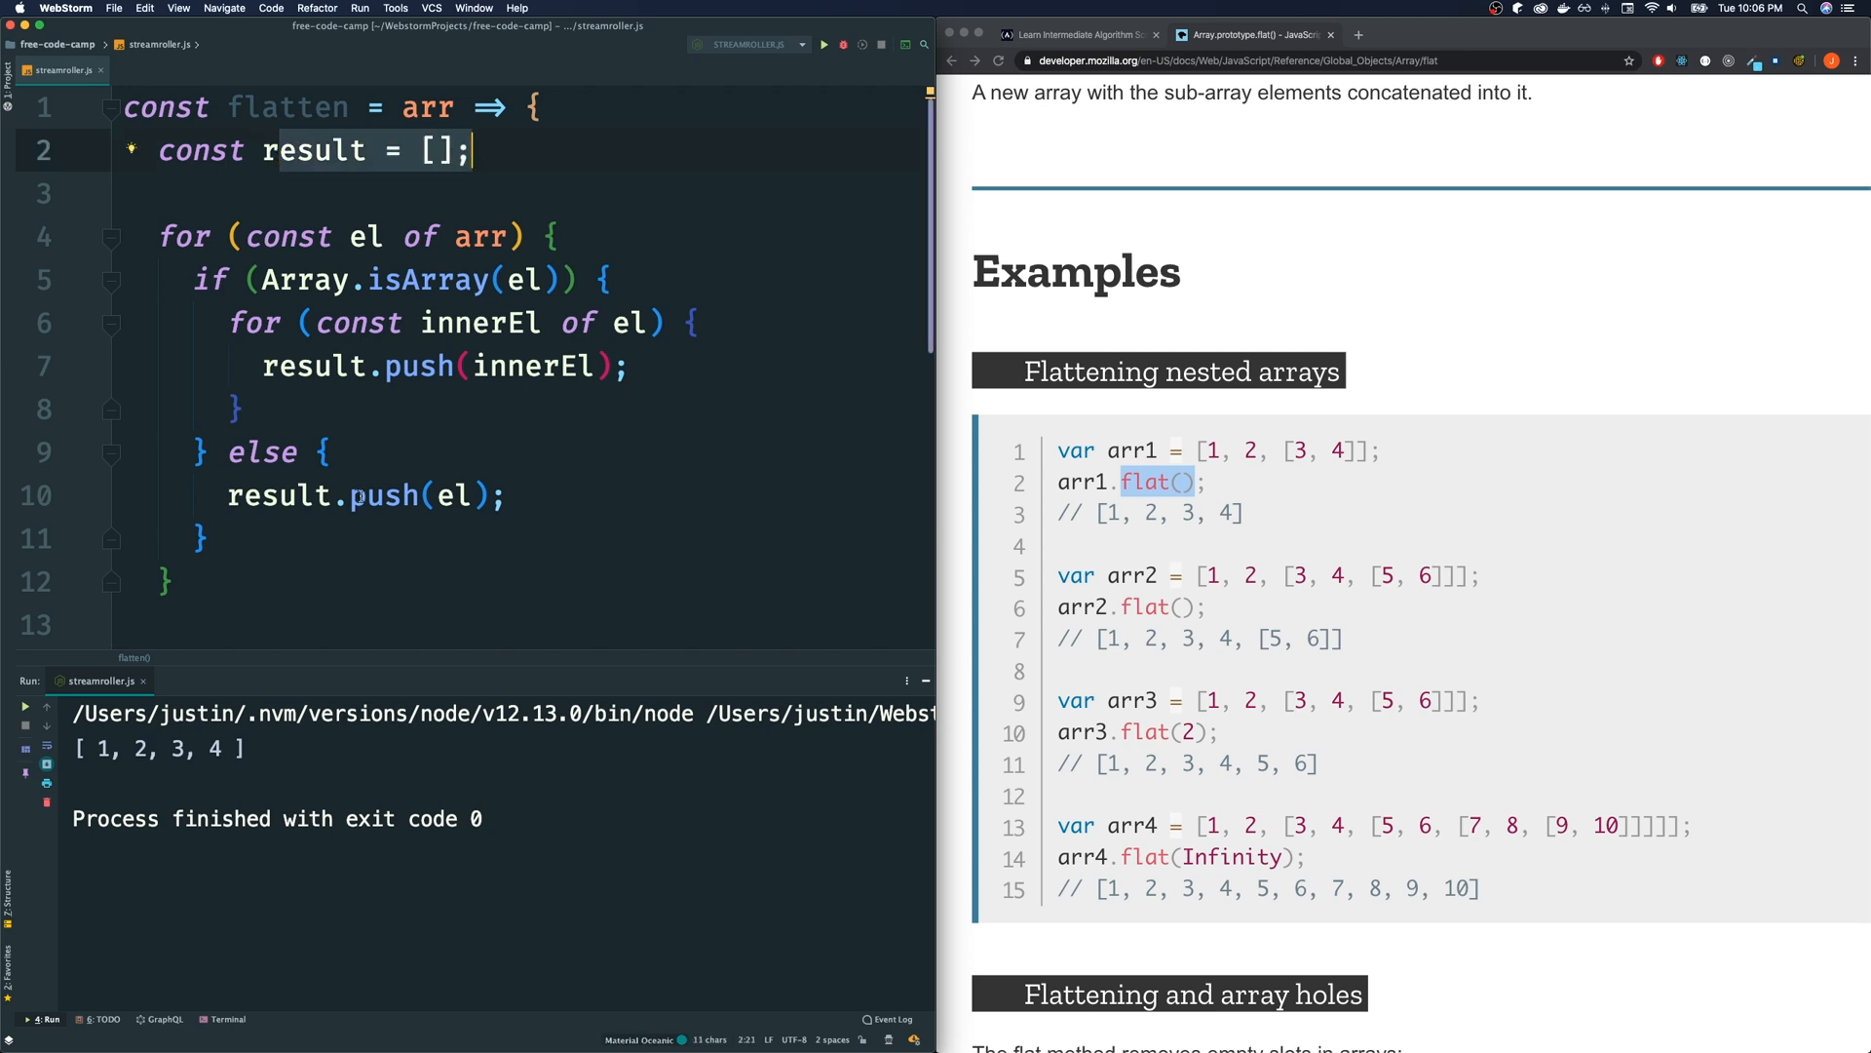
scroll("down", 3)
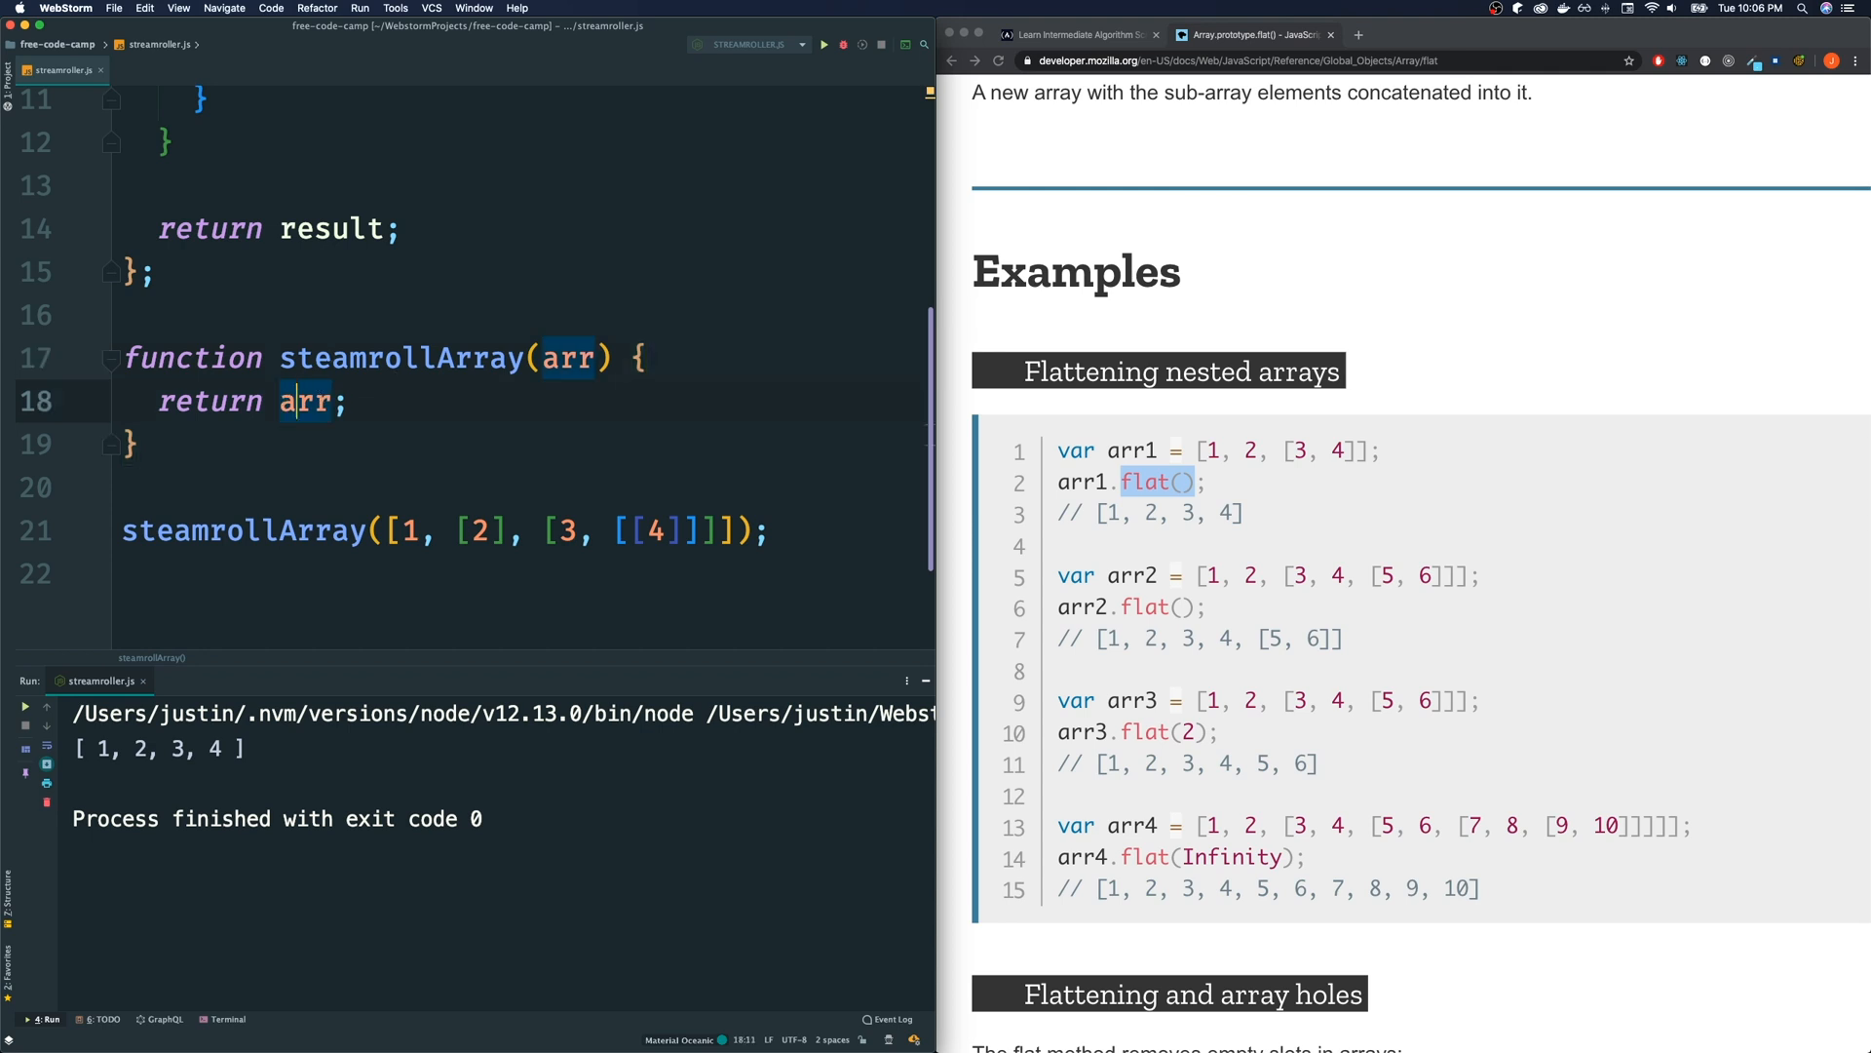
type("re")
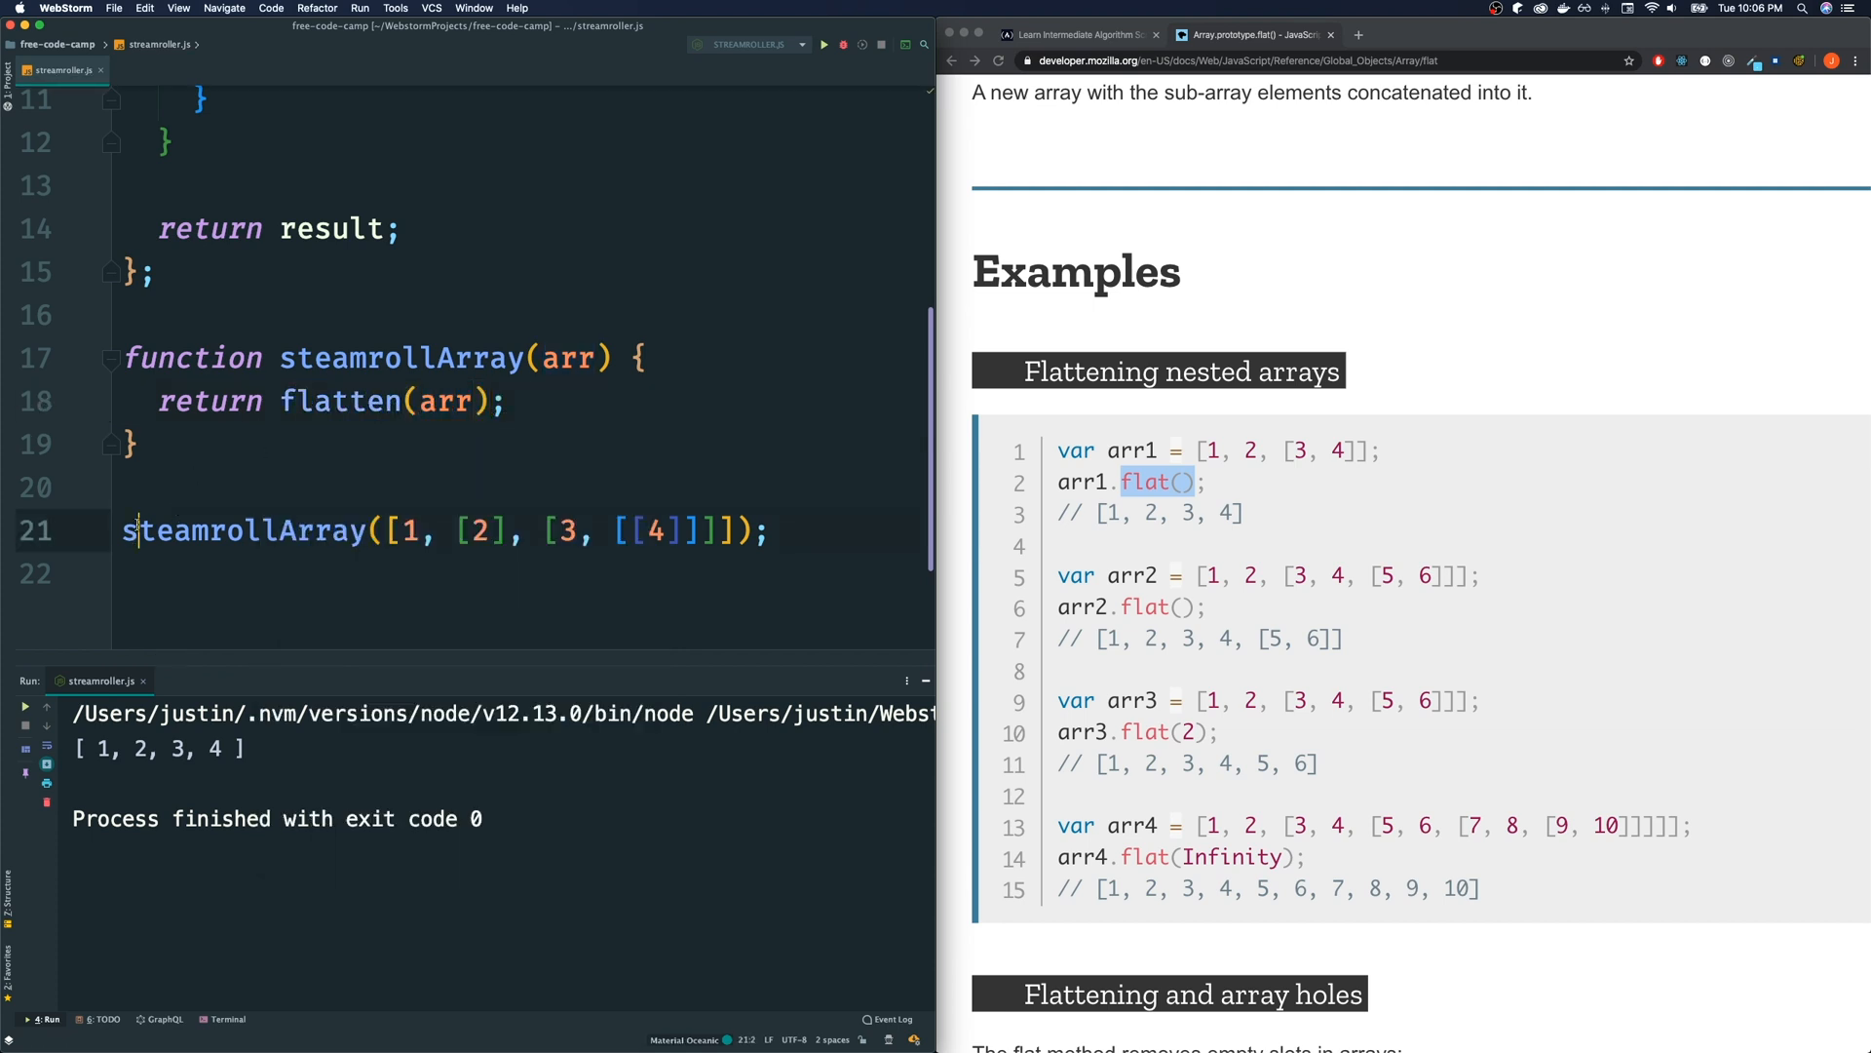
type("console.log(")
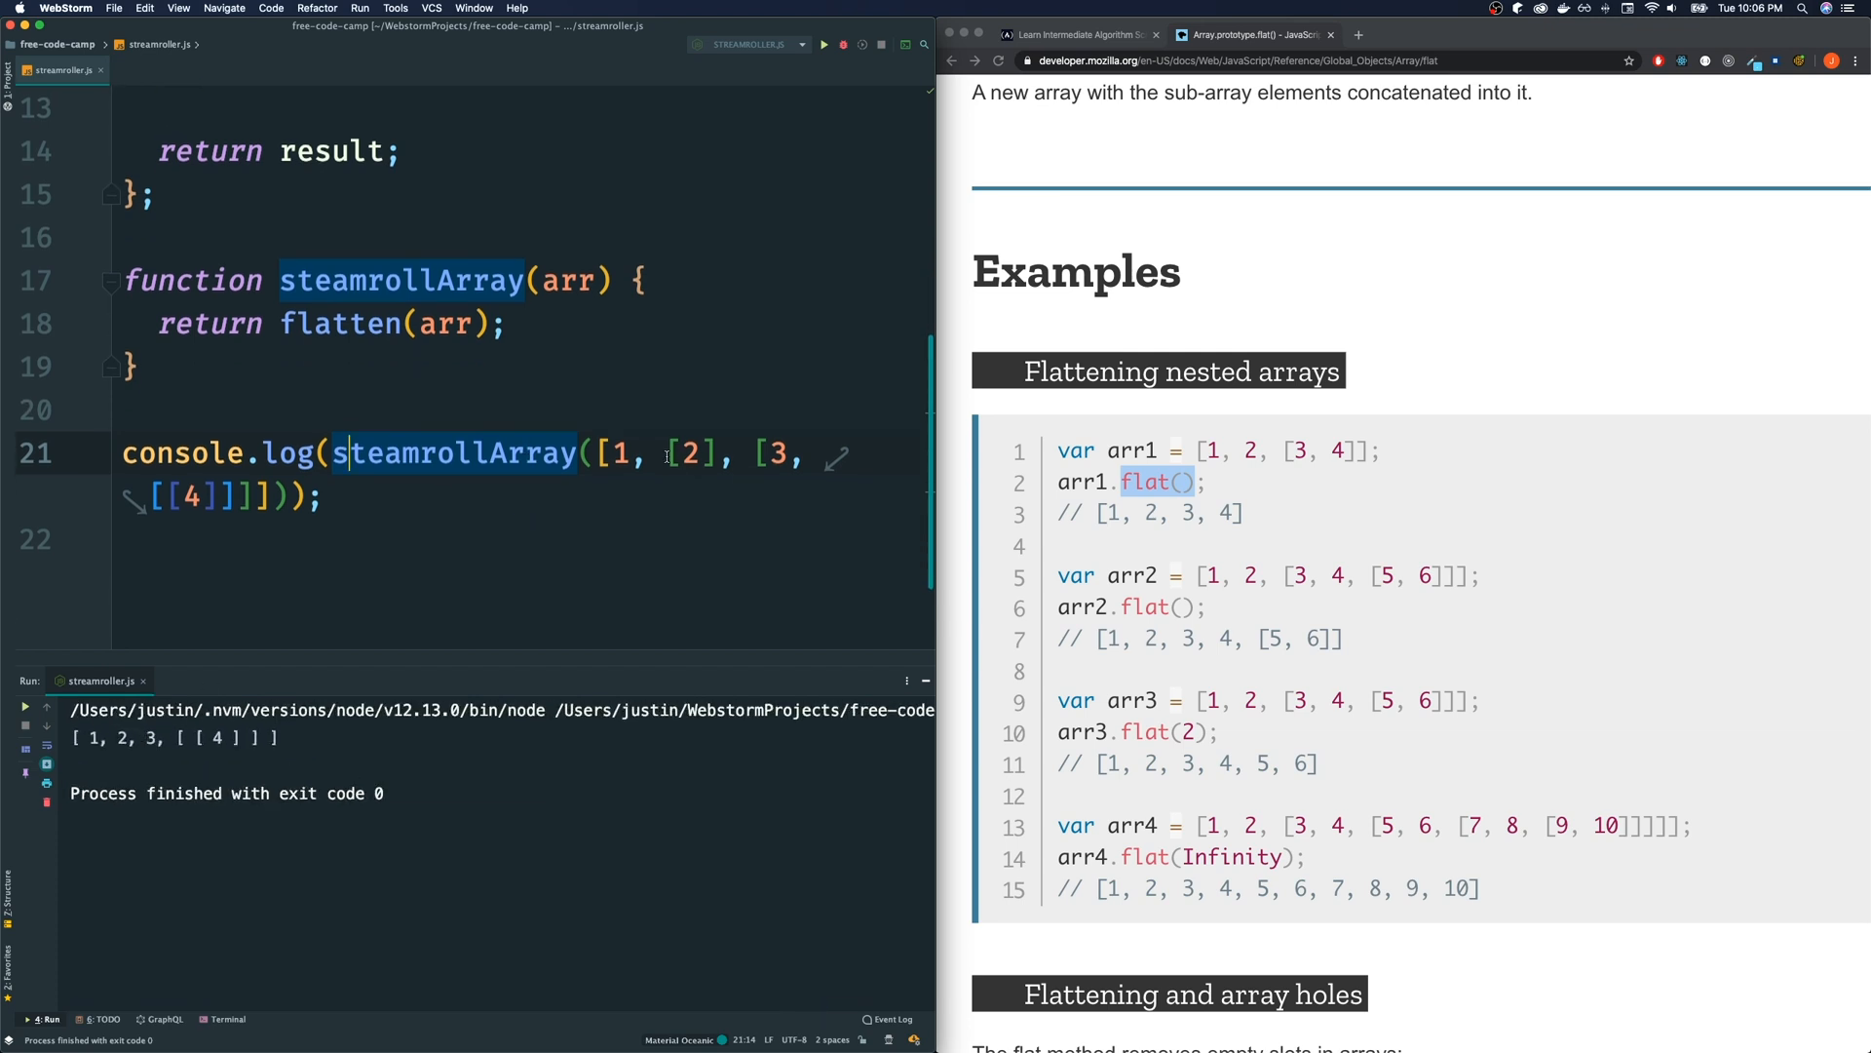
Complete console.log(steamrollArray(...)), run it to see [ 1, 2, 3, [ [ 4 ] ] ], and add a line above return flatten(arr)
left_click(760, 454)
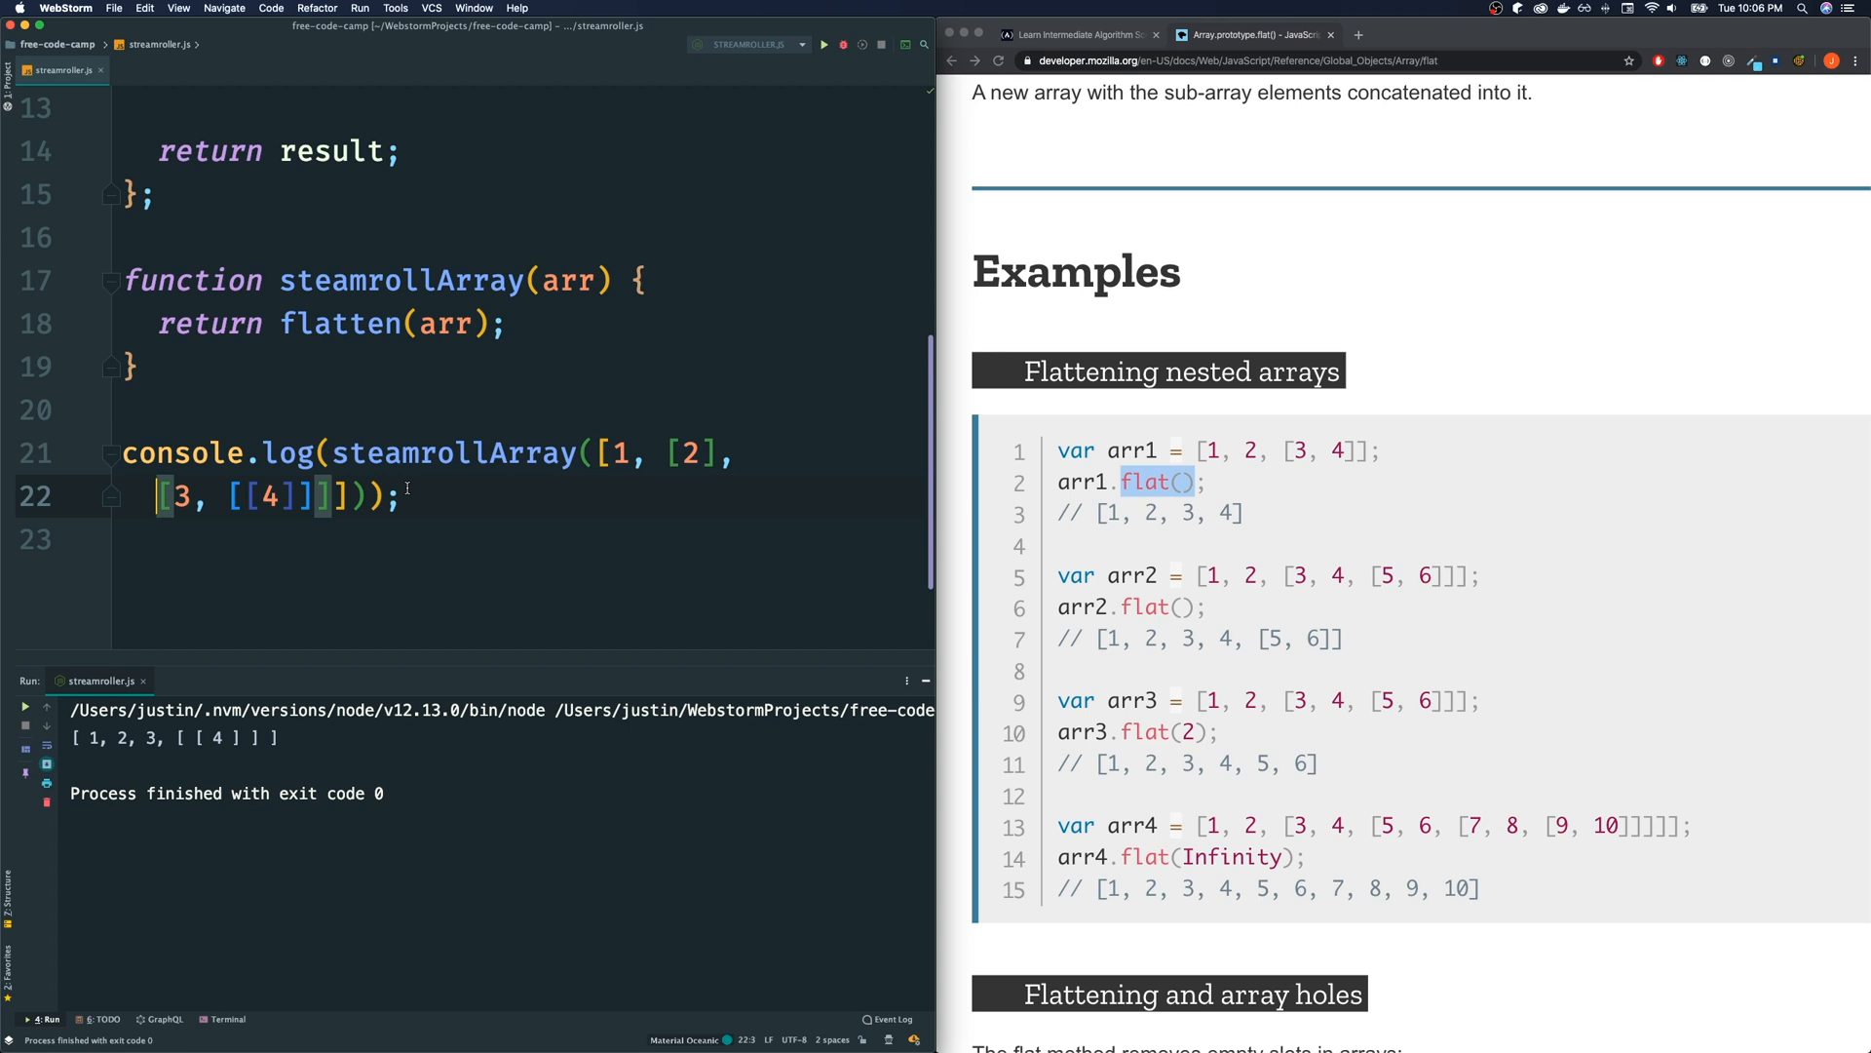
left_click(168, 515)
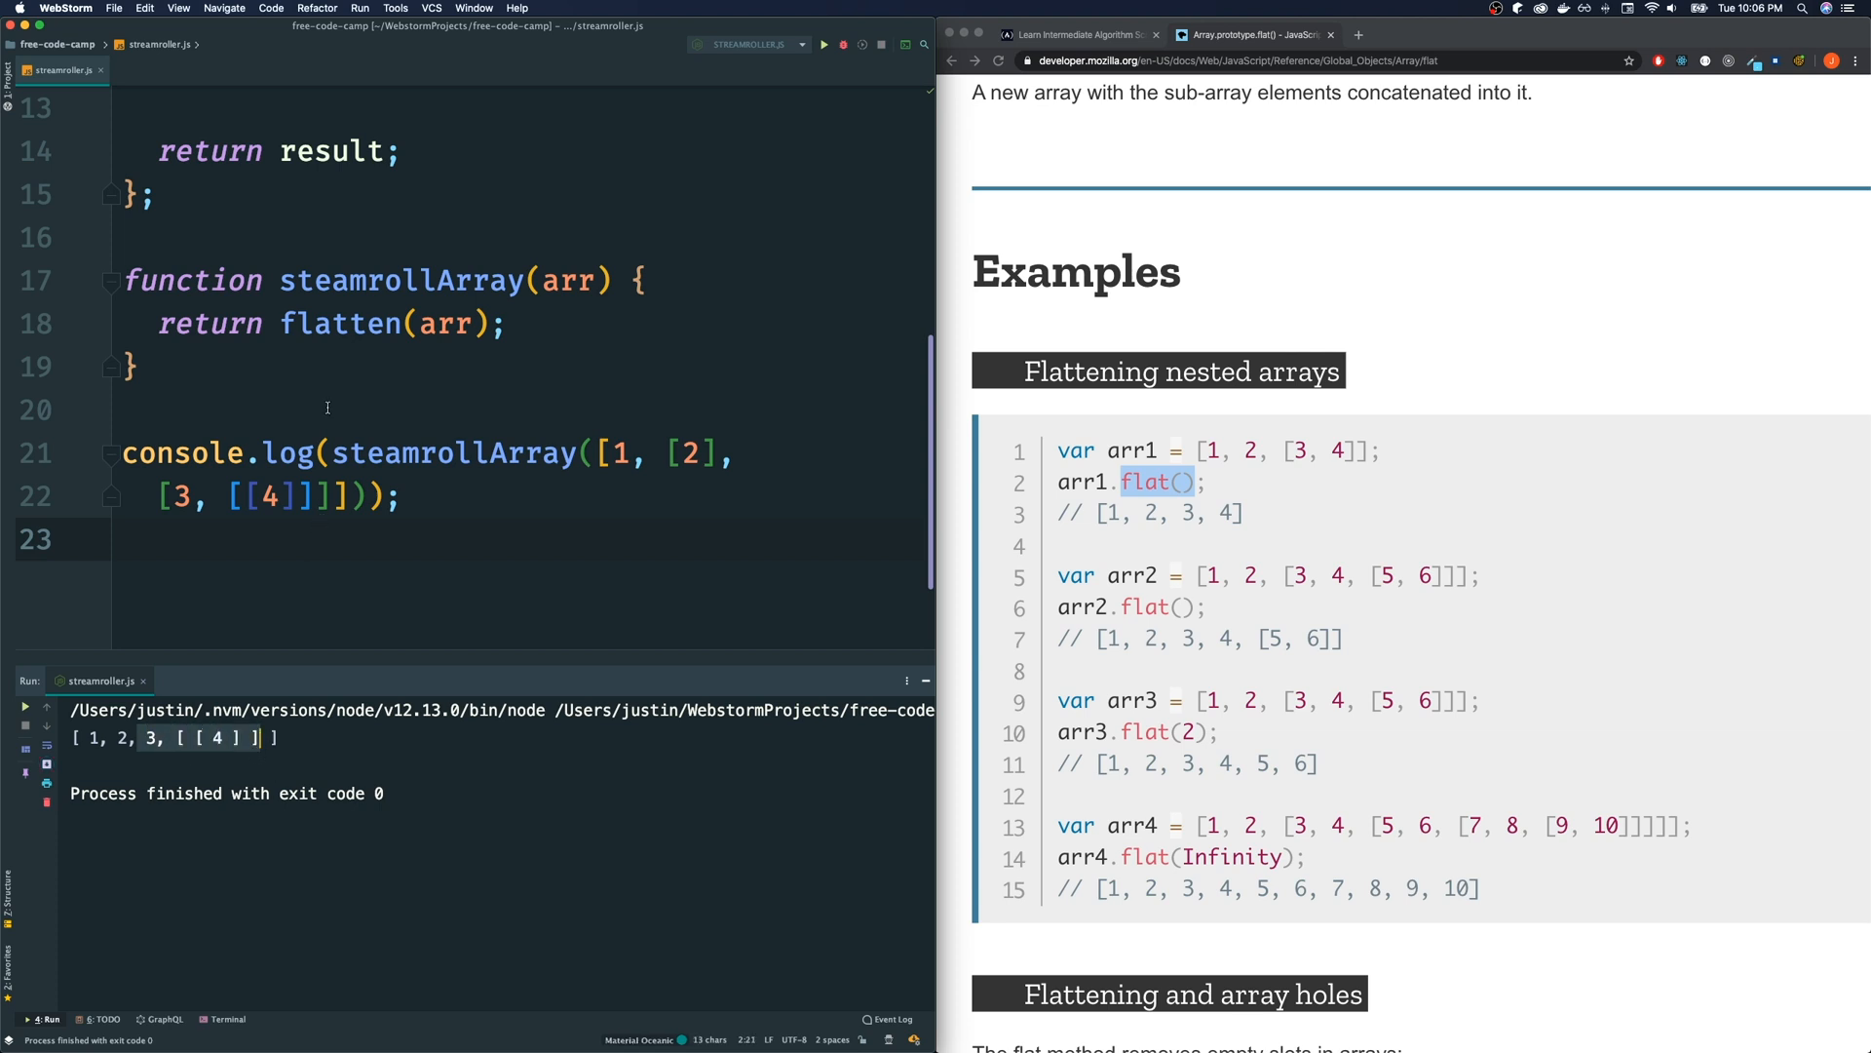
mouse_move(402, 444)
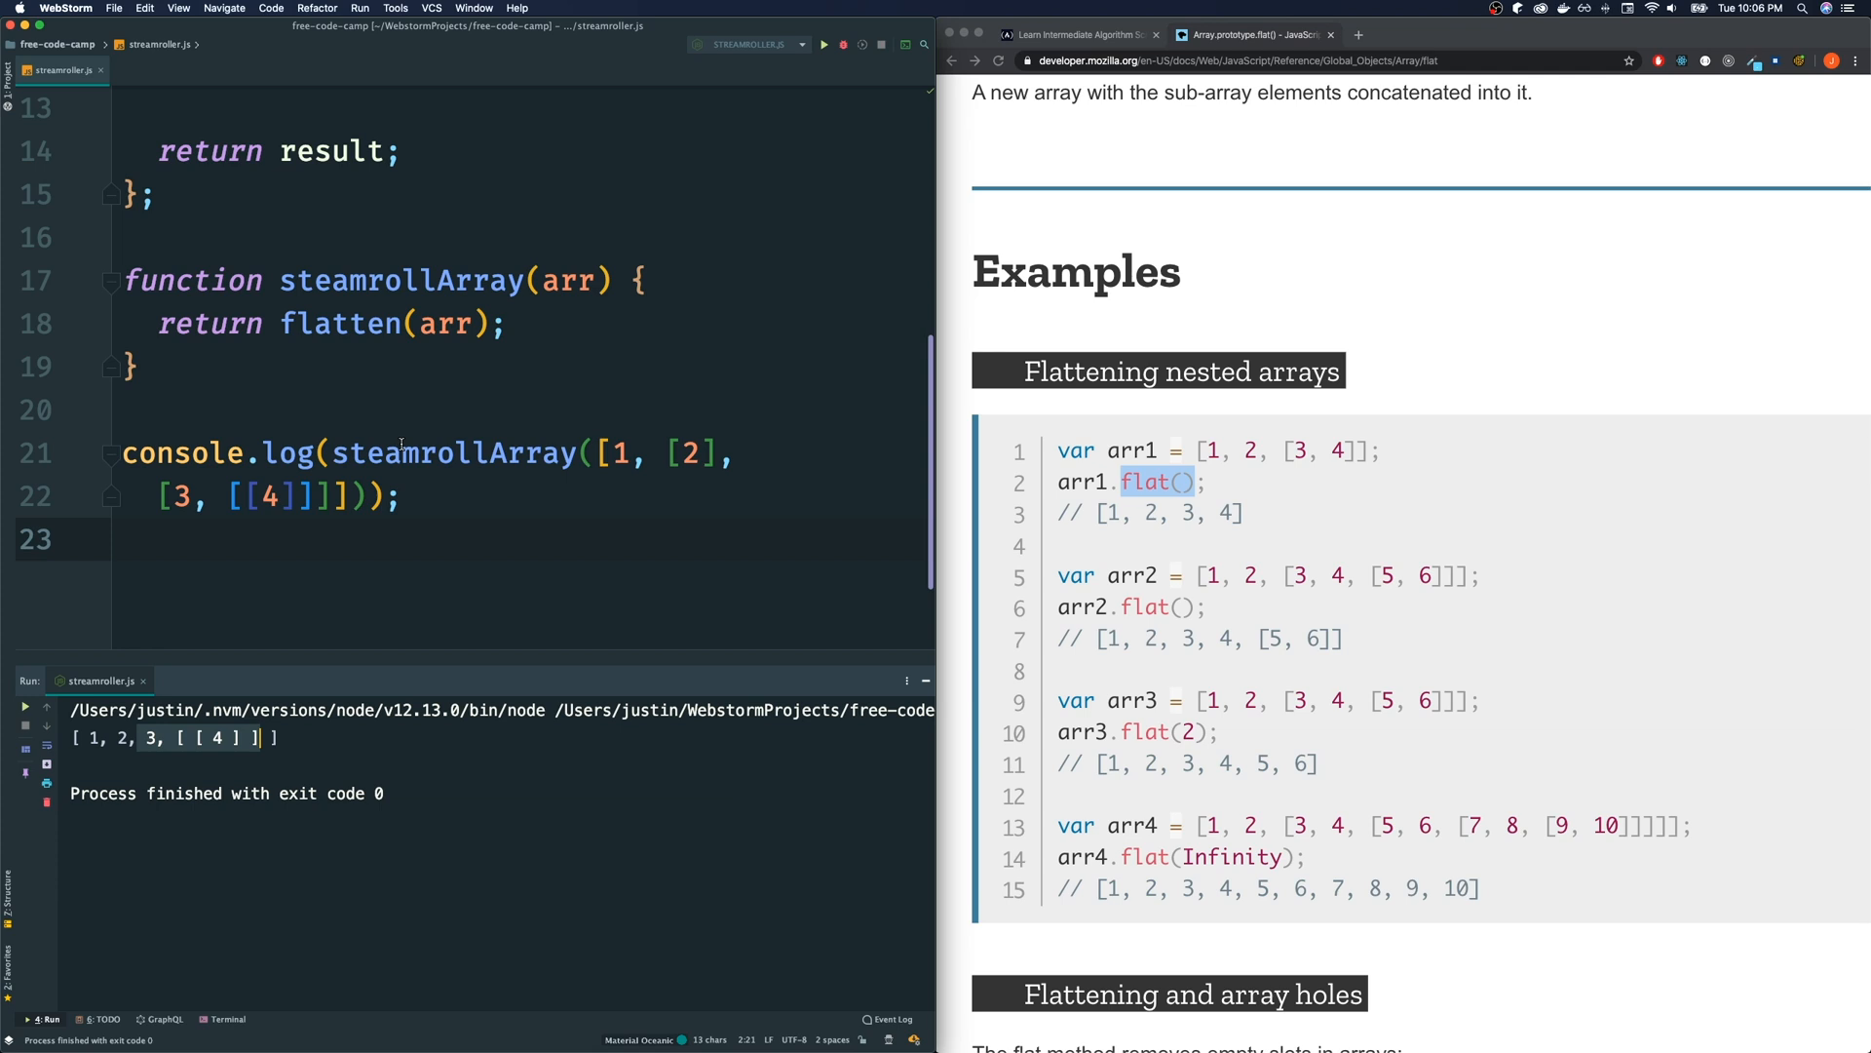
scroll("up", 3)
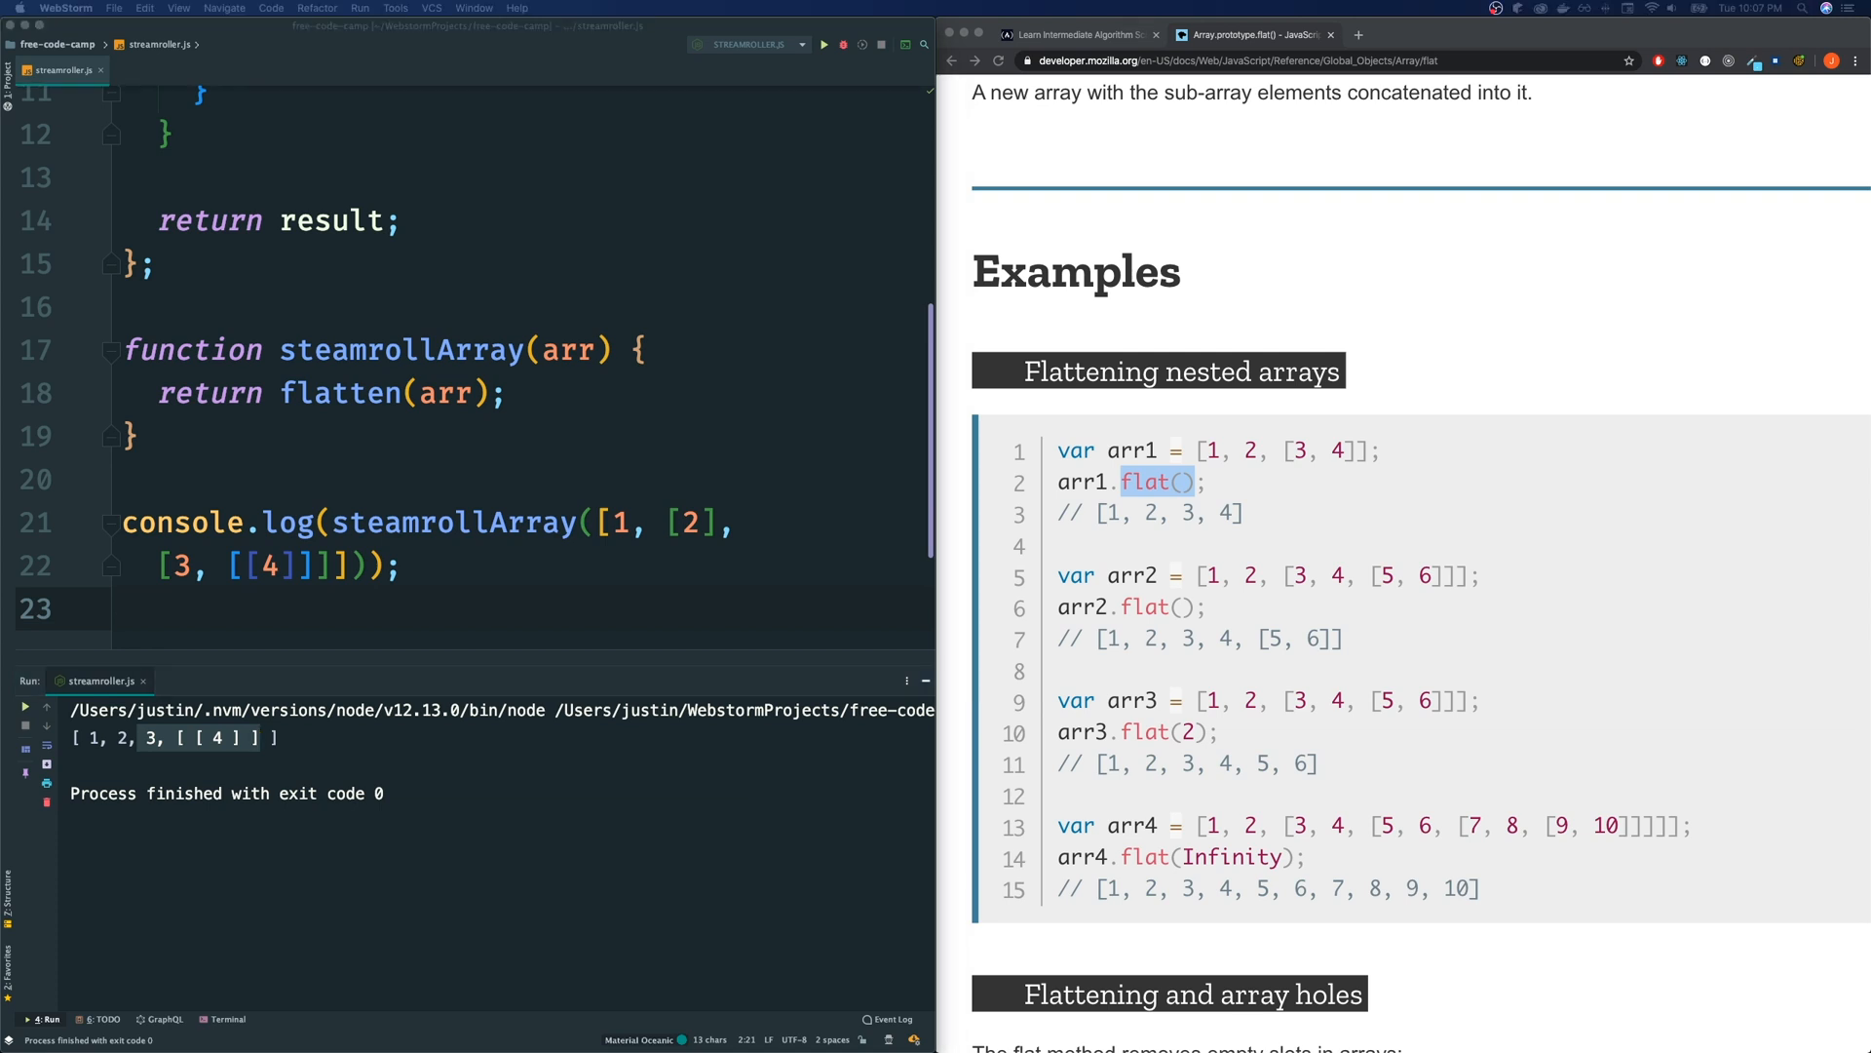
mouse_move(435, 390)
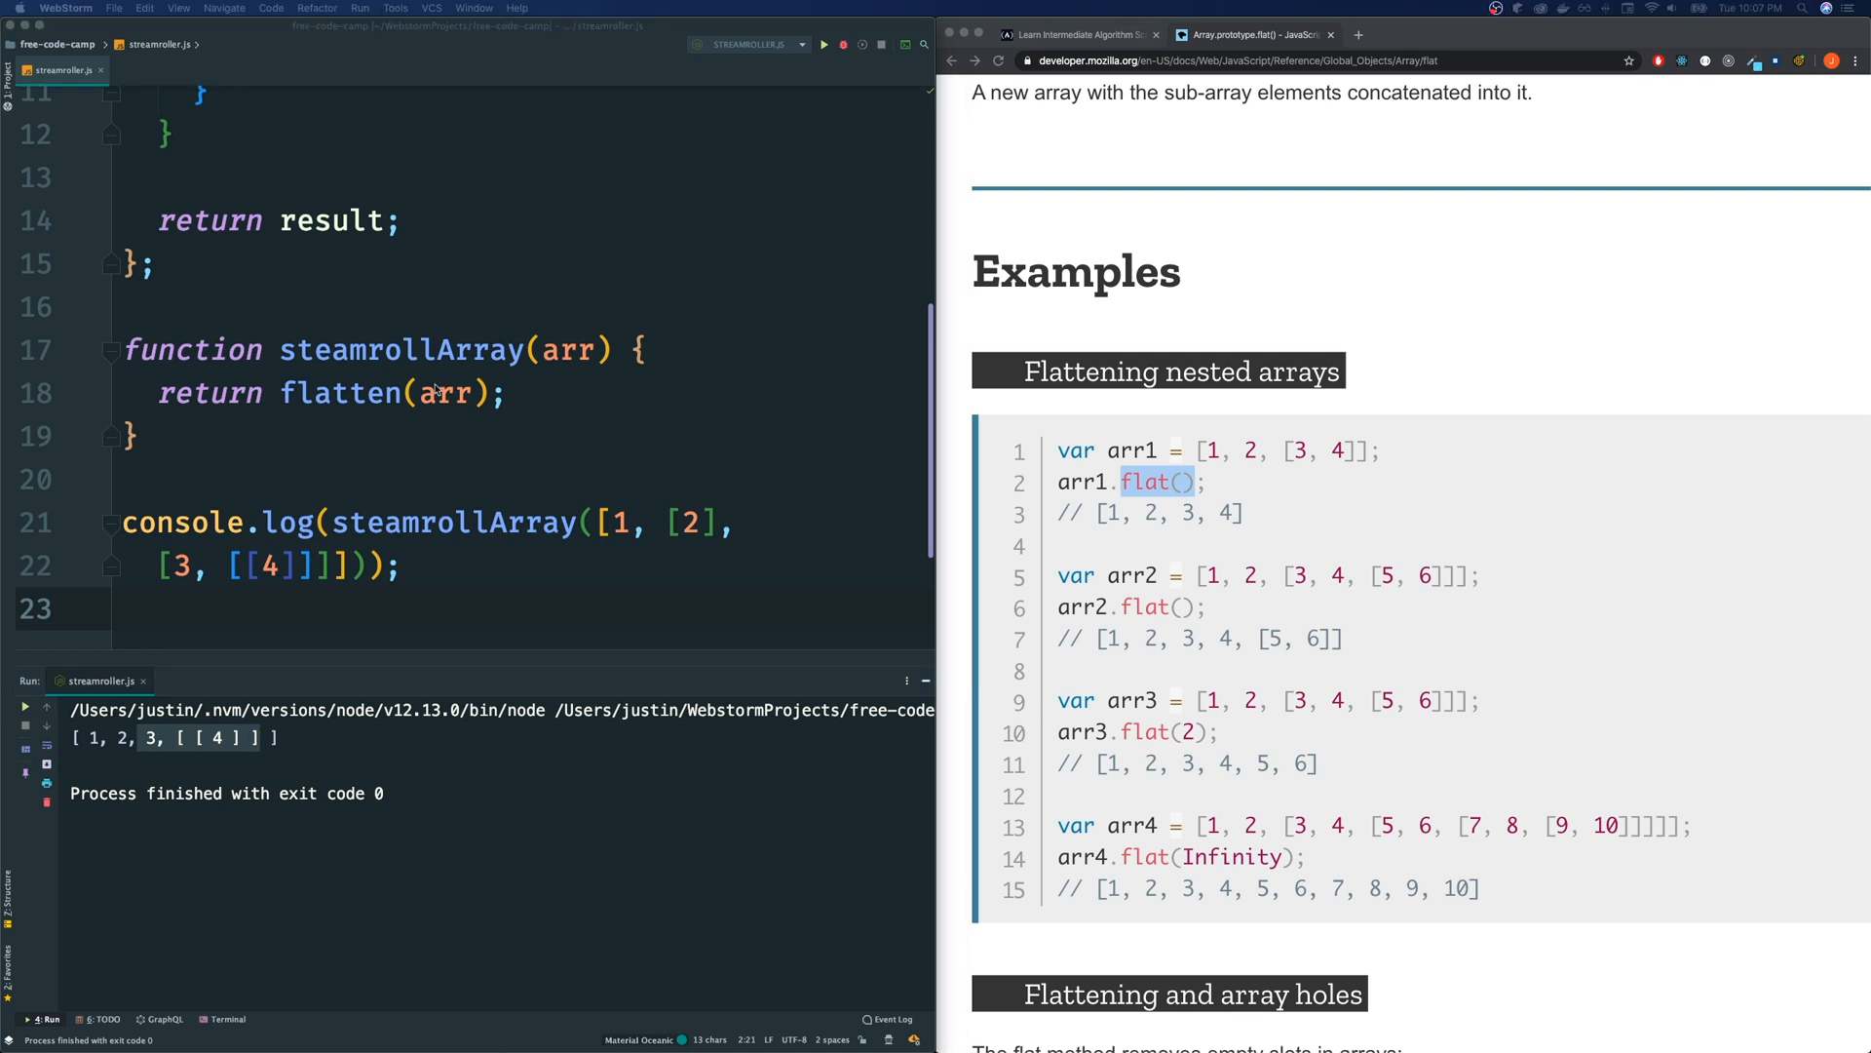
mouse_move(483, 392)
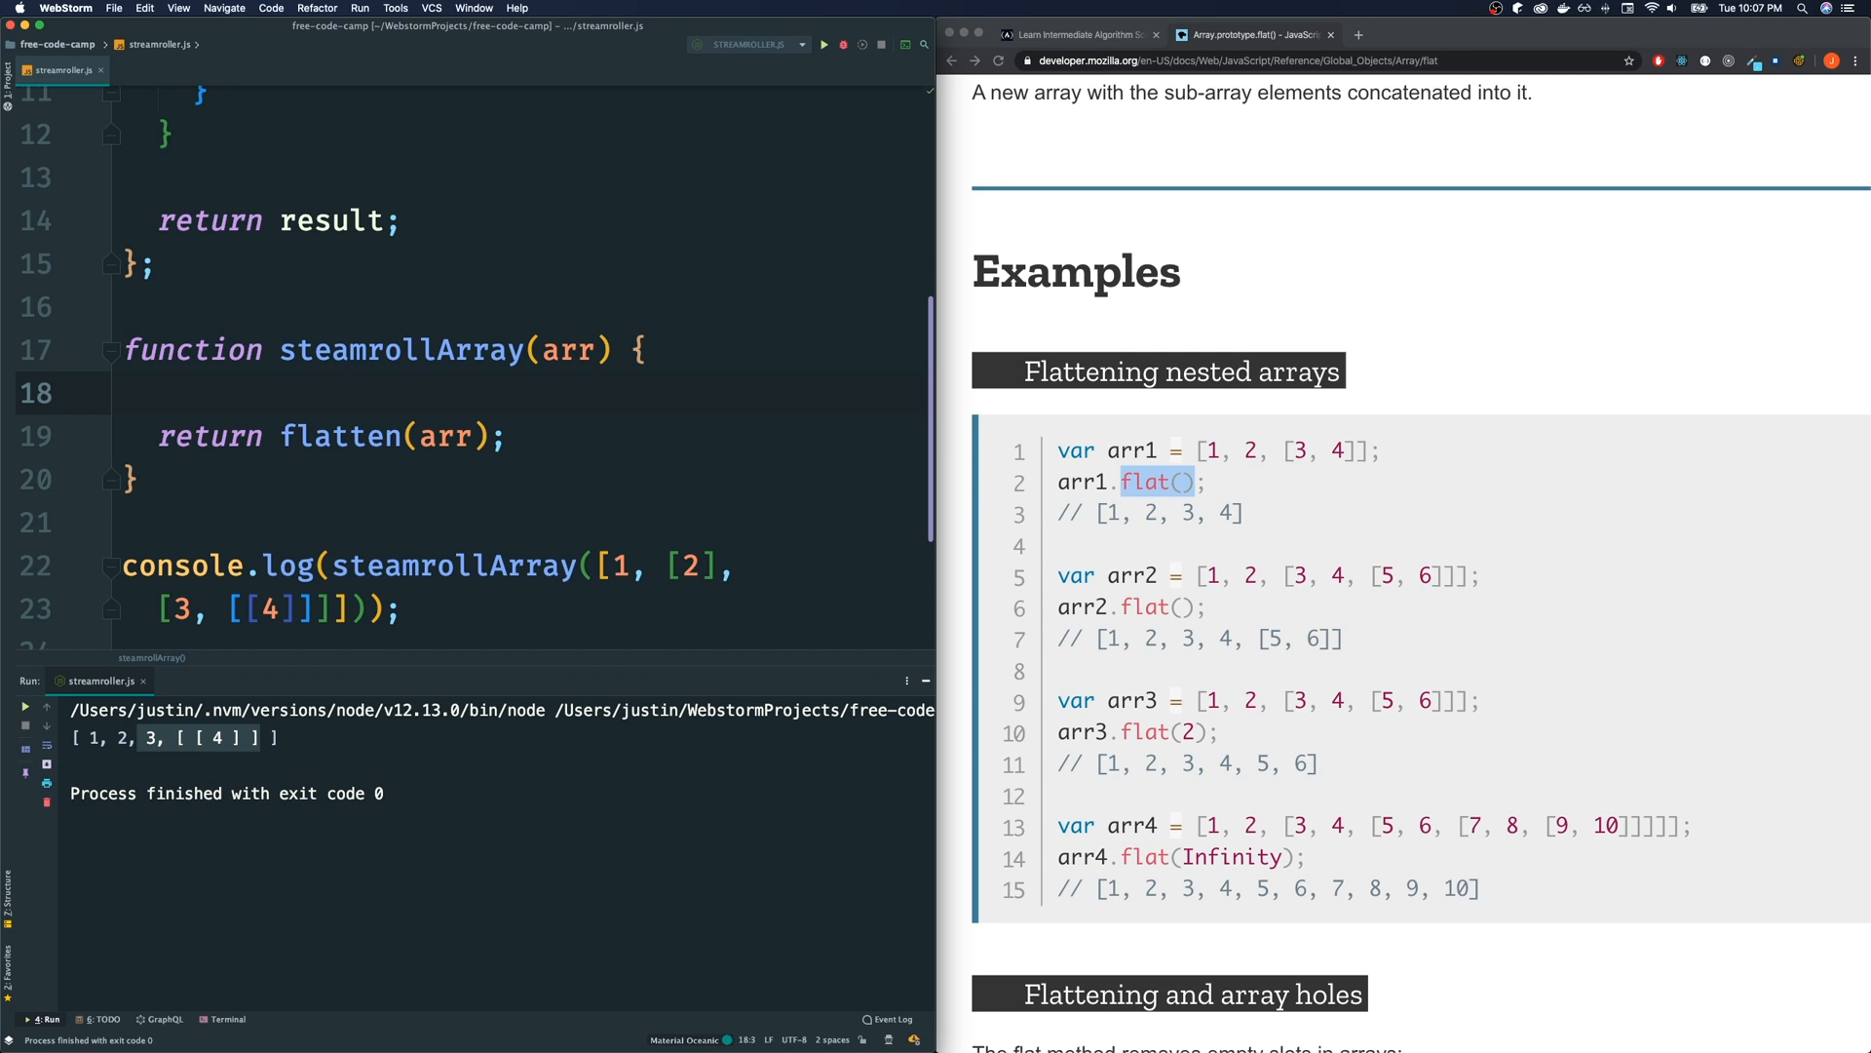
Write an empty while (true) { } loop inside steamrollArray above return flatten(arr)
type("w")
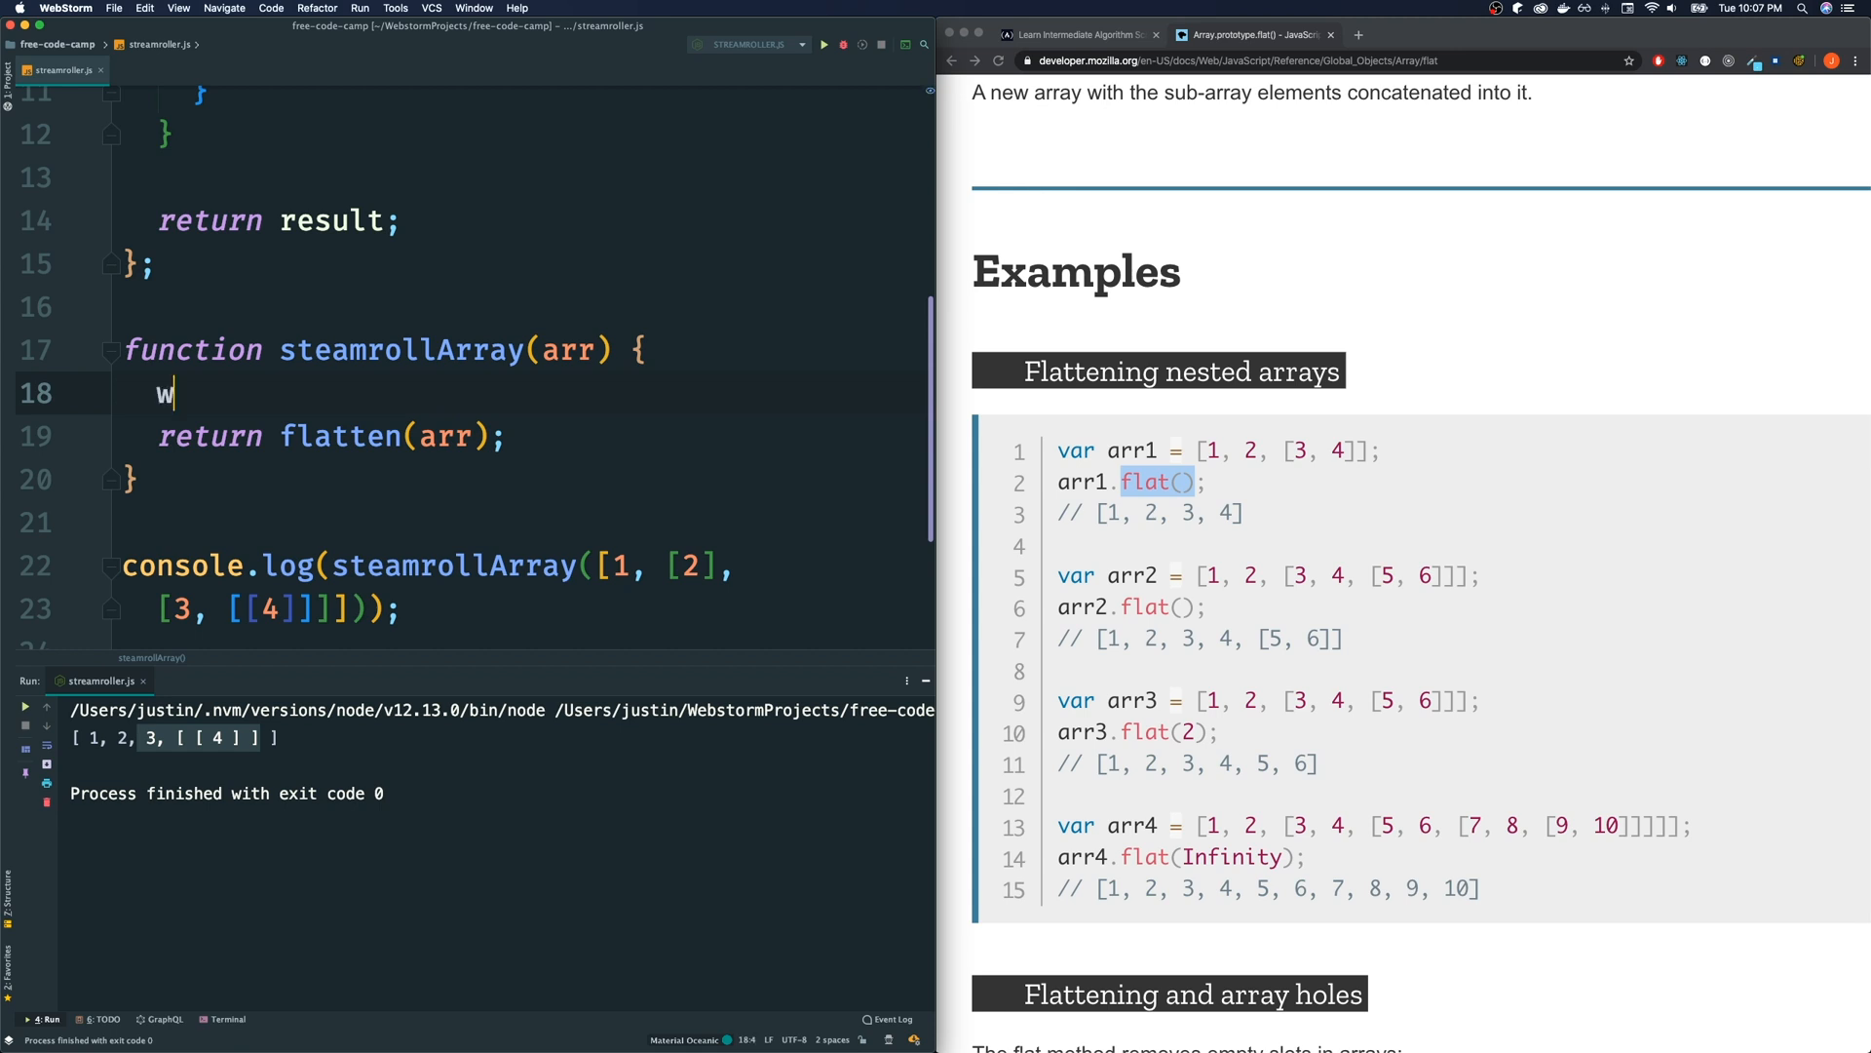
type("hile (")
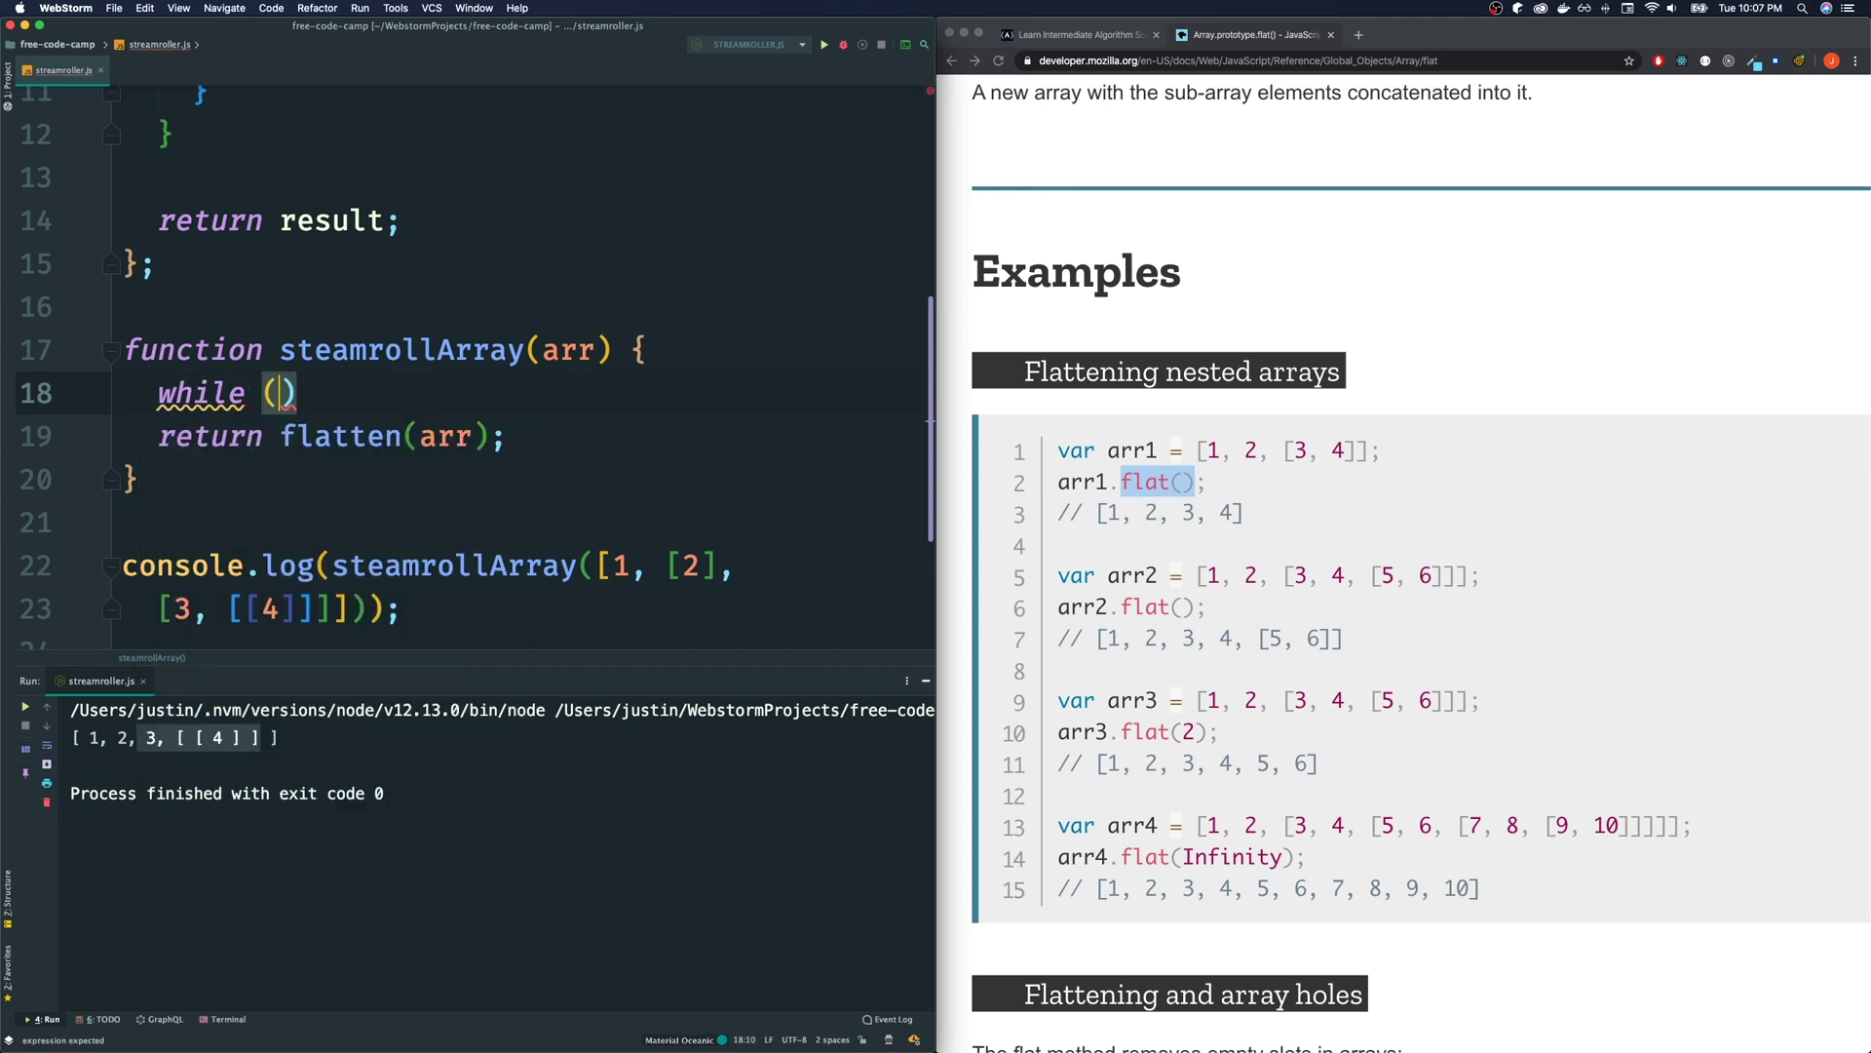
type("true")
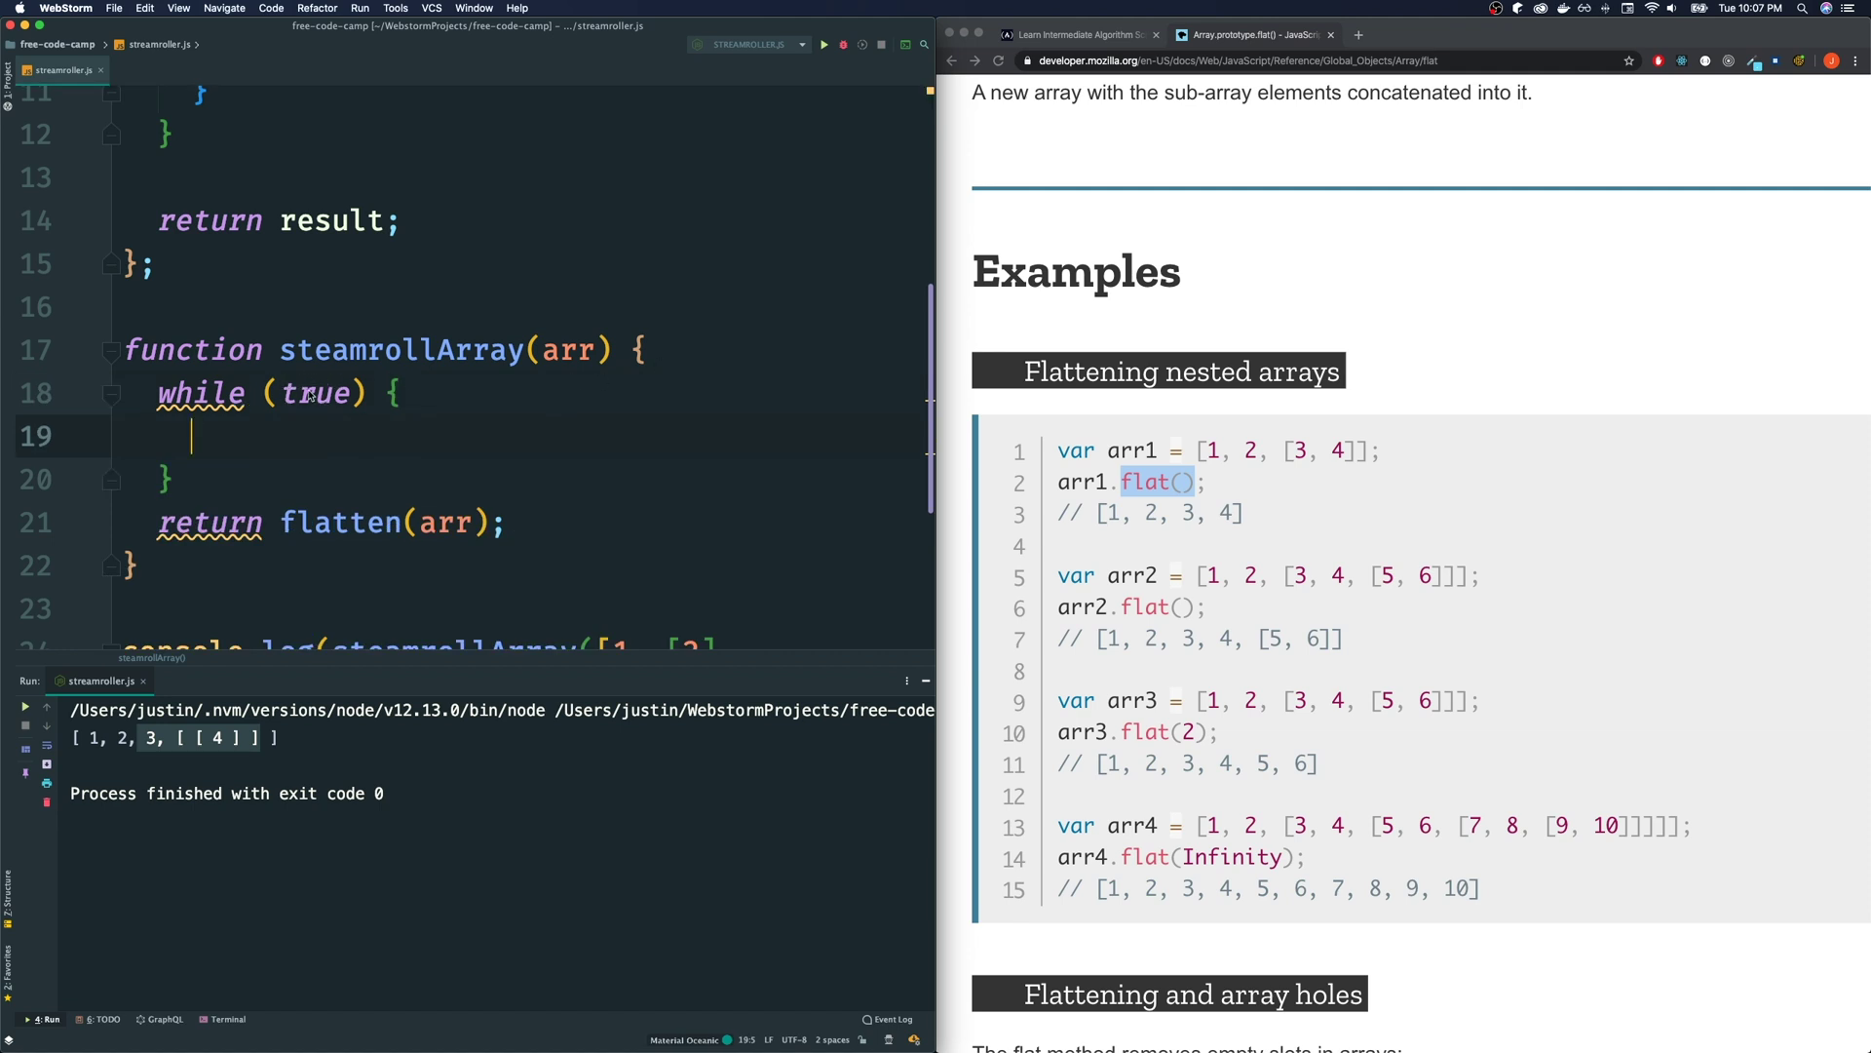
mouse_move(355, 444)
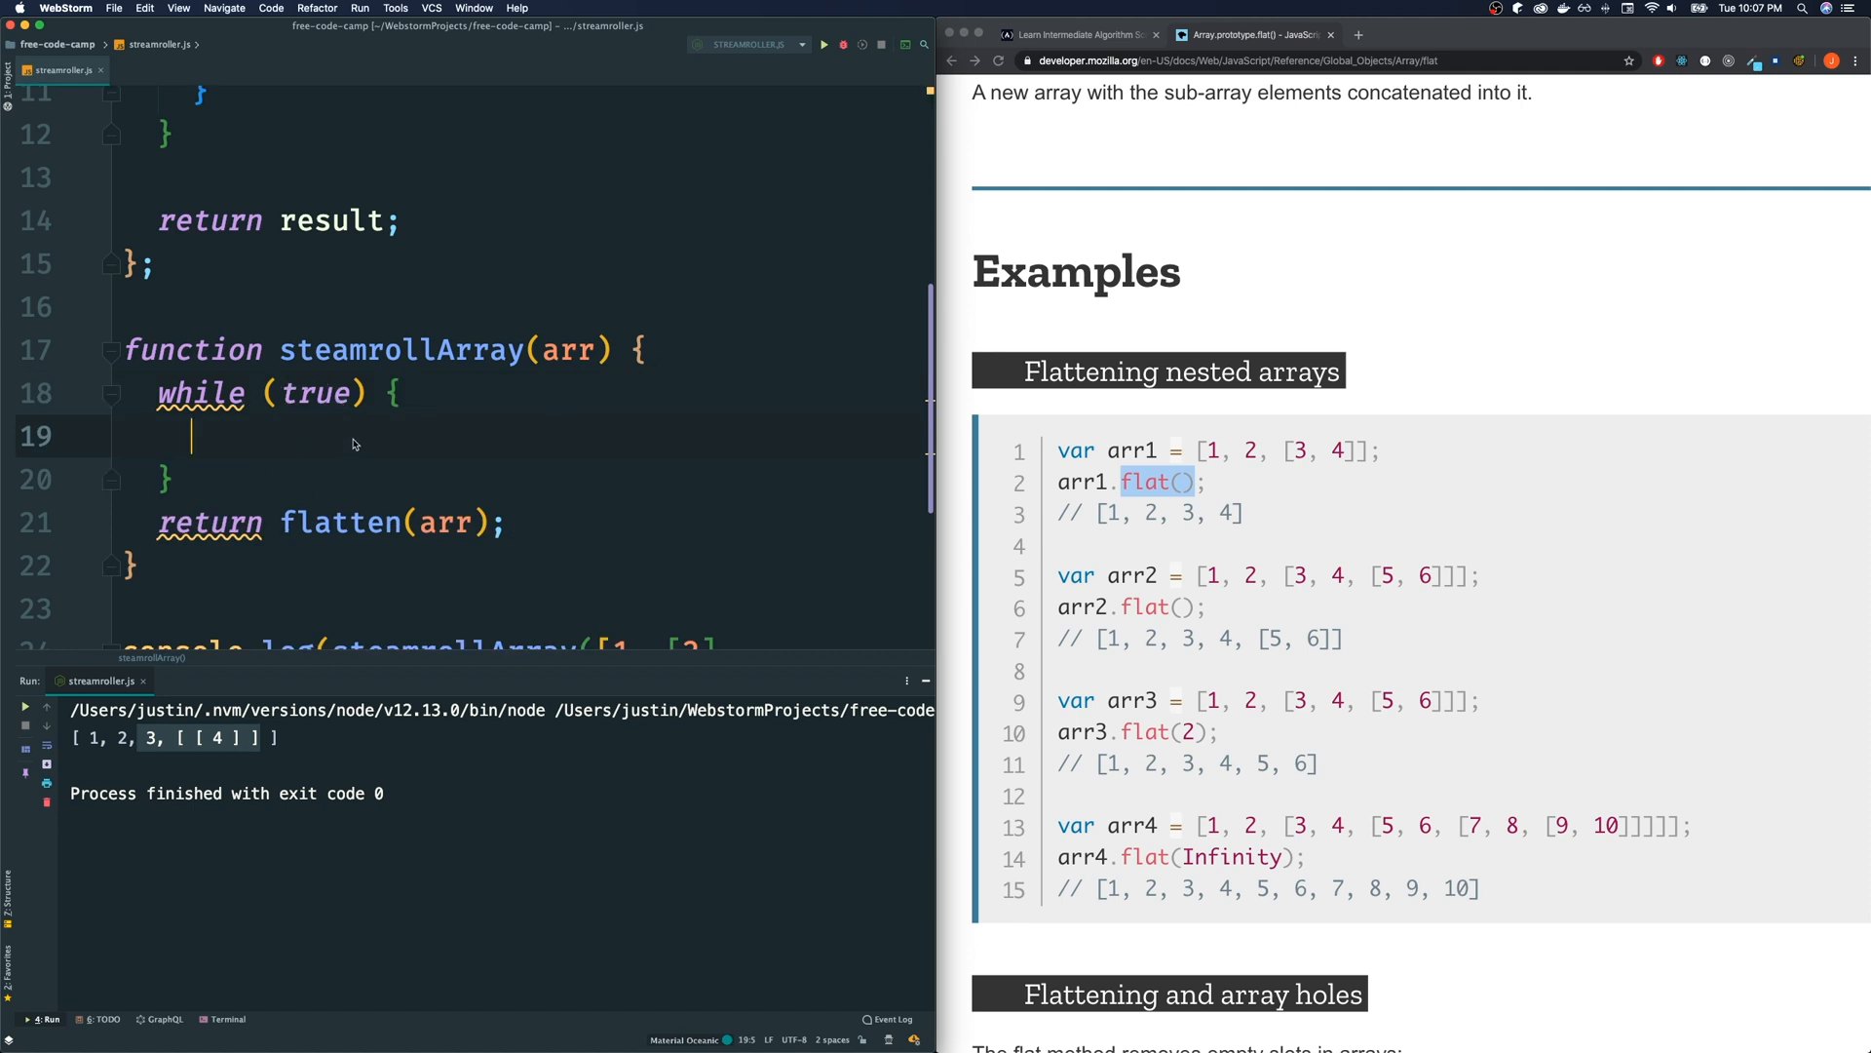
mouse_move(316, 470)
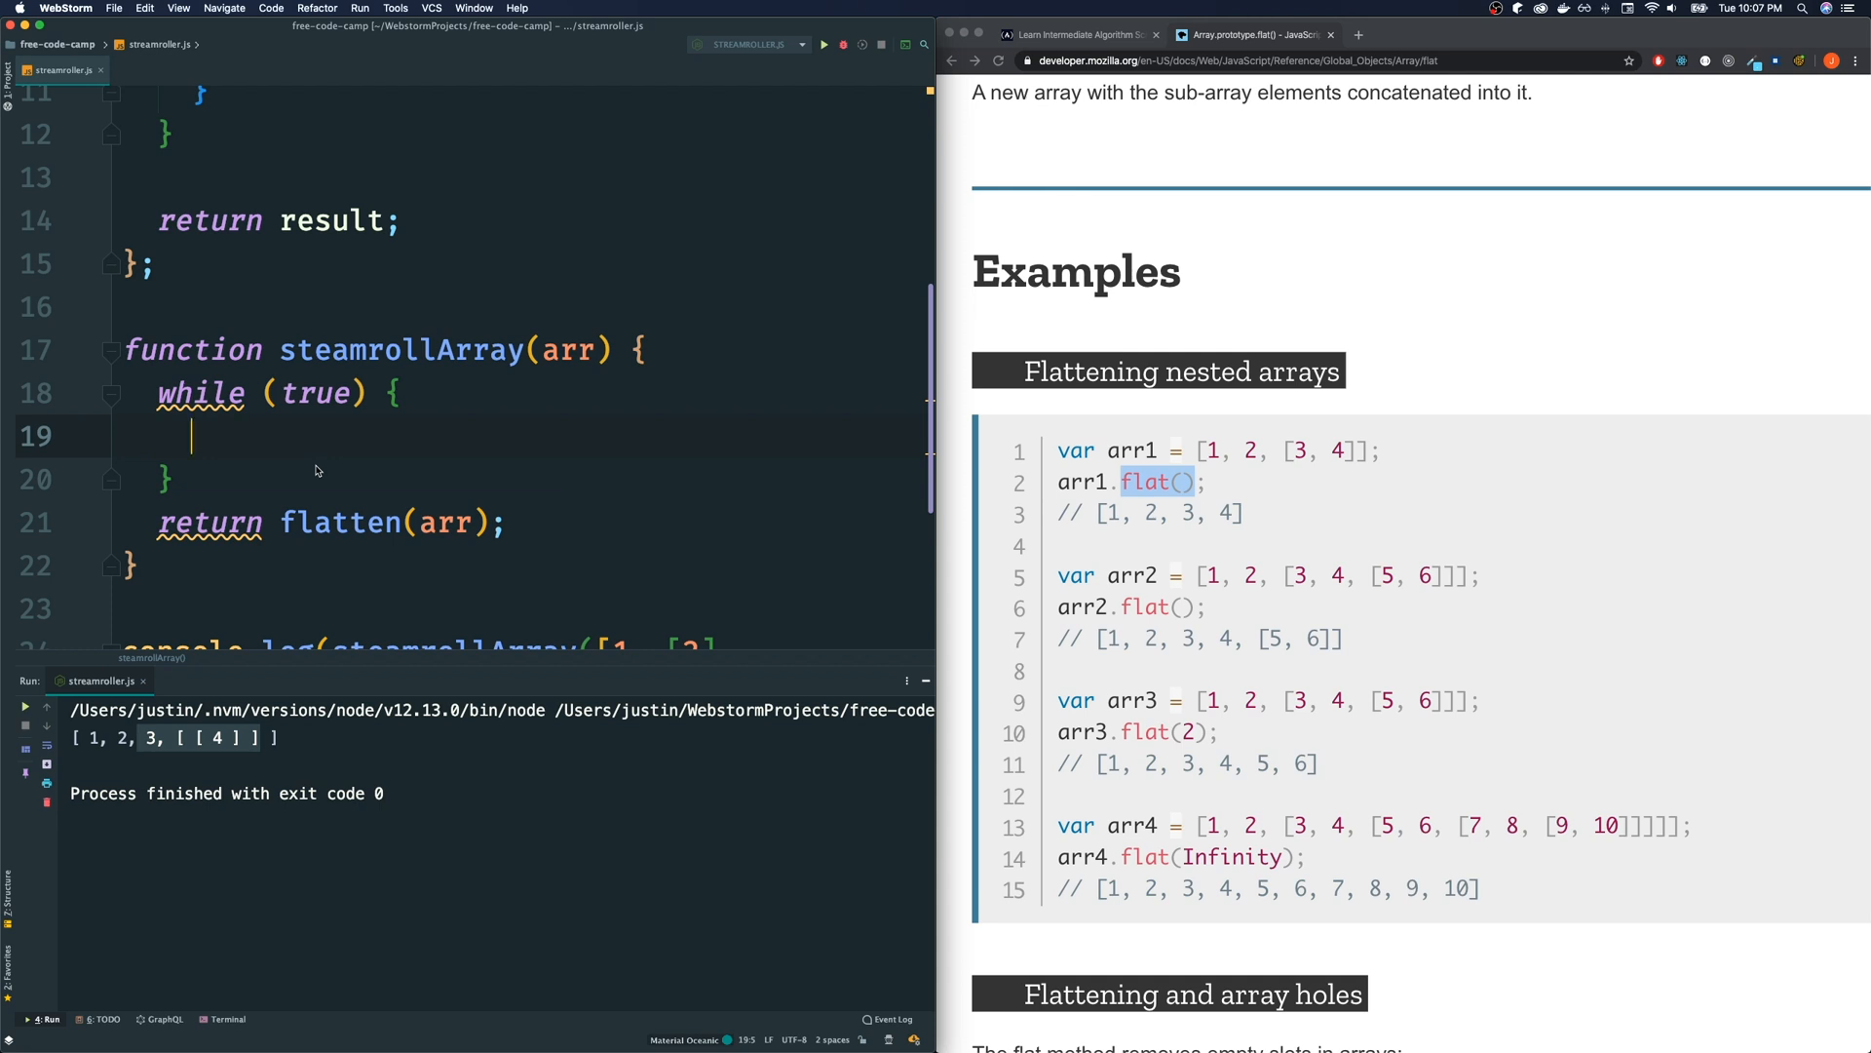
mouse_move(230, 464)
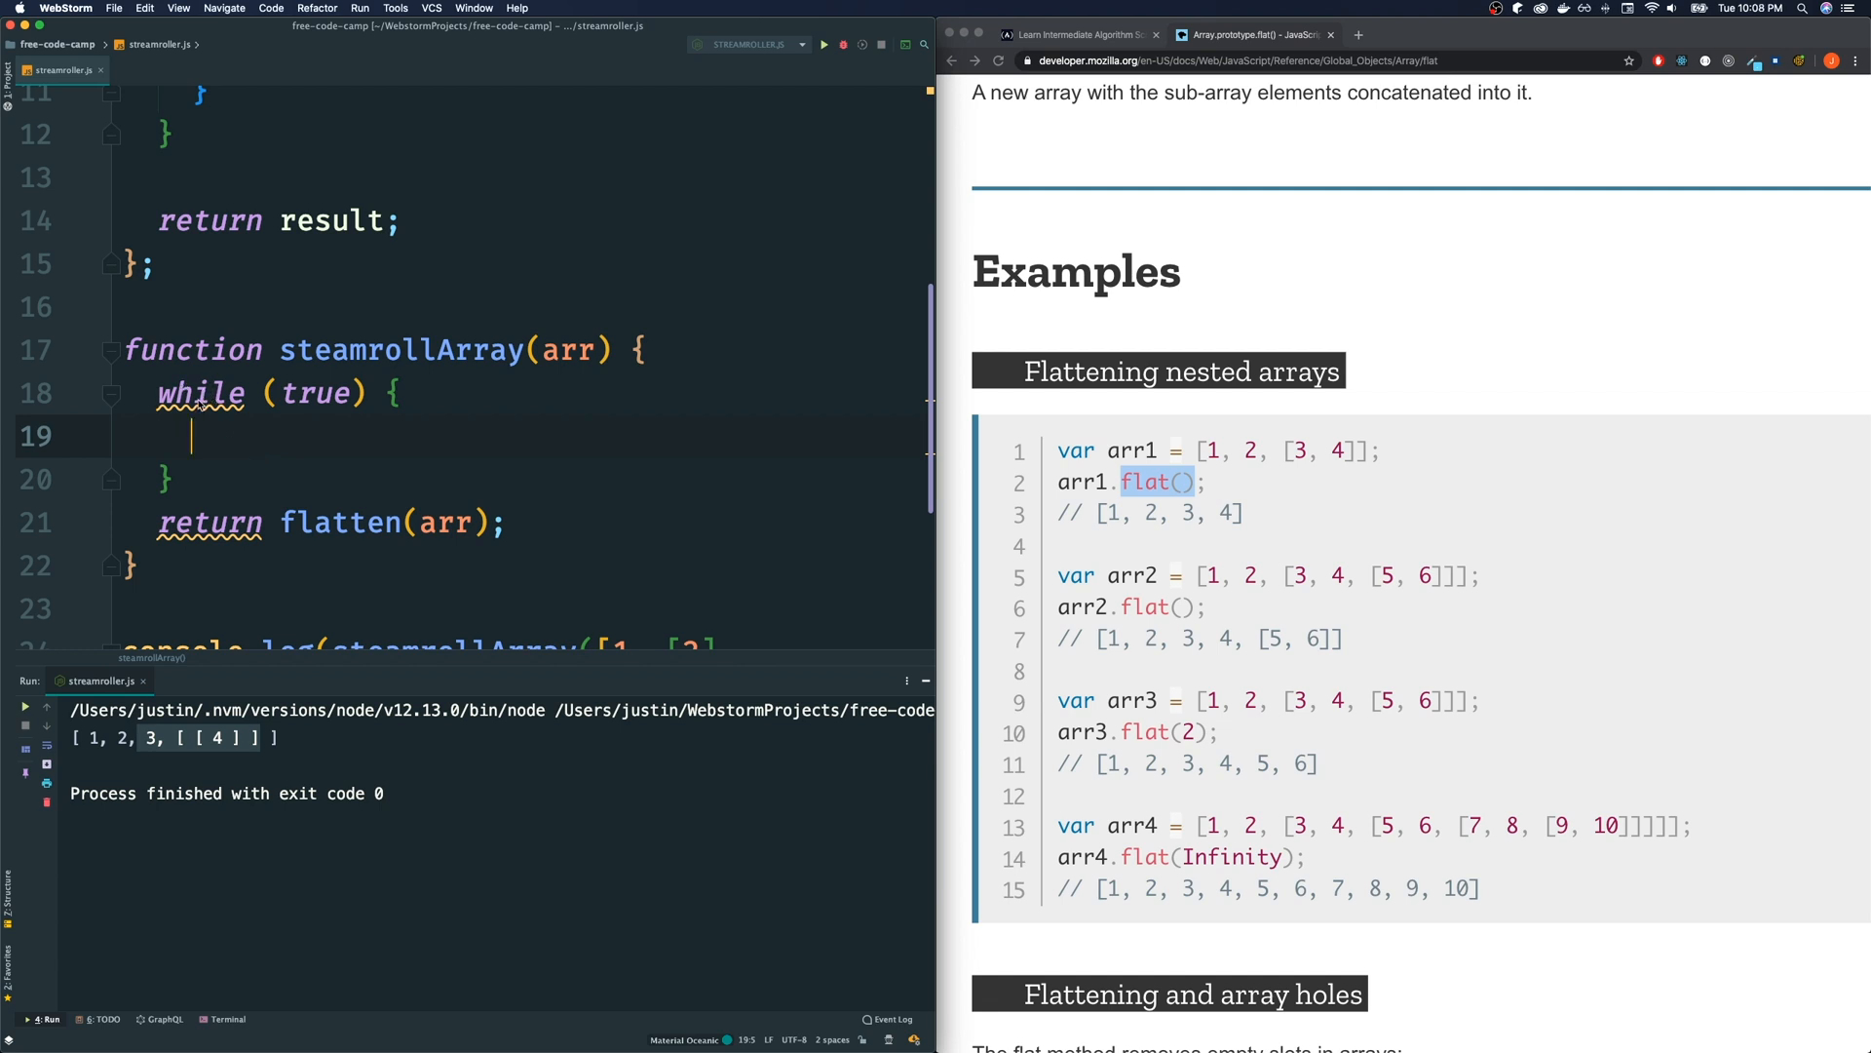
mouse_move(220, 417)
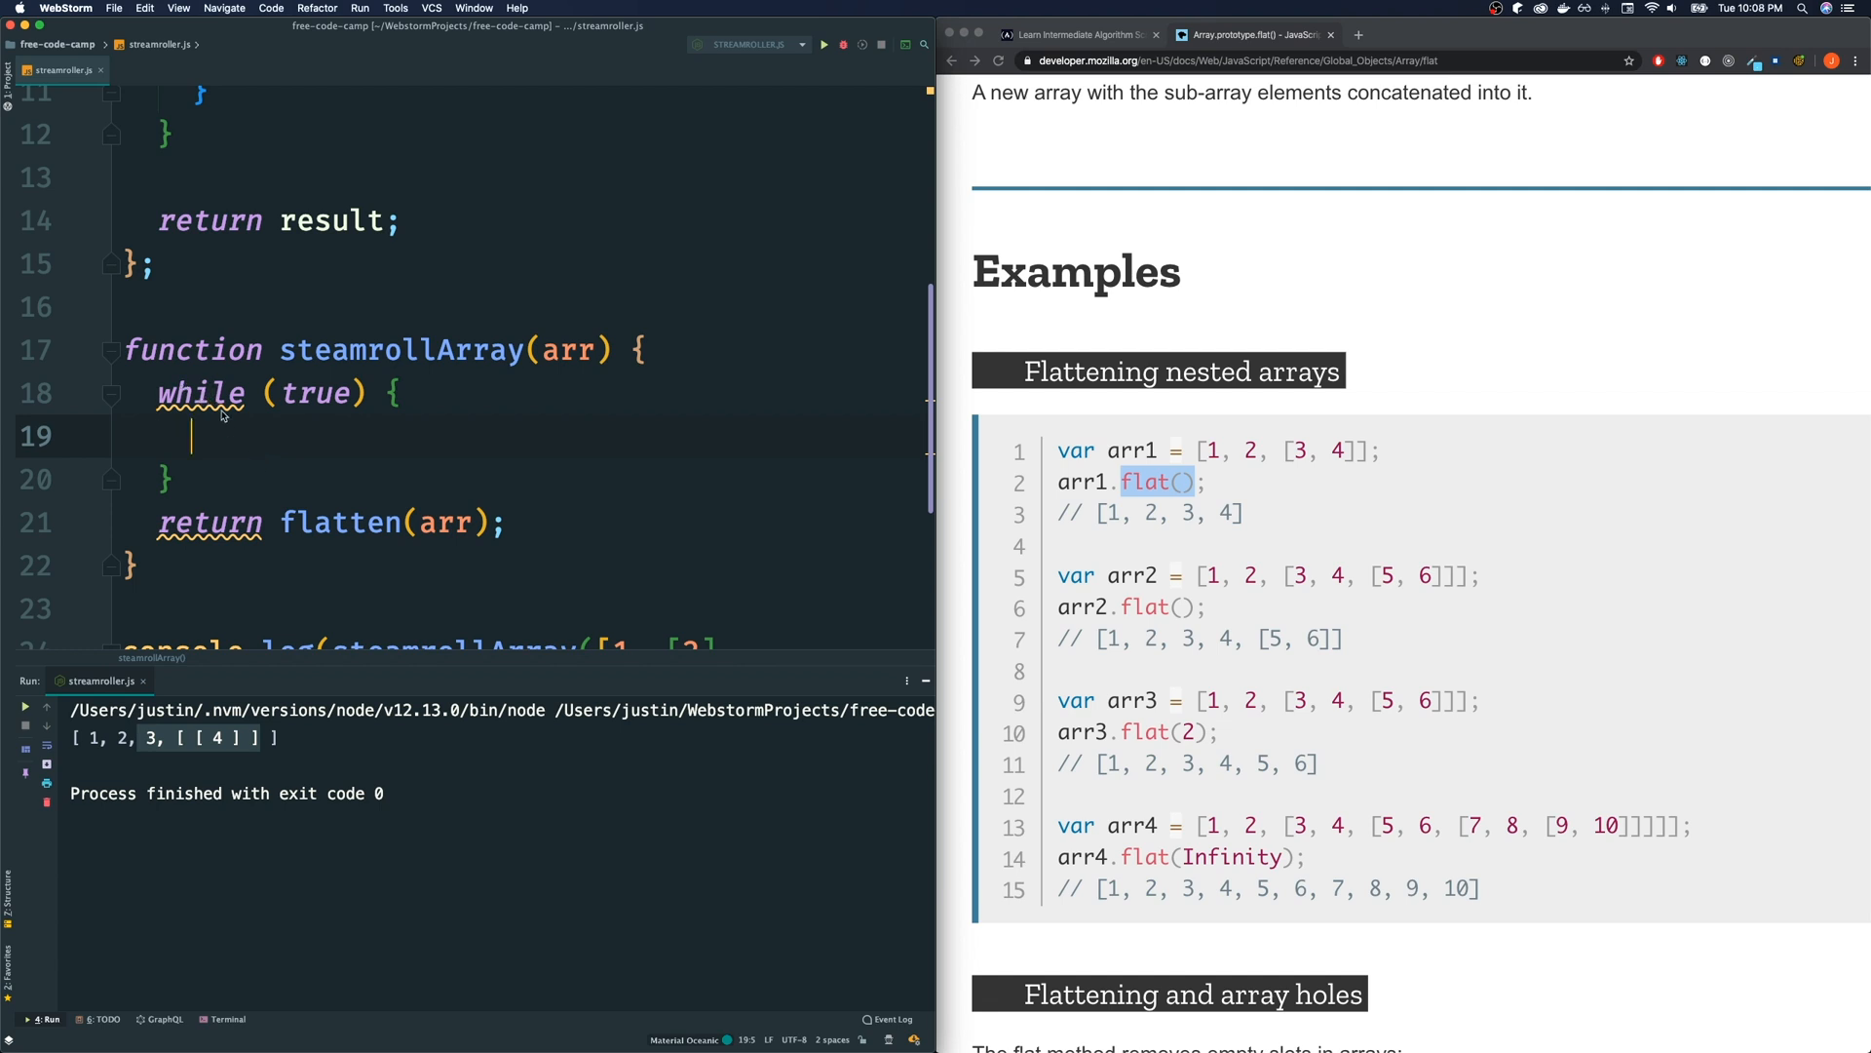
mouse_move(316, 479)
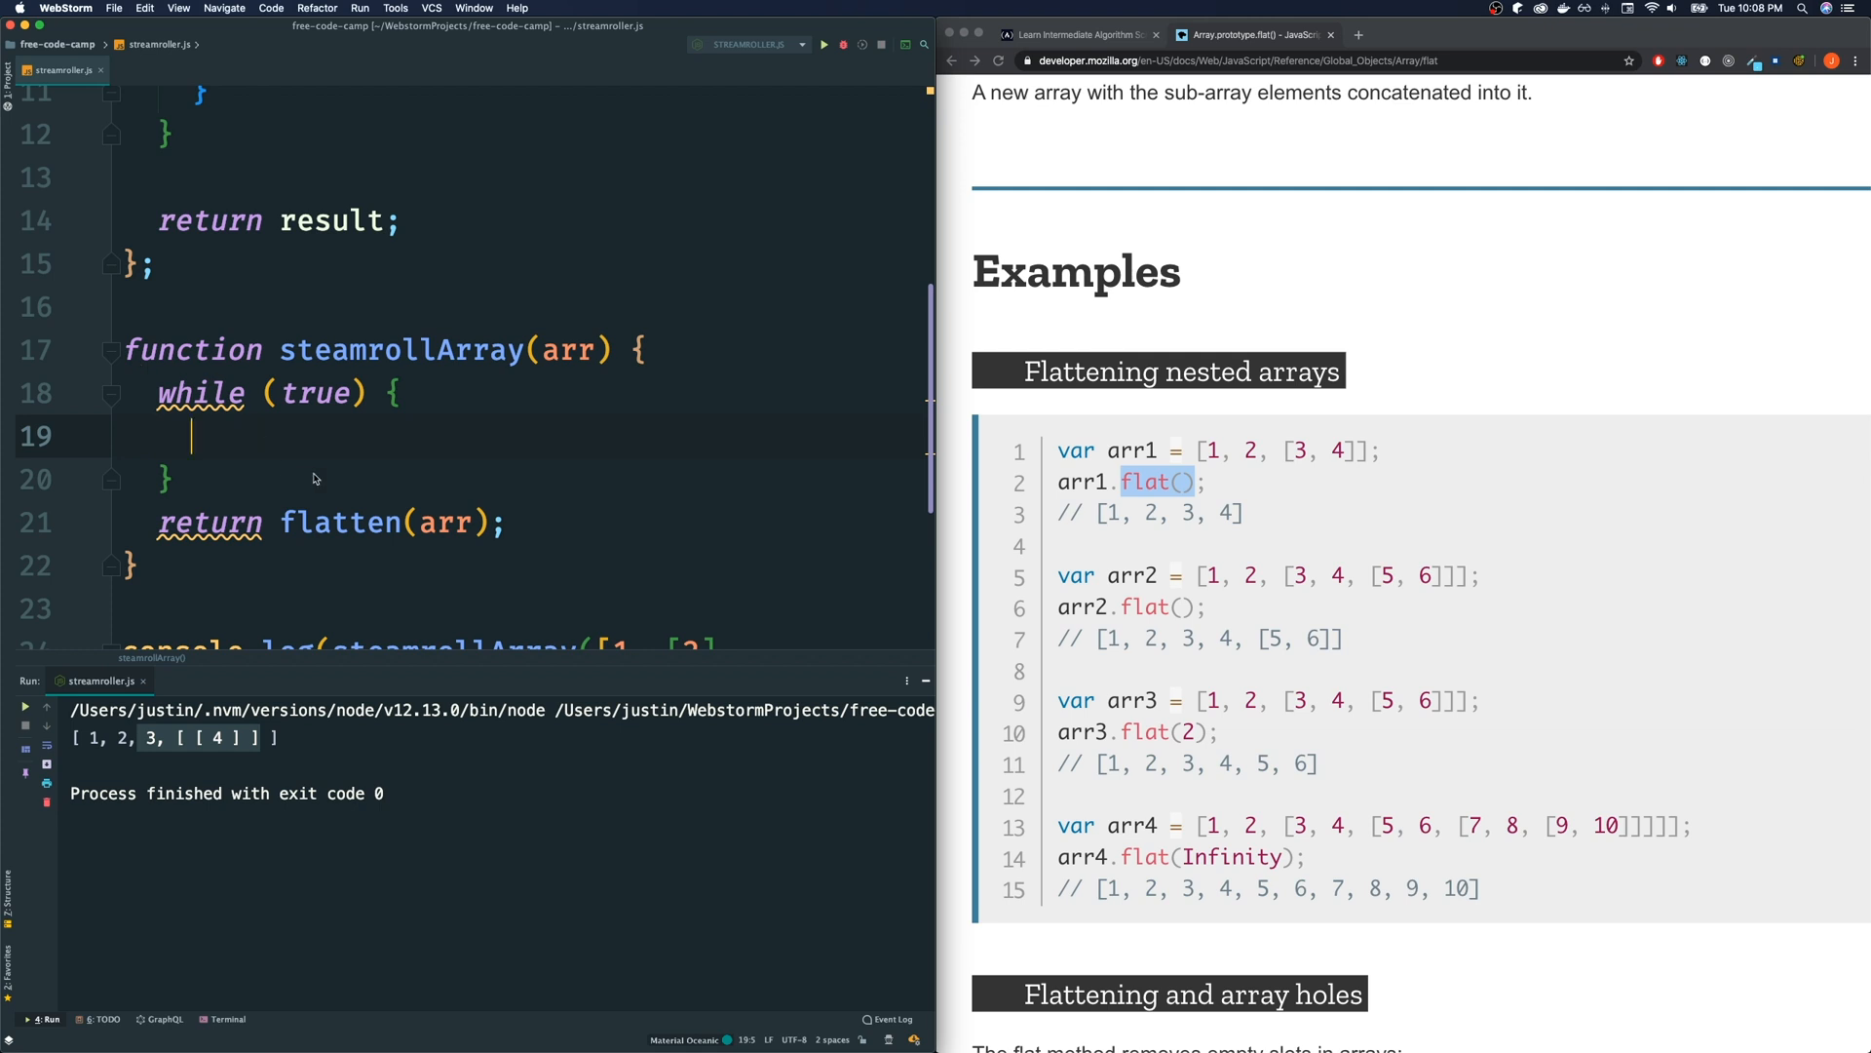
scroll("down", 3)
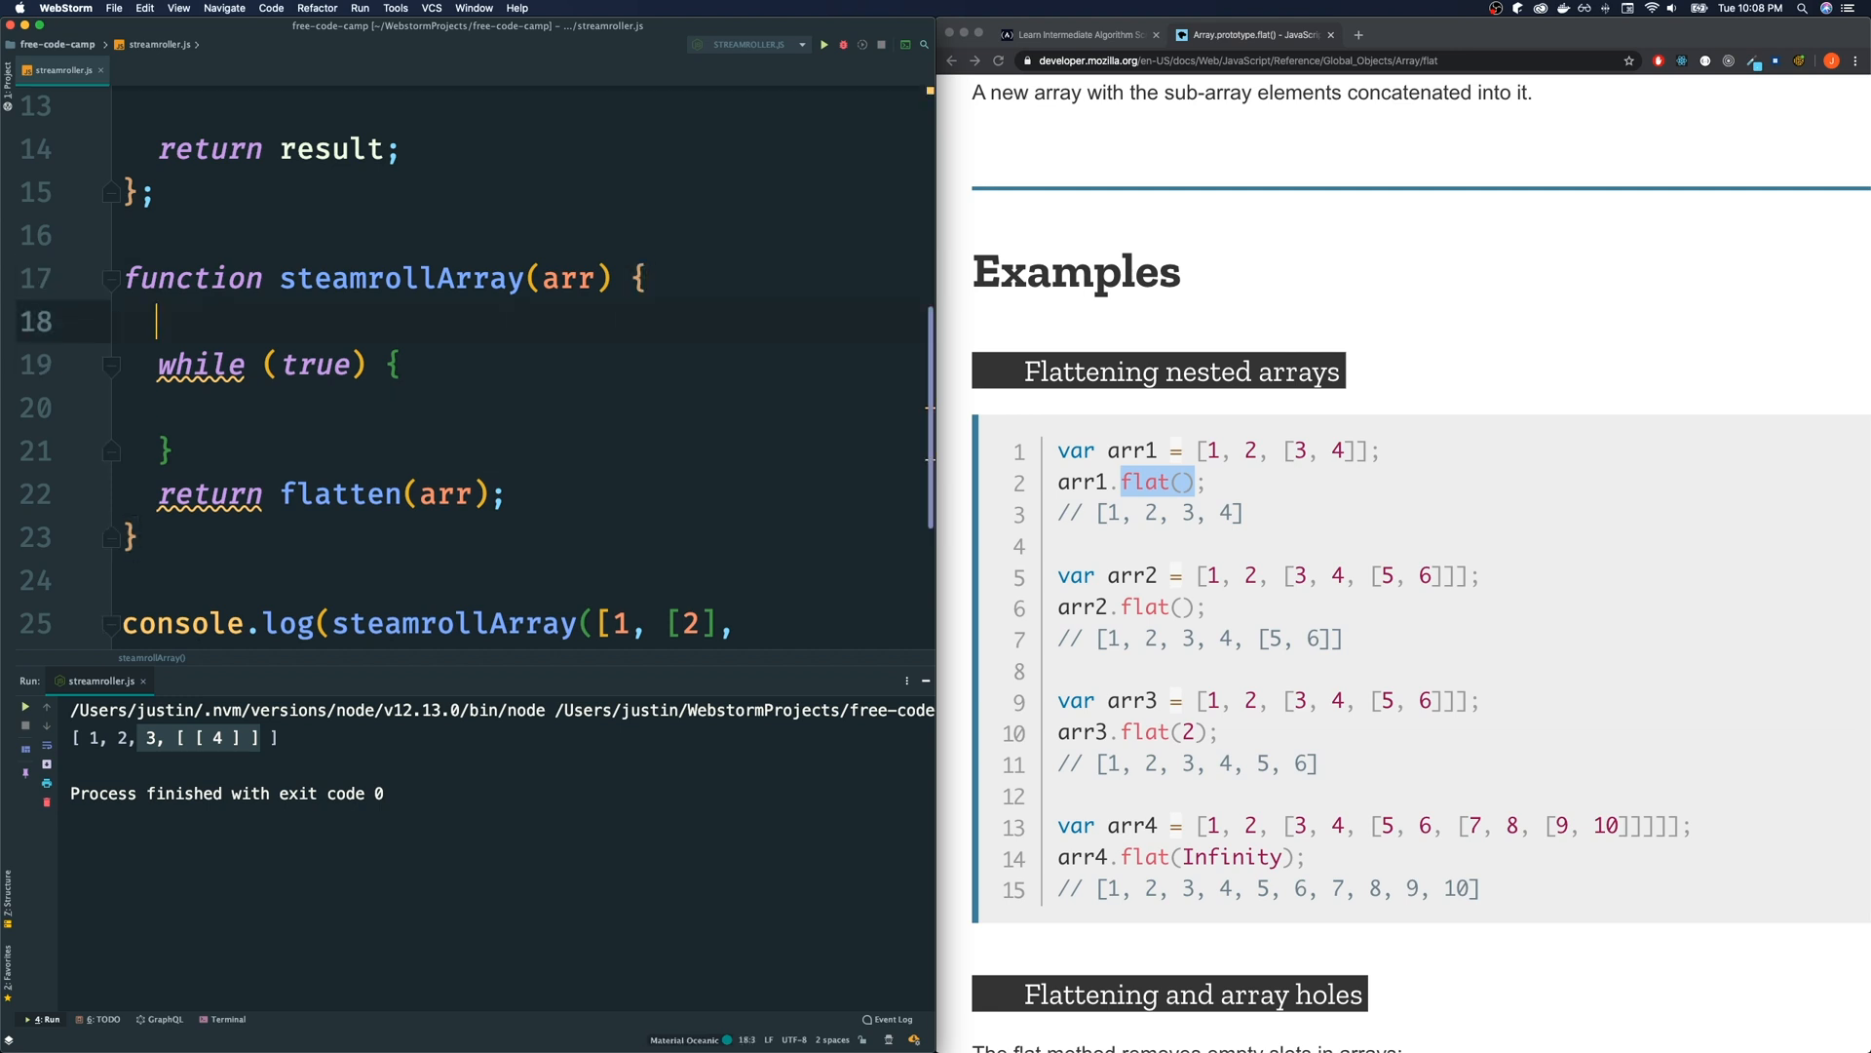
Declare const result = []; at the top of steamrollArray and remove return flatten(arr)
type("const result =")
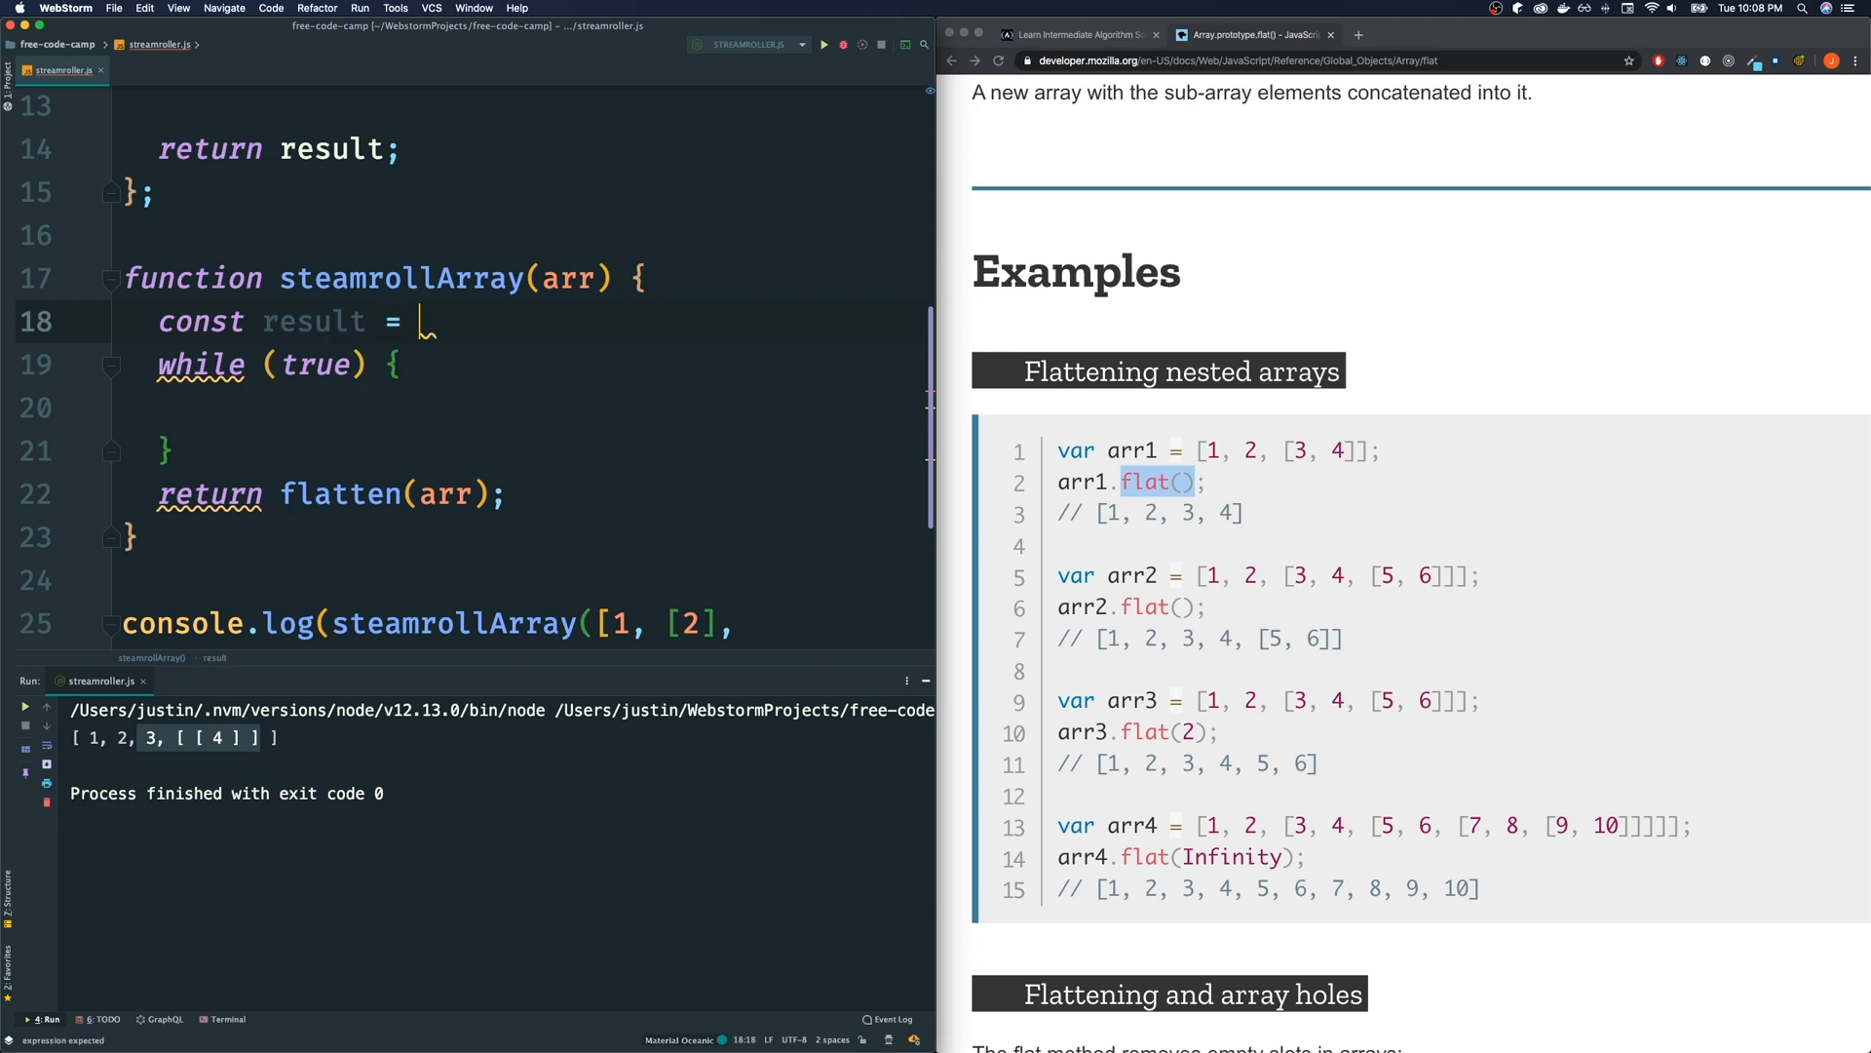
type("[];")
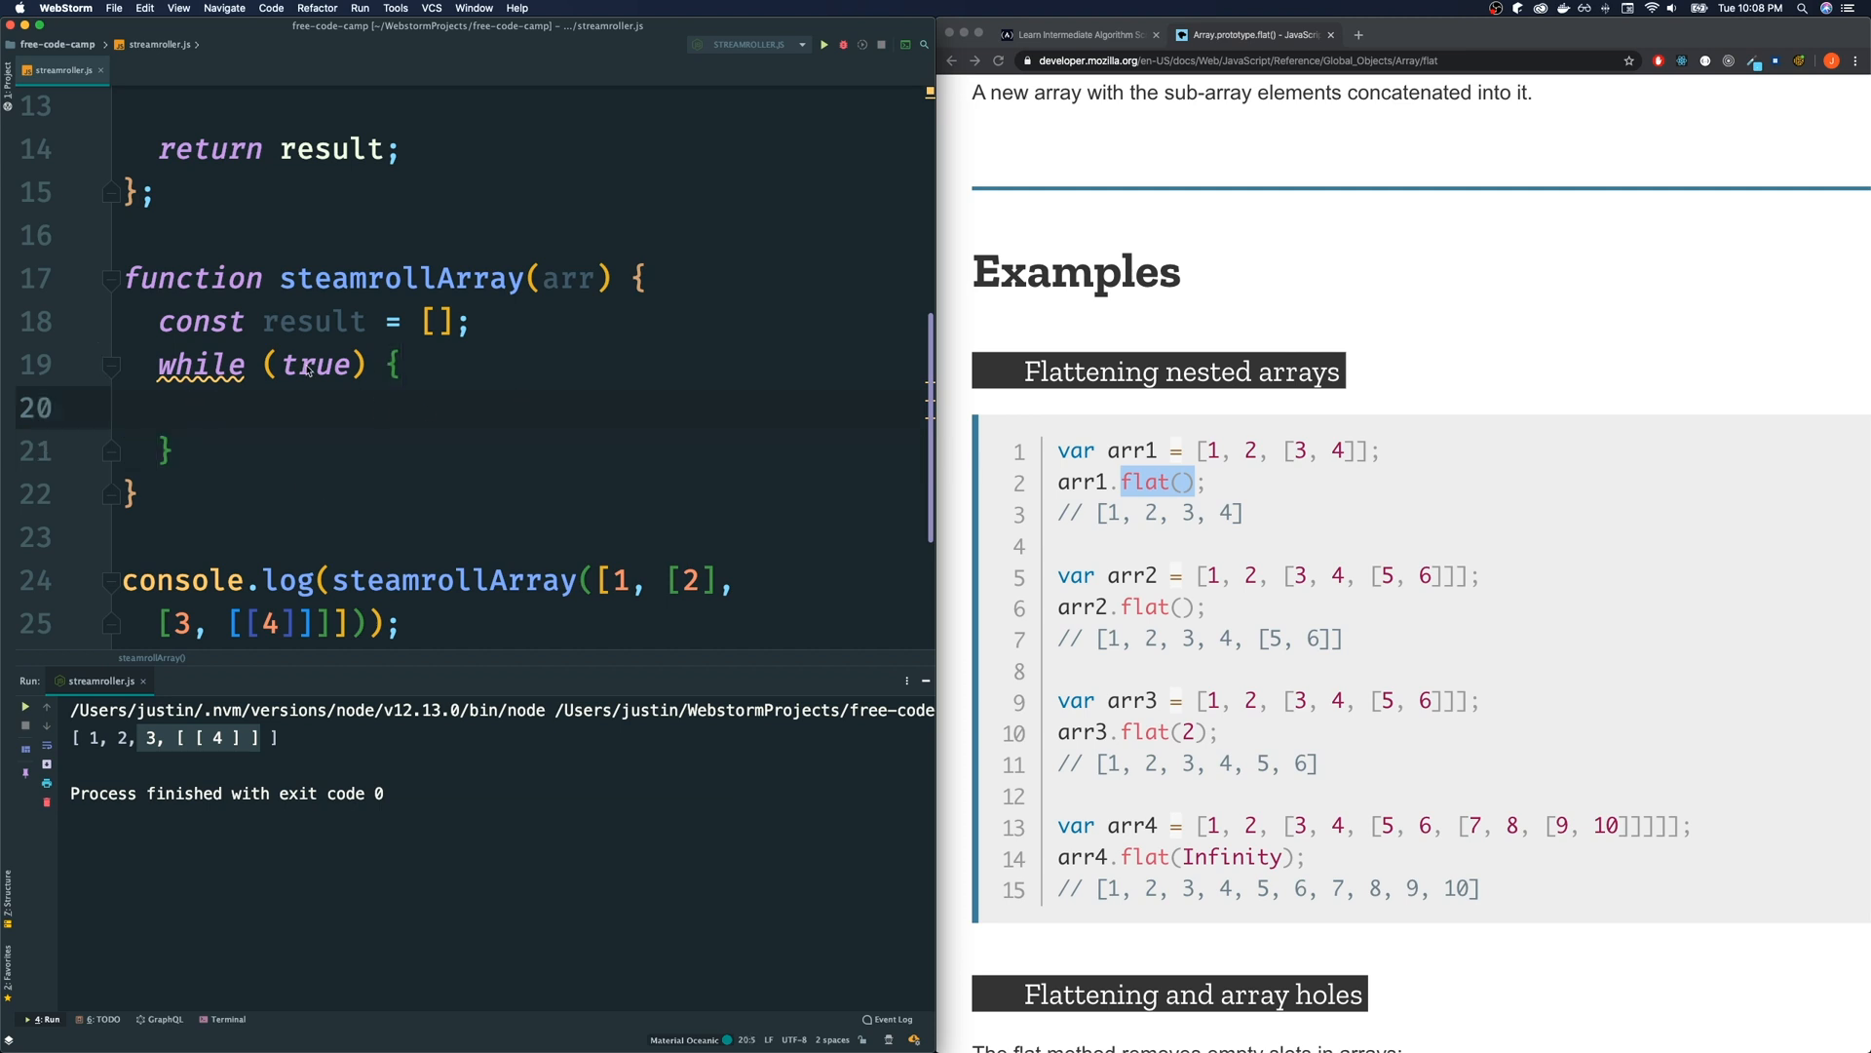
mouse_move(308, 445)
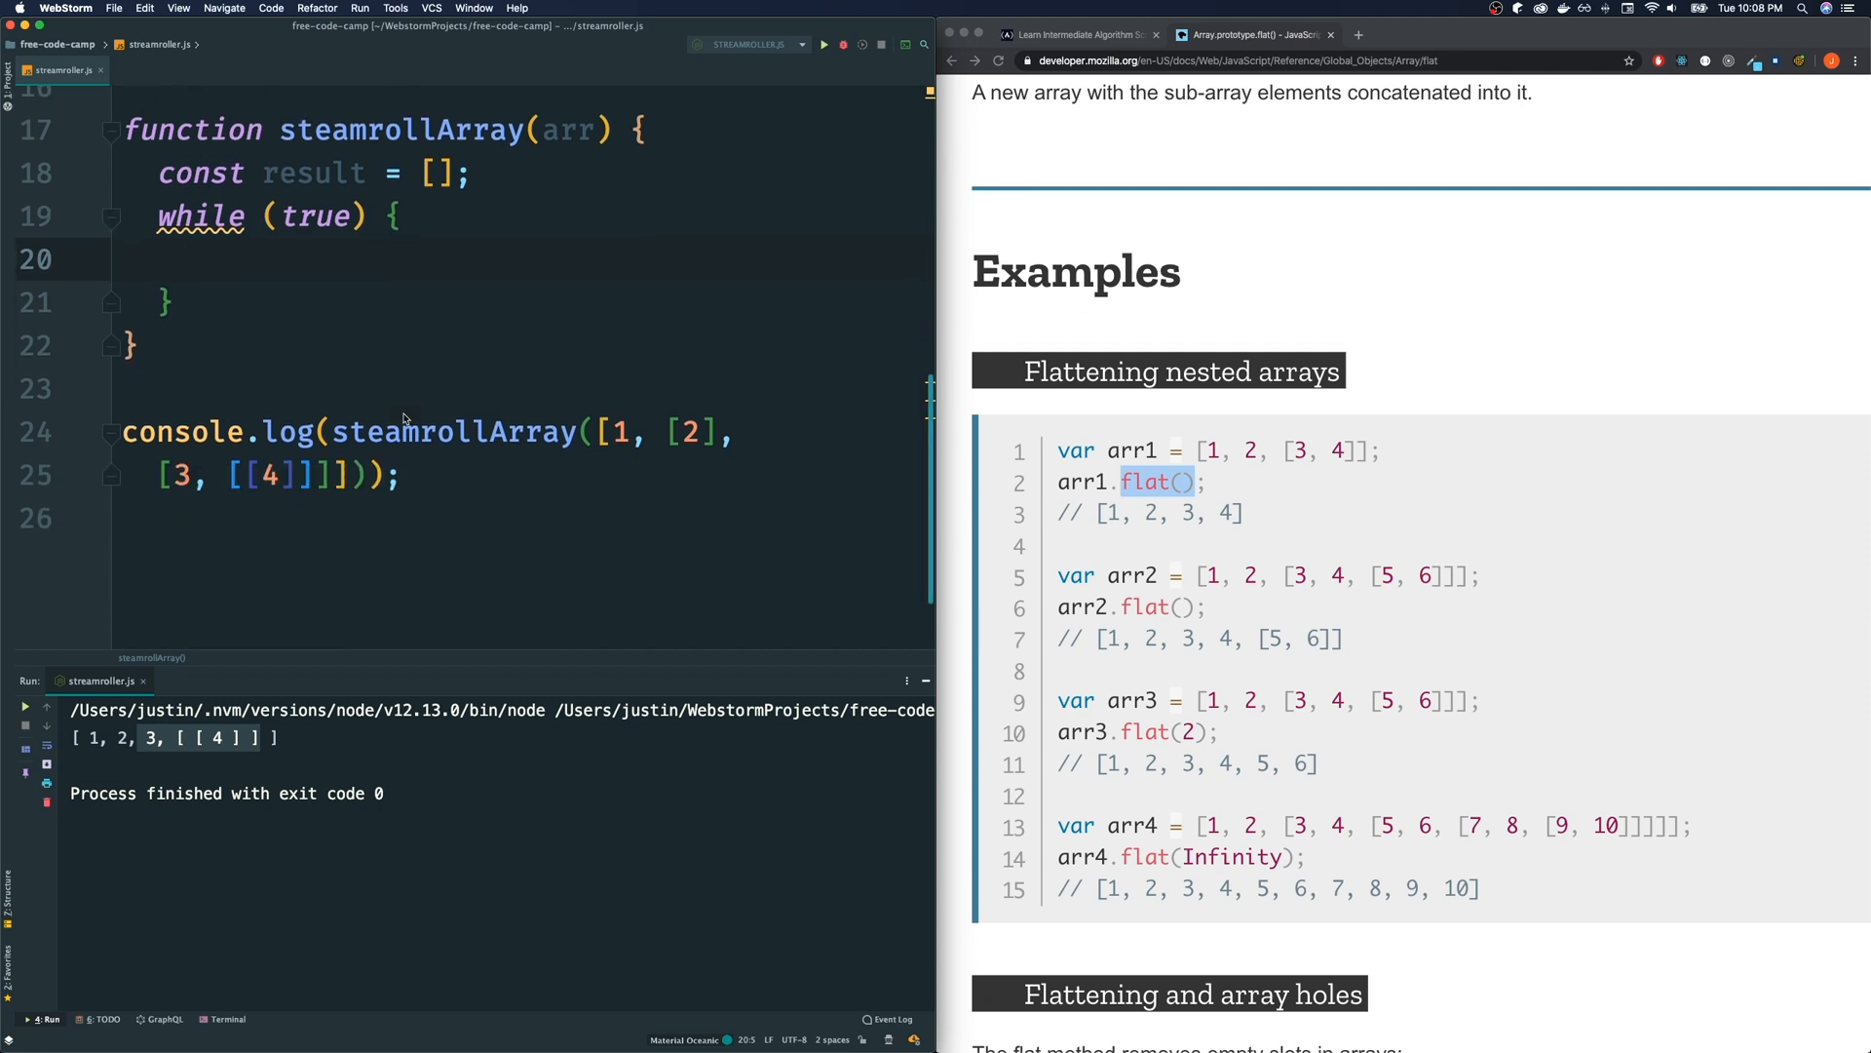
type("con")
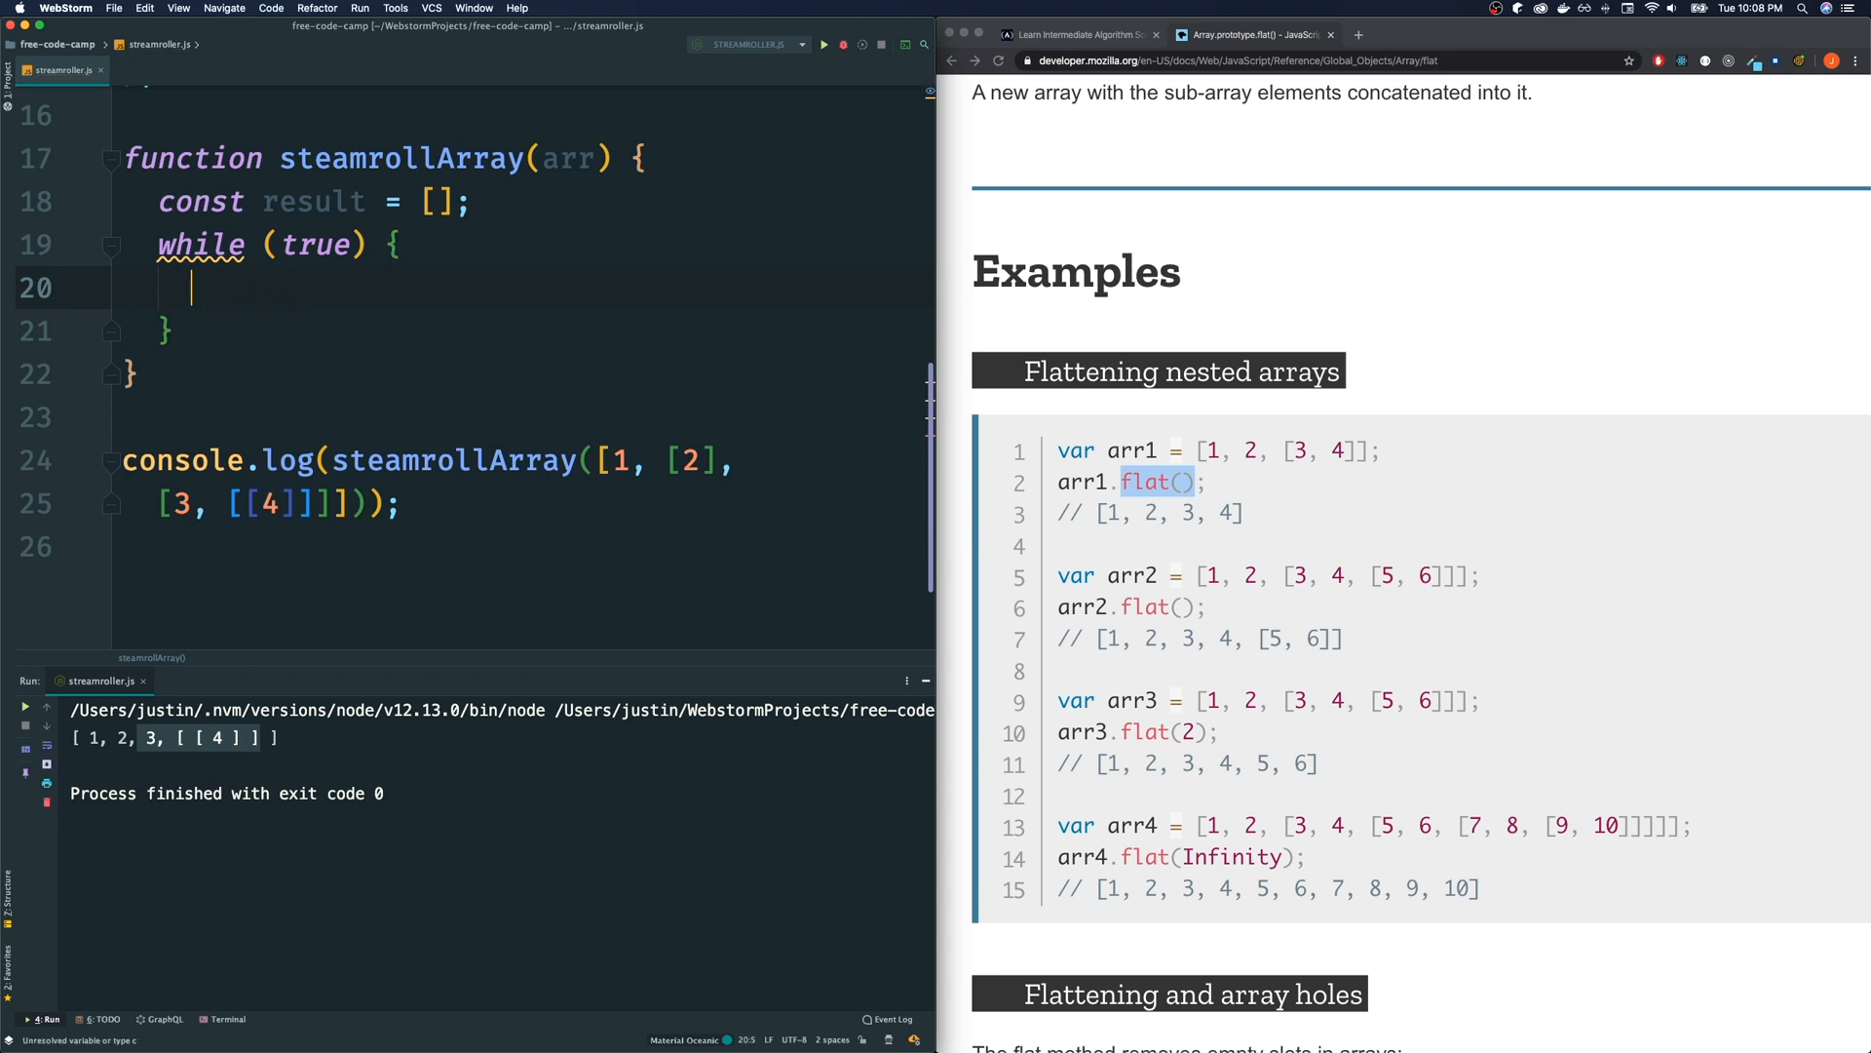
Declare let isFlat = true; inside the while loop
type("let")
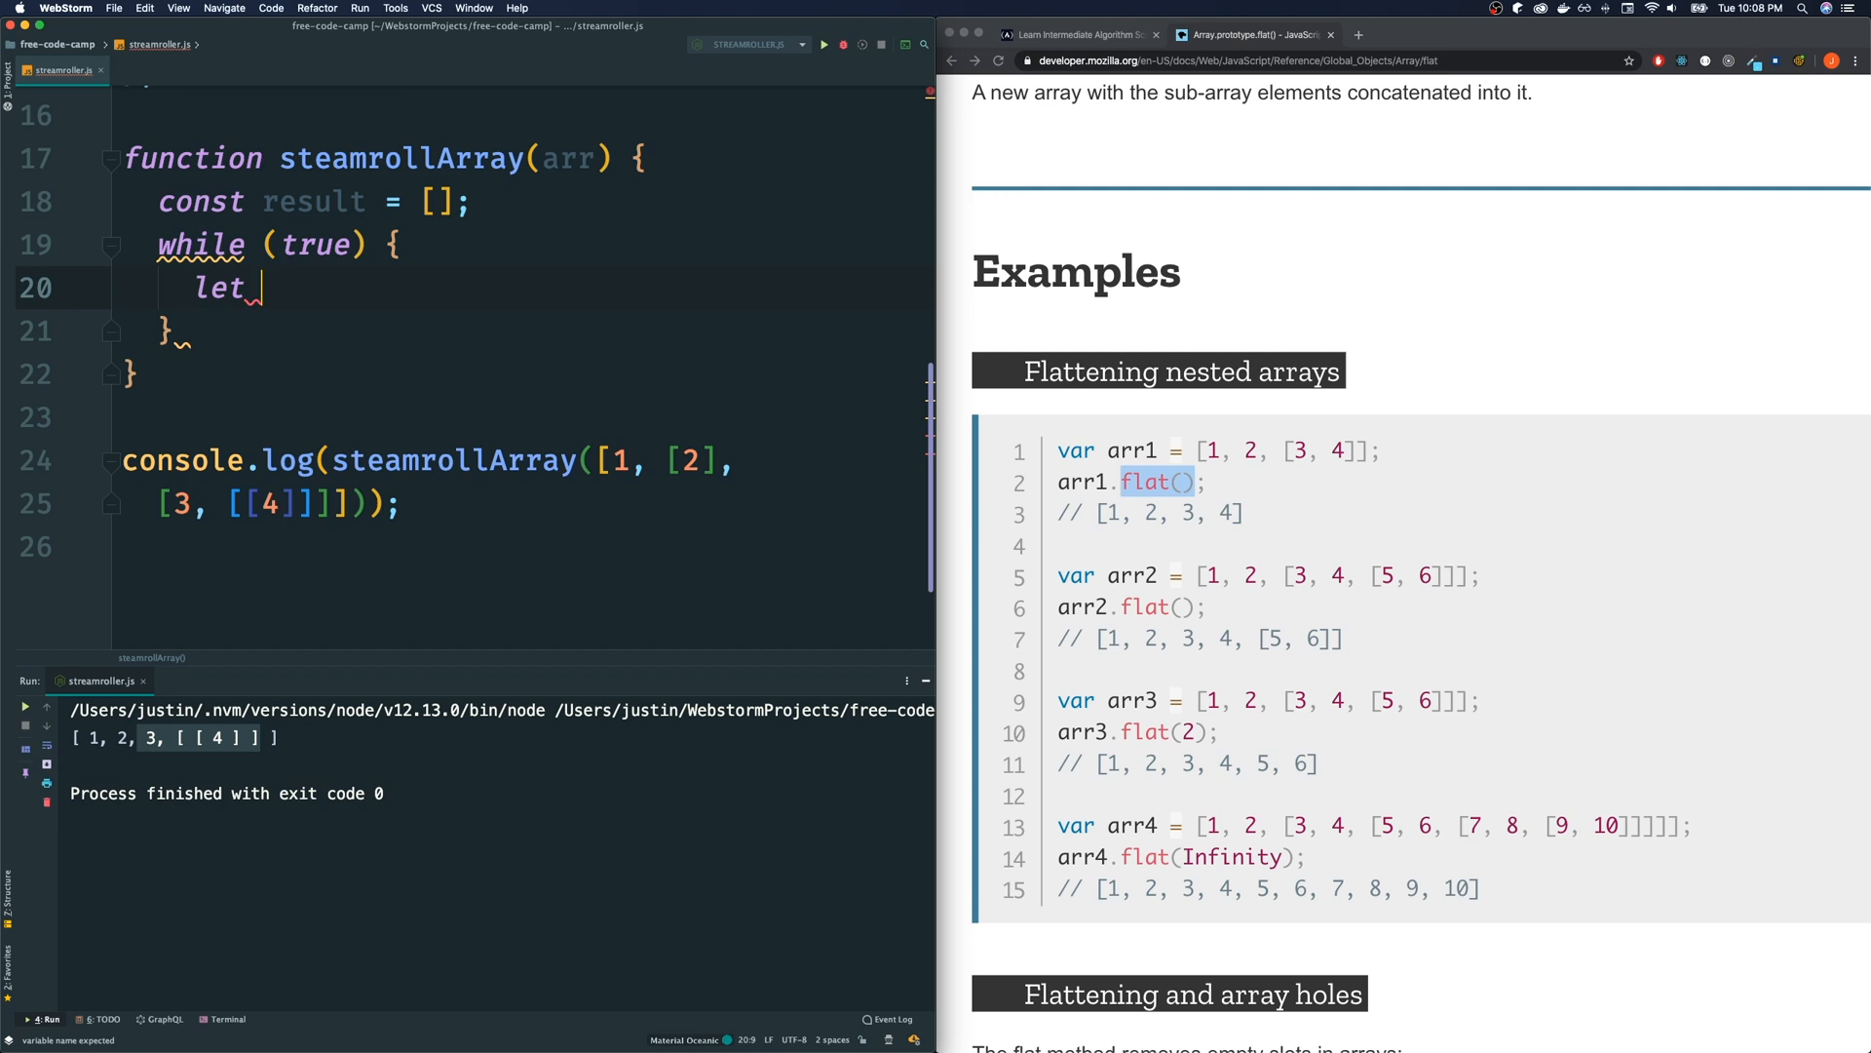
type("isFlat =")
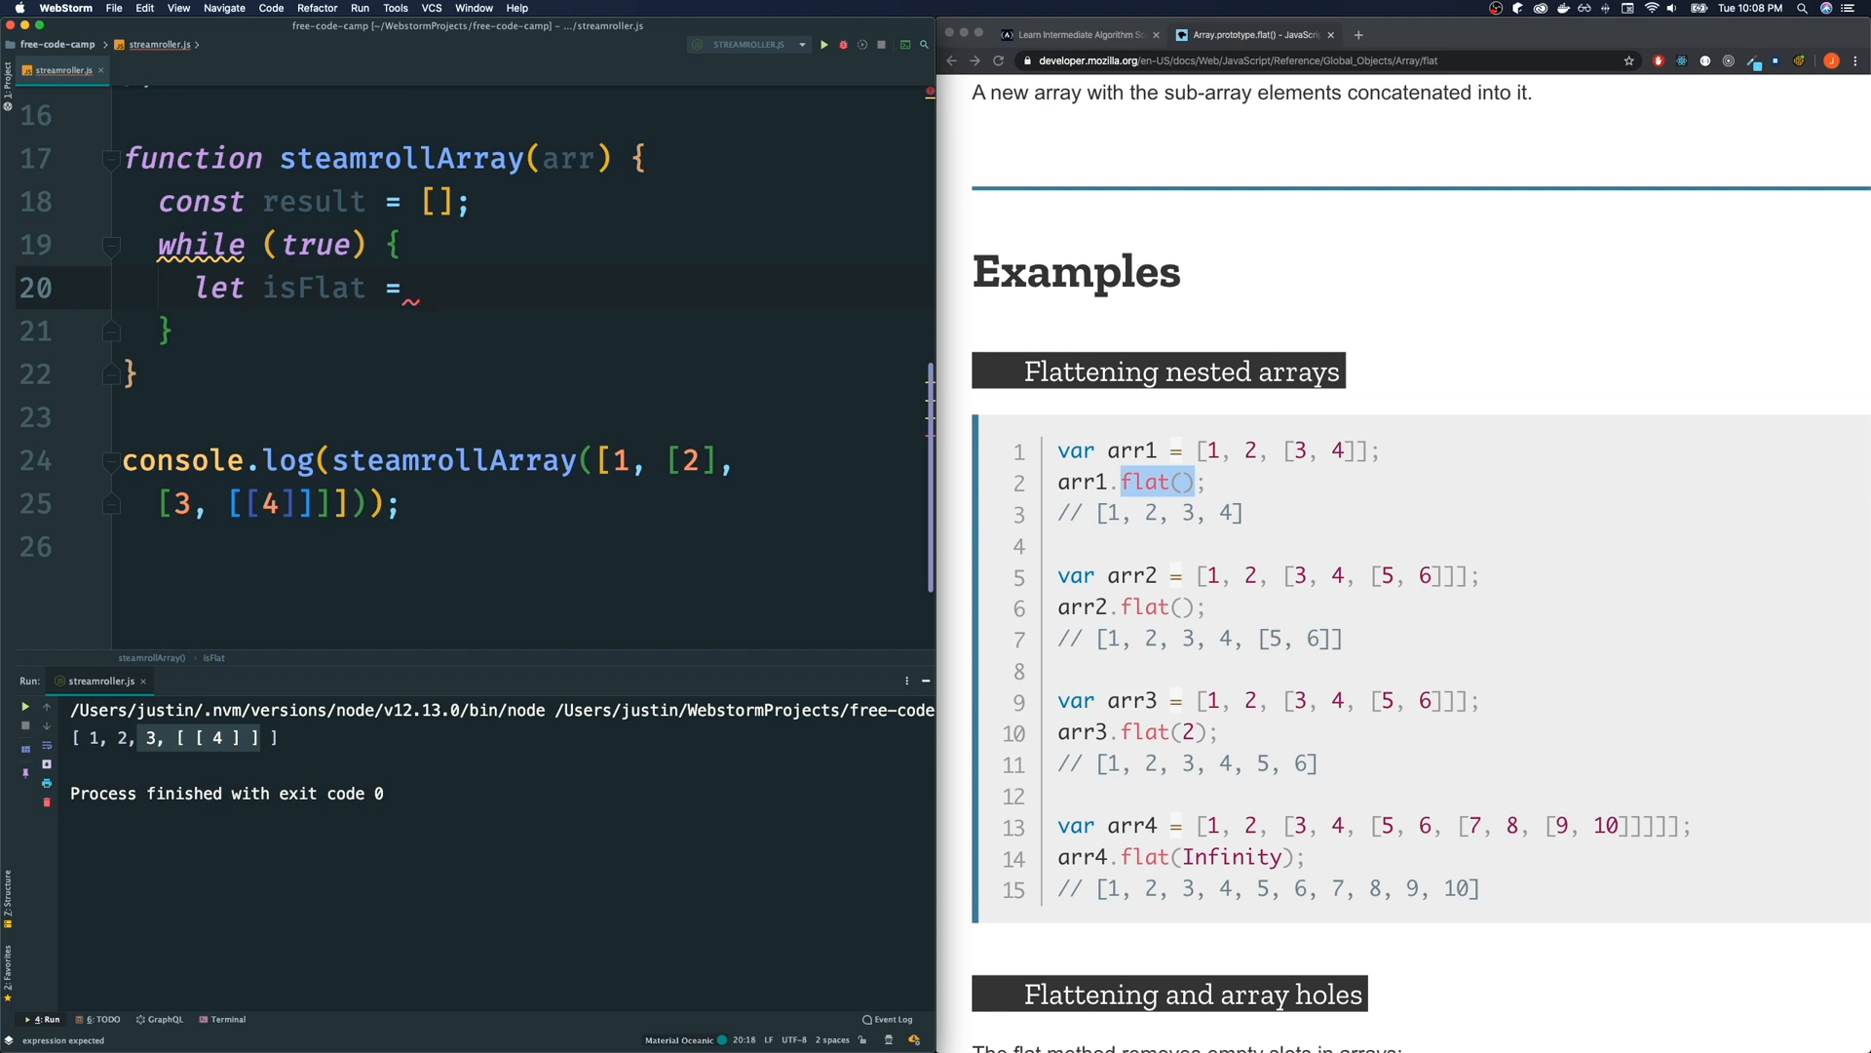
type("false")
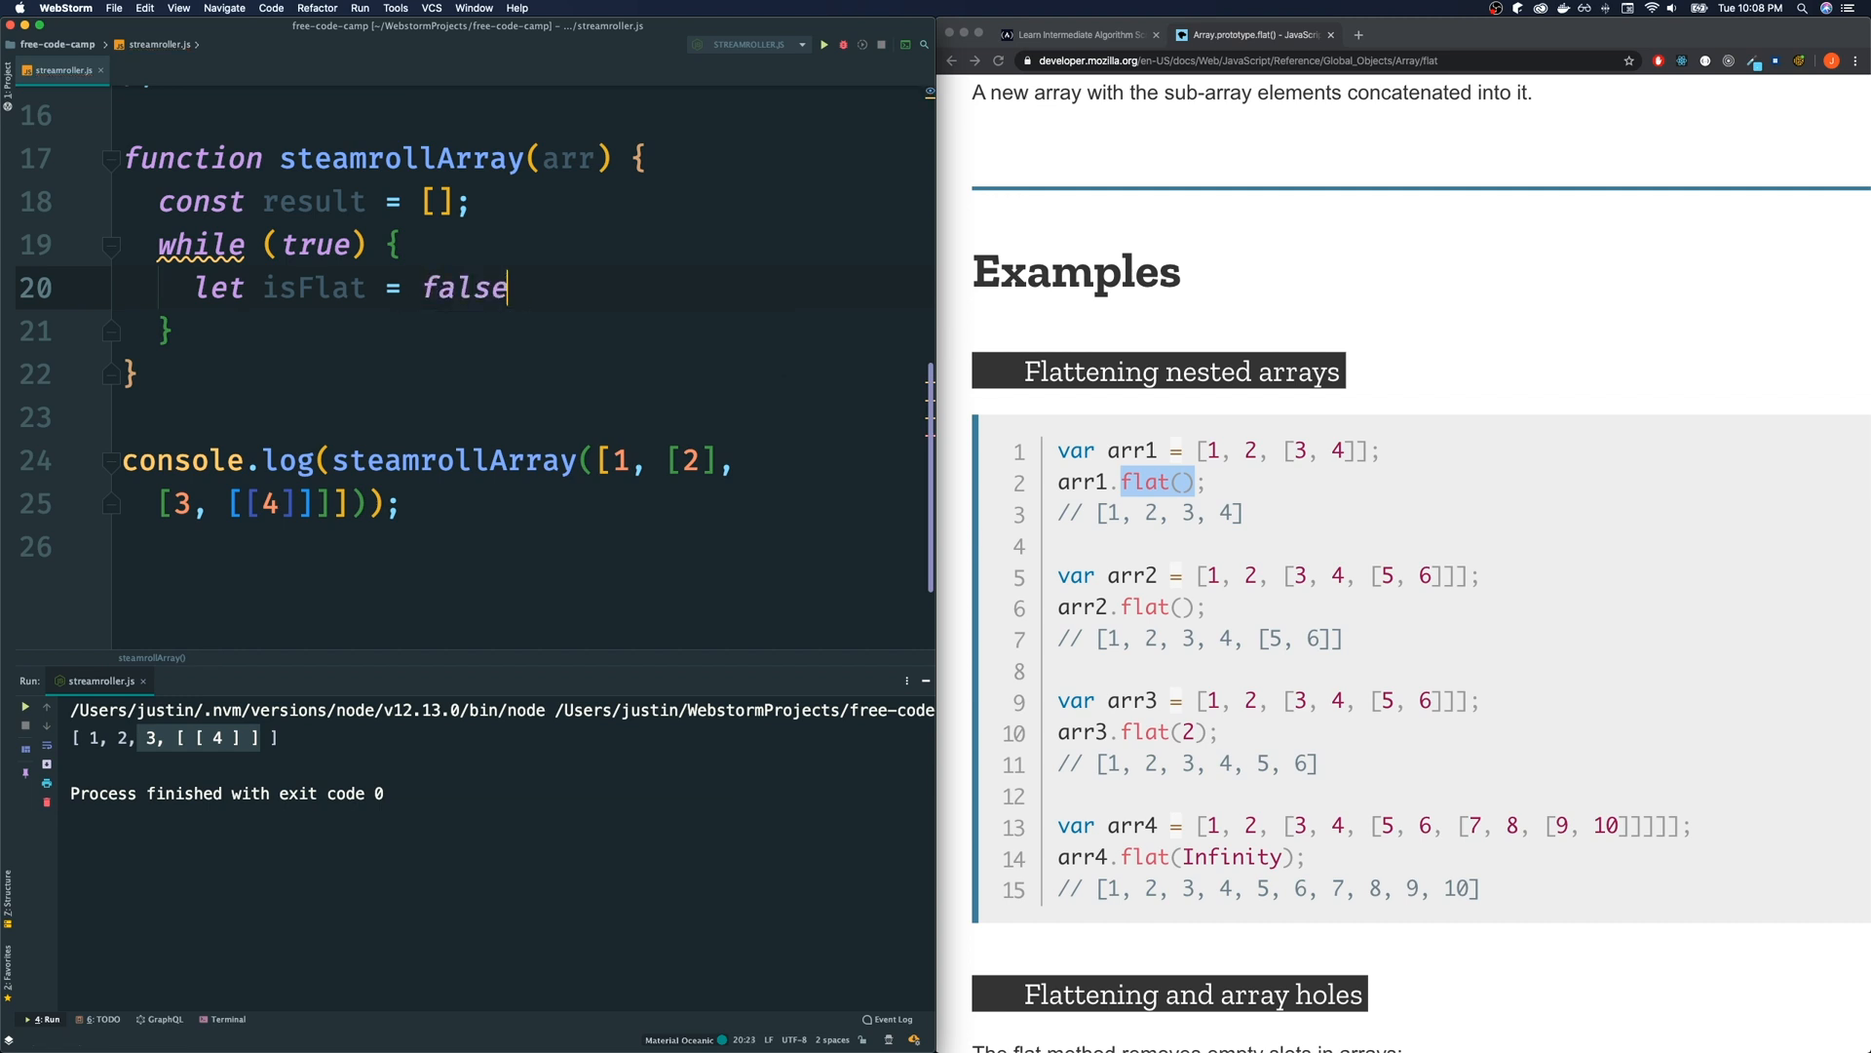
type("true;")
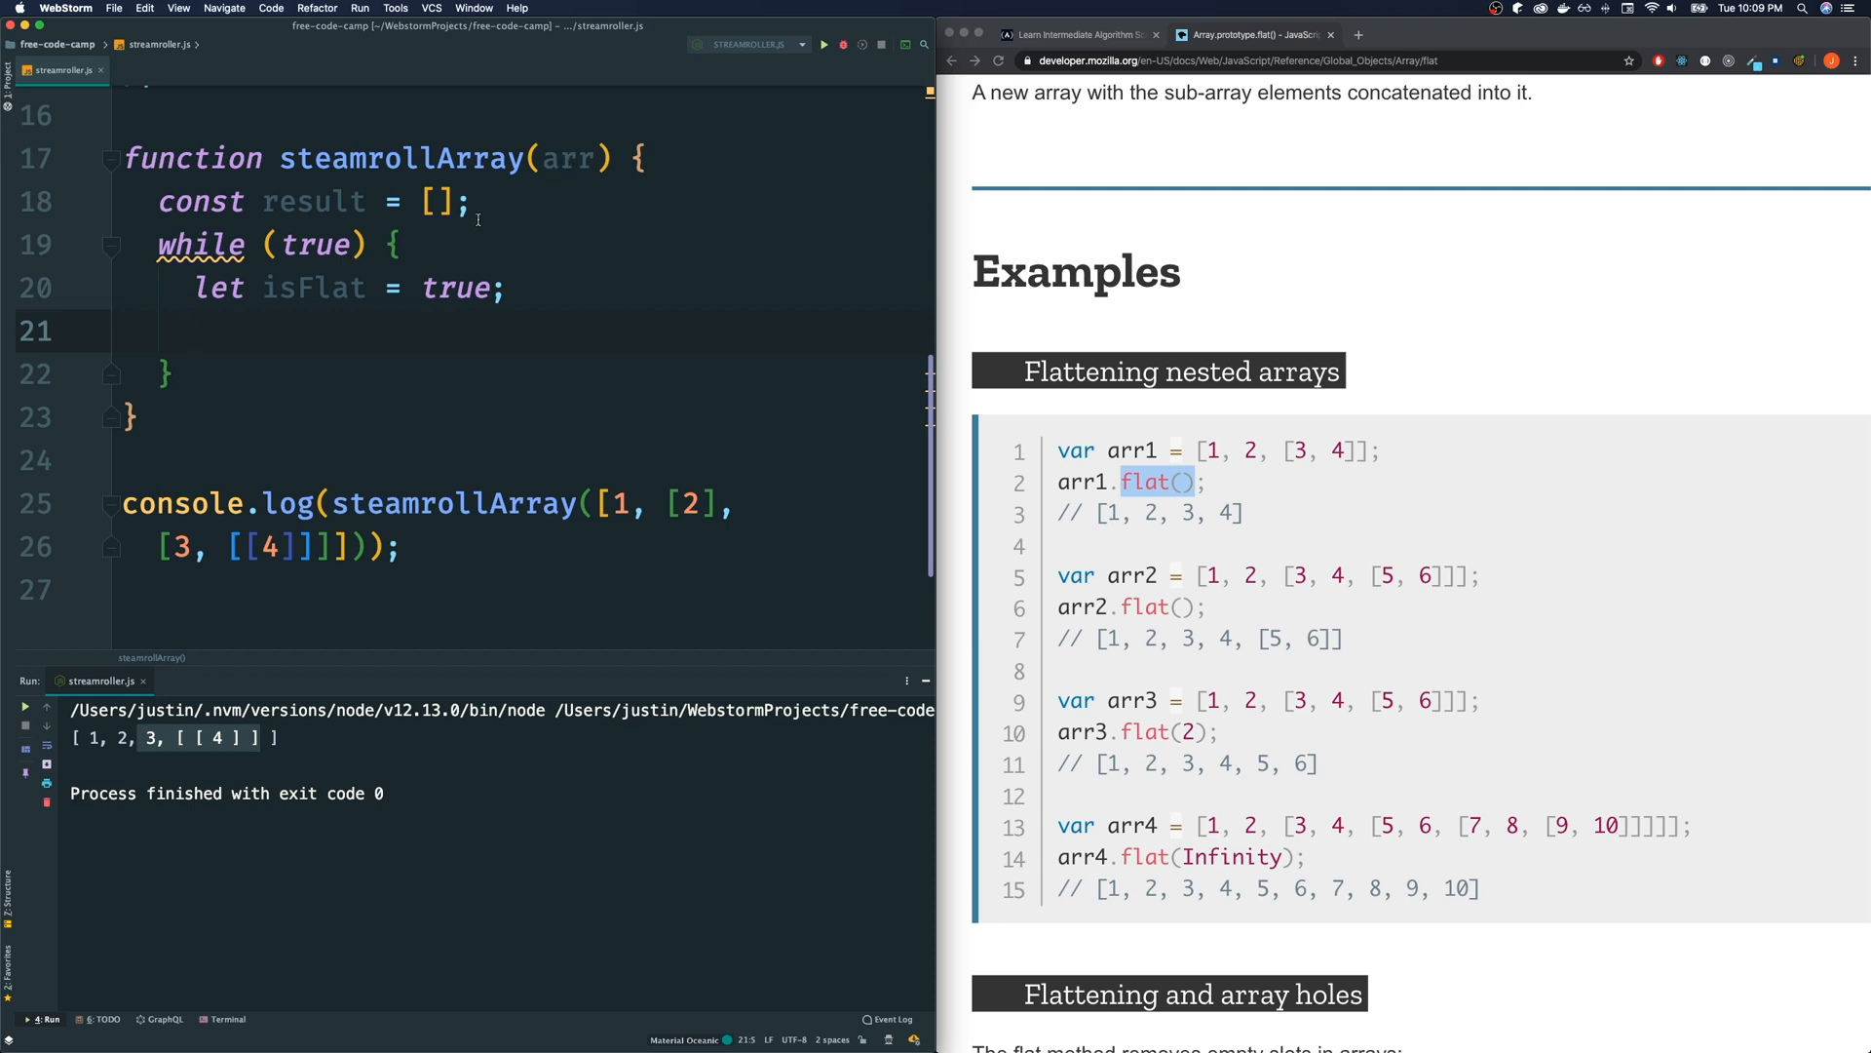
Start result from arr and add a for (const el of result) loop inside the while loop
left_click(434, 200)
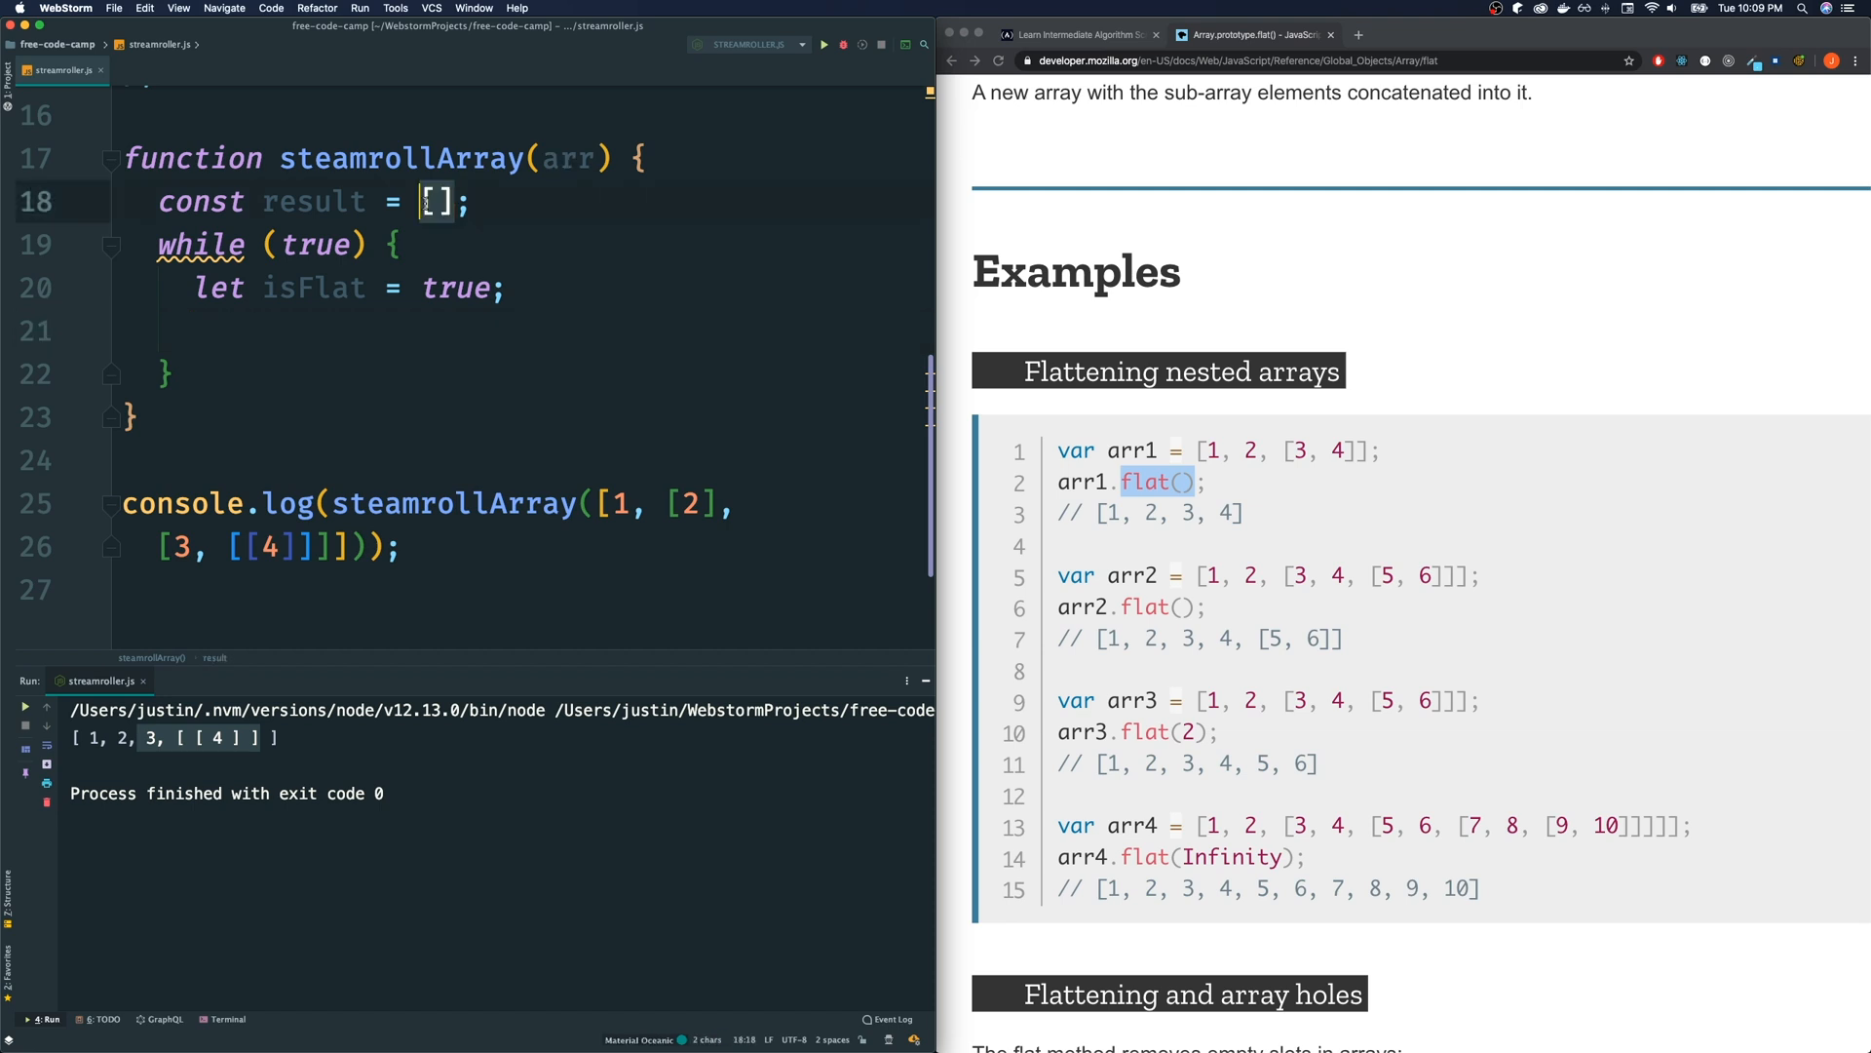
type("arr")
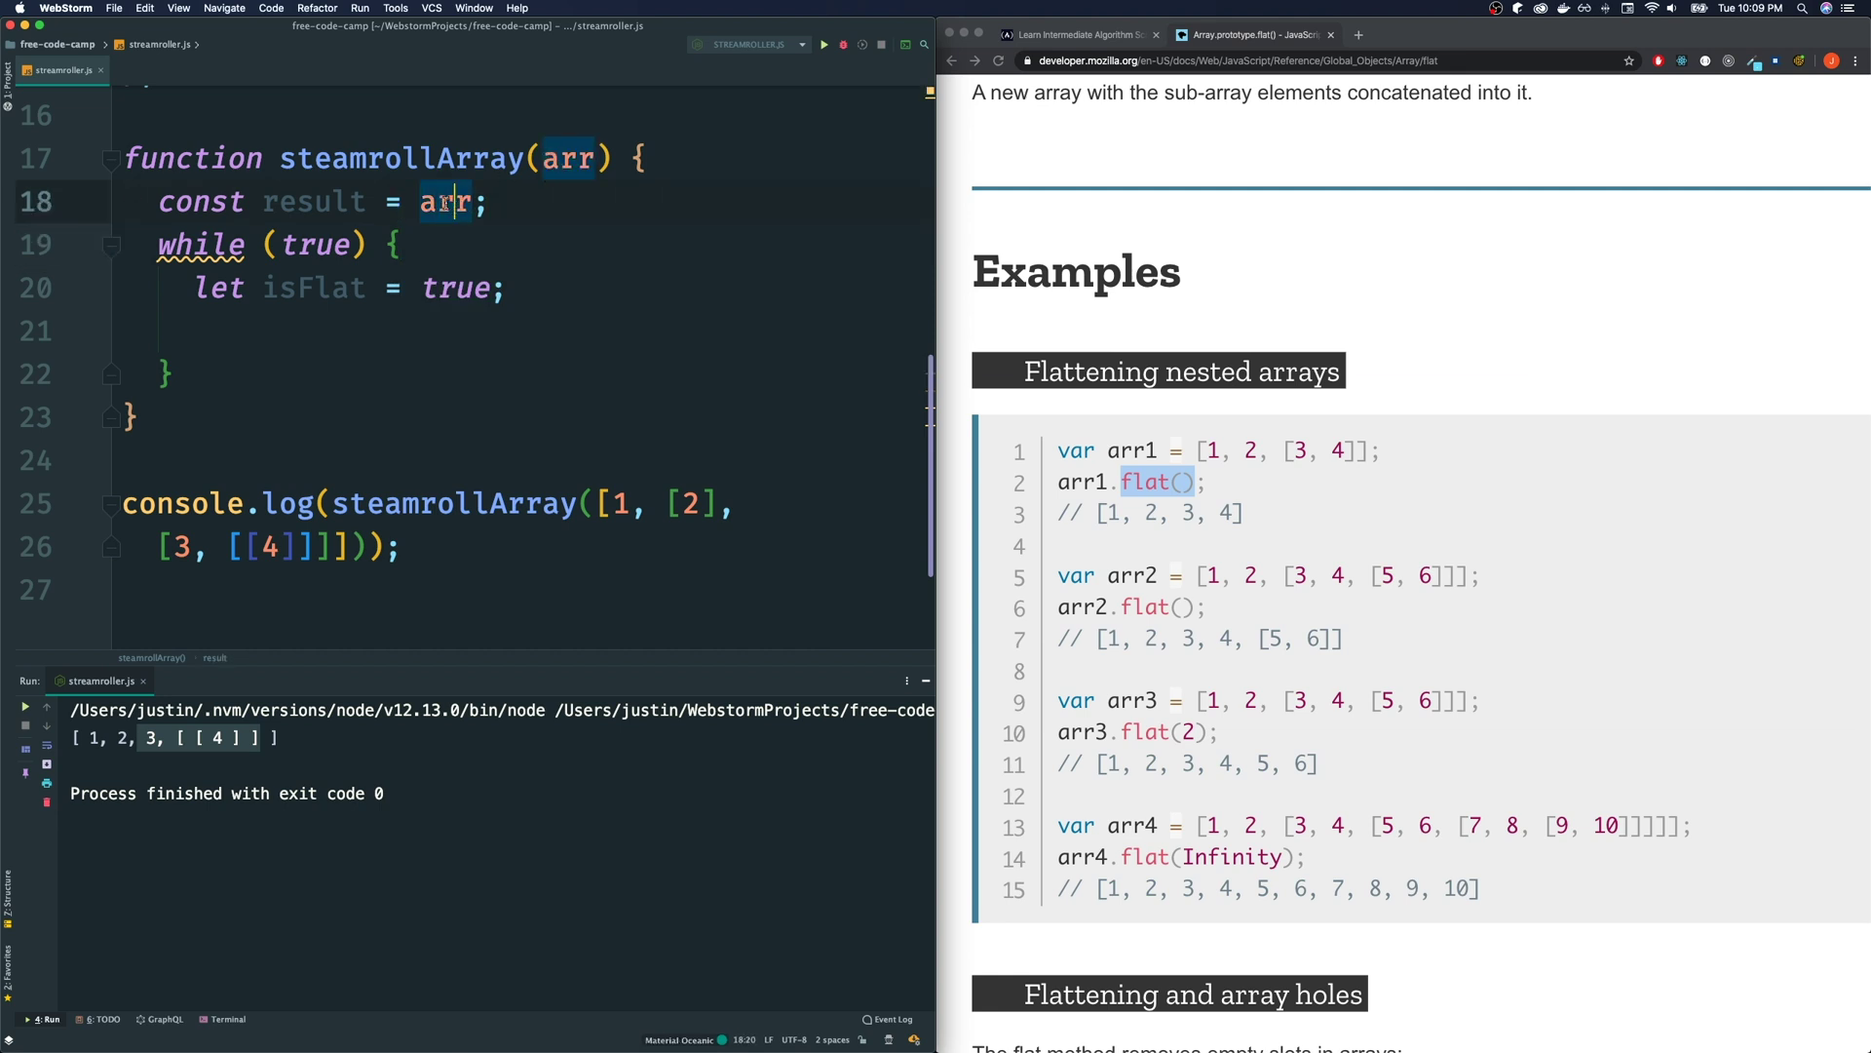
left_click(193, 332)
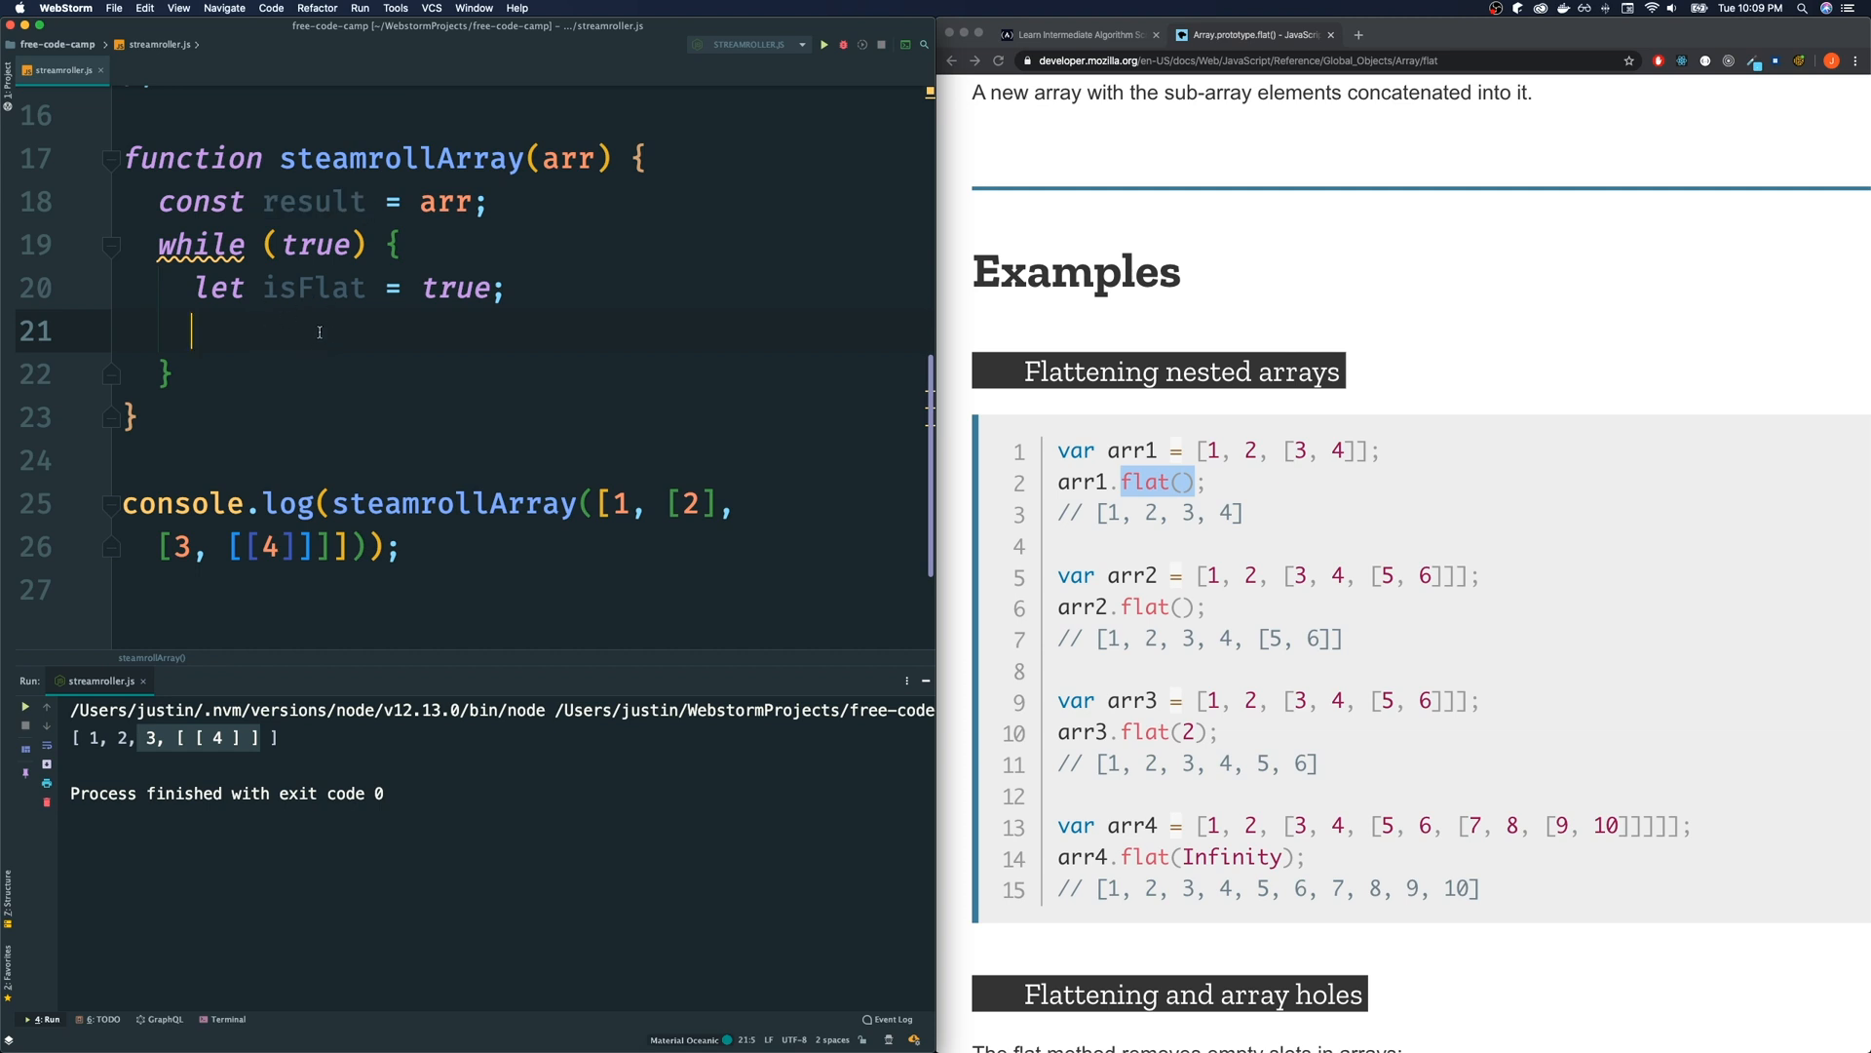
scroll("up", 3)
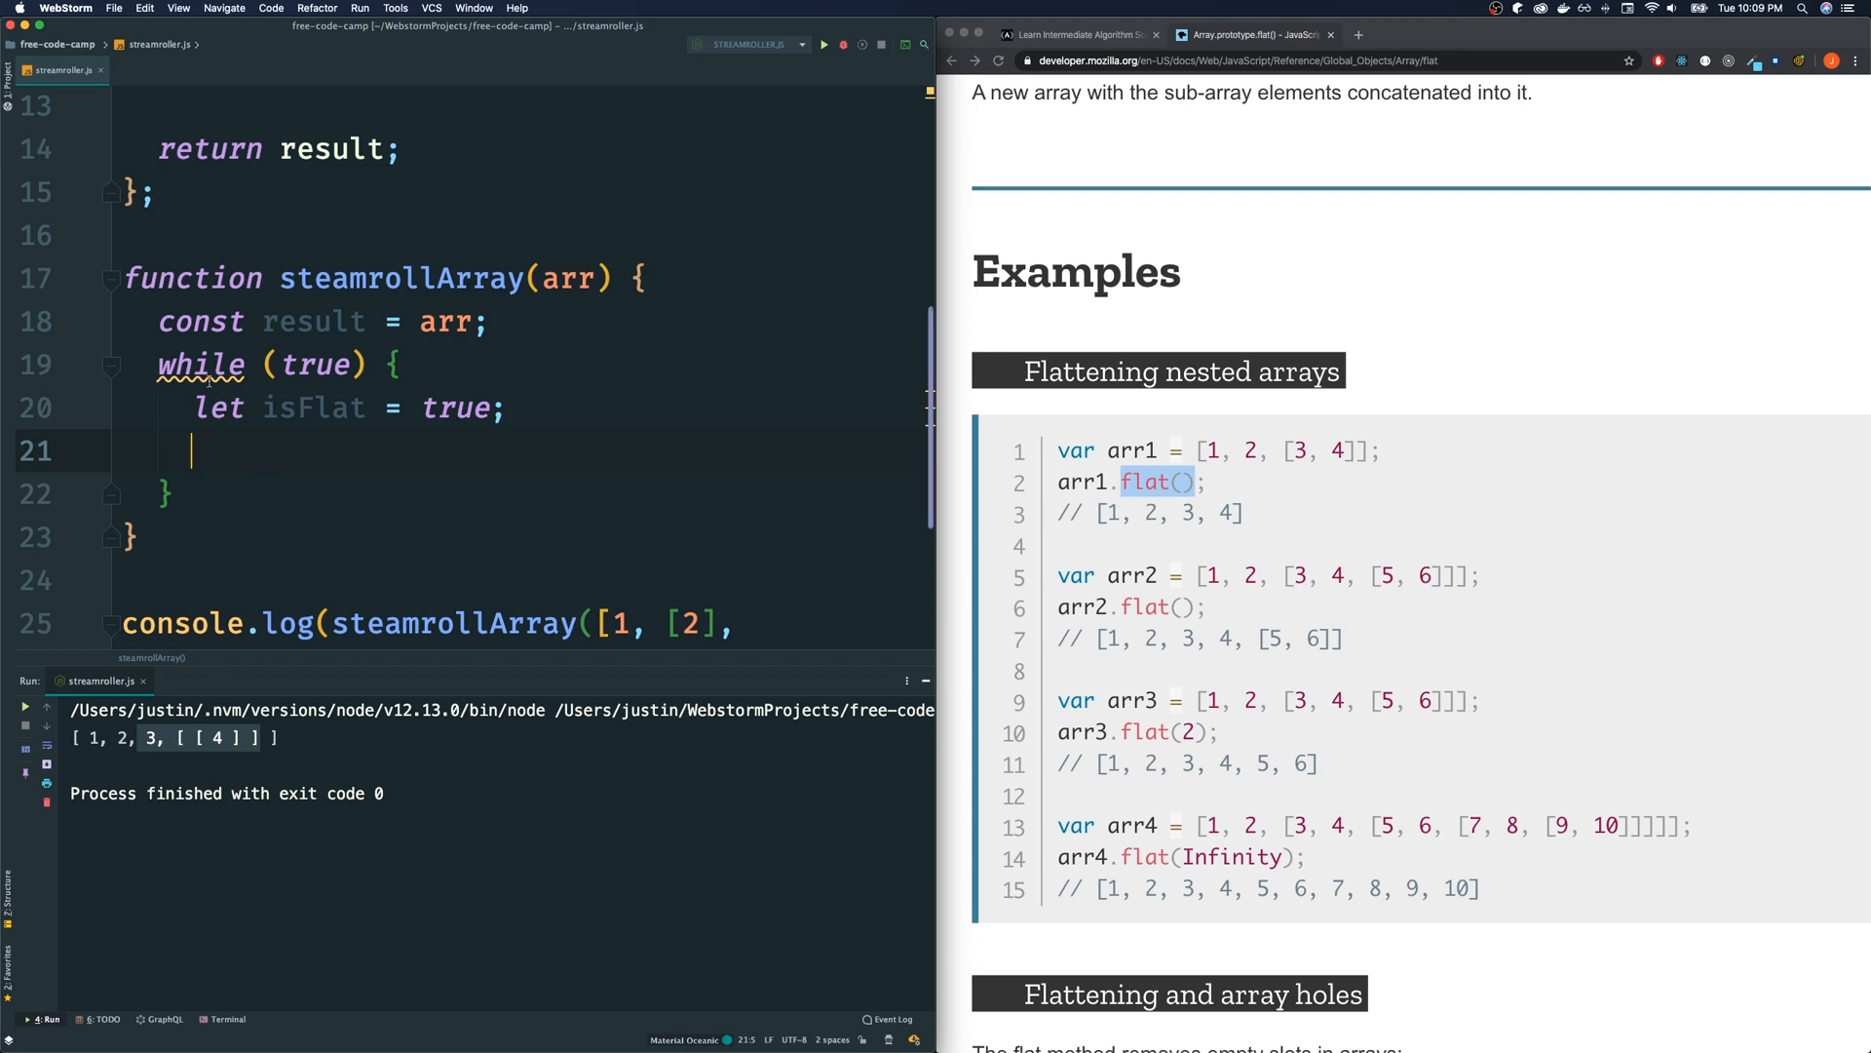
type("for (")
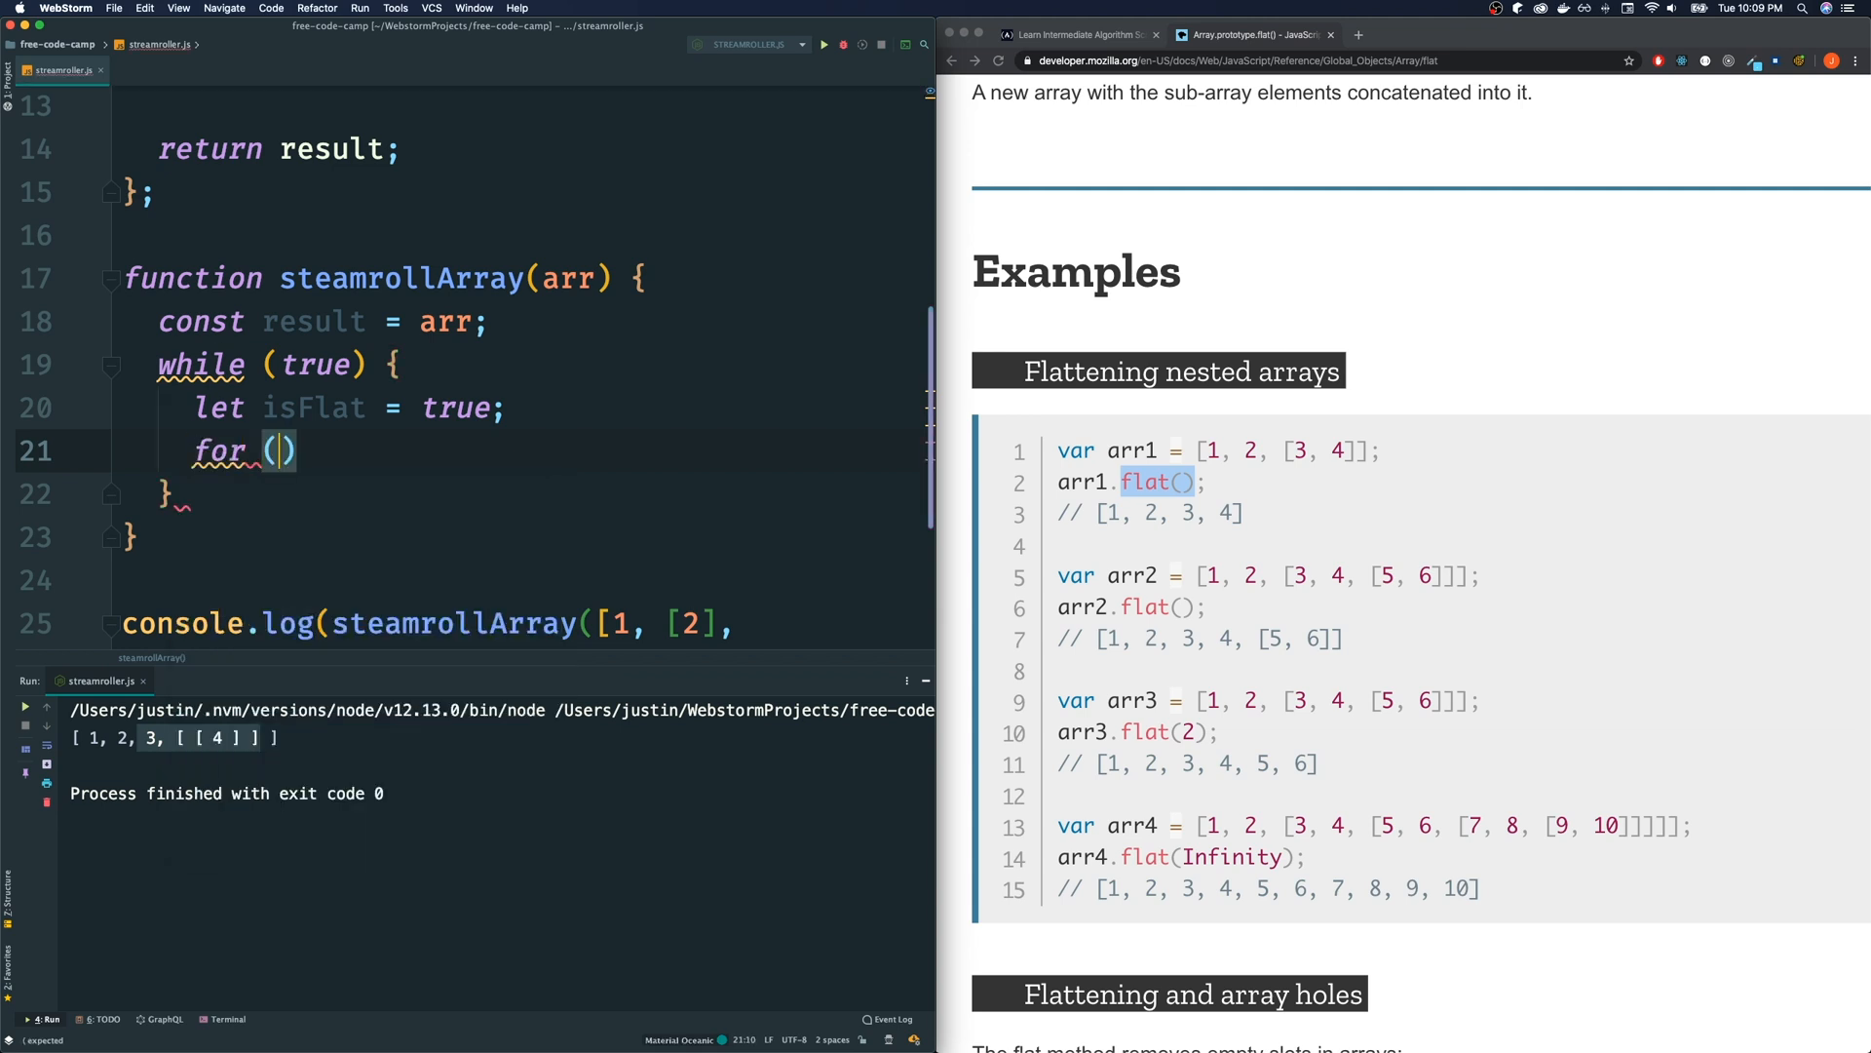
type("const el of")
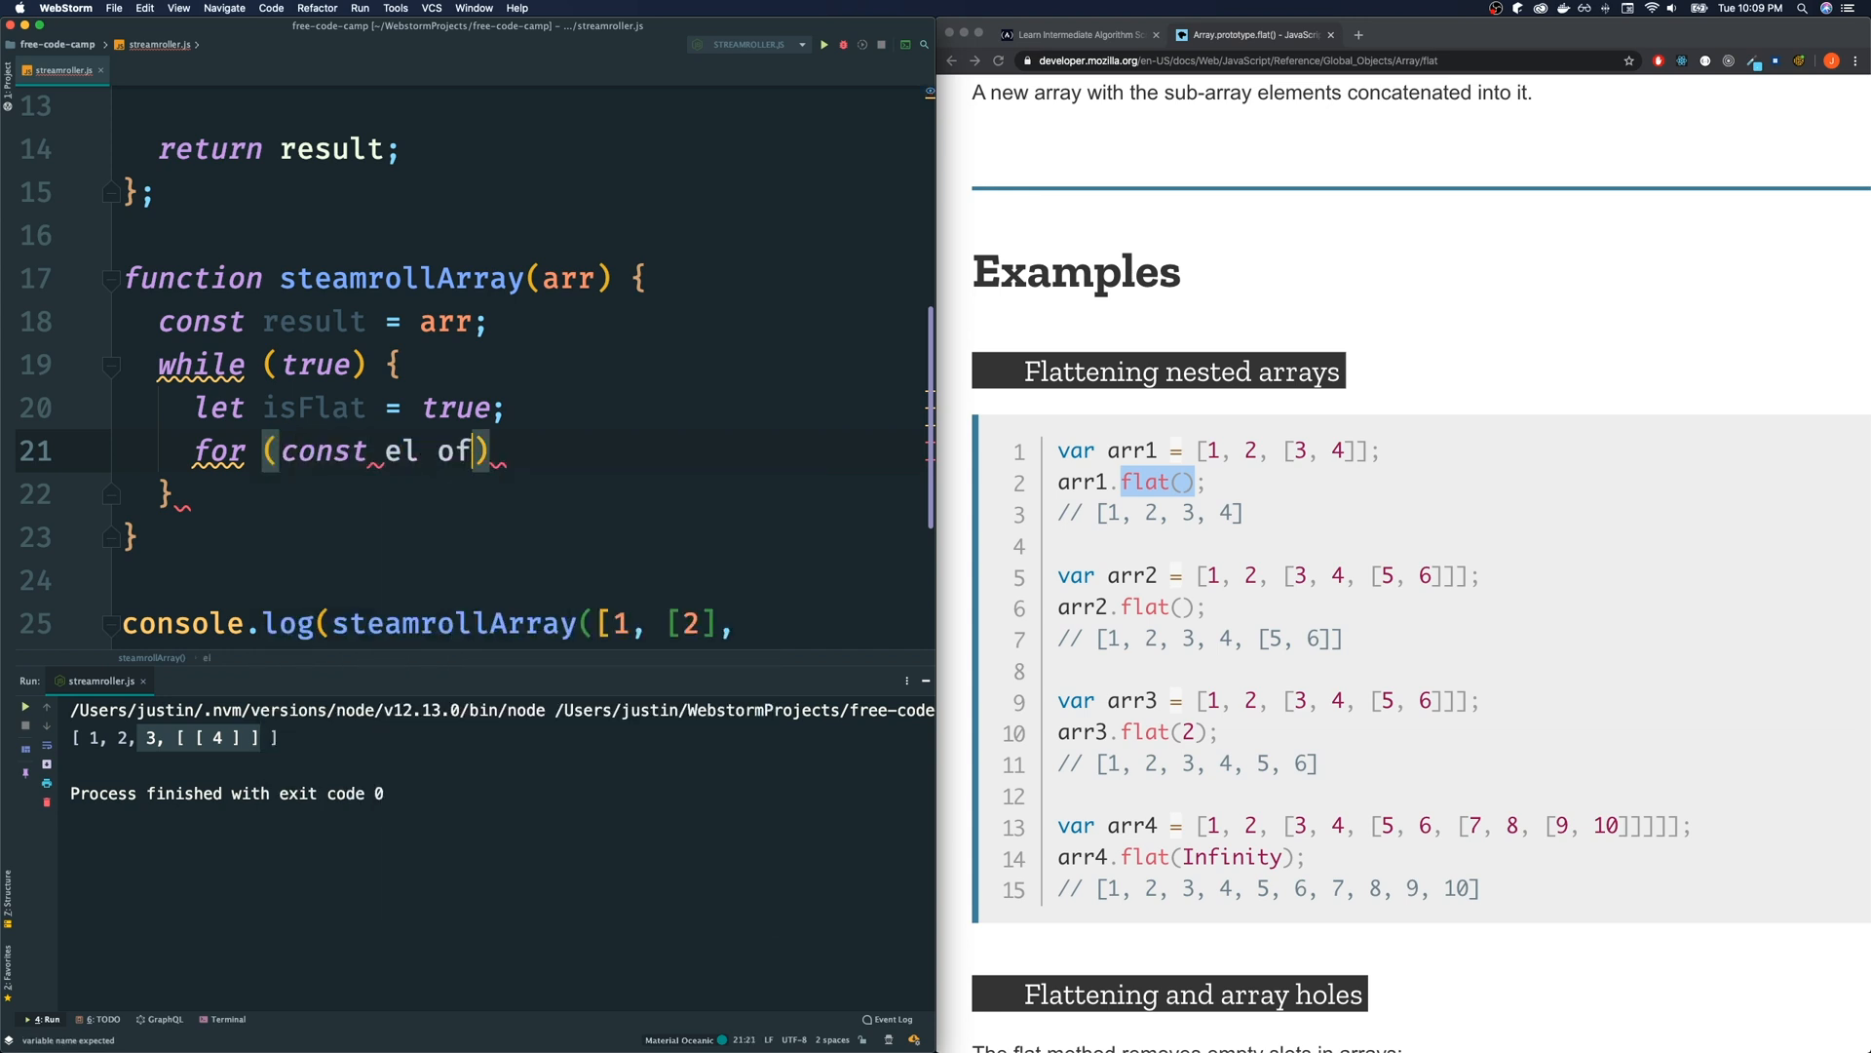
type("result")
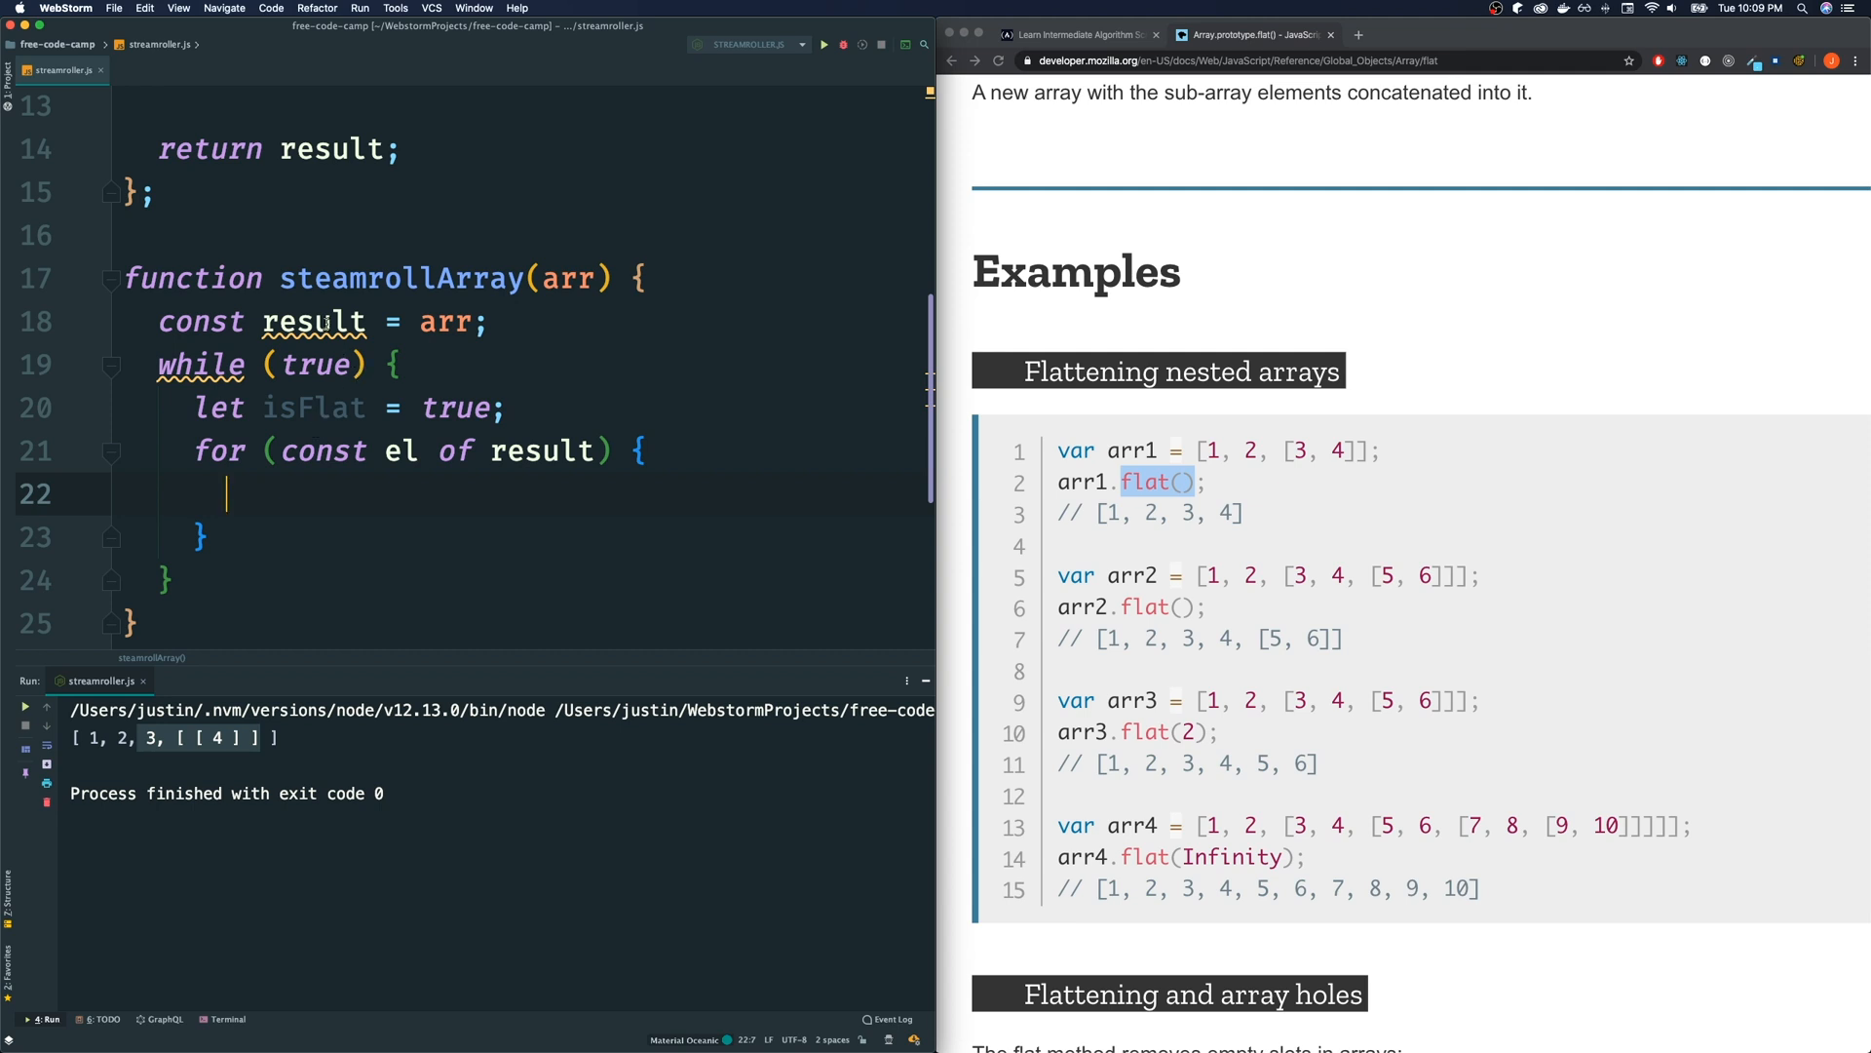
mouse_move(313, 322)
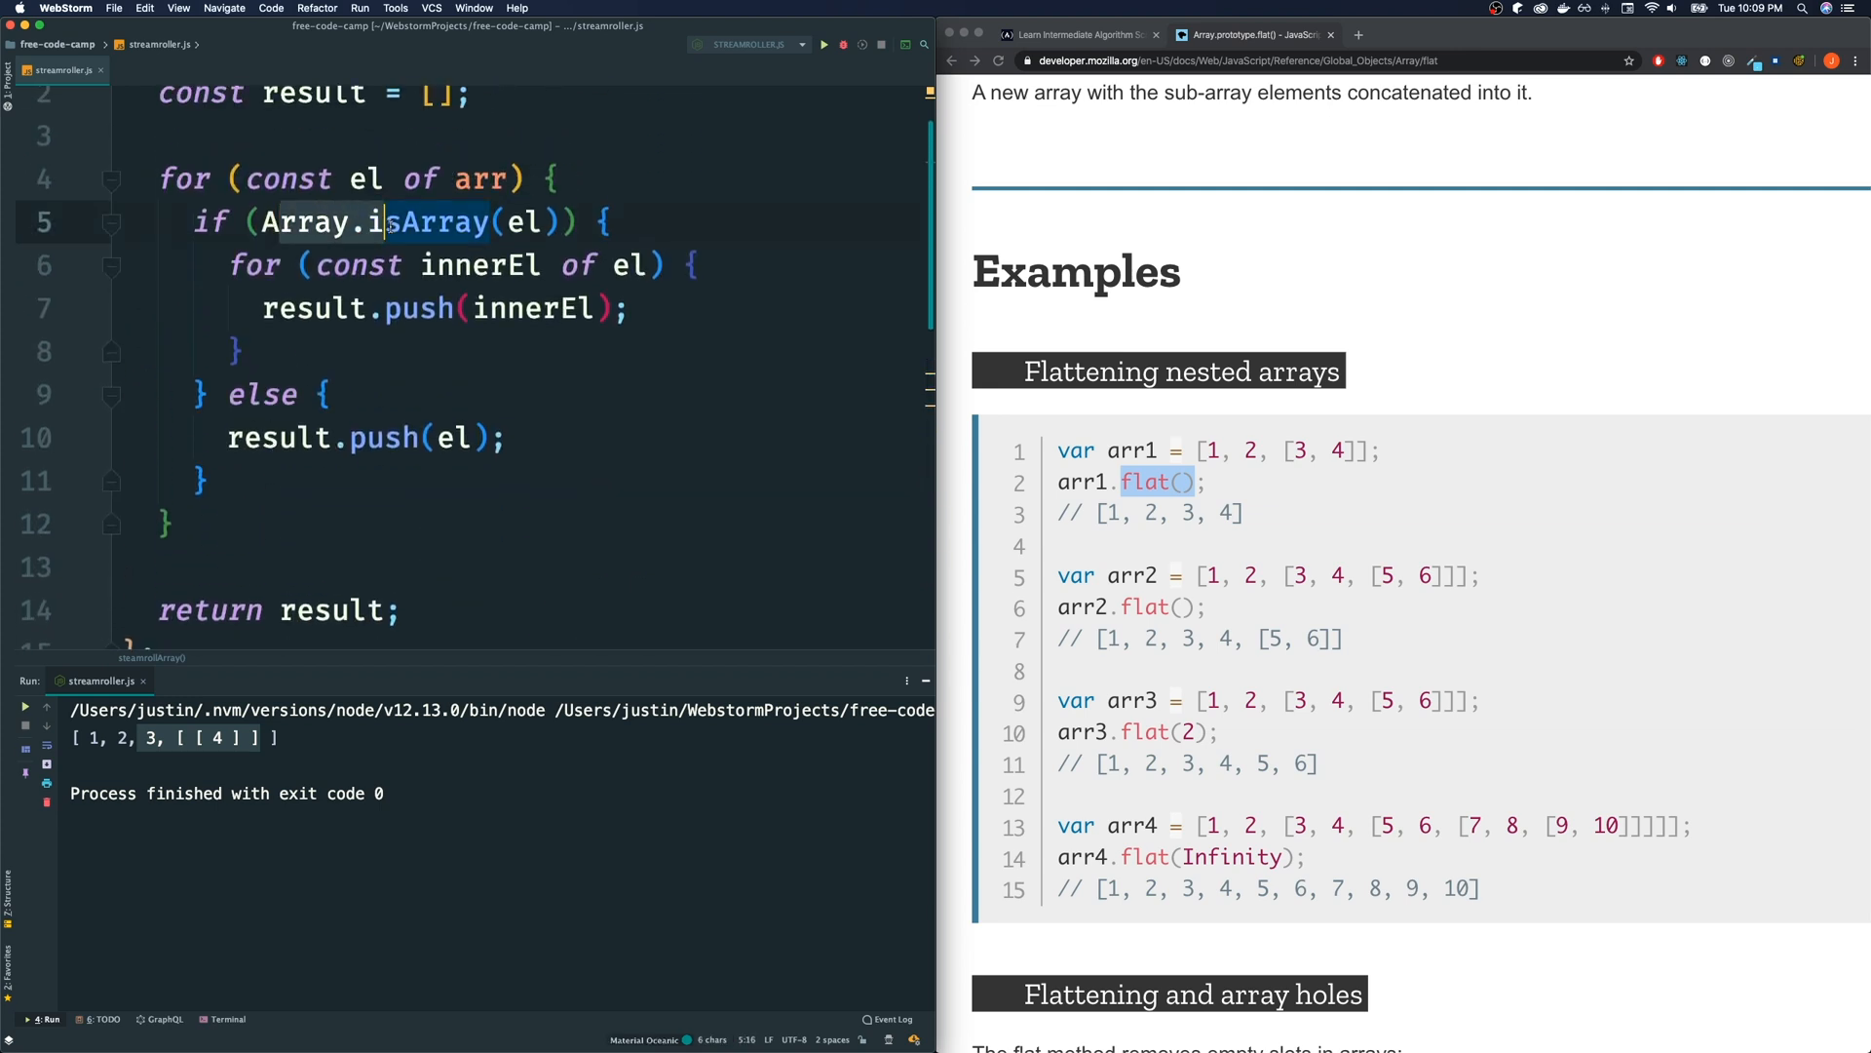
Inside the loop, if Array.isArray(el) set isFlat = false and result = flatten(result); make result a let
scroll("down", 3)
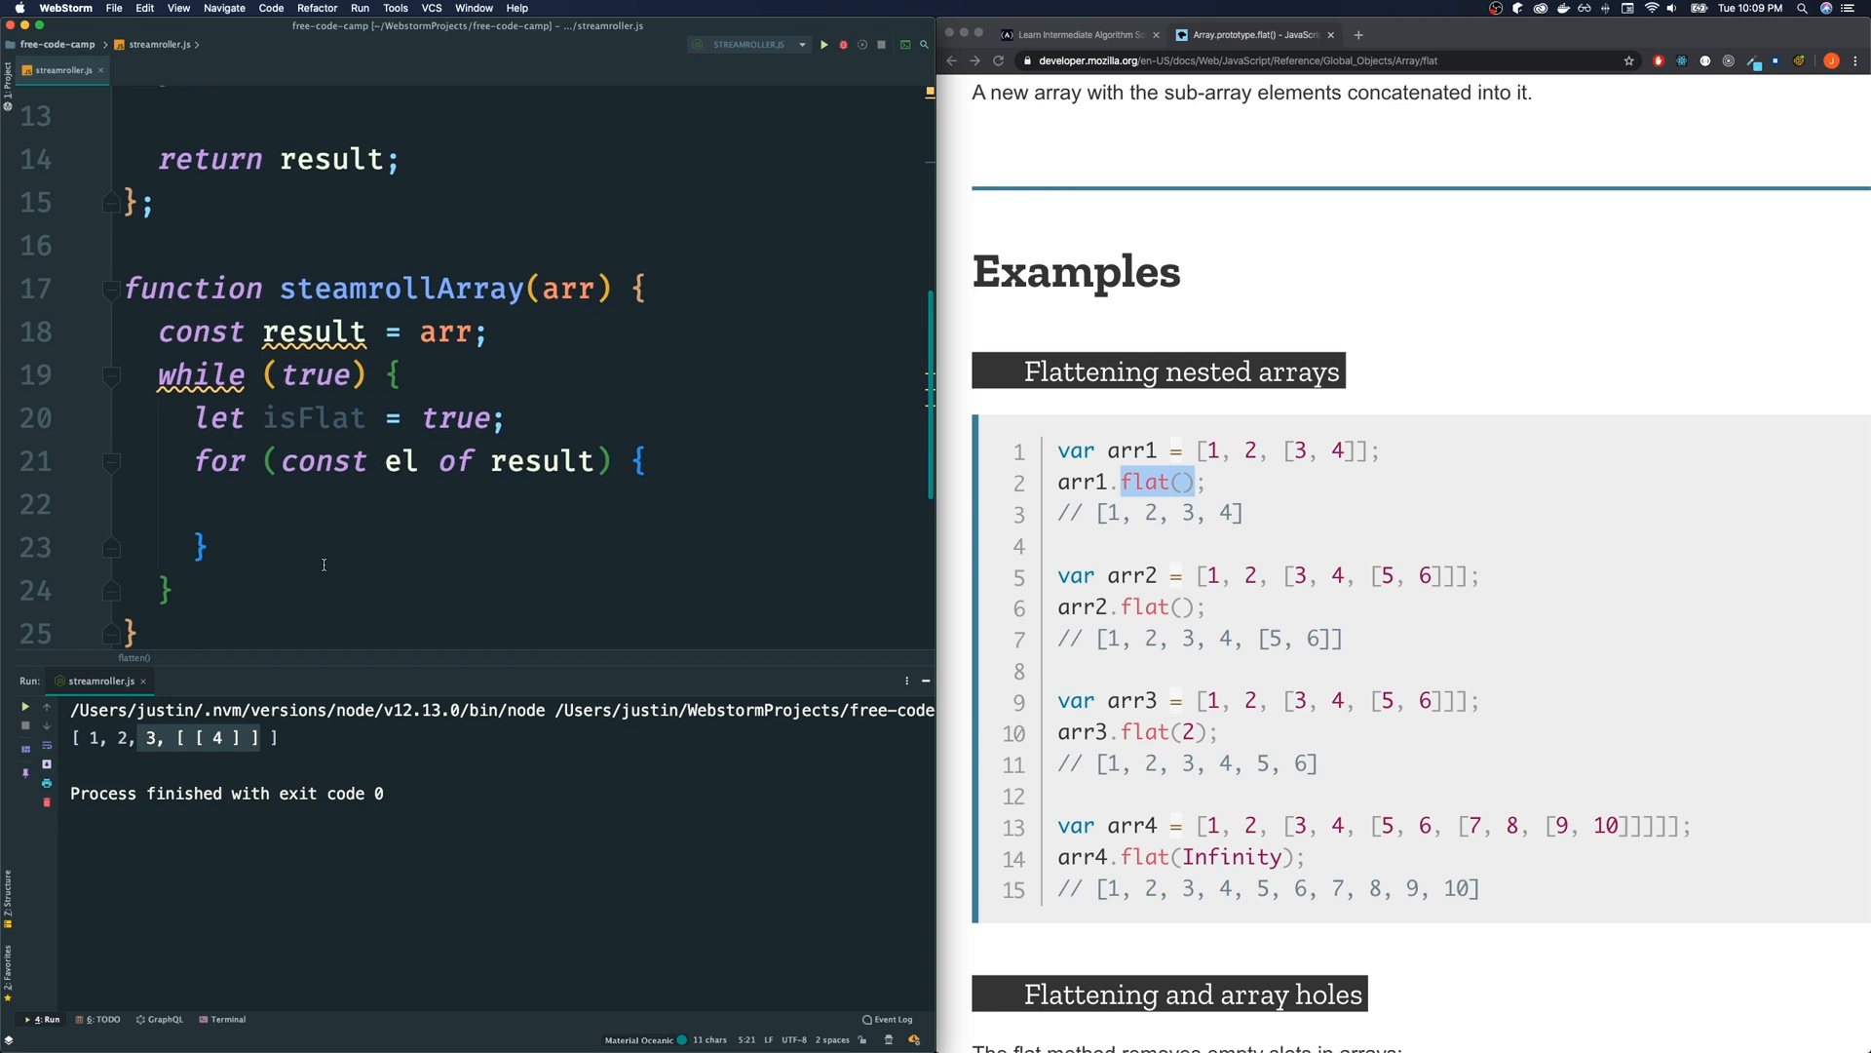
type("if (")
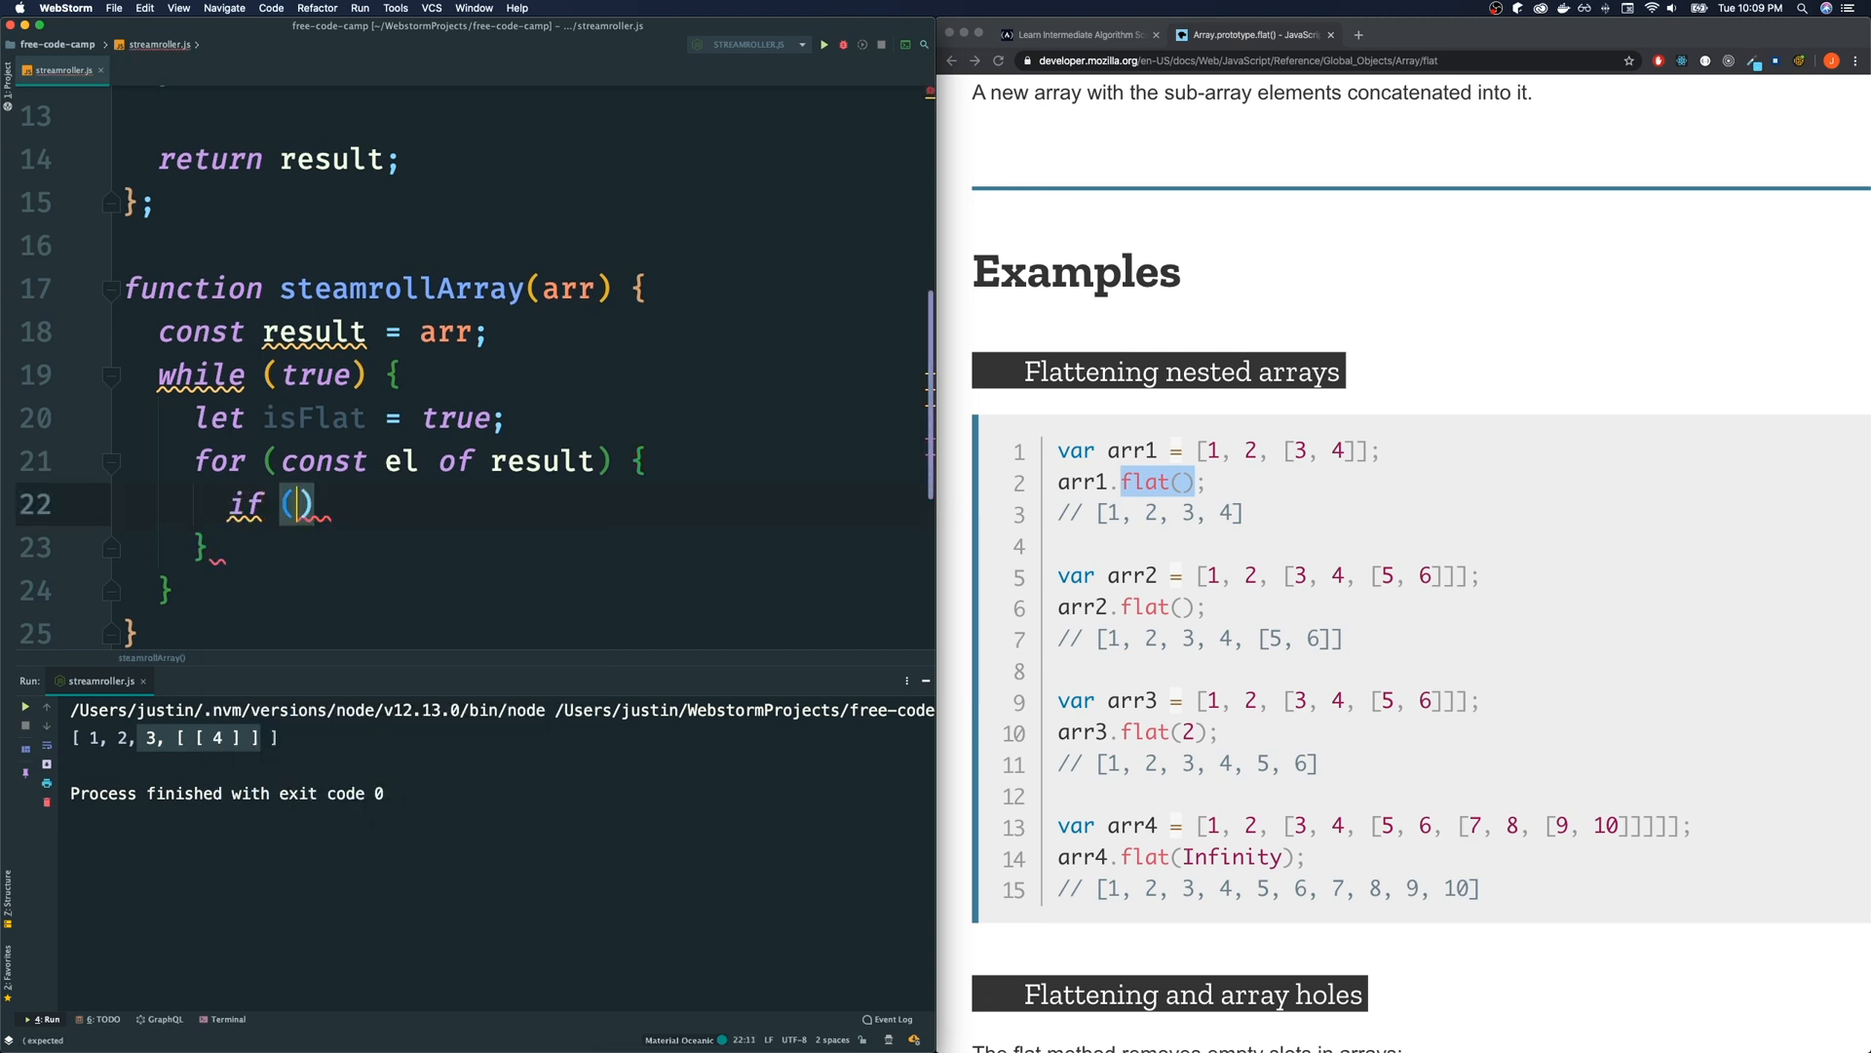
type("Array.isArray(el")
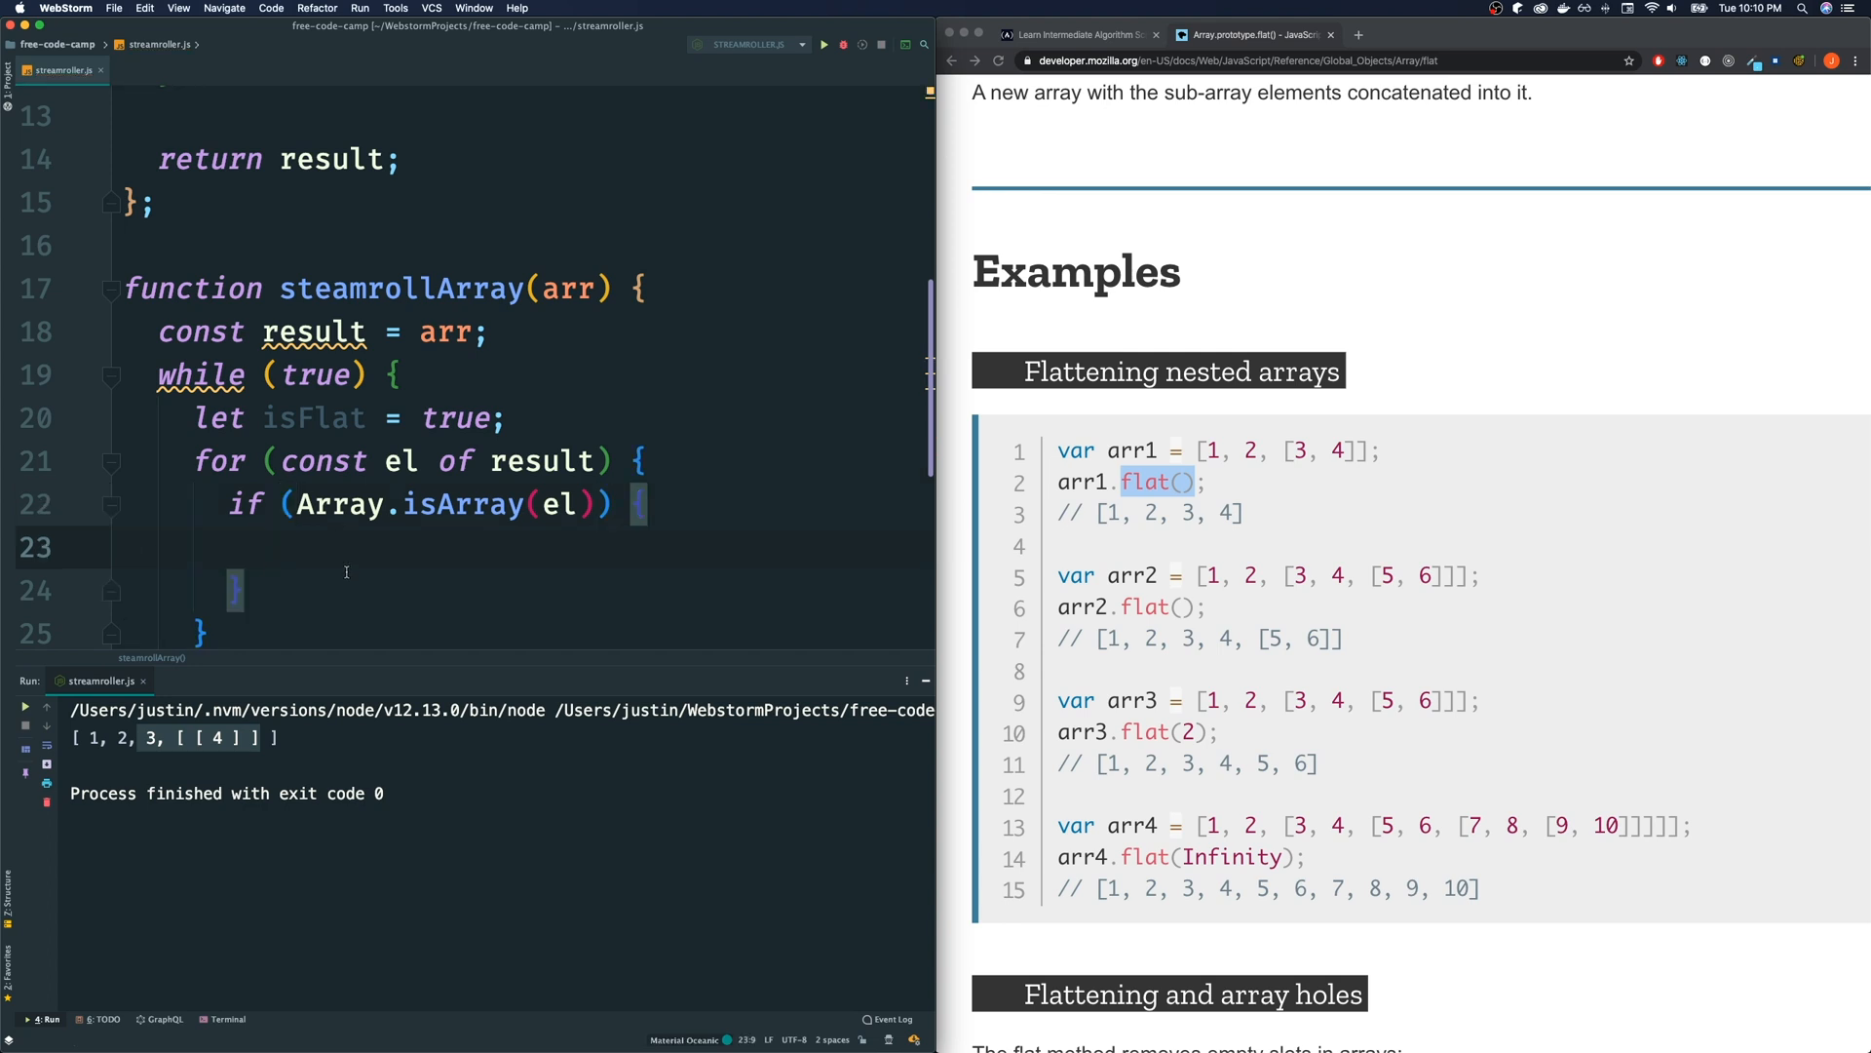
type("isFlat =")
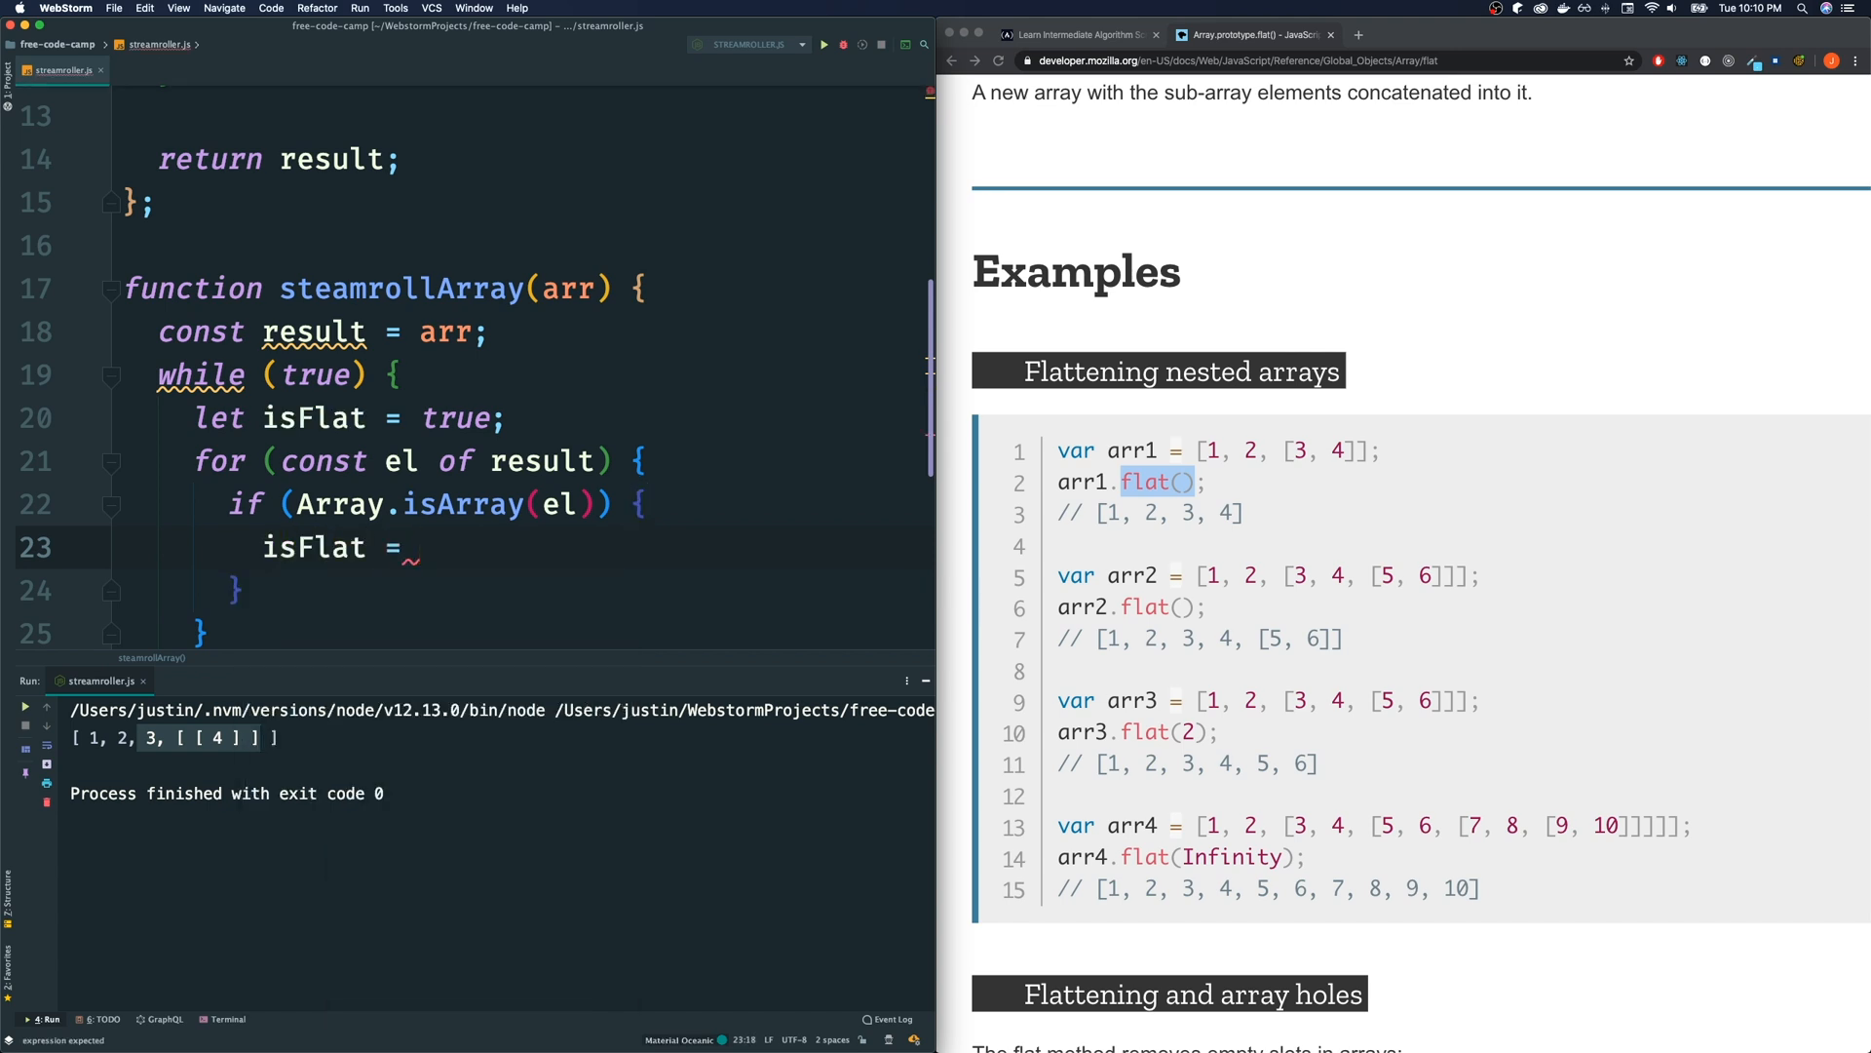
type("false;")
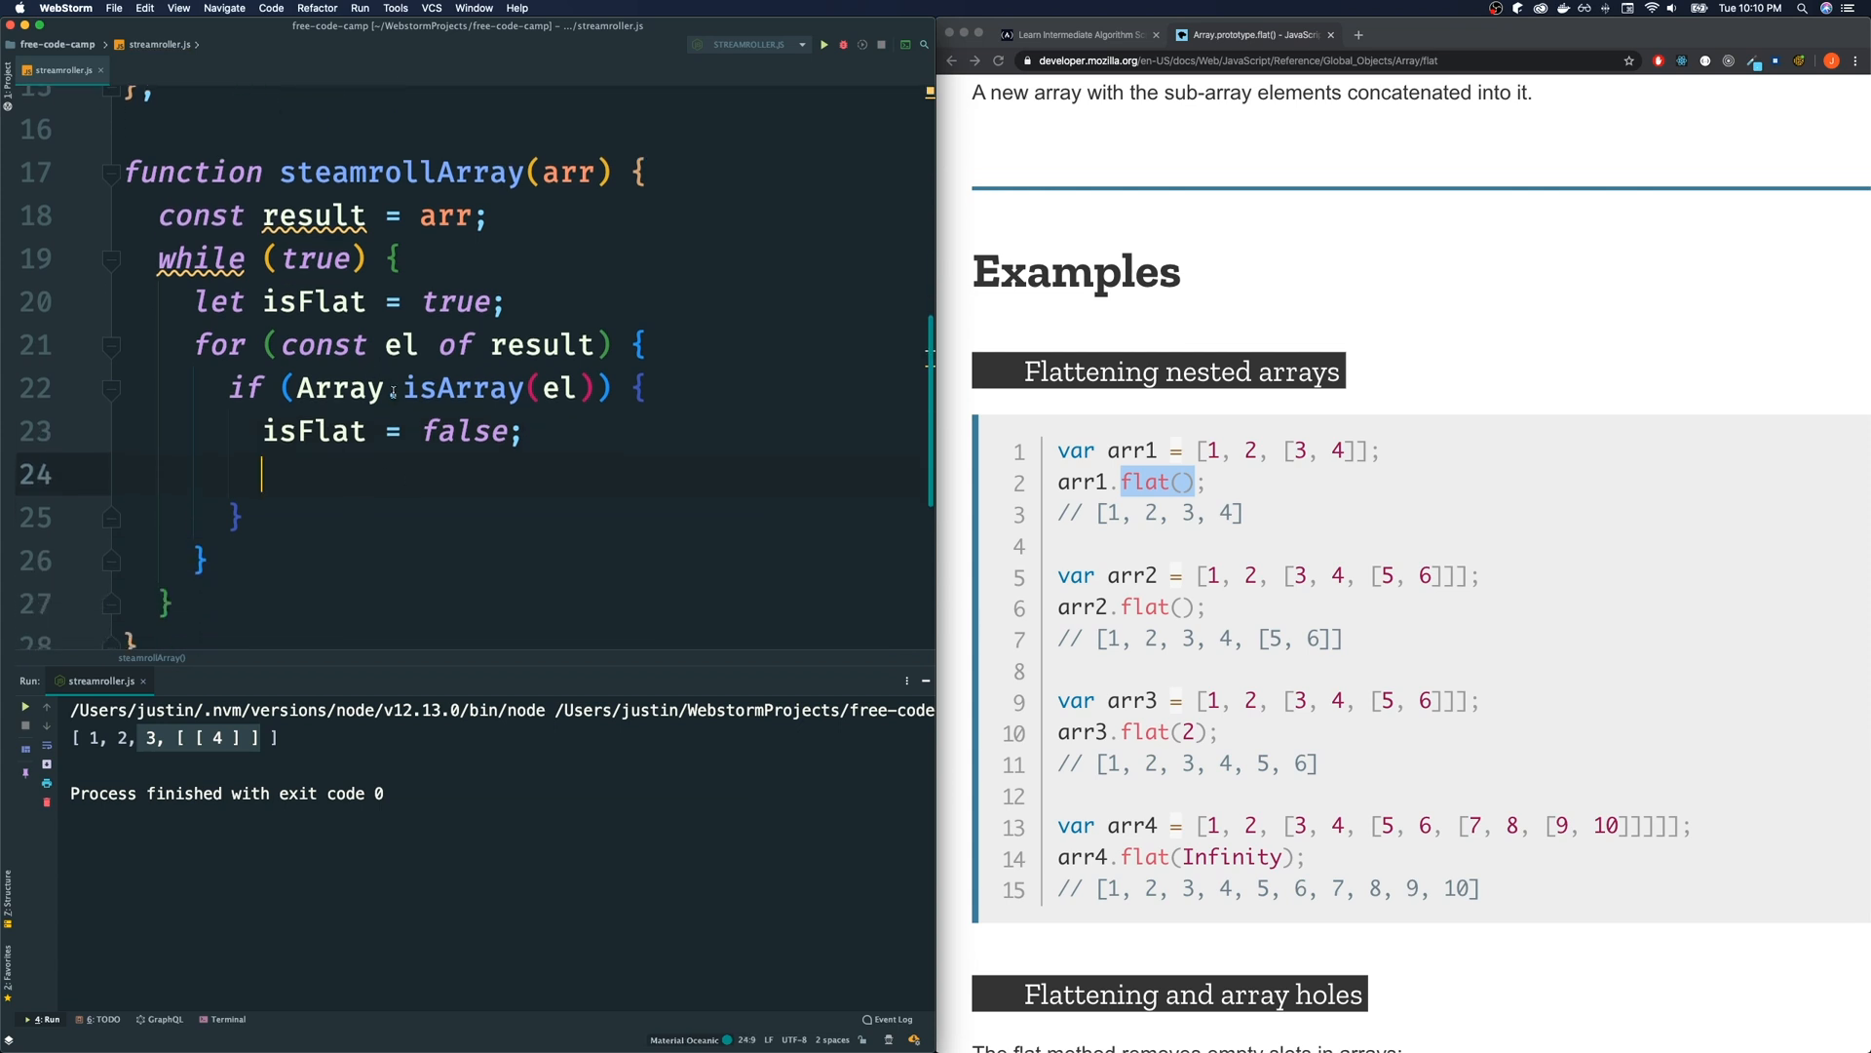
mouse_move(423, 443)
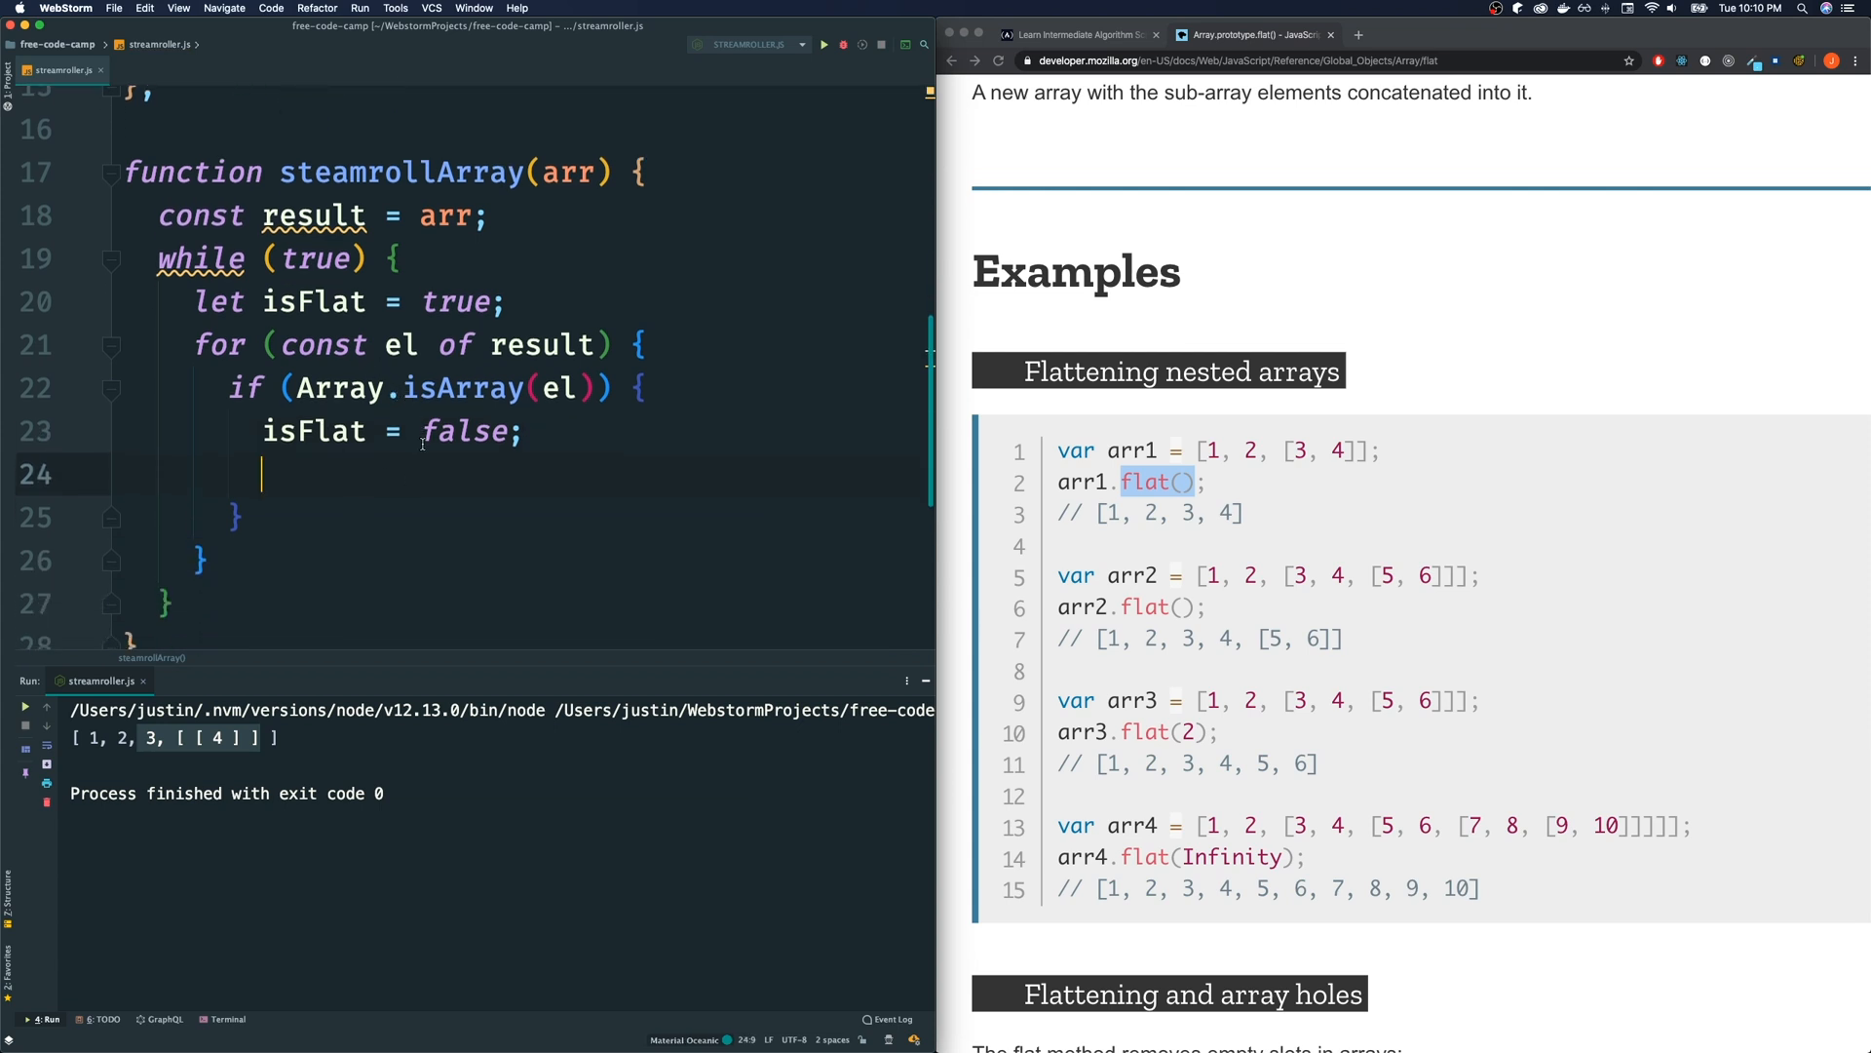
type("result =")
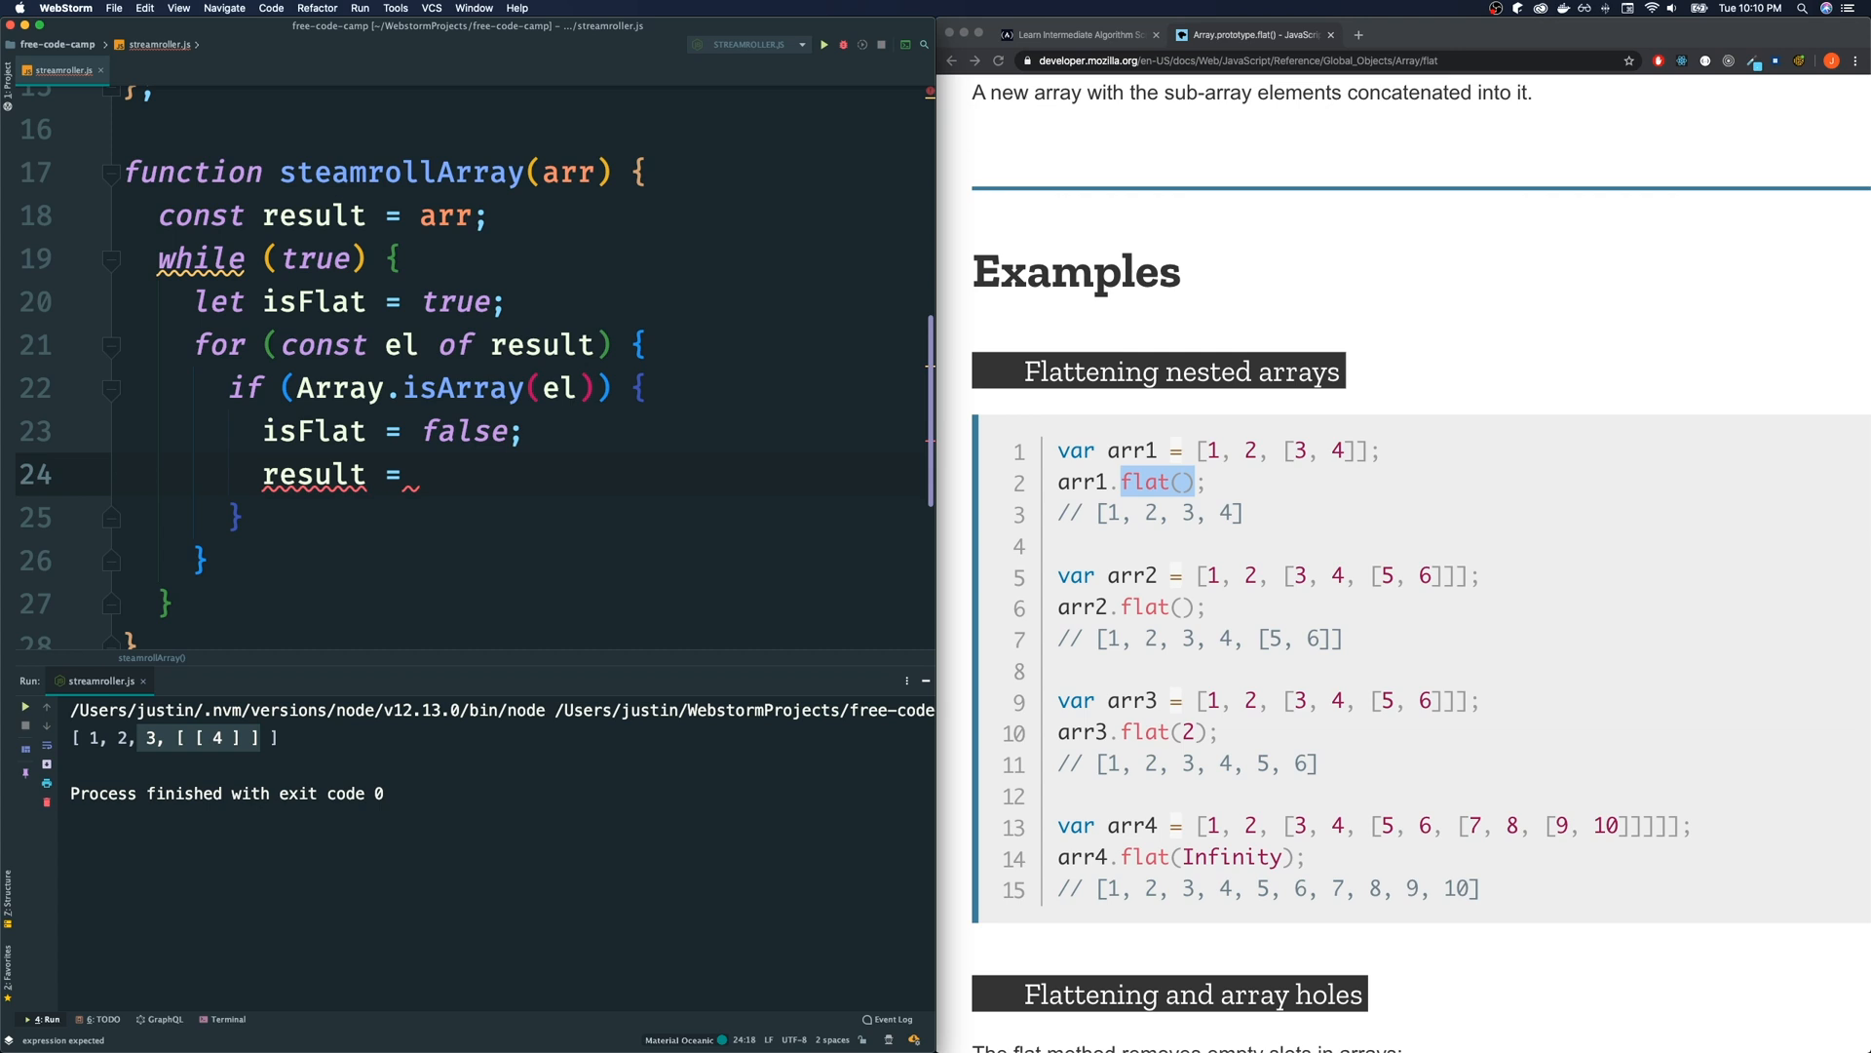
type("flatten(")
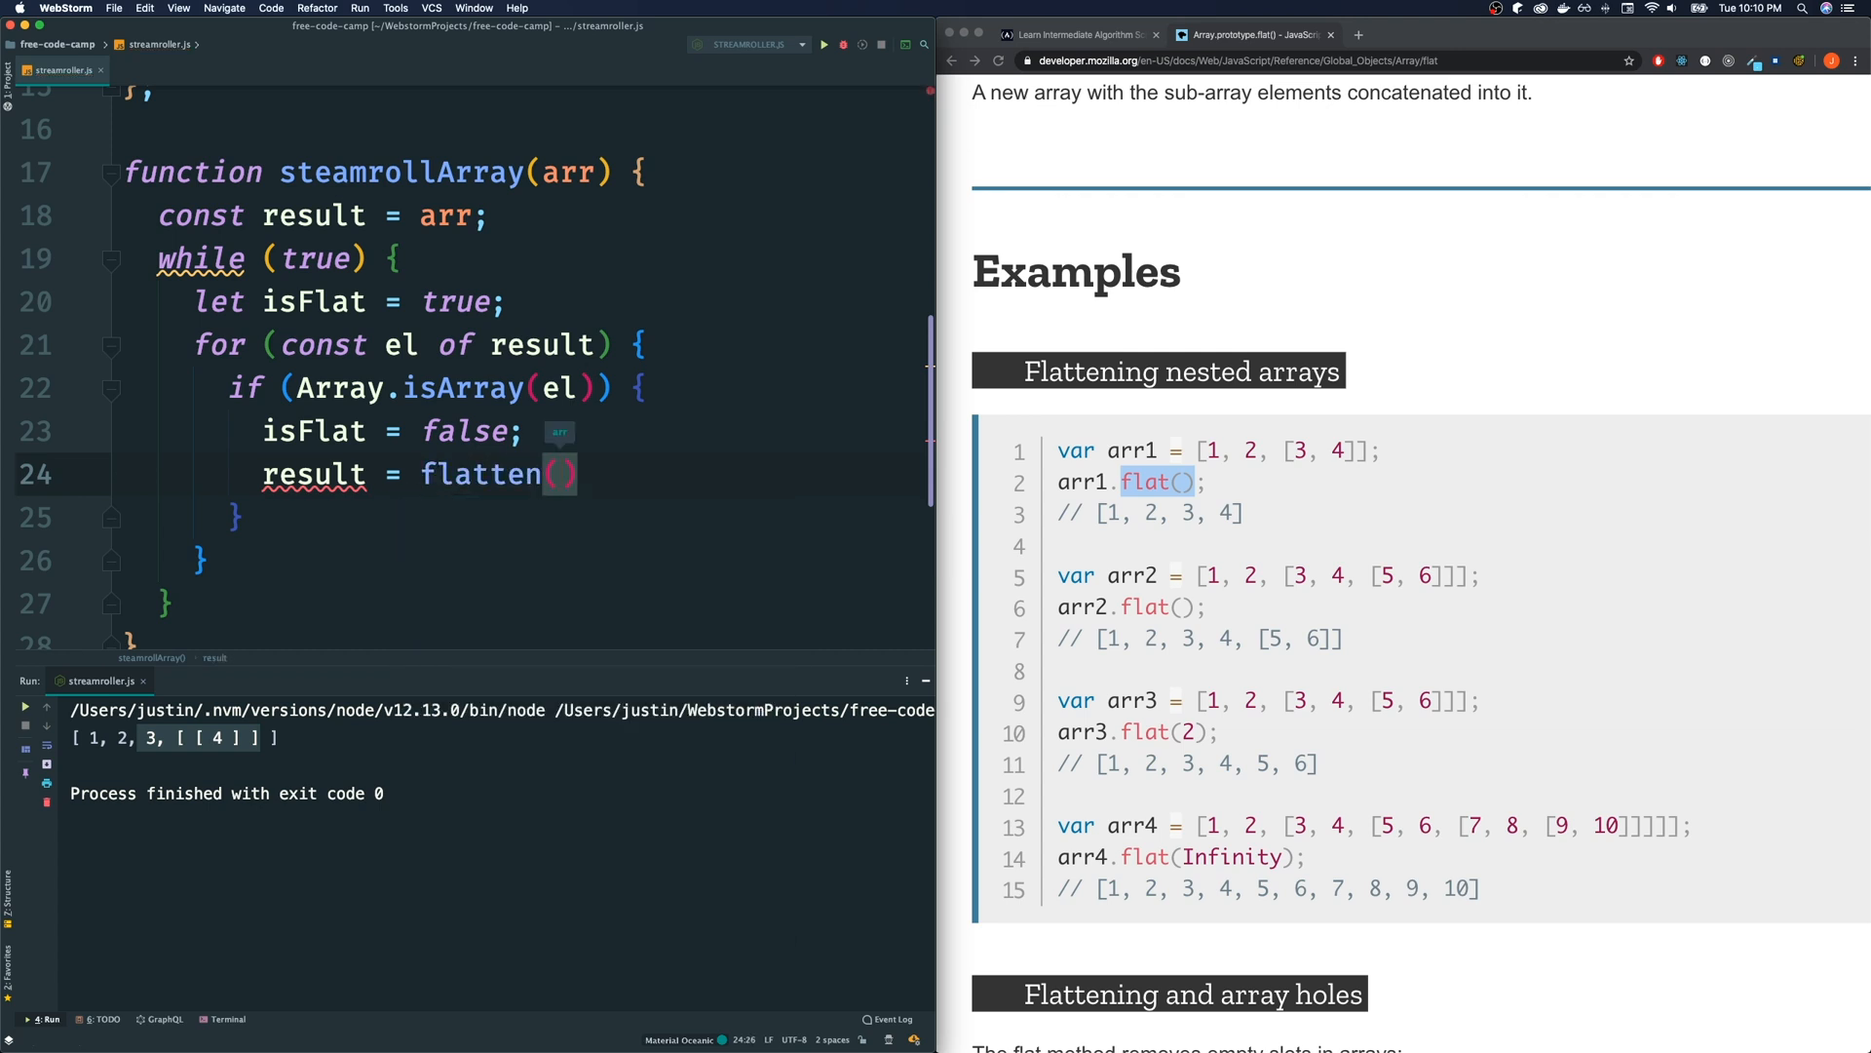
type("result);")
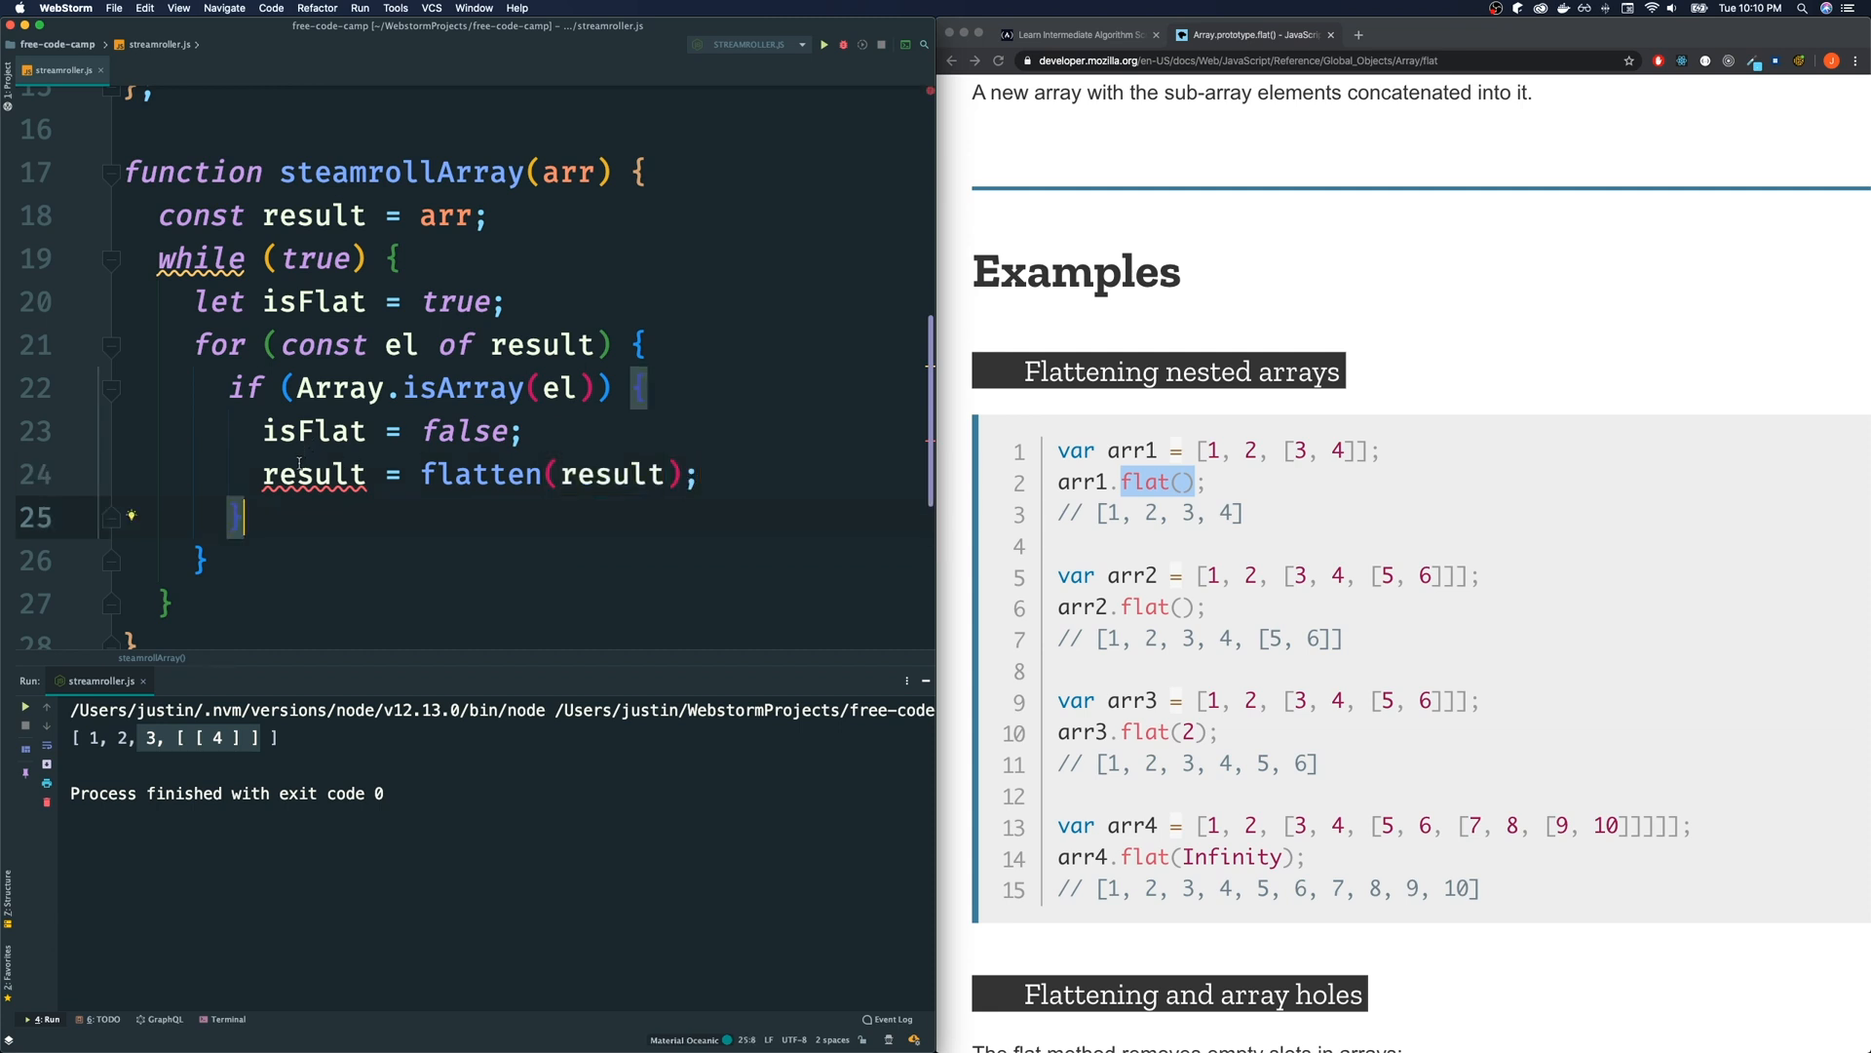
left_click(201, 214)
type("le")
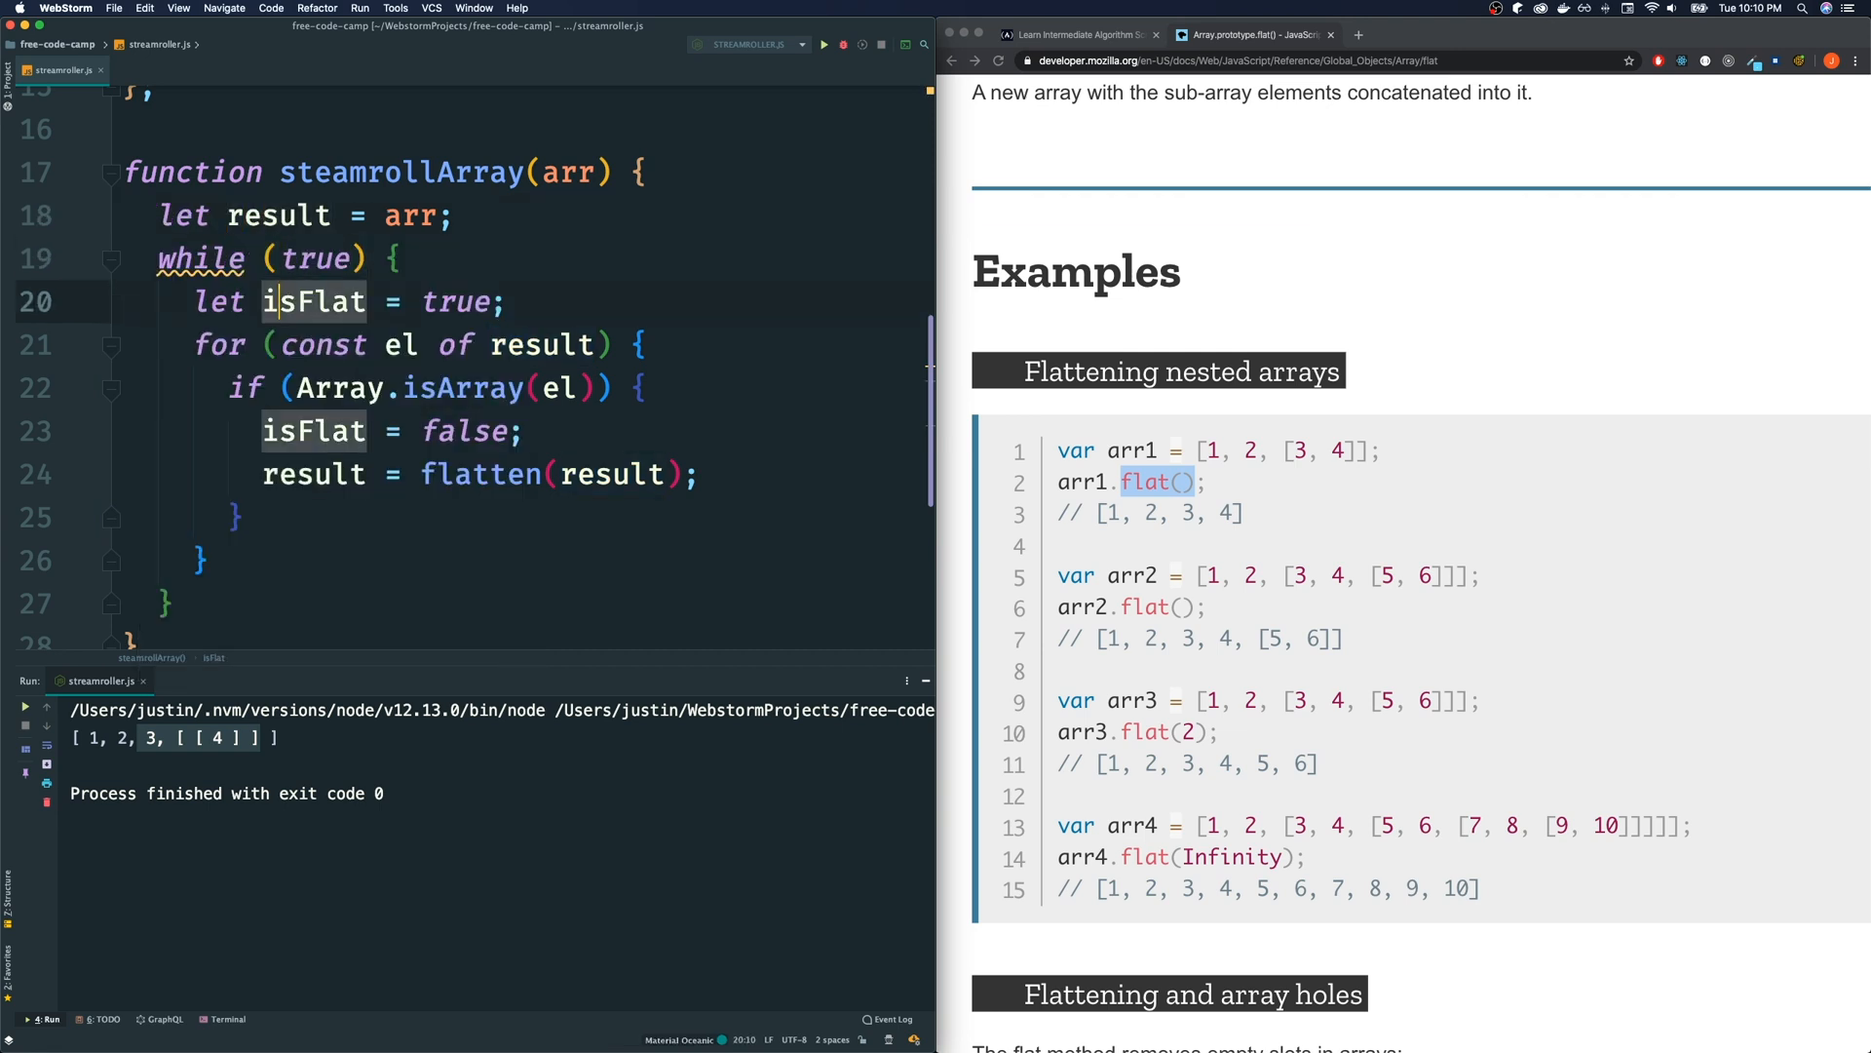
Add break; after result = flatten(result) so the for...of loop exits once a nested array is found
left_click(236, 517)
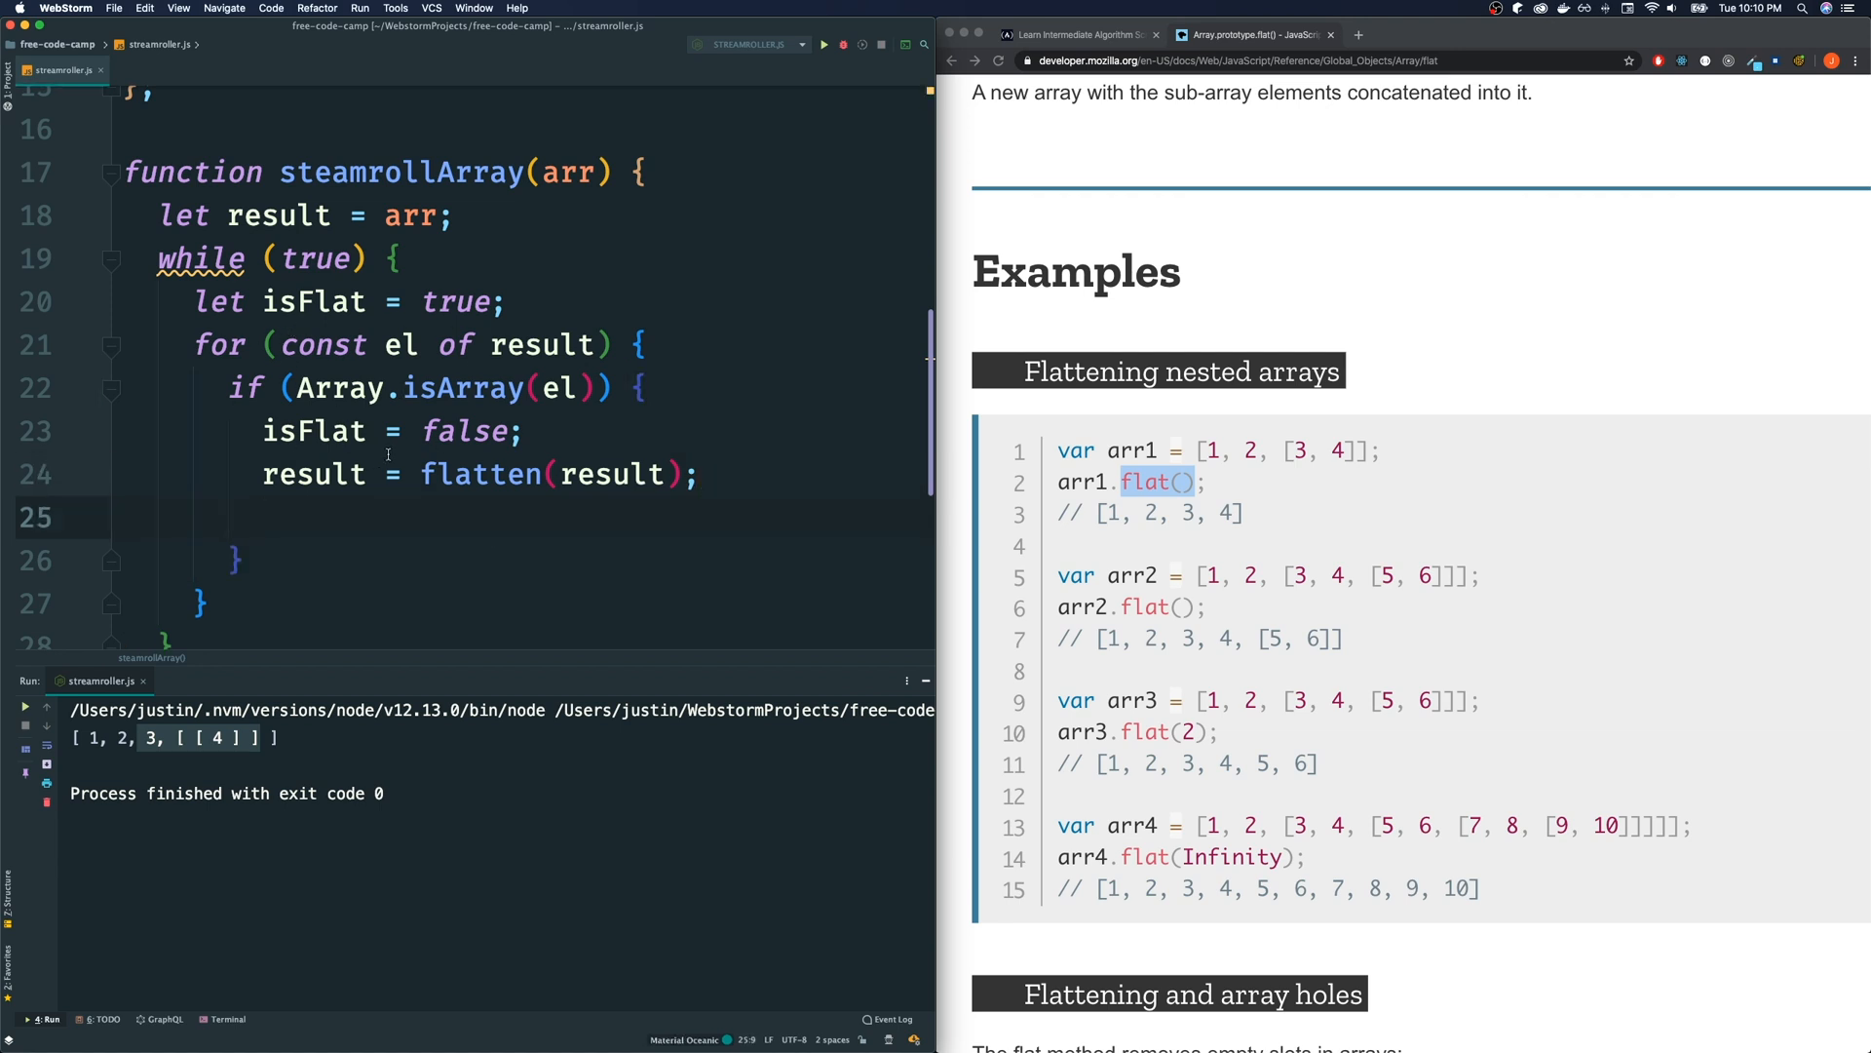
type("break;")
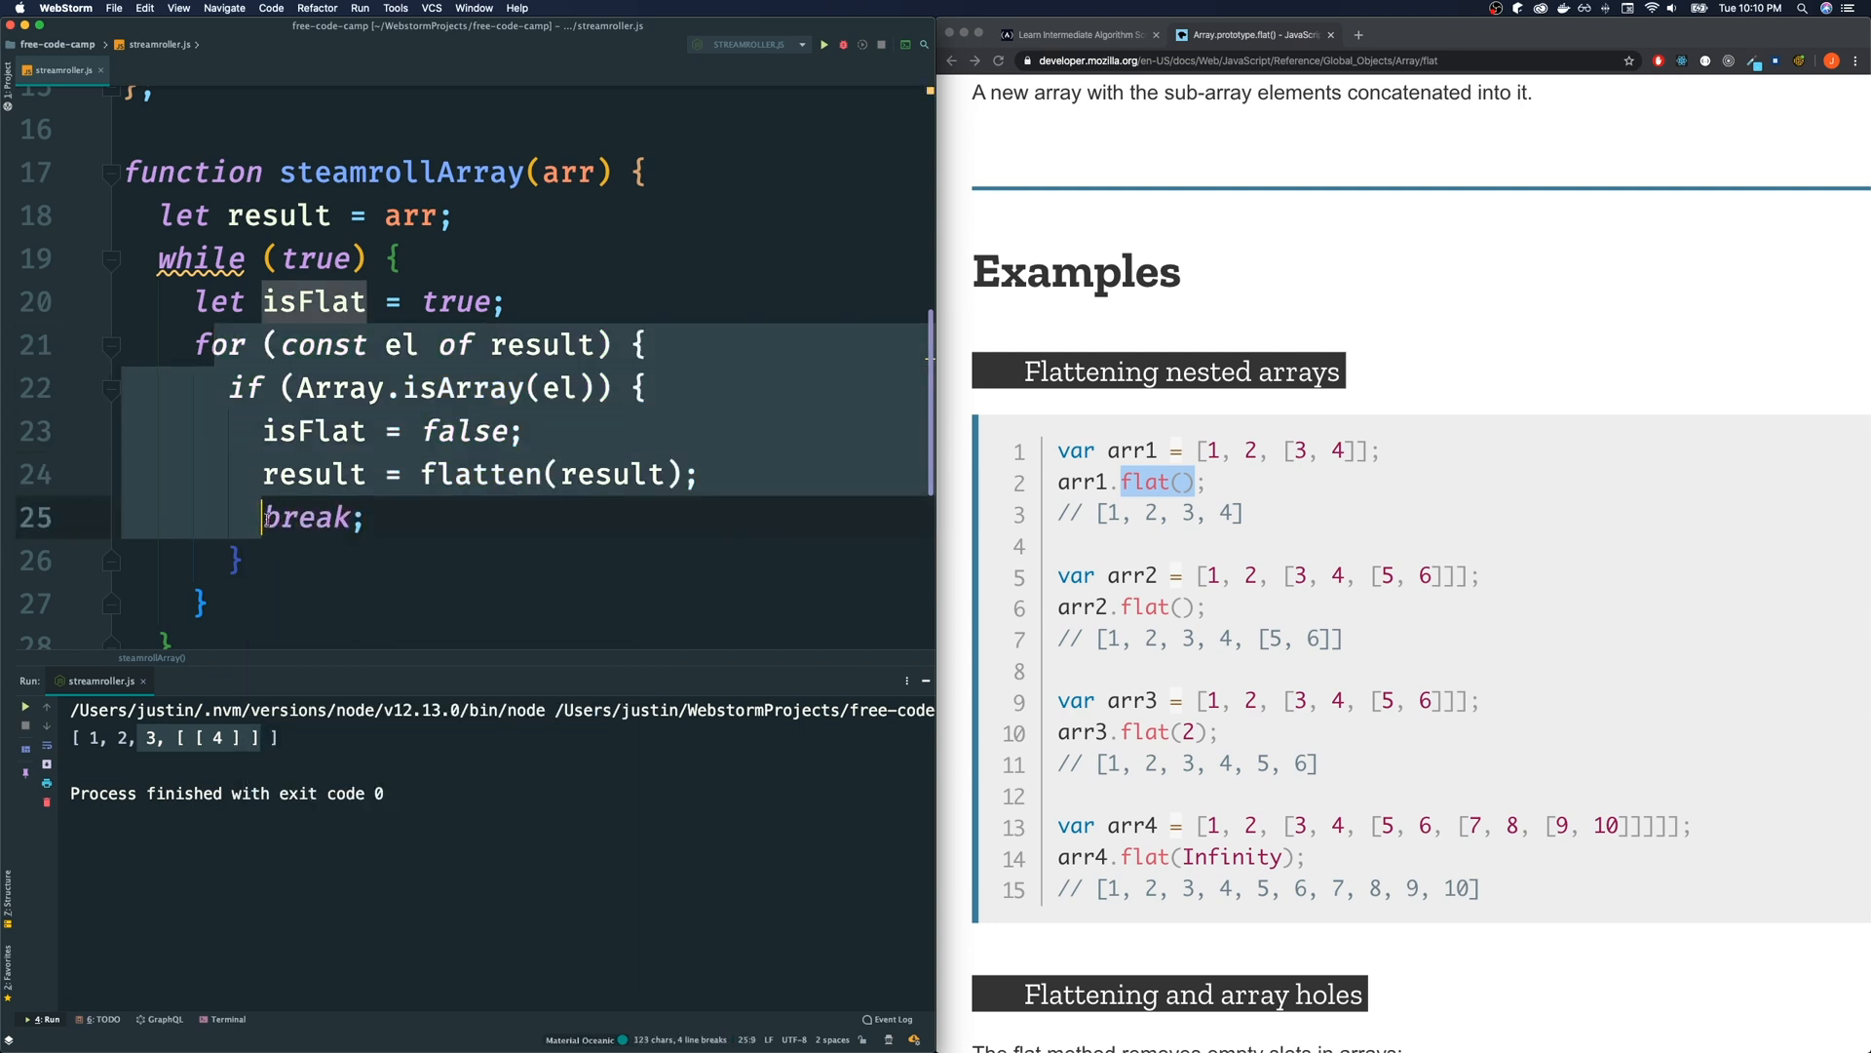
left_click(197, 345)
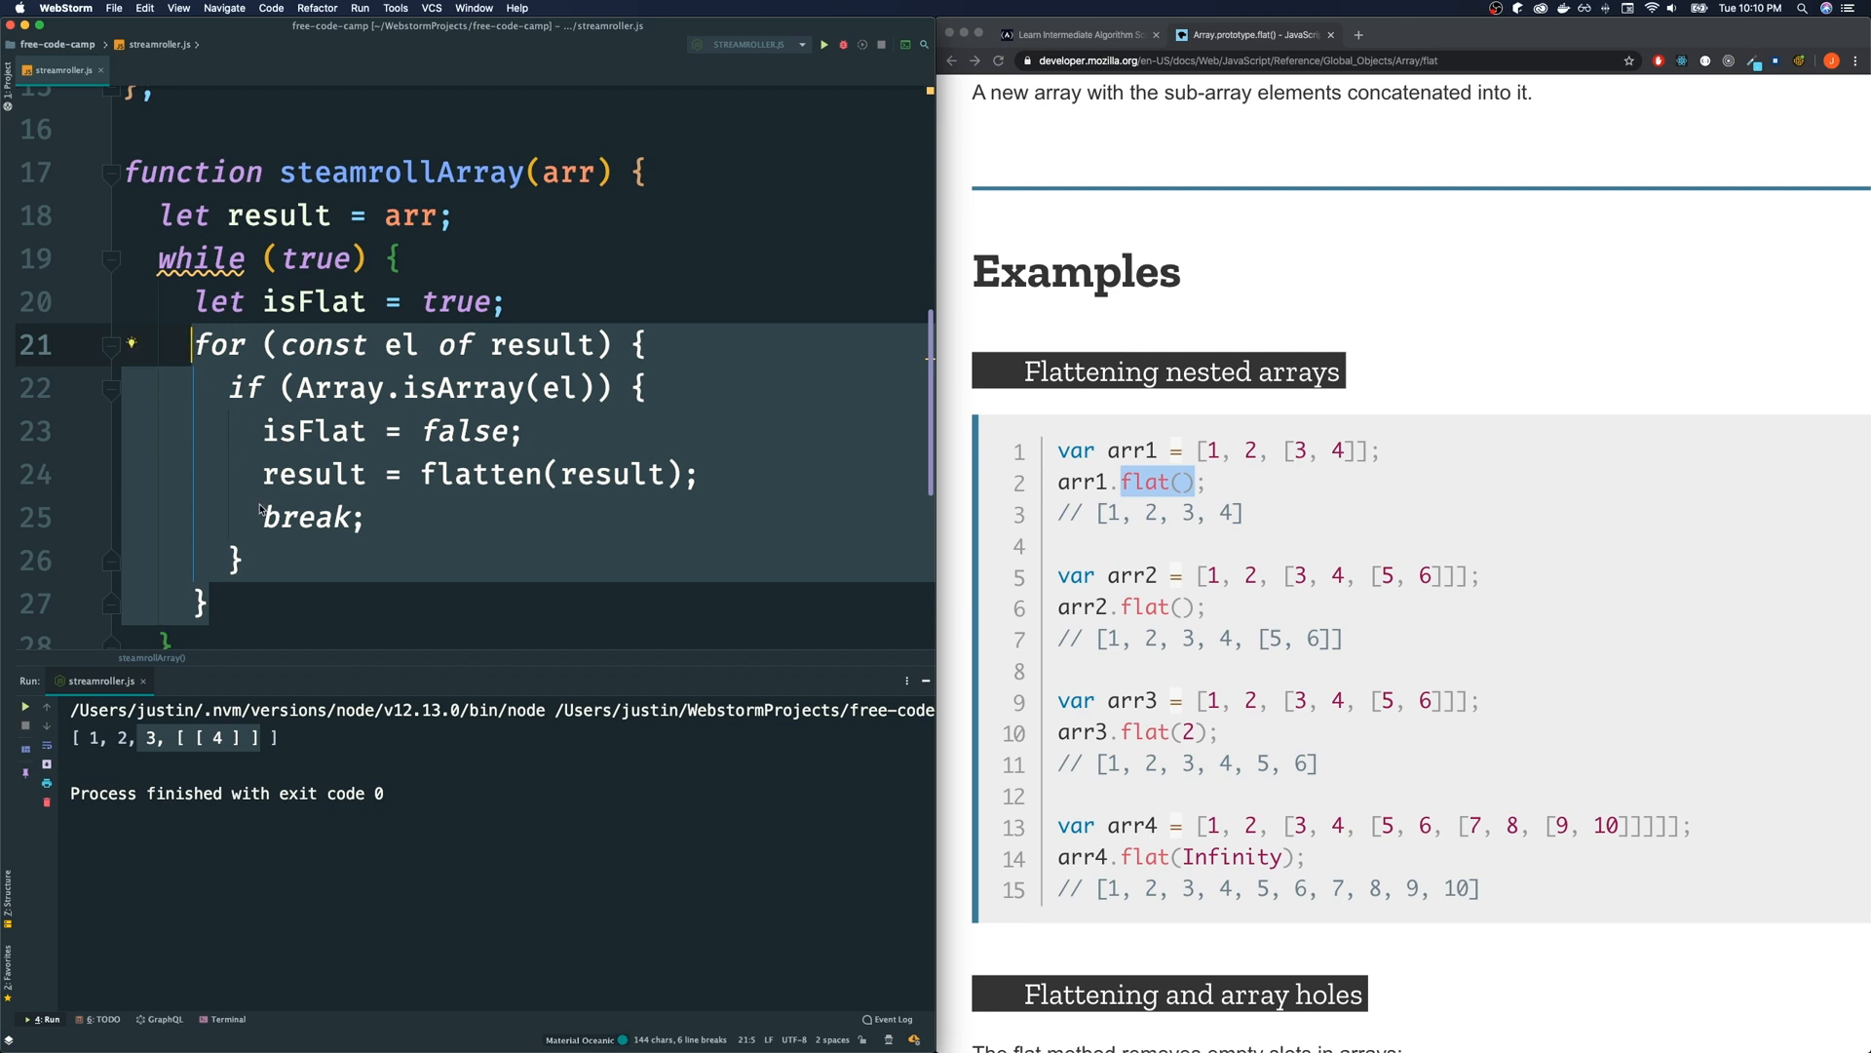
left_click(287, 556)
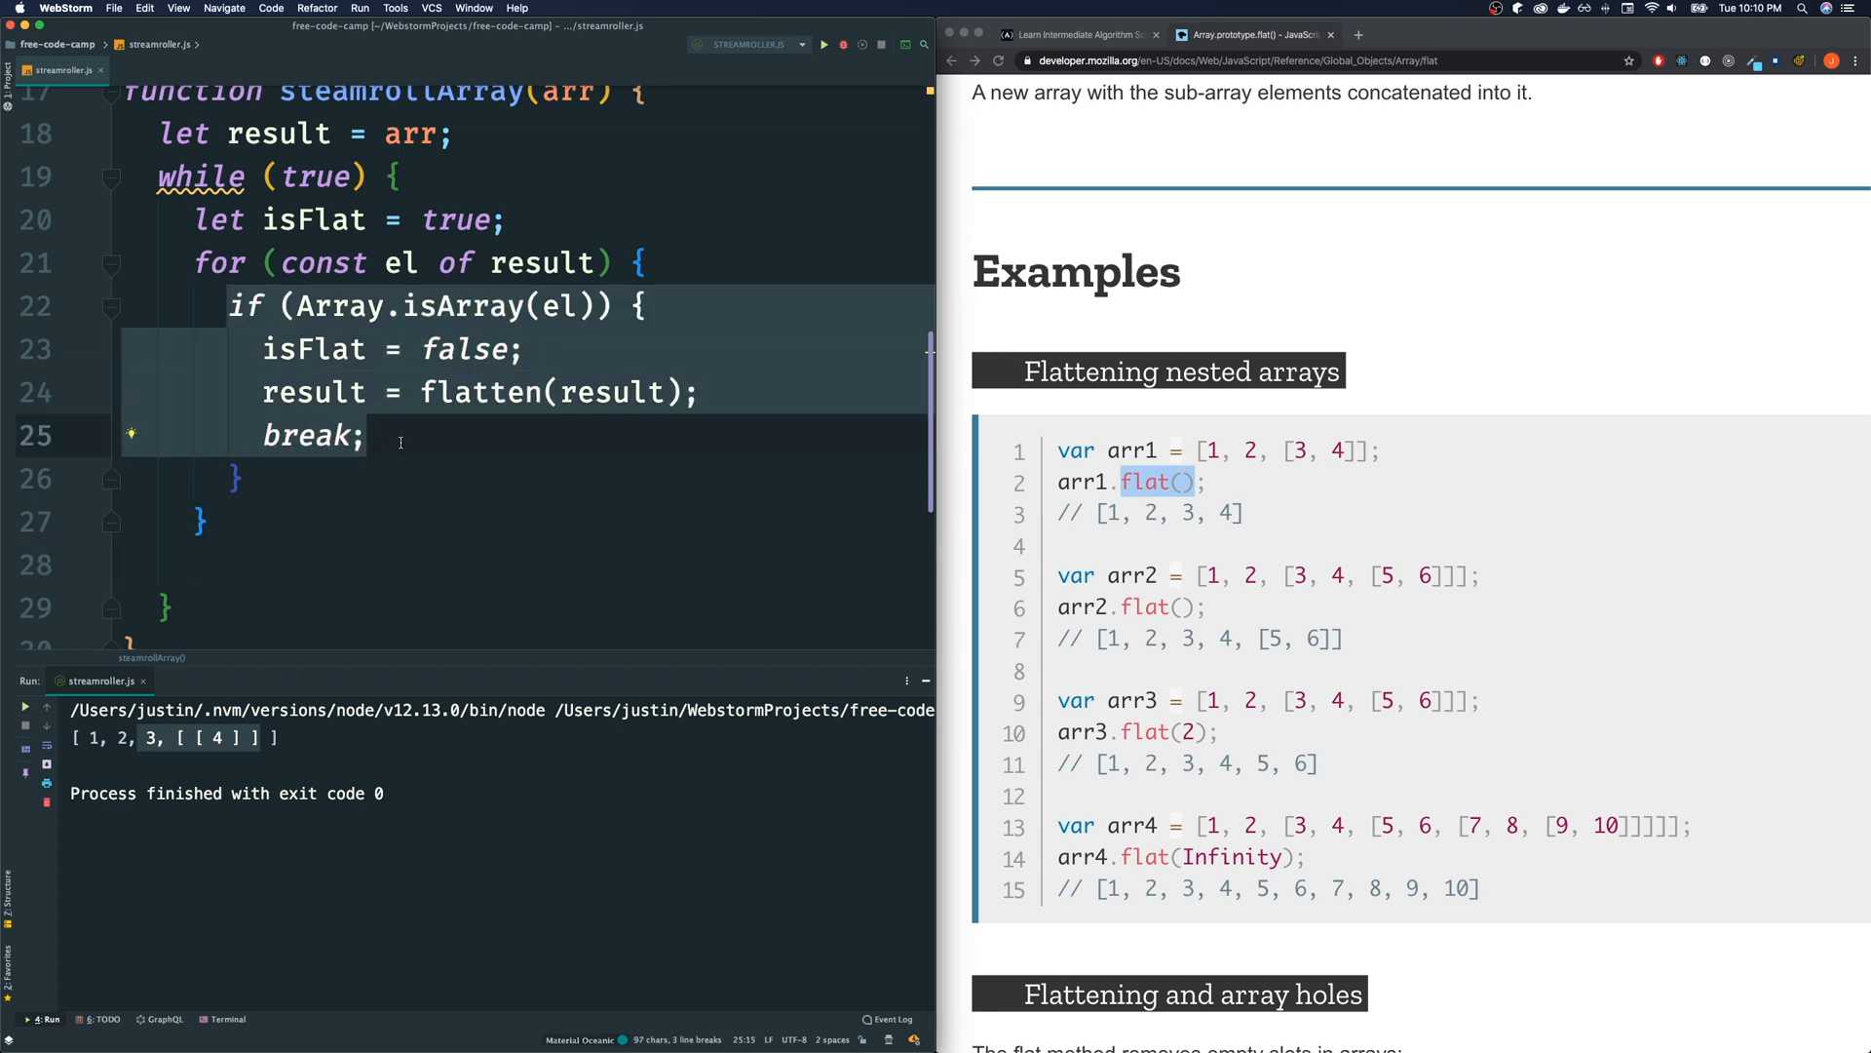
mouse_move(380, 476)
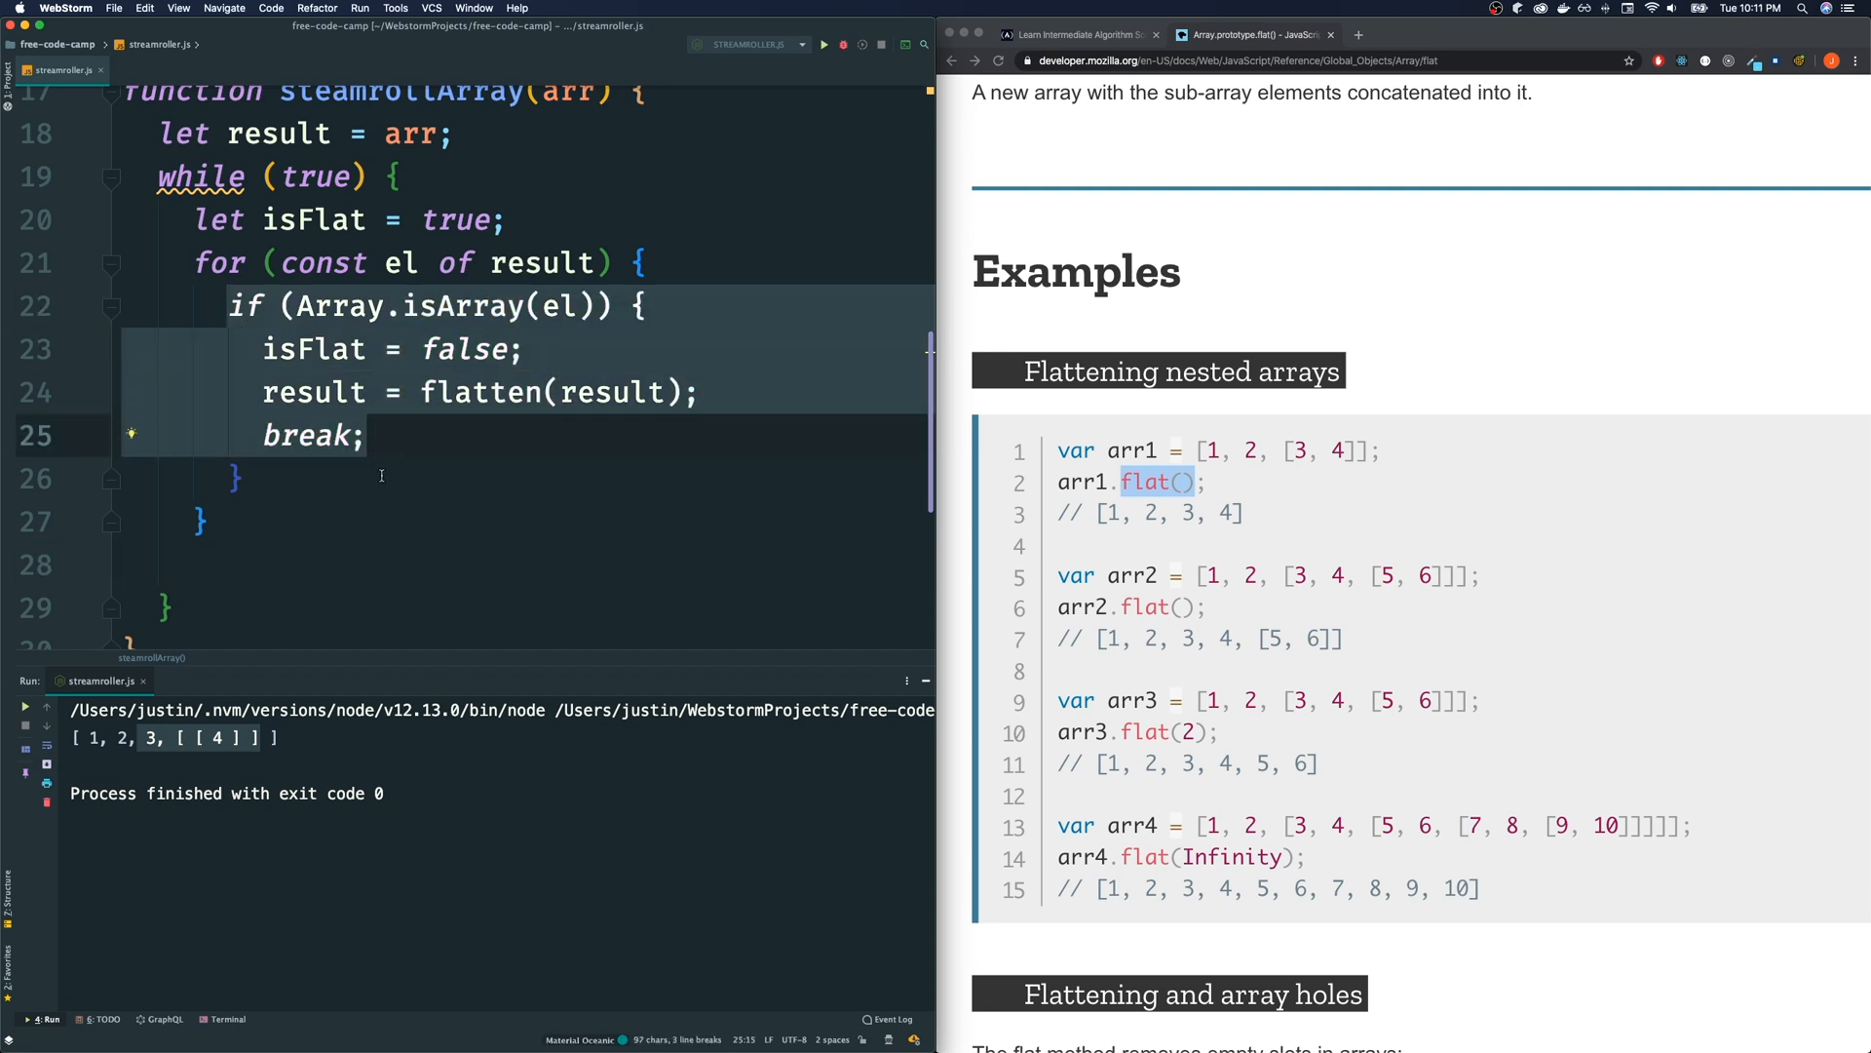
left_click(448, 220)
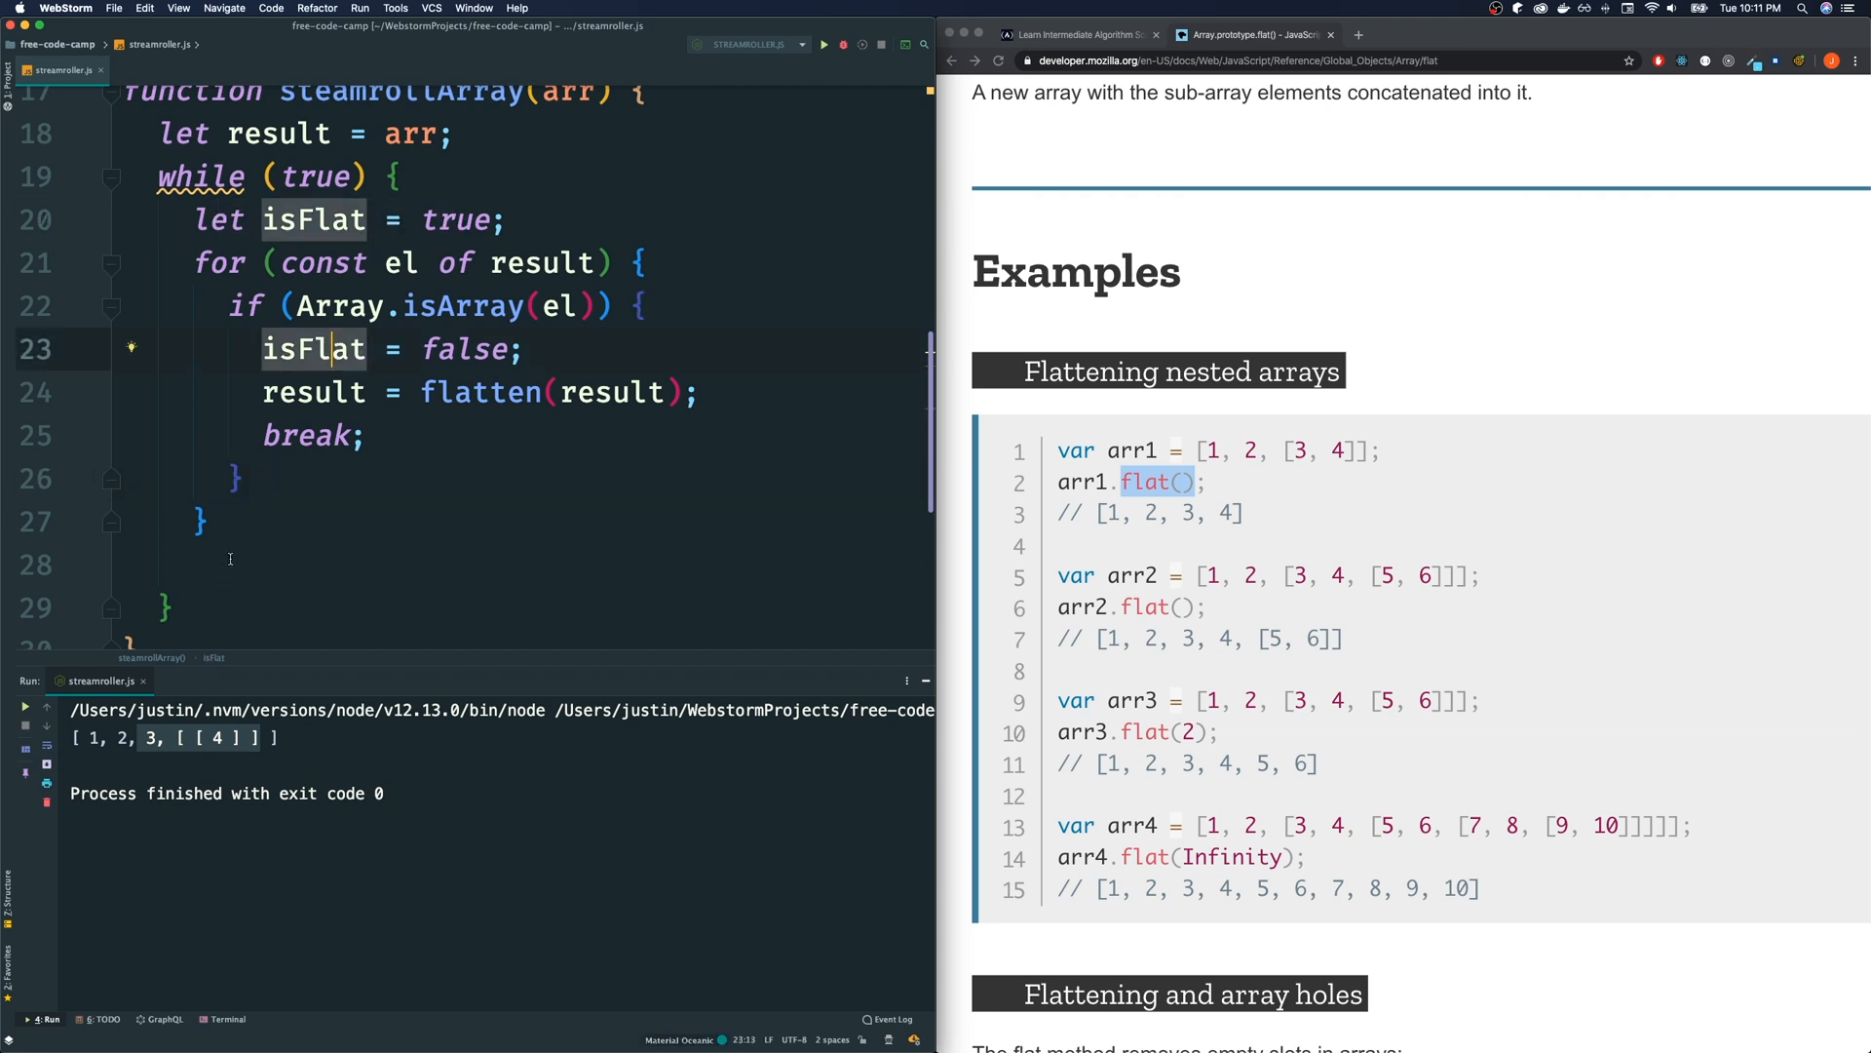
type("if (")
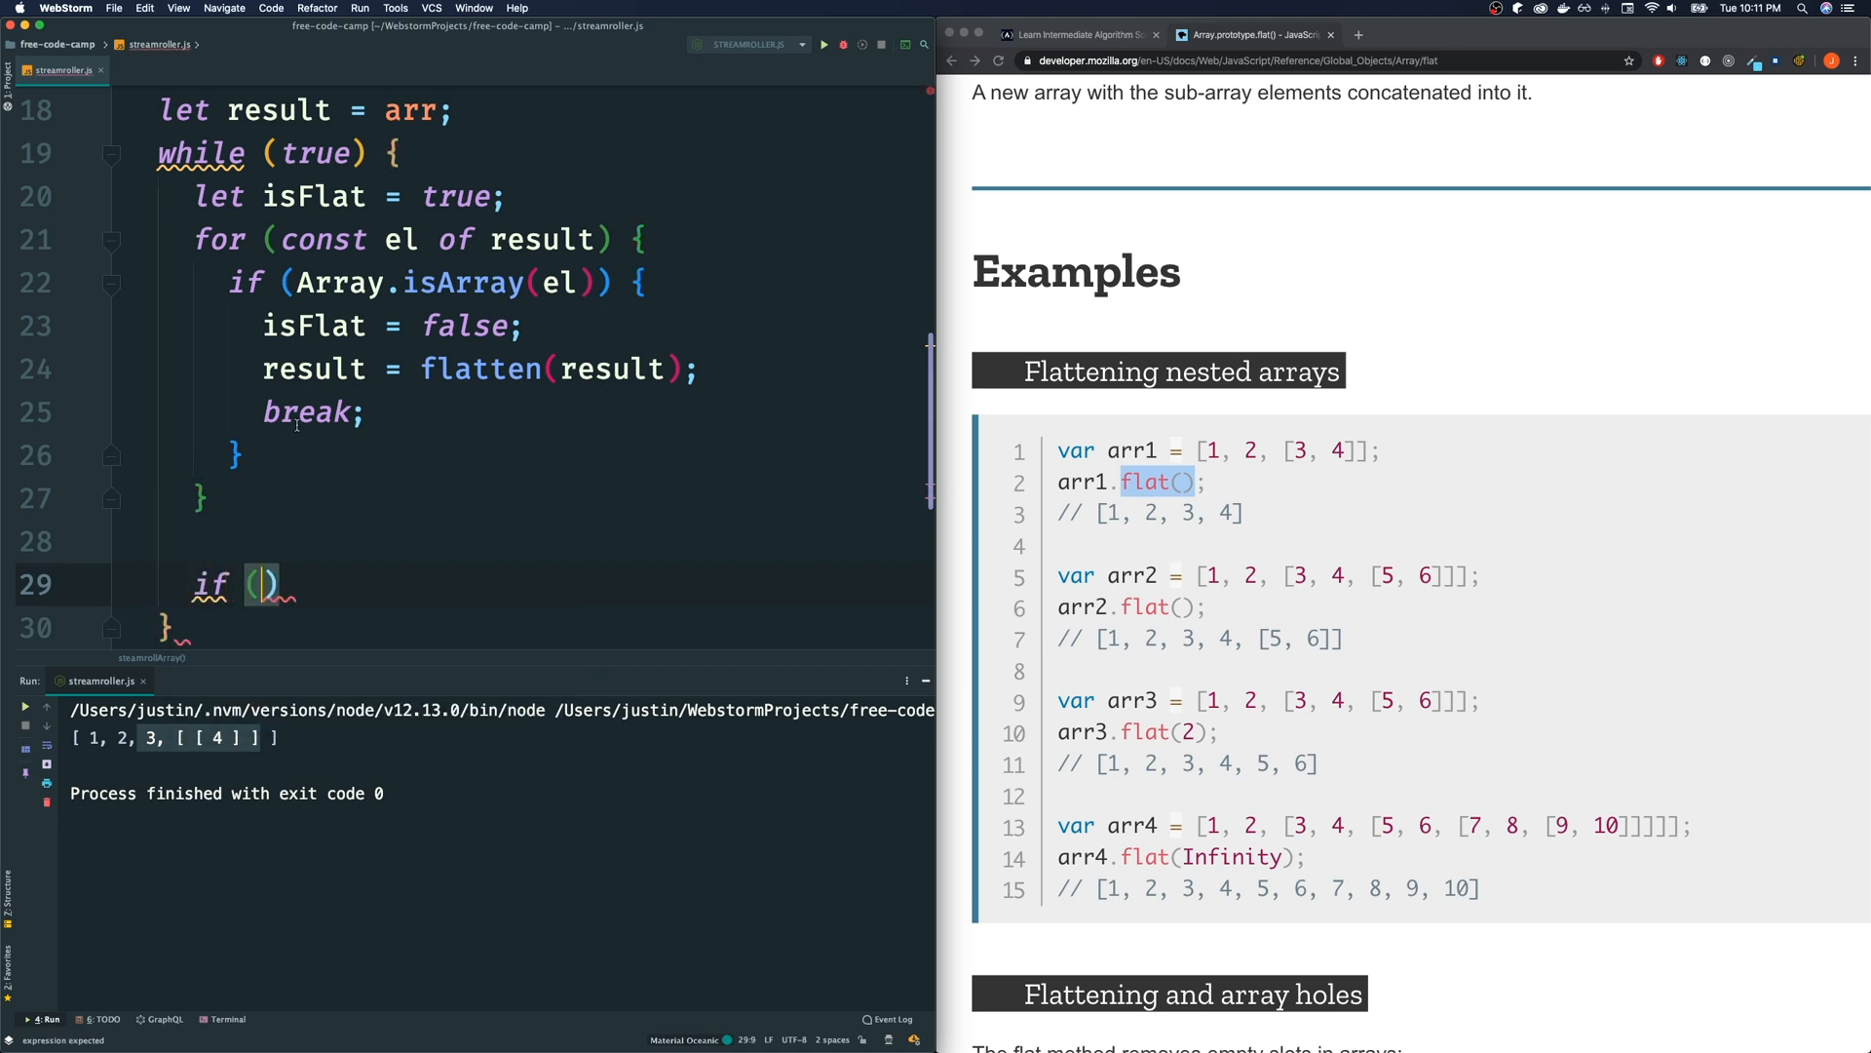
type("isFlat")
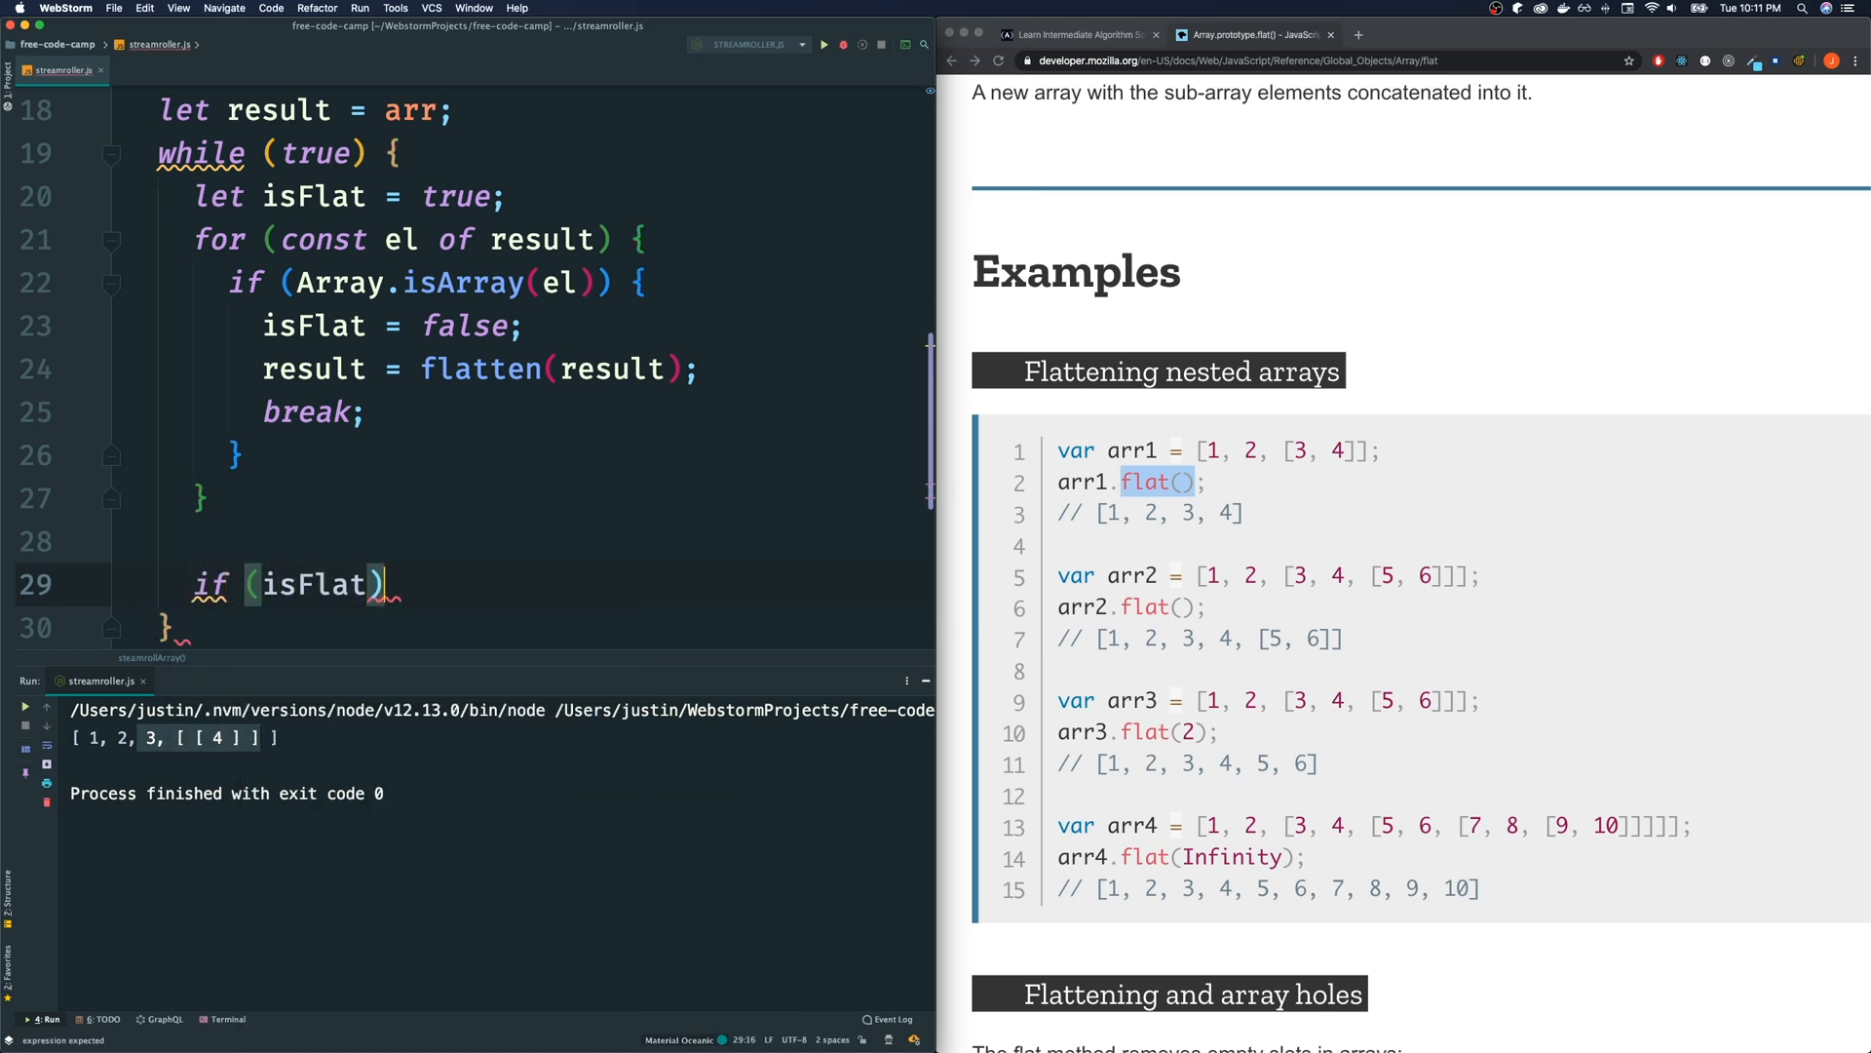
type("re")
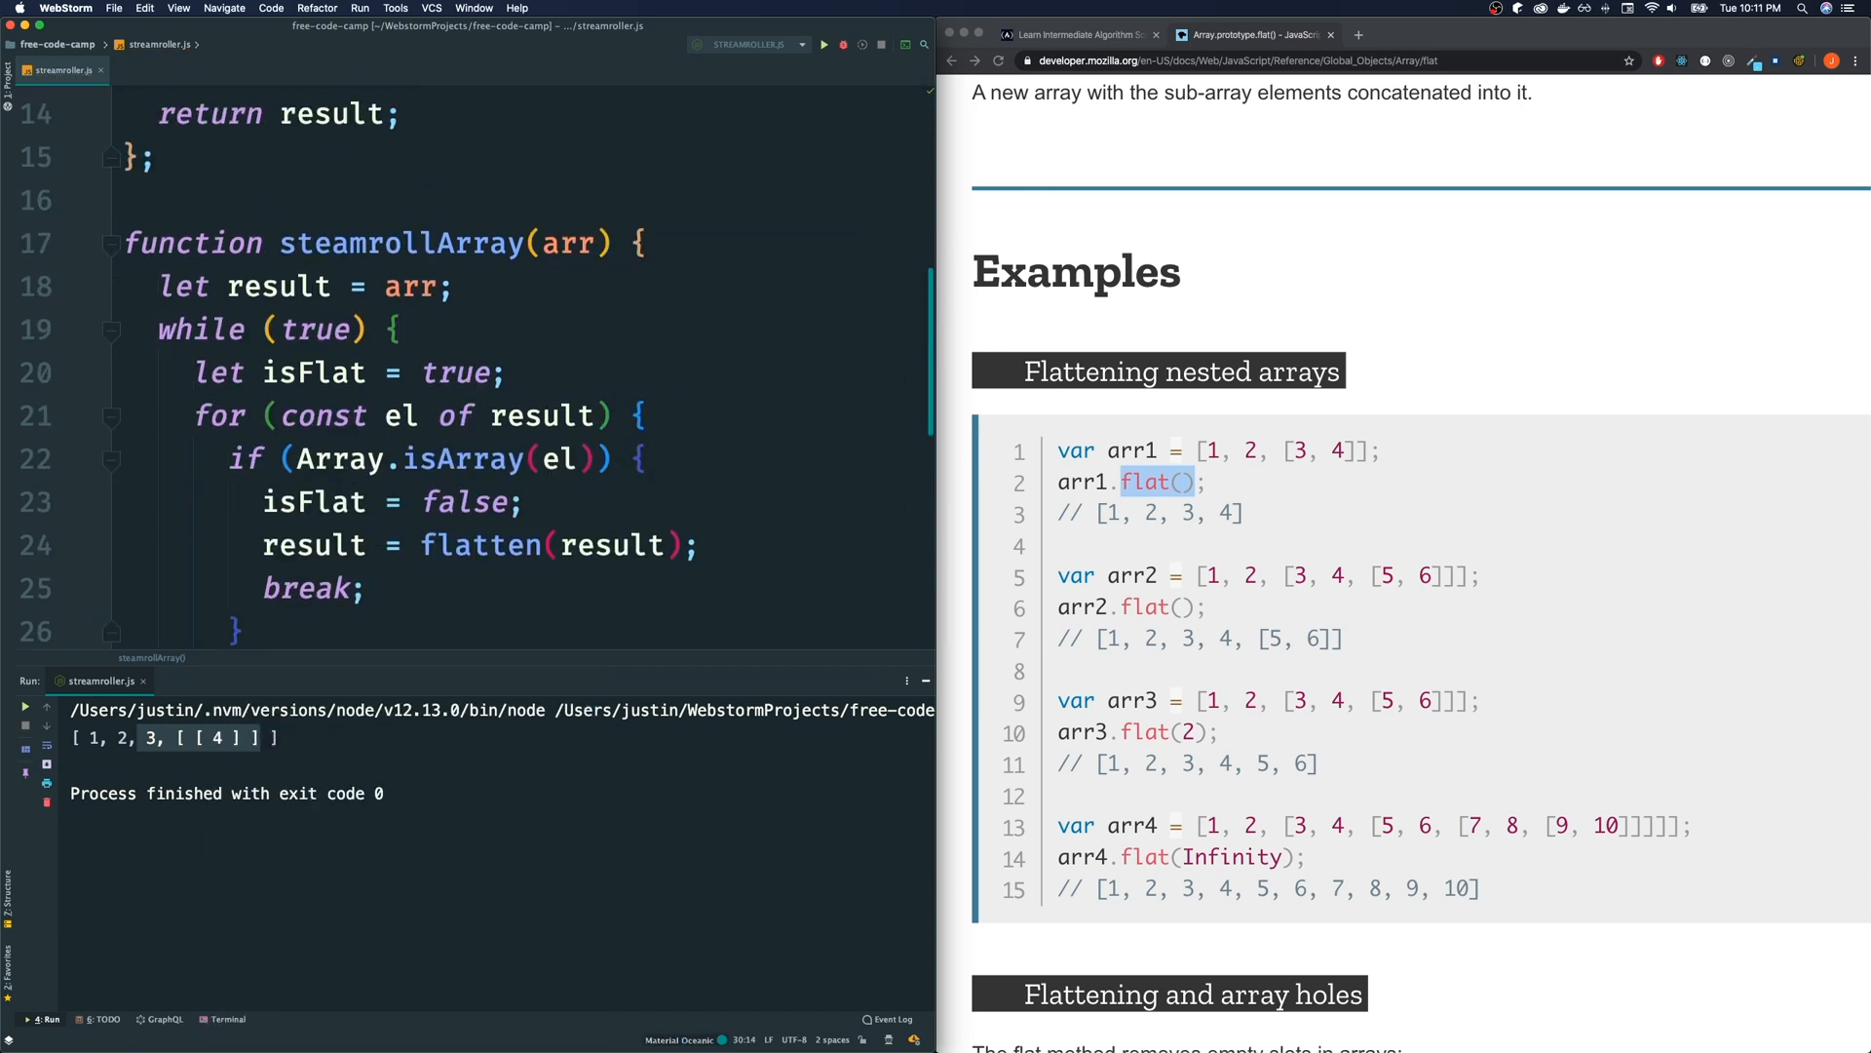
type("result;")
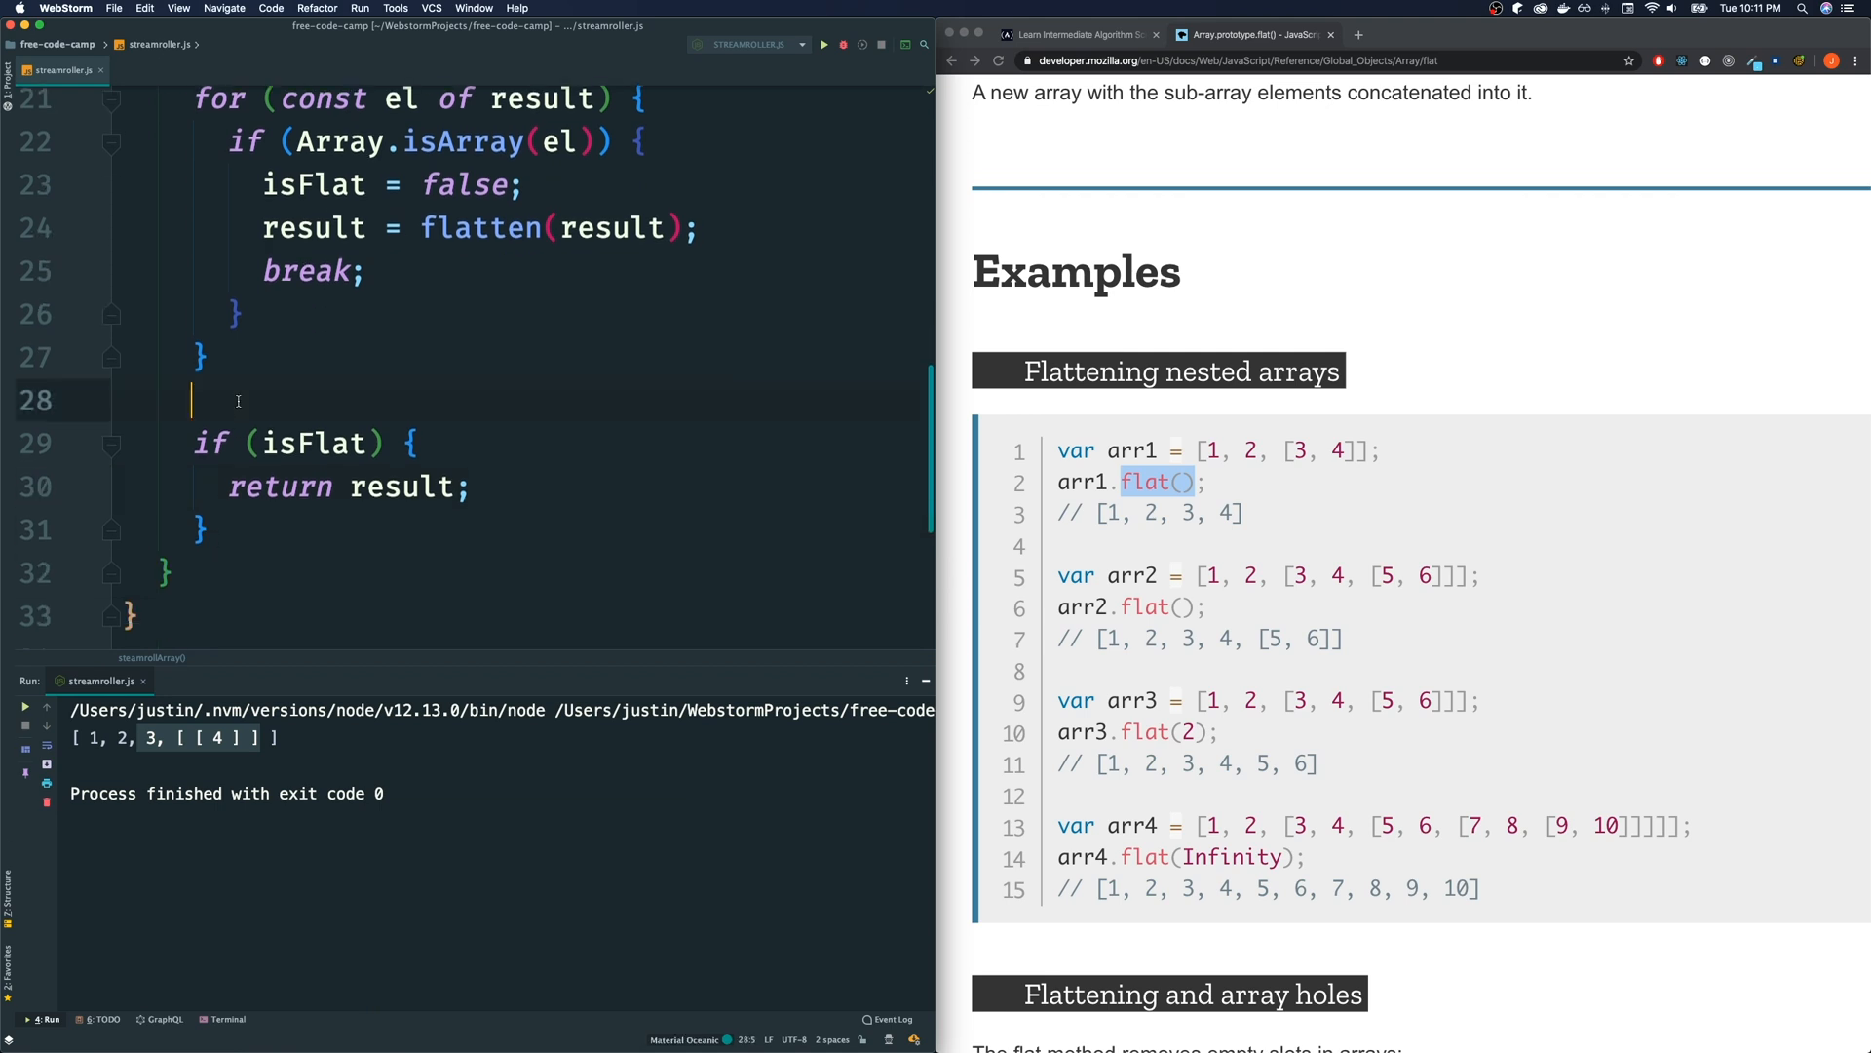
scroll("up", 3)
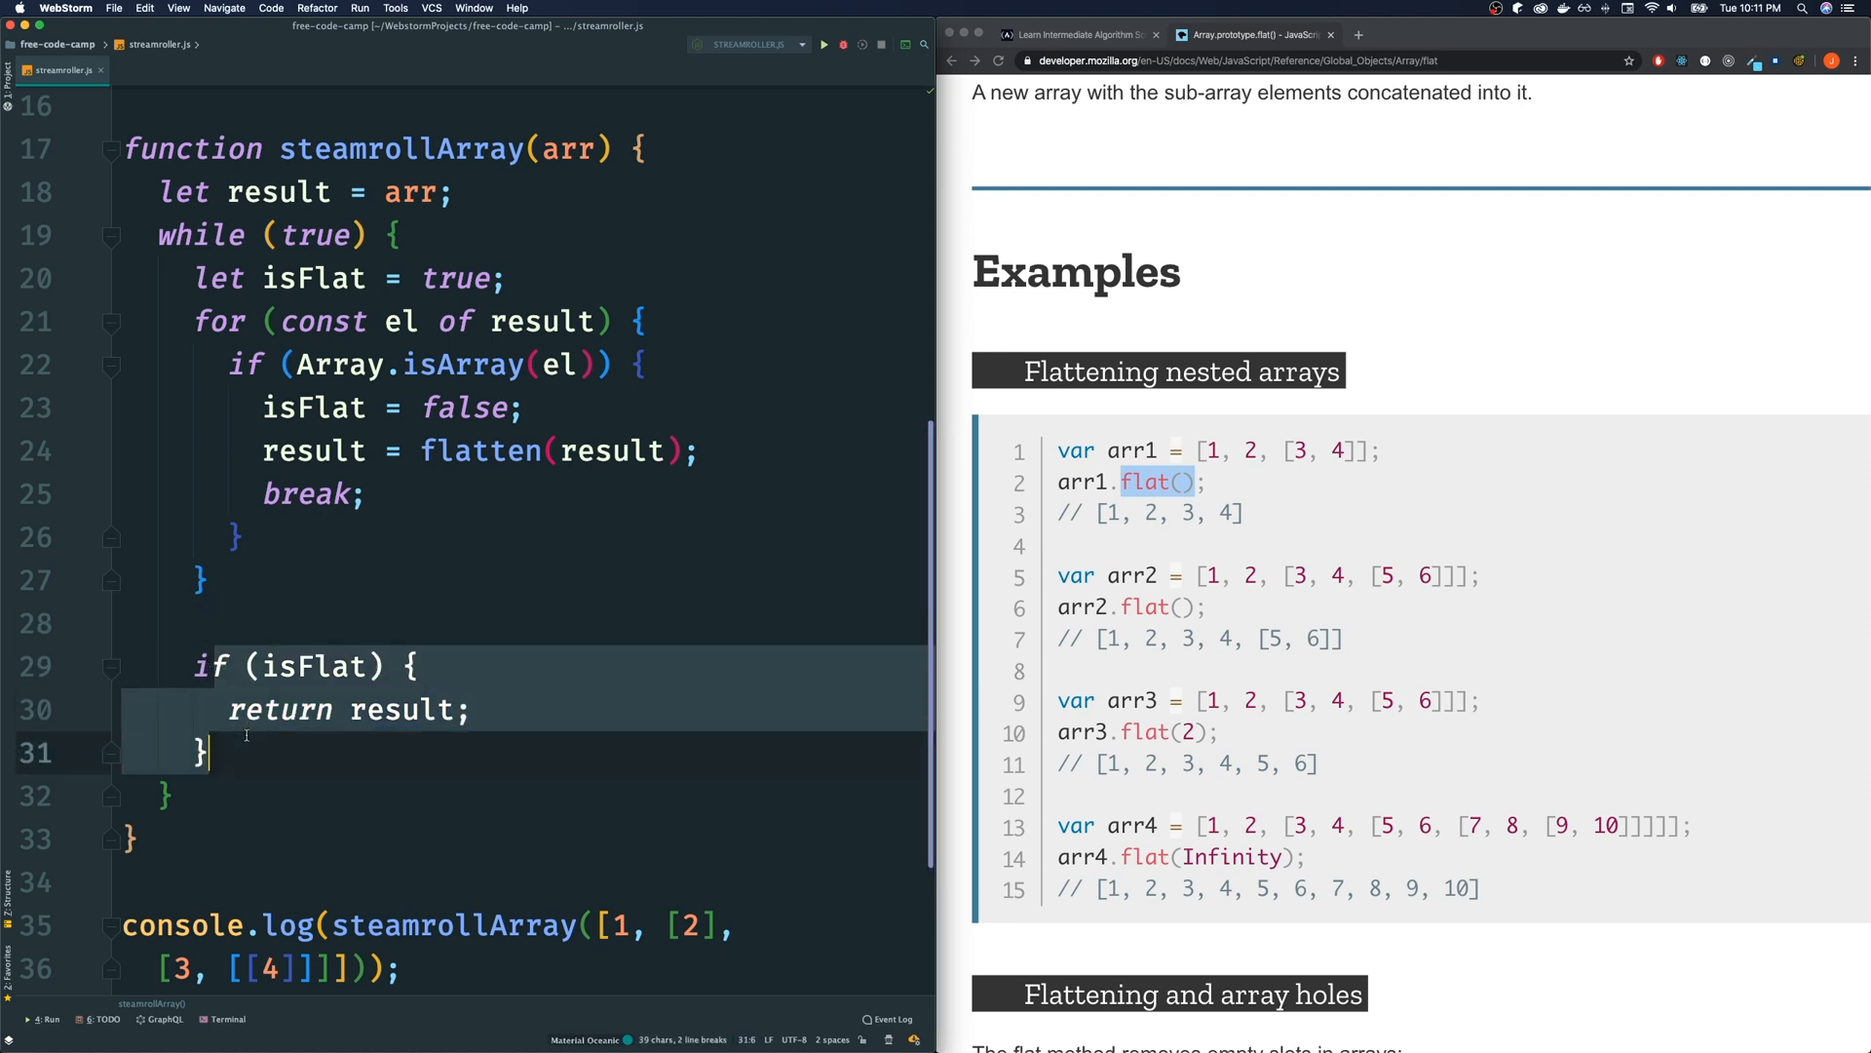
left_click(197, 278)
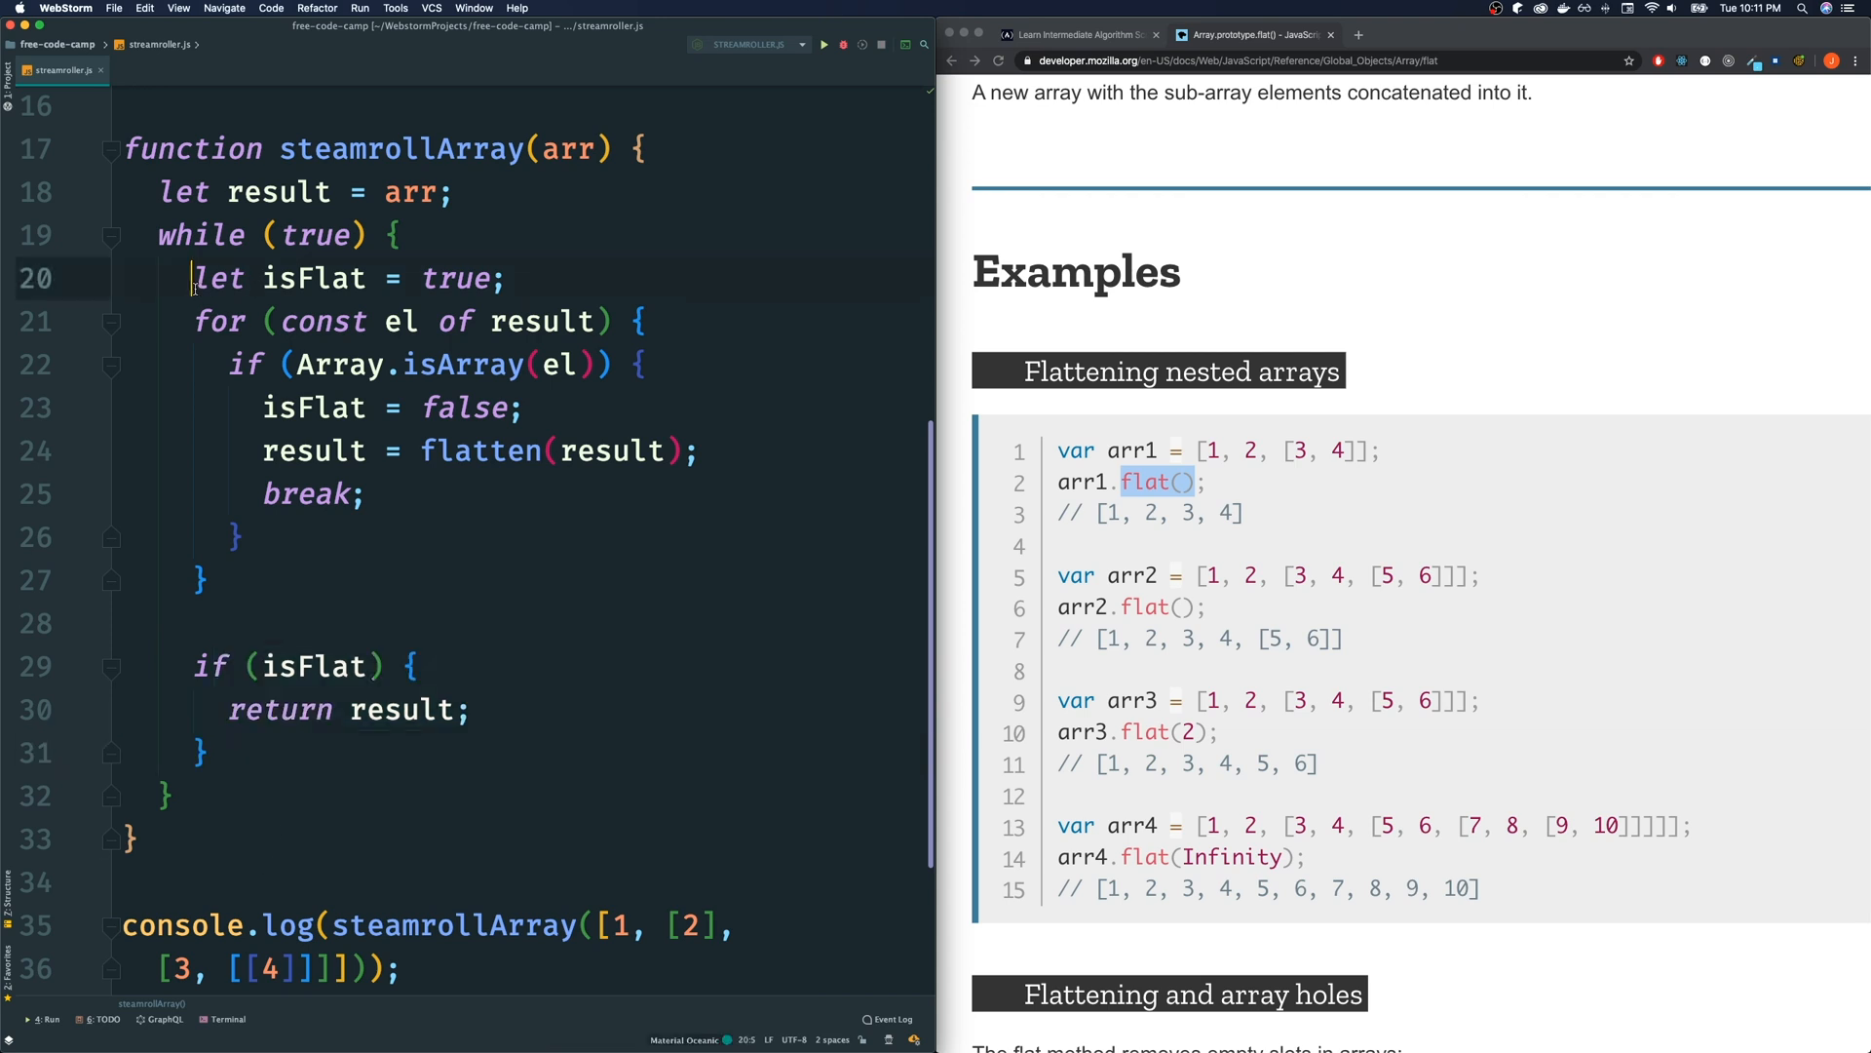
left_click(191, 322)
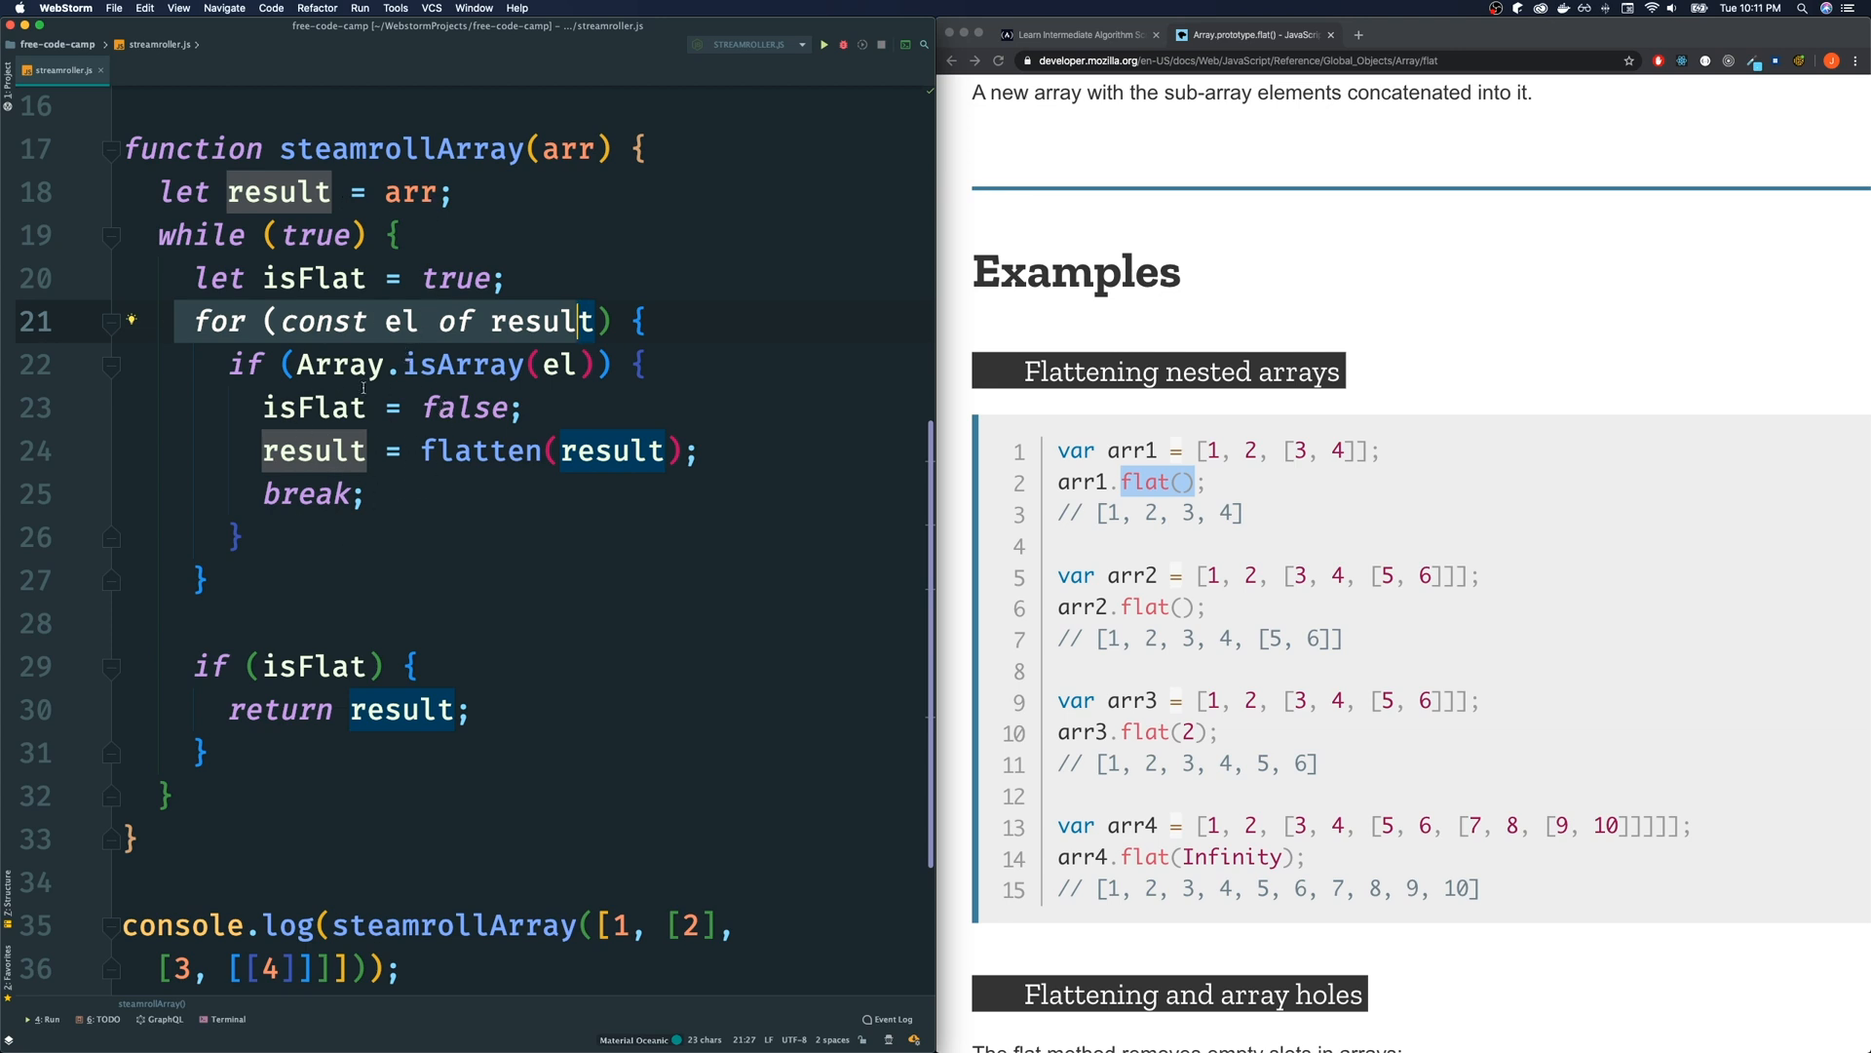
mouse_move(479, 427)
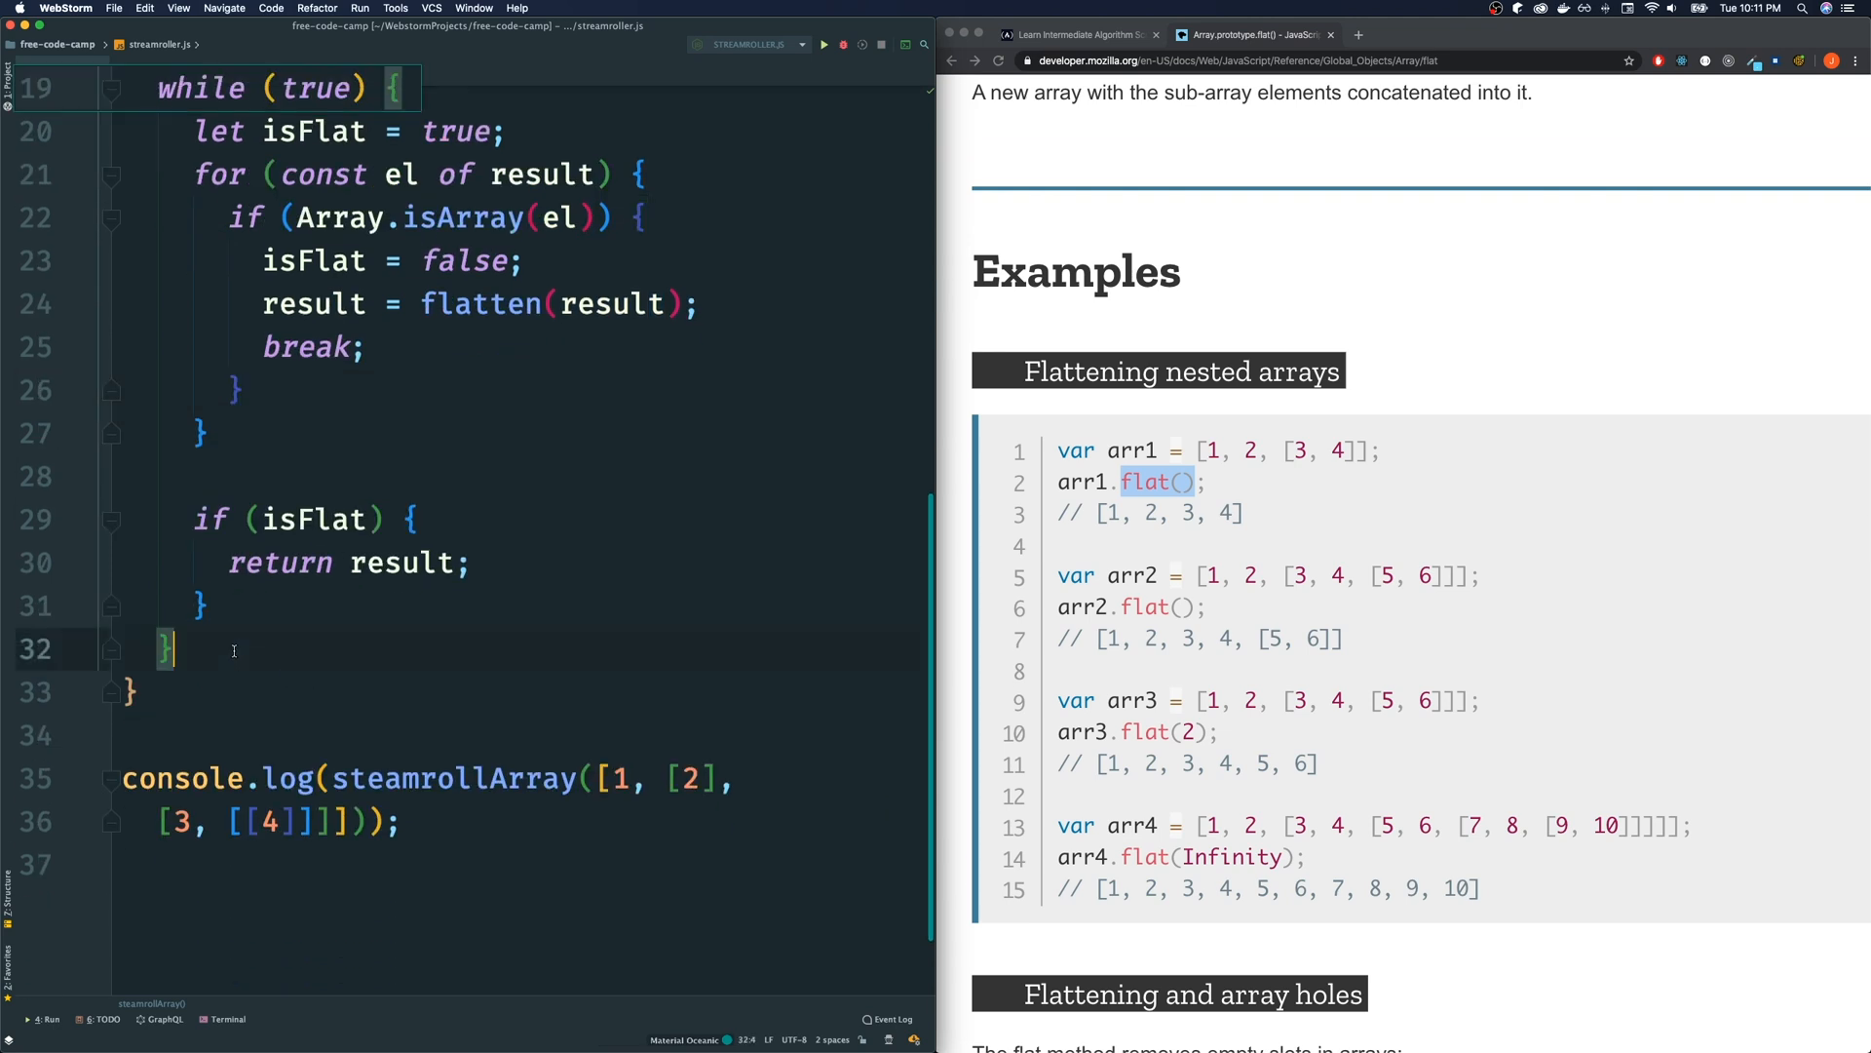
Run steamroller.js so the output shows the fully flattened [ 1, 2, 3, 4 ]
left_click(823, 45)
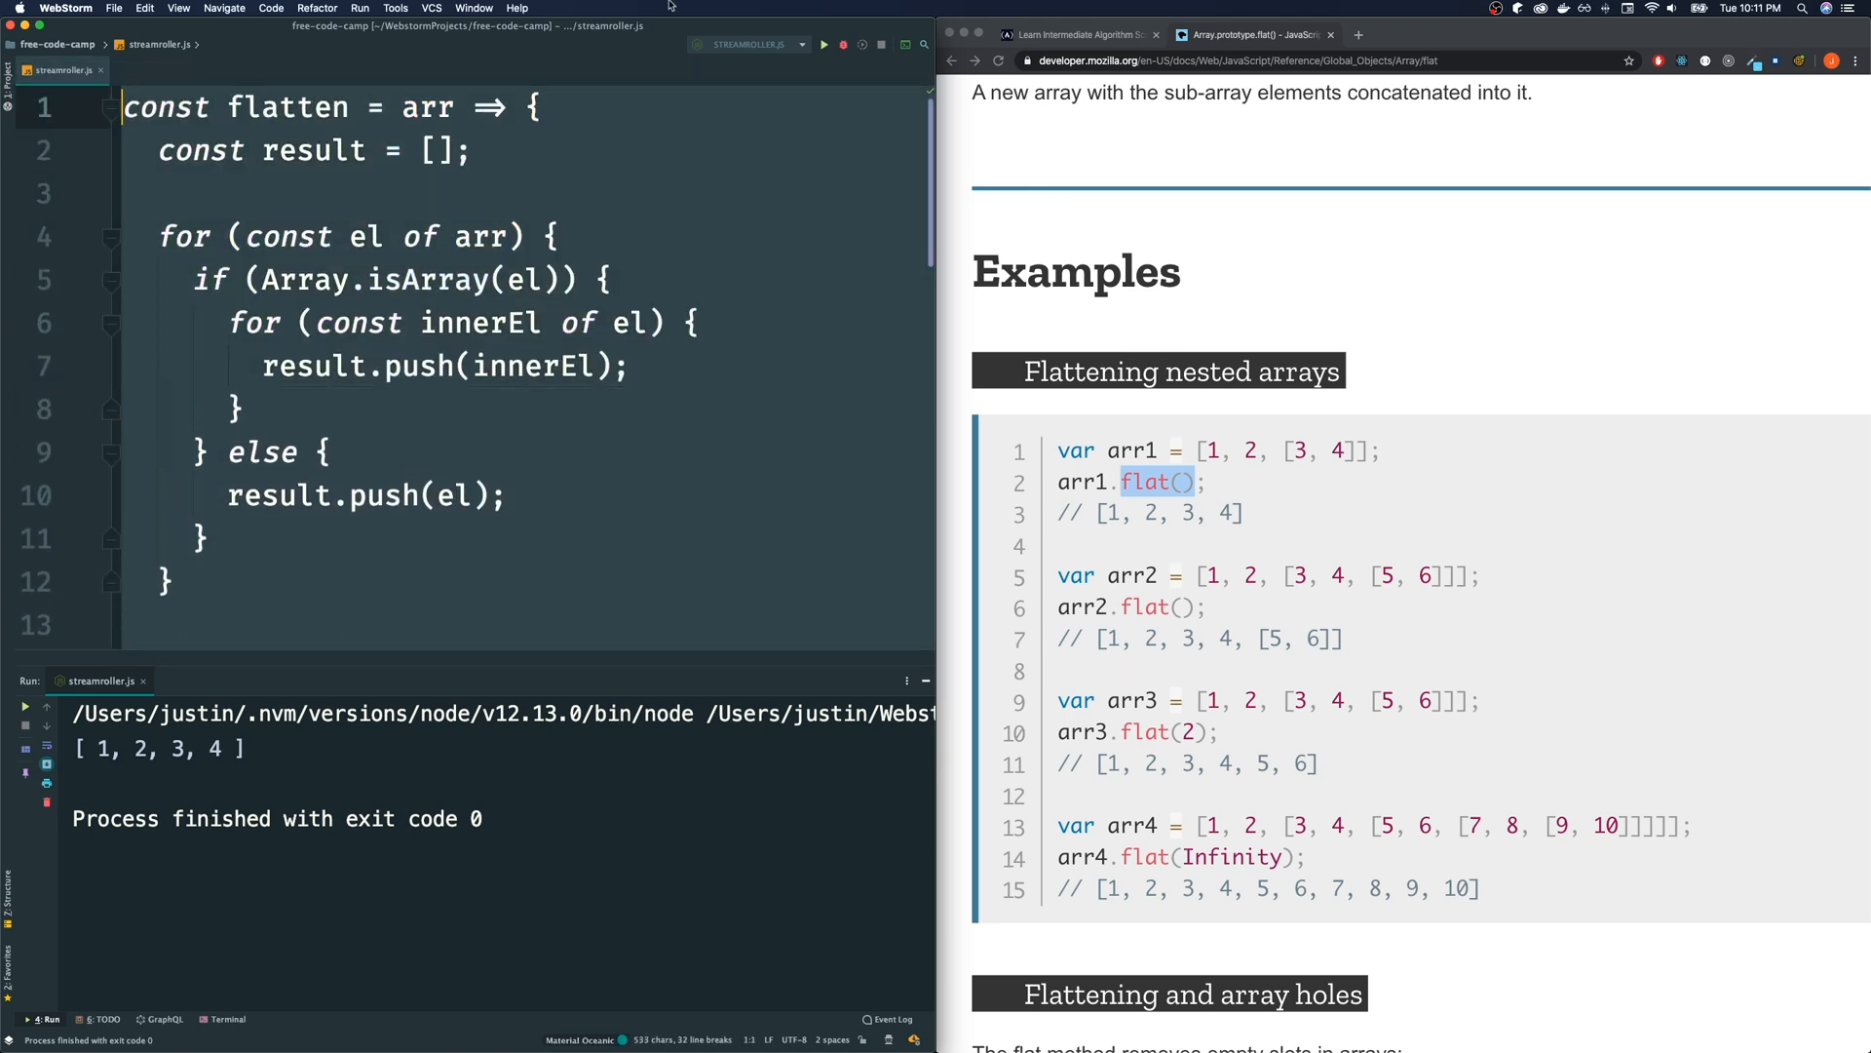
Paste the solution into the freeCodeCamp Steamroller editor, run the tests so all four pass, and dismiss the completion popup
left_click(1074, 34)
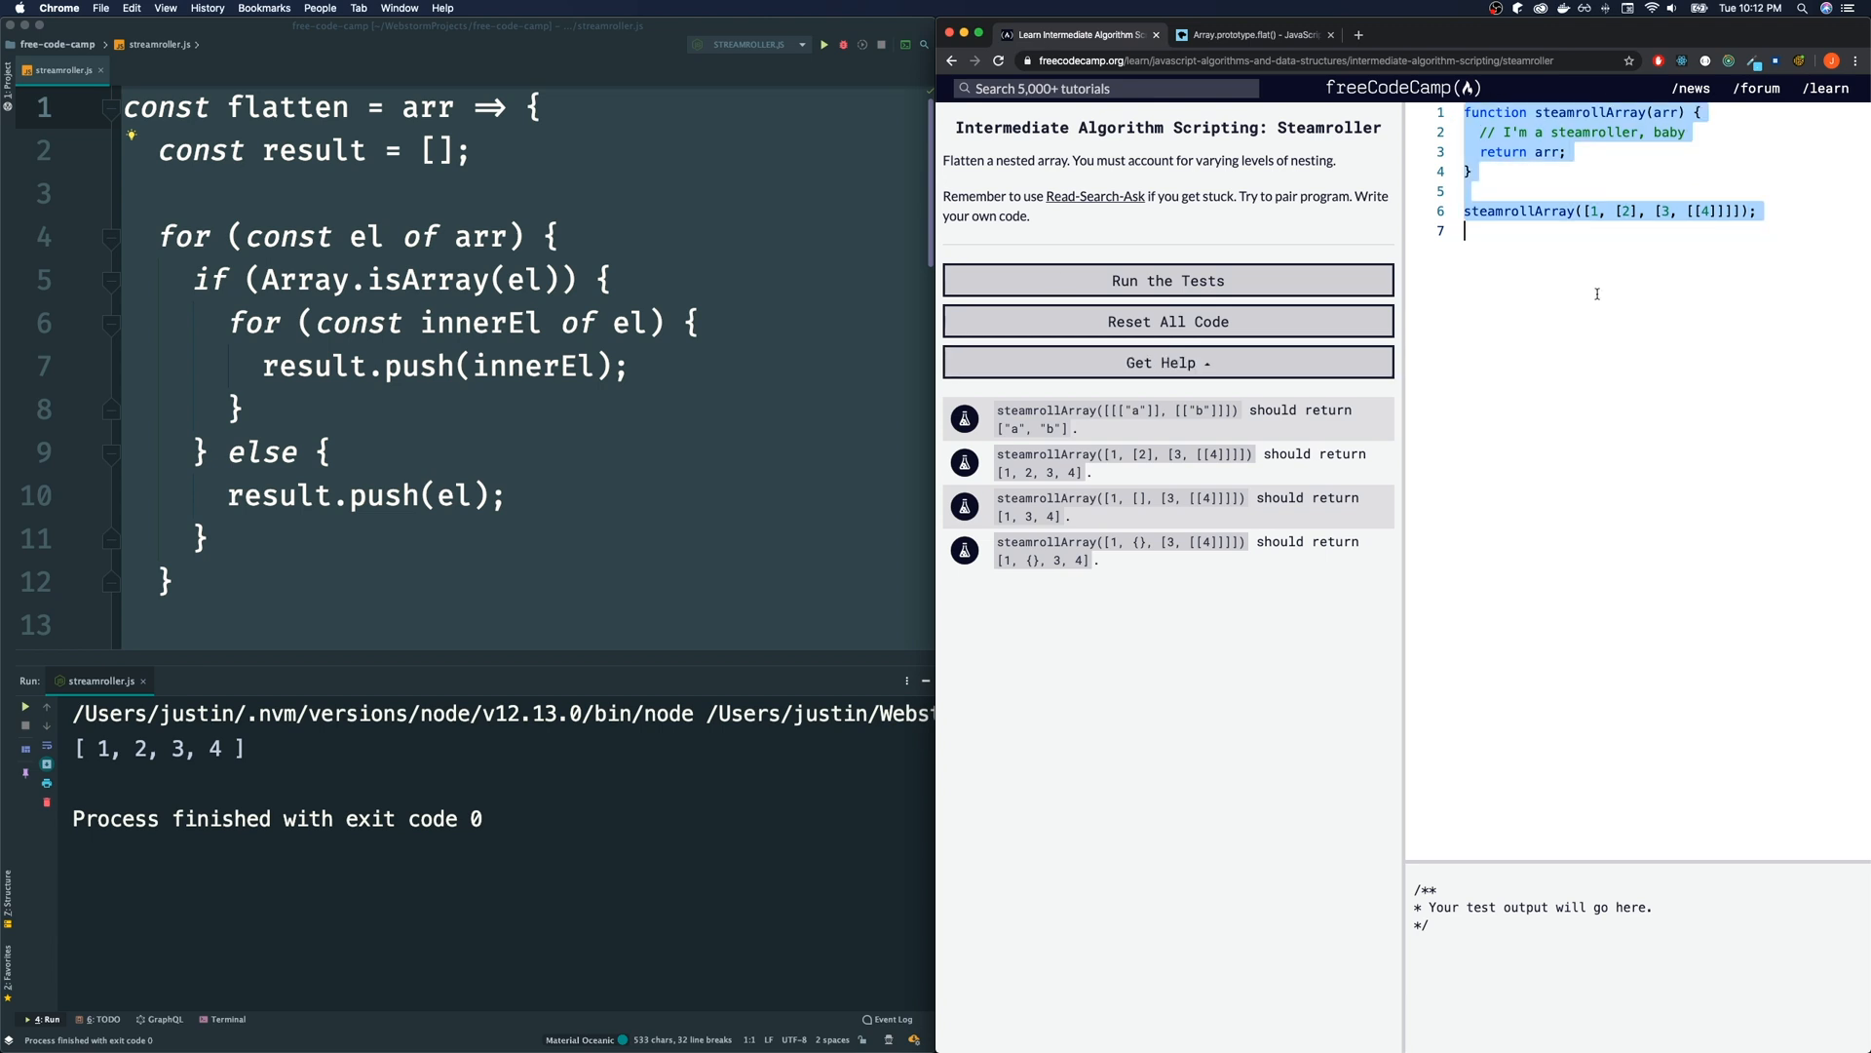
left_click(1168, 278)
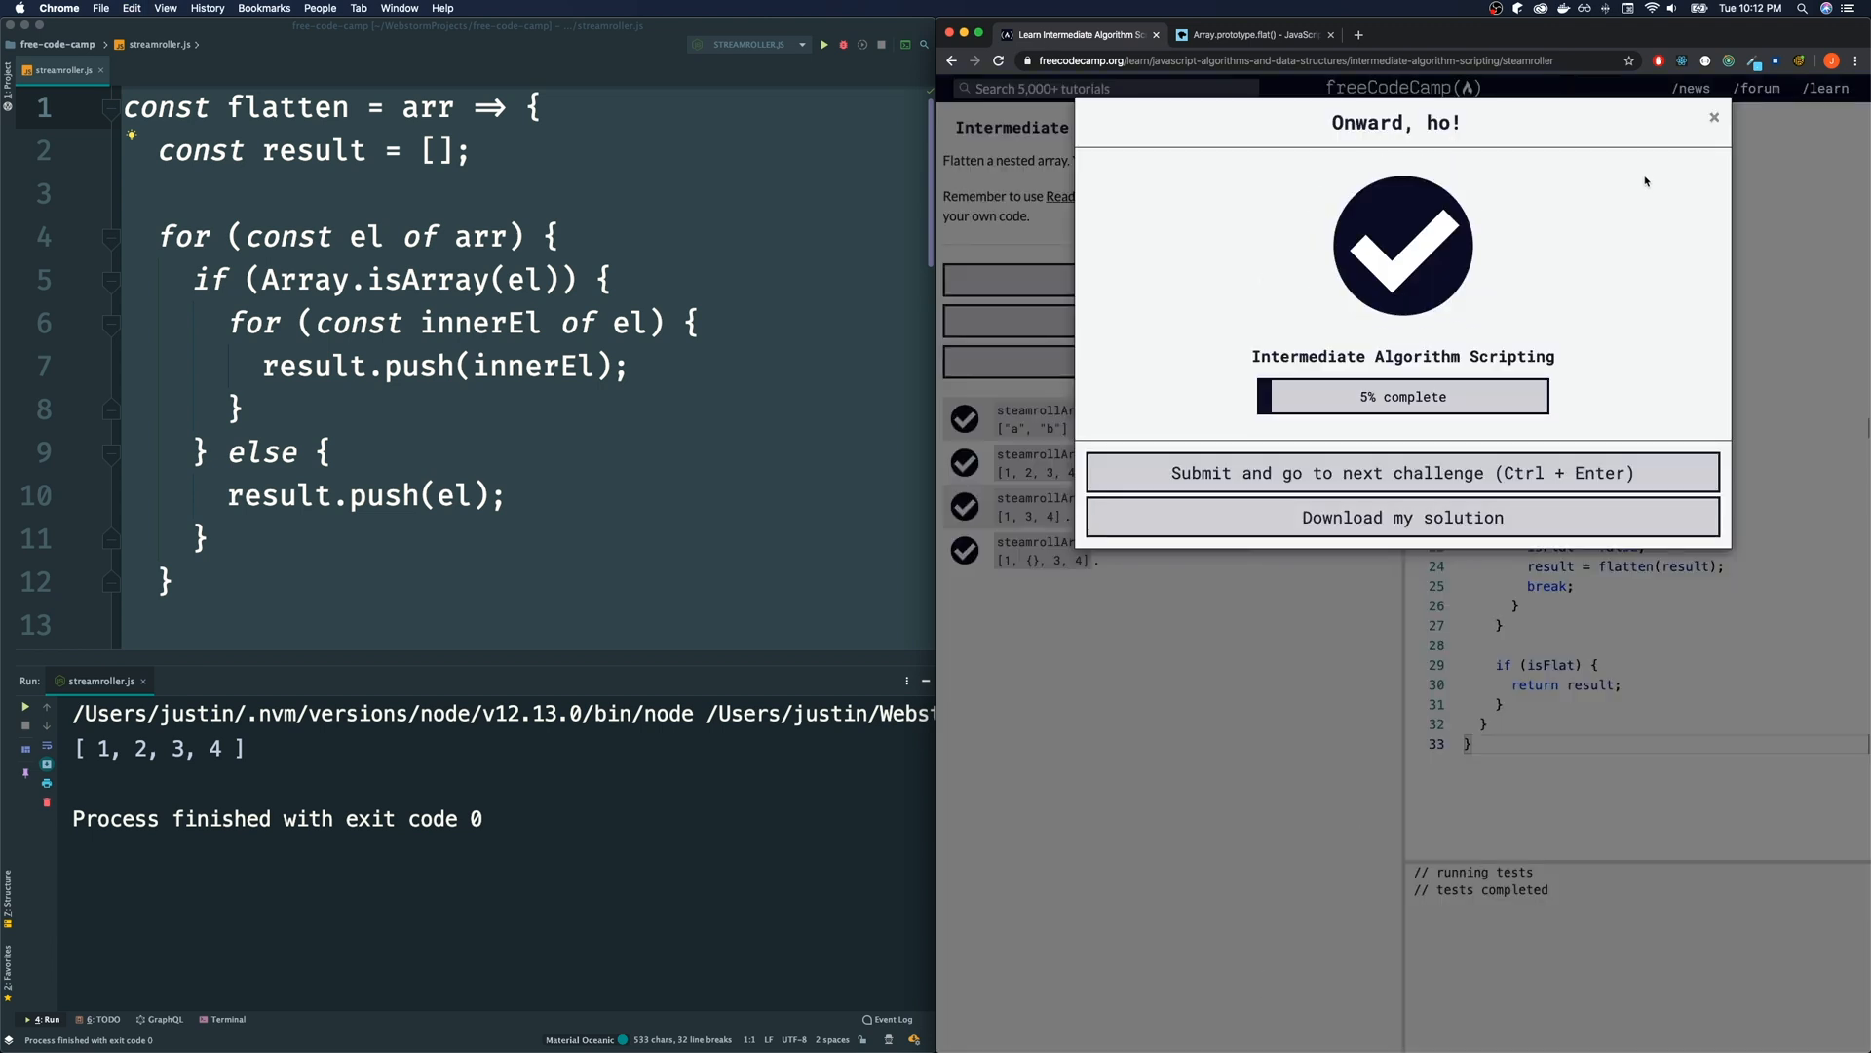
left_click(1714, 117)
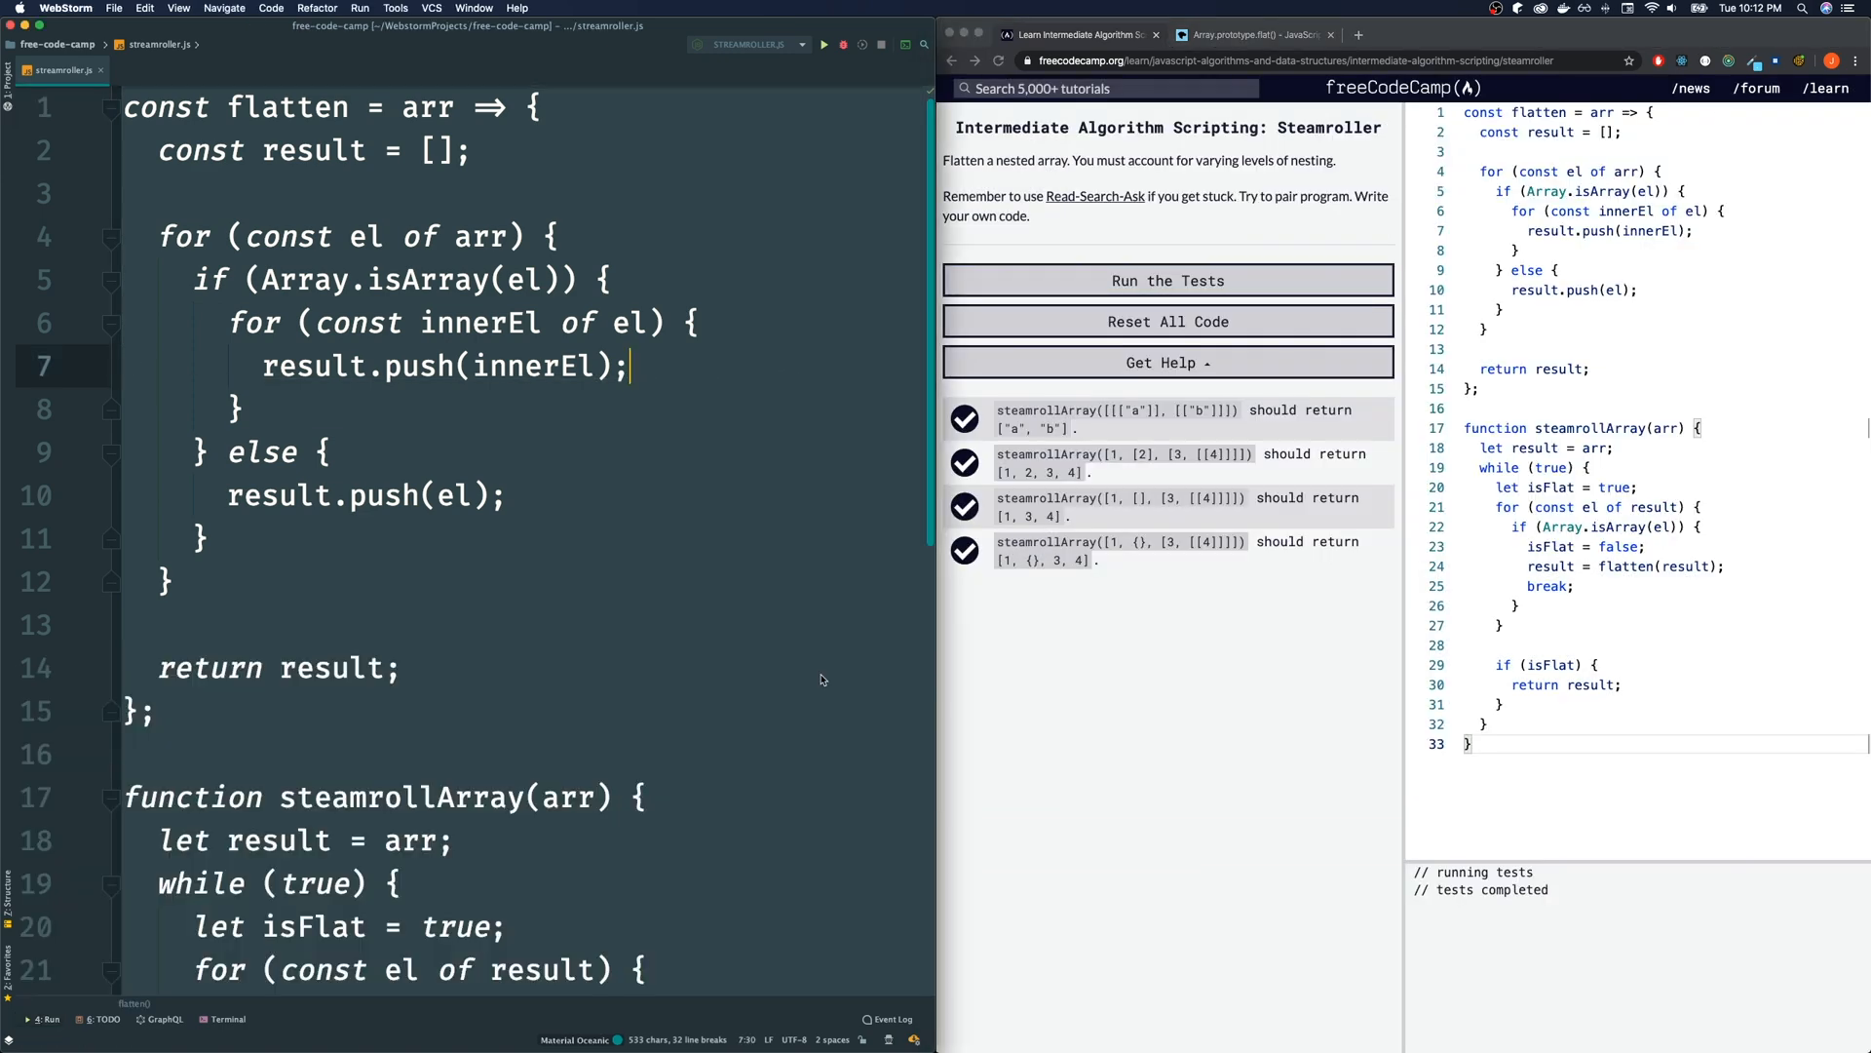
Replace flatten's inner for loop with an empty result.push() call in the array branch
scroll("down", 3)
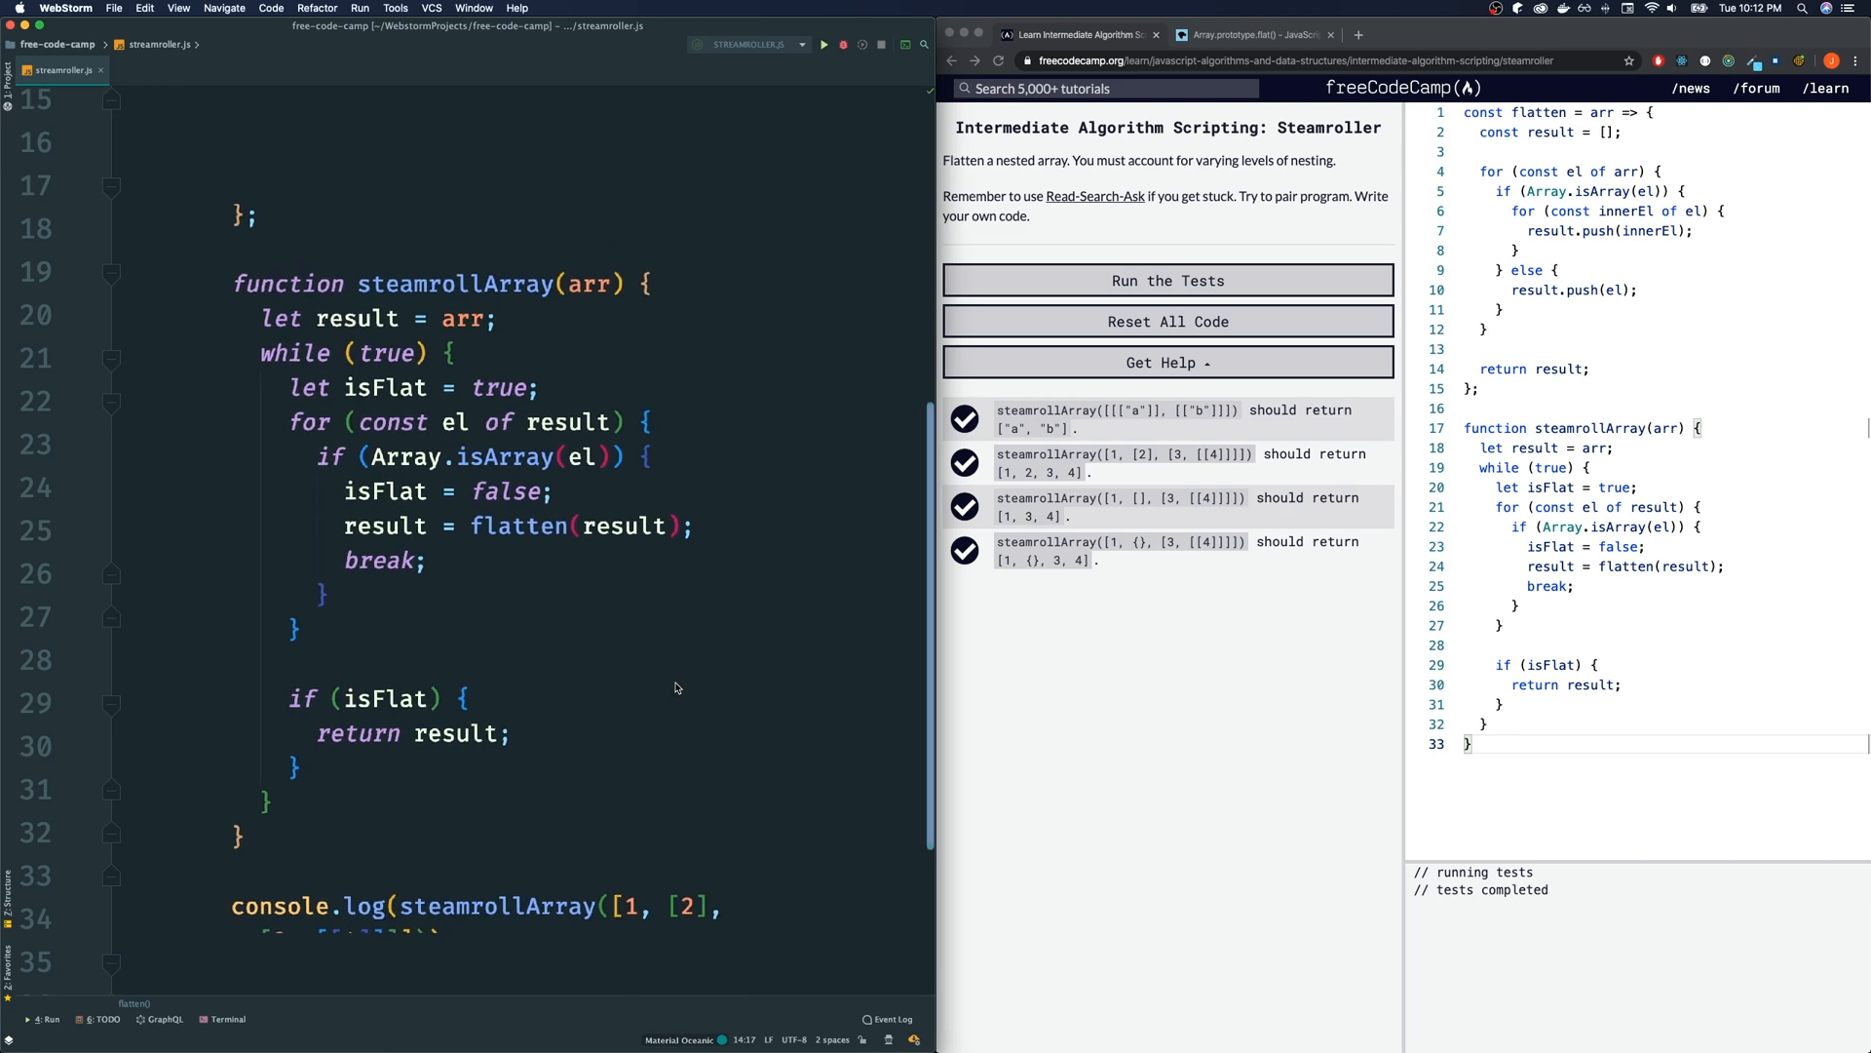
scroll("up", 3)
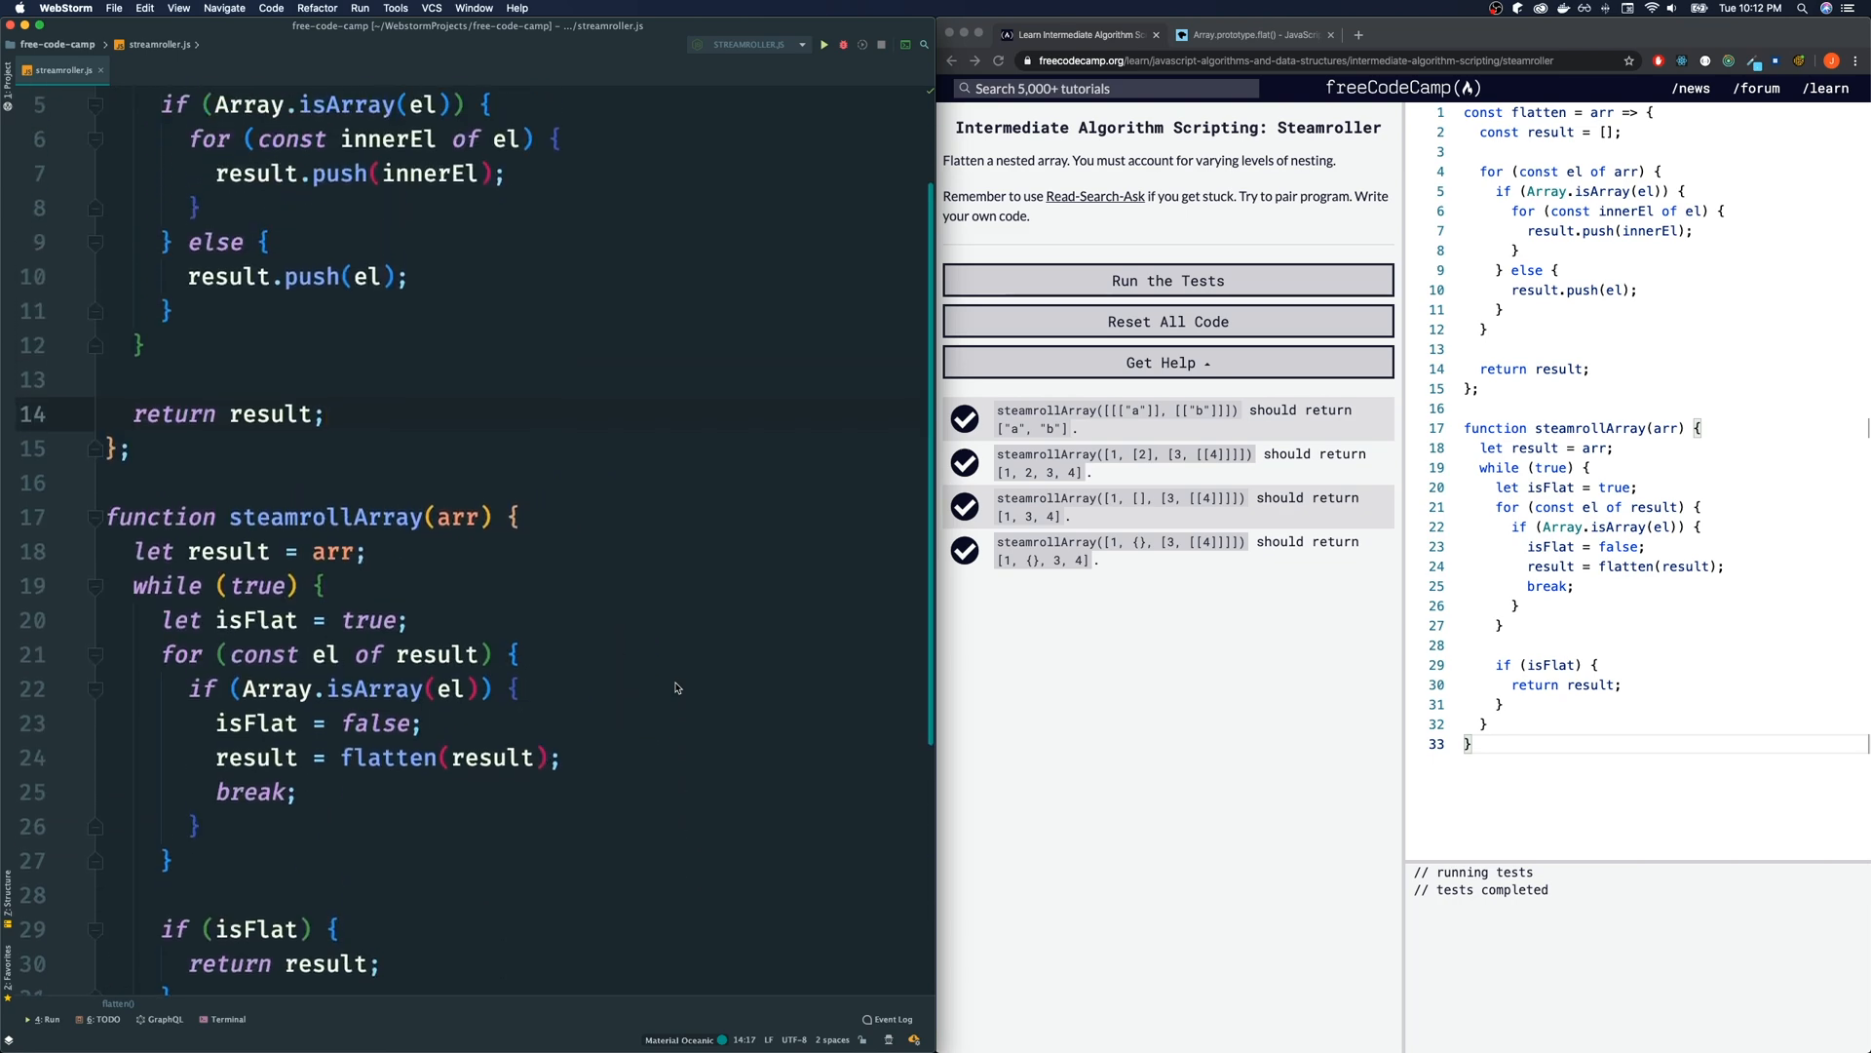
scroll("up", 3)
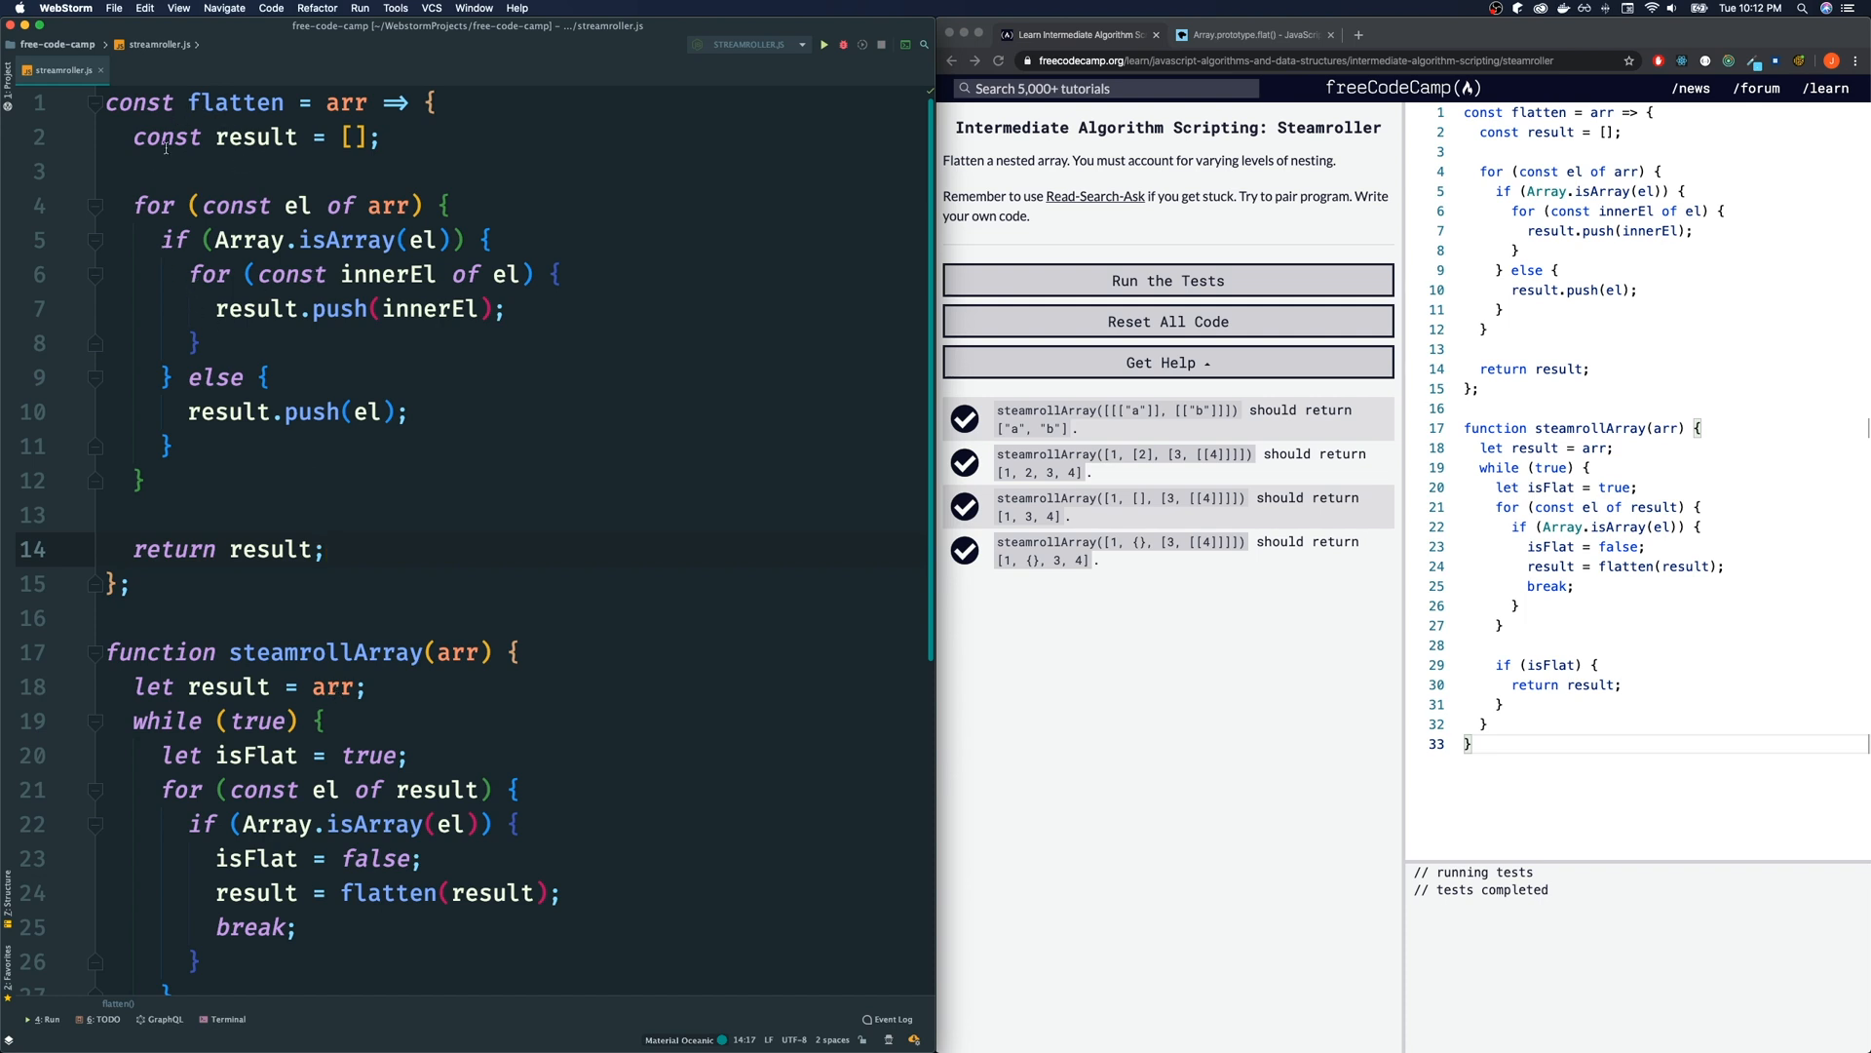
mouse_move(263, 164)
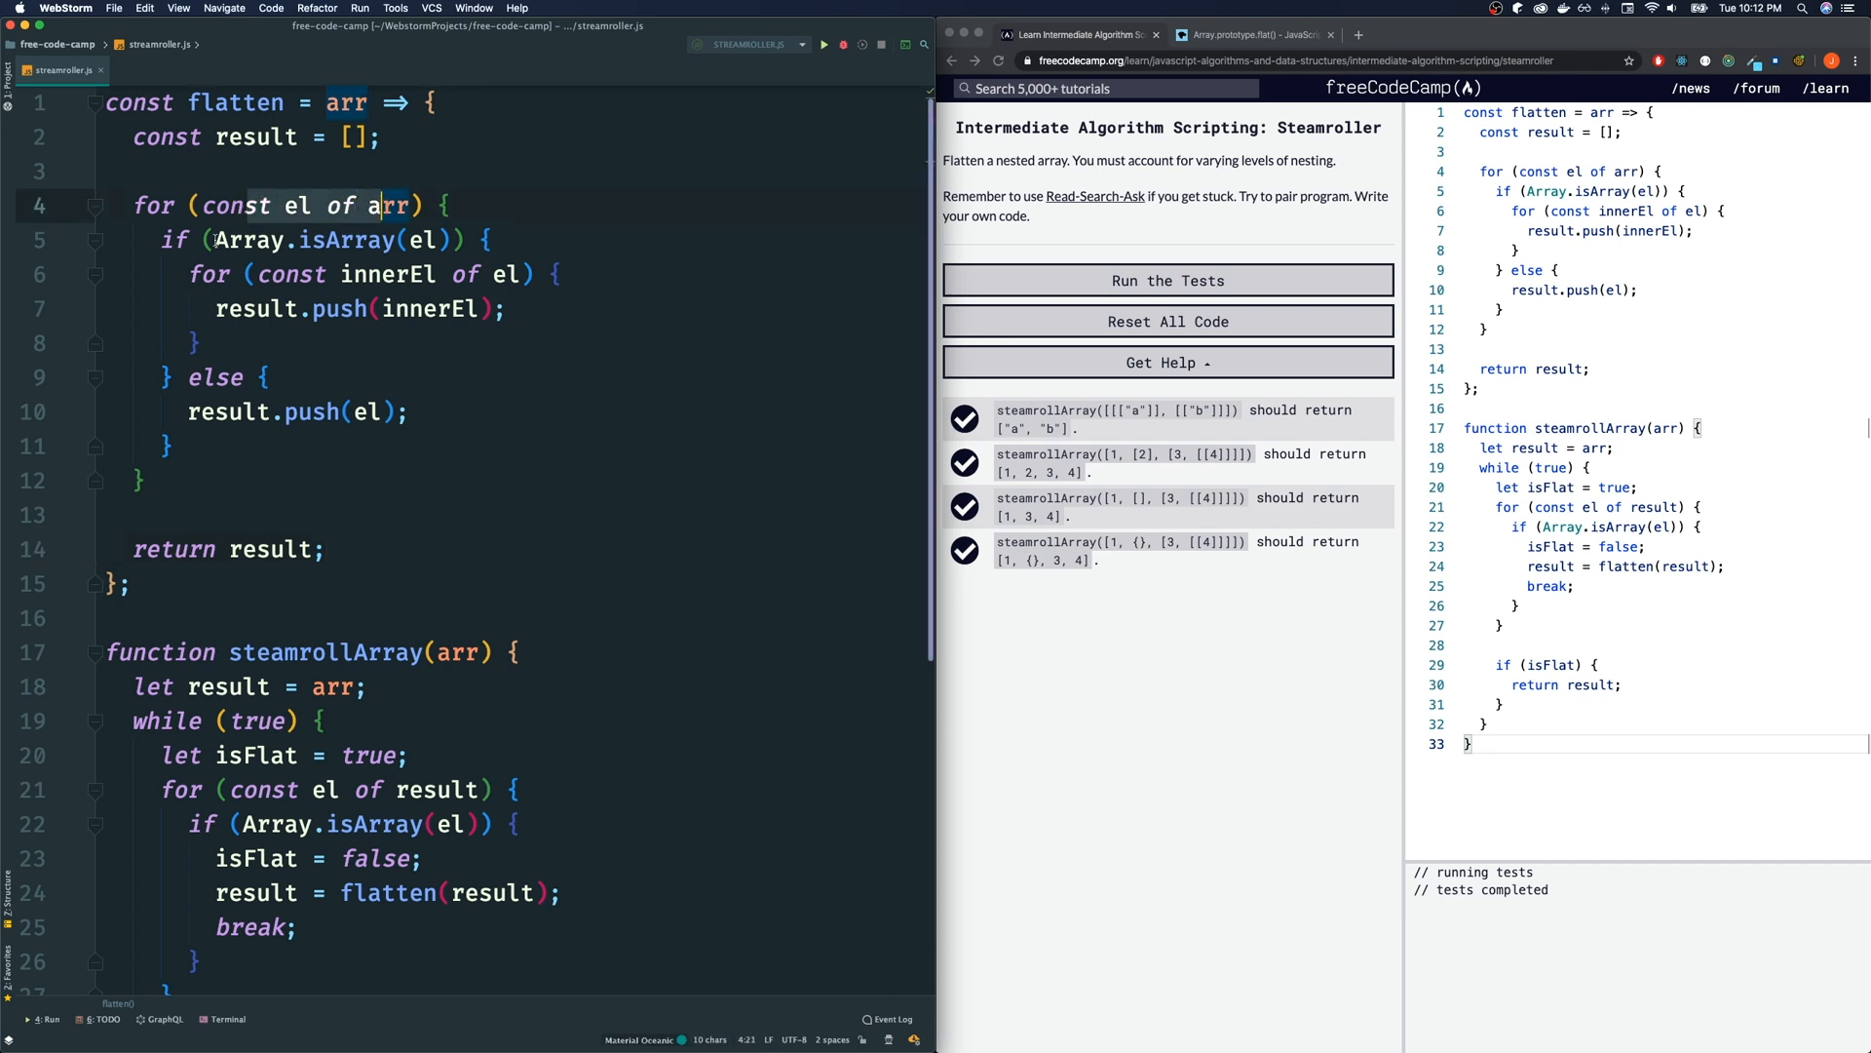
left_click(417, 240)
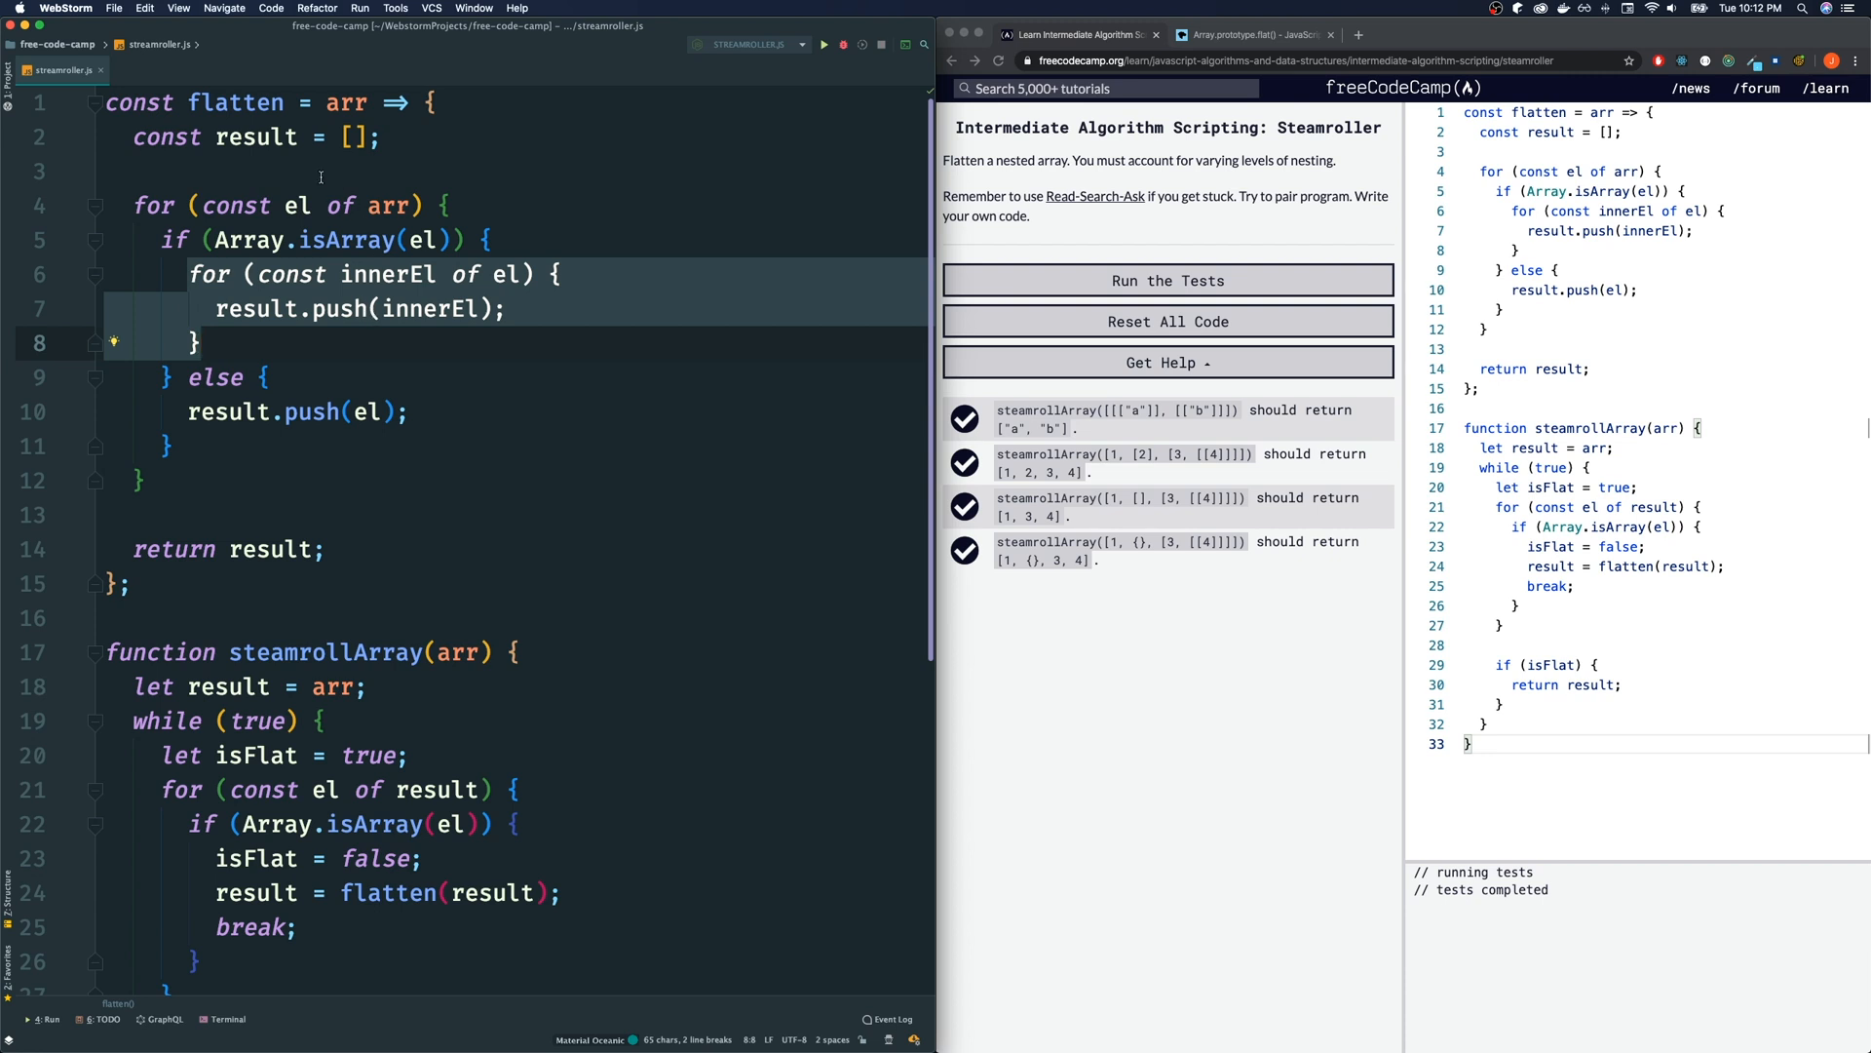
type(".push(")
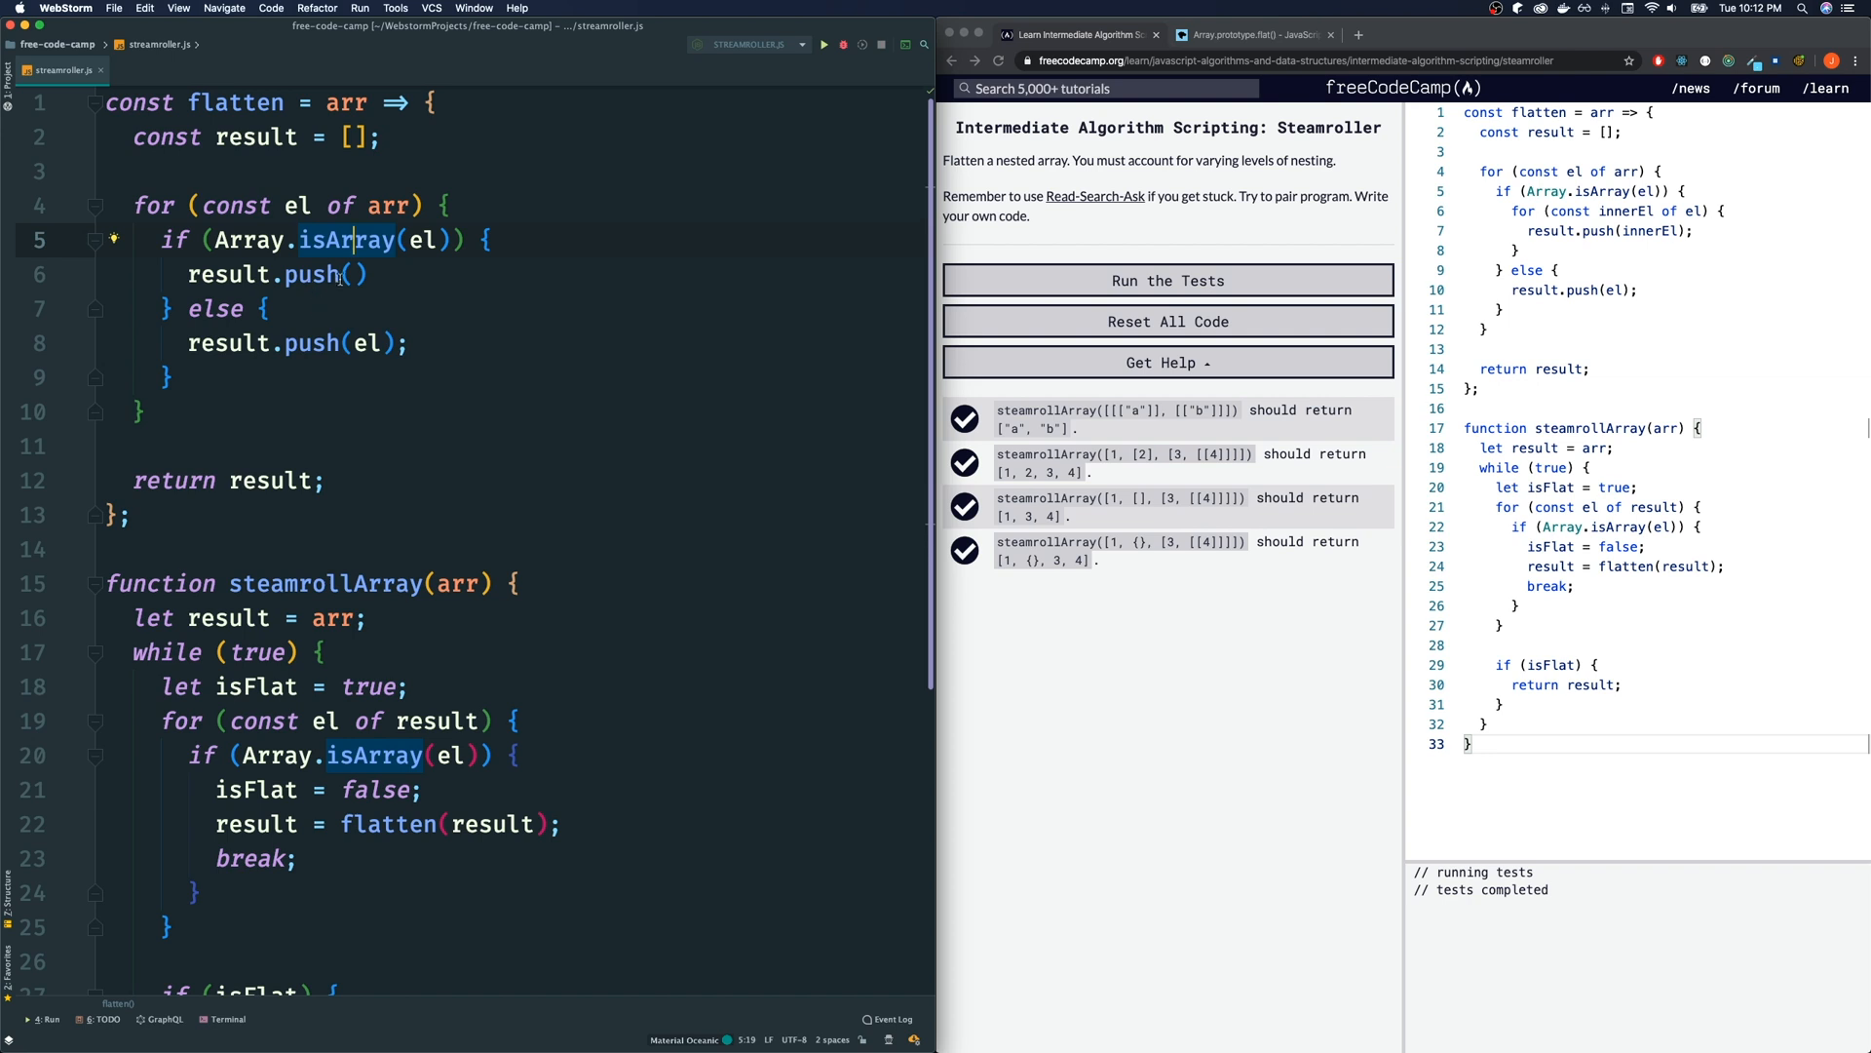
left_click(355, 273)
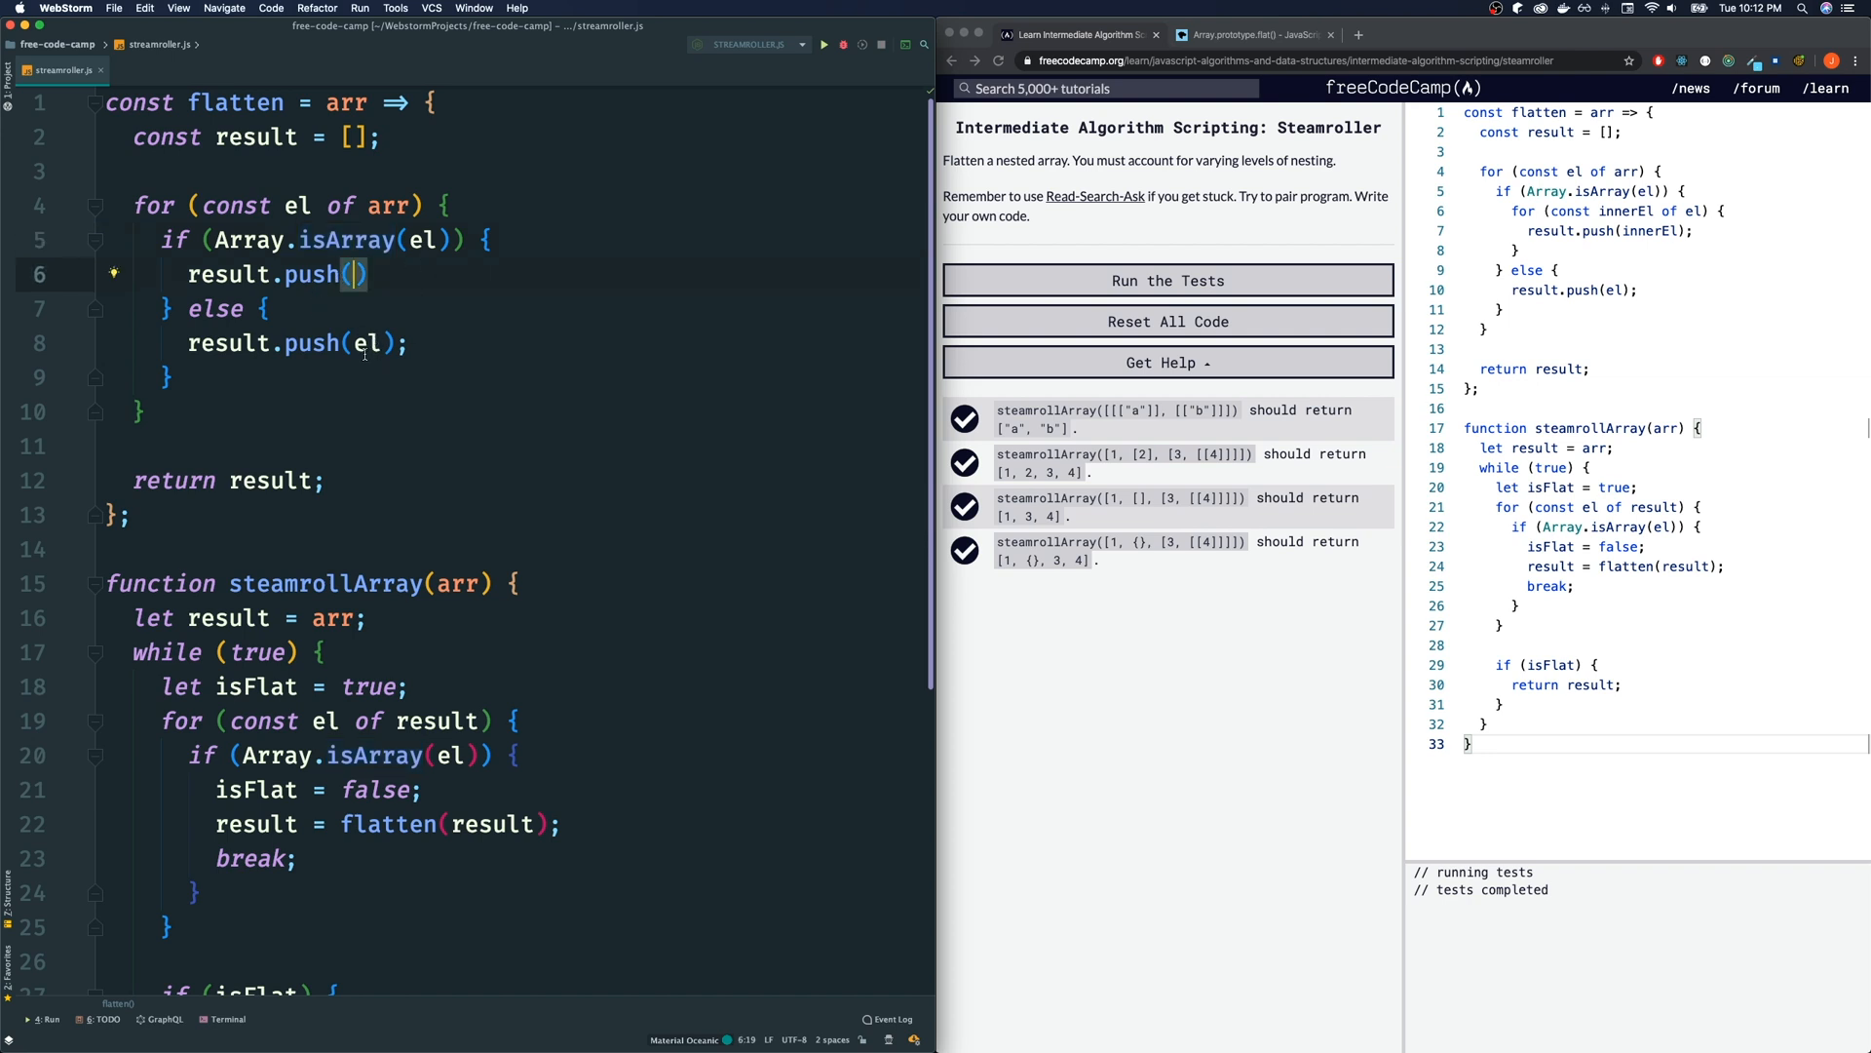
Try example numbers in push, then settle on result.push(...el); to spread el into result
type("1,")
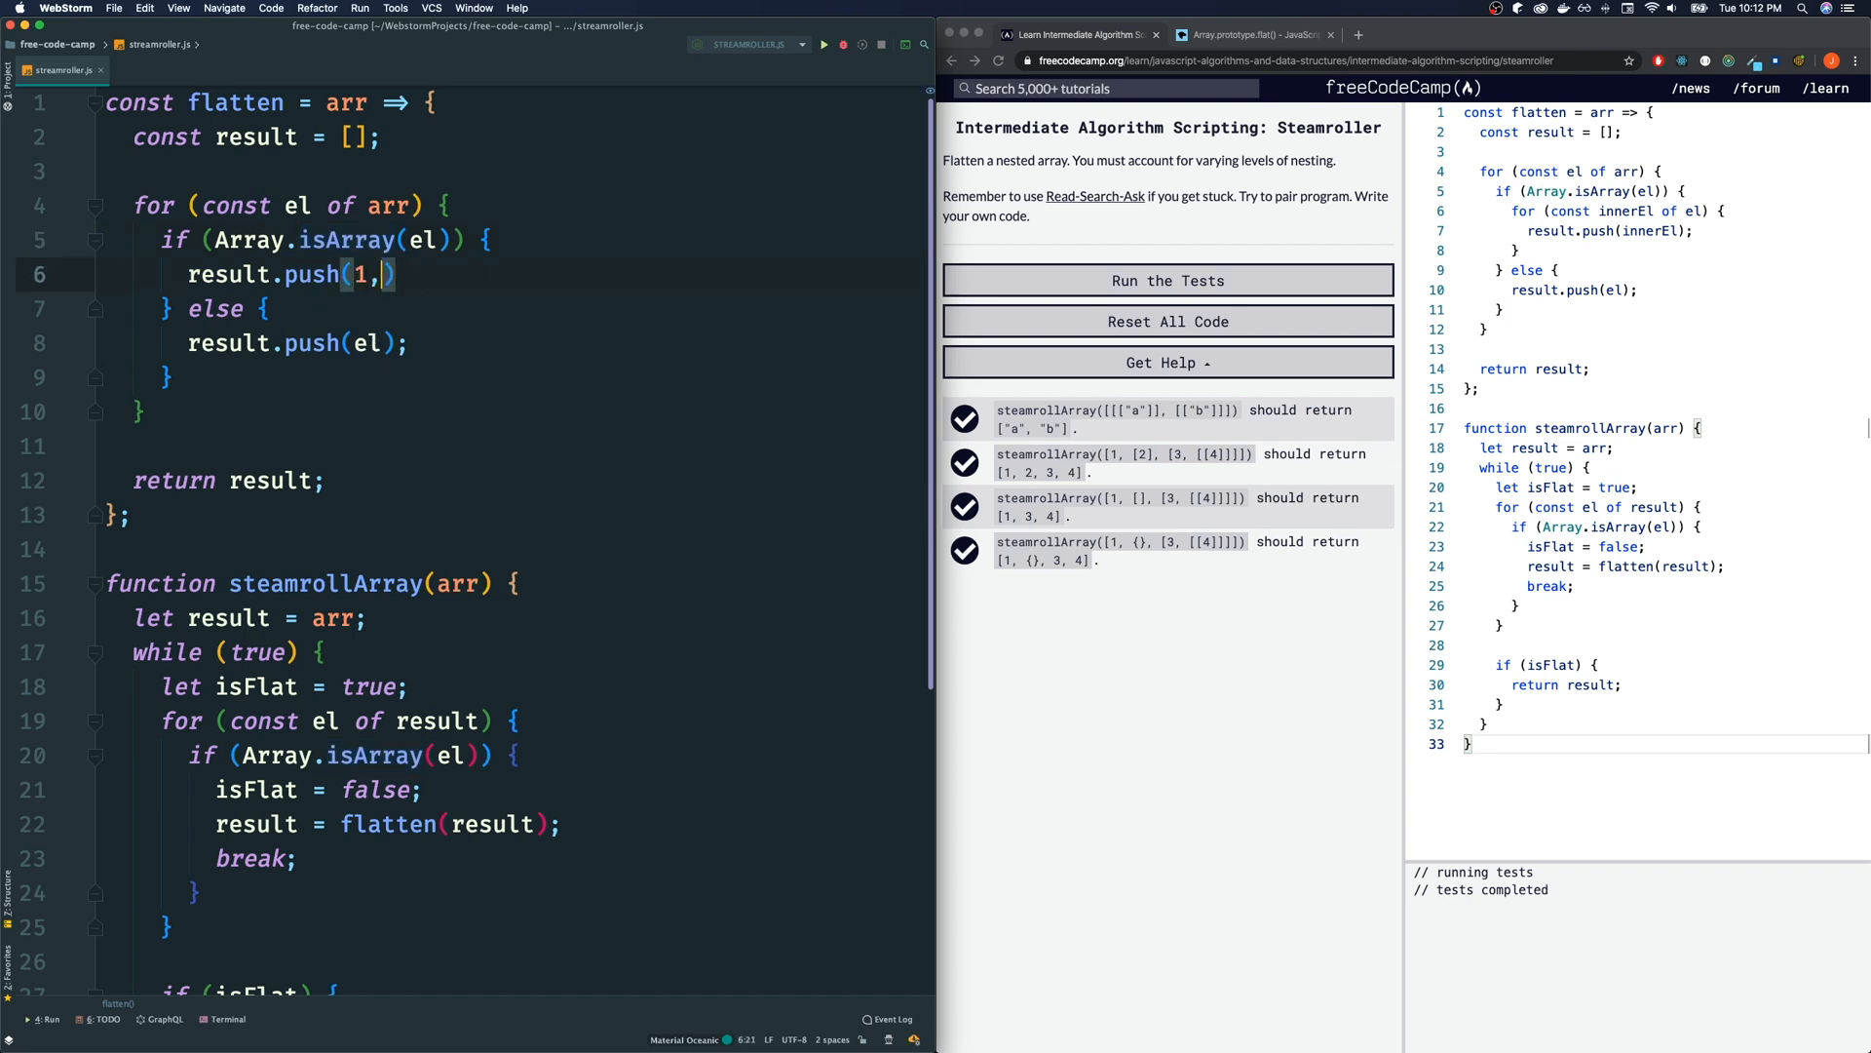
type("2,")
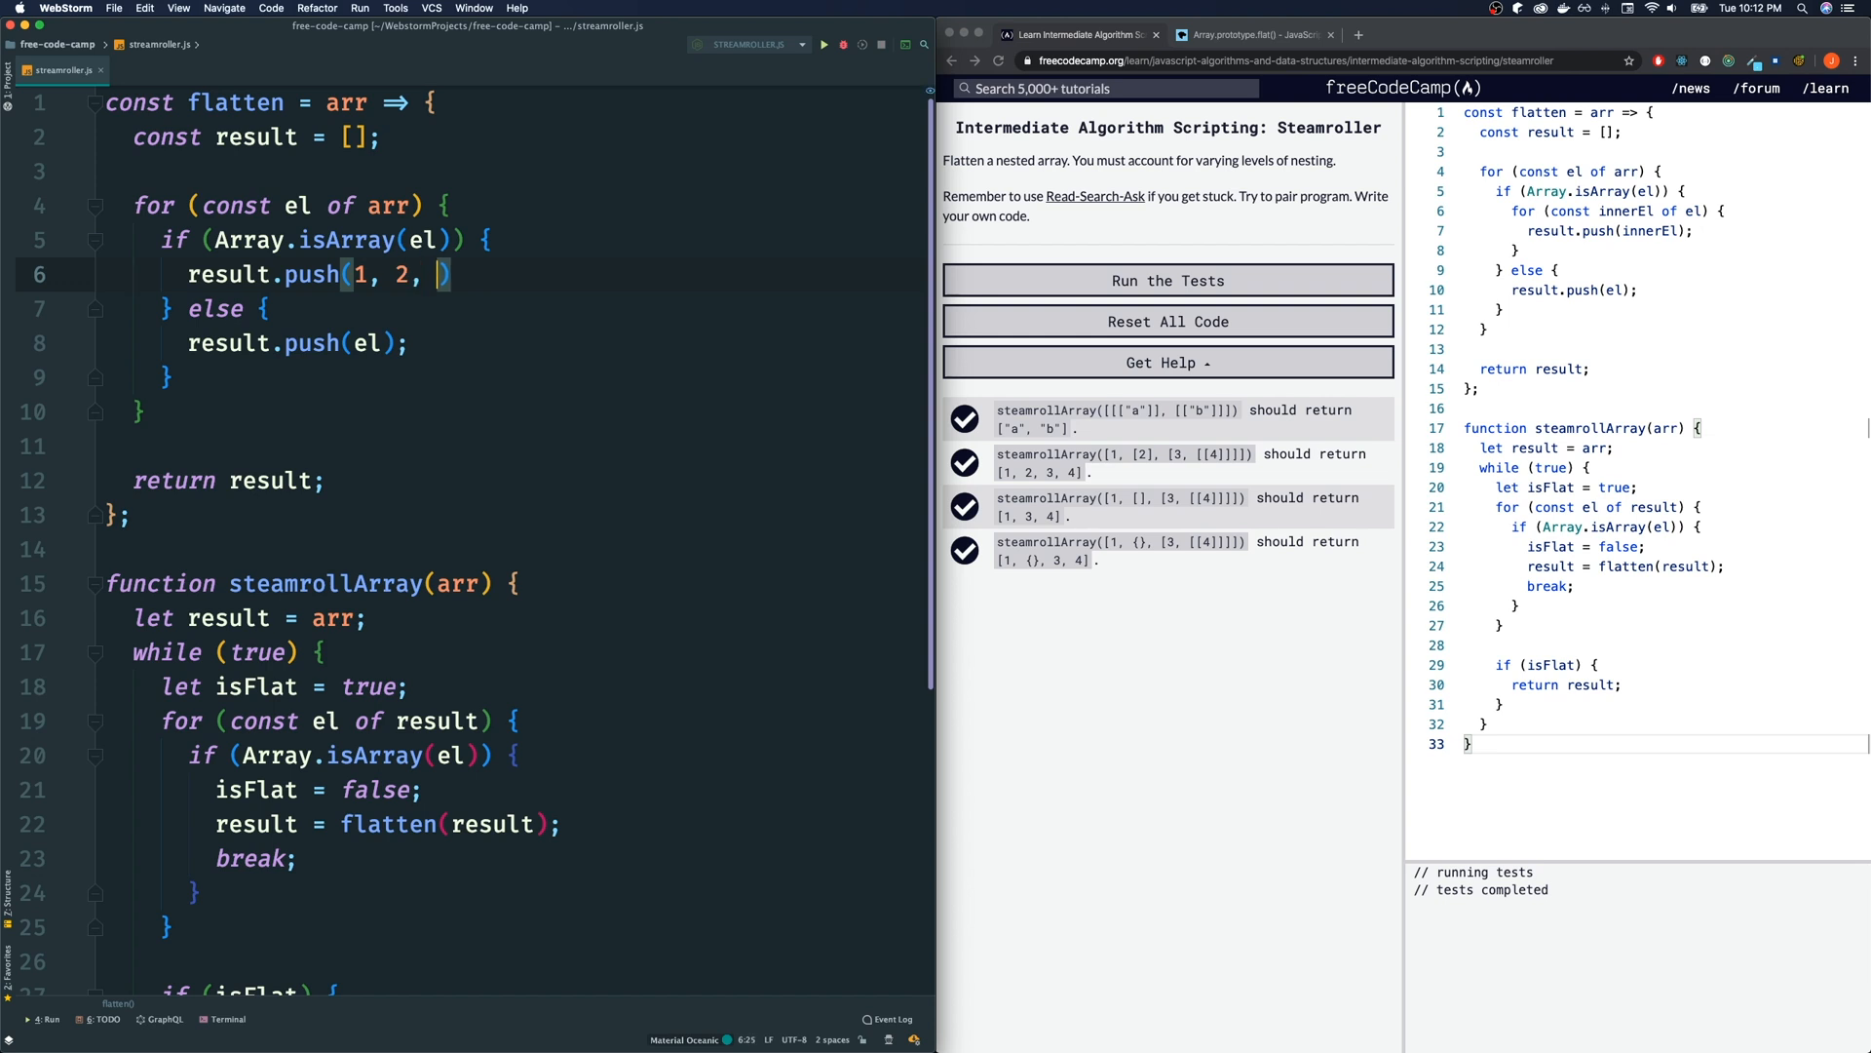
type("3, 4, 5, 5")
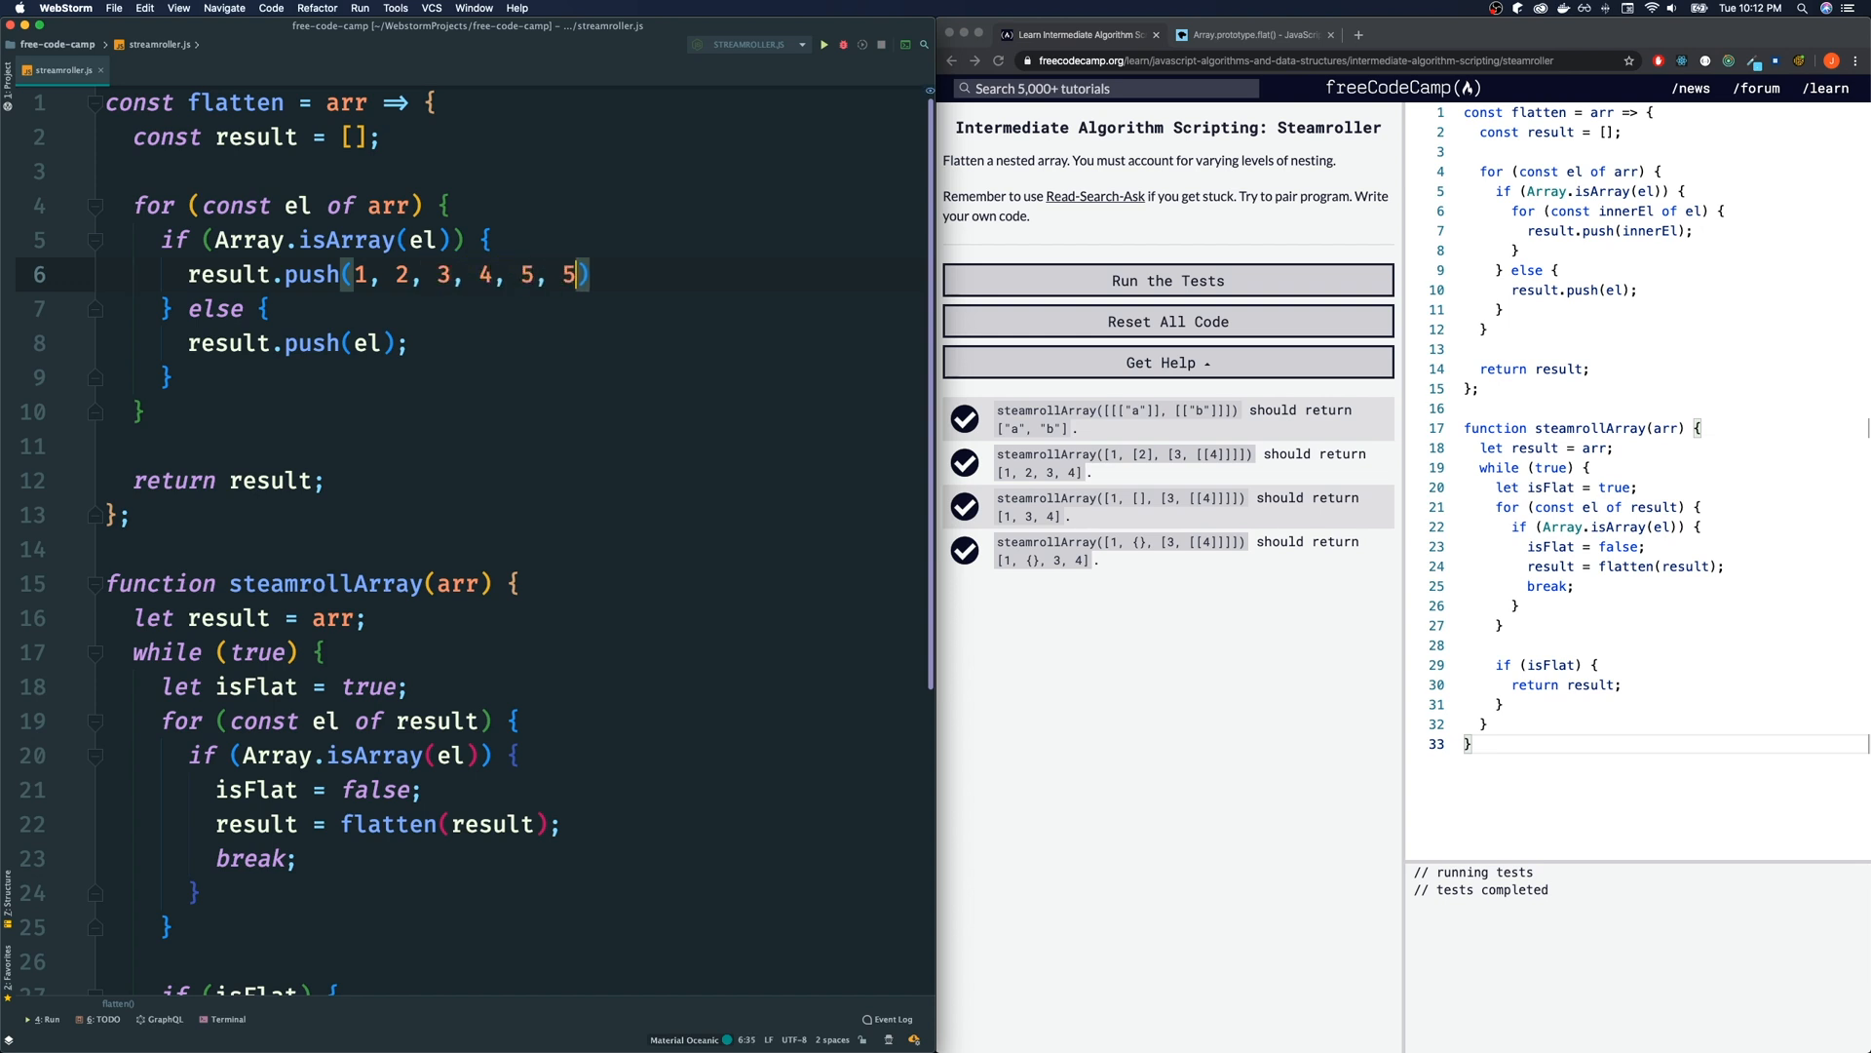
type("7")
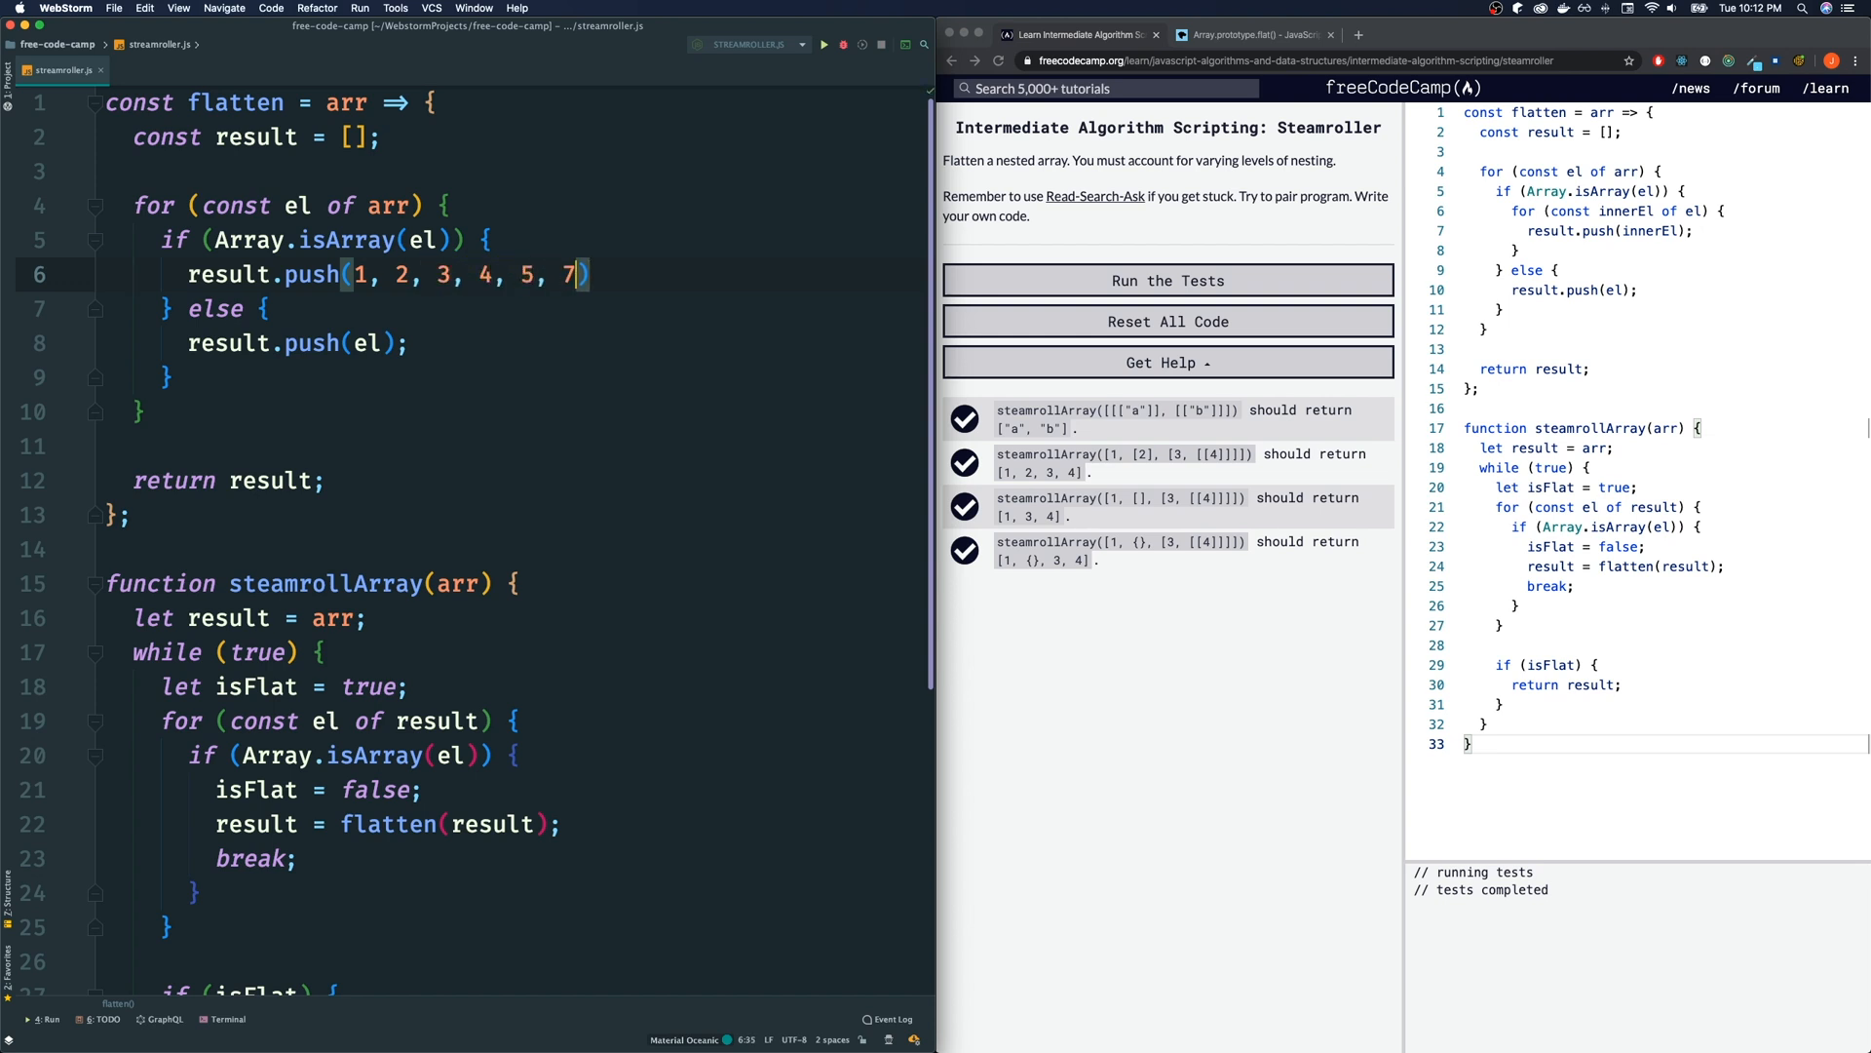
key("backspace")
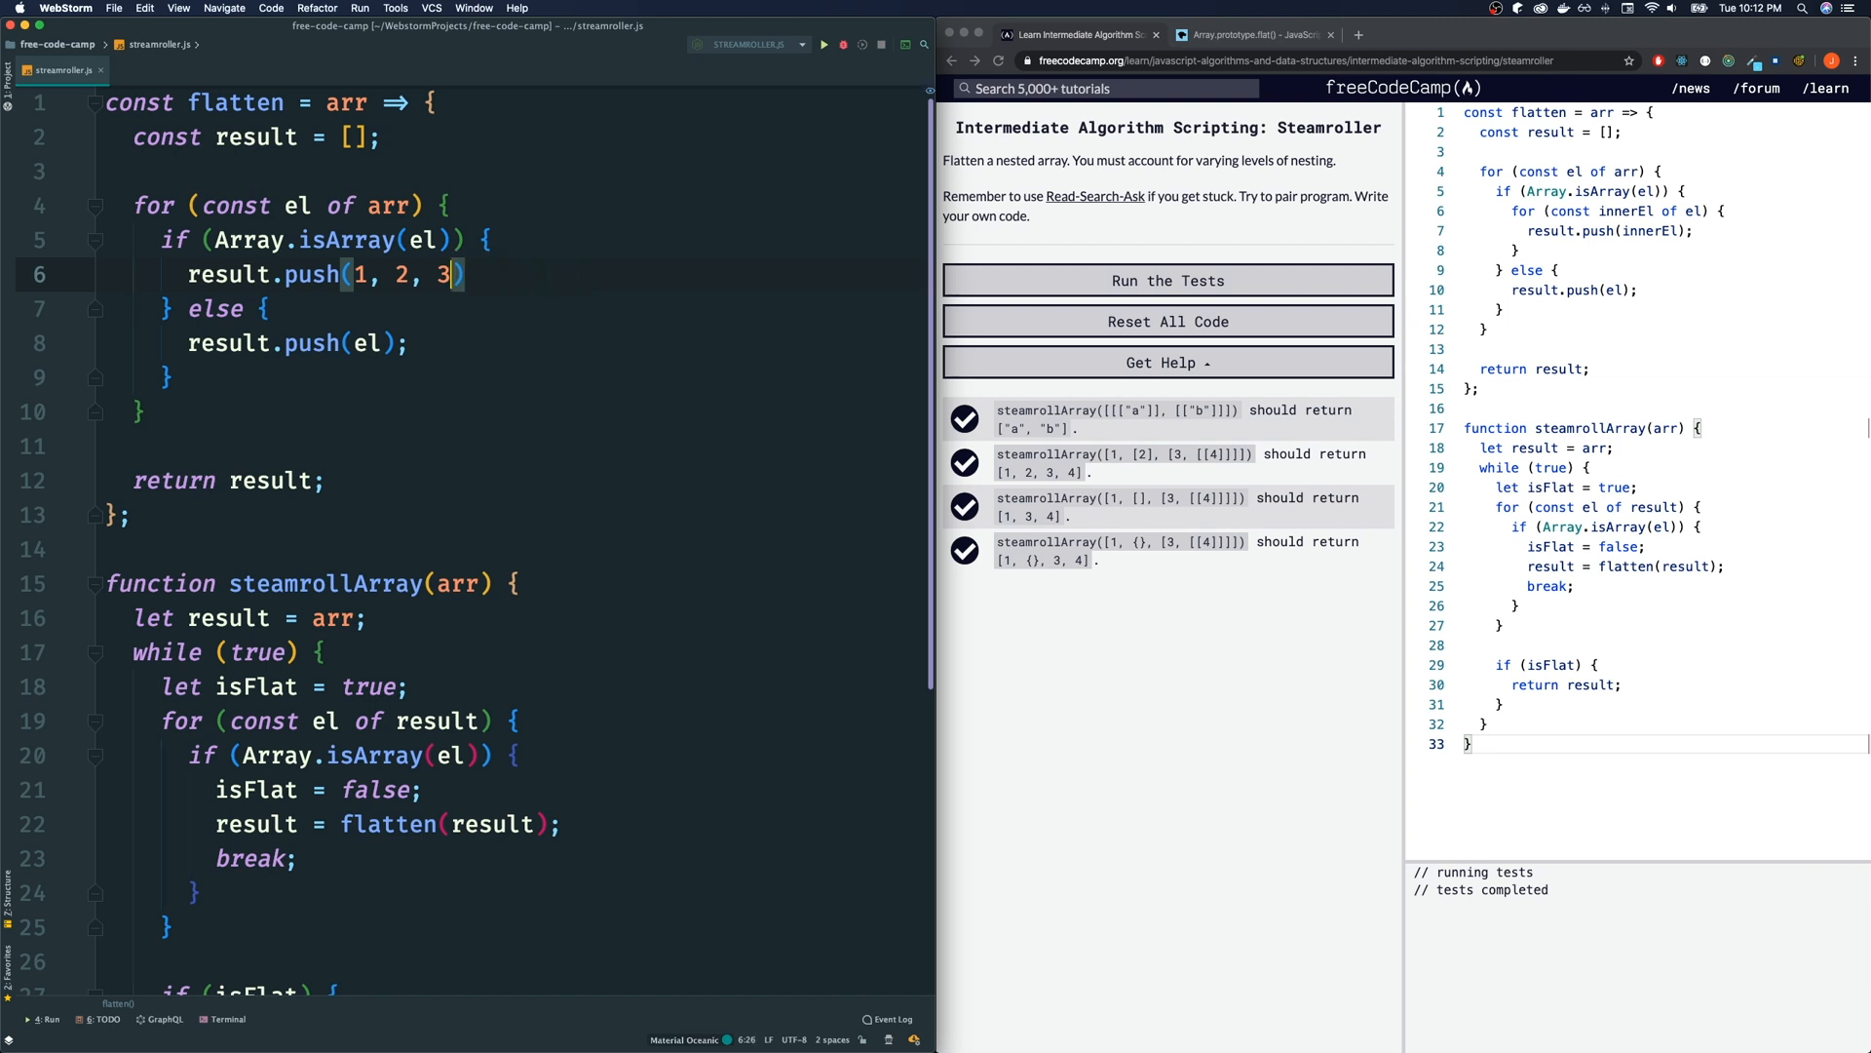
key("Backspace")
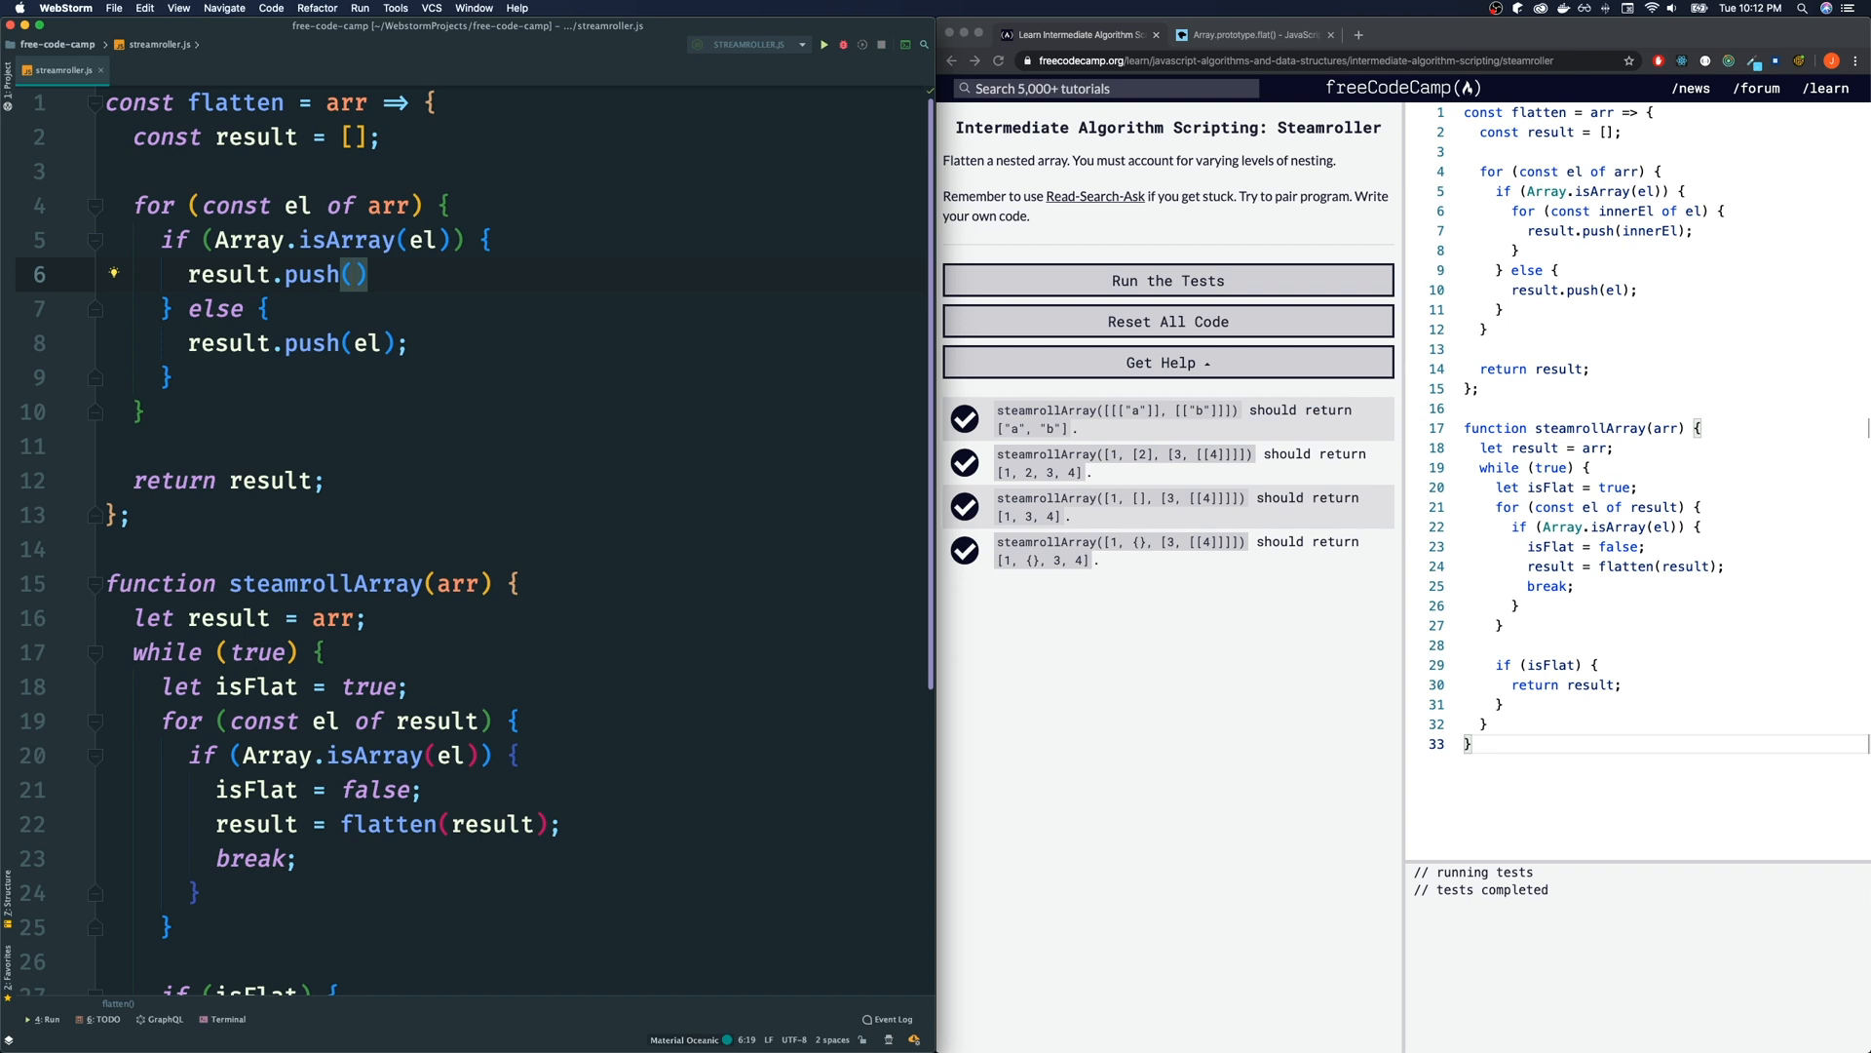
type("...")
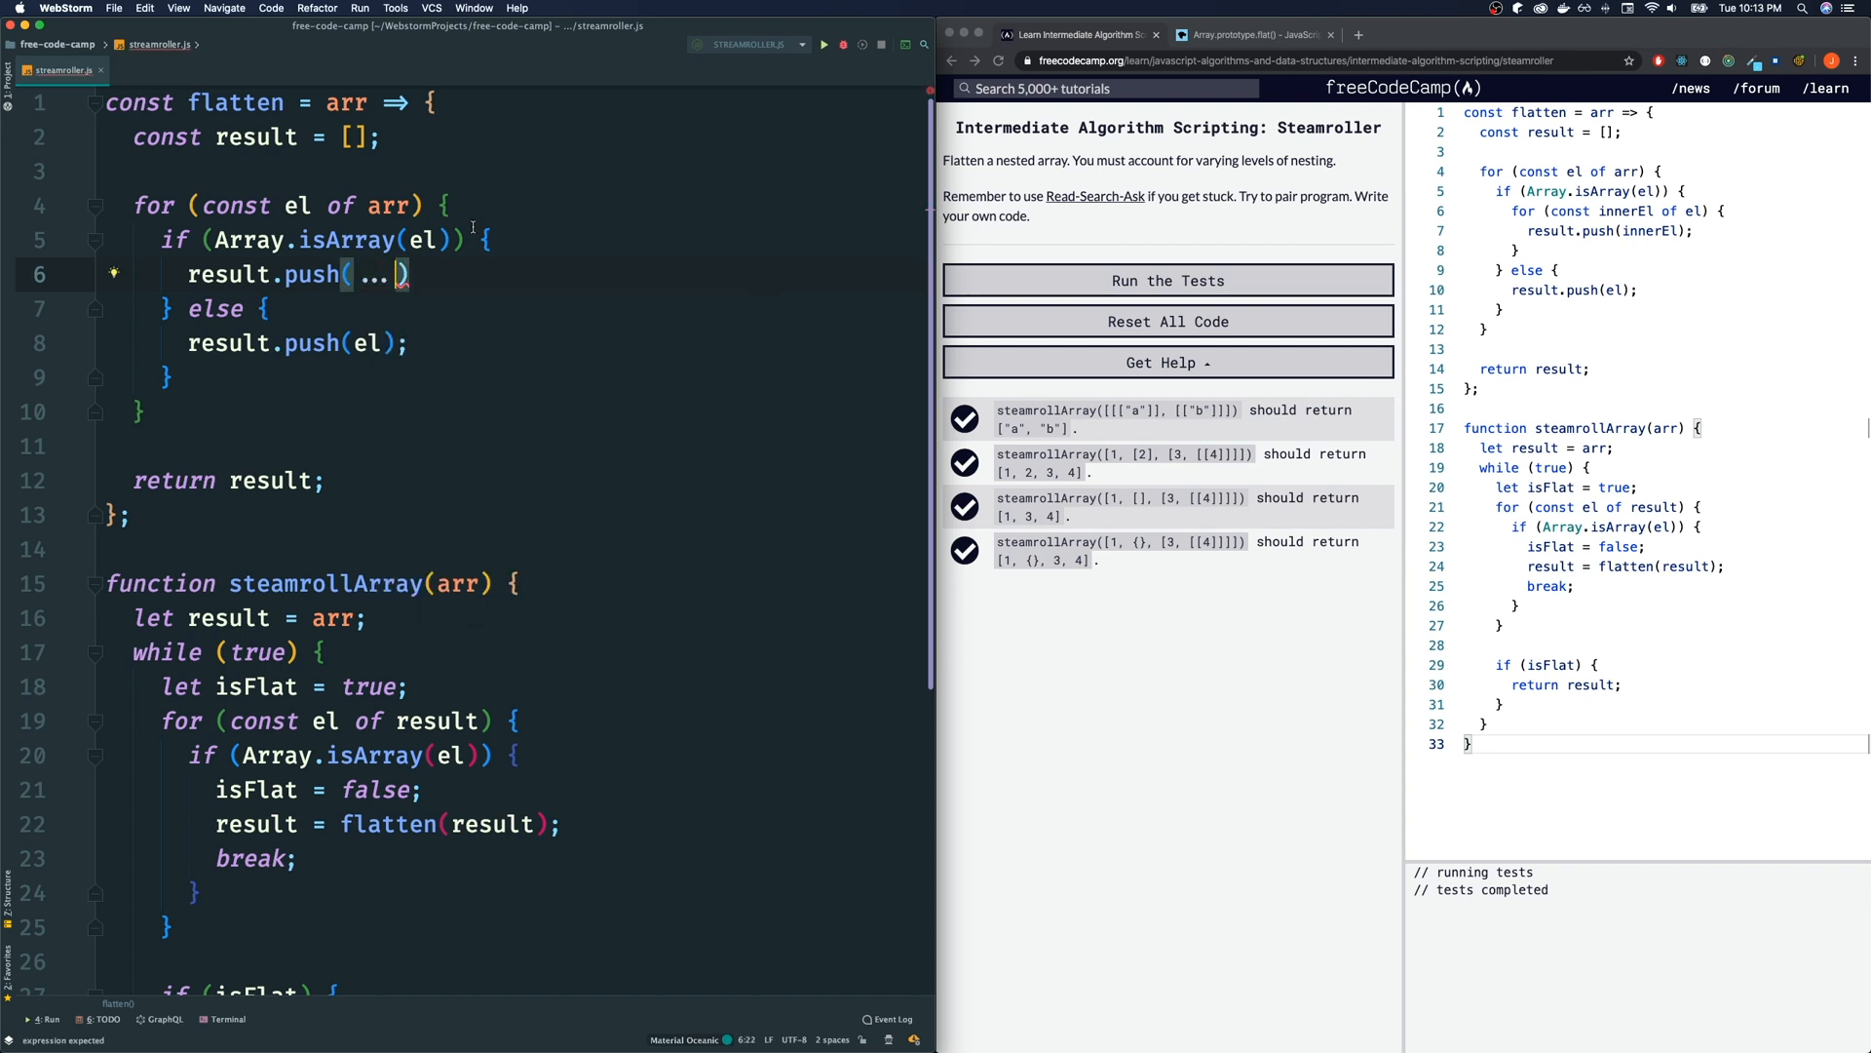
type("el")
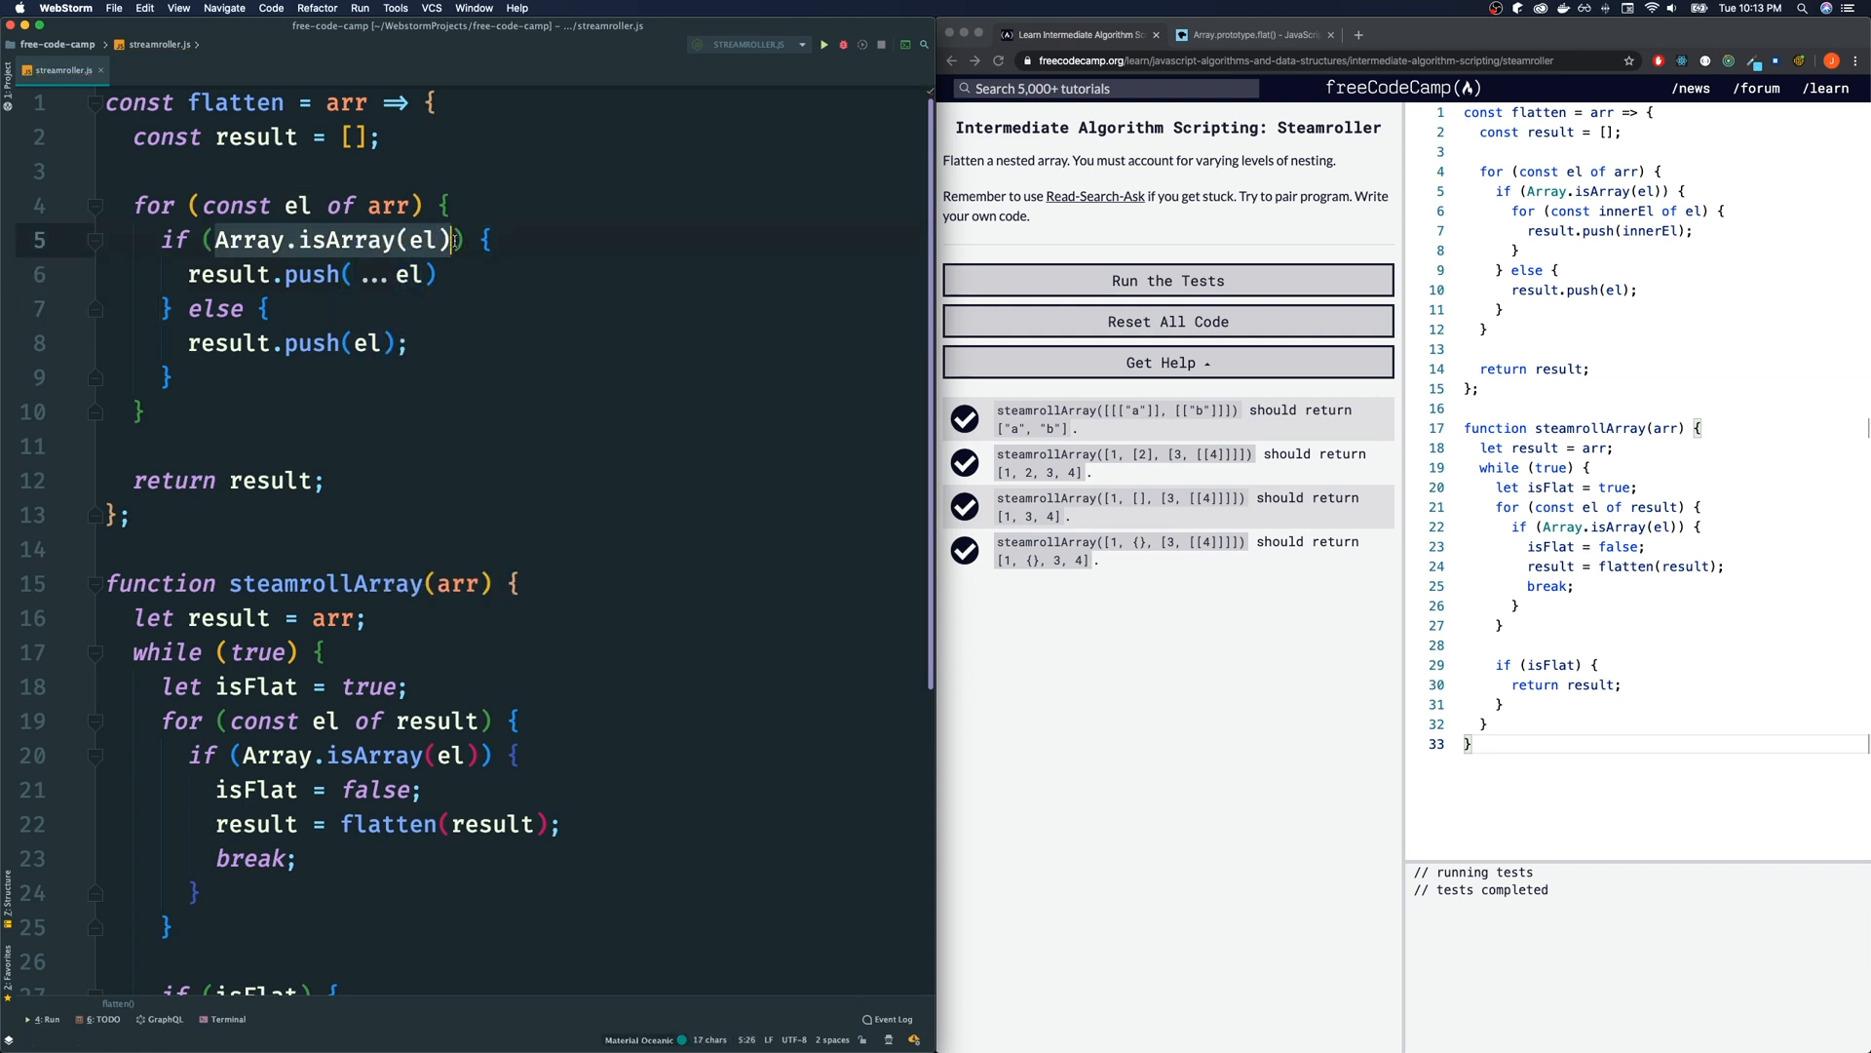
left_click(398, 275)
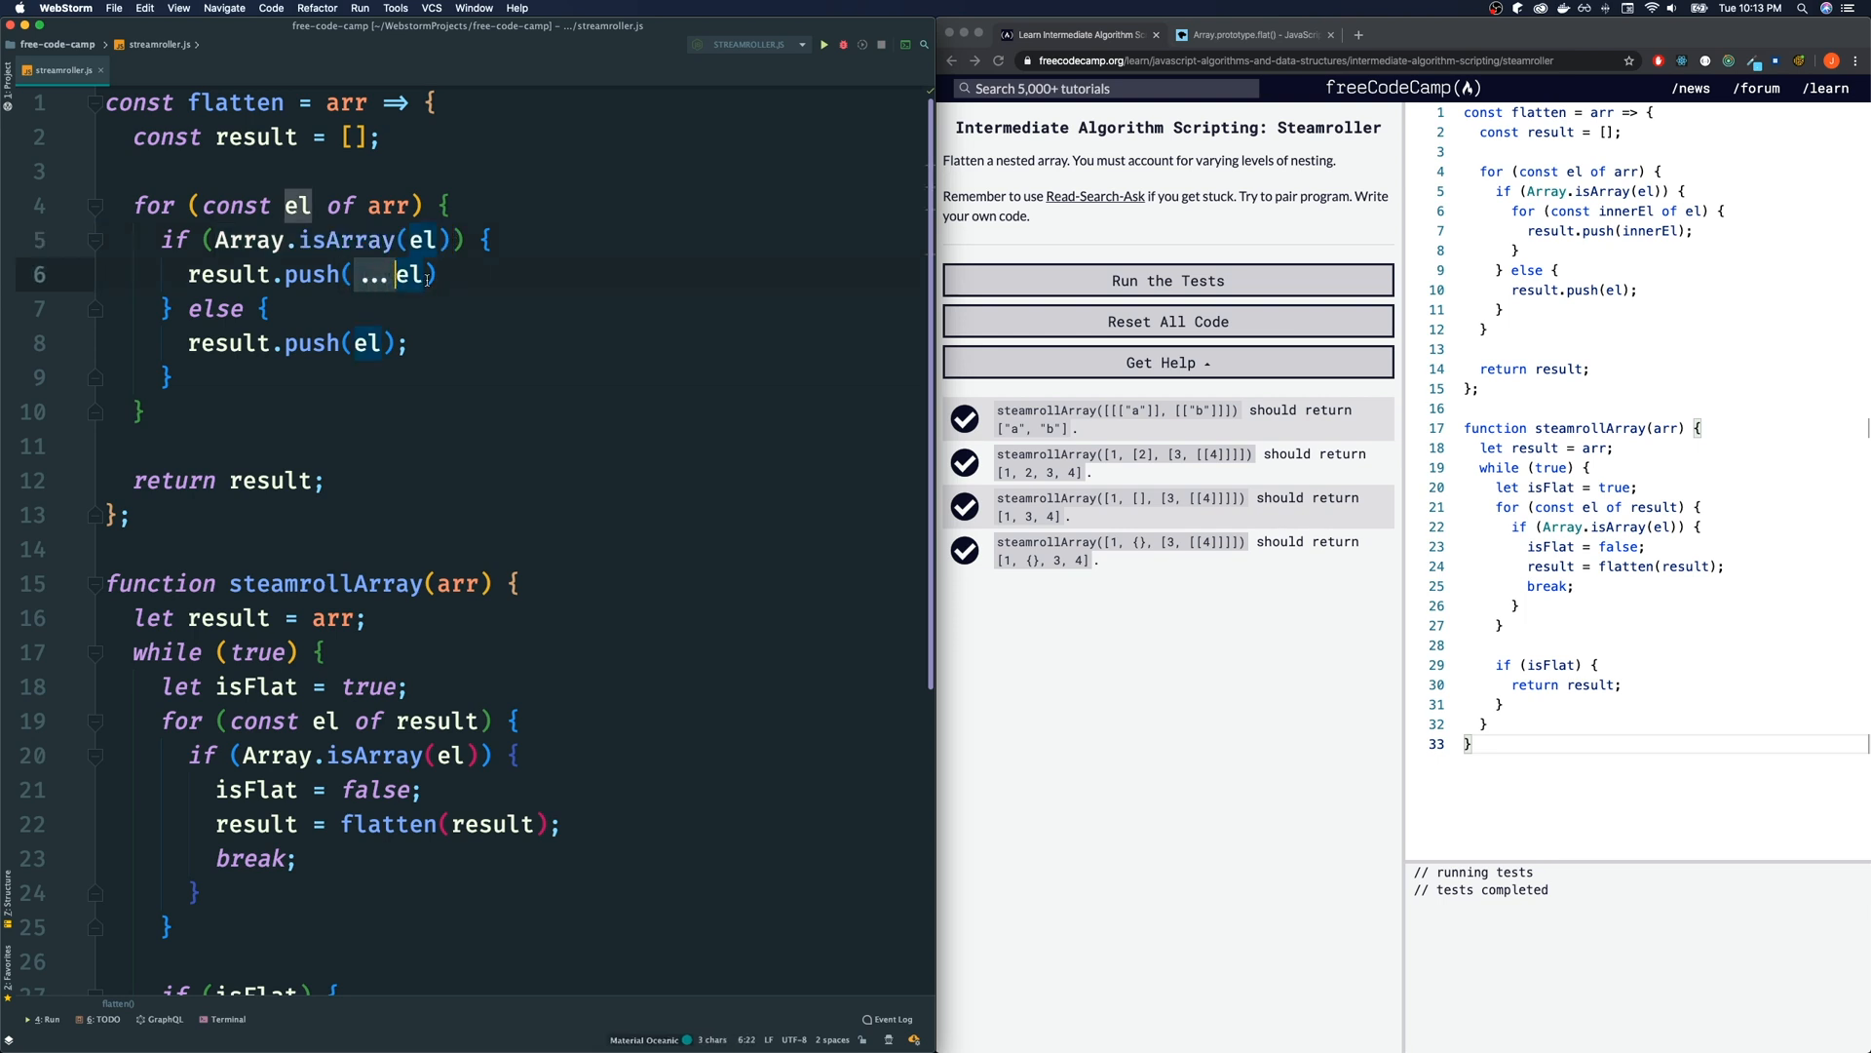
type(";")
type("//")
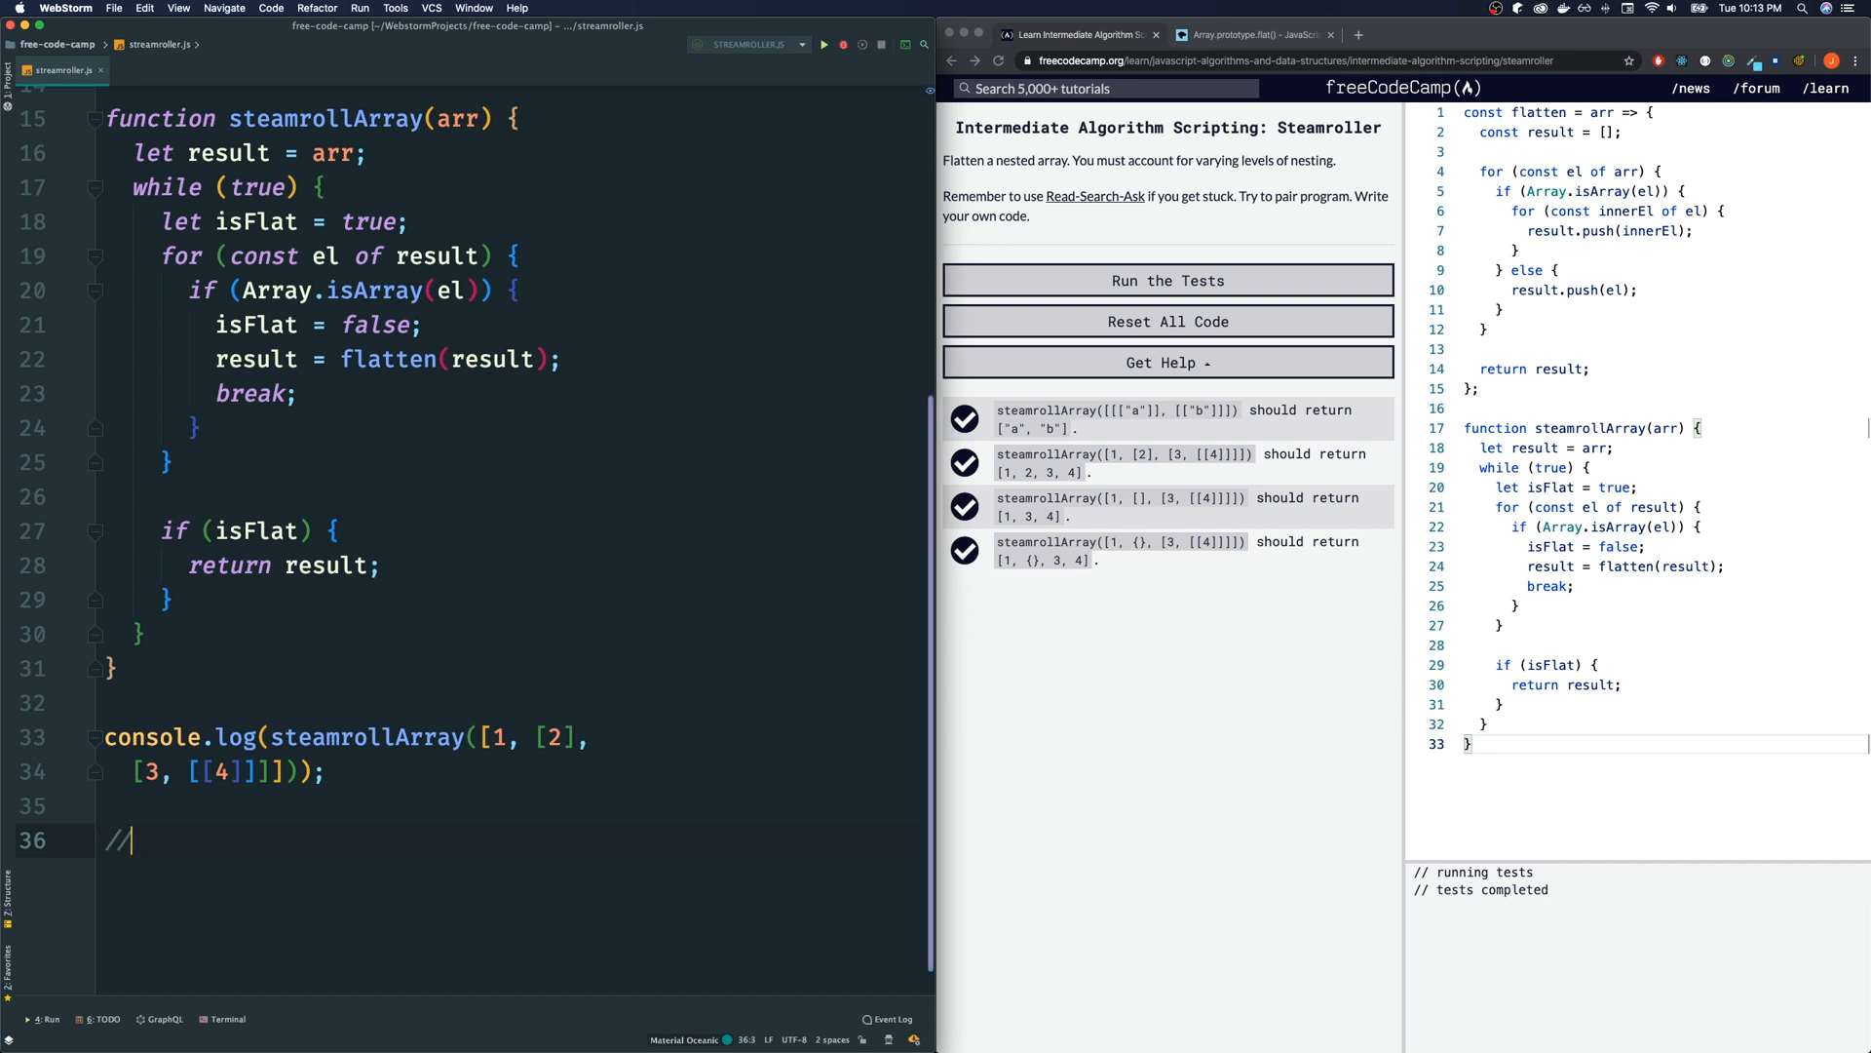
Add a comment showing that el = [2] spreads to 2
type("el =")
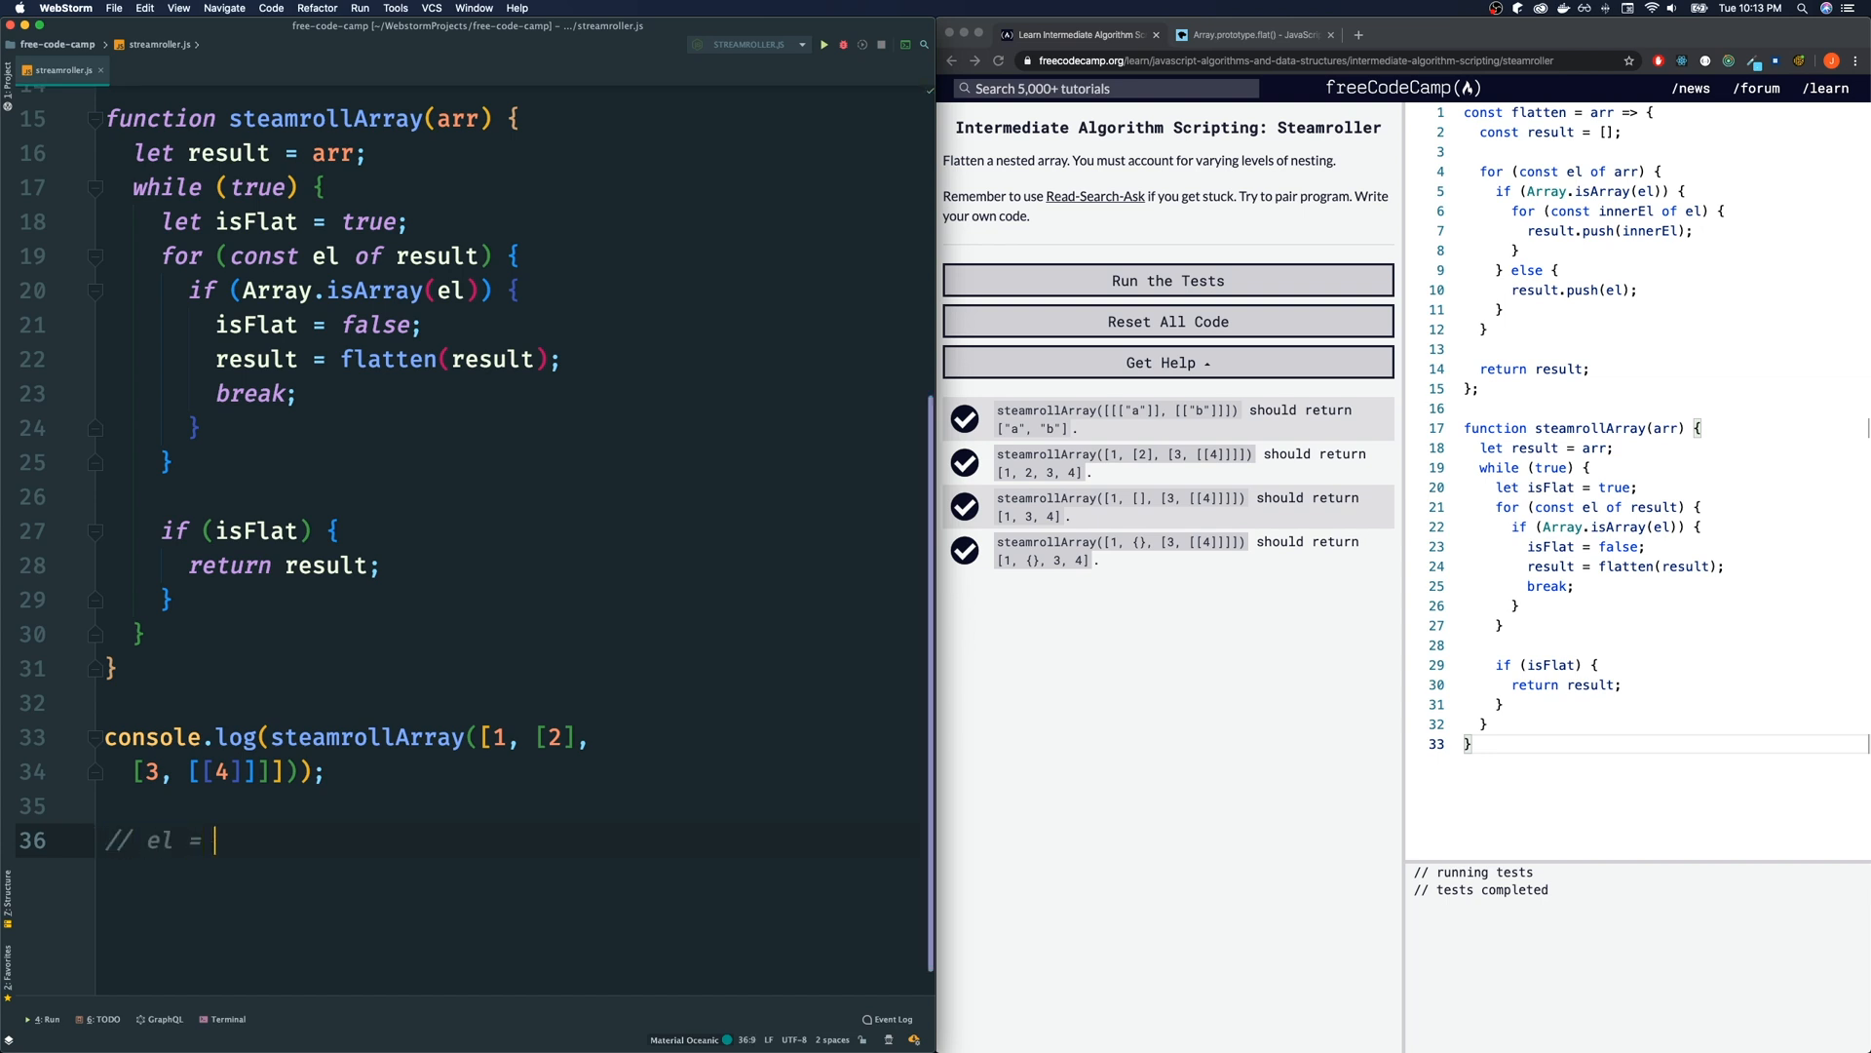
type("[2]")
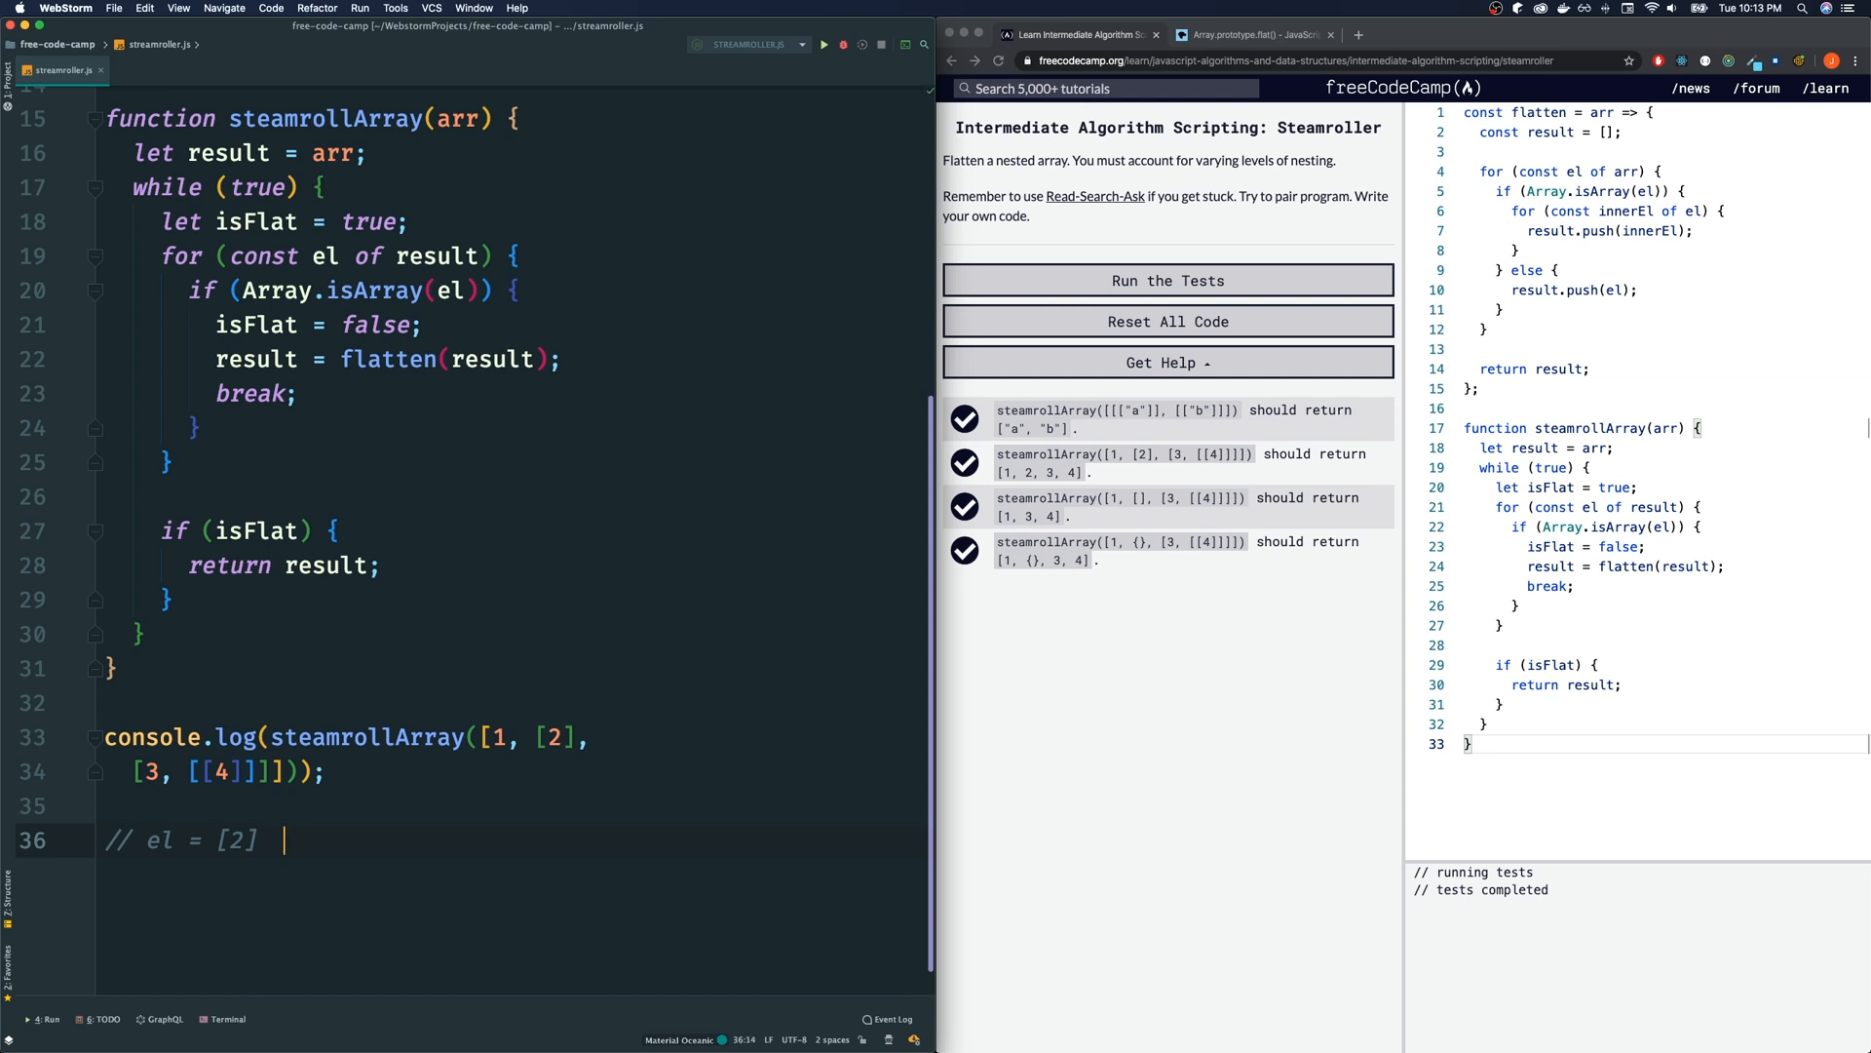
type("...")
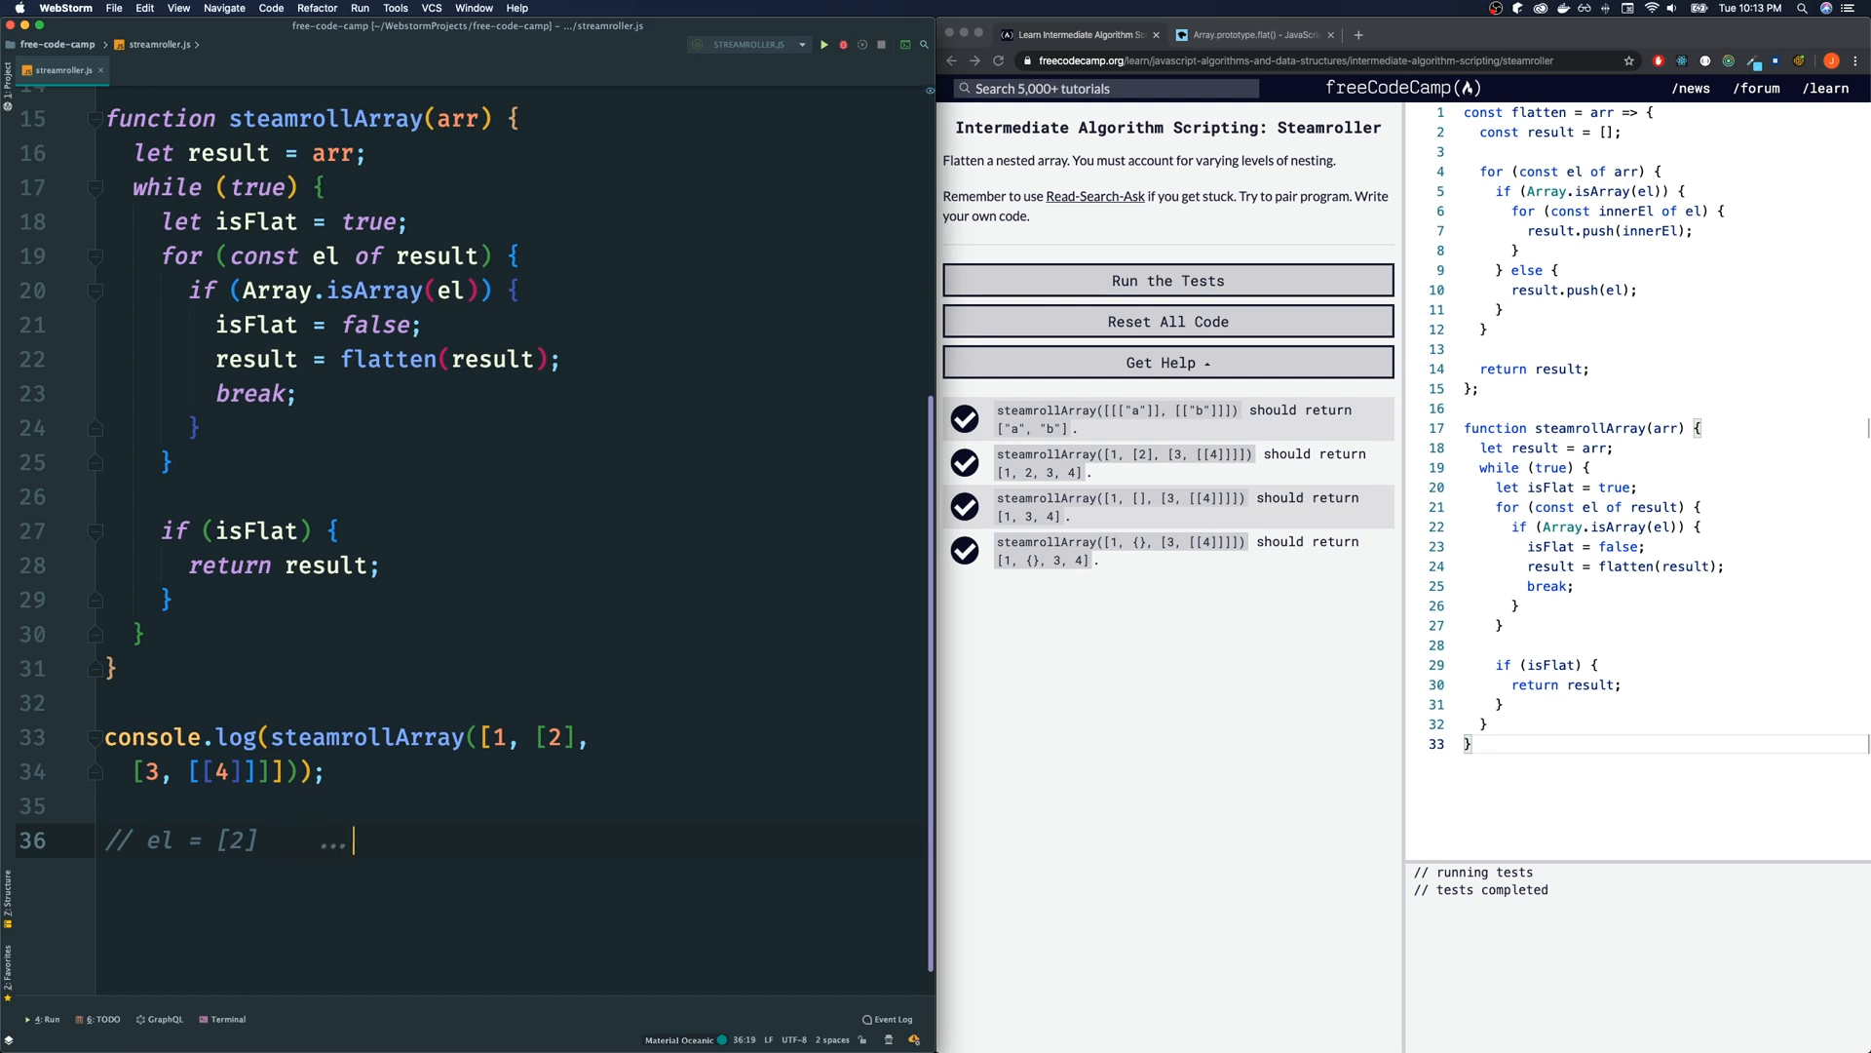
type("el")
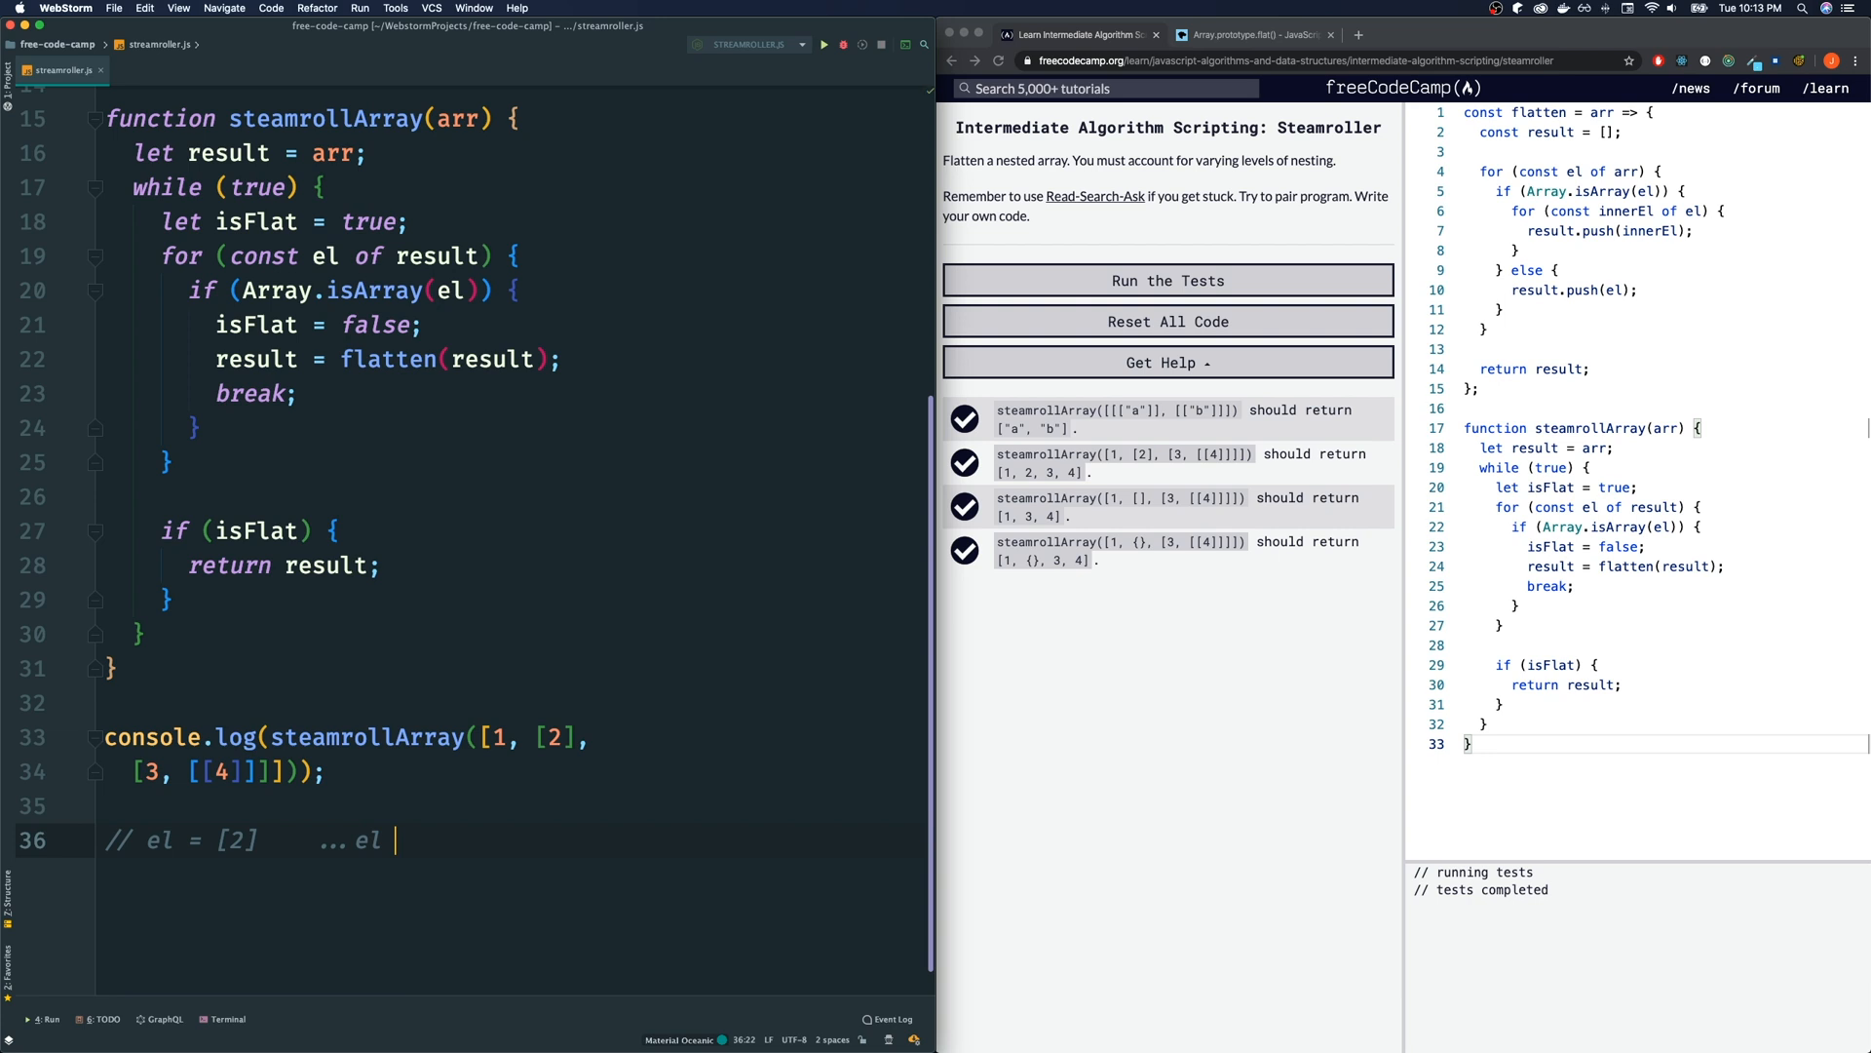
type("=")
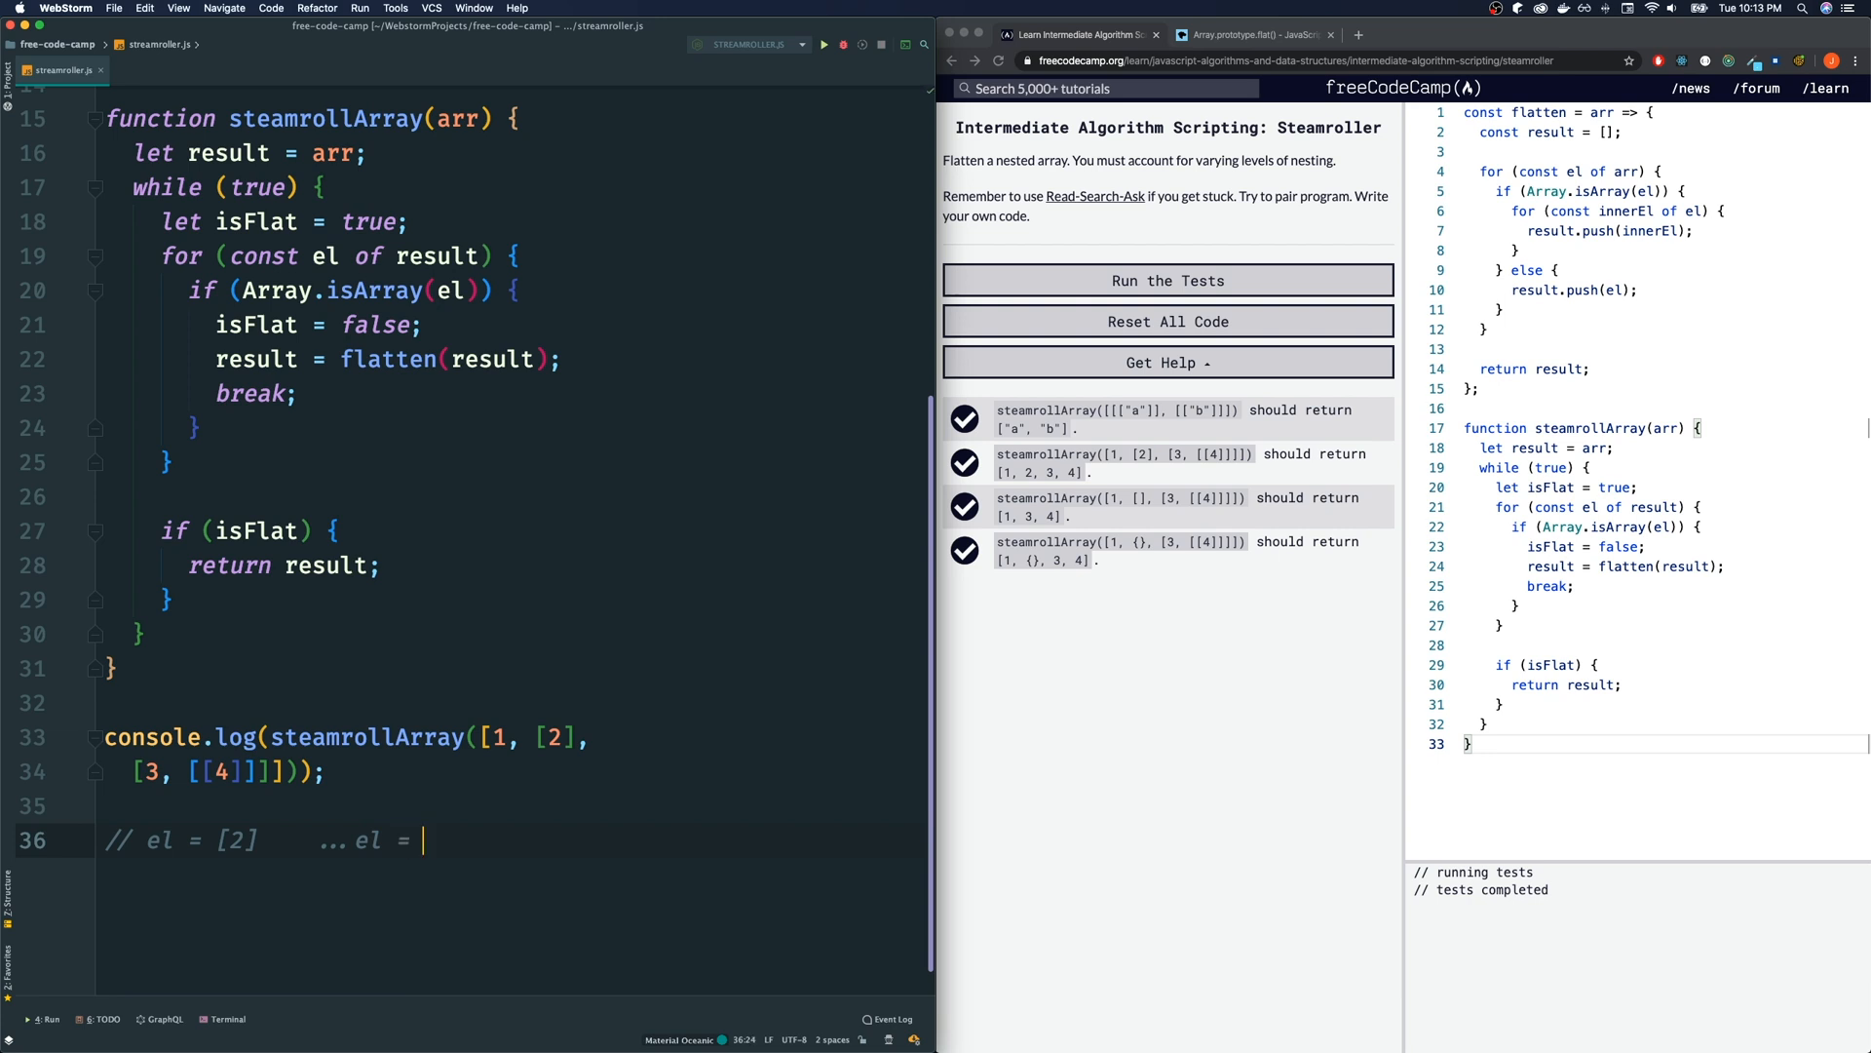
type("2")
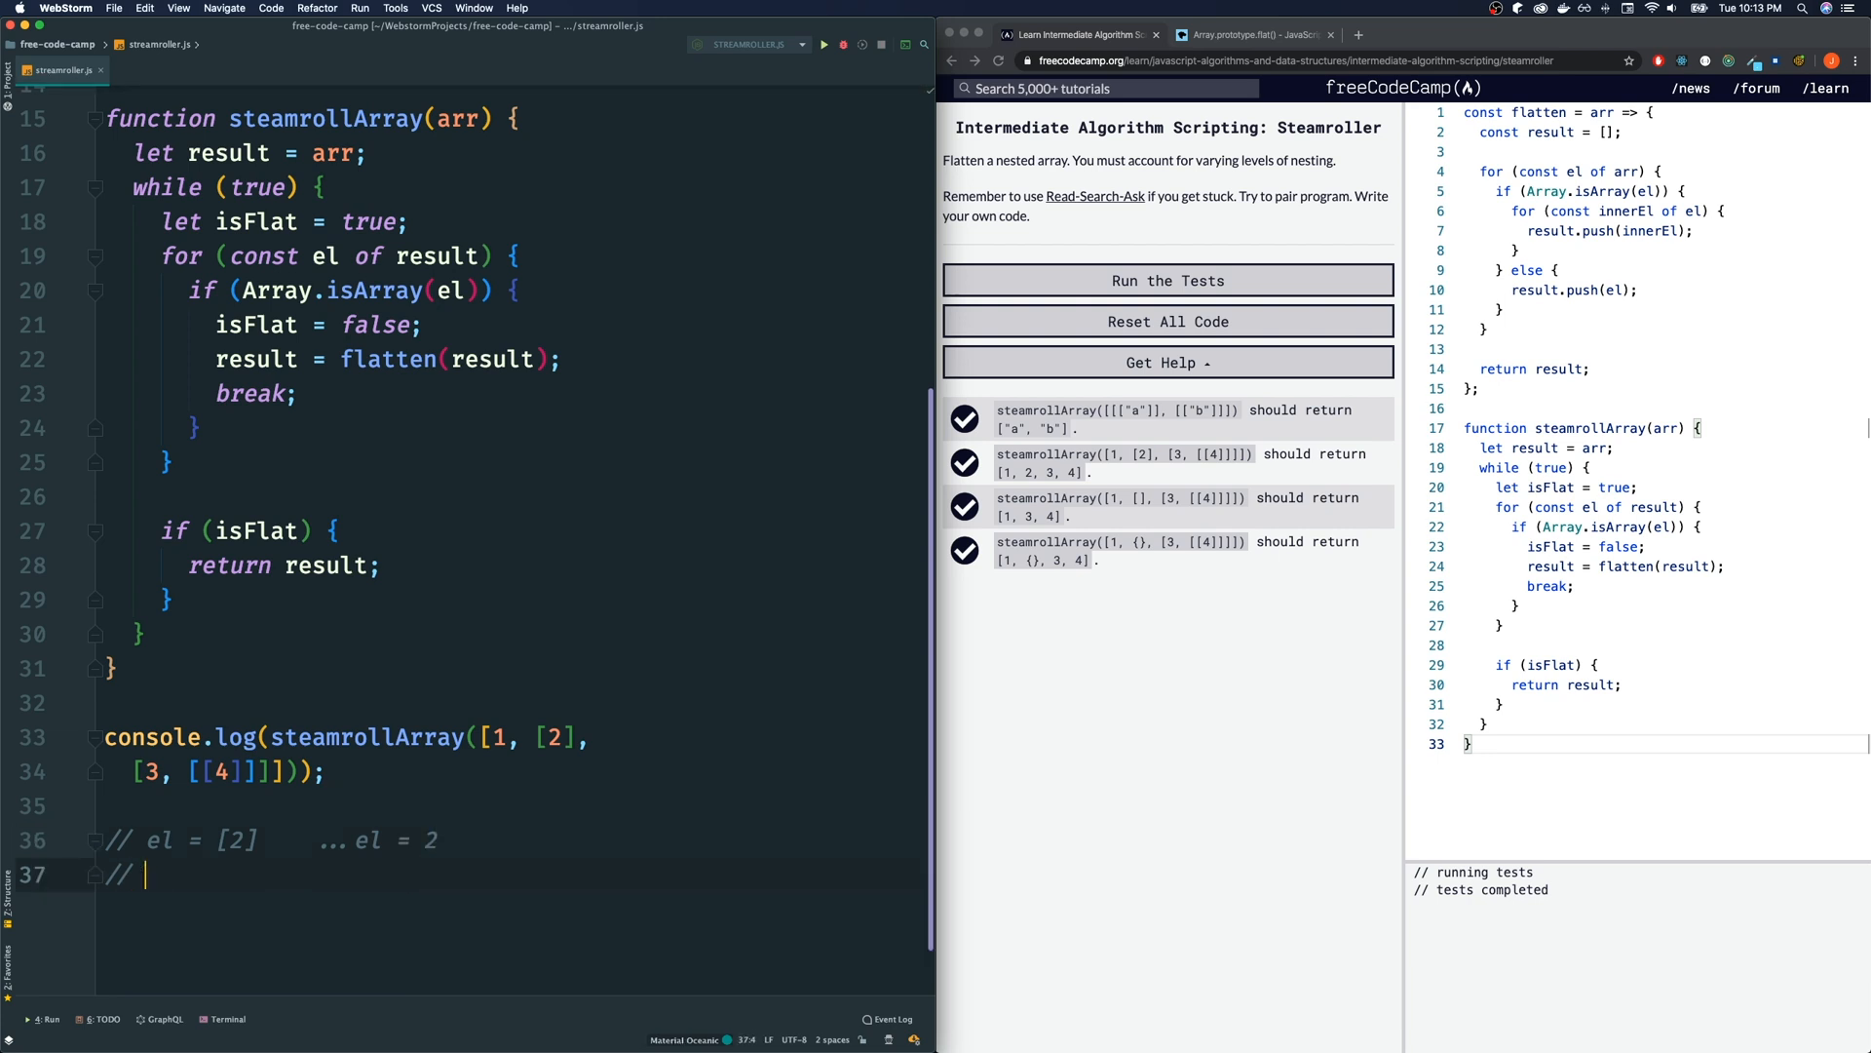
Add a comment showing that el = [3, [[4]]] spreads to 3, [[4]], then review the file from the top
type("el = [")
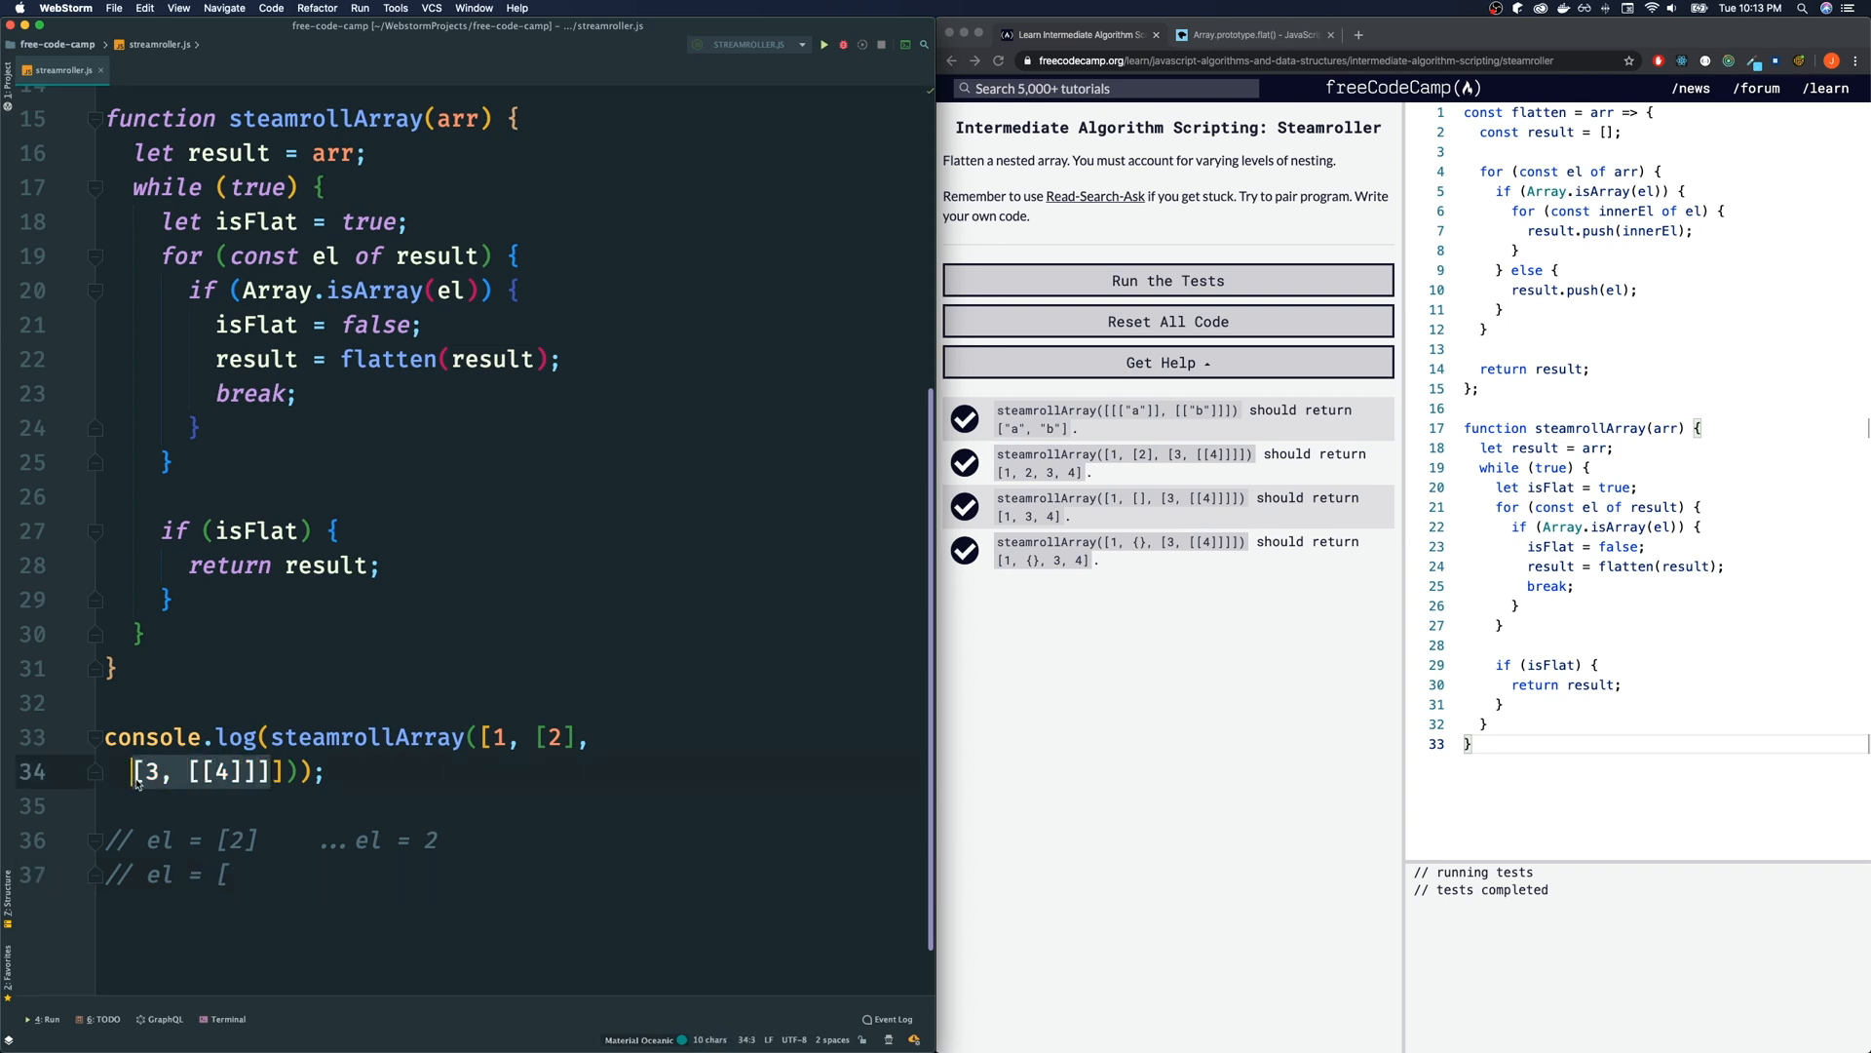
type("3, [[4]]]     ..")
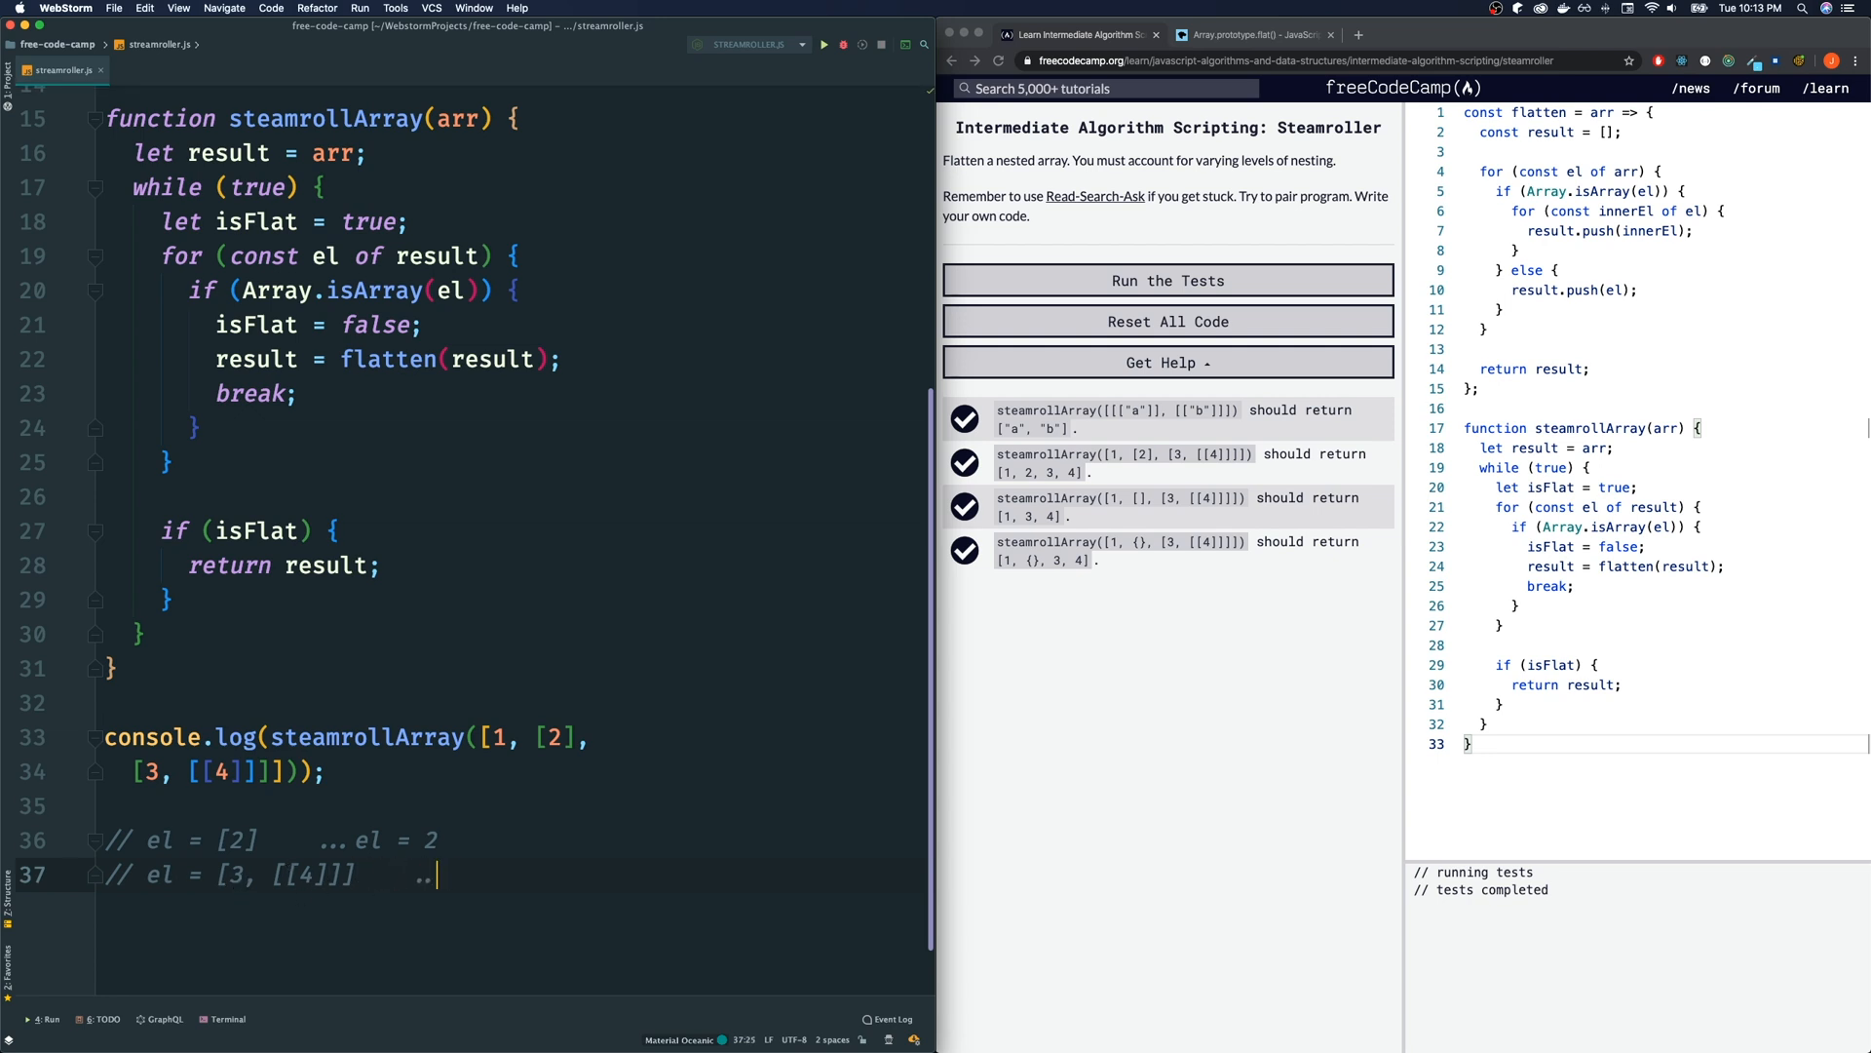
type("el")
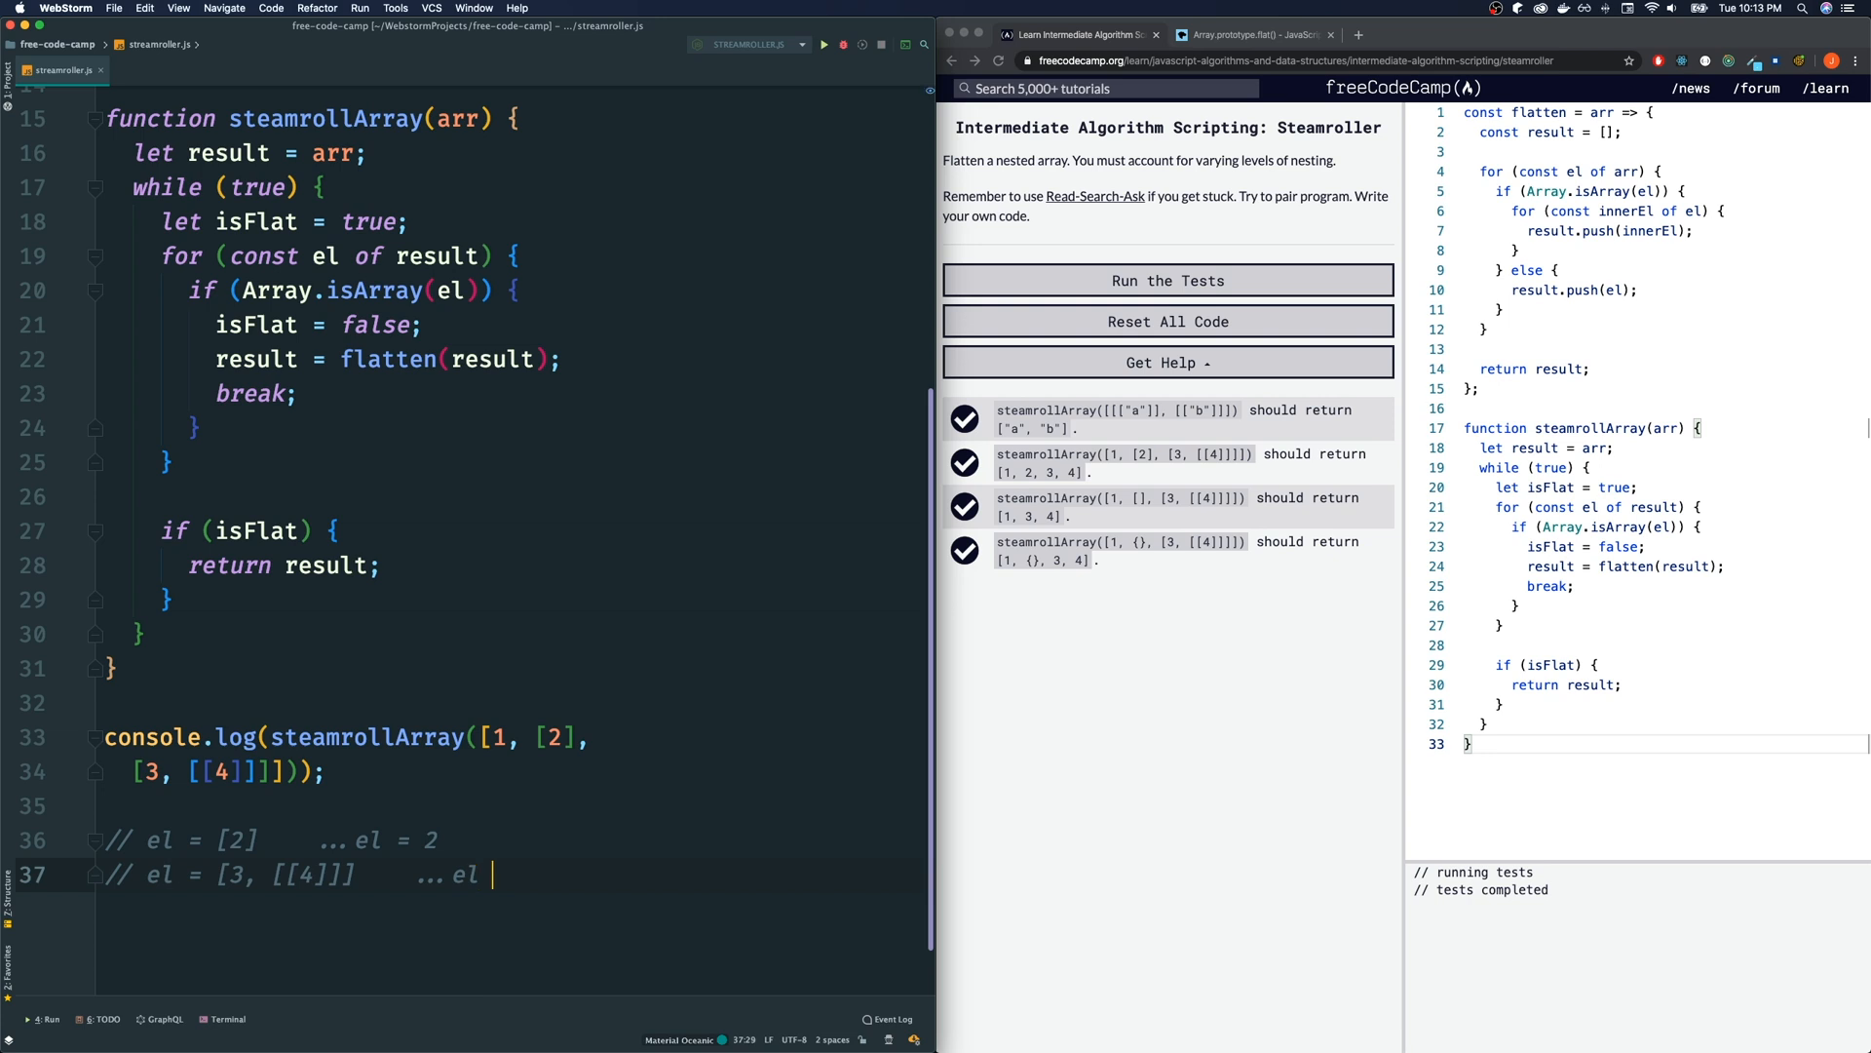
type("=")
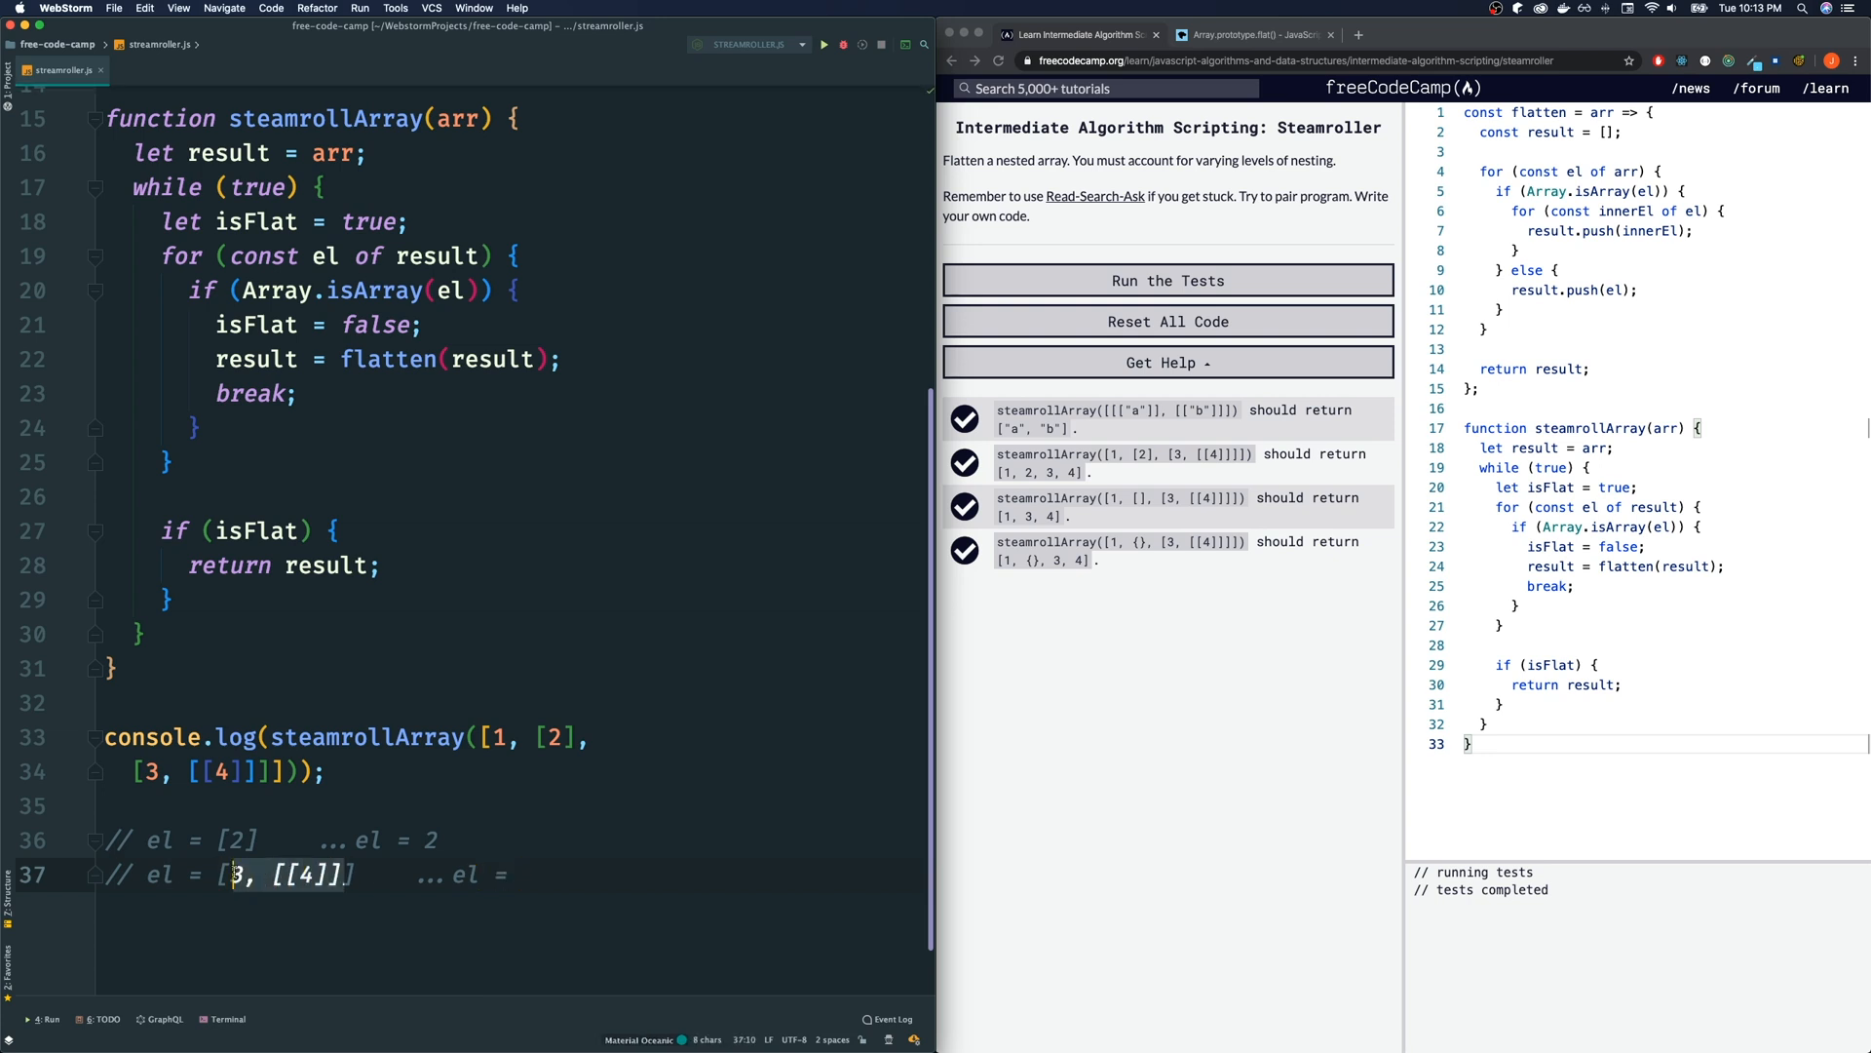
type("3, [[4]]")
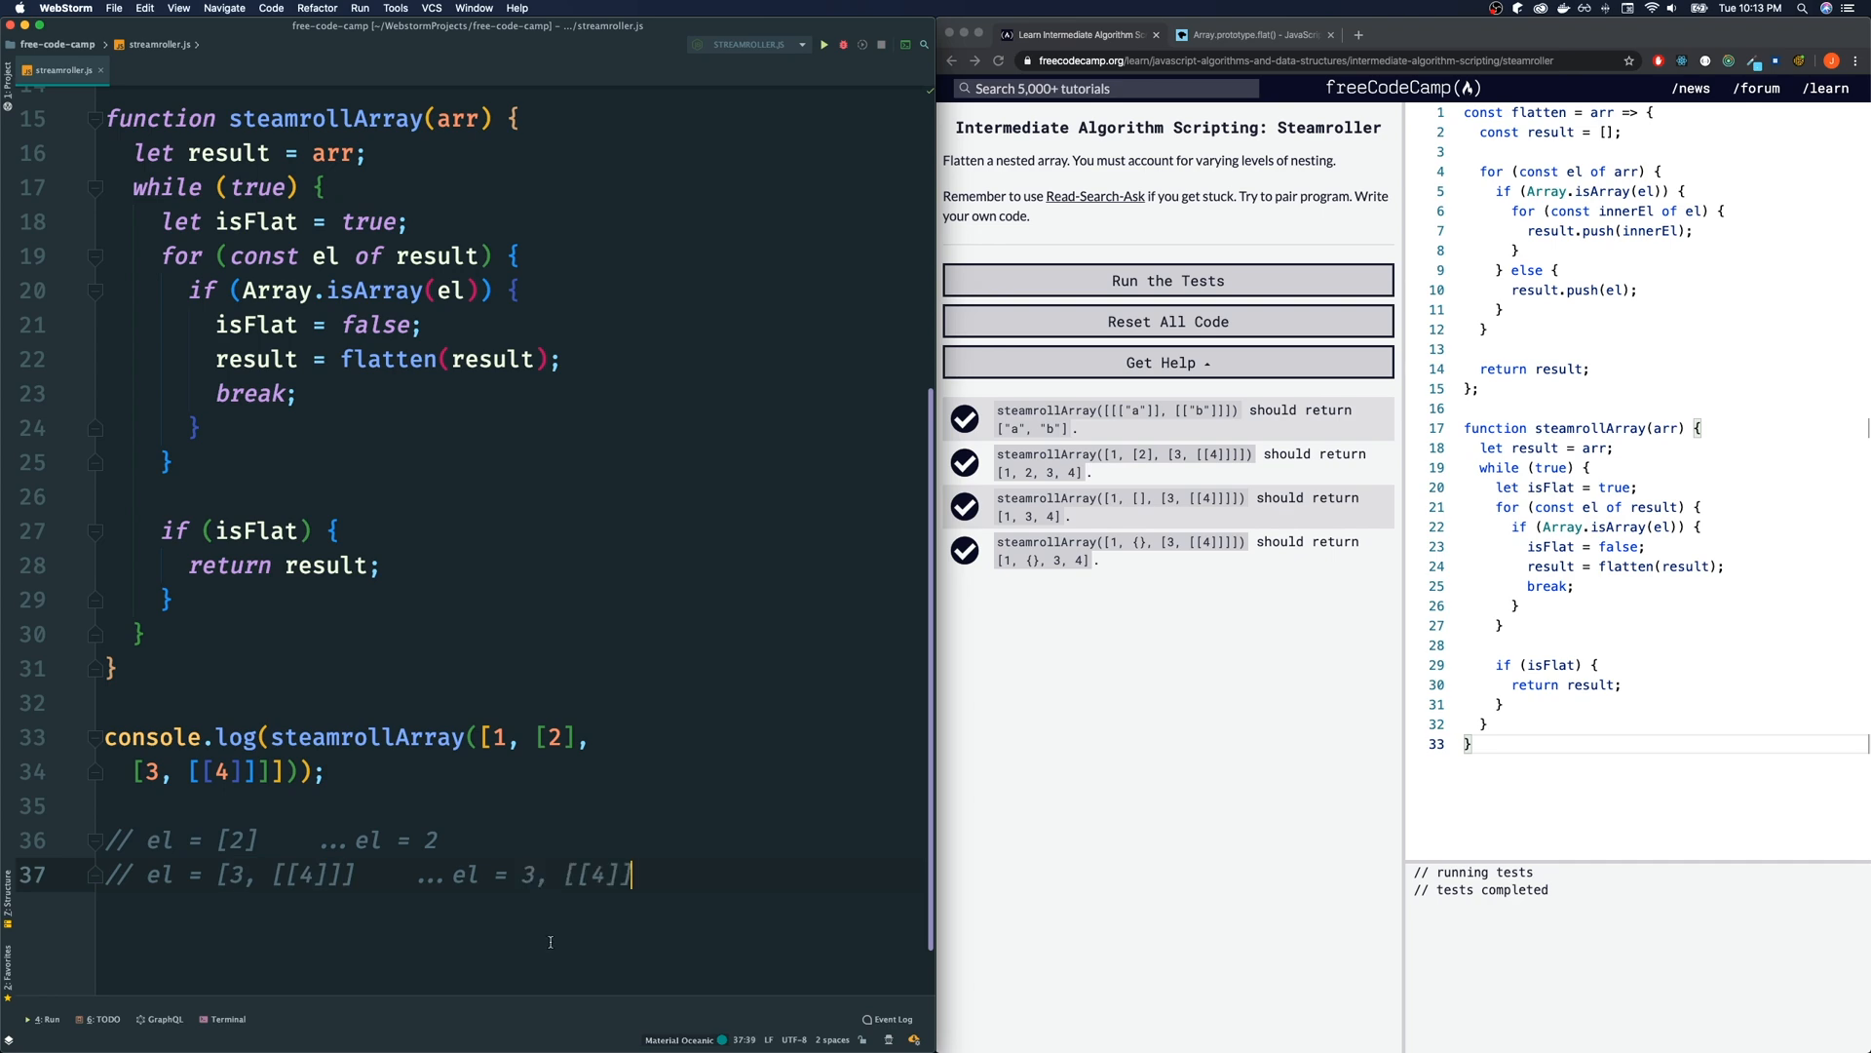
scroll("up", 3)
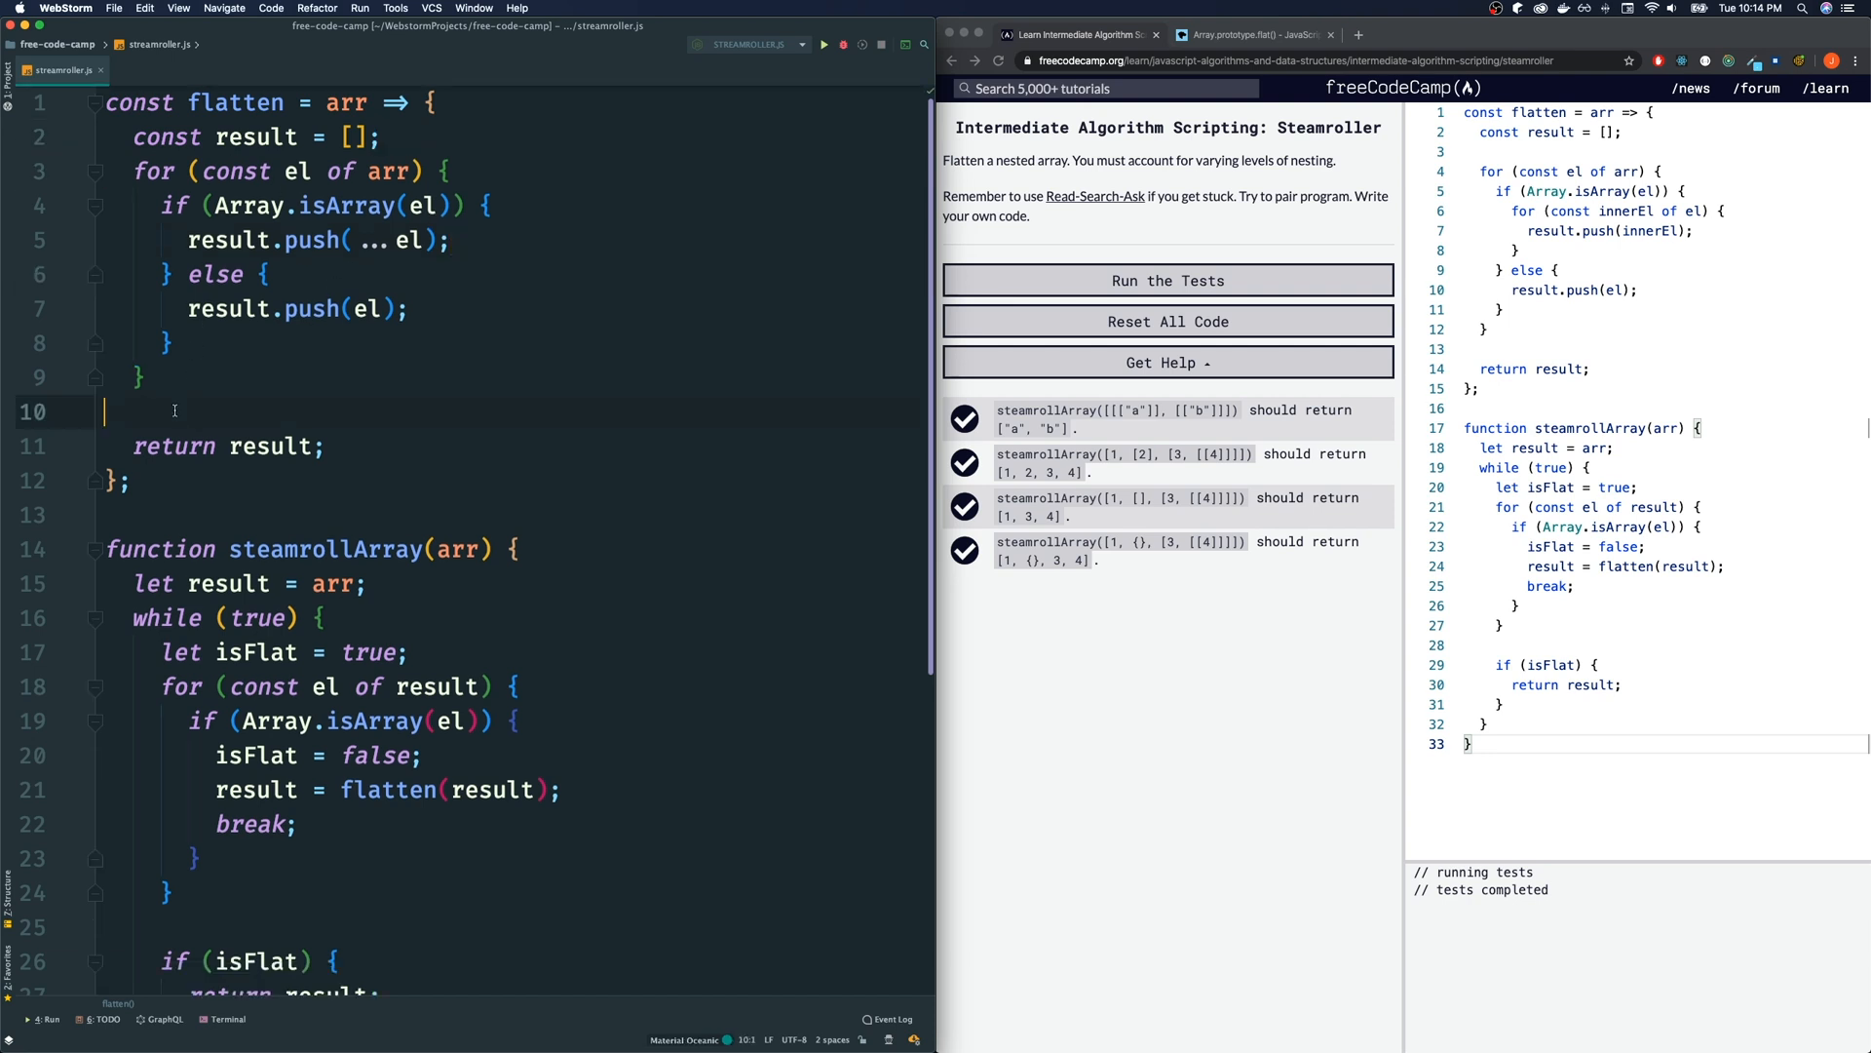
scroll("down", 3)
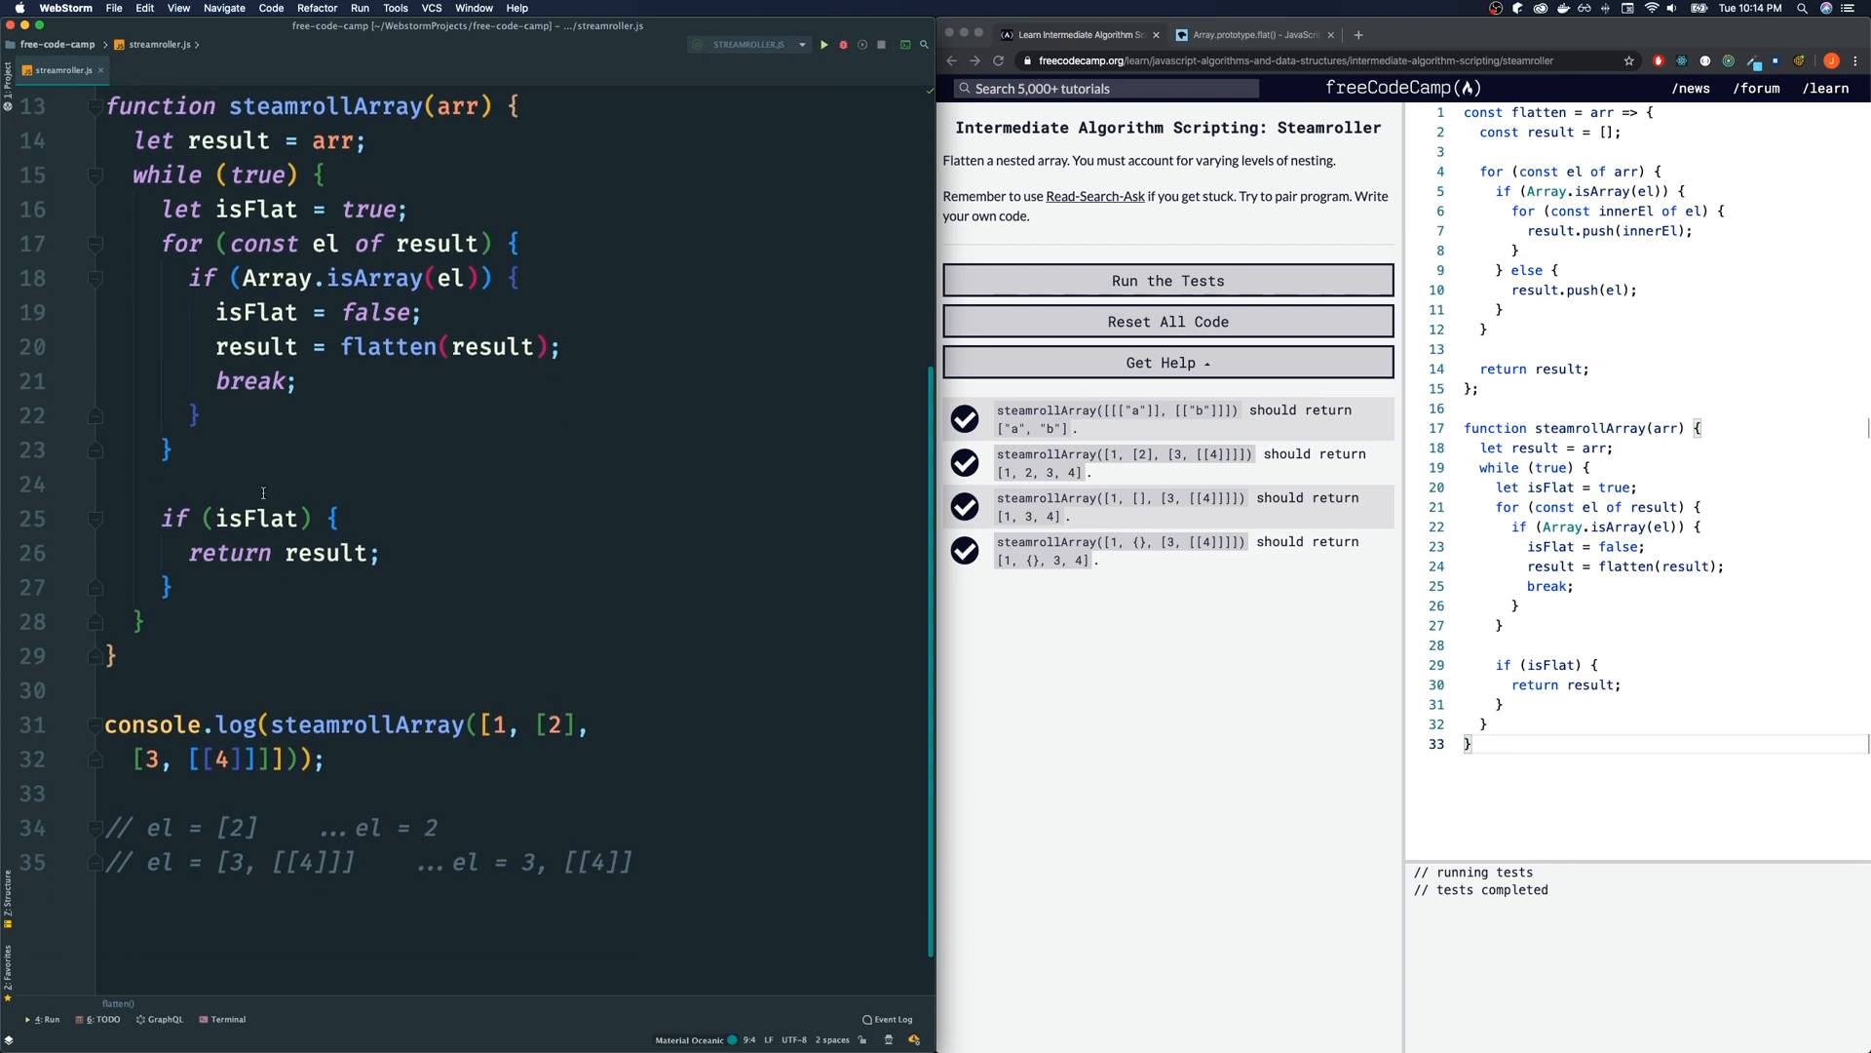
scroll("up", 3)
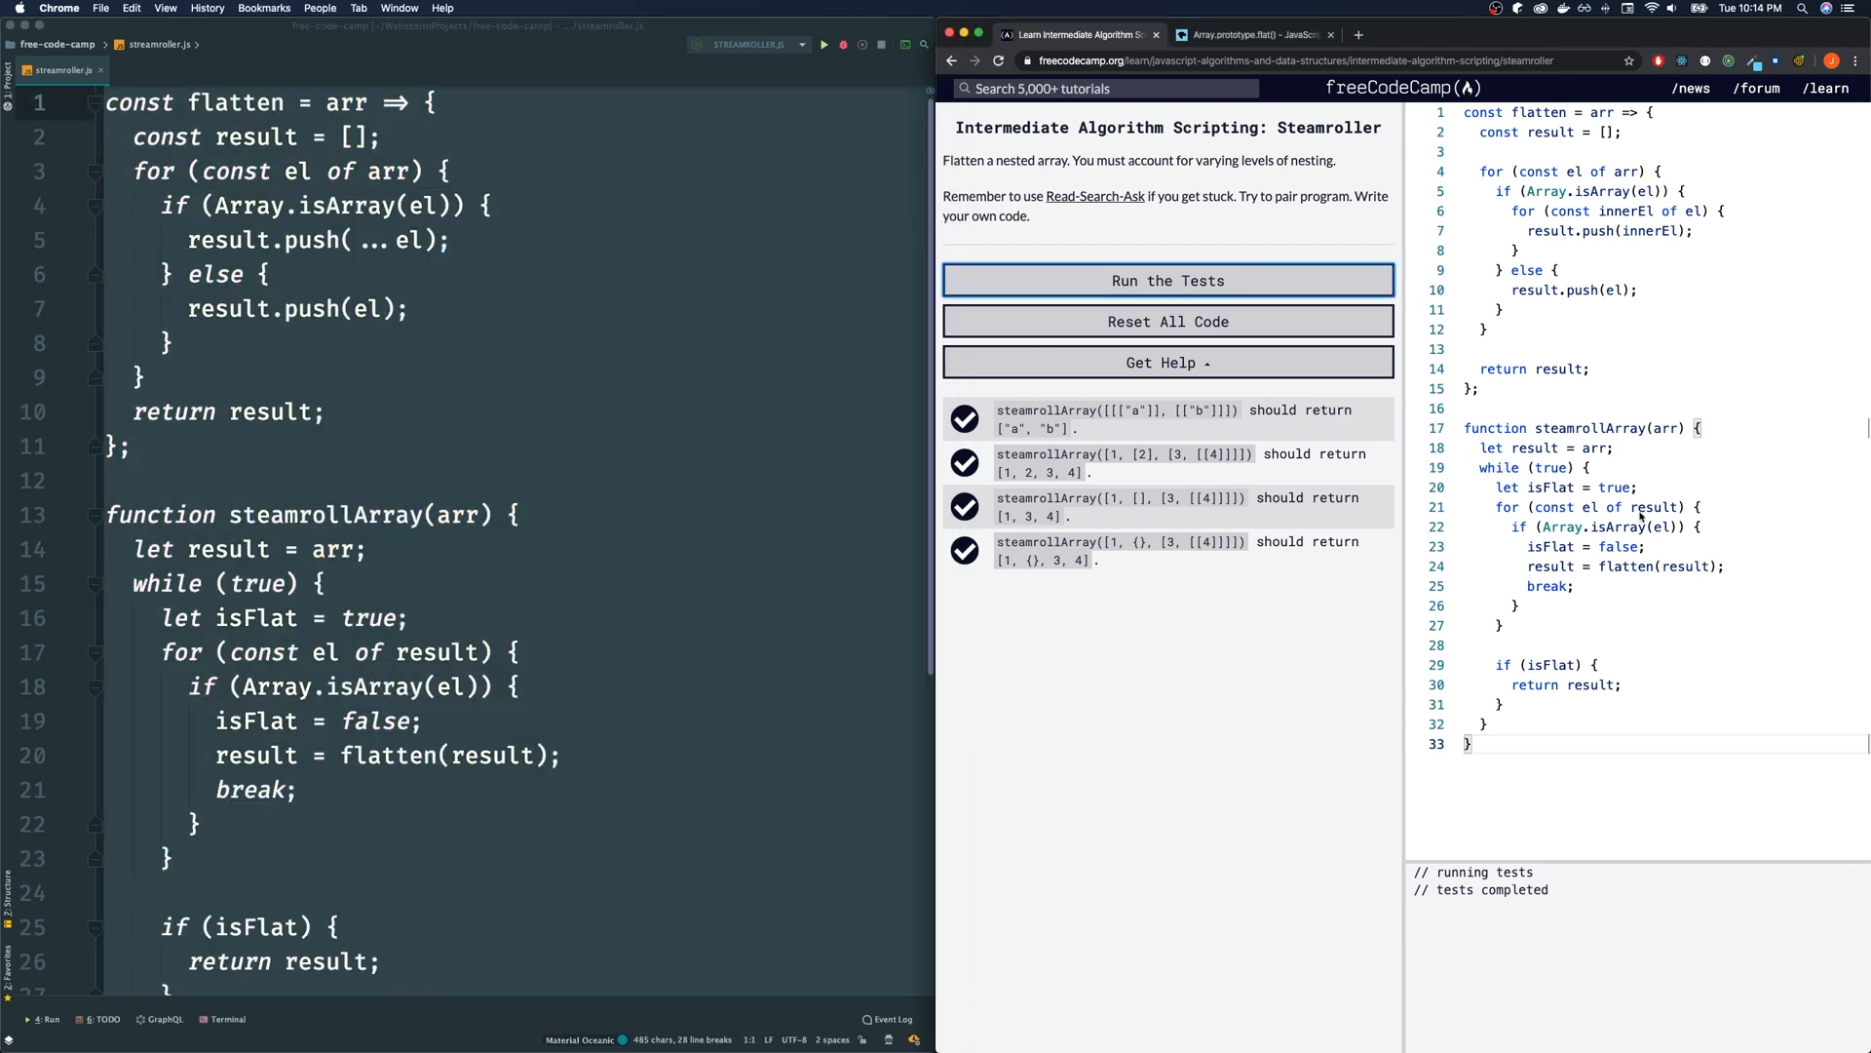
Paste the spread-based flatten into the Steamroller editor, pass the tests, dismiss the completion modal and return to the map
left_click(1167, 280)
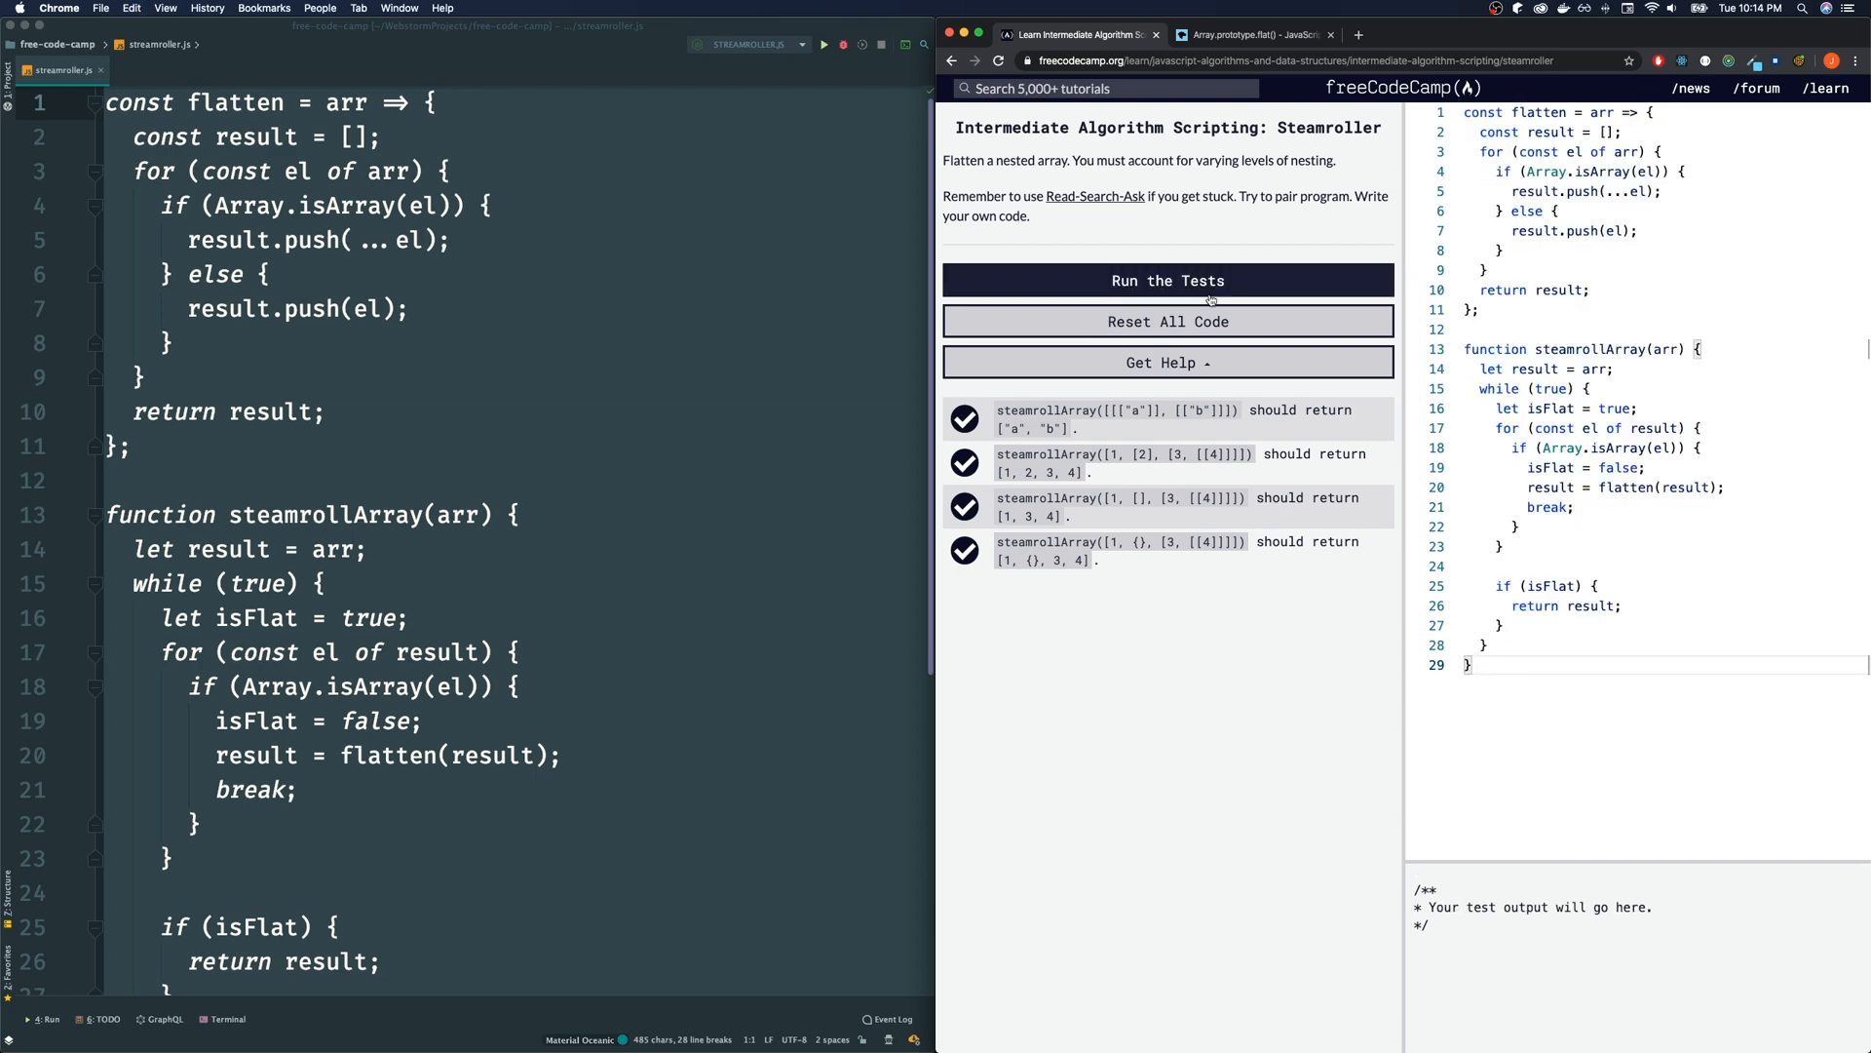
left_click(1168, 281)
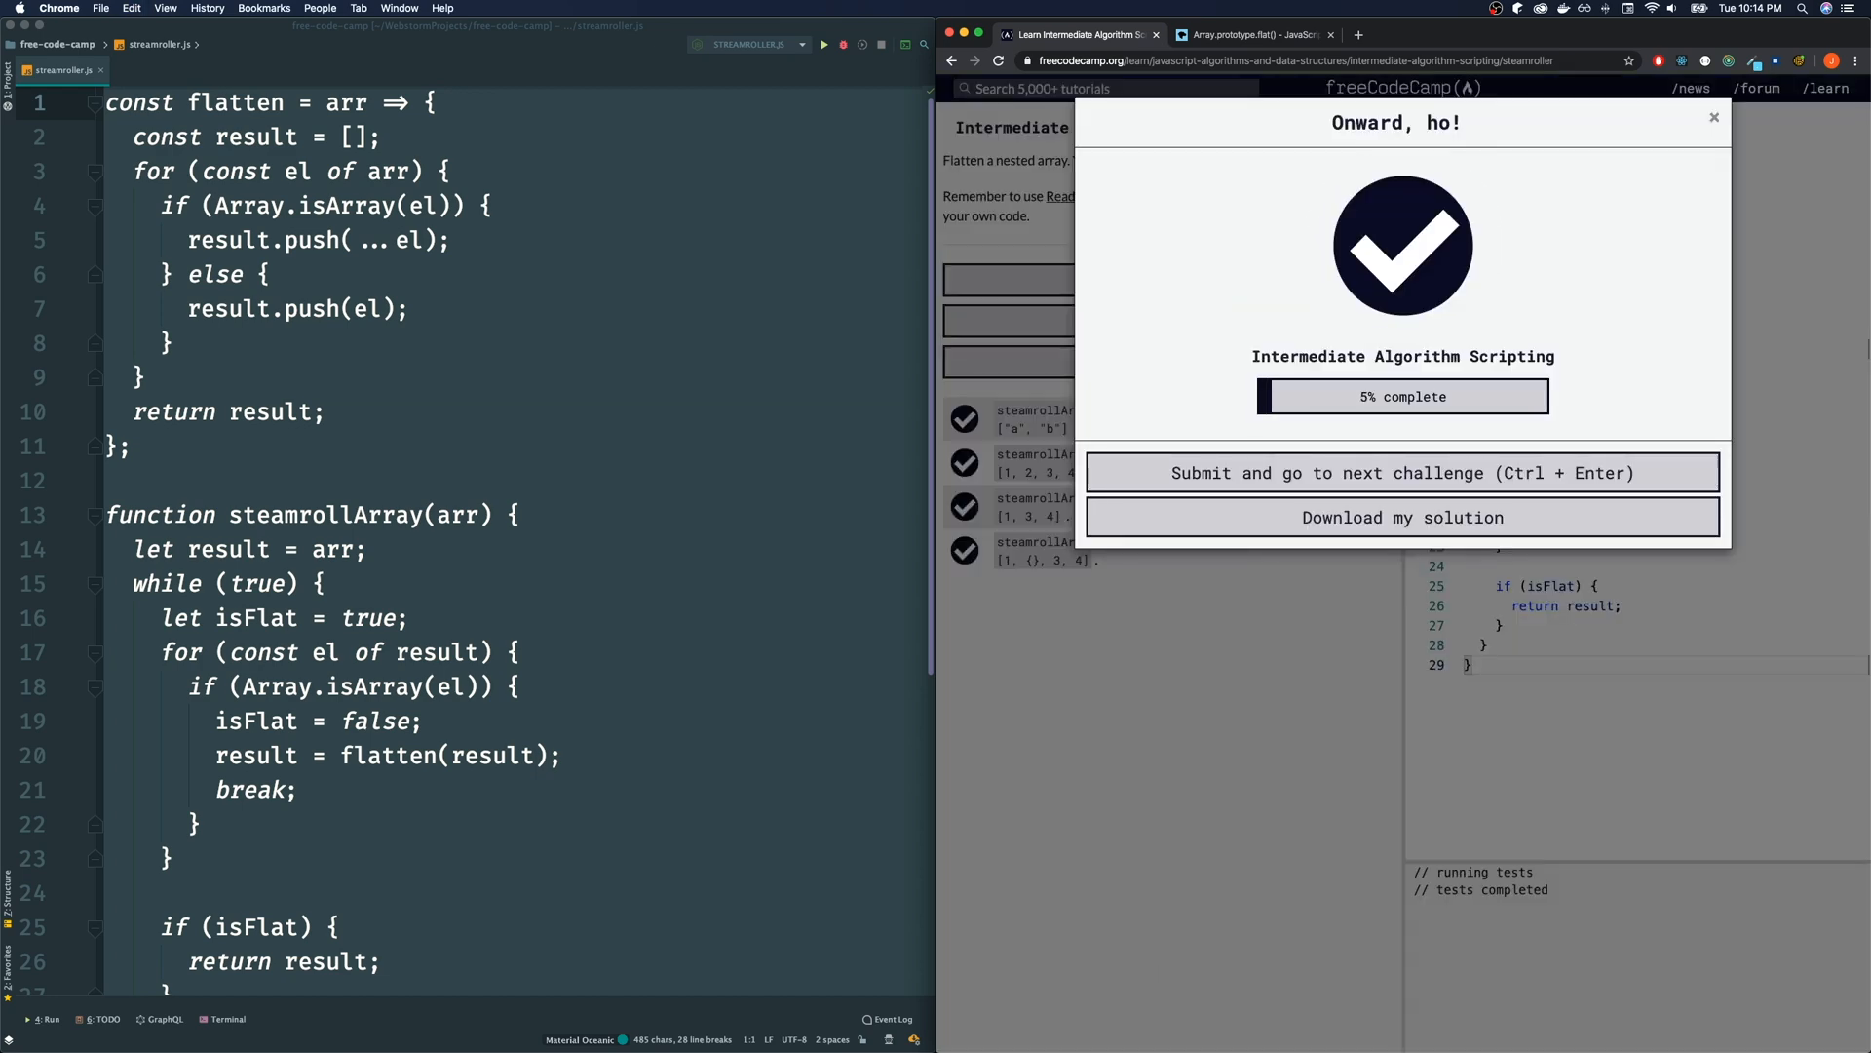
left_click(1713, 117)
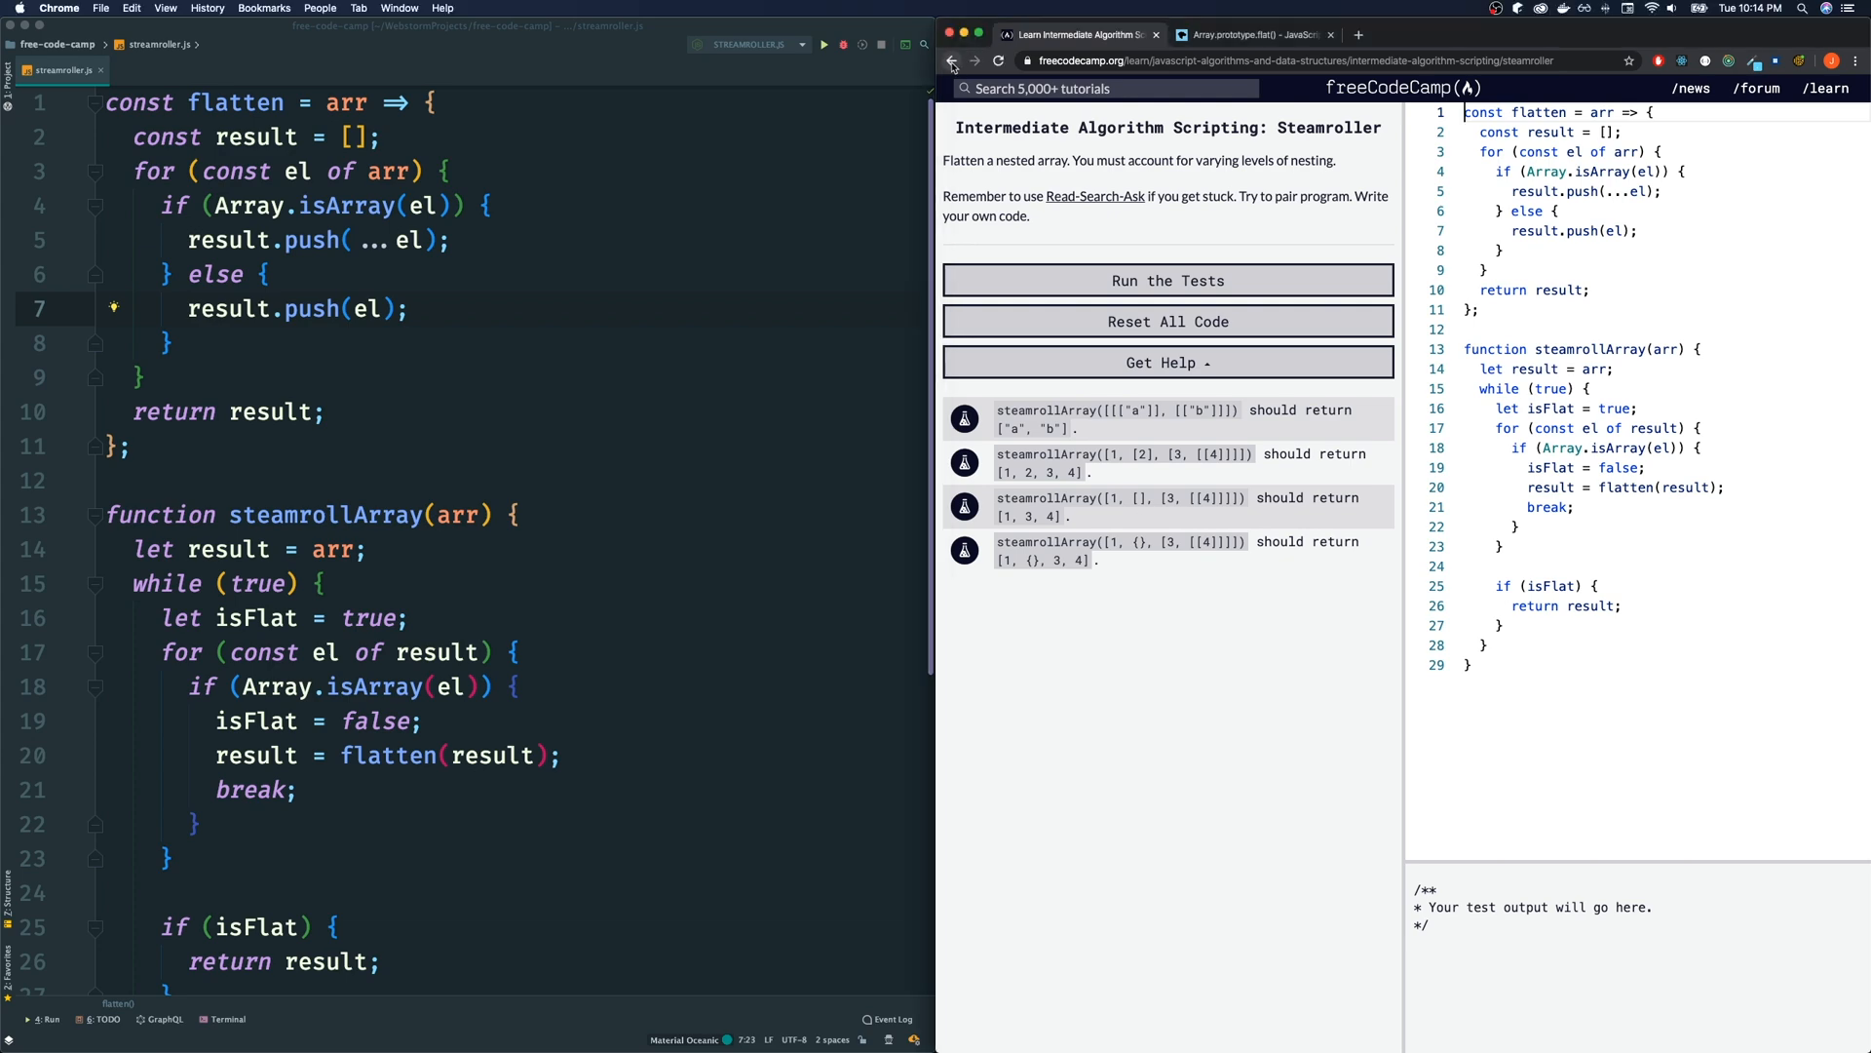
left_click(951, 60)
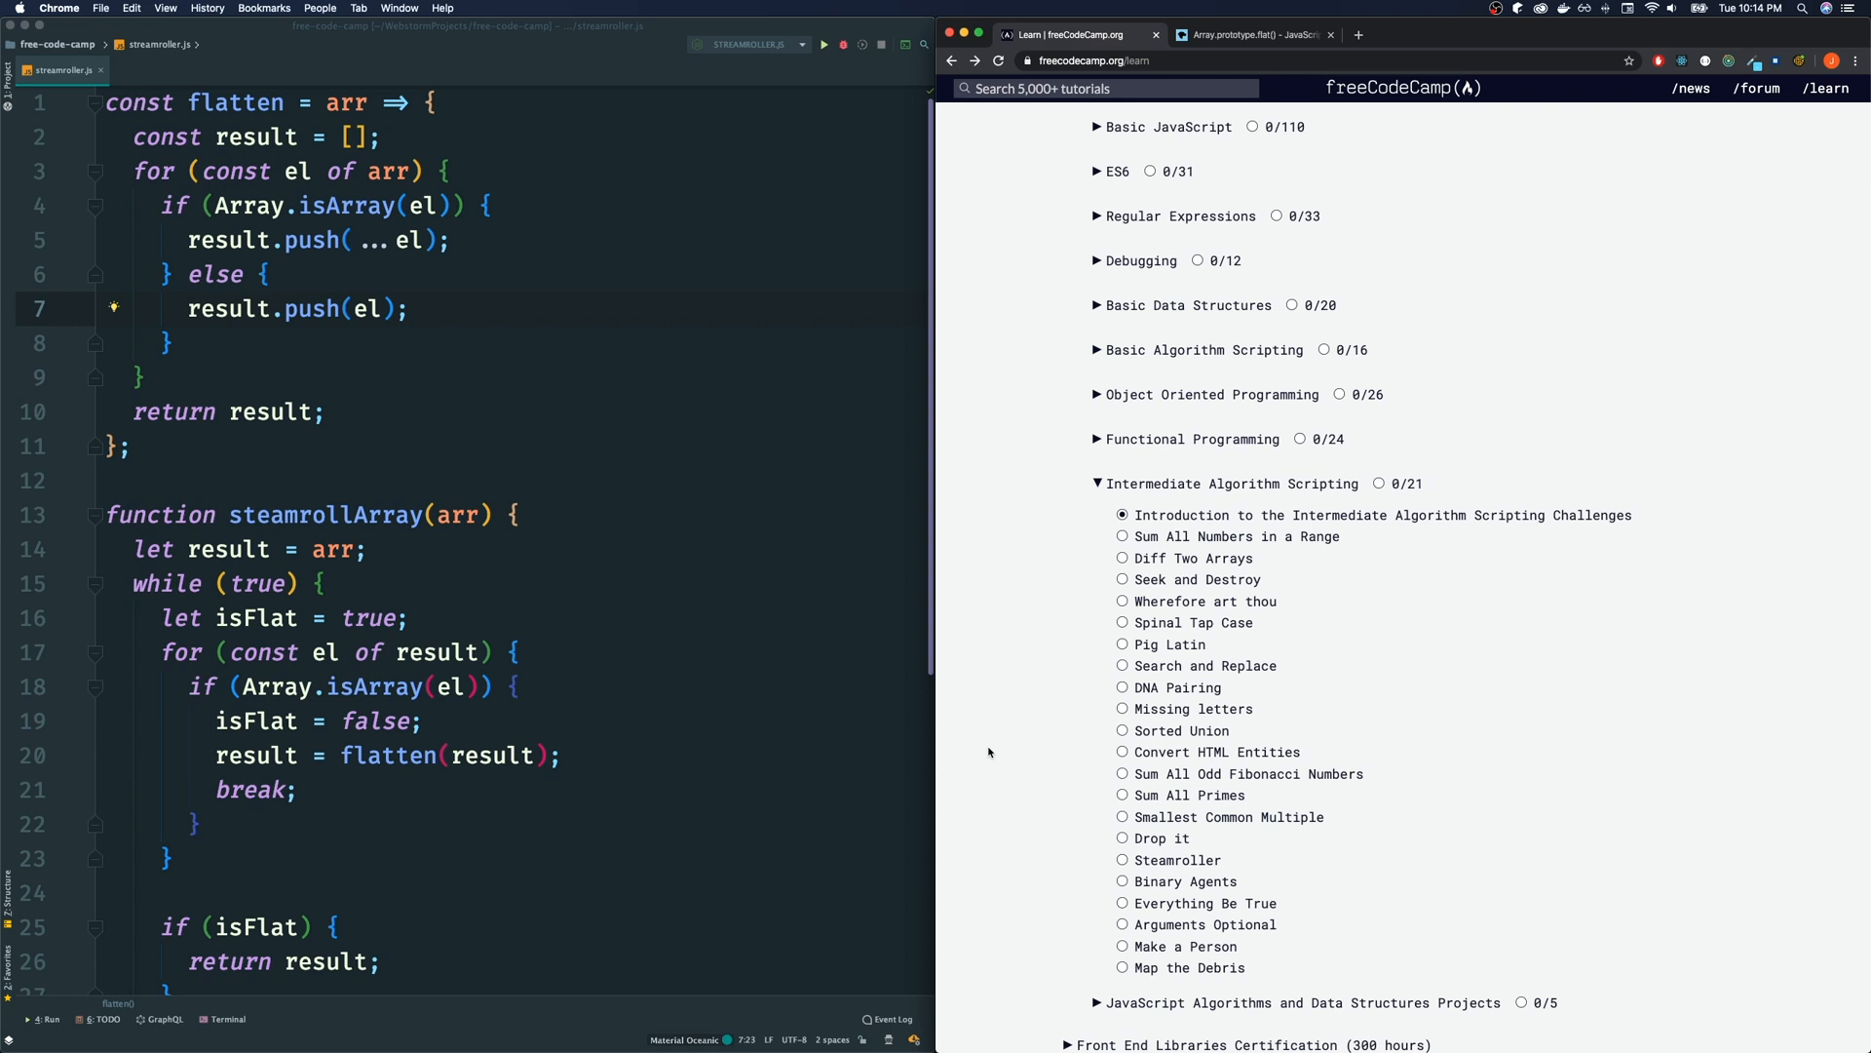
mouse_move(1012, 759)
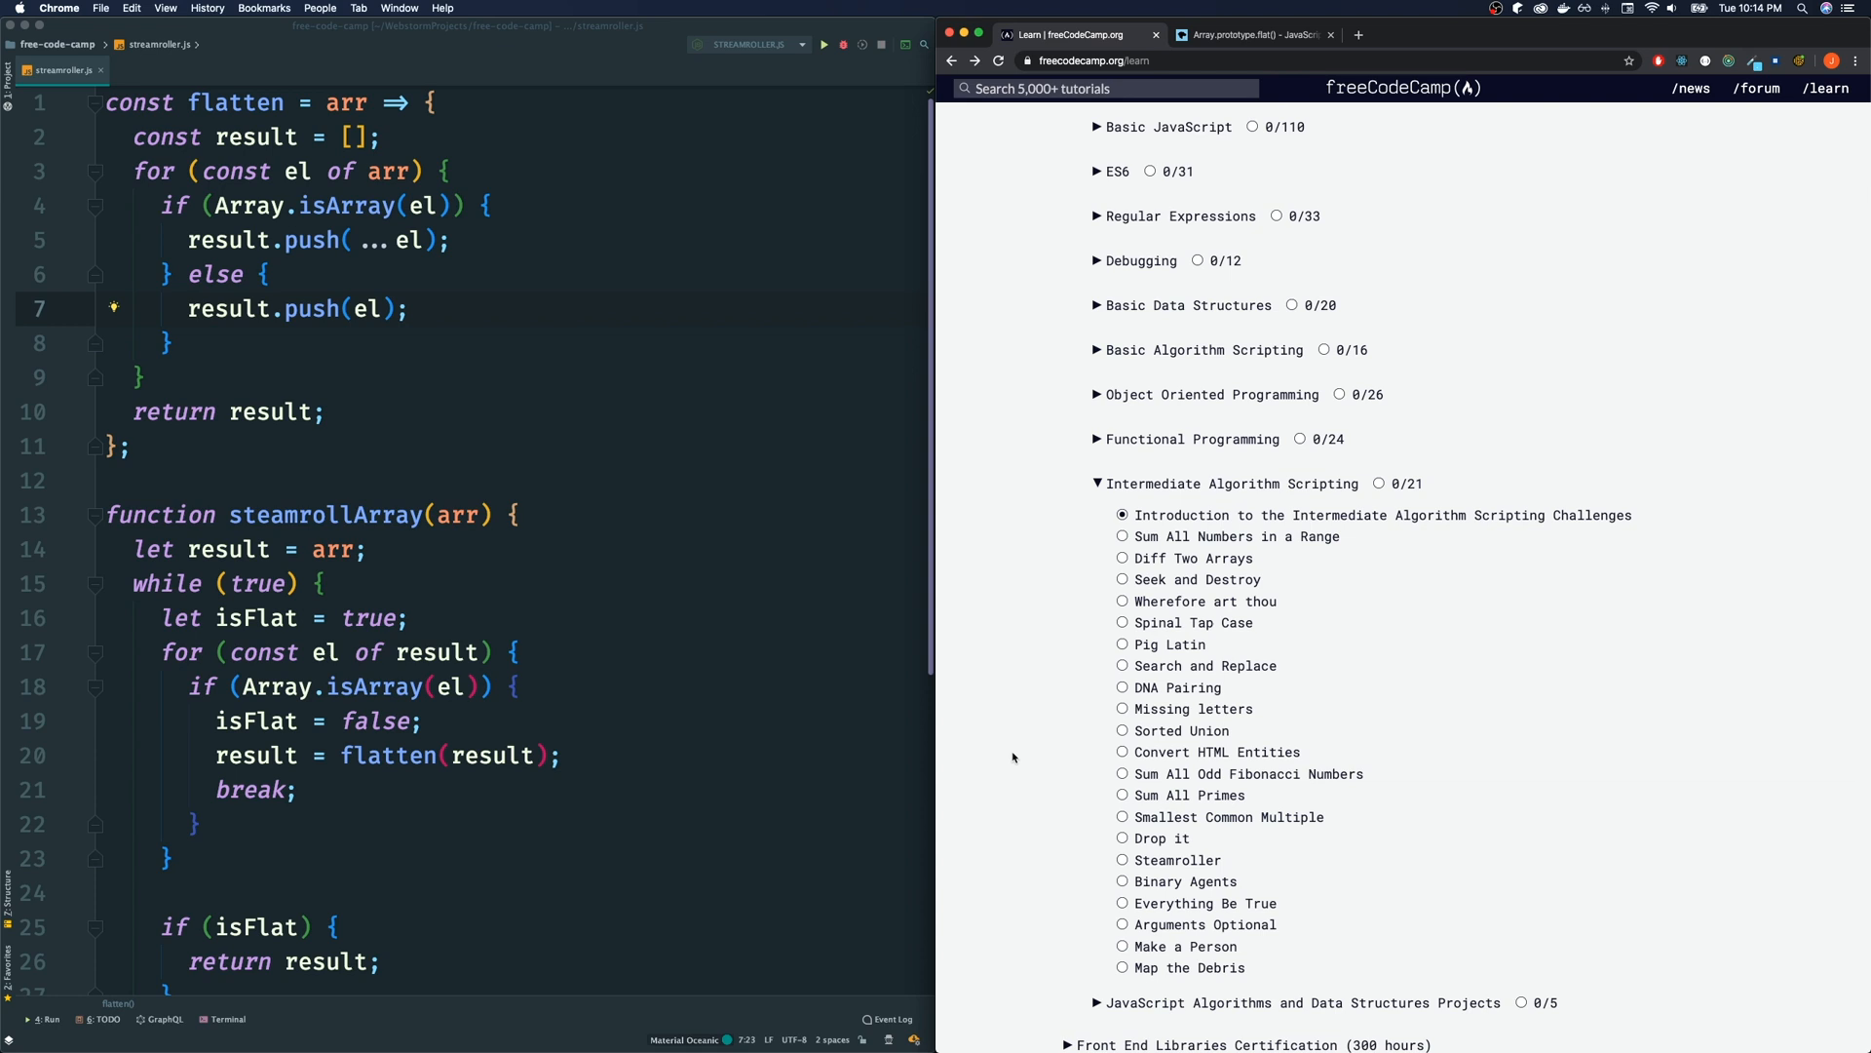
mouse_move(1125, 817)
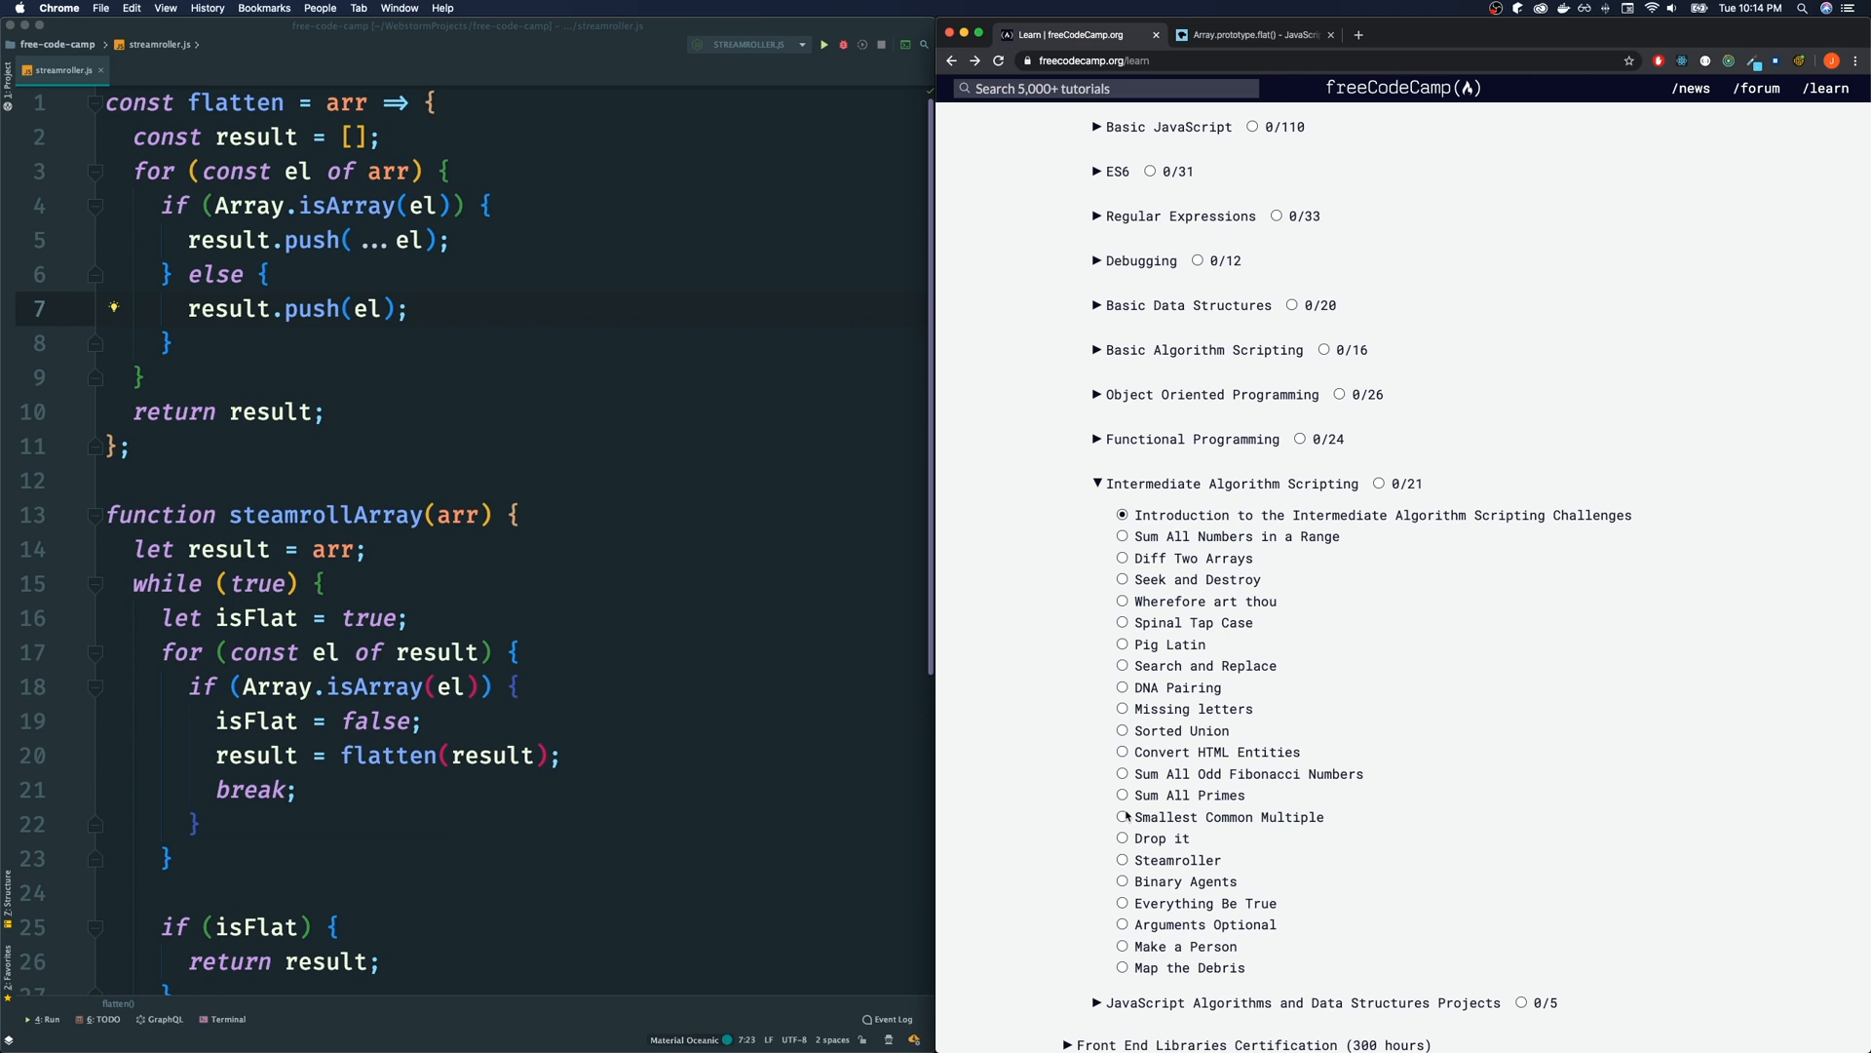
mouse_move(1133, 796)
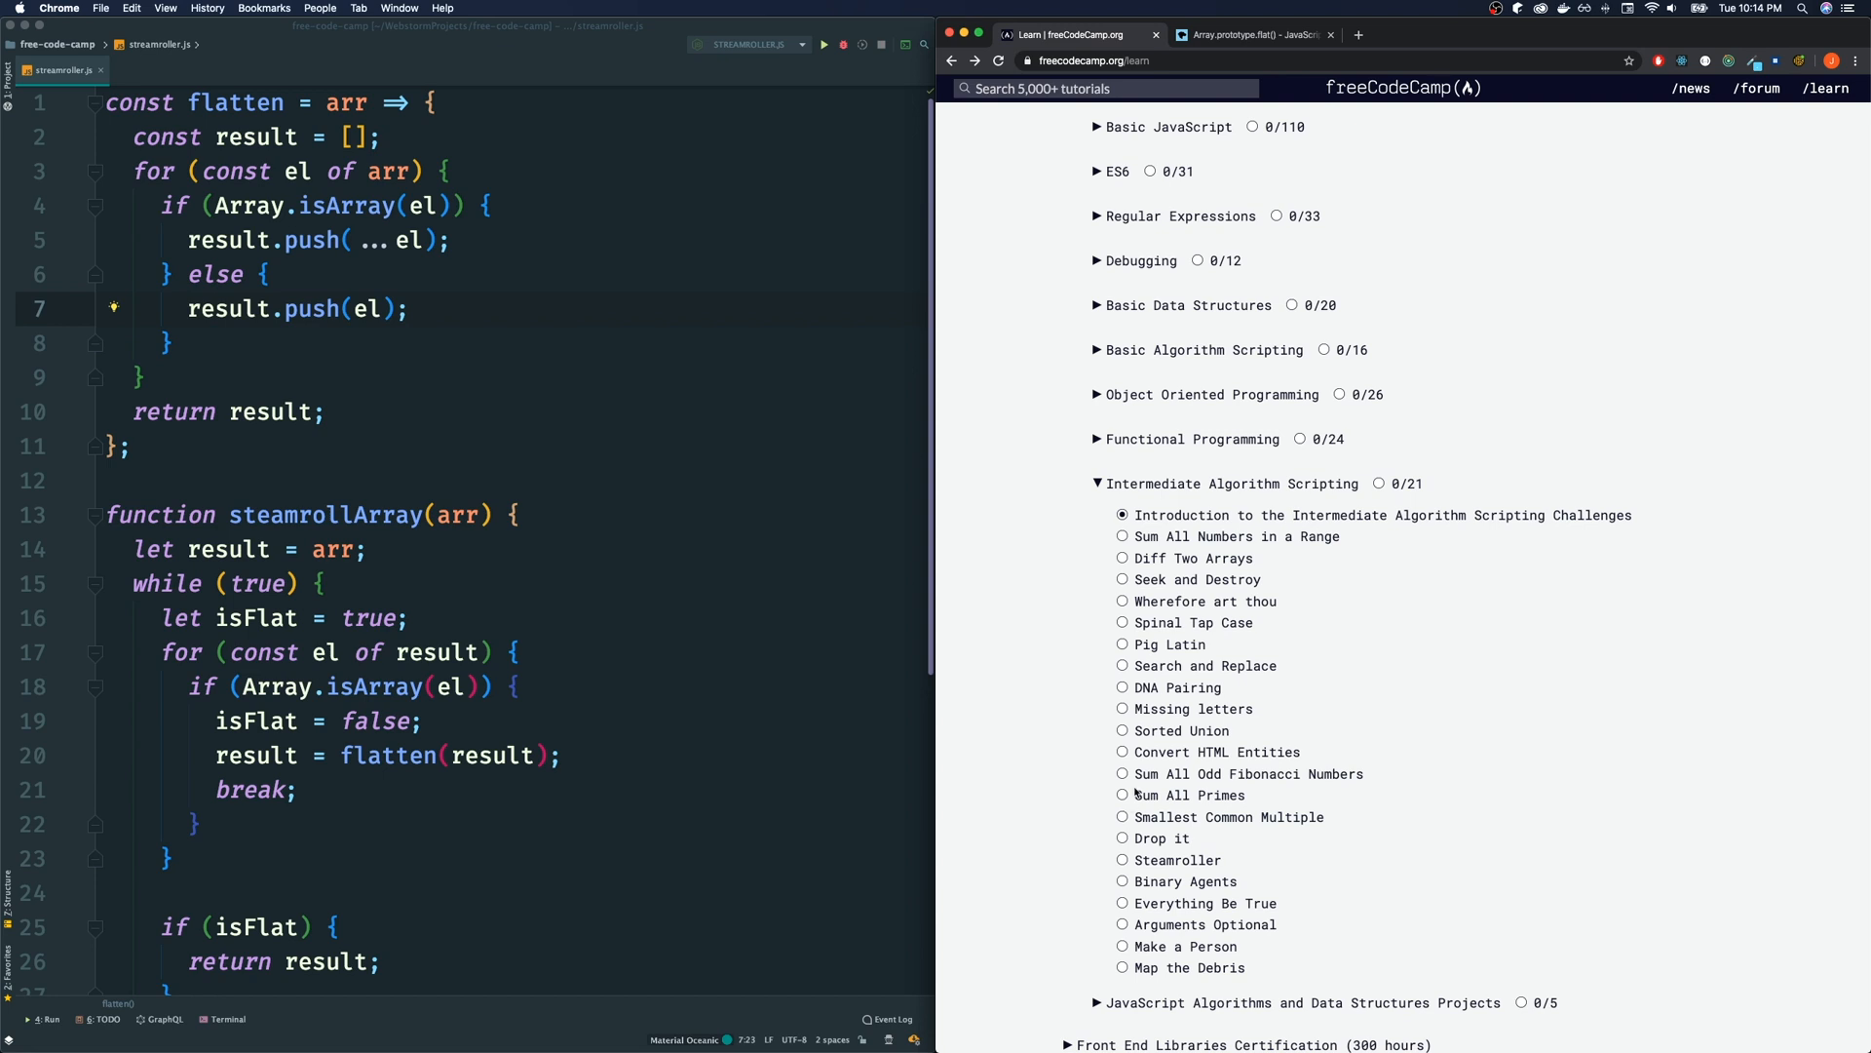
mouse_move(1185, 882)
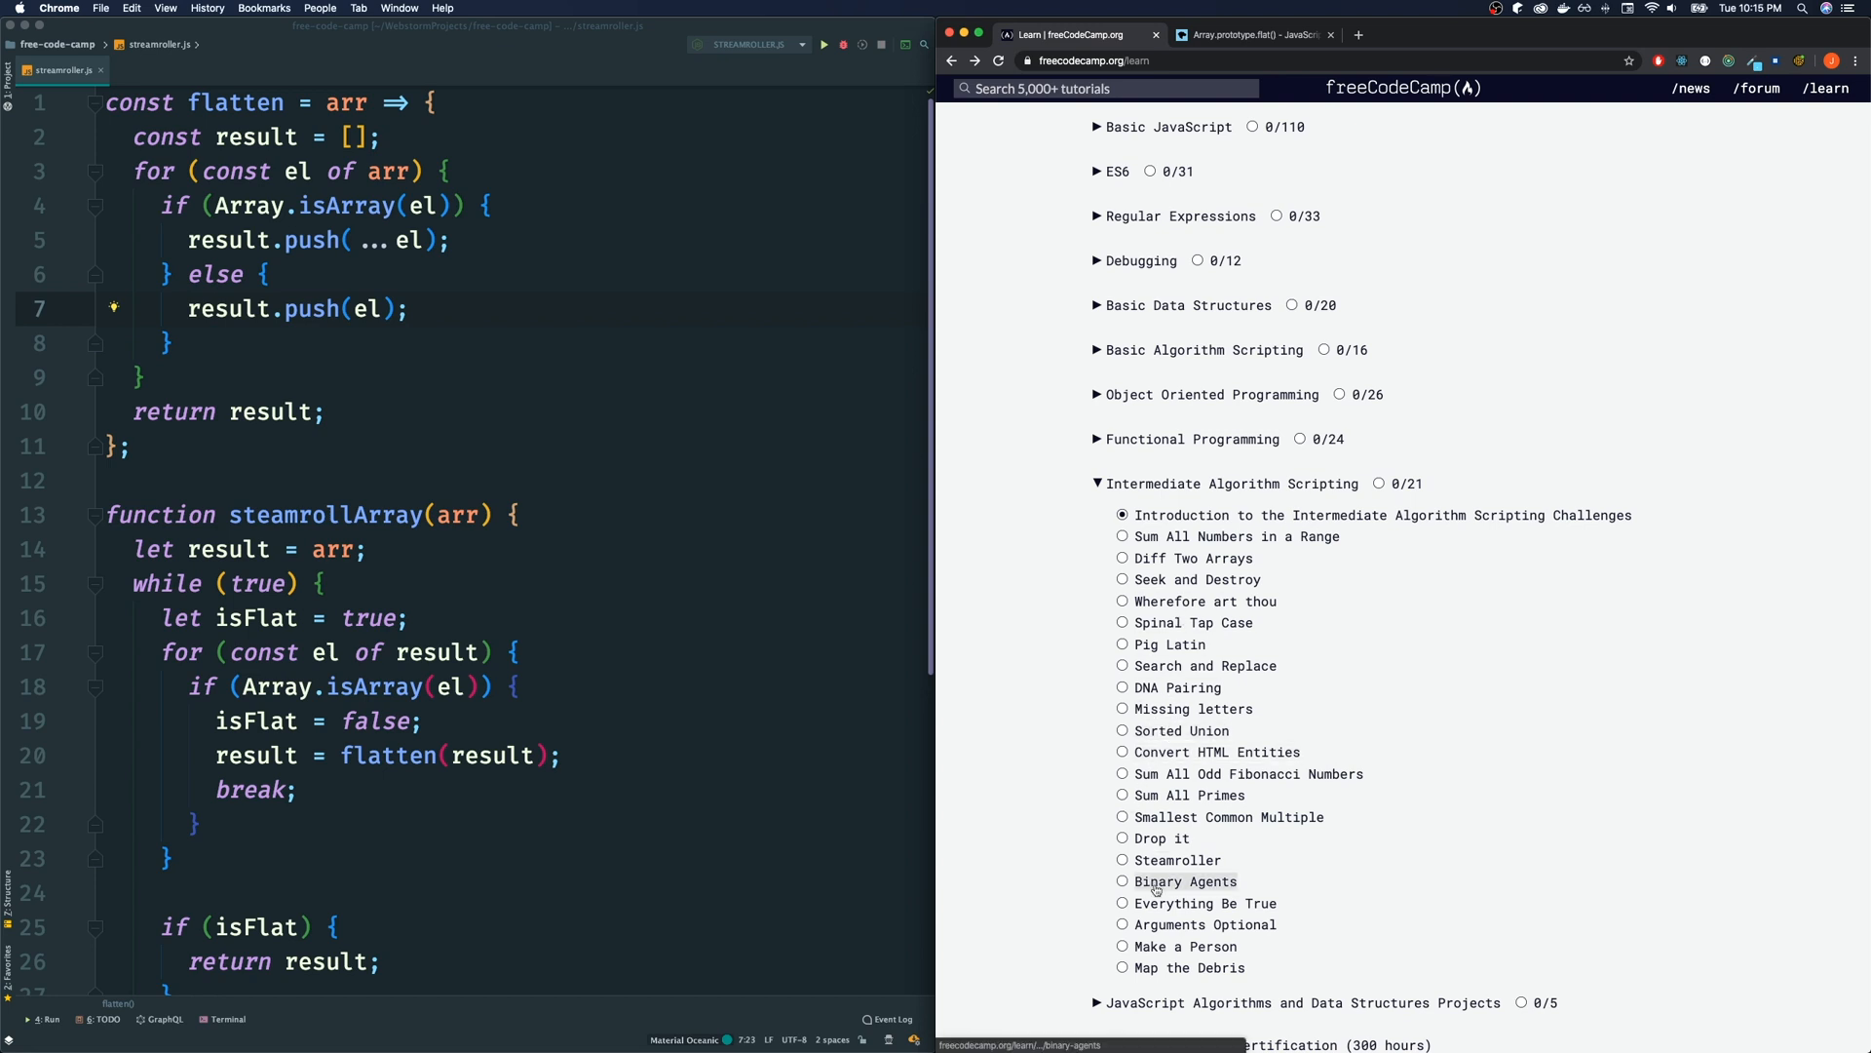
mouse_move(1184, 881)
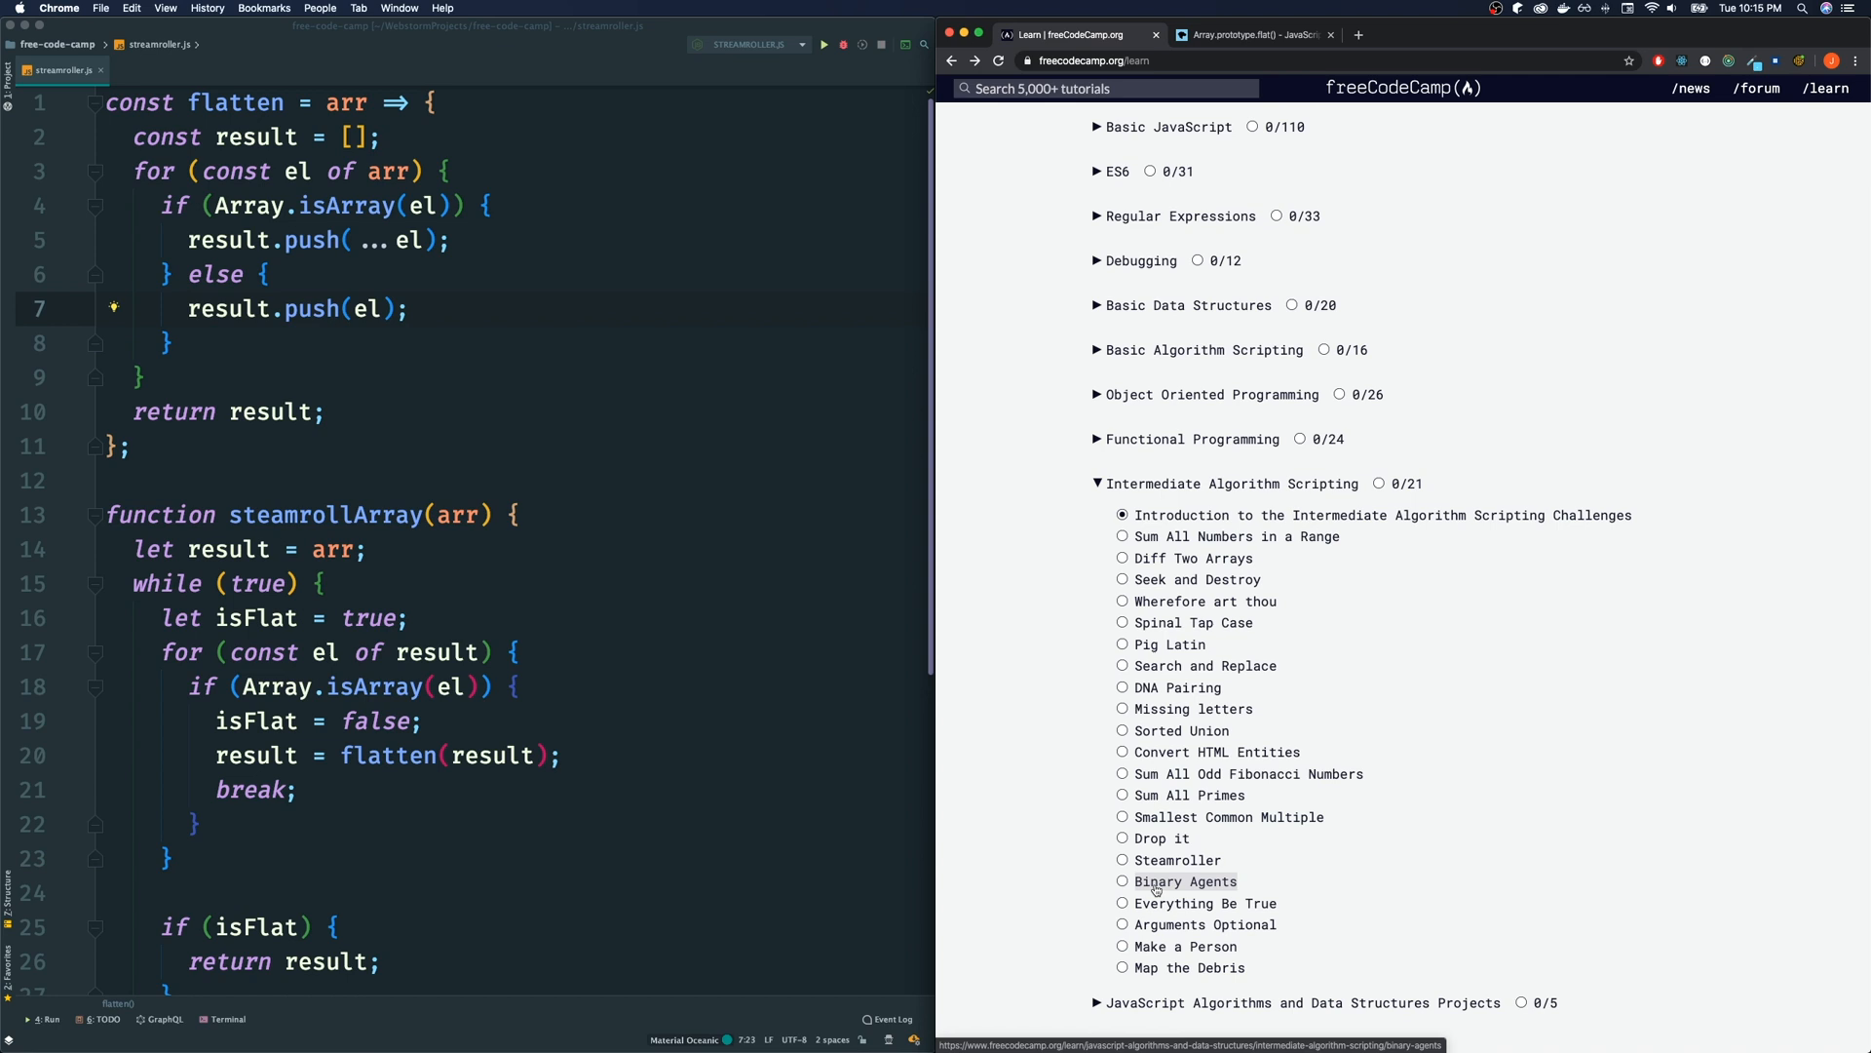
mouse_move(1241, 885)
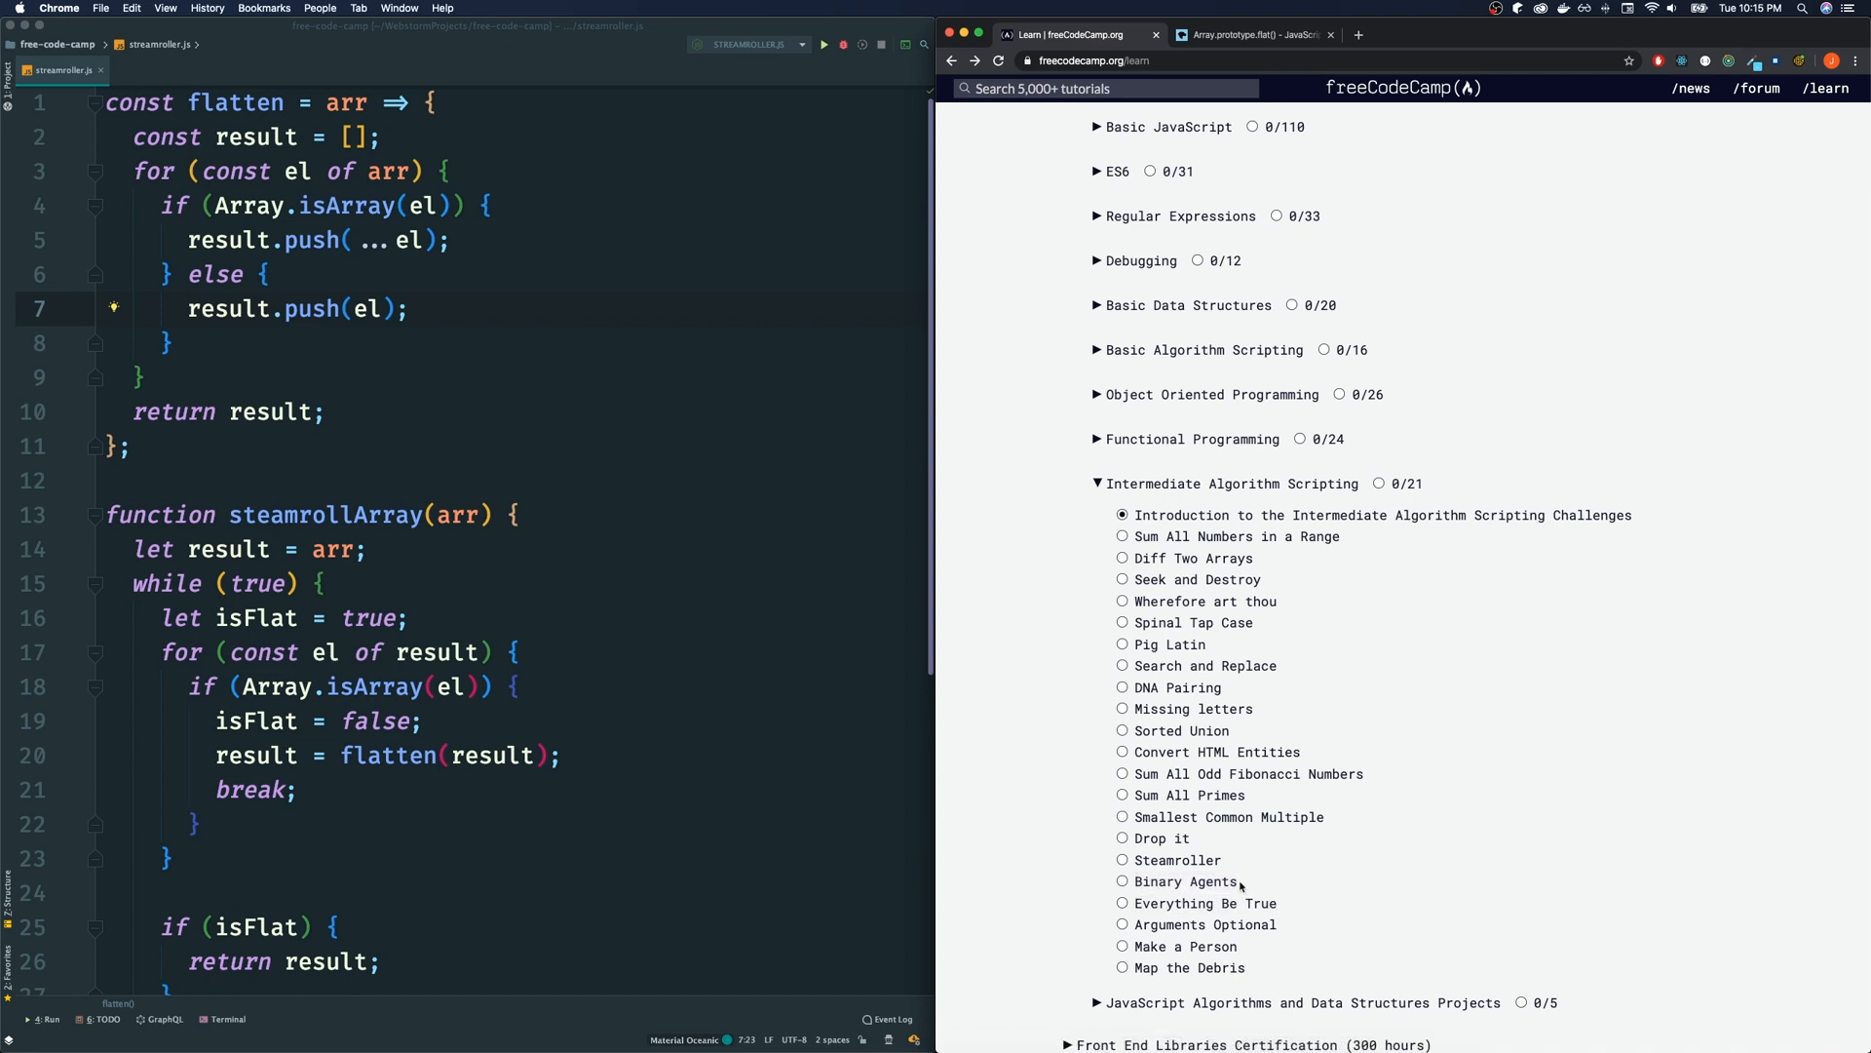
mouse_move(1183, 902)
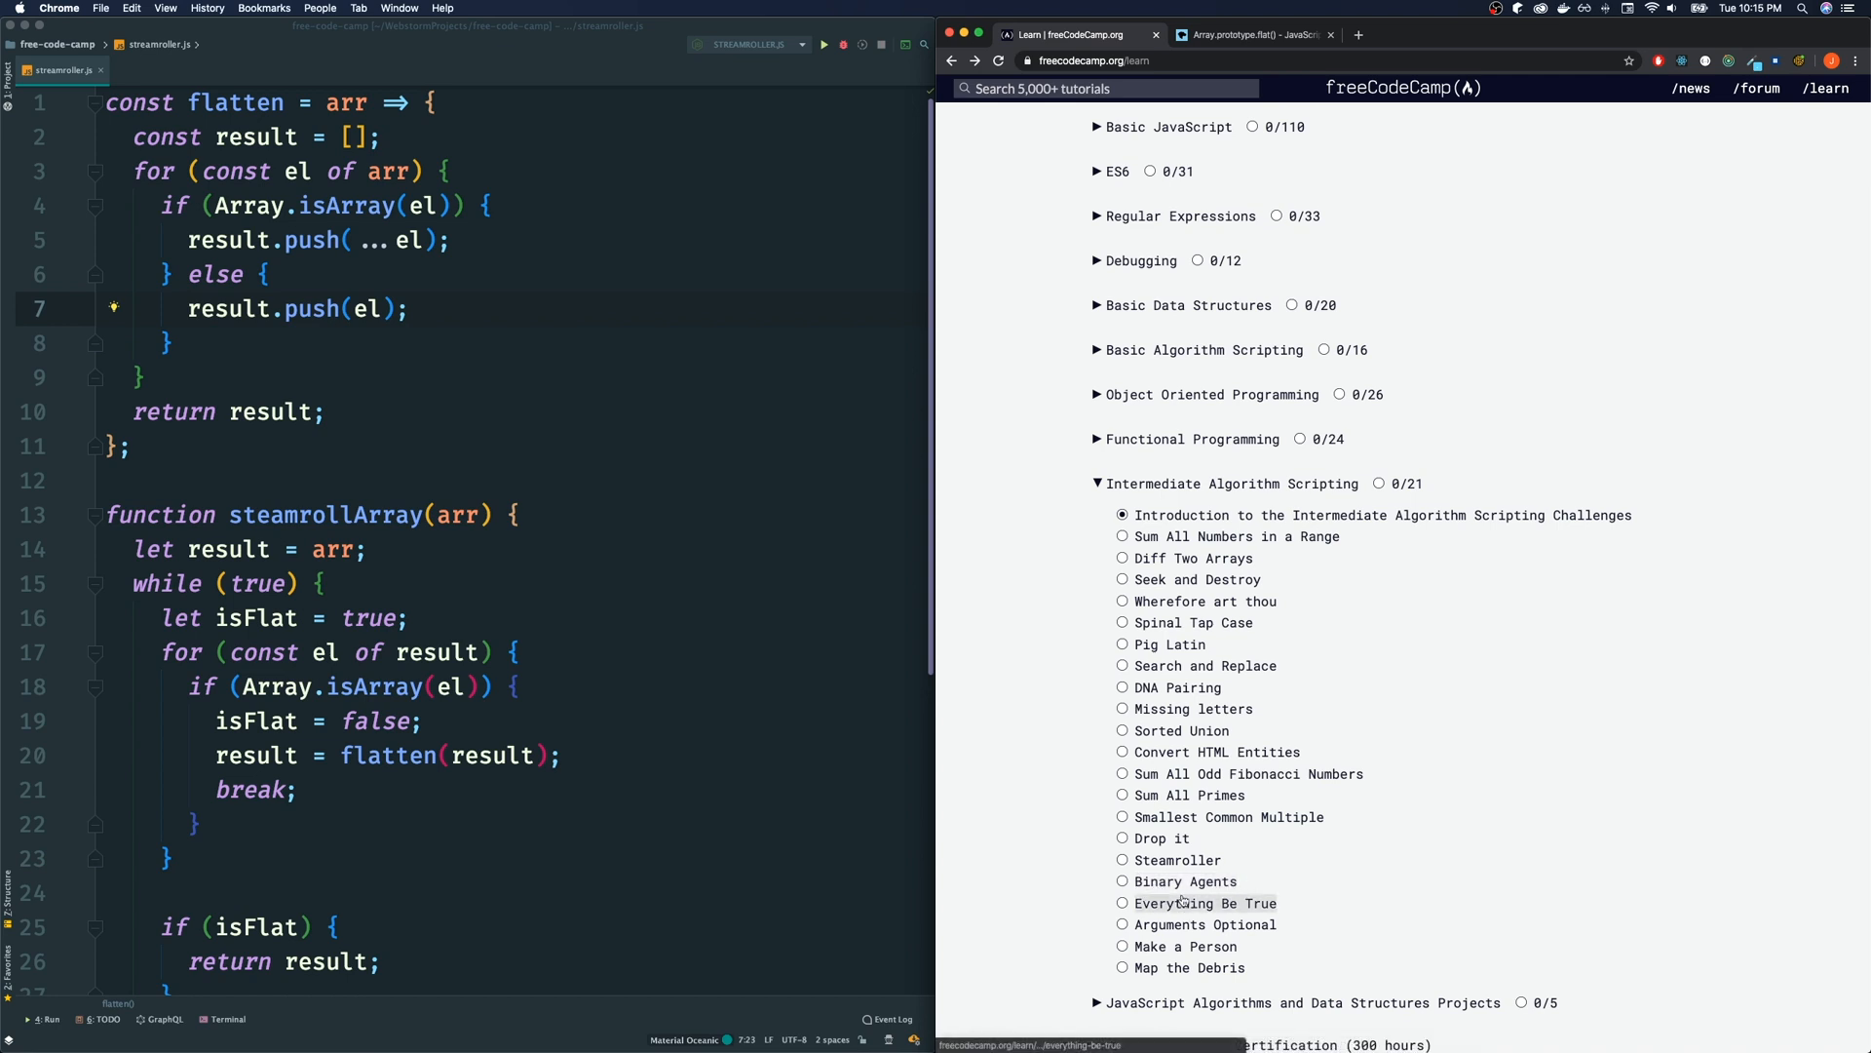
mouse_move(1211, 887)
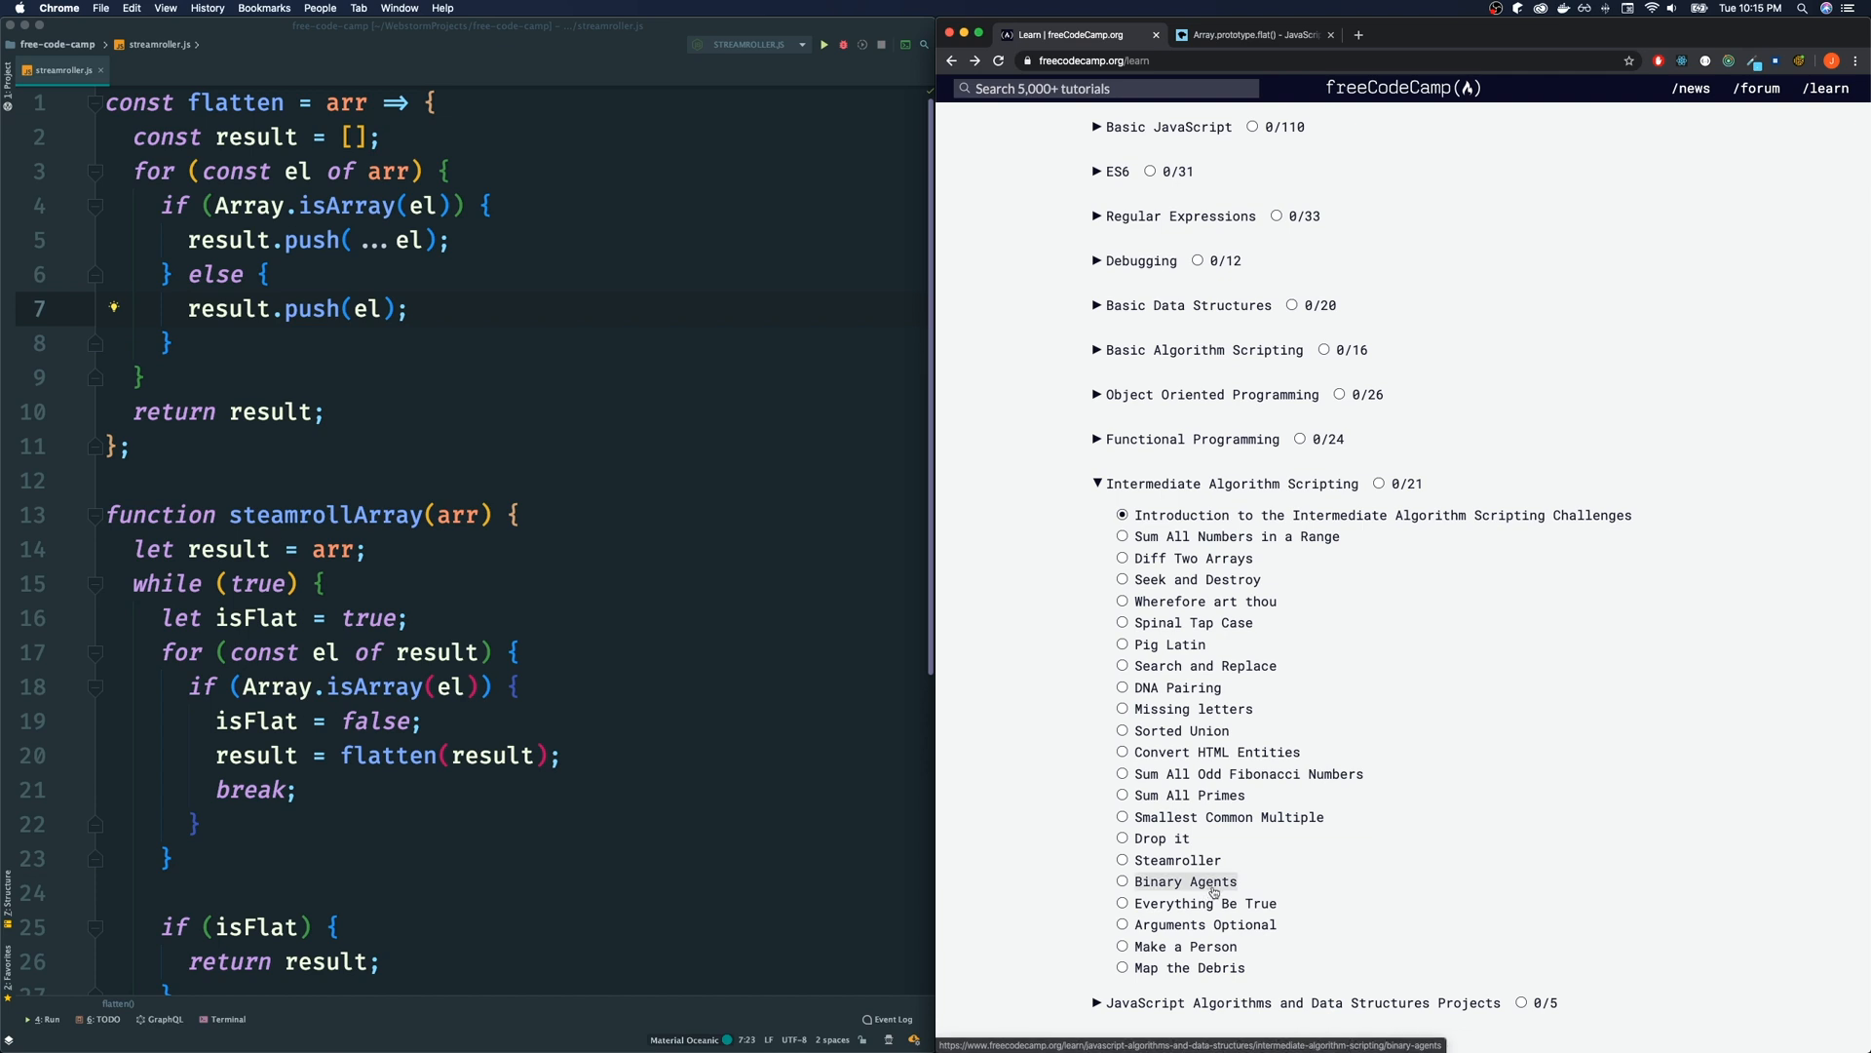
mouse_move(1214, 885)
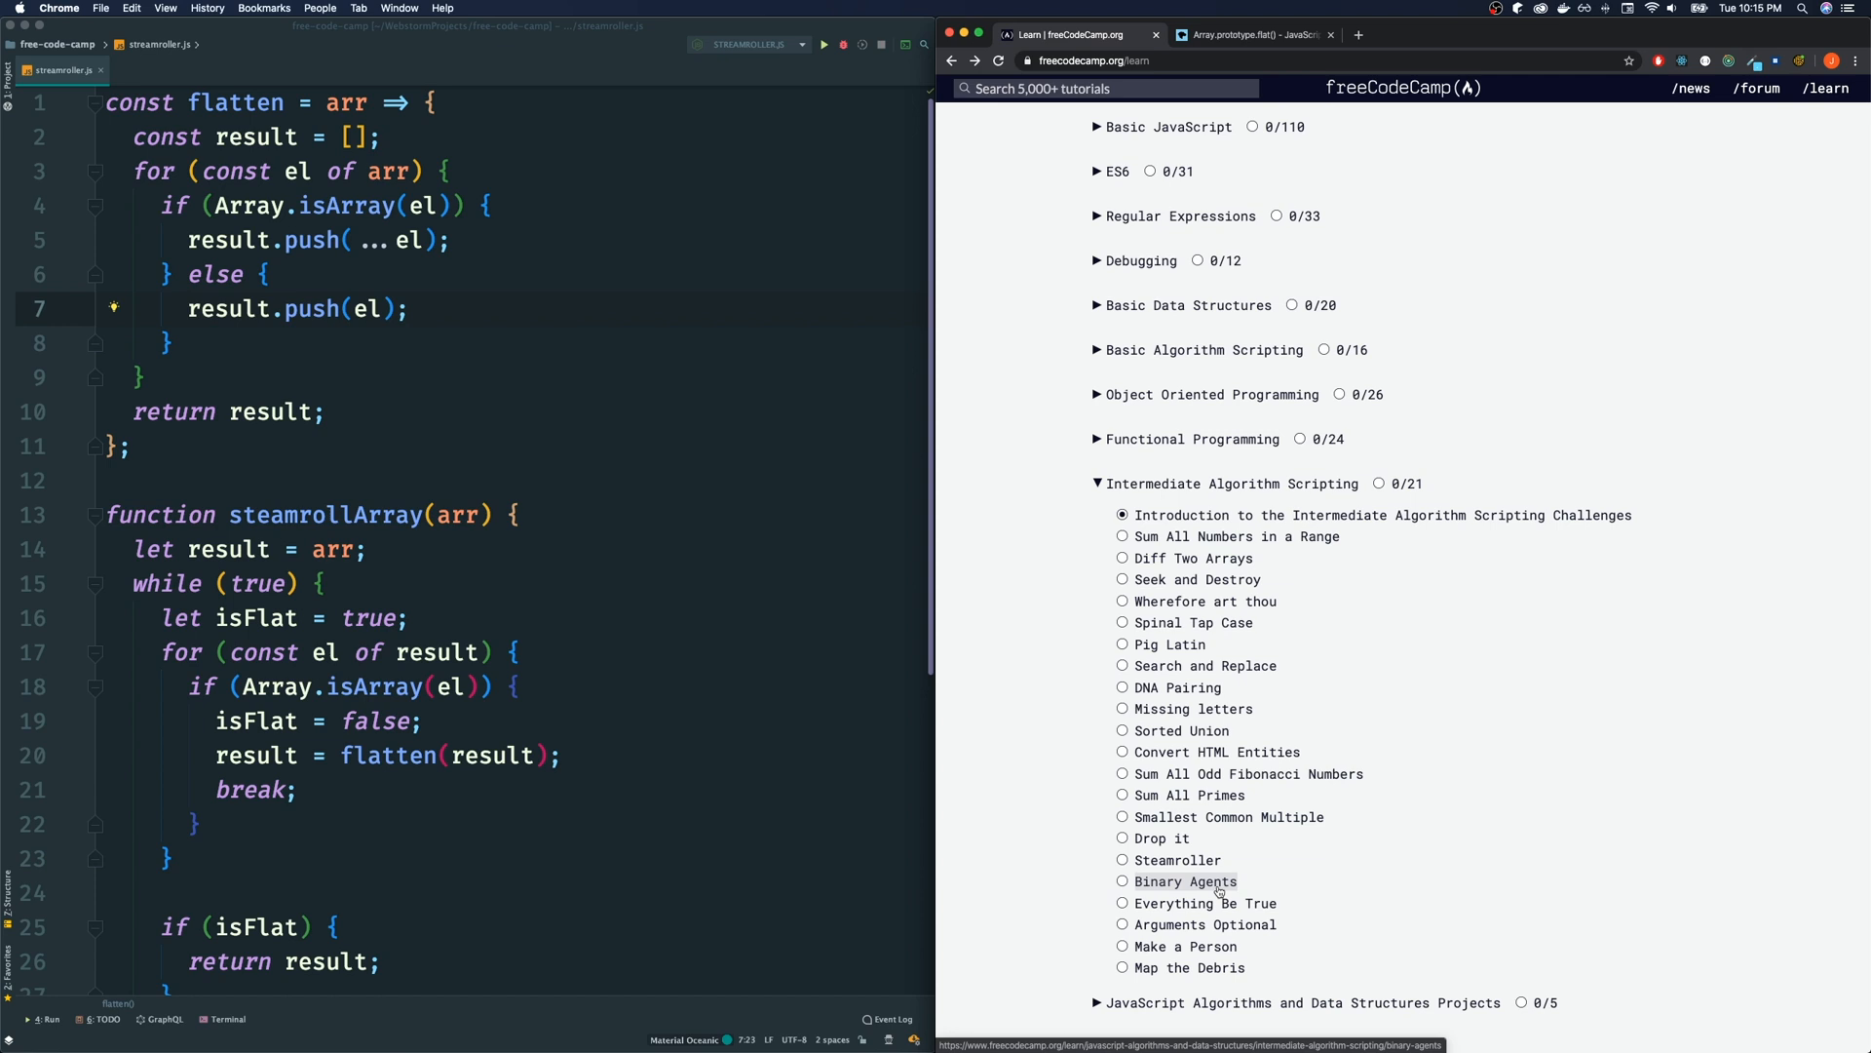
mouse_move(1224, 891)
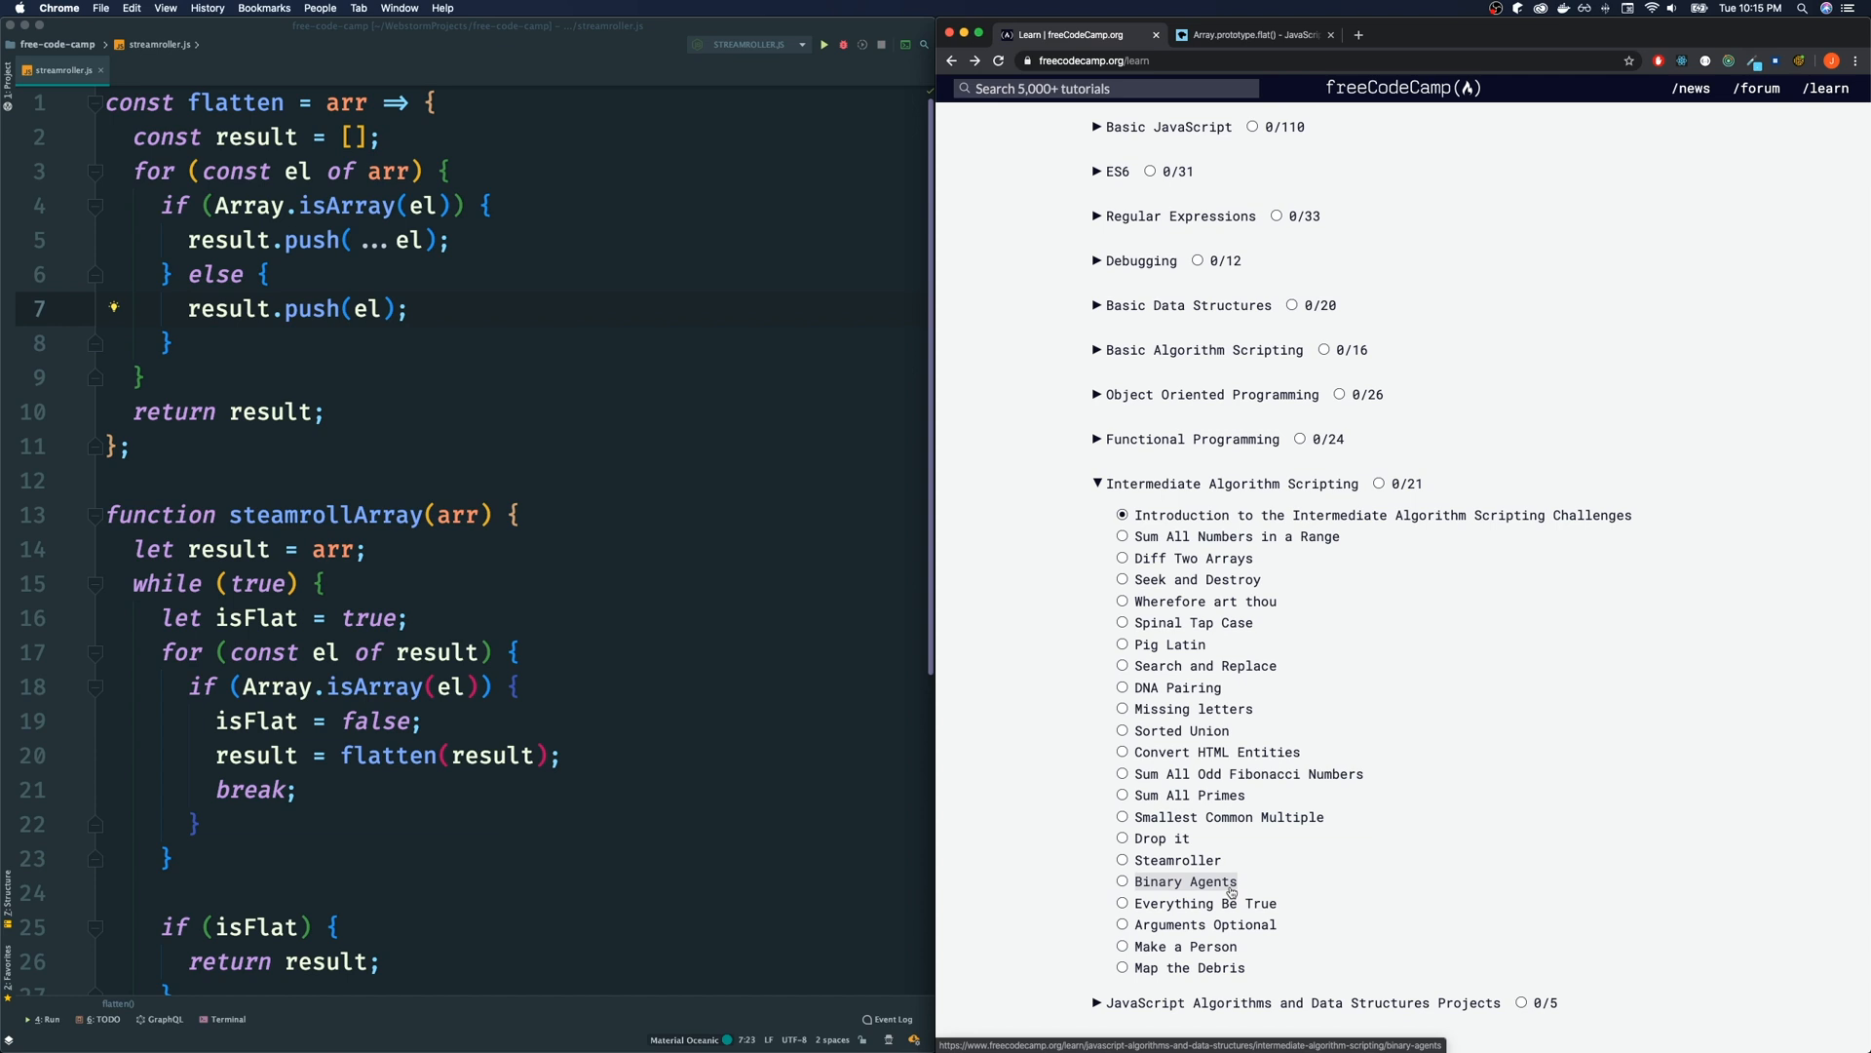
mouse_move(1238, 889)
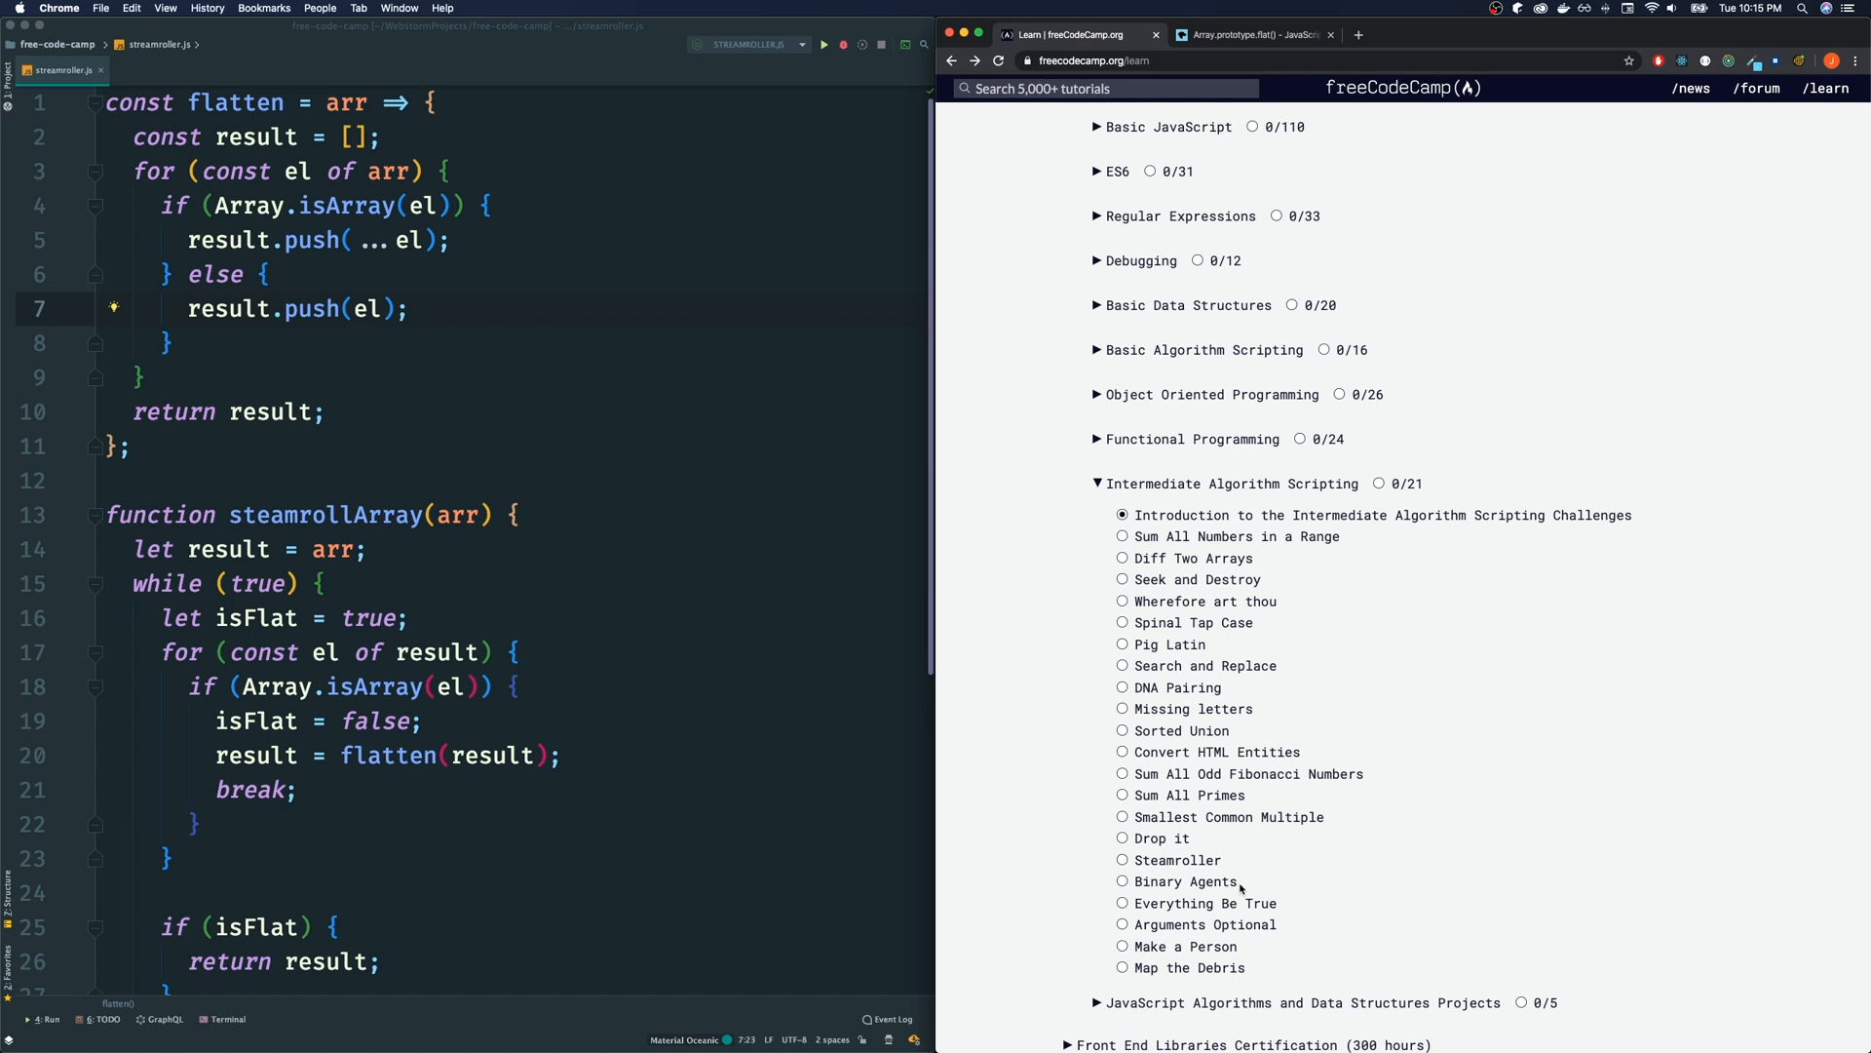
mouse_move(1236, 946)
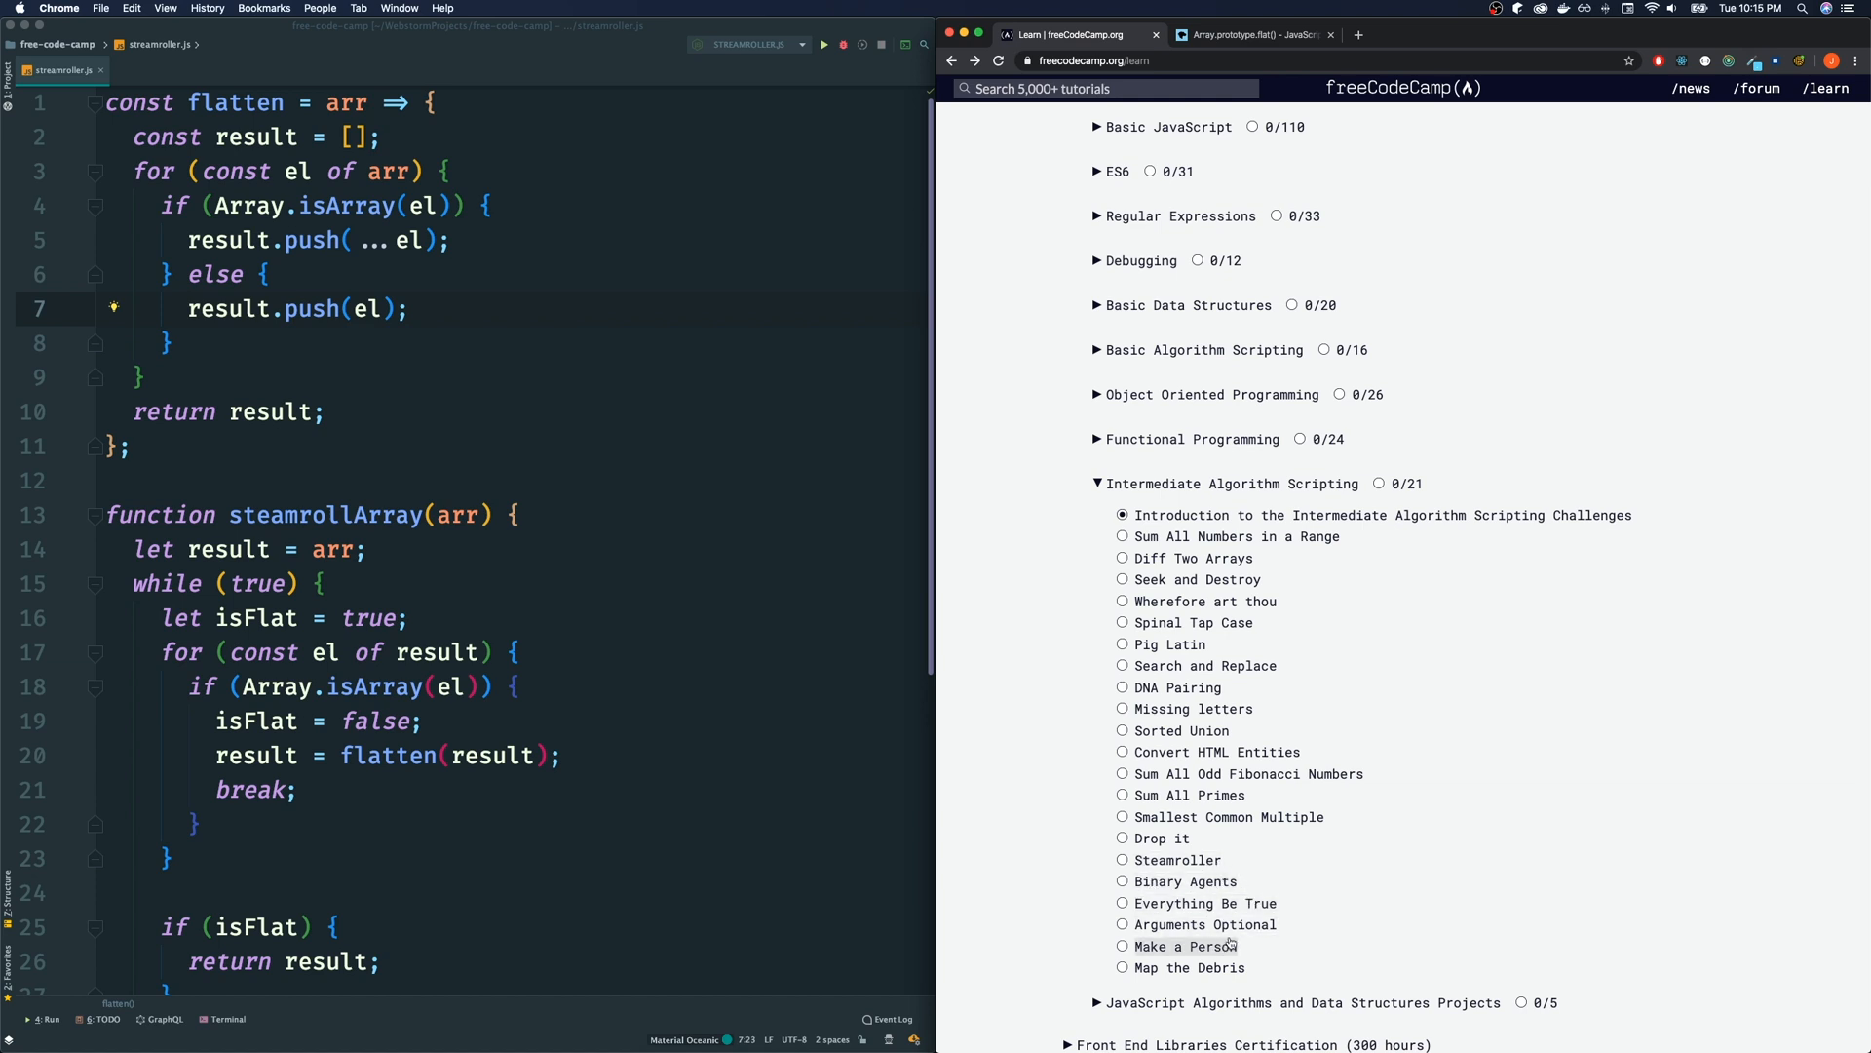
mouse_move(1203, 924)
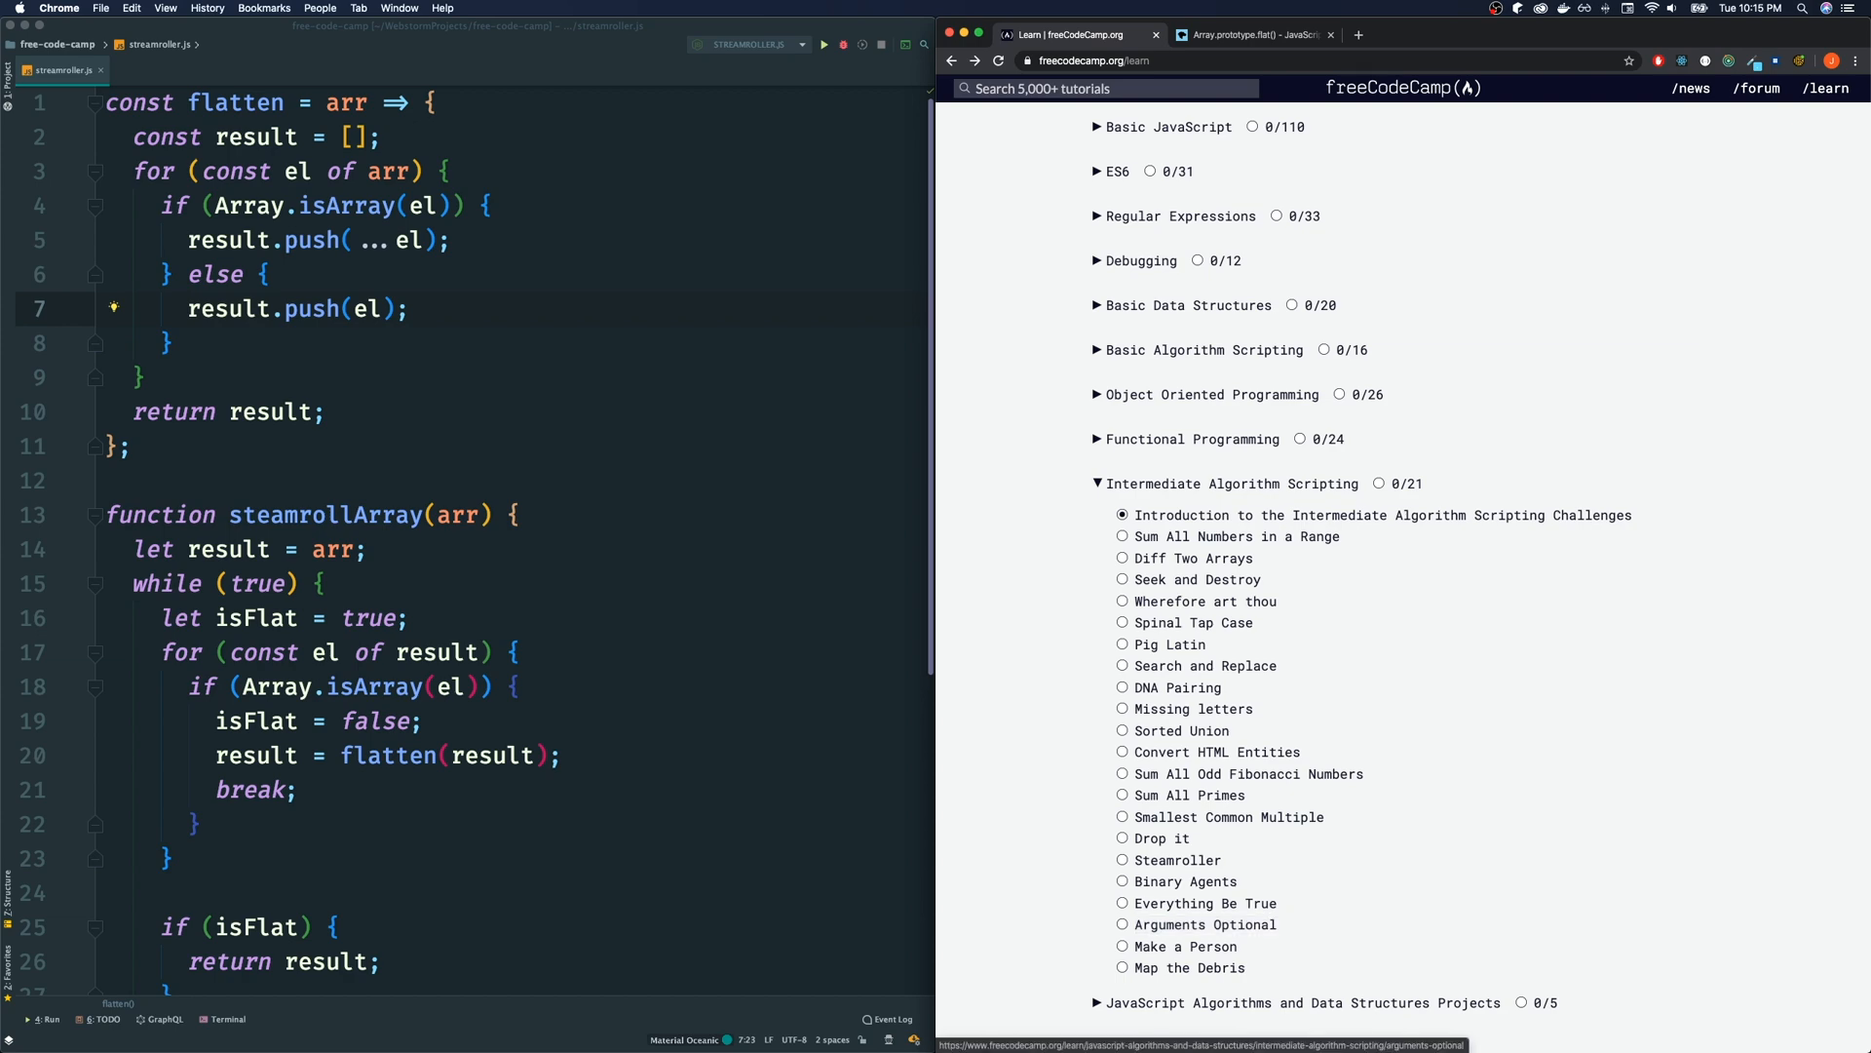